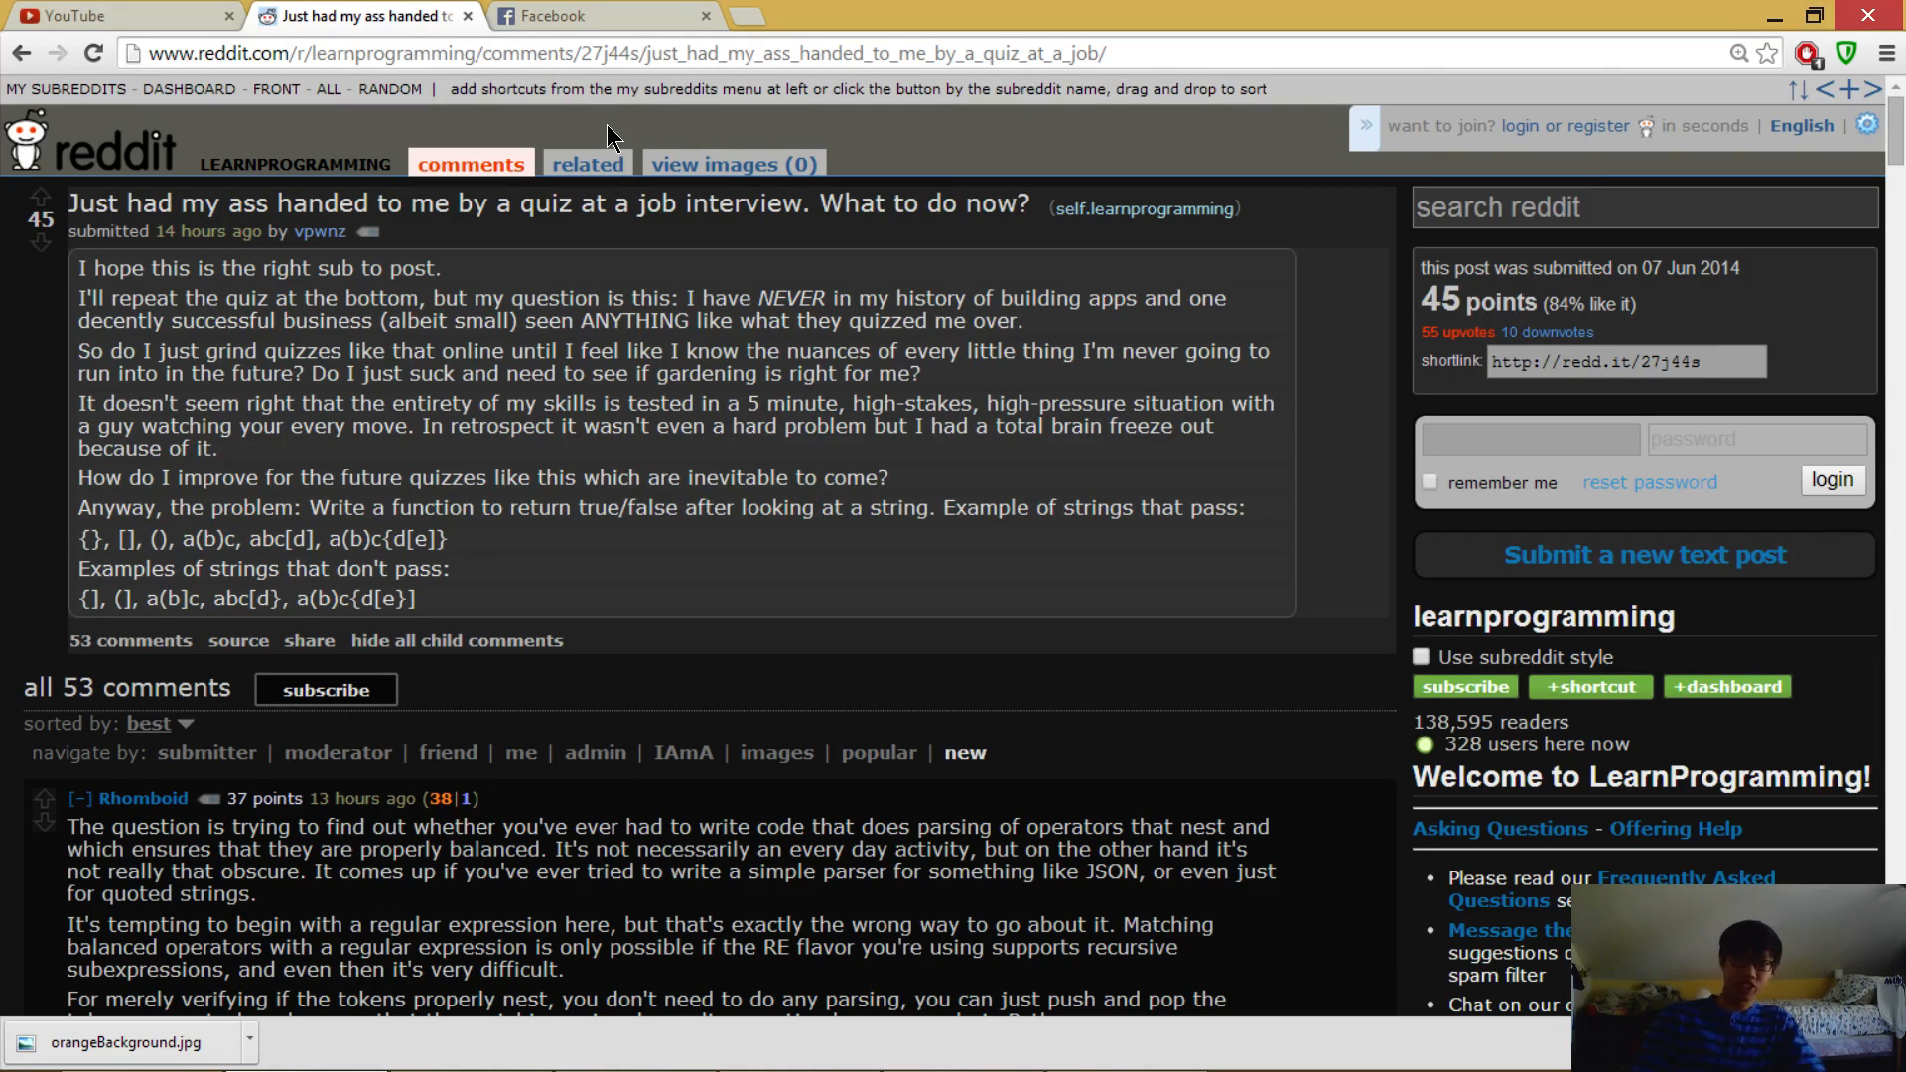
{"action": "mouse_move", "coordinate": [556, 353]}
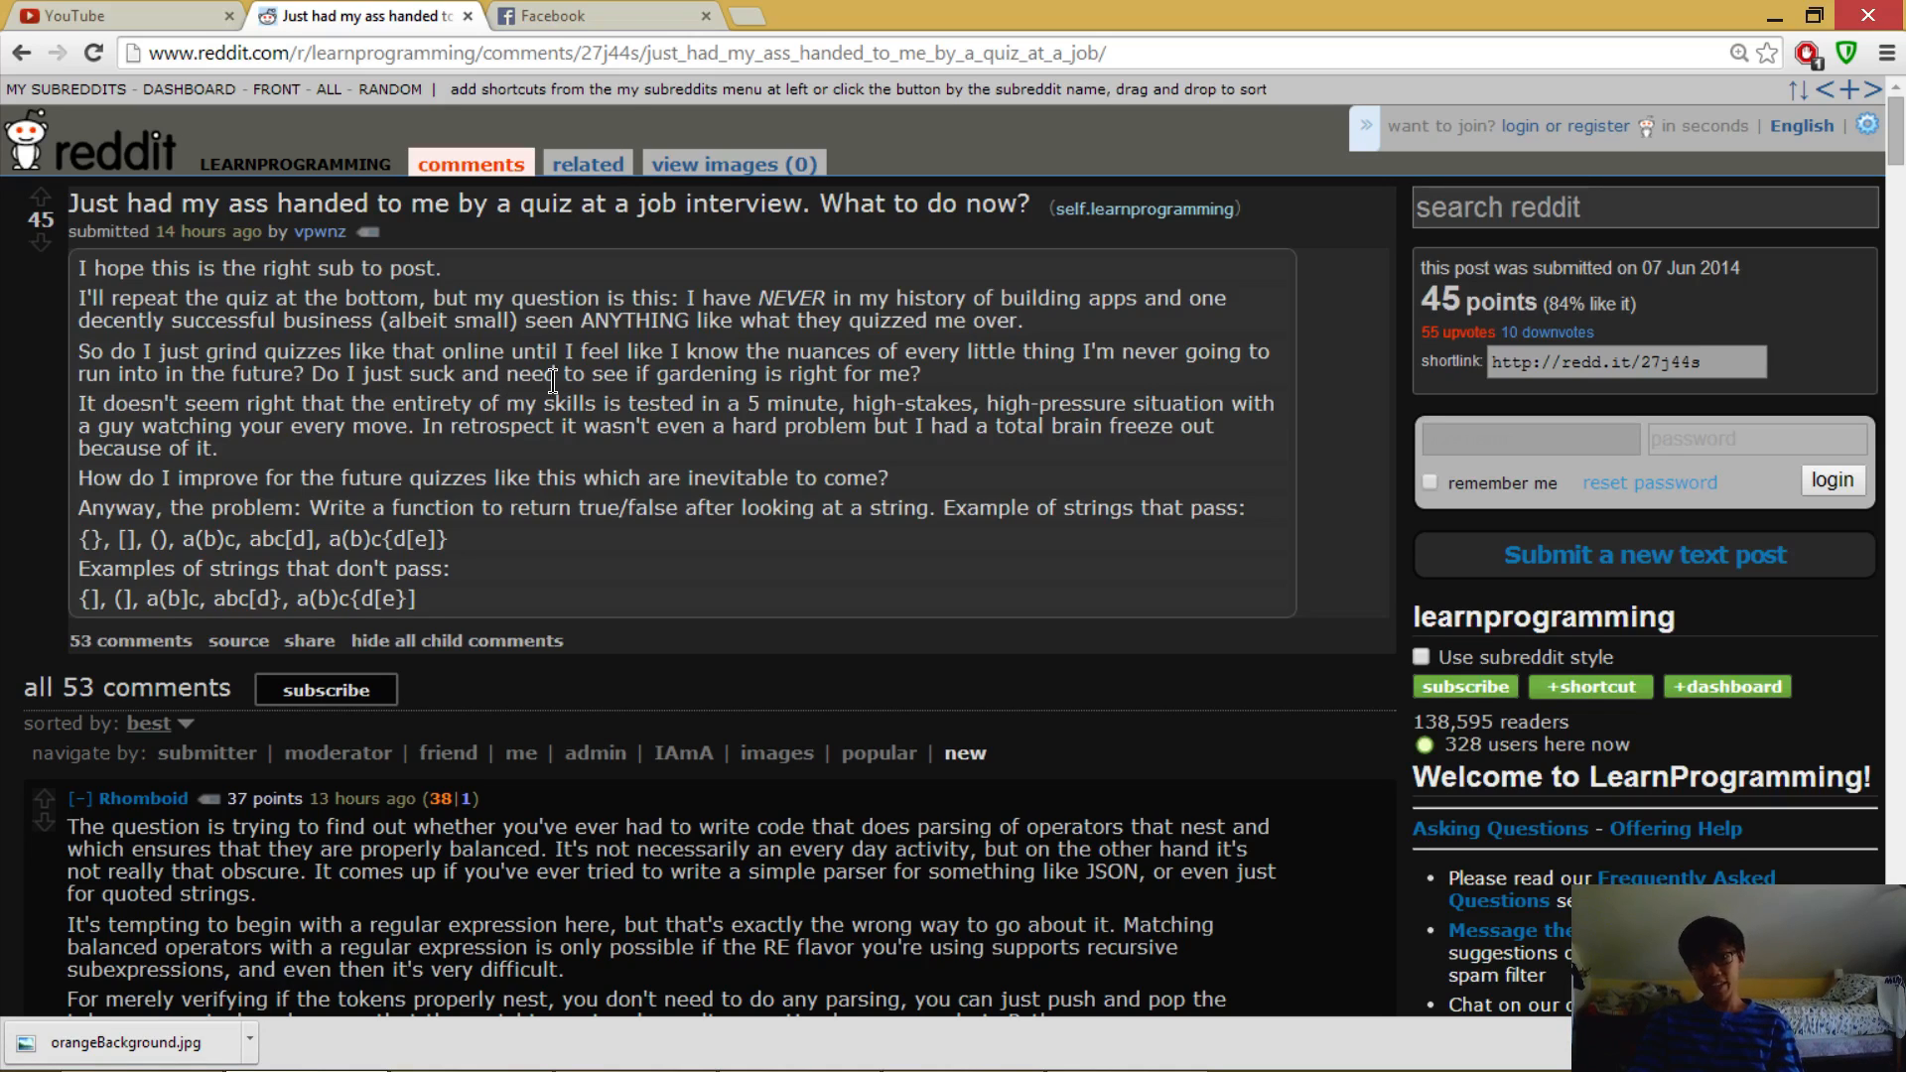
{"action": "mouse_move", "coordinate": [568, 288]}
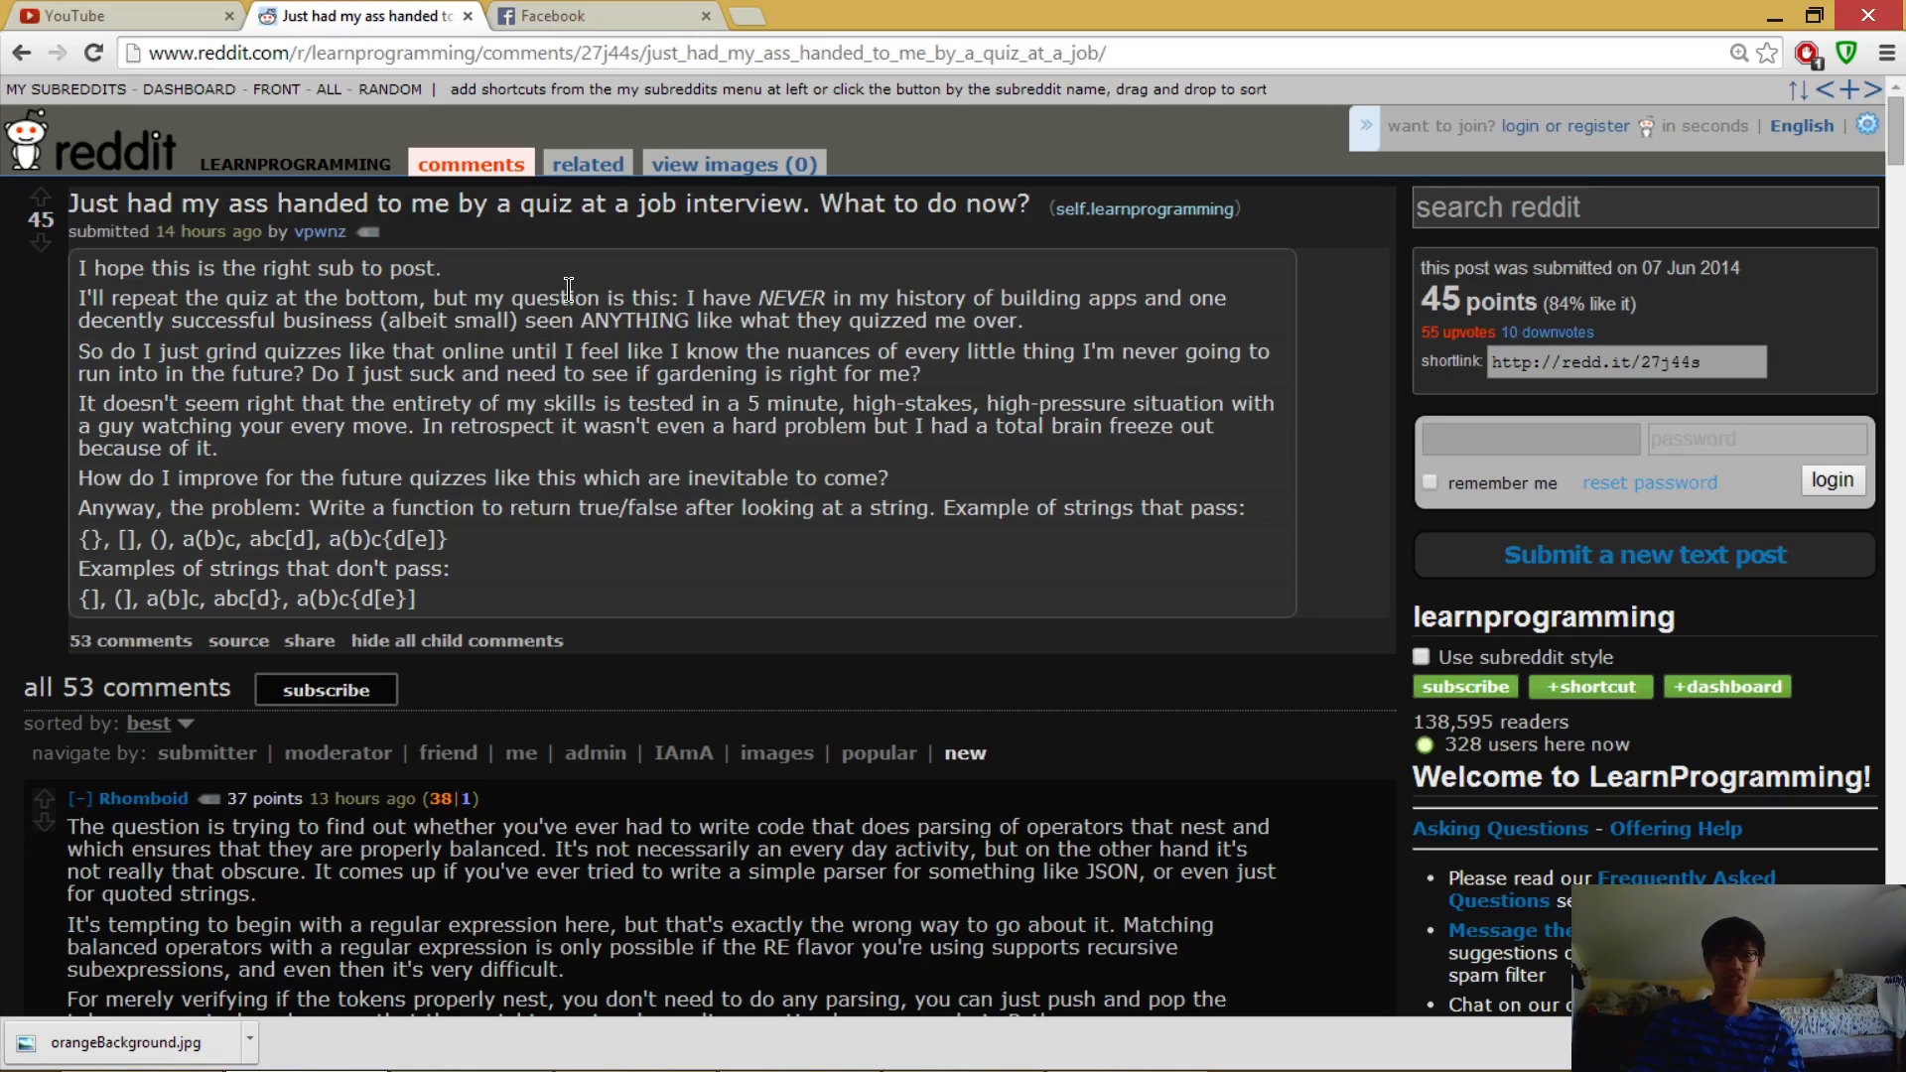
{"action": "mouse_move", "coordinate": [344, 405]}
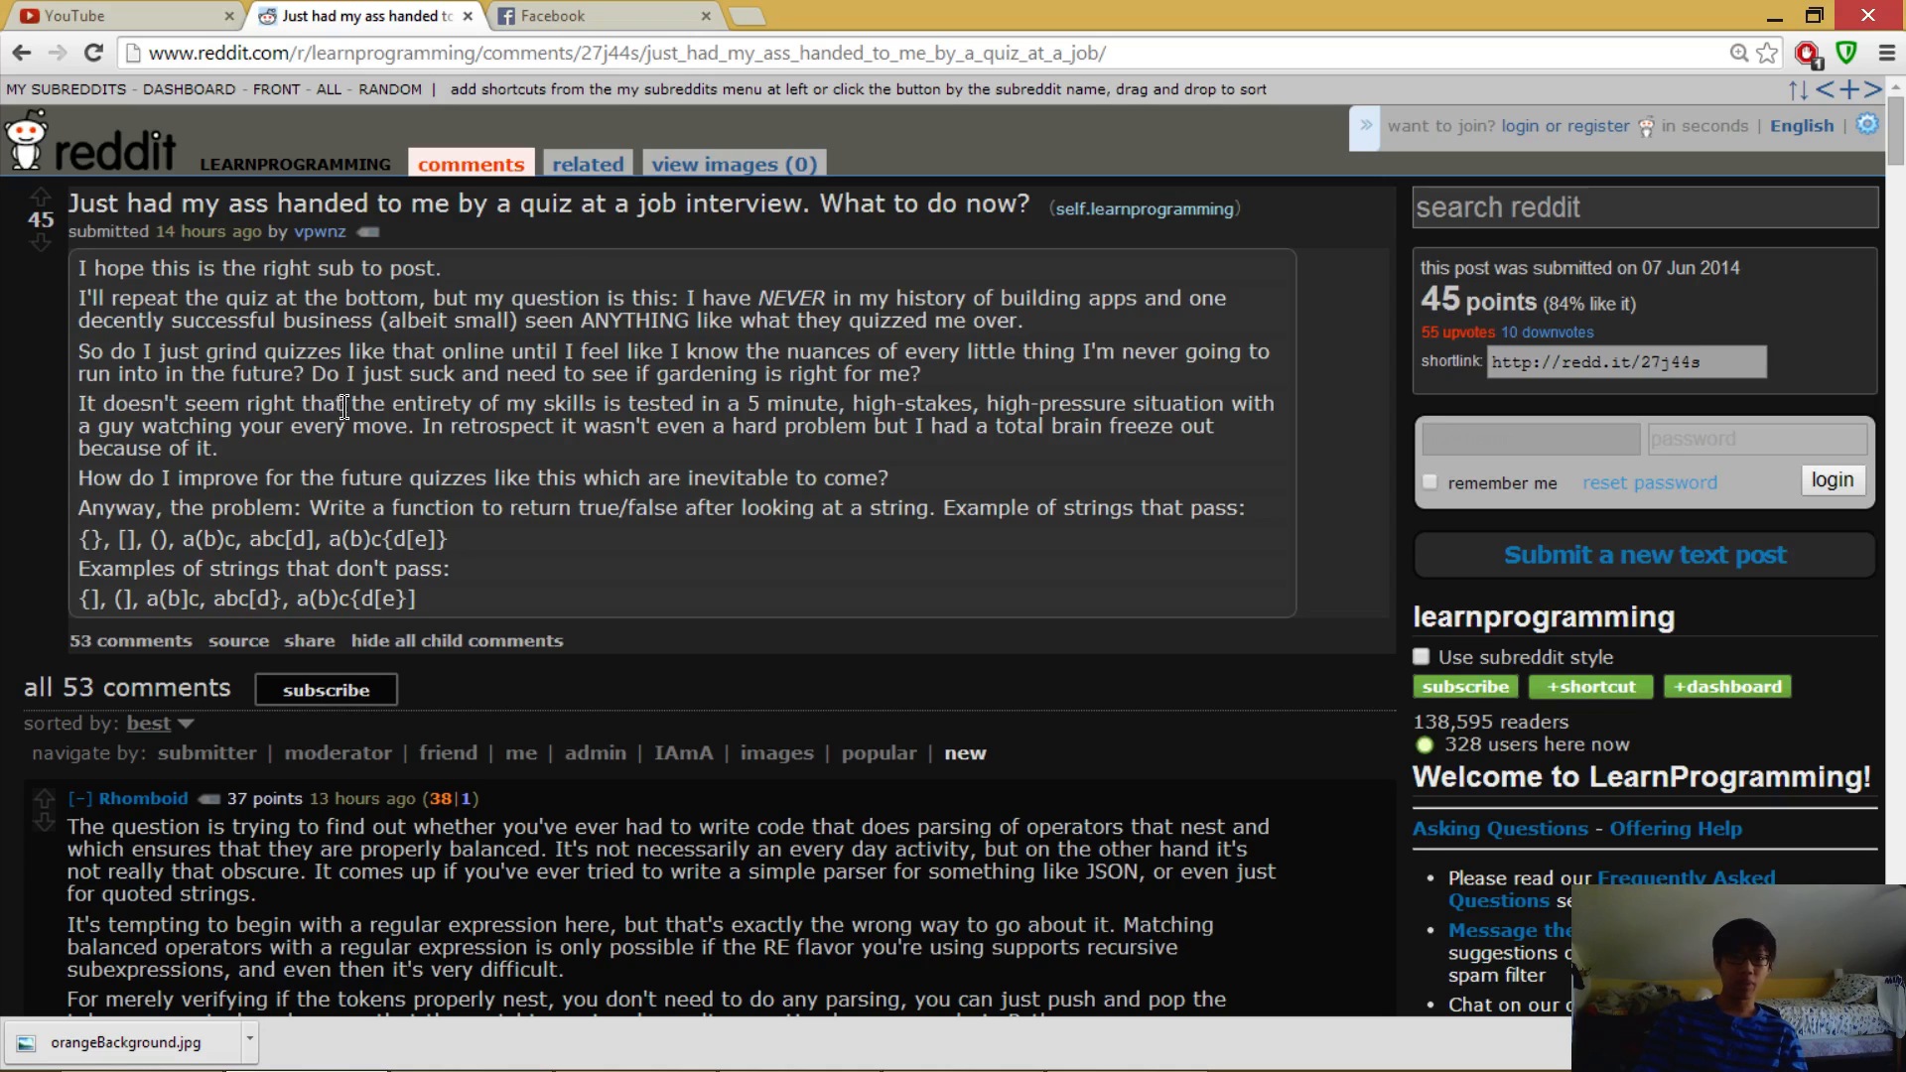
{"action": "mouse_move", "coordinate": [320, 431]}
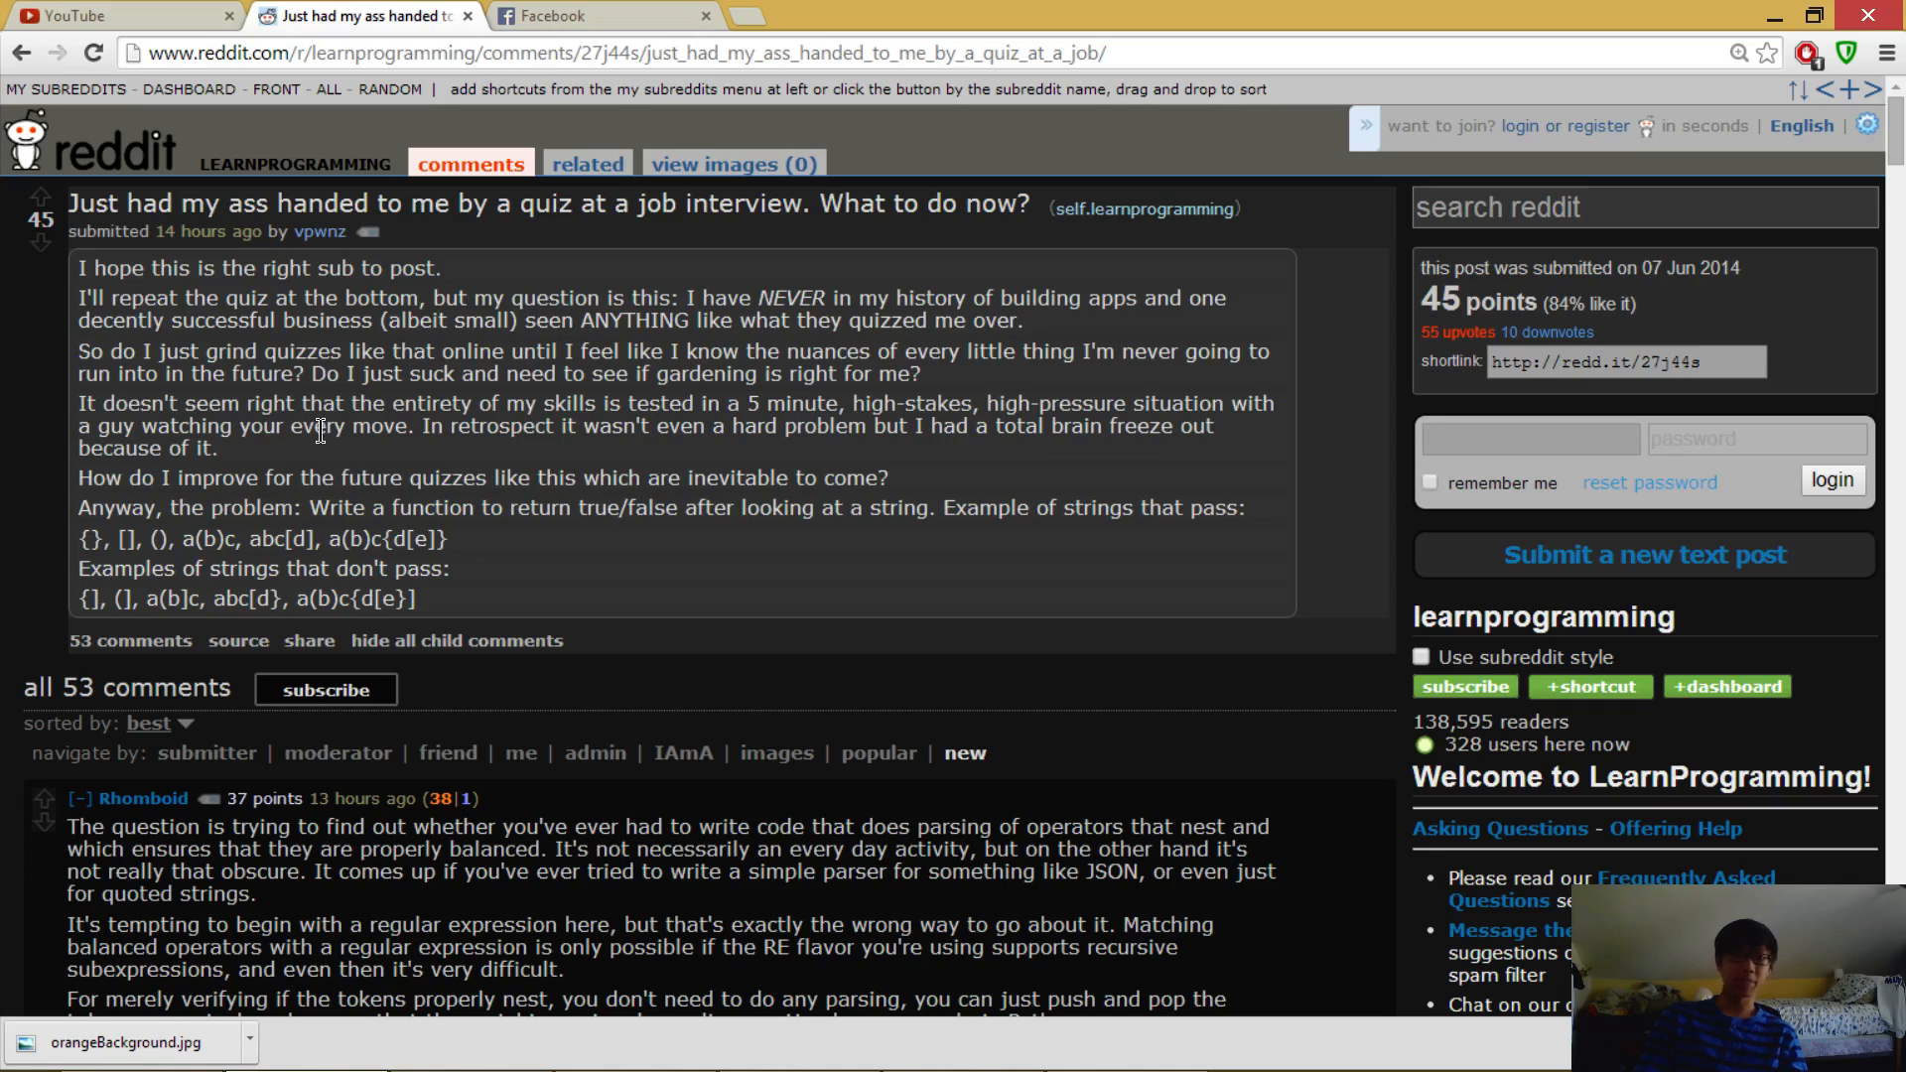
{"action": "mouse_move", "coordinate": [189, 508]}
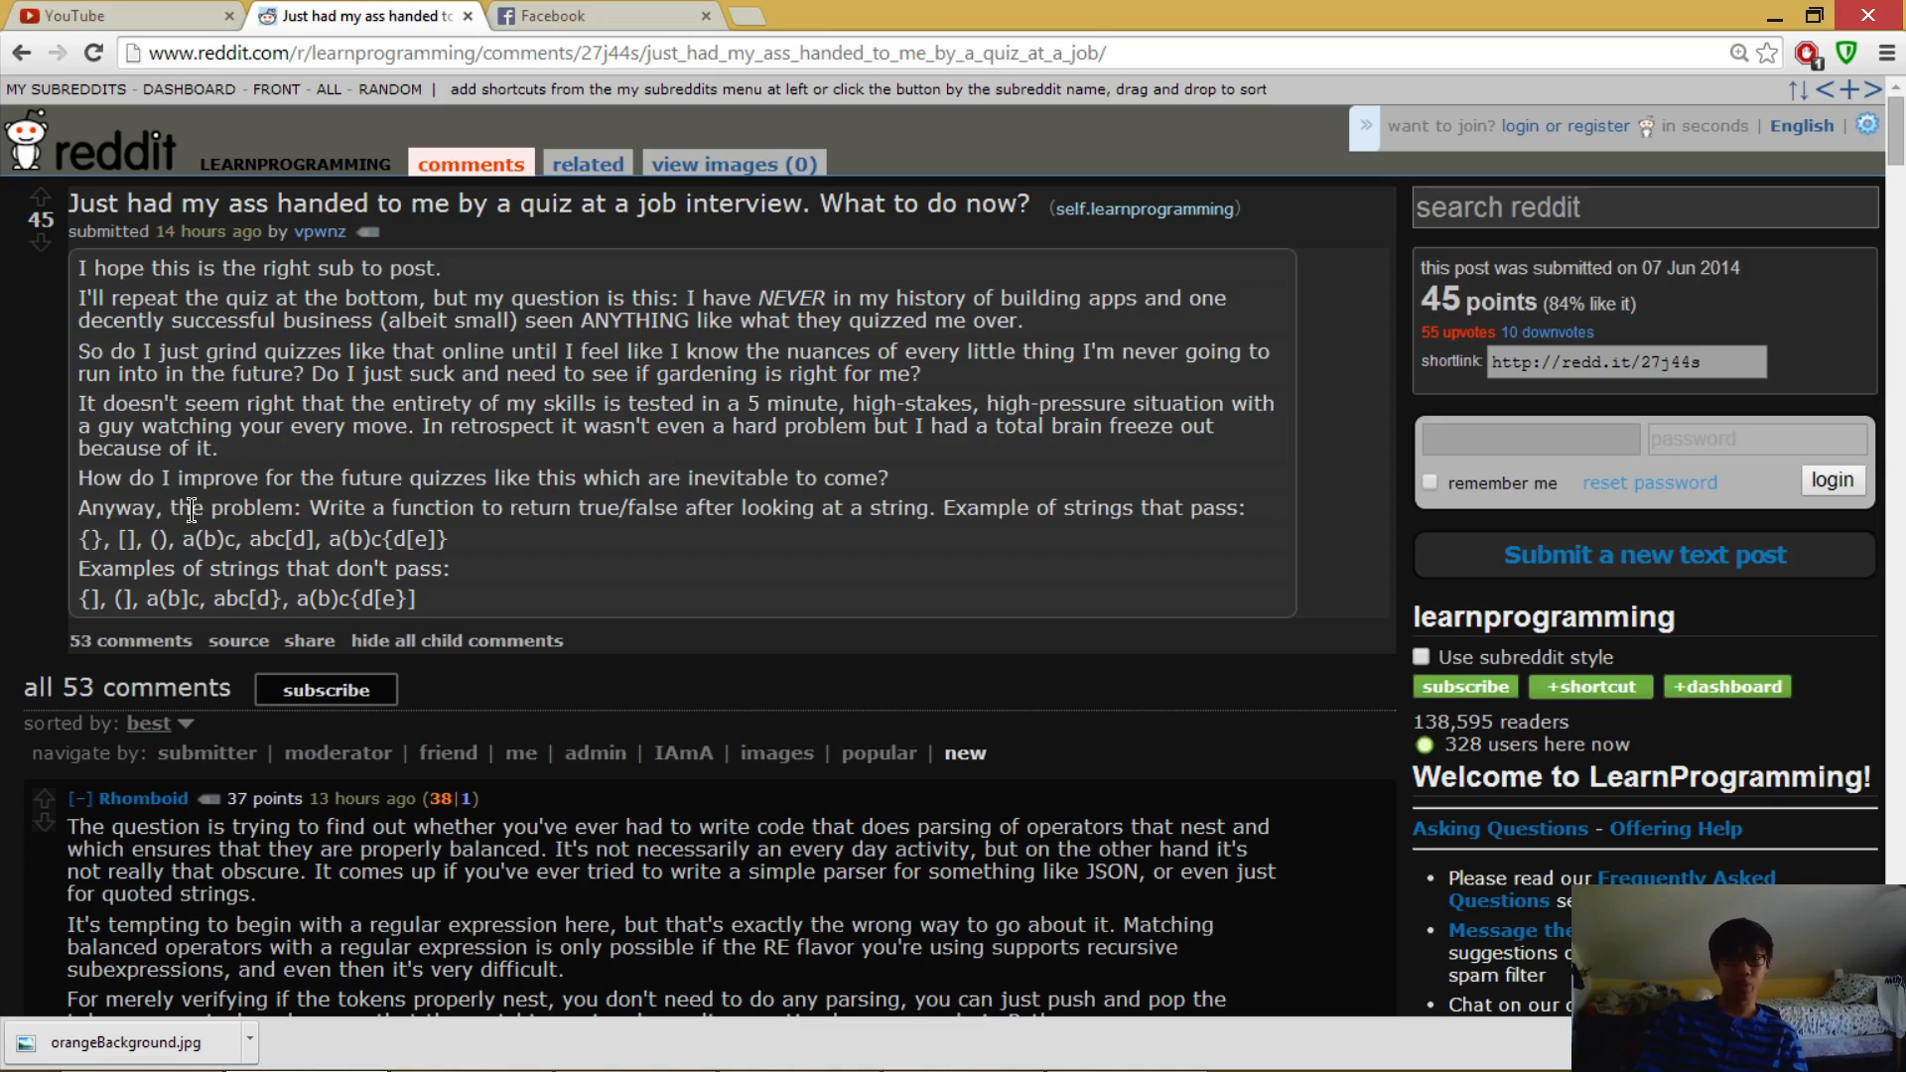
- Review the task requirements, then bring up braces.cpp and add blank lines after the stdafx.h include
{"action": "double_click", "coordinate": [328, 509]}
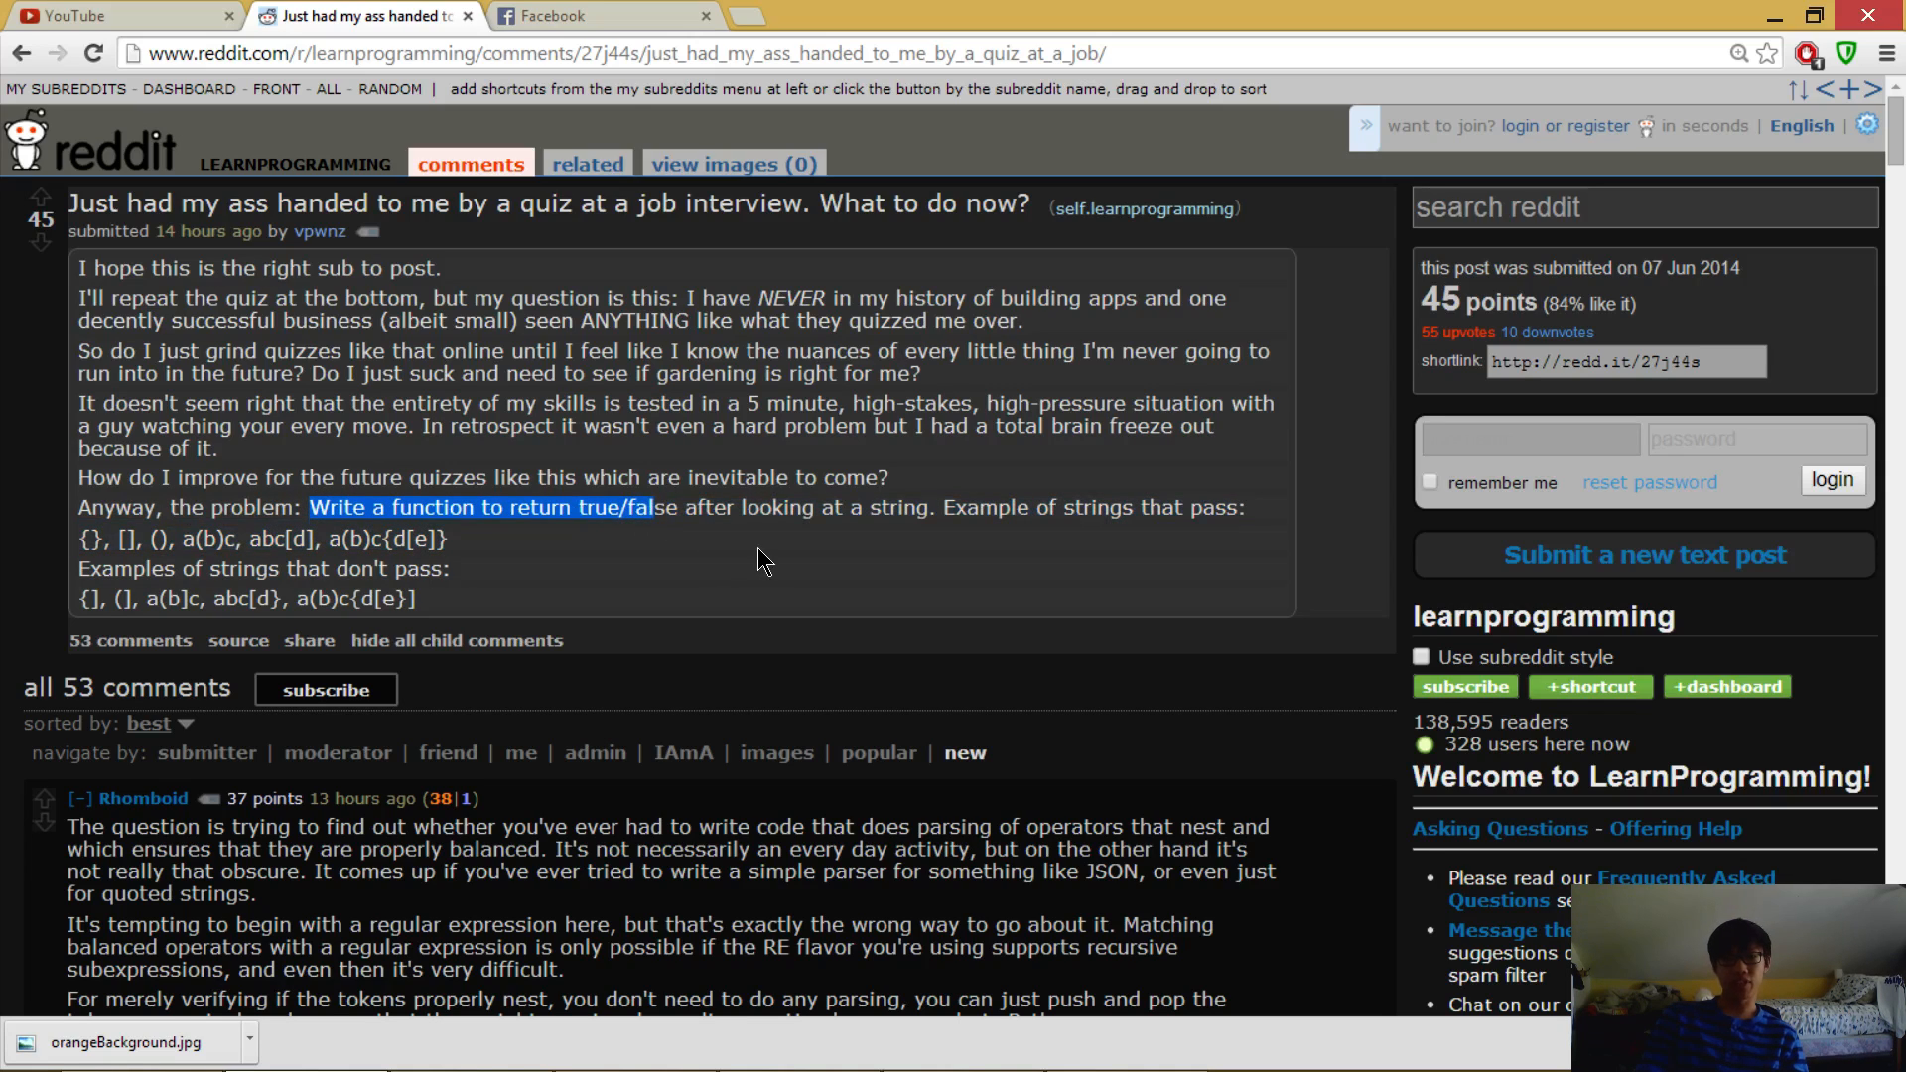
{"action": "mouse_move", "coordinate": [778, 538]}
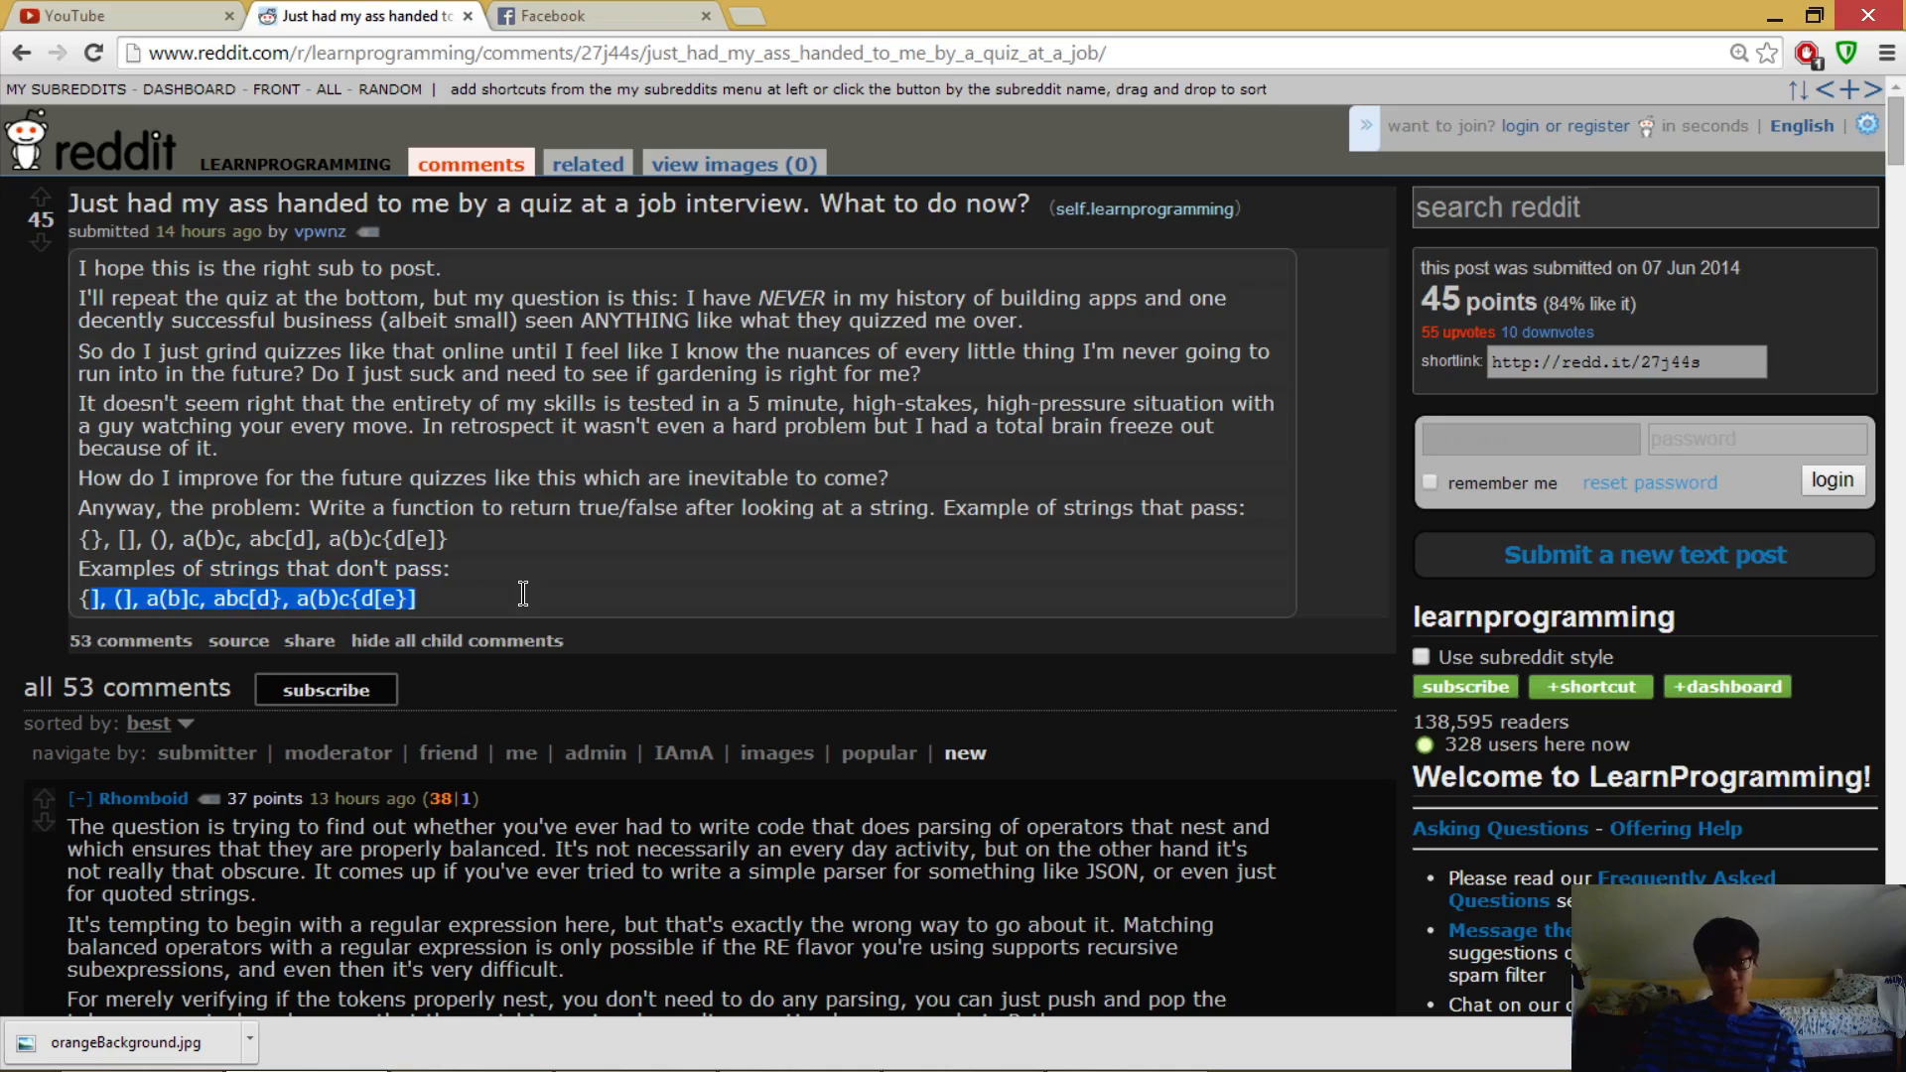
{"action": "left_click", "coordinate": [693, 506]}
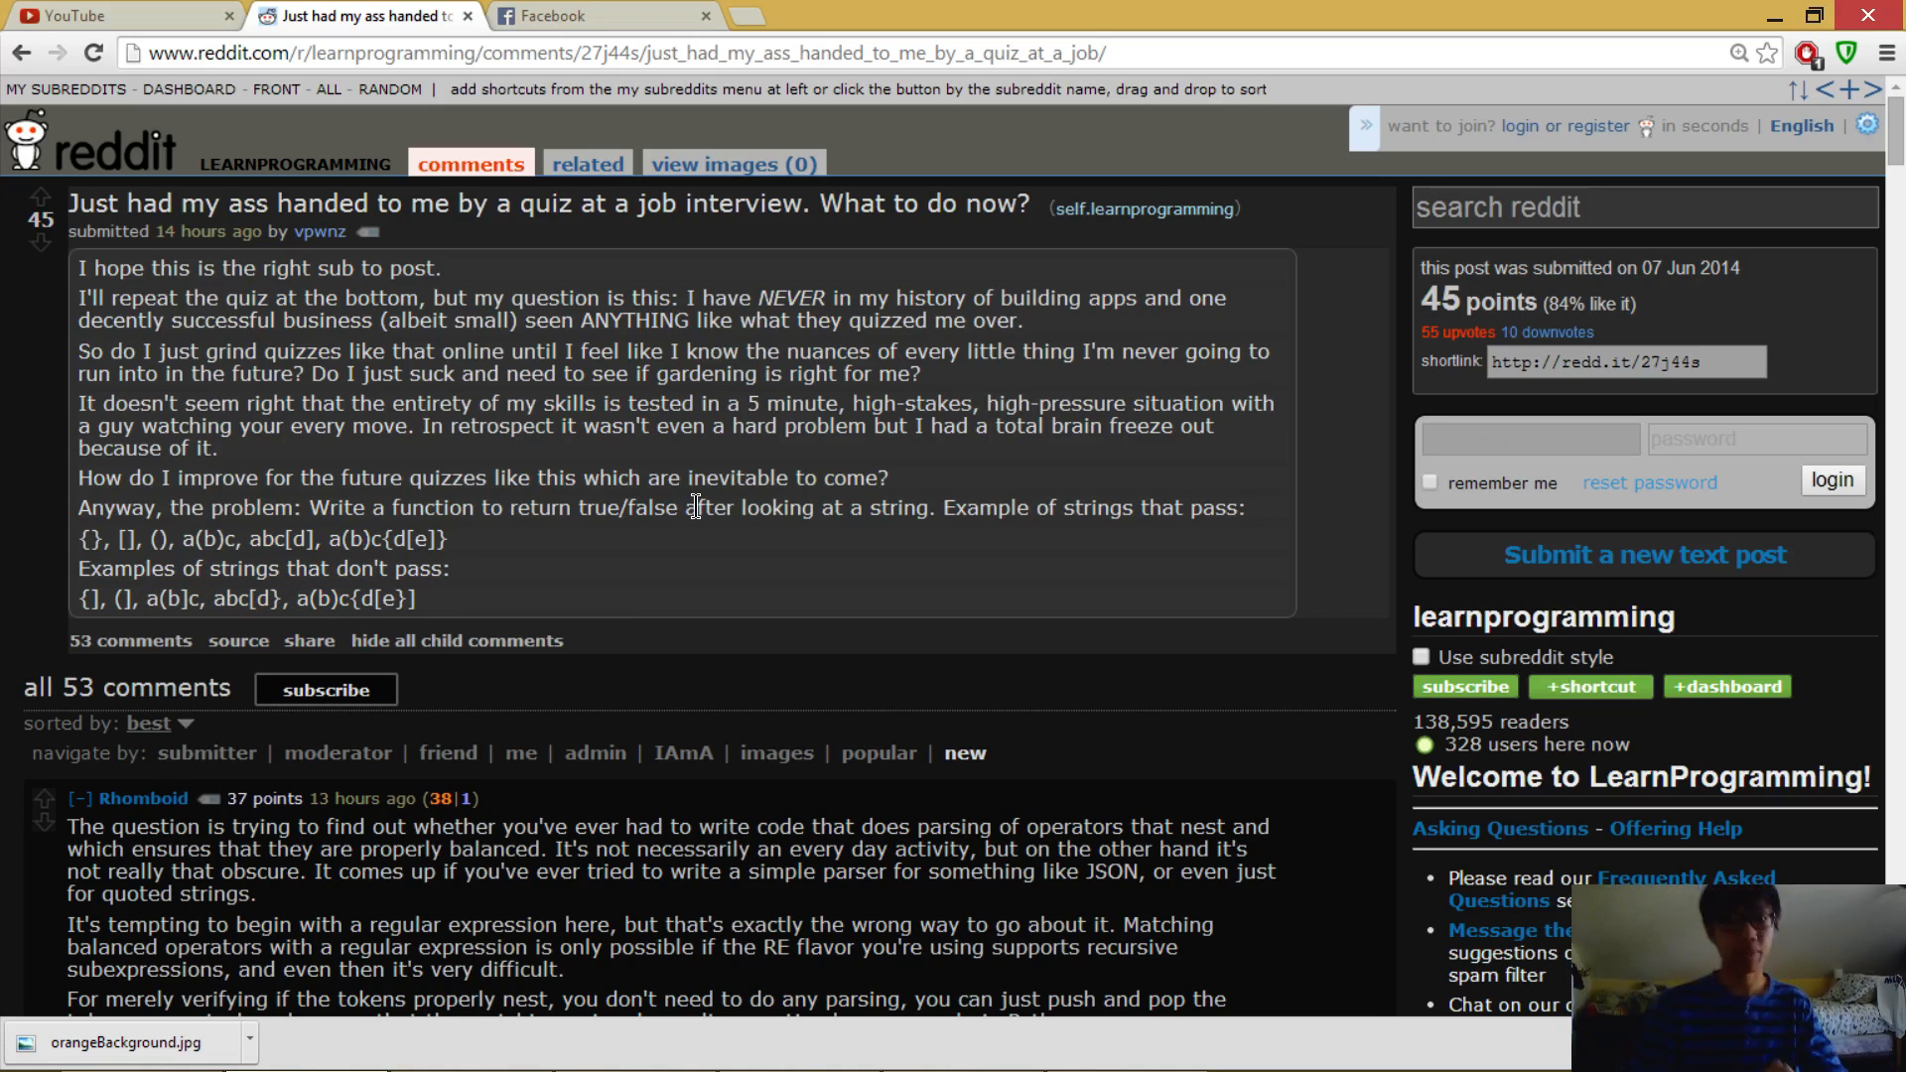
{"action": "mouse_move", "coordinate": [631, 453]}
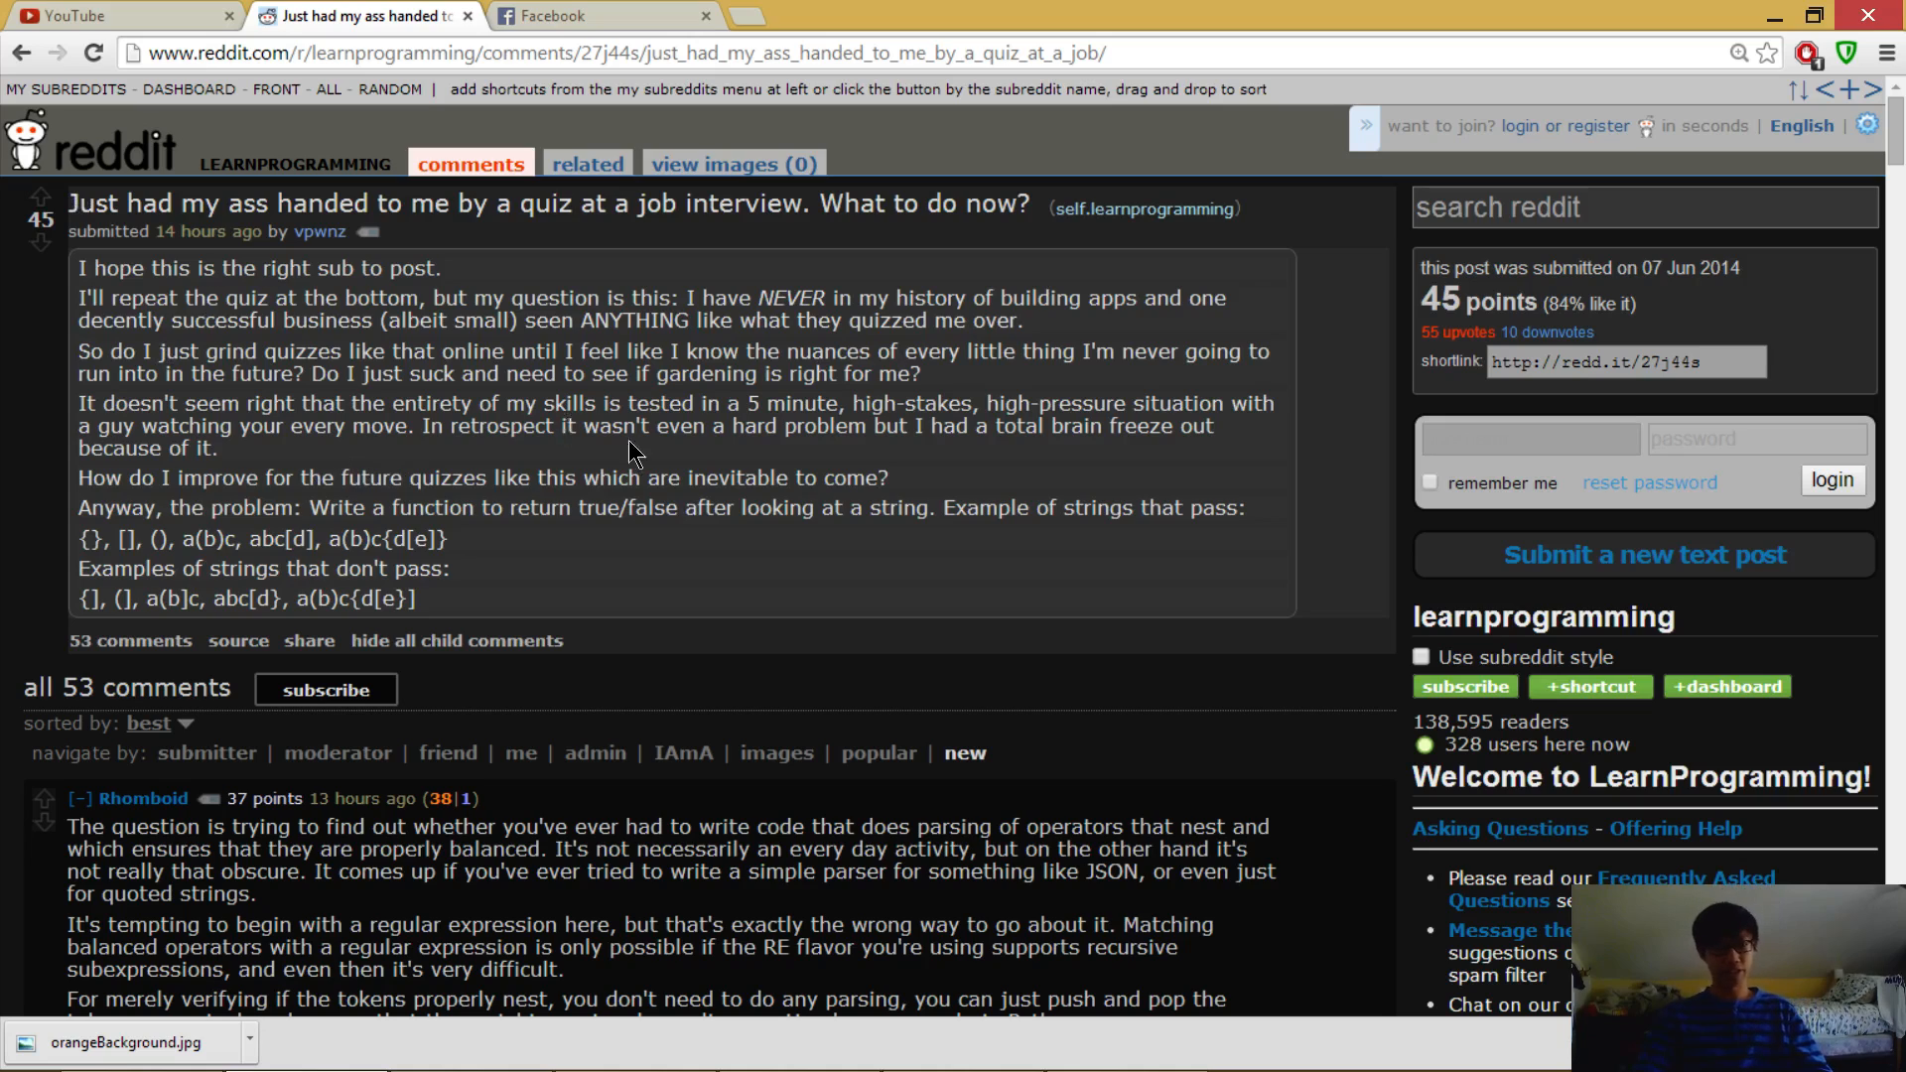
{"action": "mouse_move", "coordinate": [641, 510]}
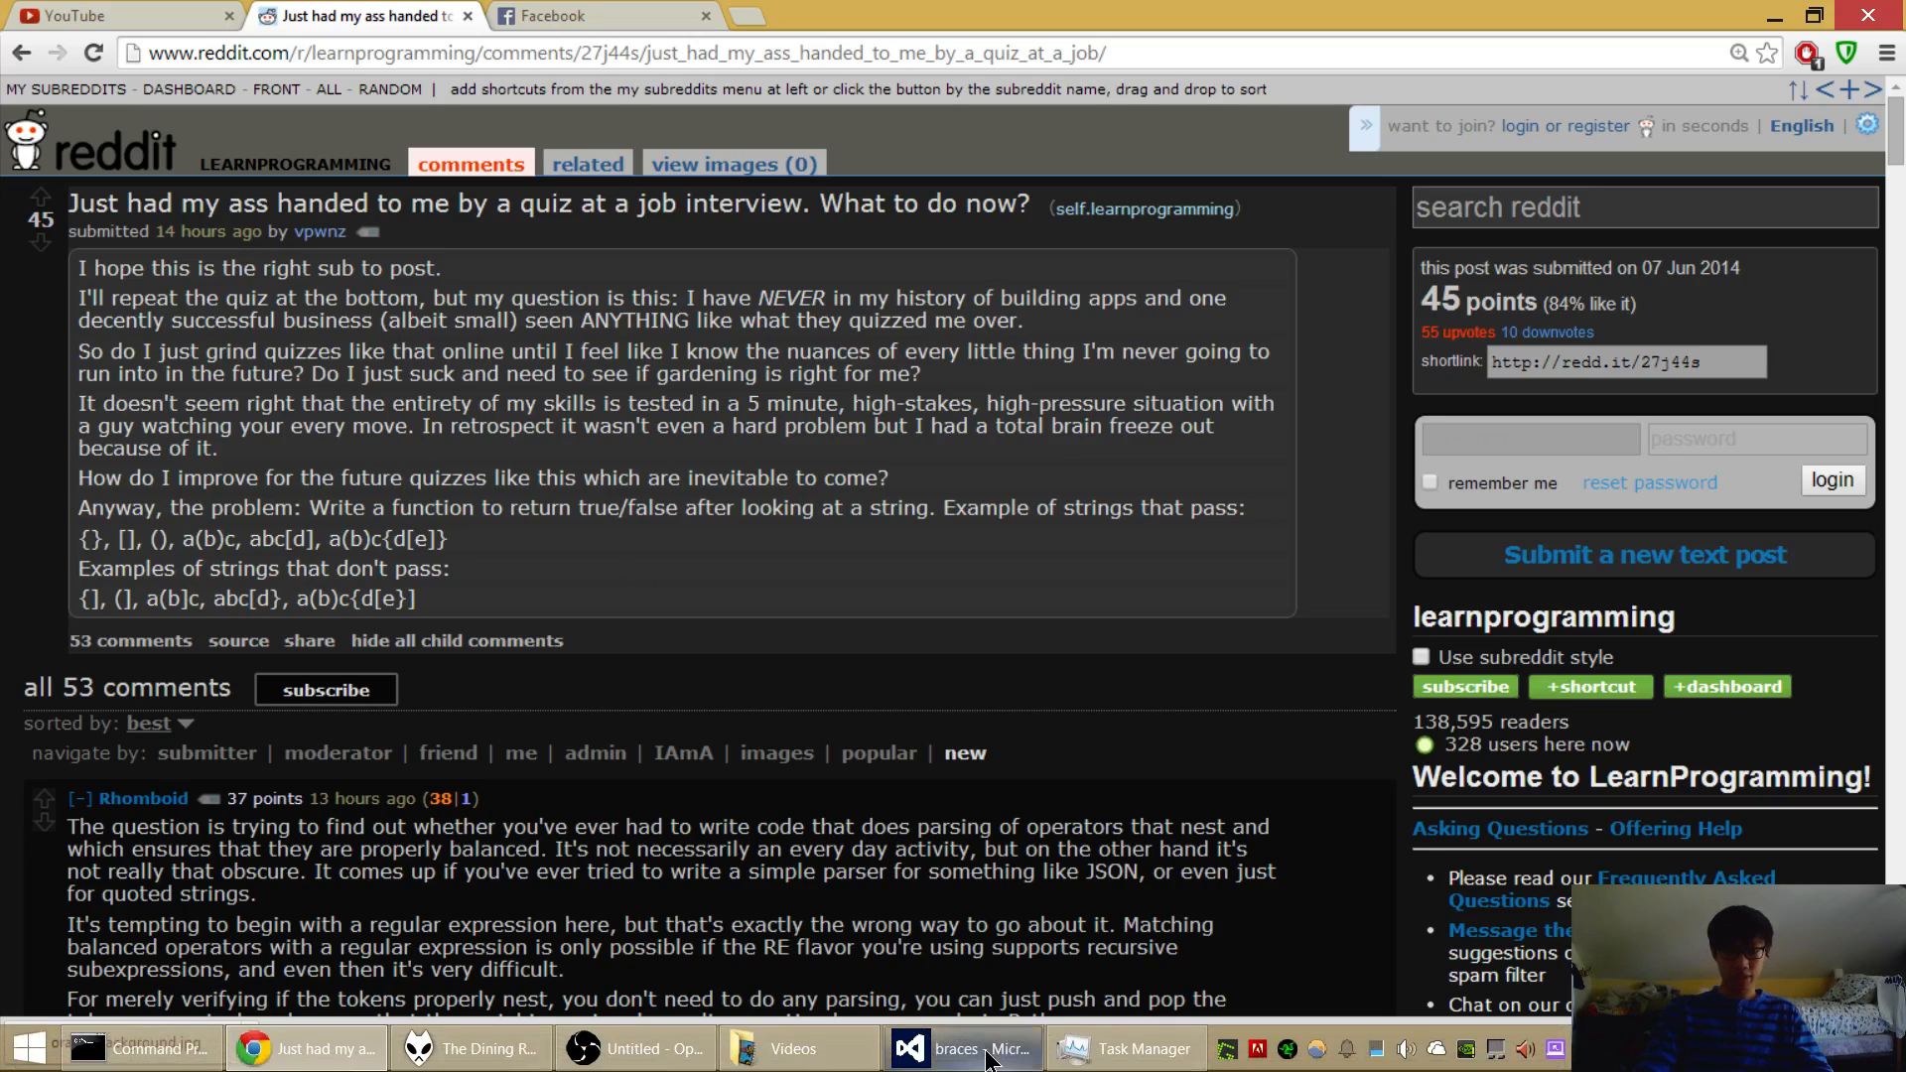
{"action": "left_click", "coordinate": [961, 1049]}
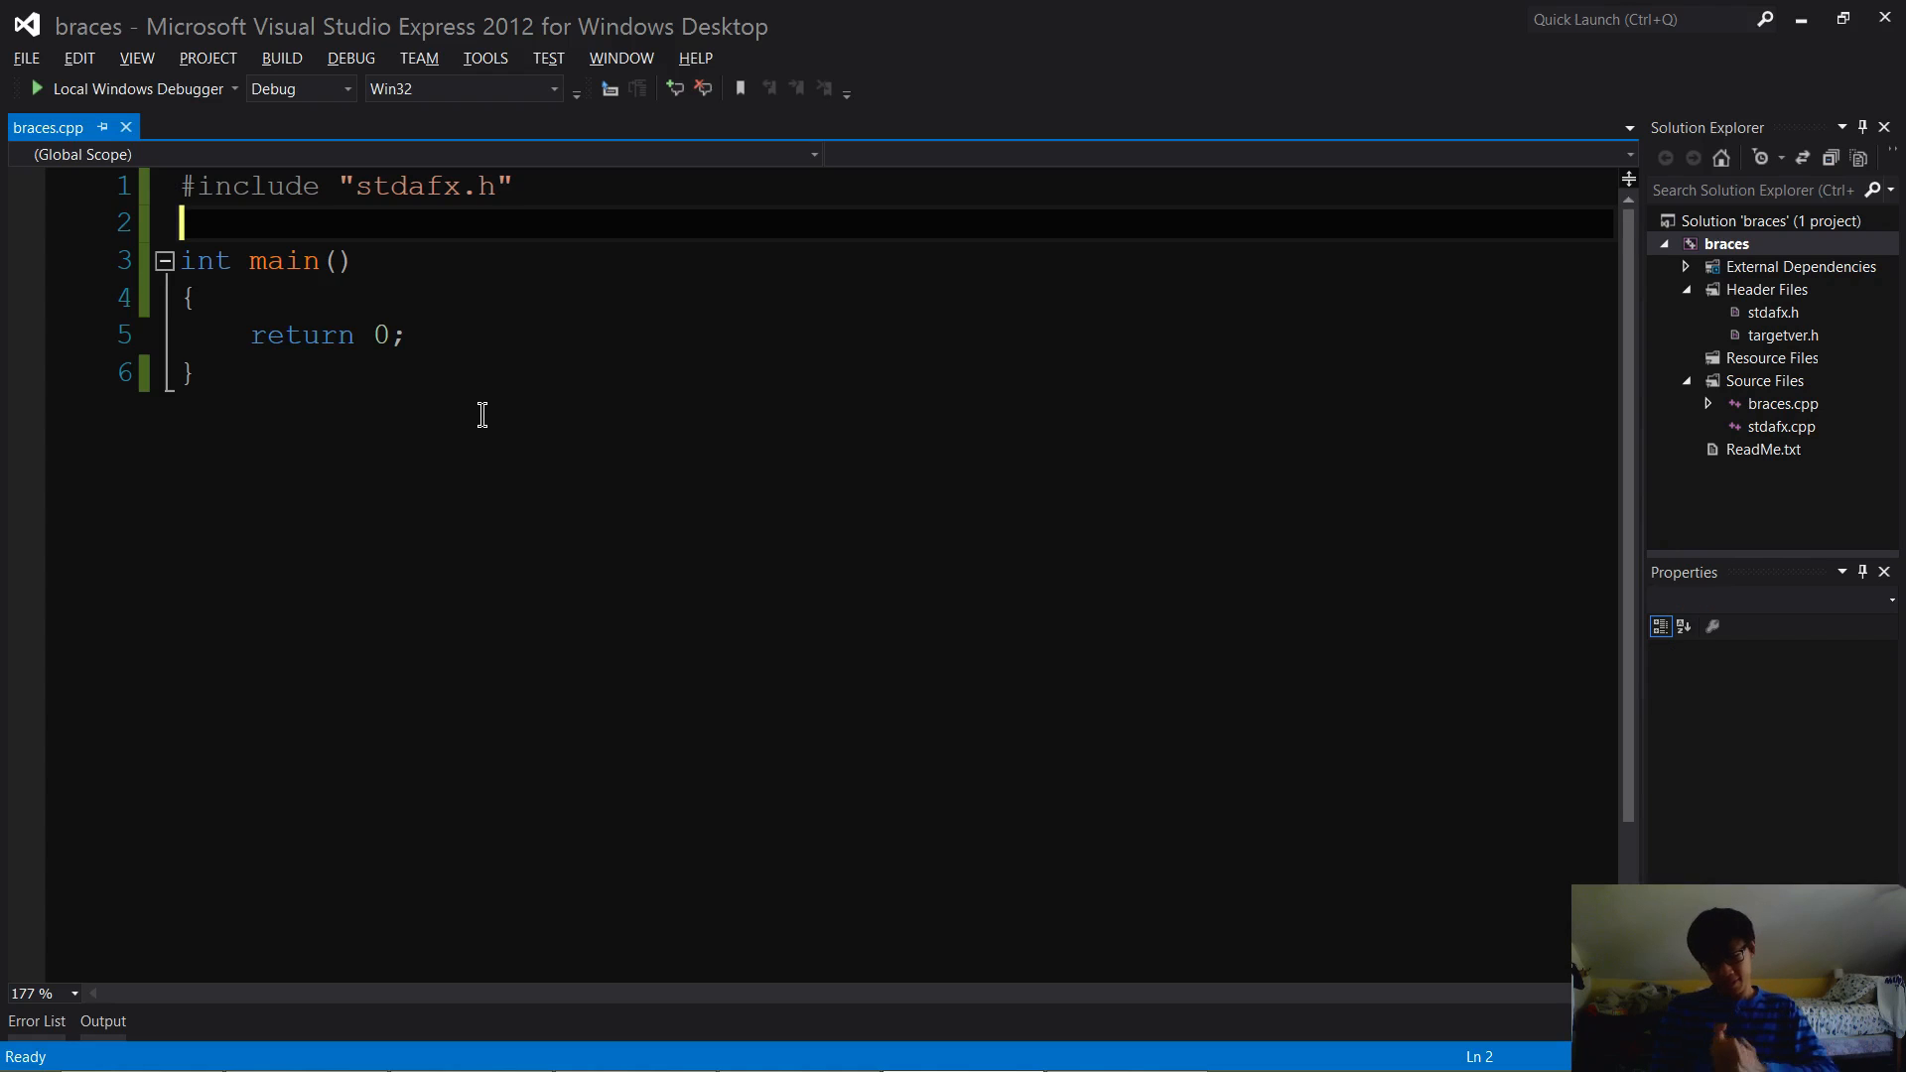
{"action": "key", "text": "Enter"}
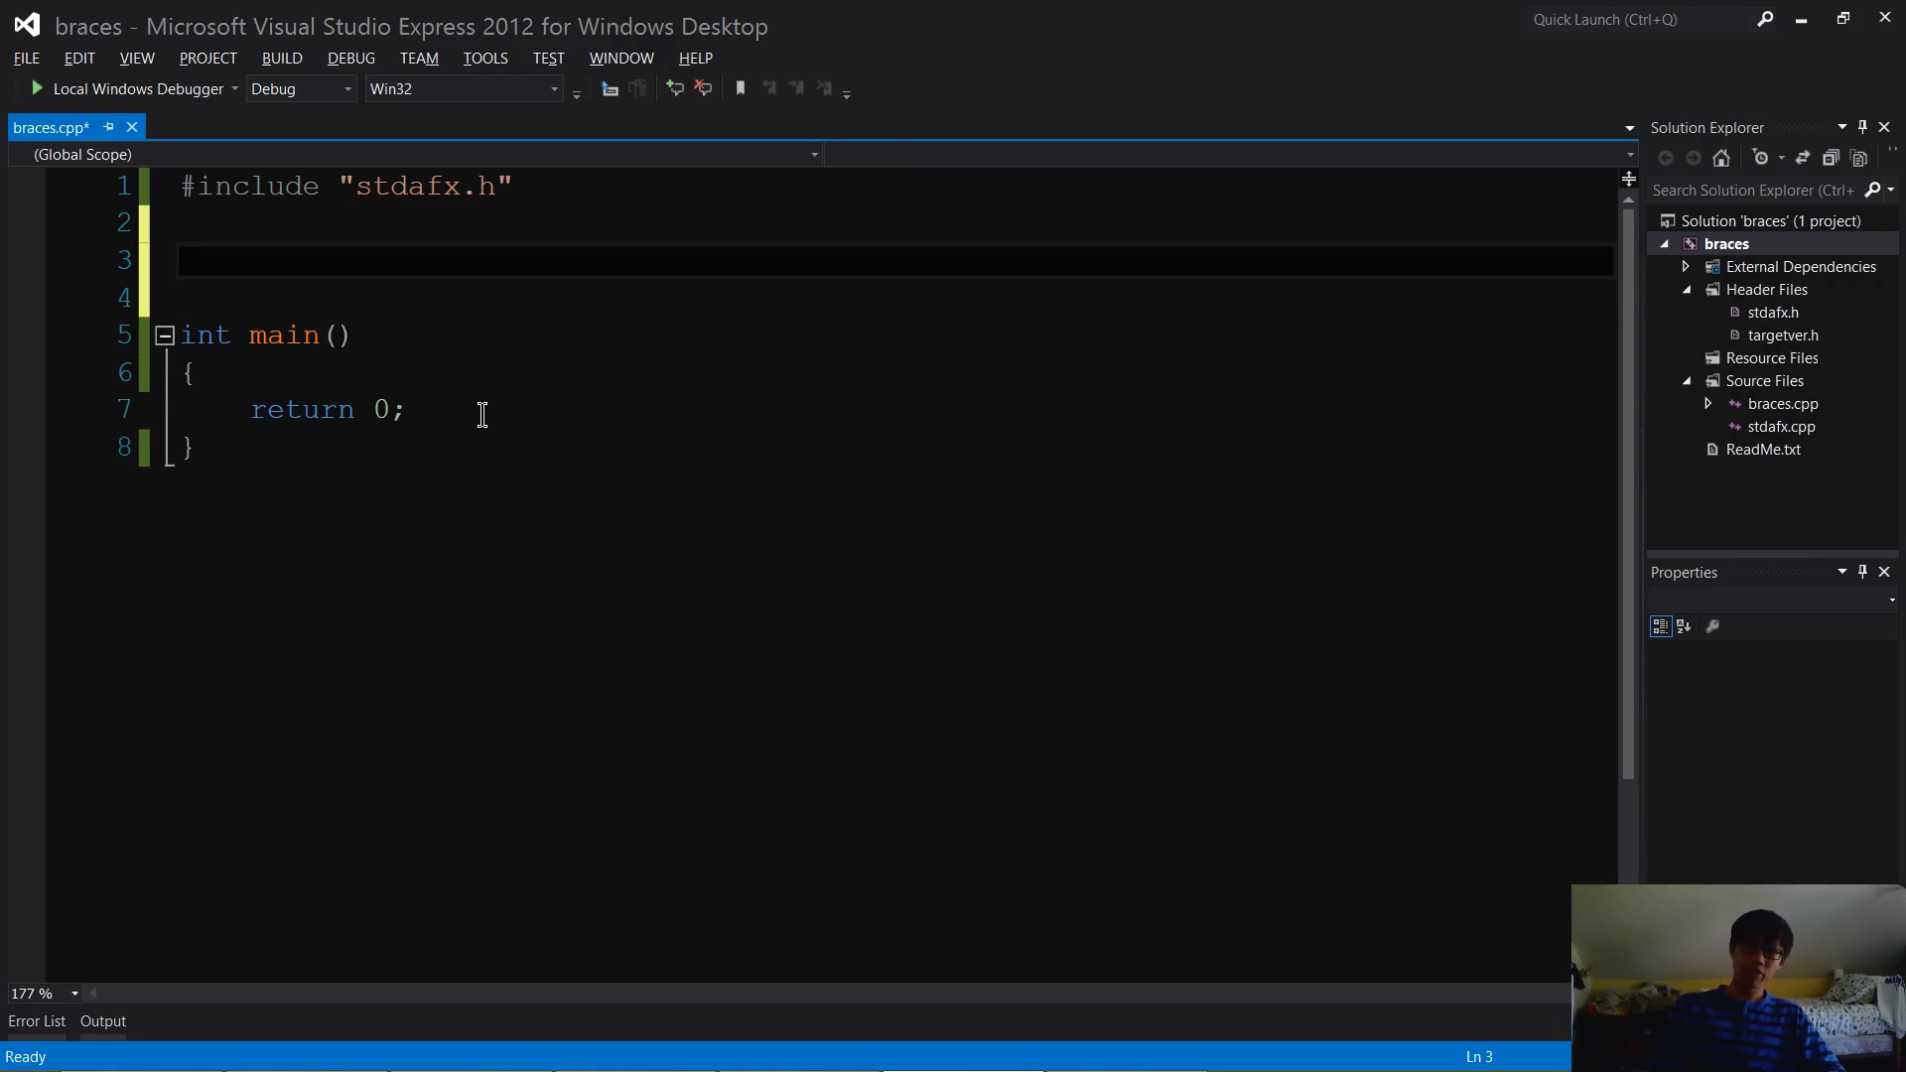
{"action": "left_click", "coordinate": [183, 258]}
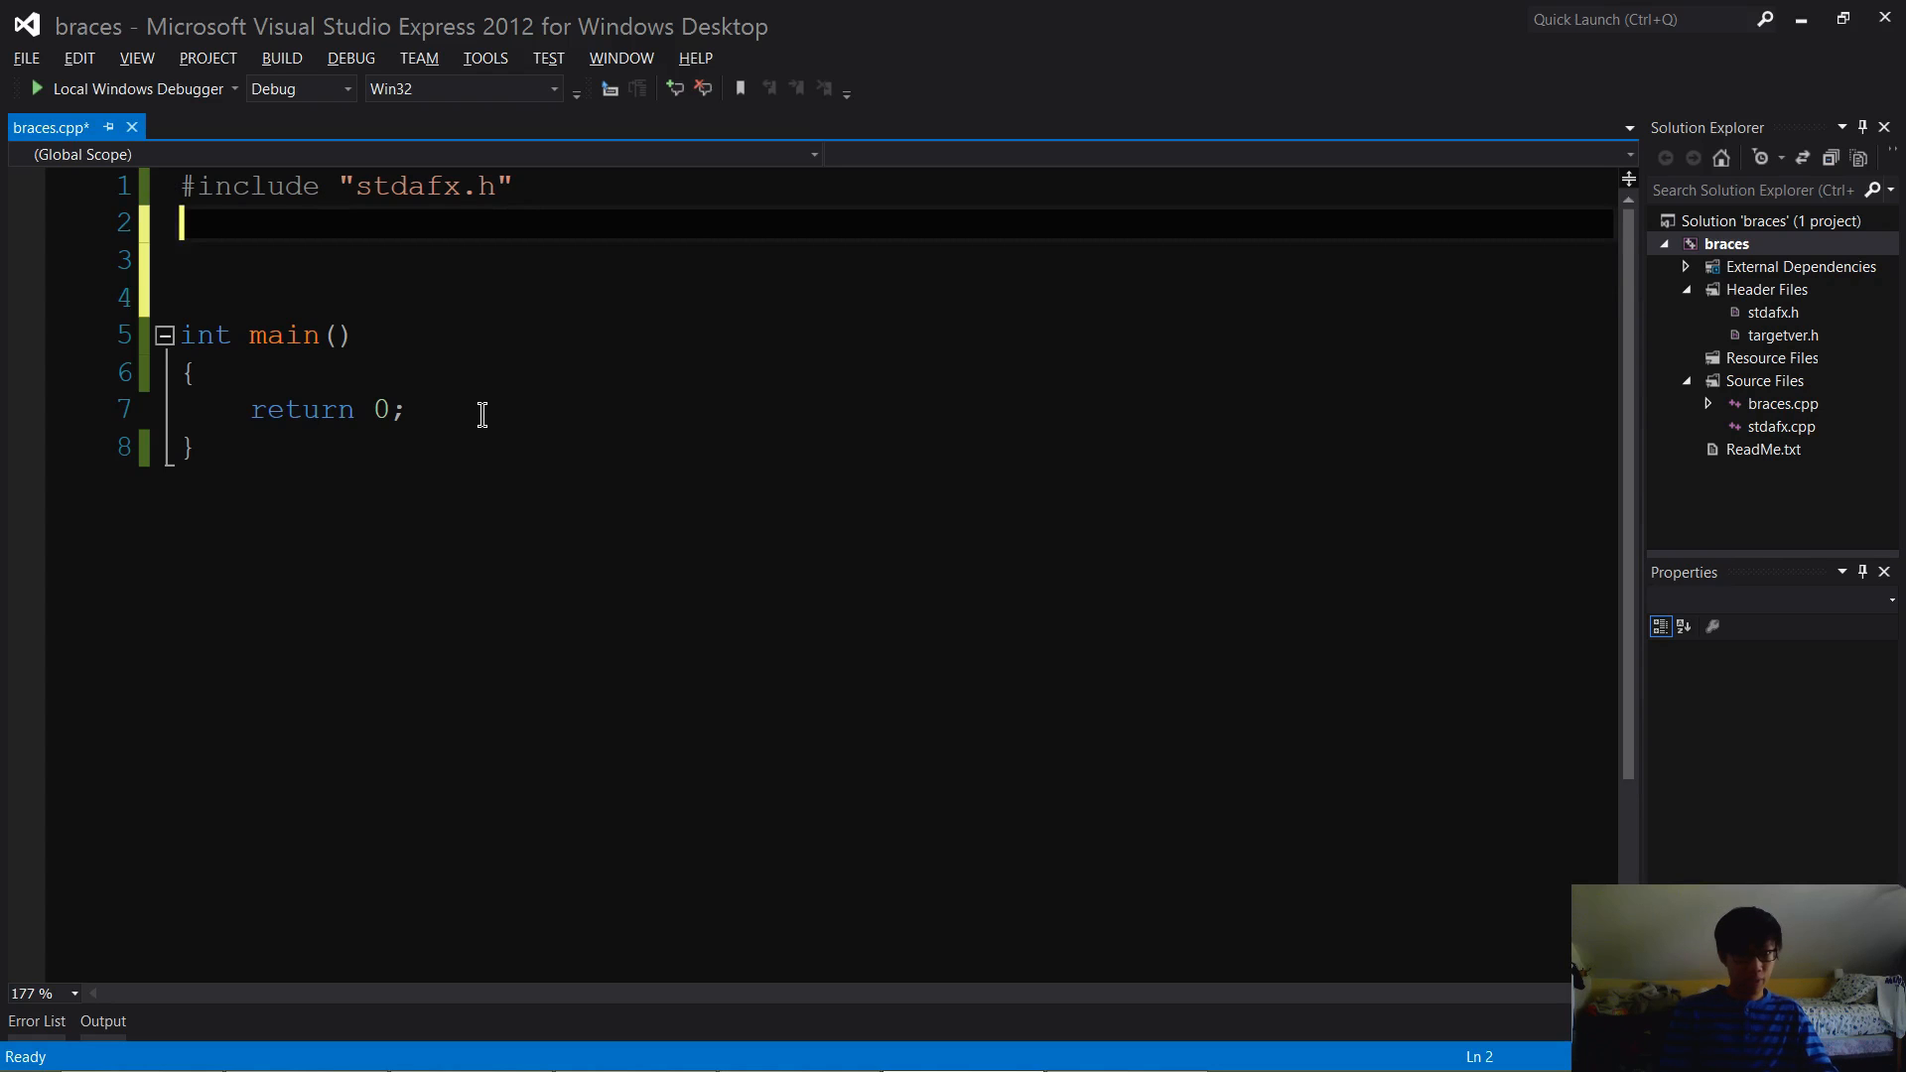
- Add #include <string.h>, #include <stdio.h> and #include <assert.h> below stdafx.h
{"action": "type", "text": "#include"}
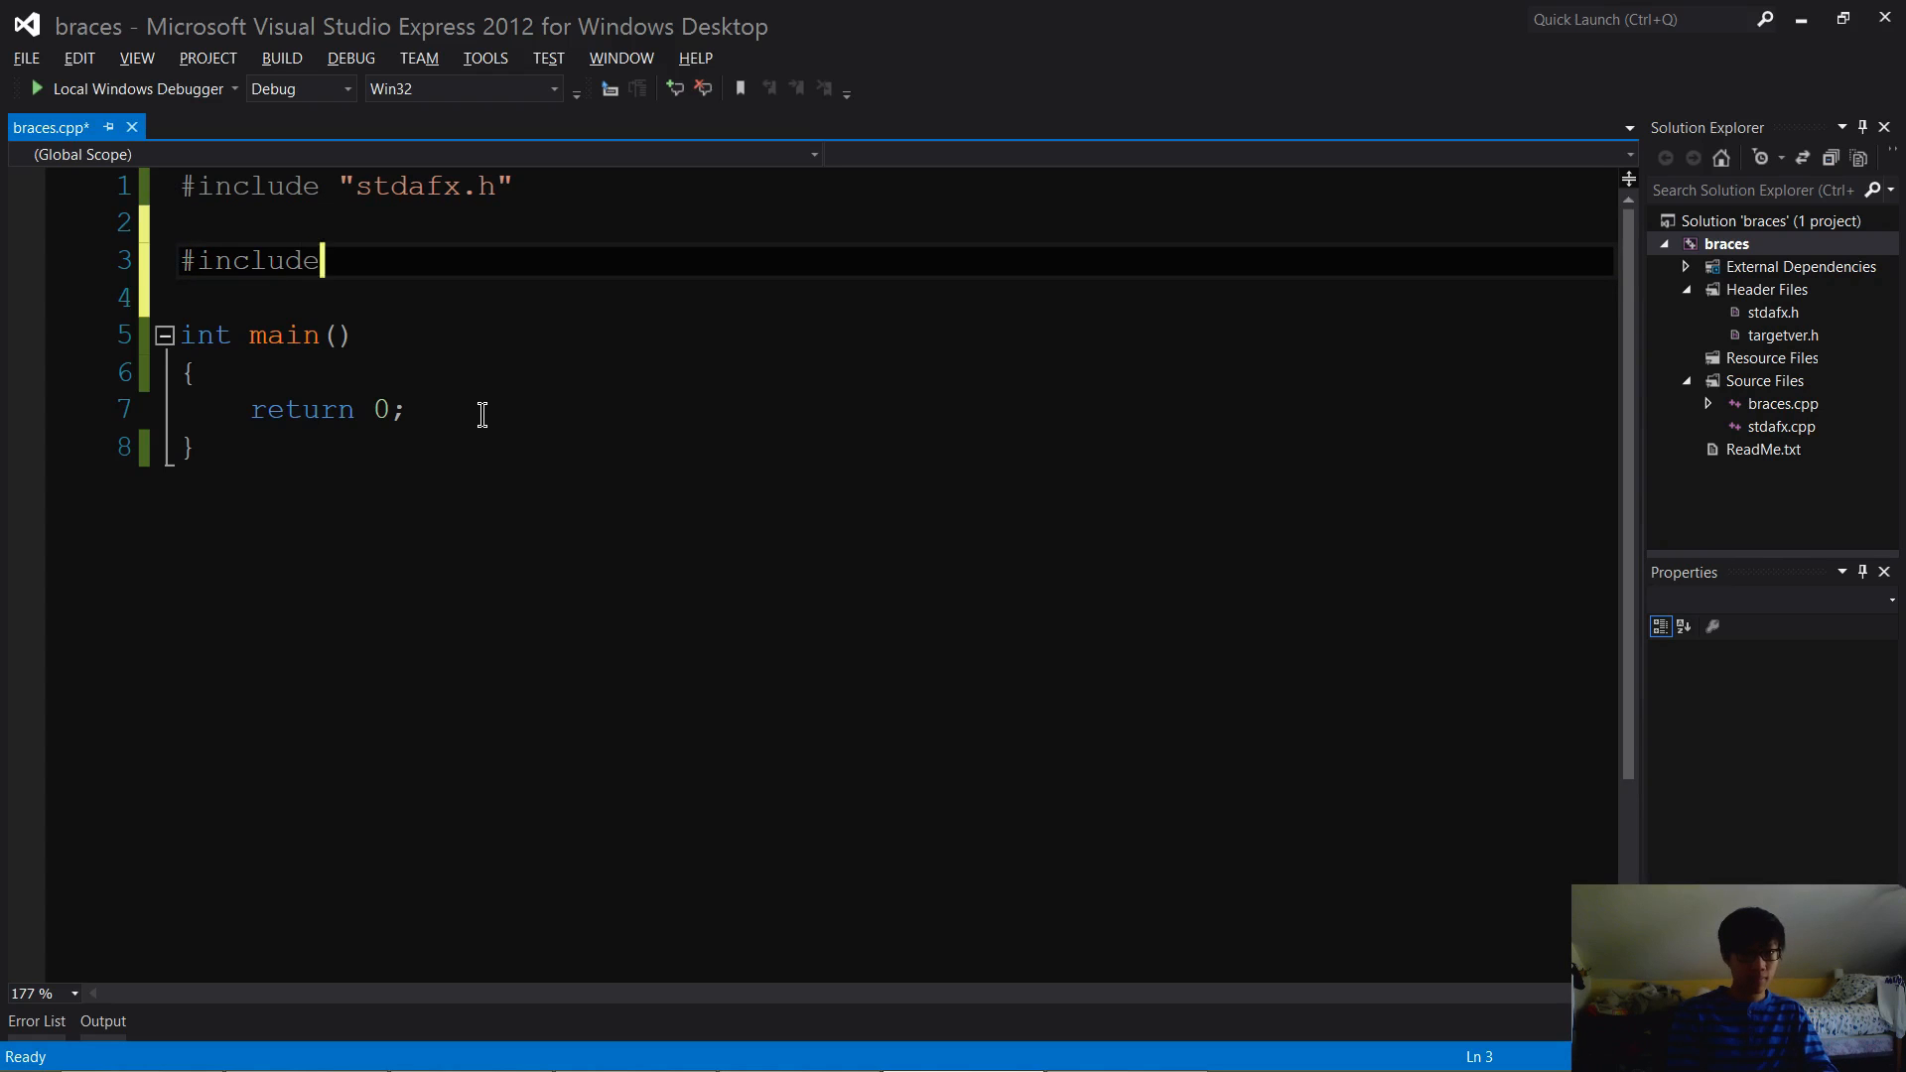
{"action": "type", "text": "<string.h>"}
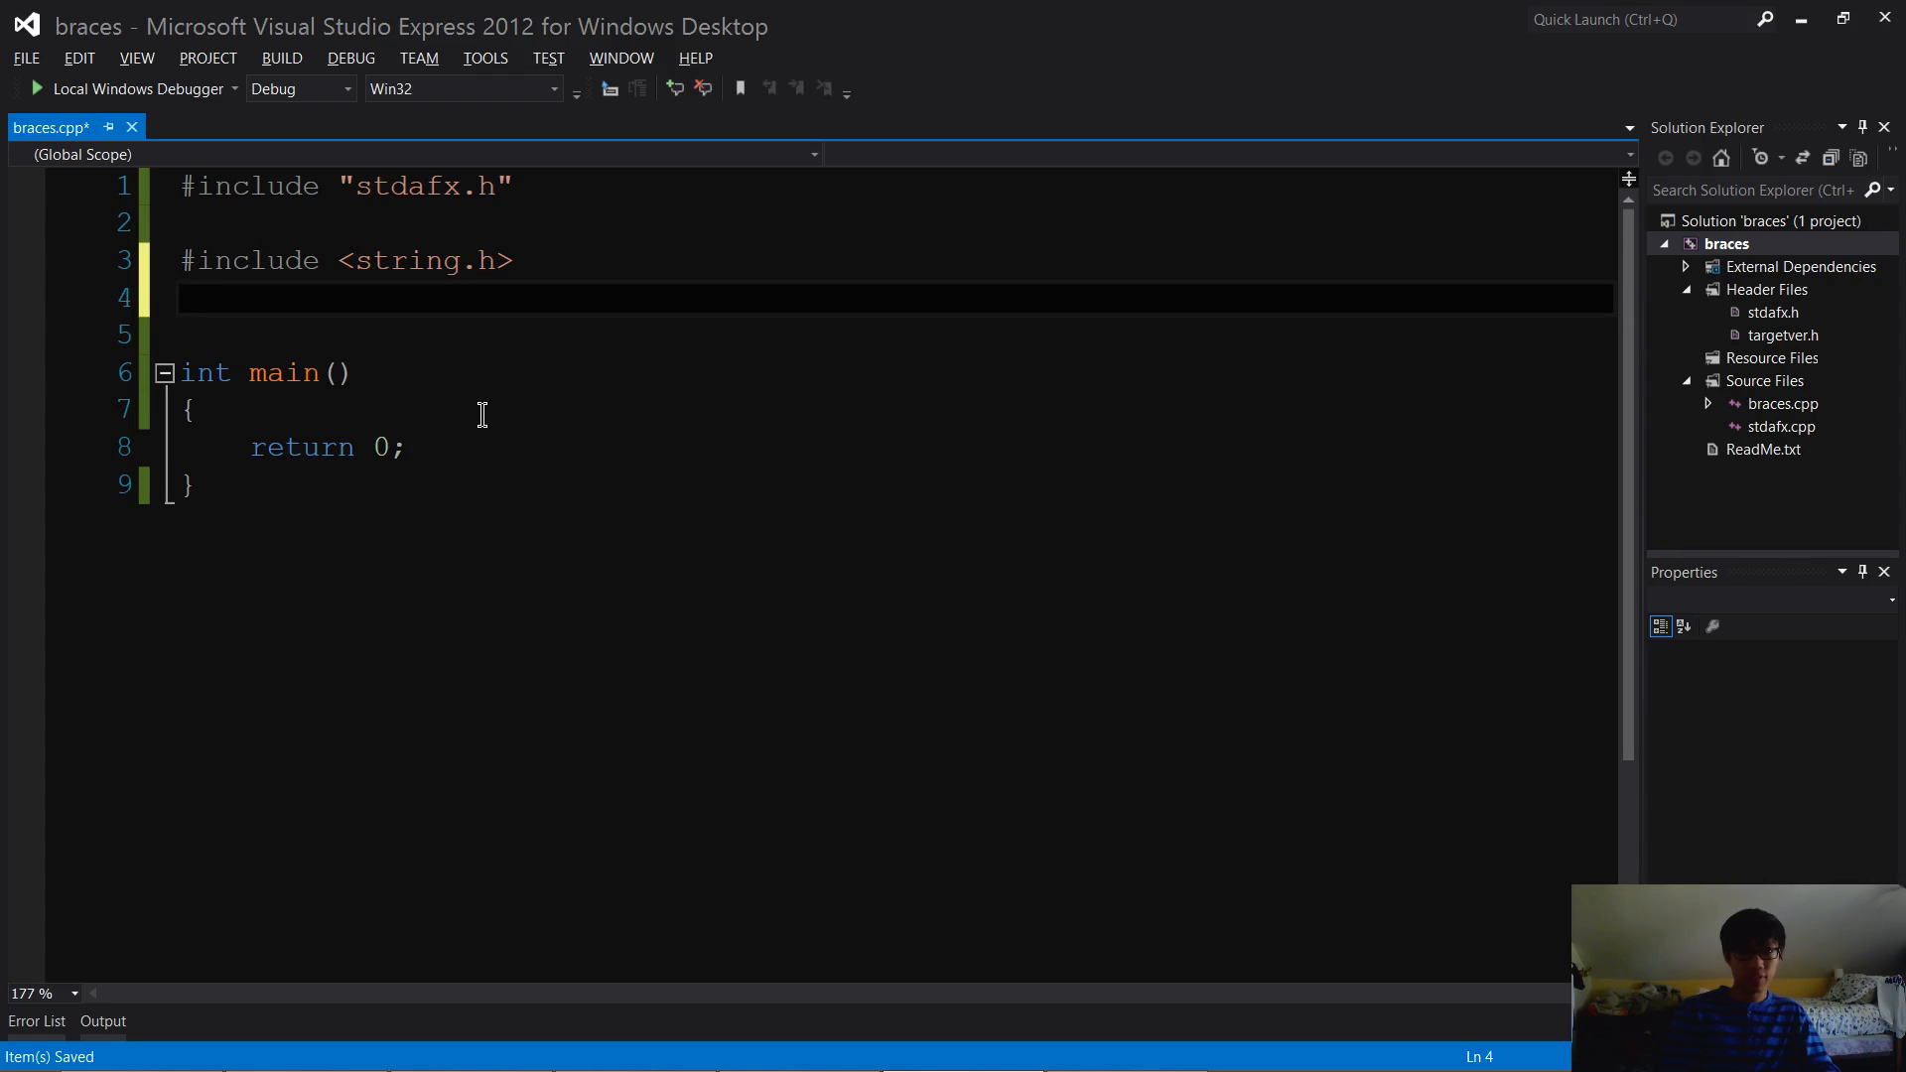
{"action": "type", "text": "#i"}
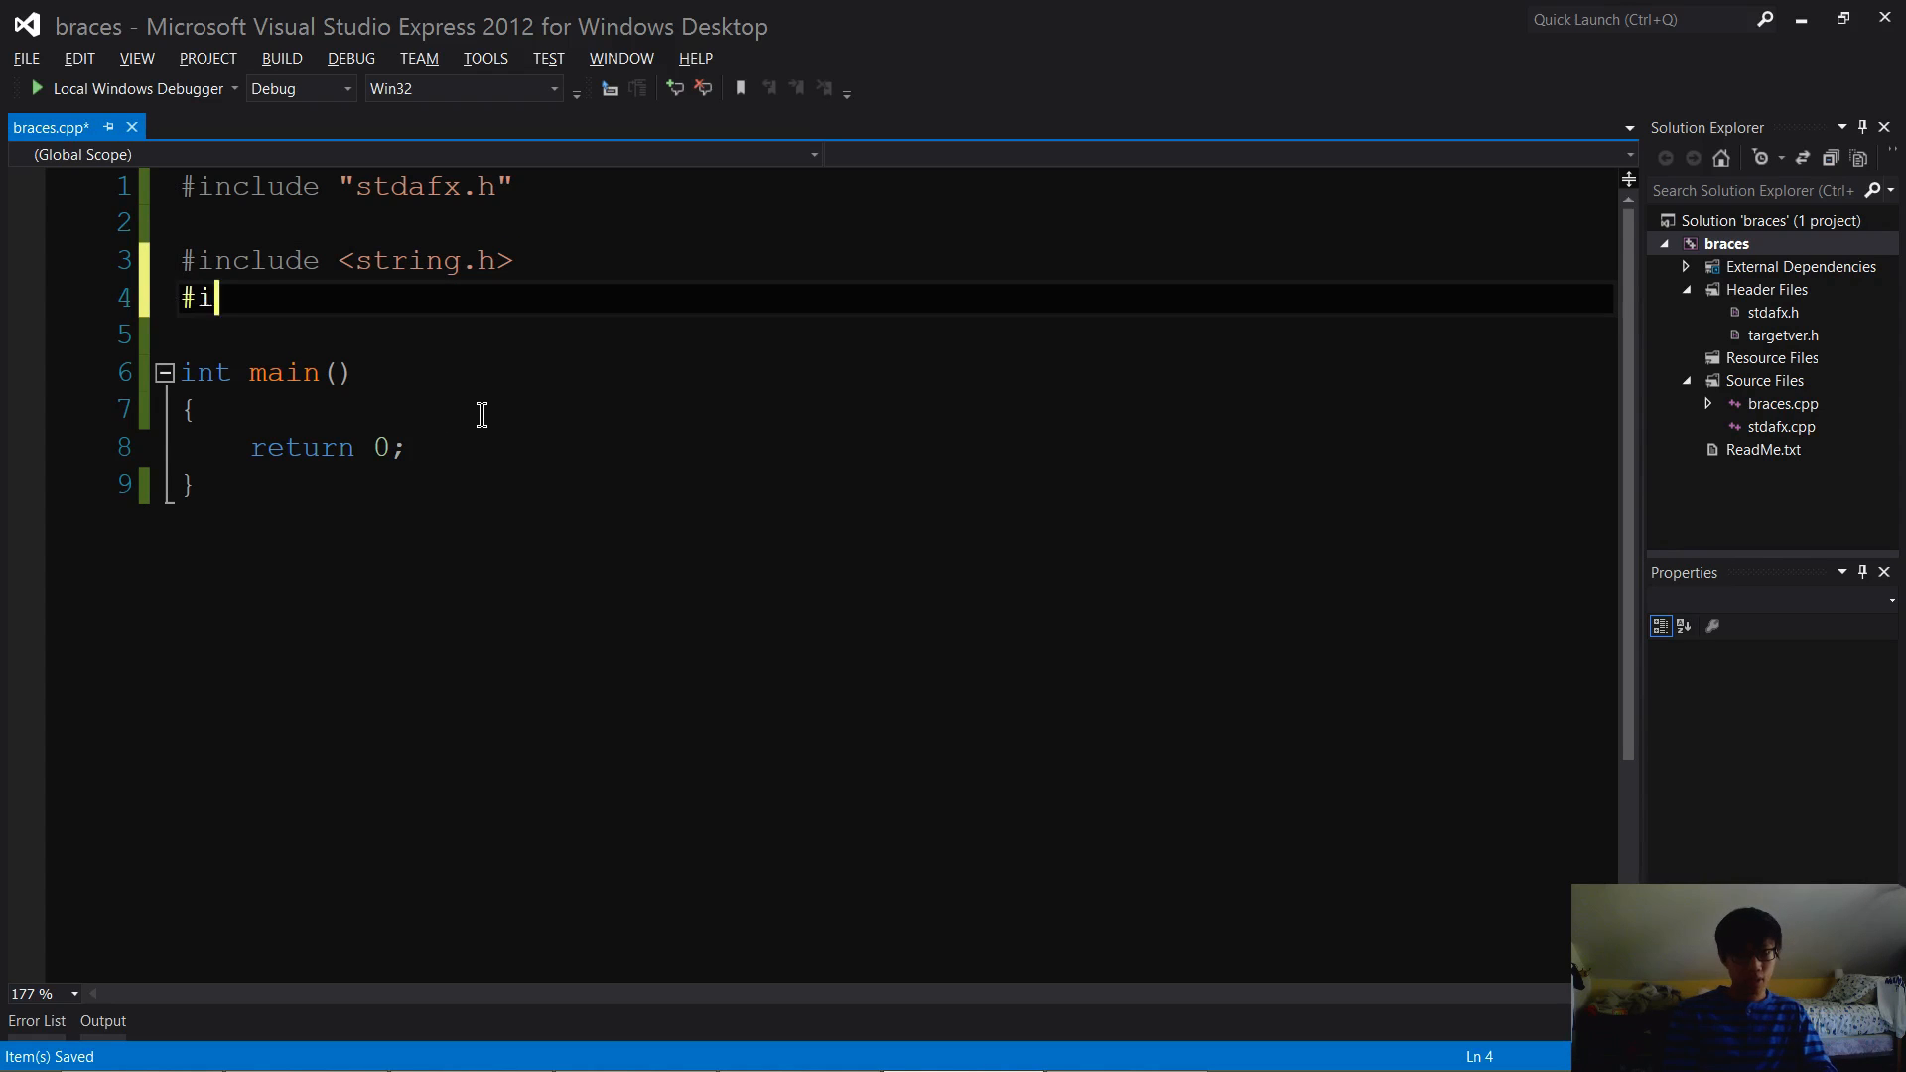
{"action": "type", "text": "nclude <stdio.h>"}
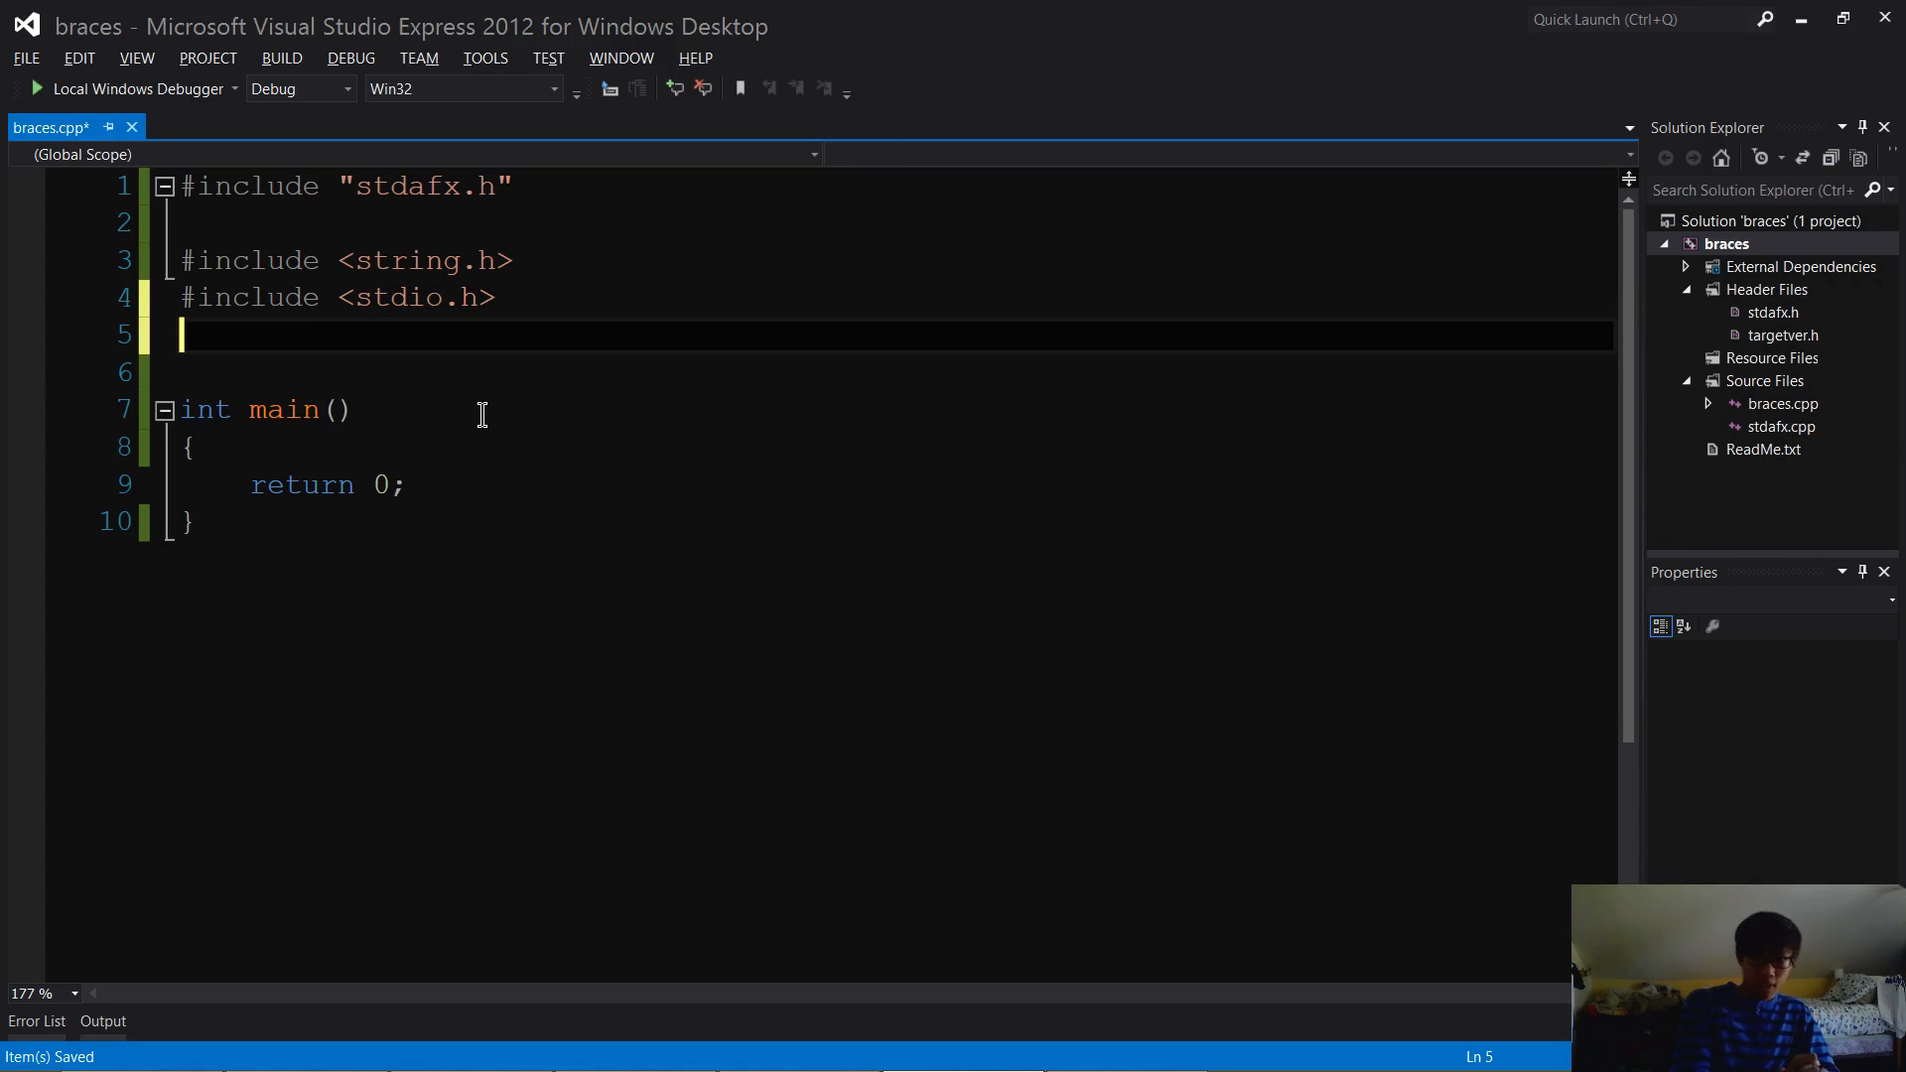
{"action": "type", "text": "@include"}
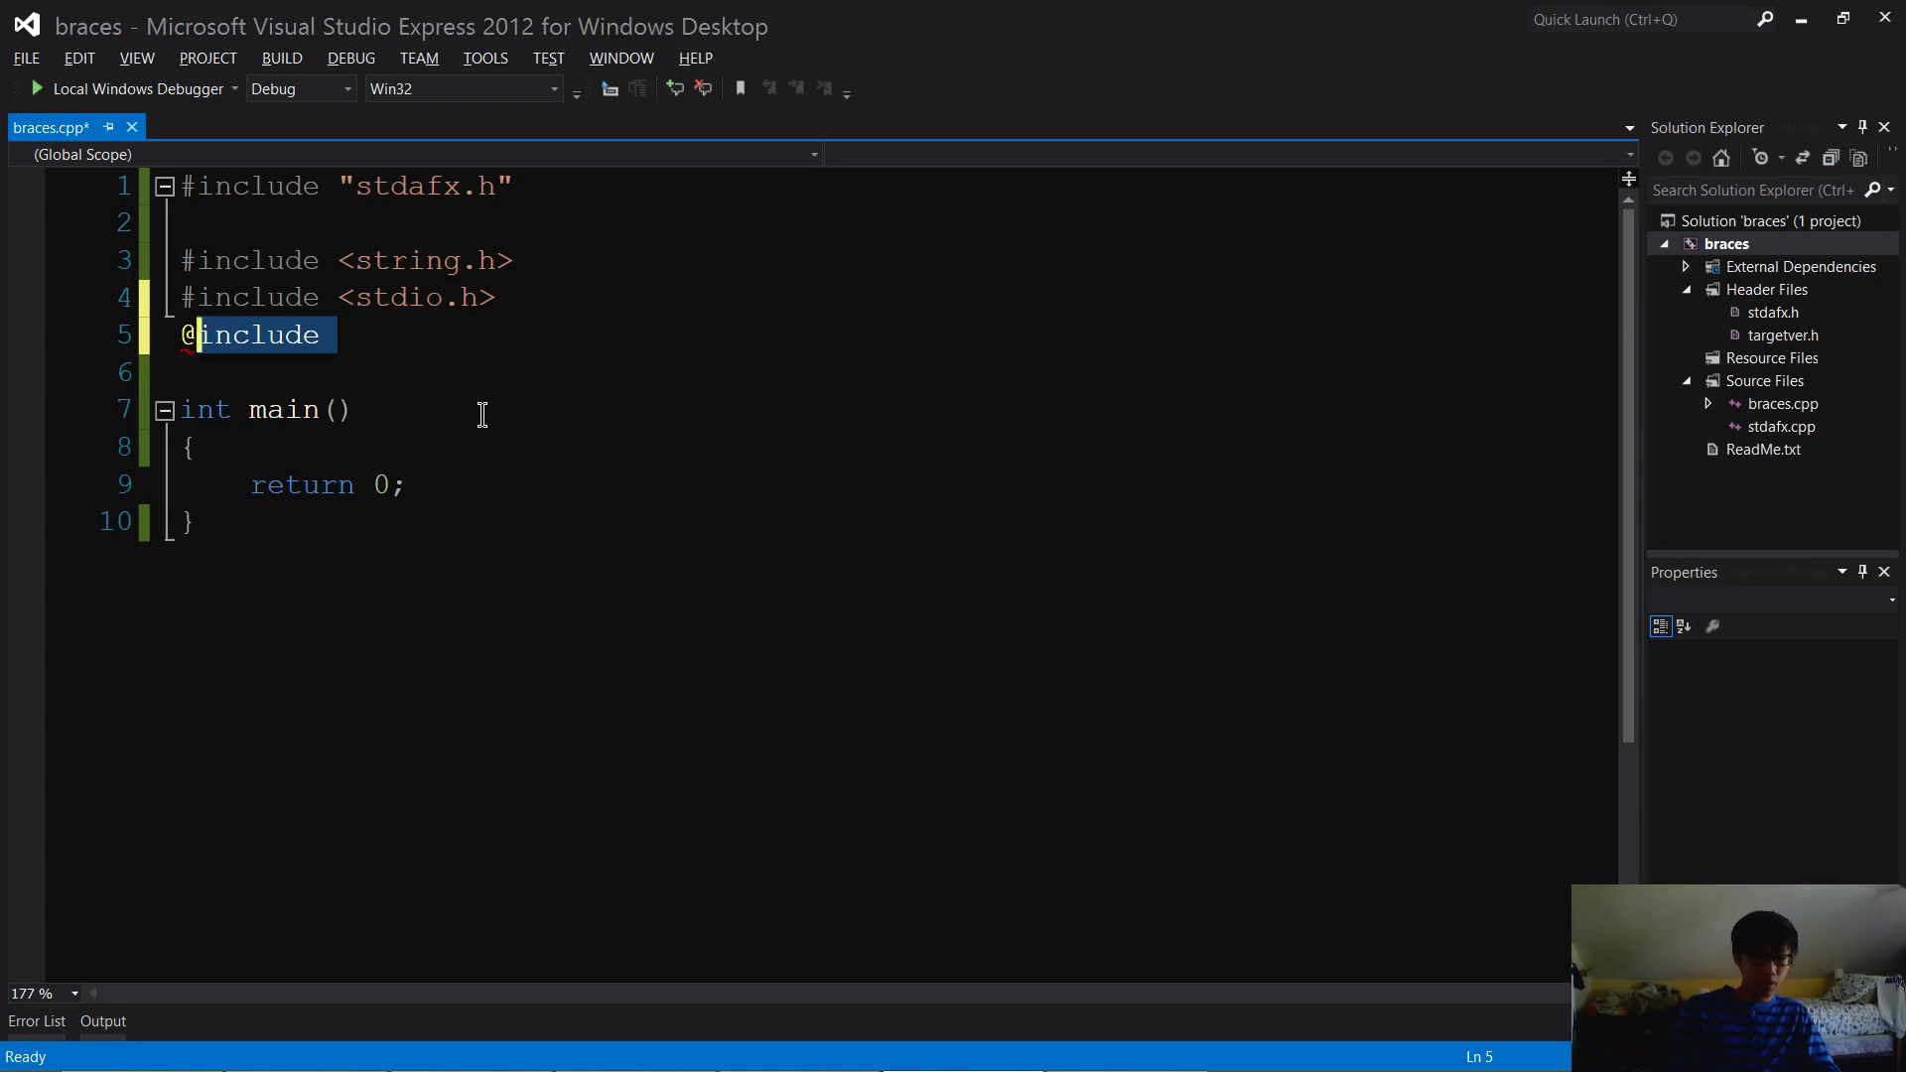
{"action": "type", "text": "#inc"}
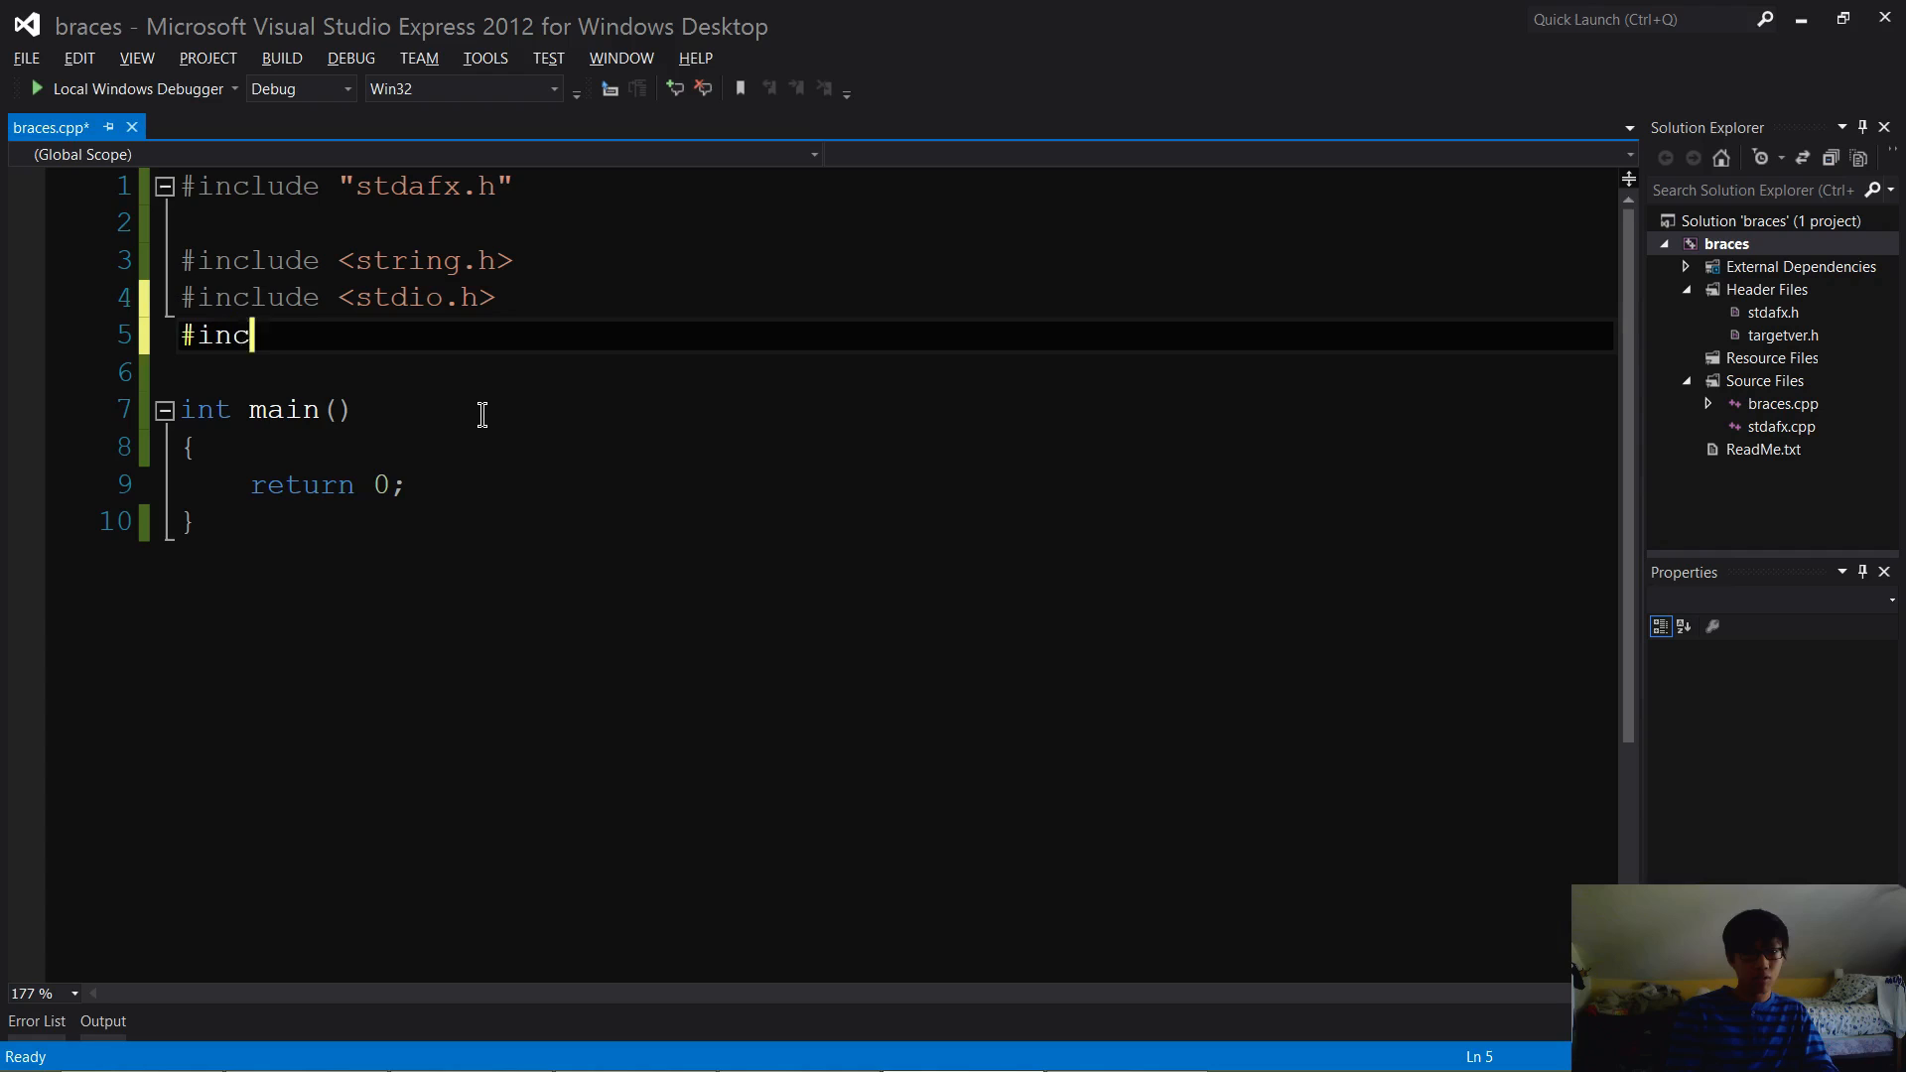
{"action": "type", "text": "lude <"}
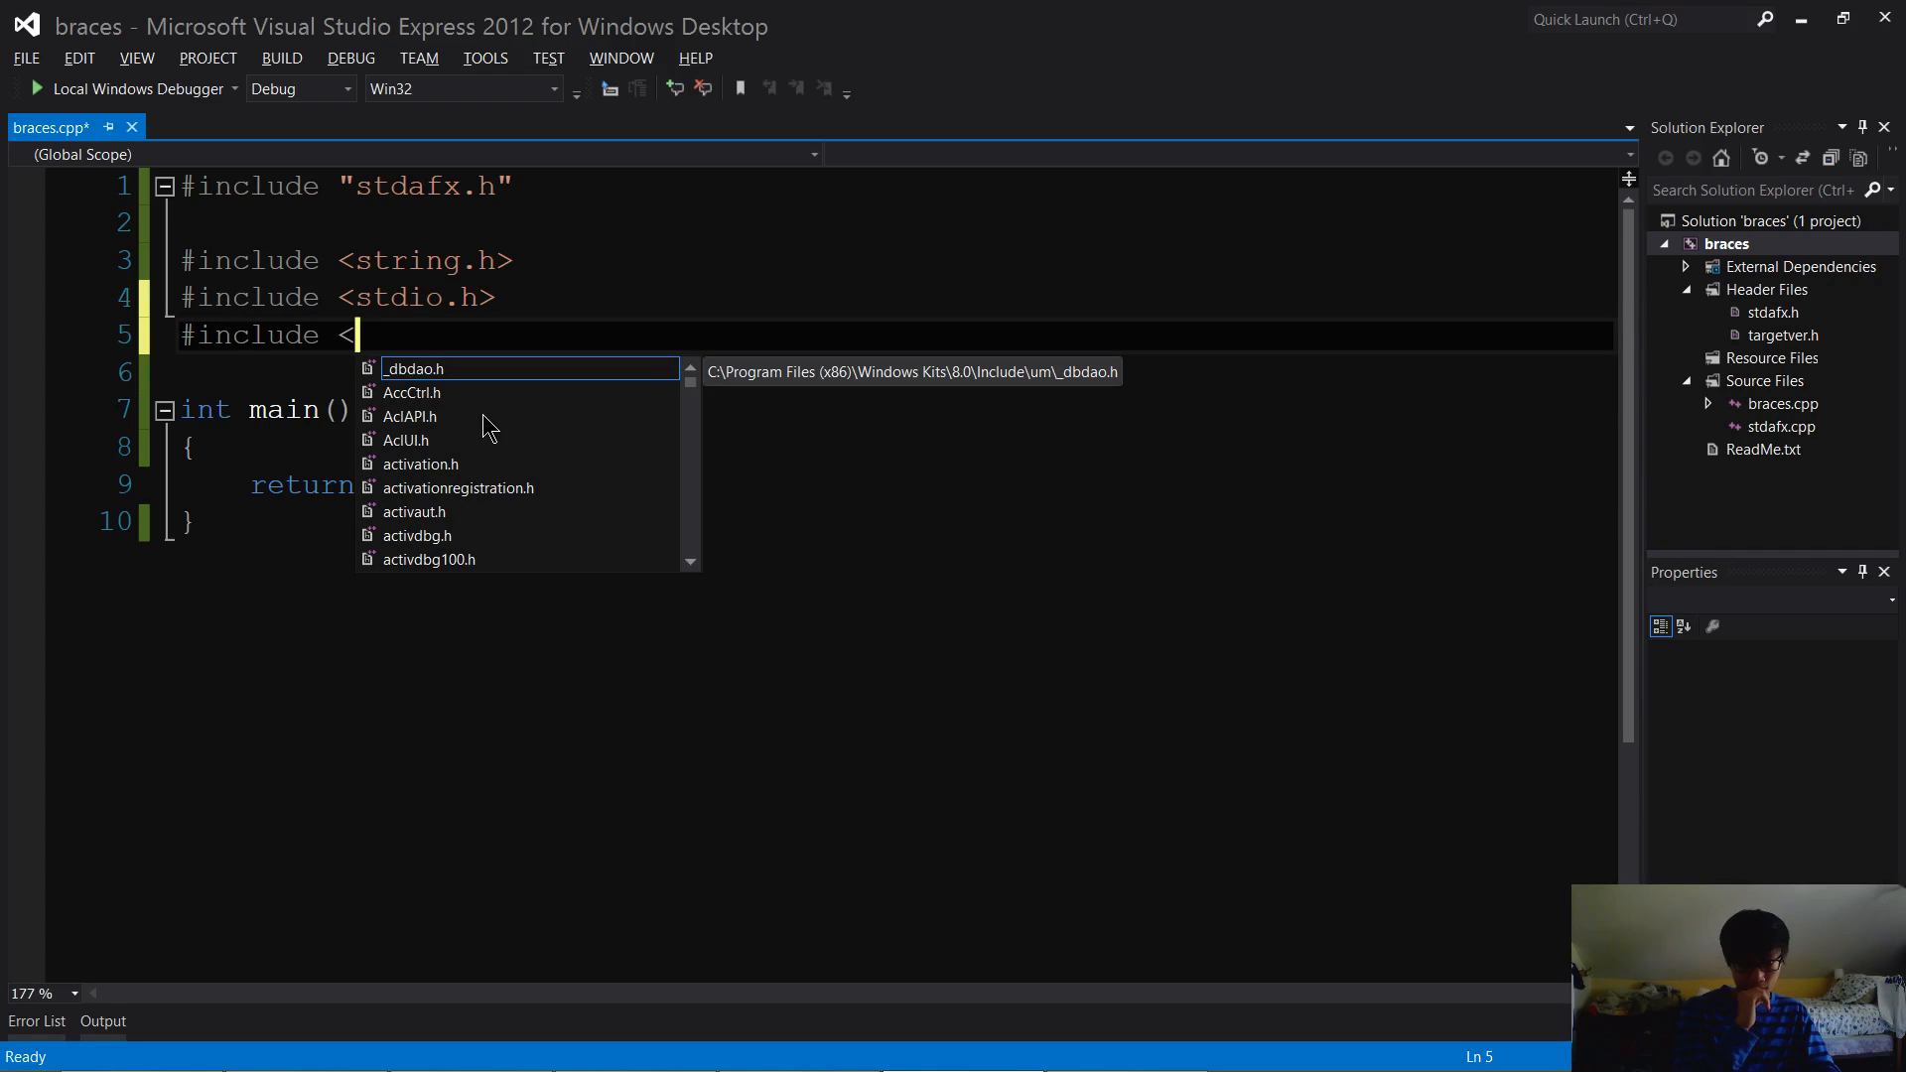
{"action": "type", "text": "assert.h?"}
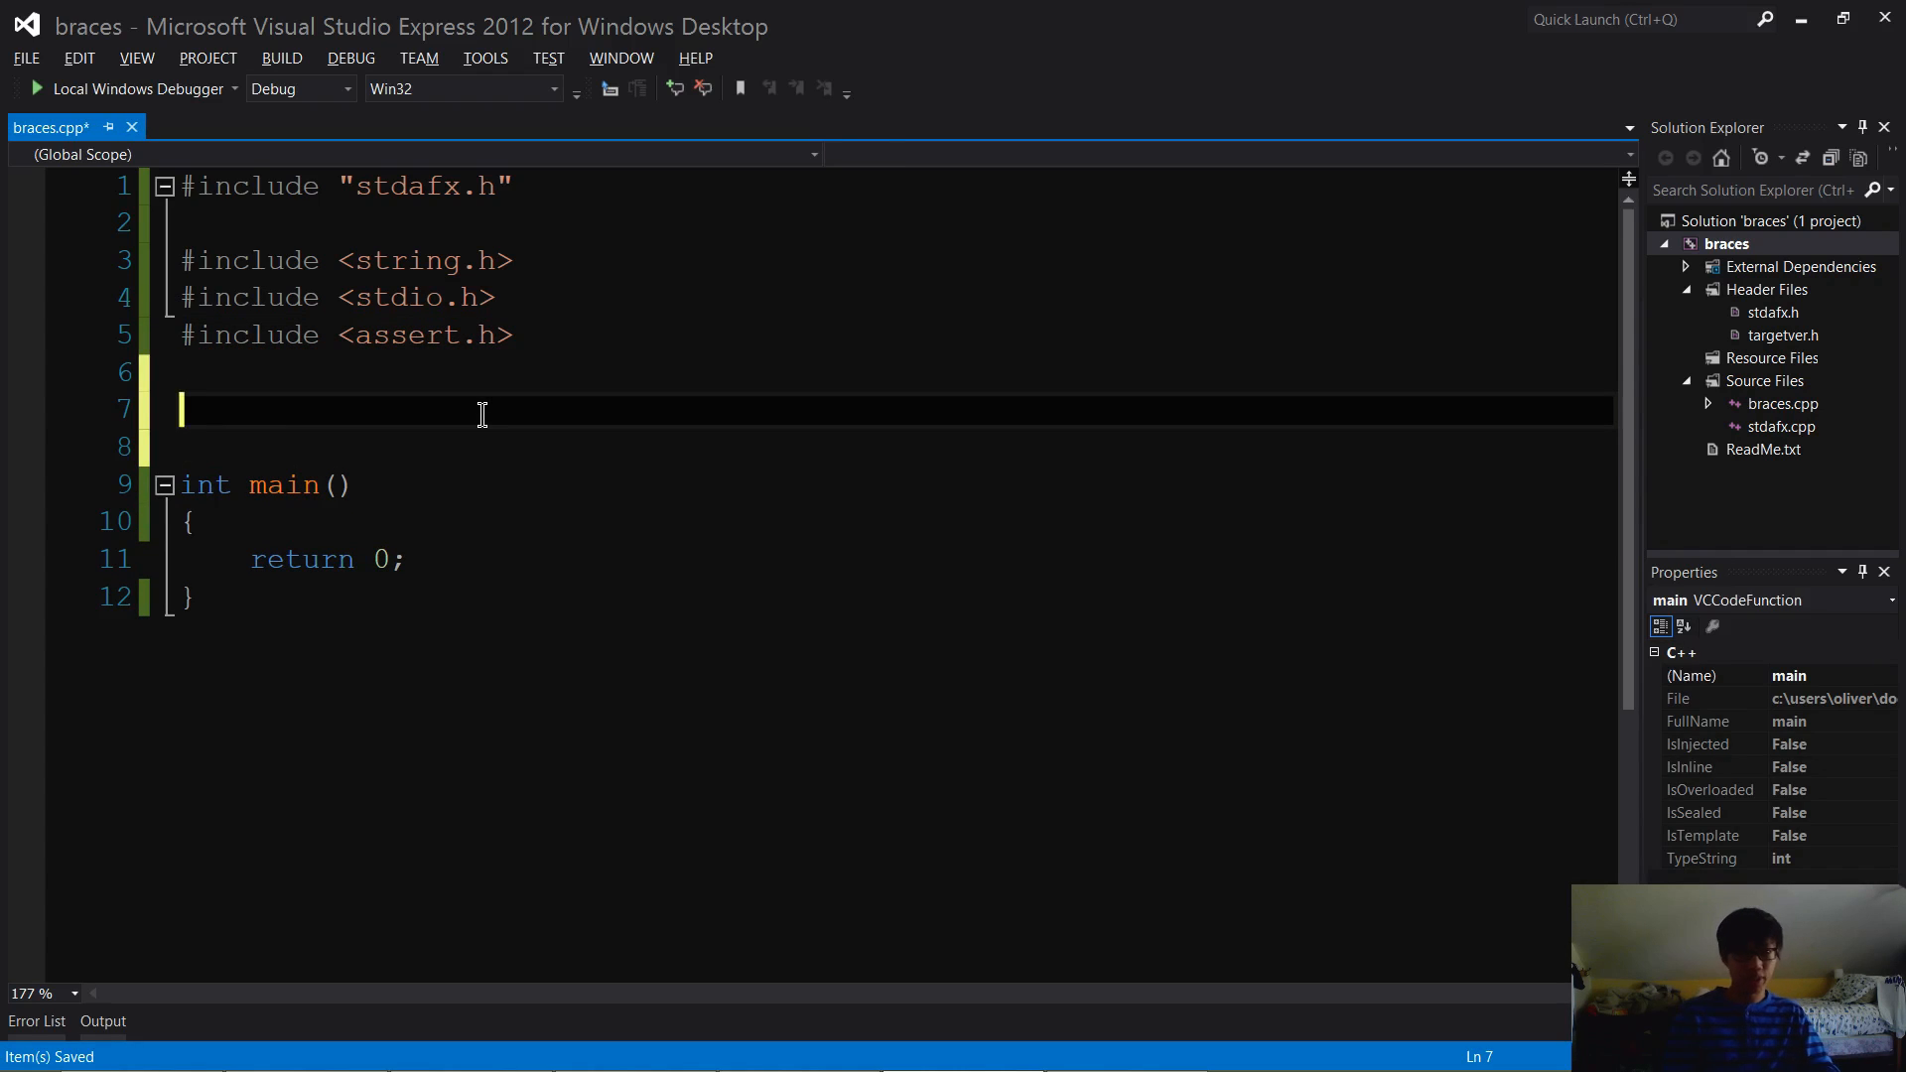
- Start bool matching(char* s) and add a //stack comment inside it
{"action": "type", "text": "bool"}
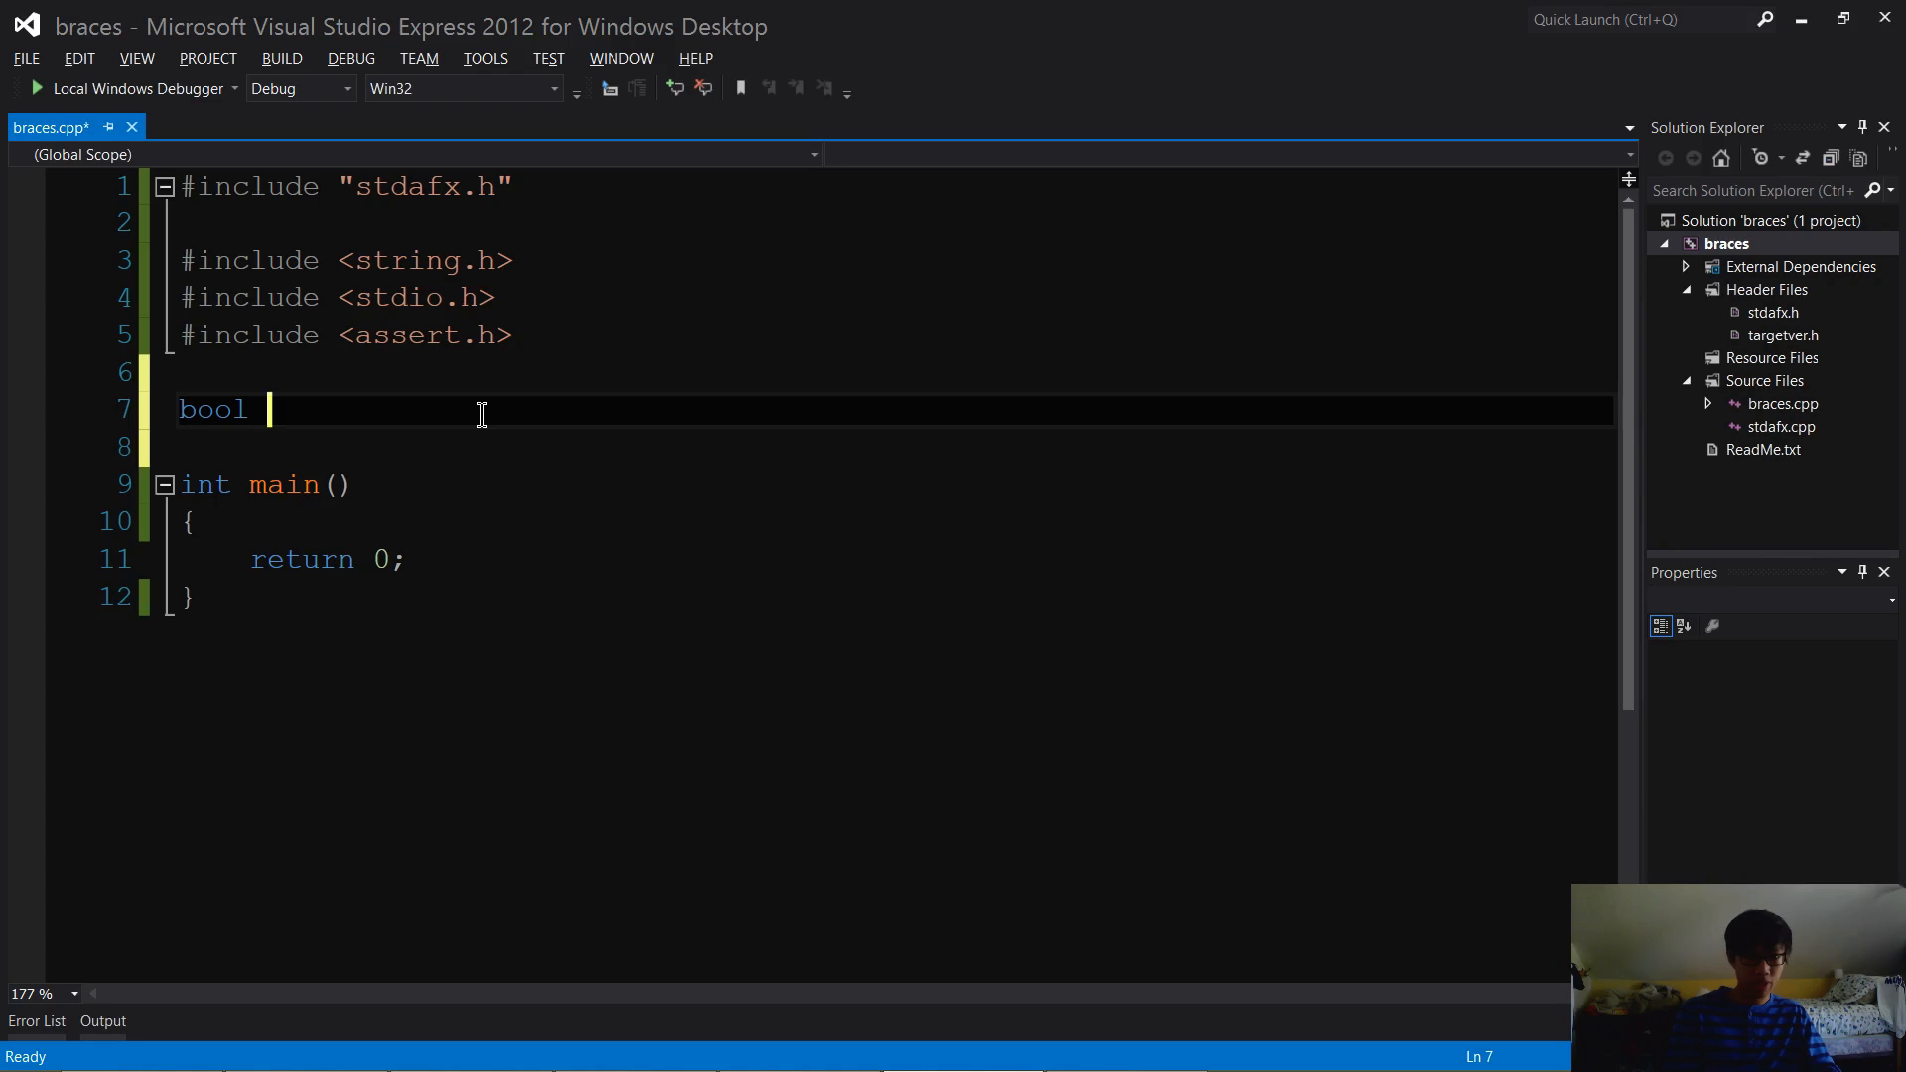
{"action": "type", "text": "matching(char* s"}
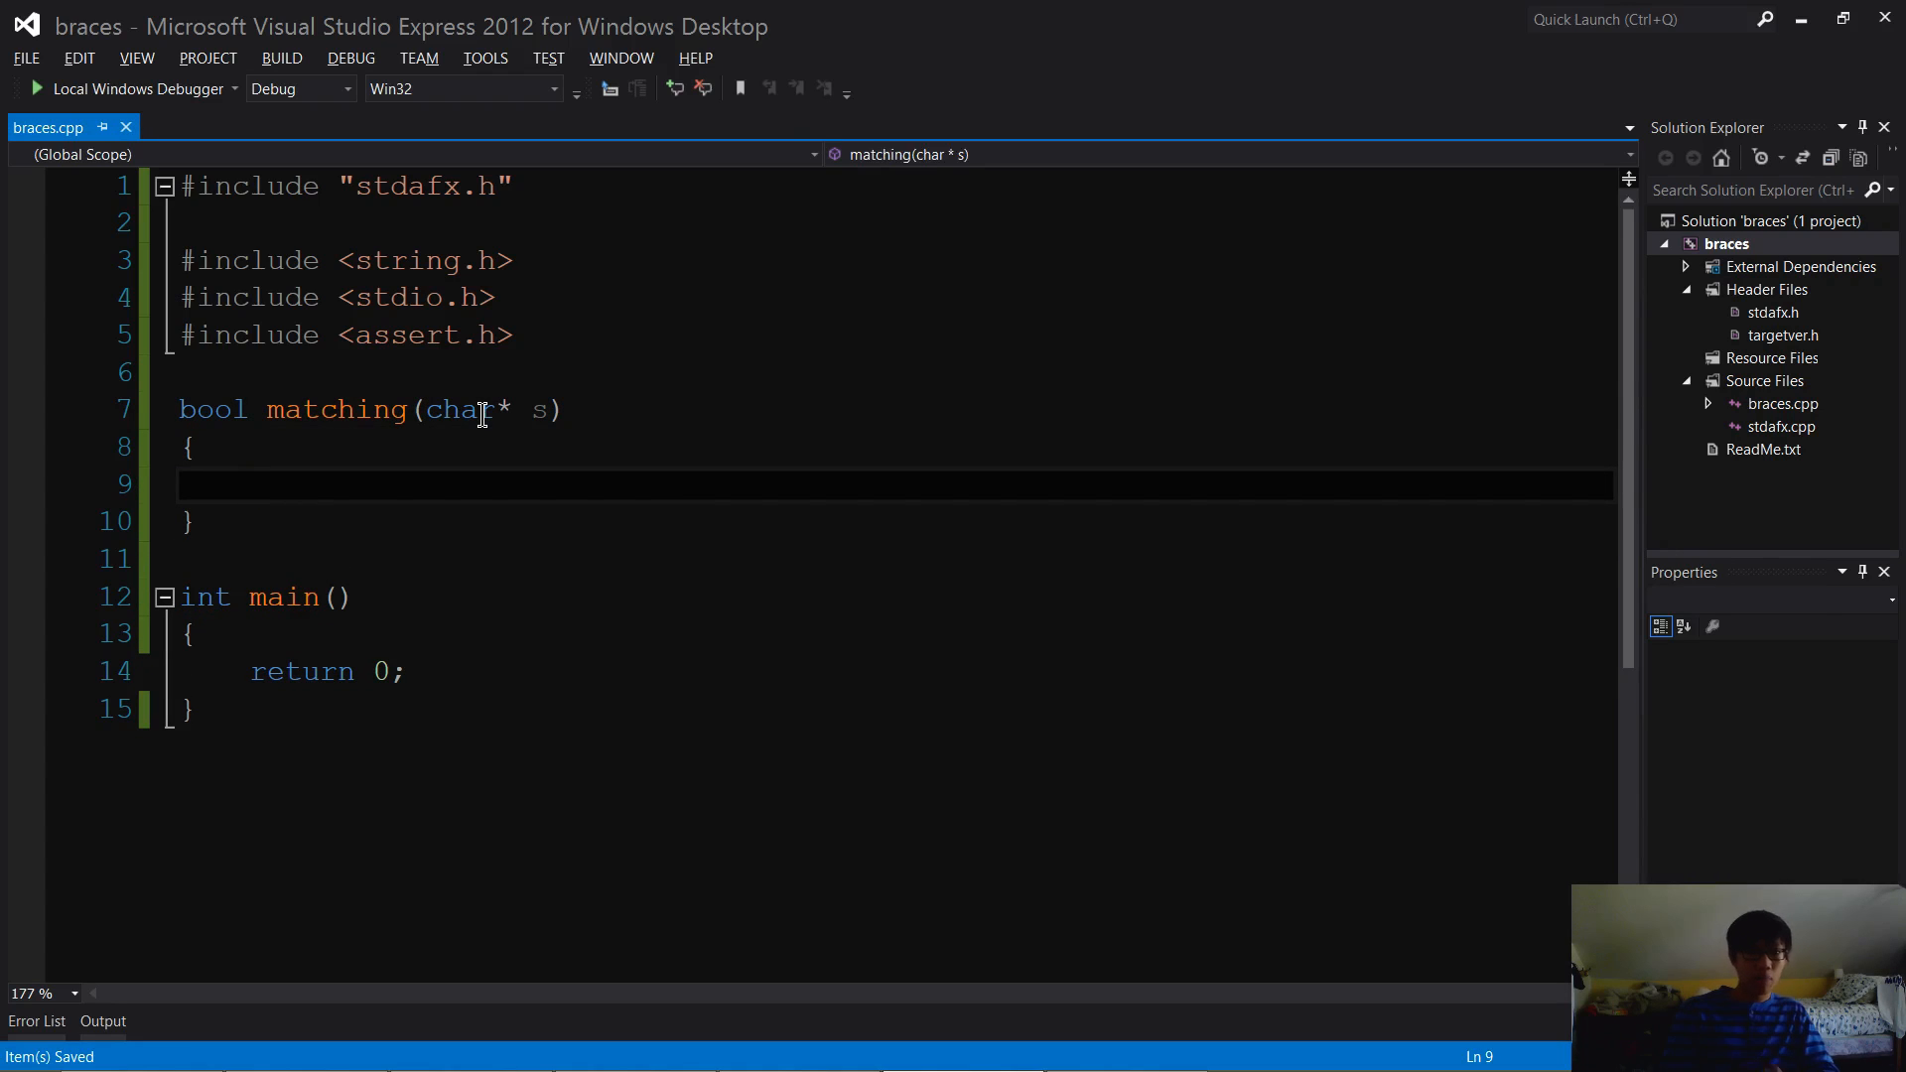
{"action": "left_click", "coordinate": [335, 409]}
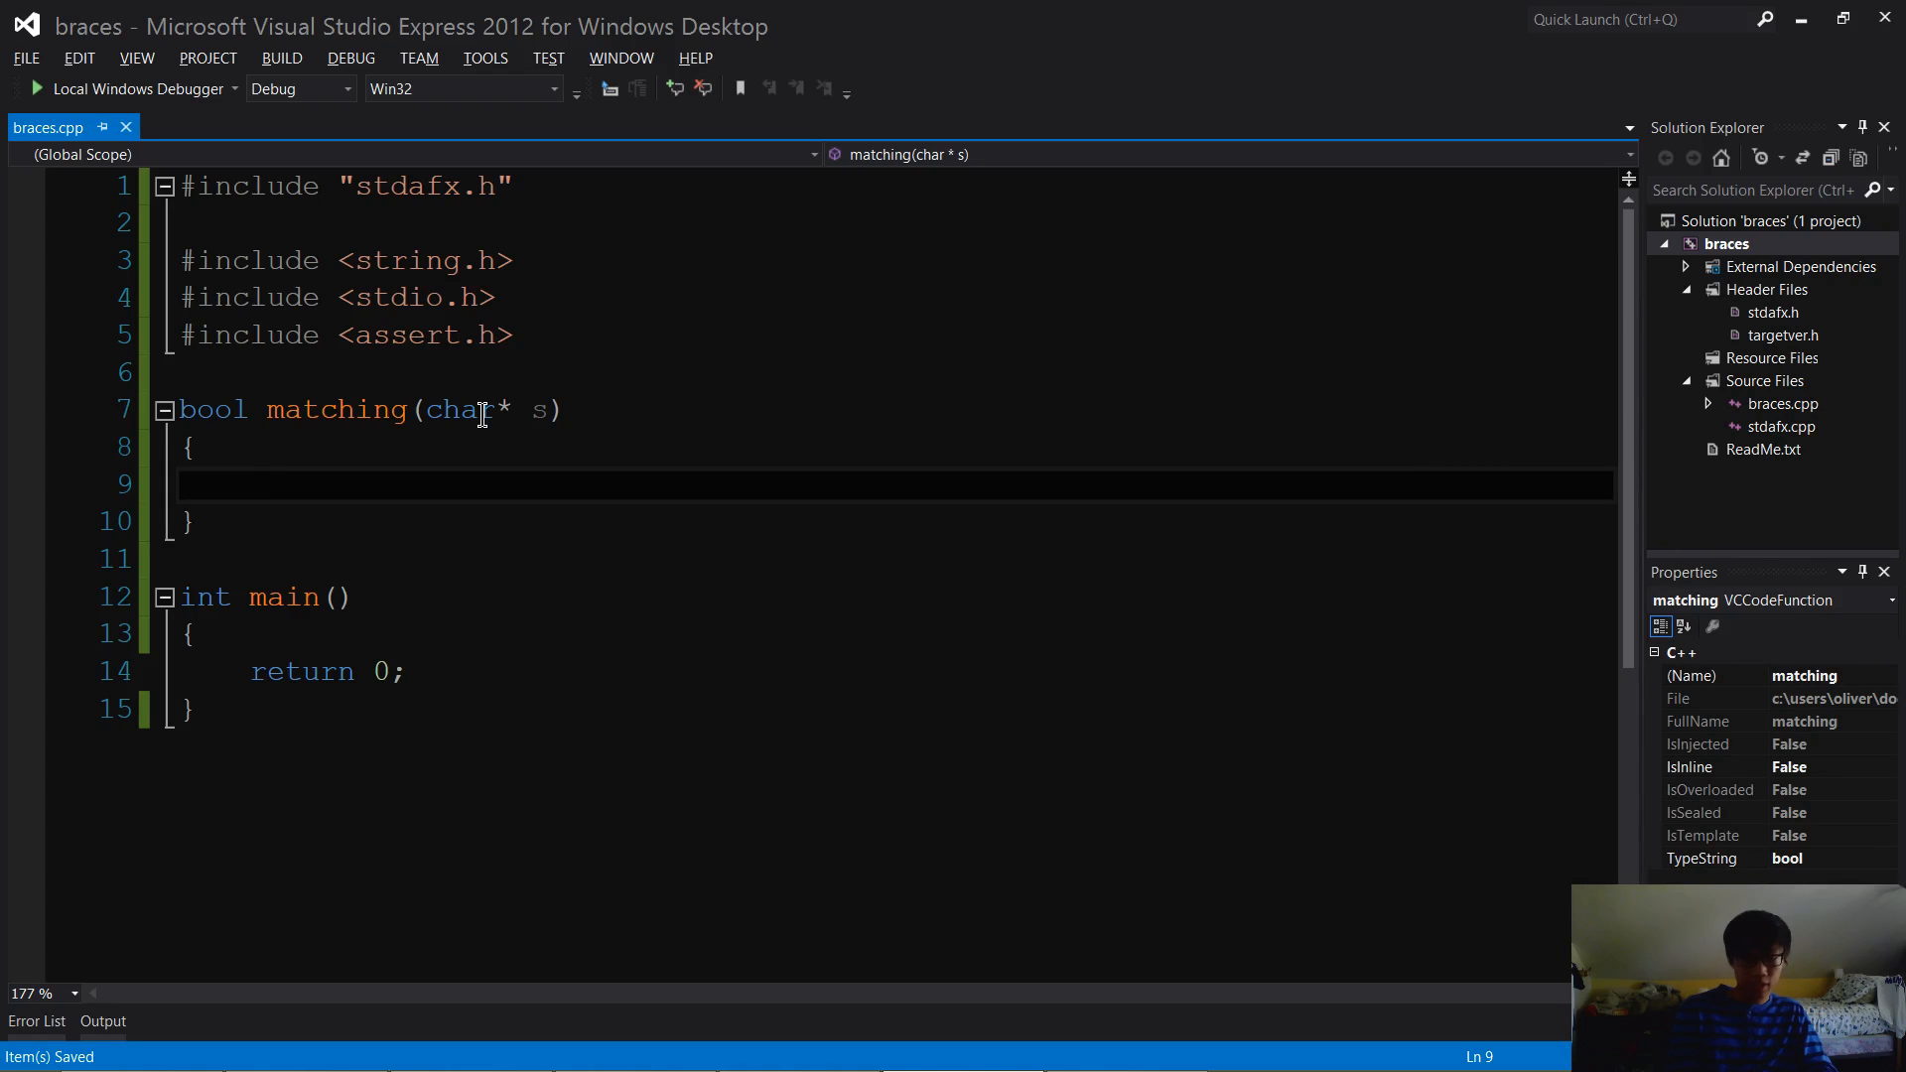
{"action": "type", "text": "//s"}
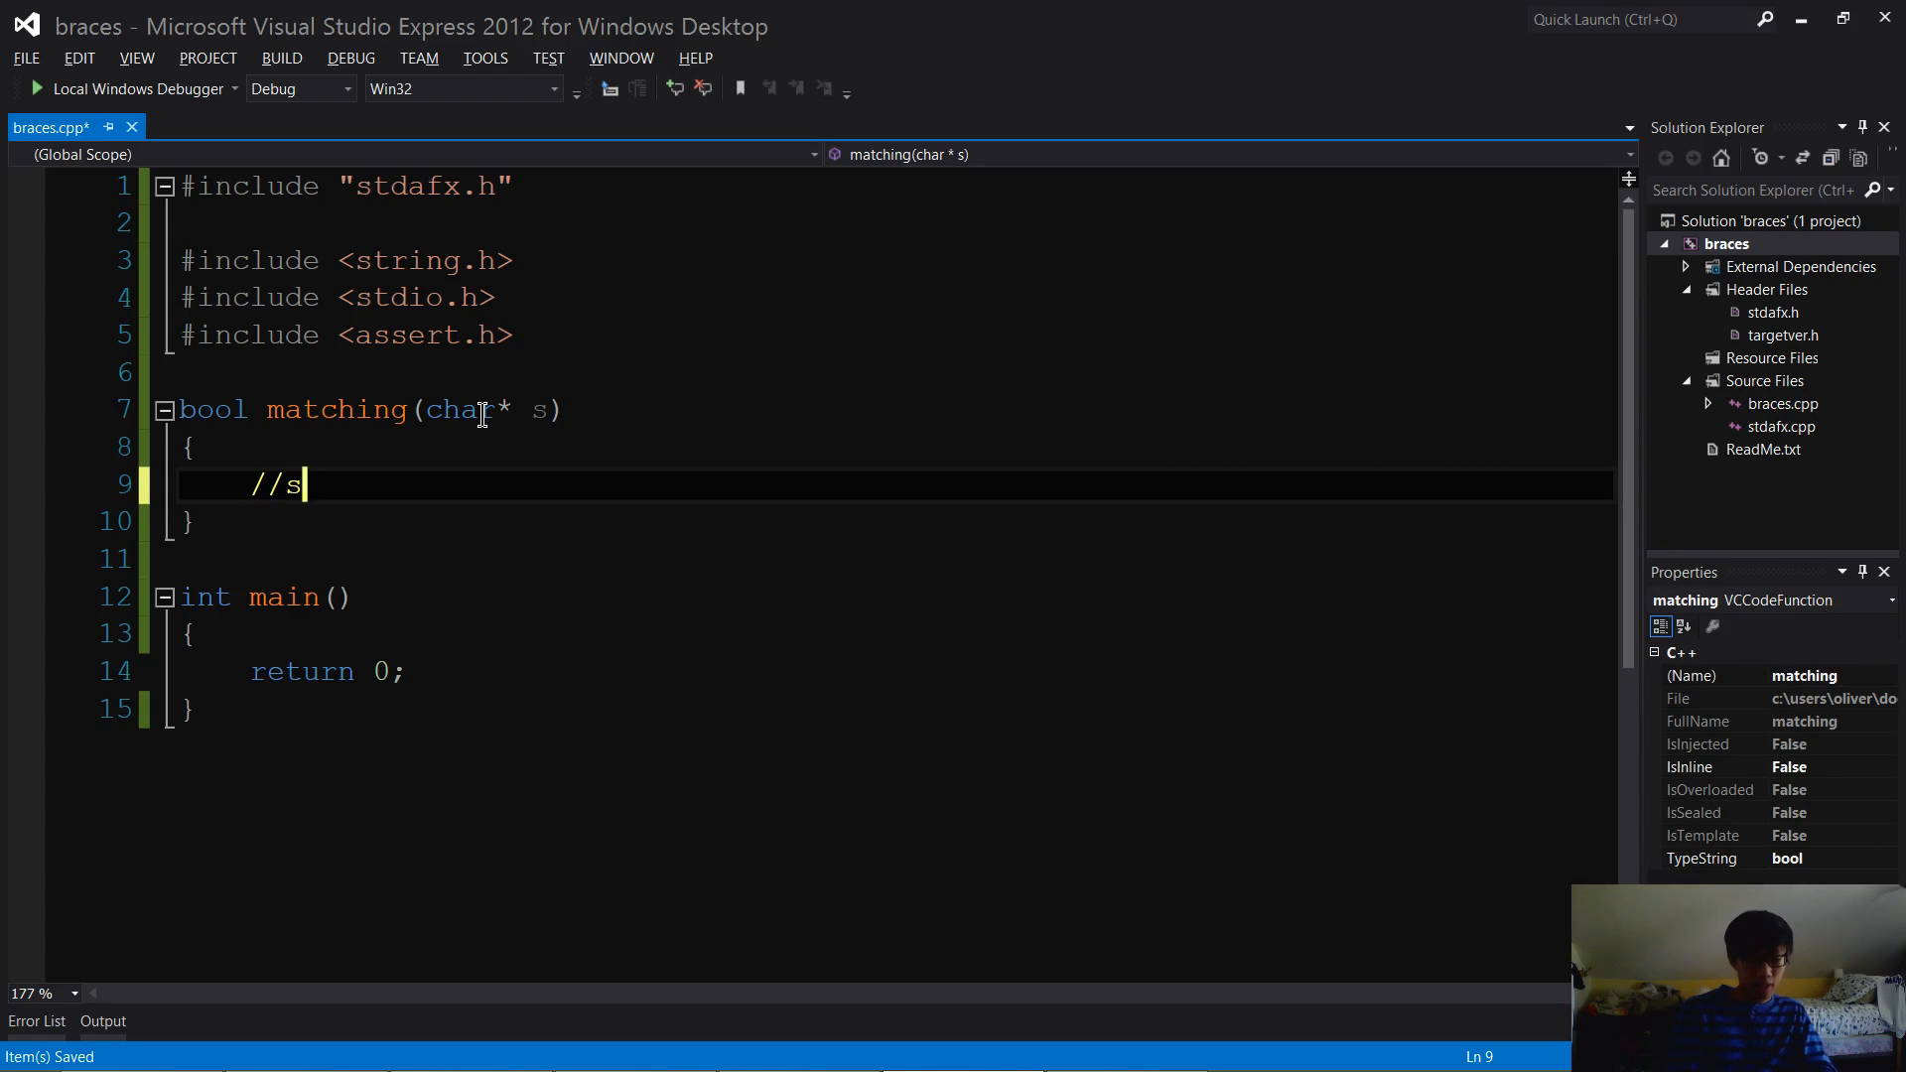
{"action": "type", "text": "tack"}
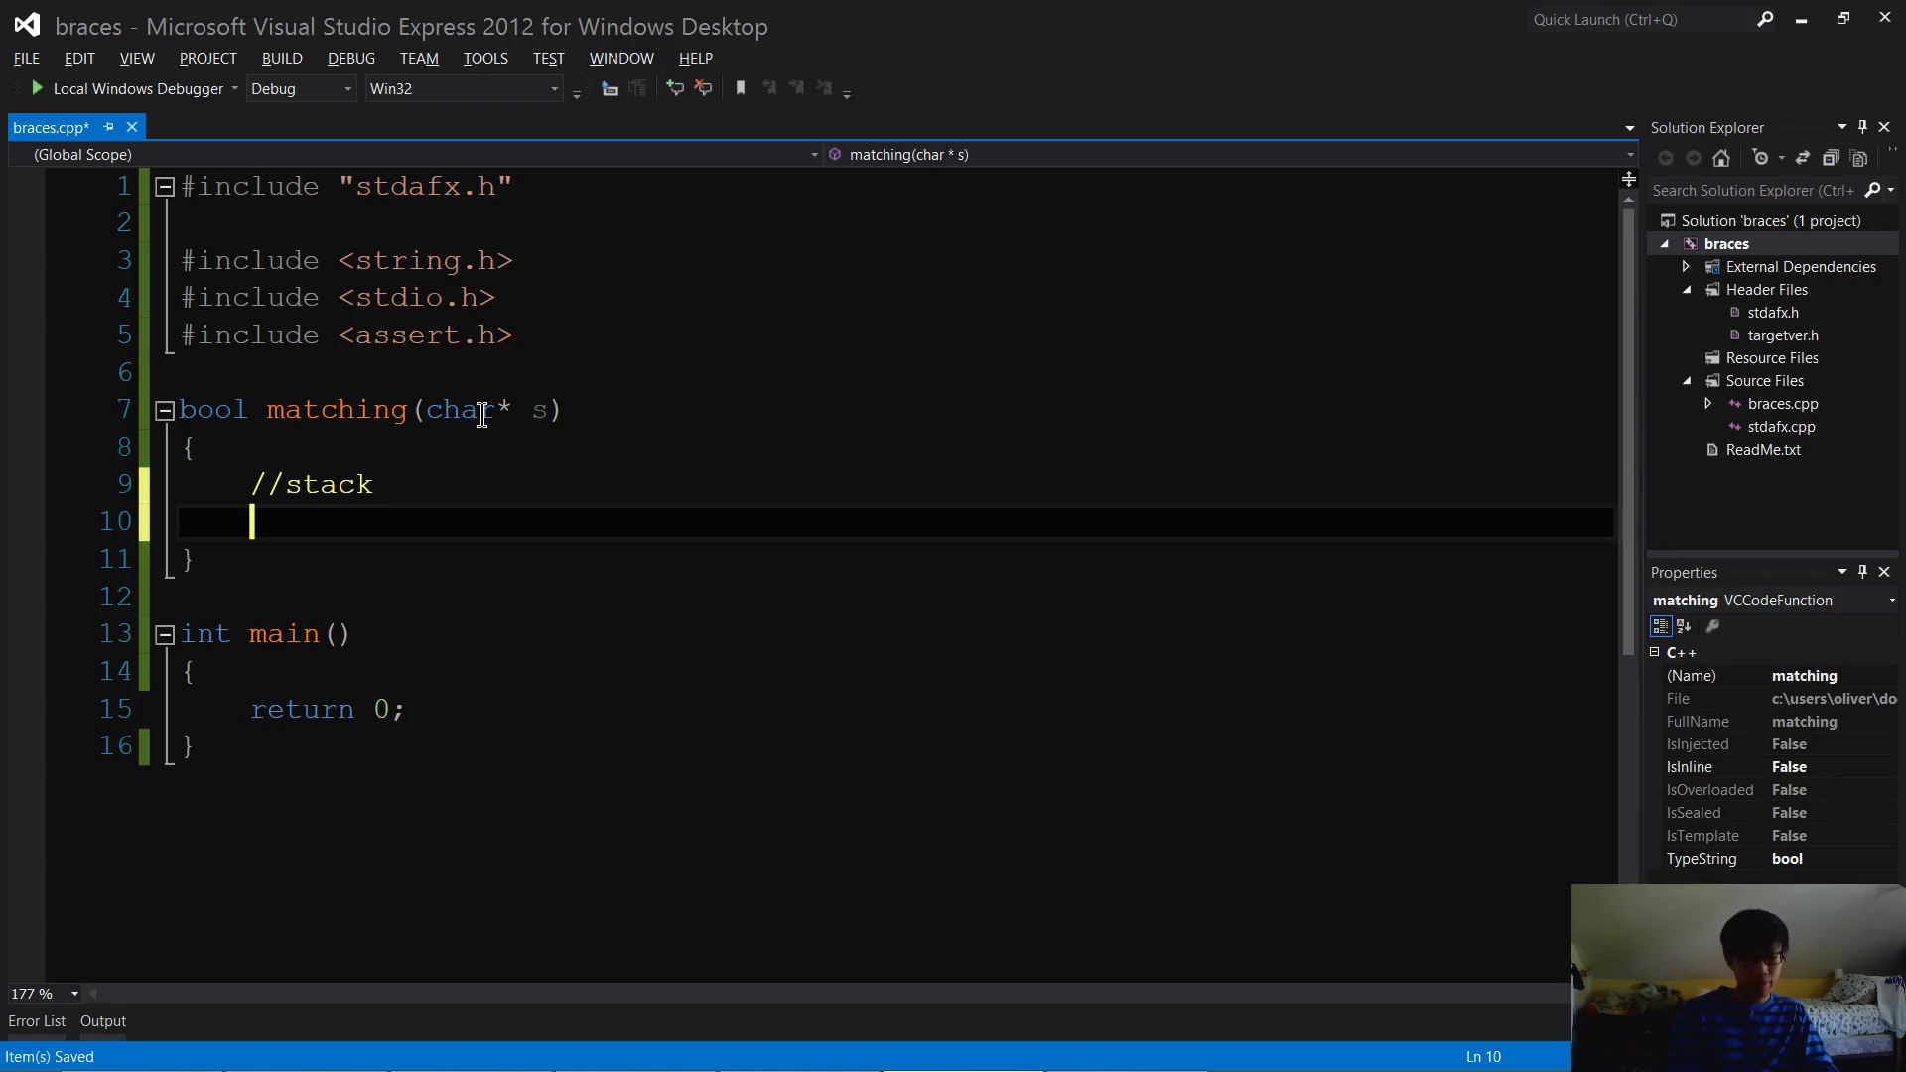
- Declare char stack[512]; and int numElems = 0; inside matching()
{"action": "type", "text": "char"}
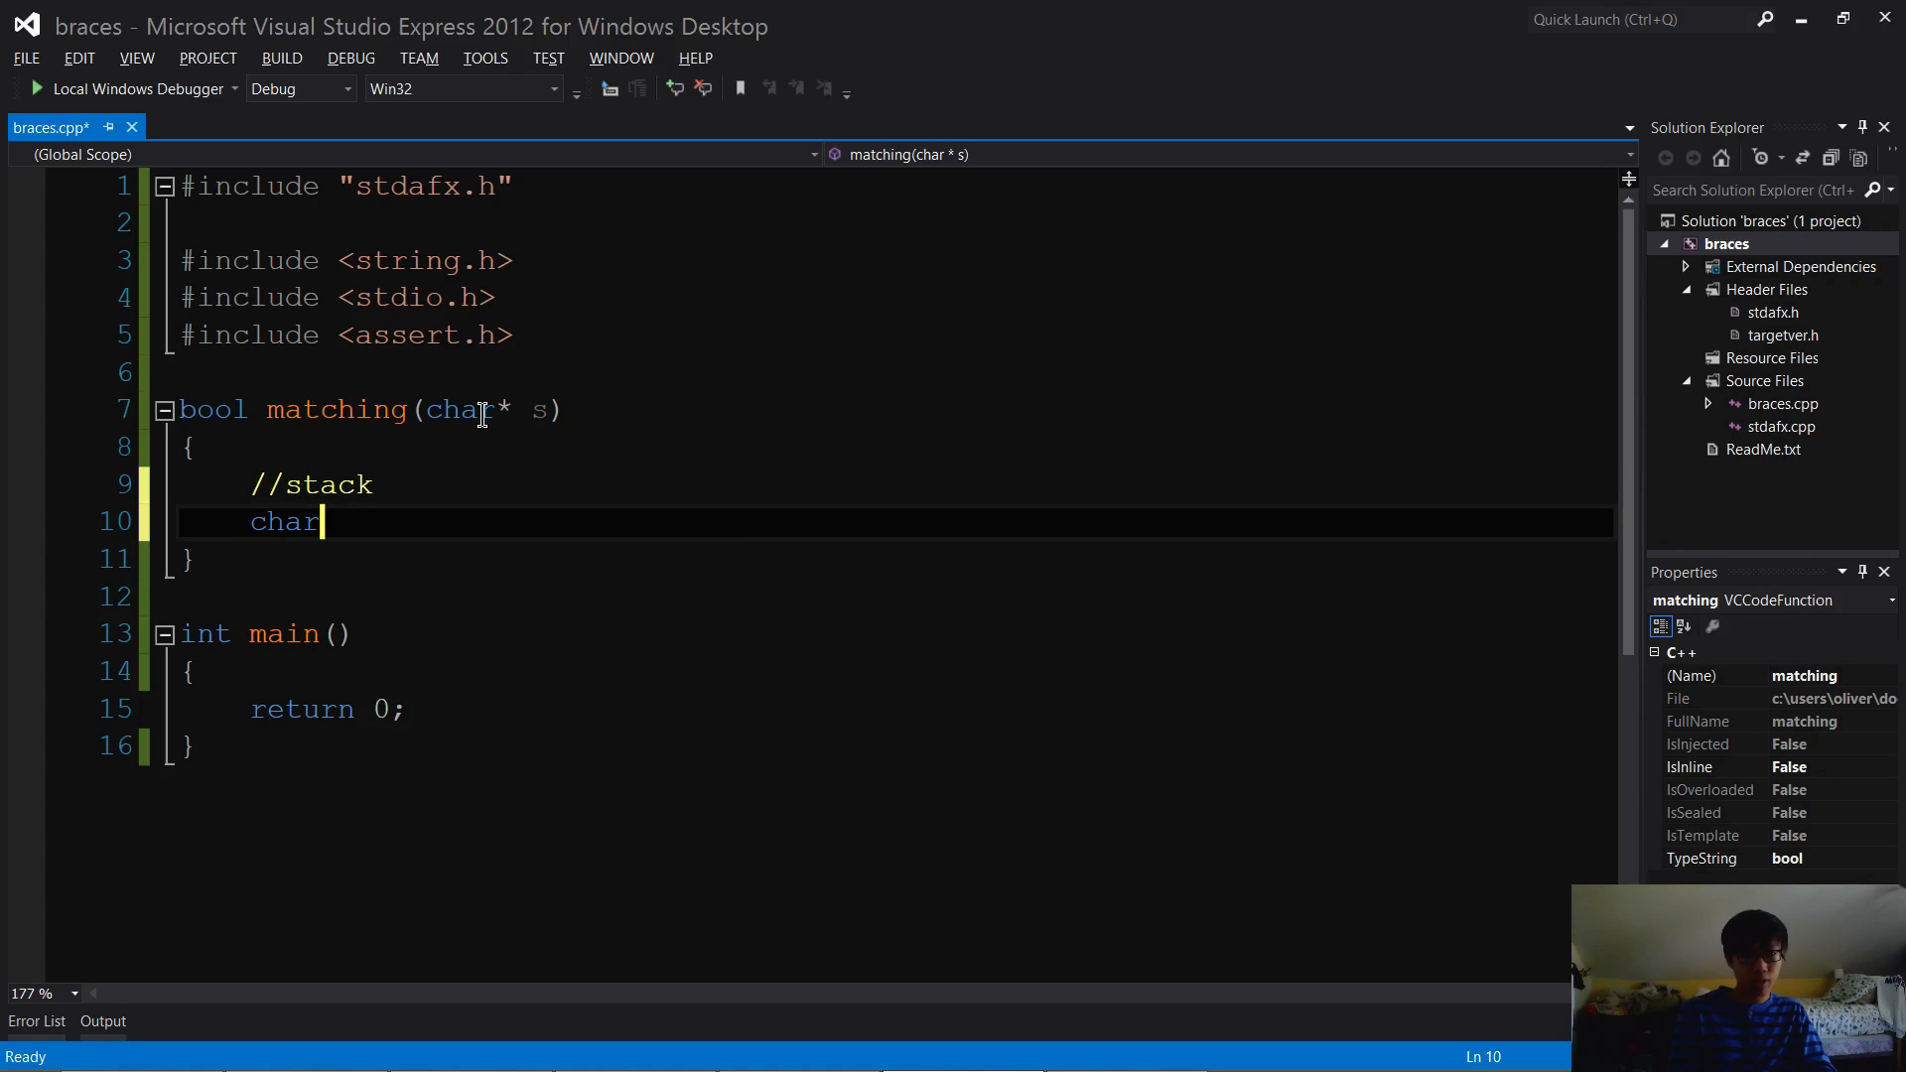
{"action": "type", "text": "stack["}
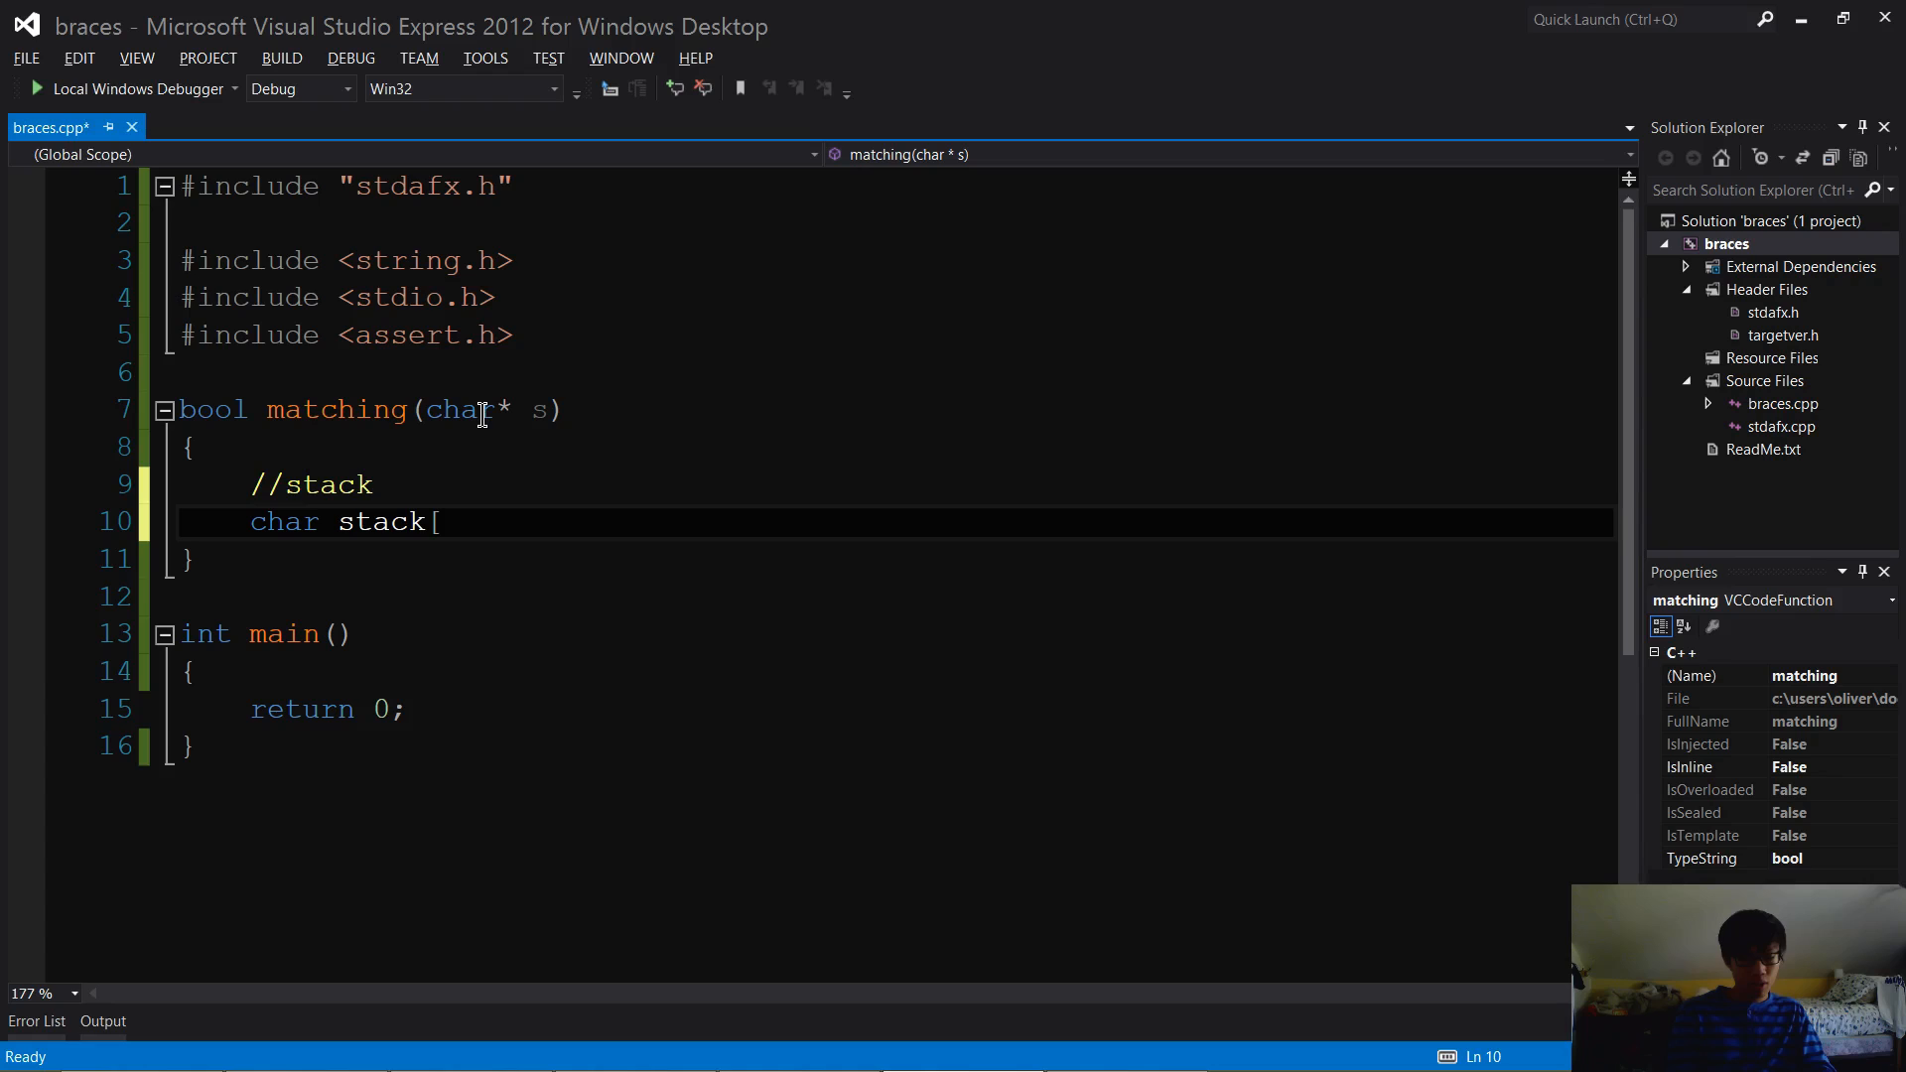
{"action": "type", "text": "512];"}
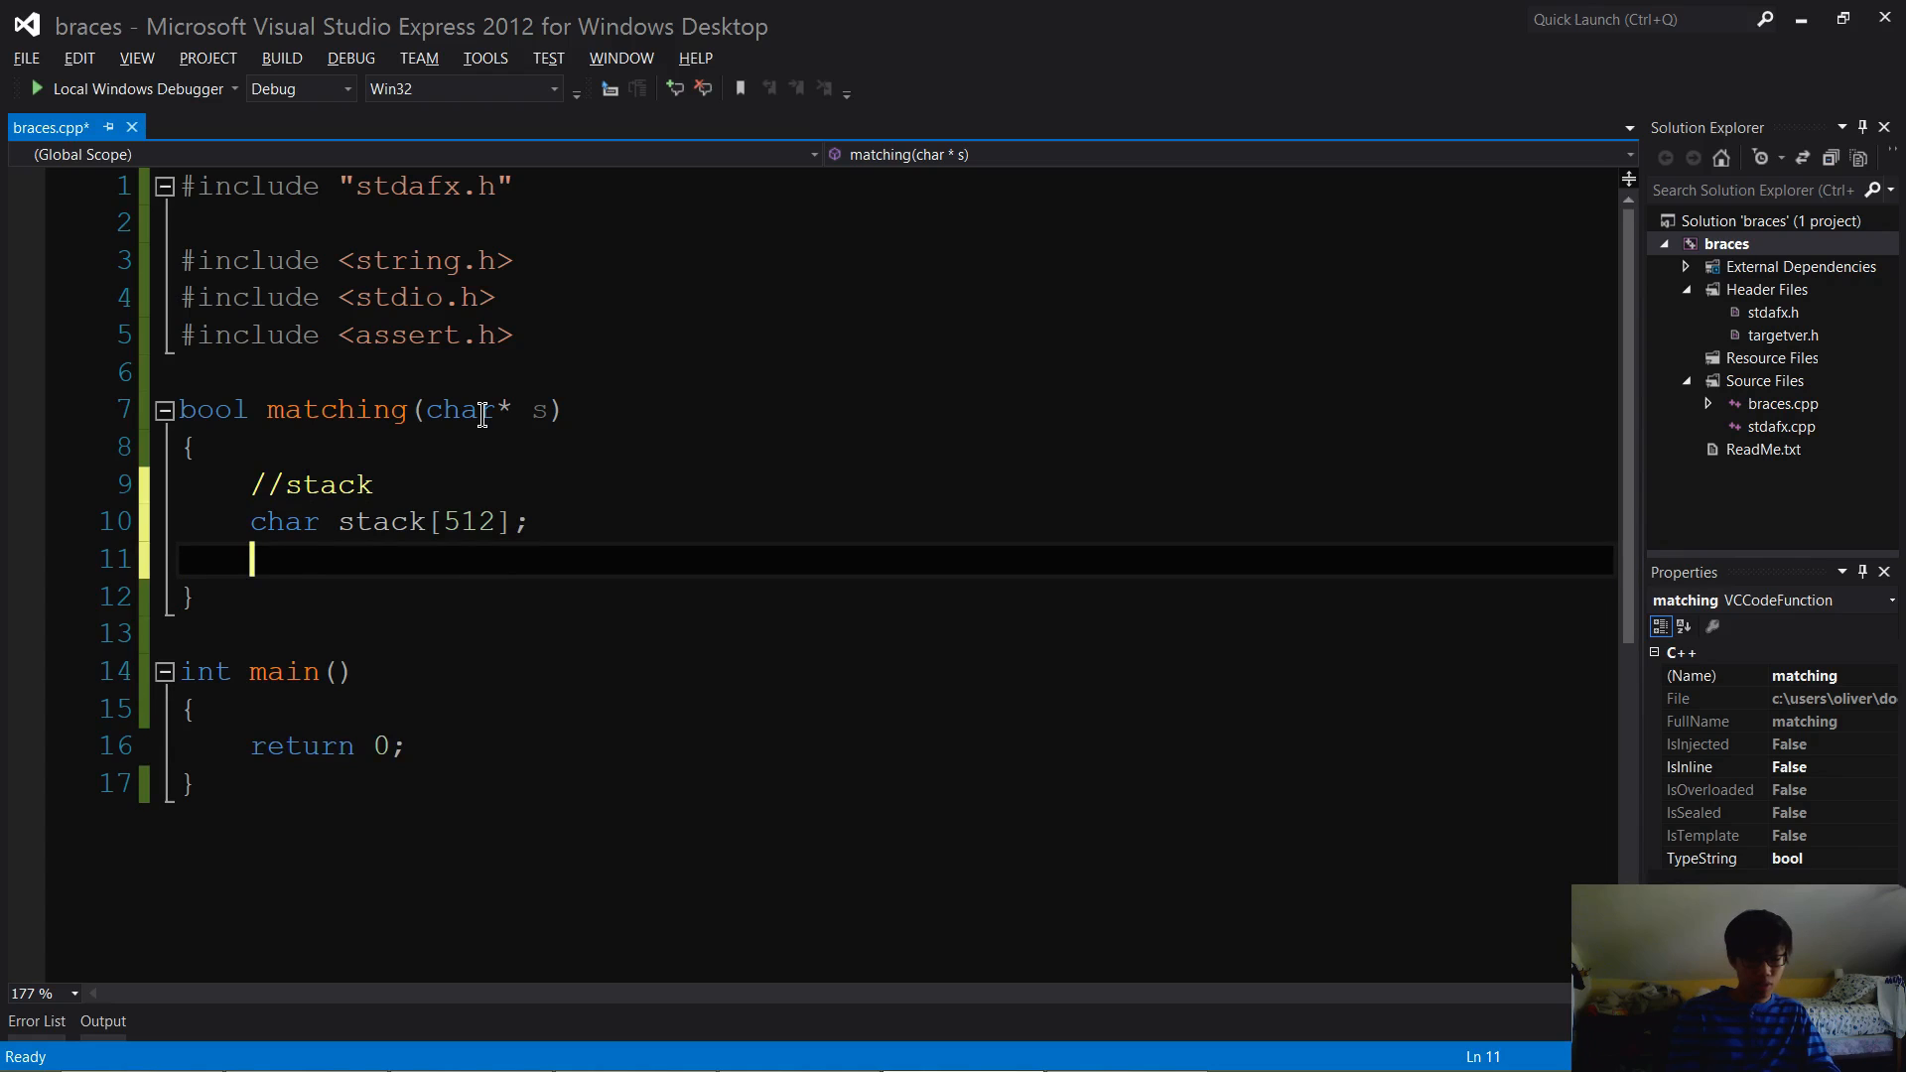
{"action": "type", "text": "int num"}
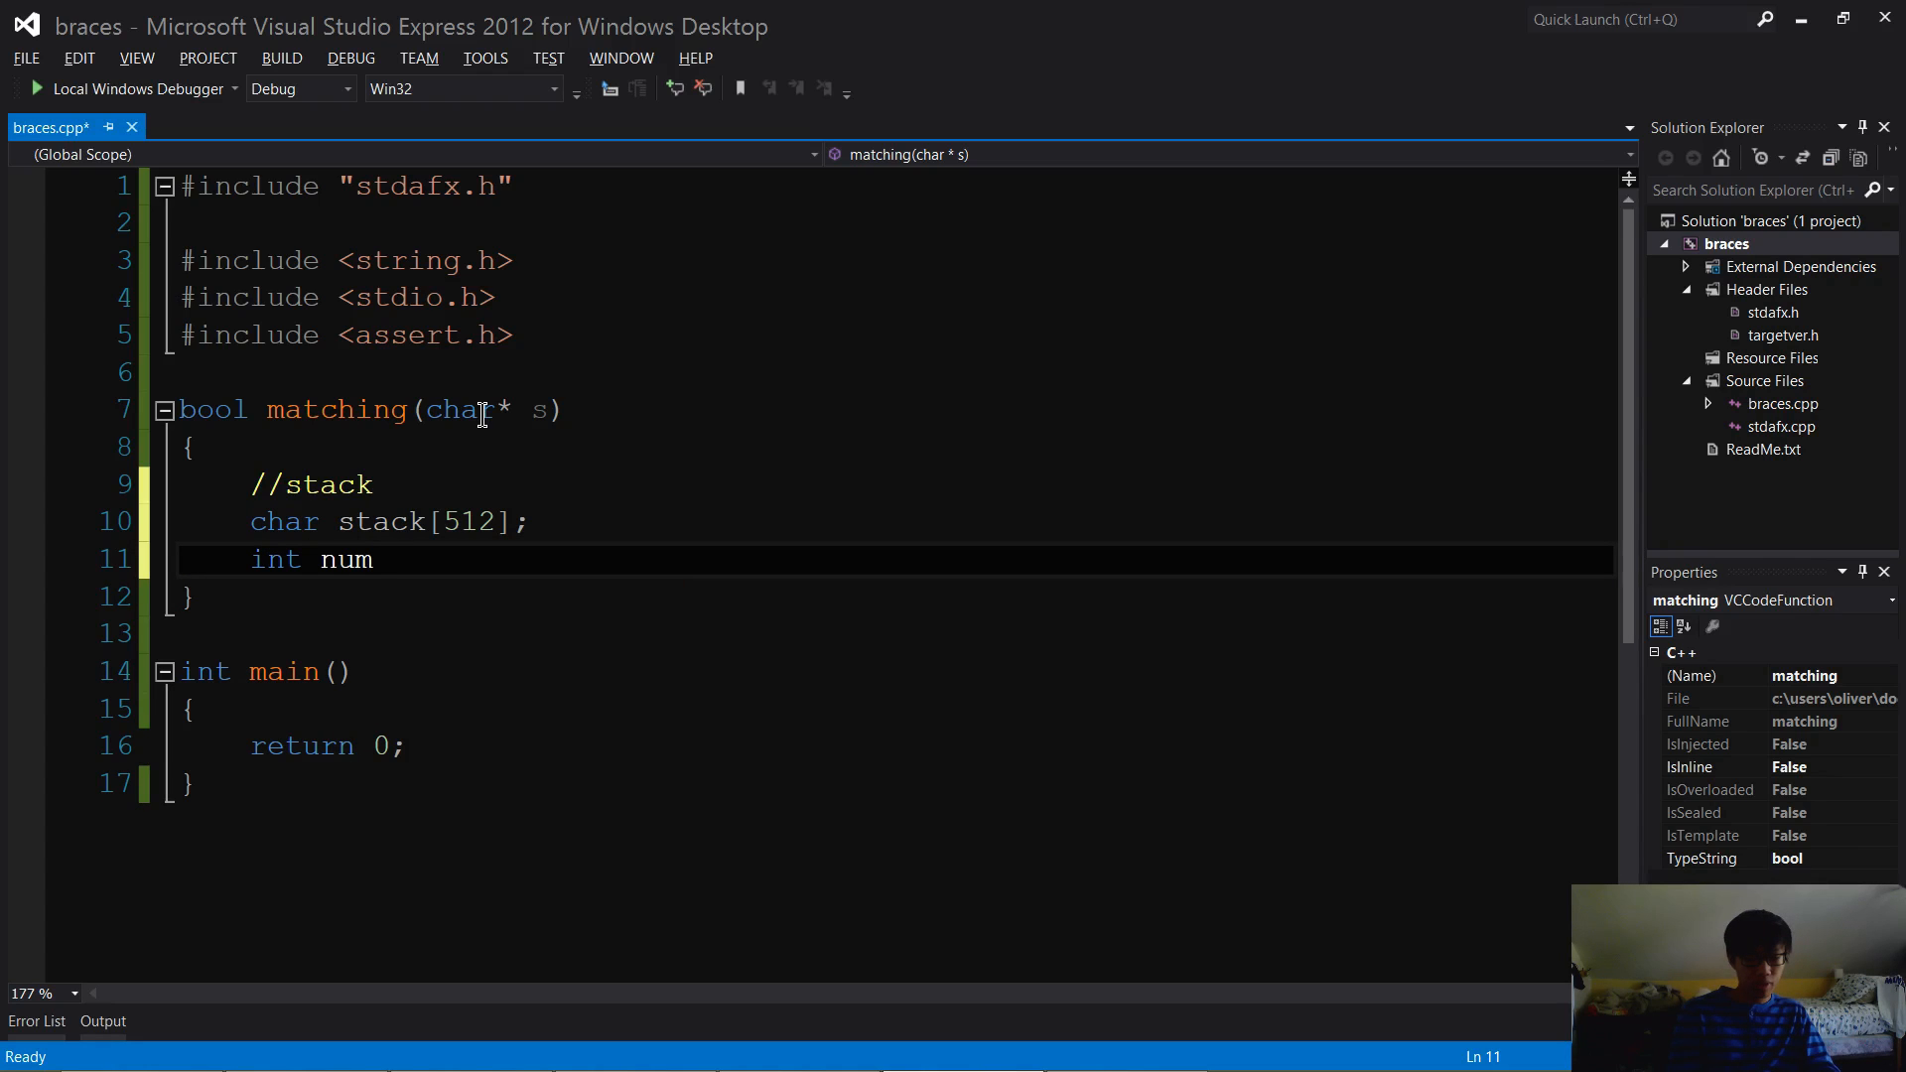
{"action": "type", "text": "Ele"}
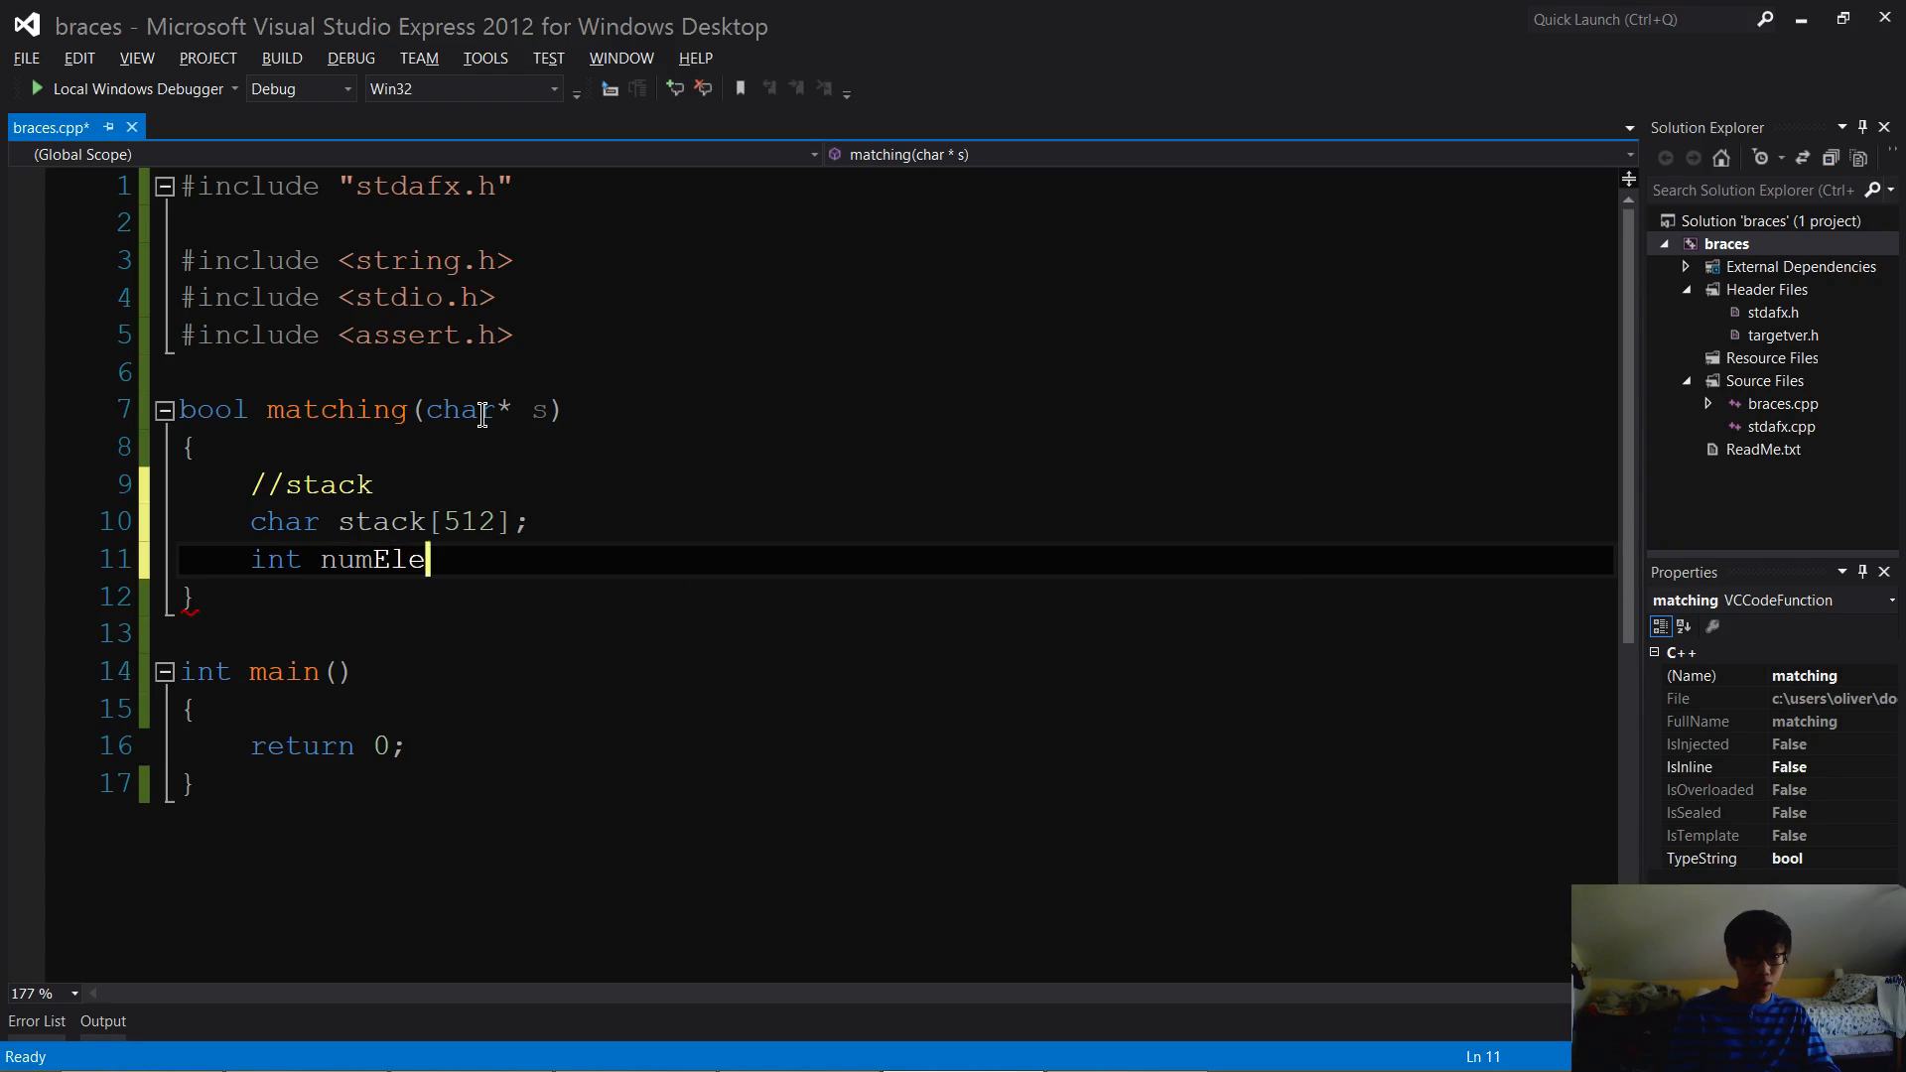
{"action": "type", "text": "ms = 0;"}
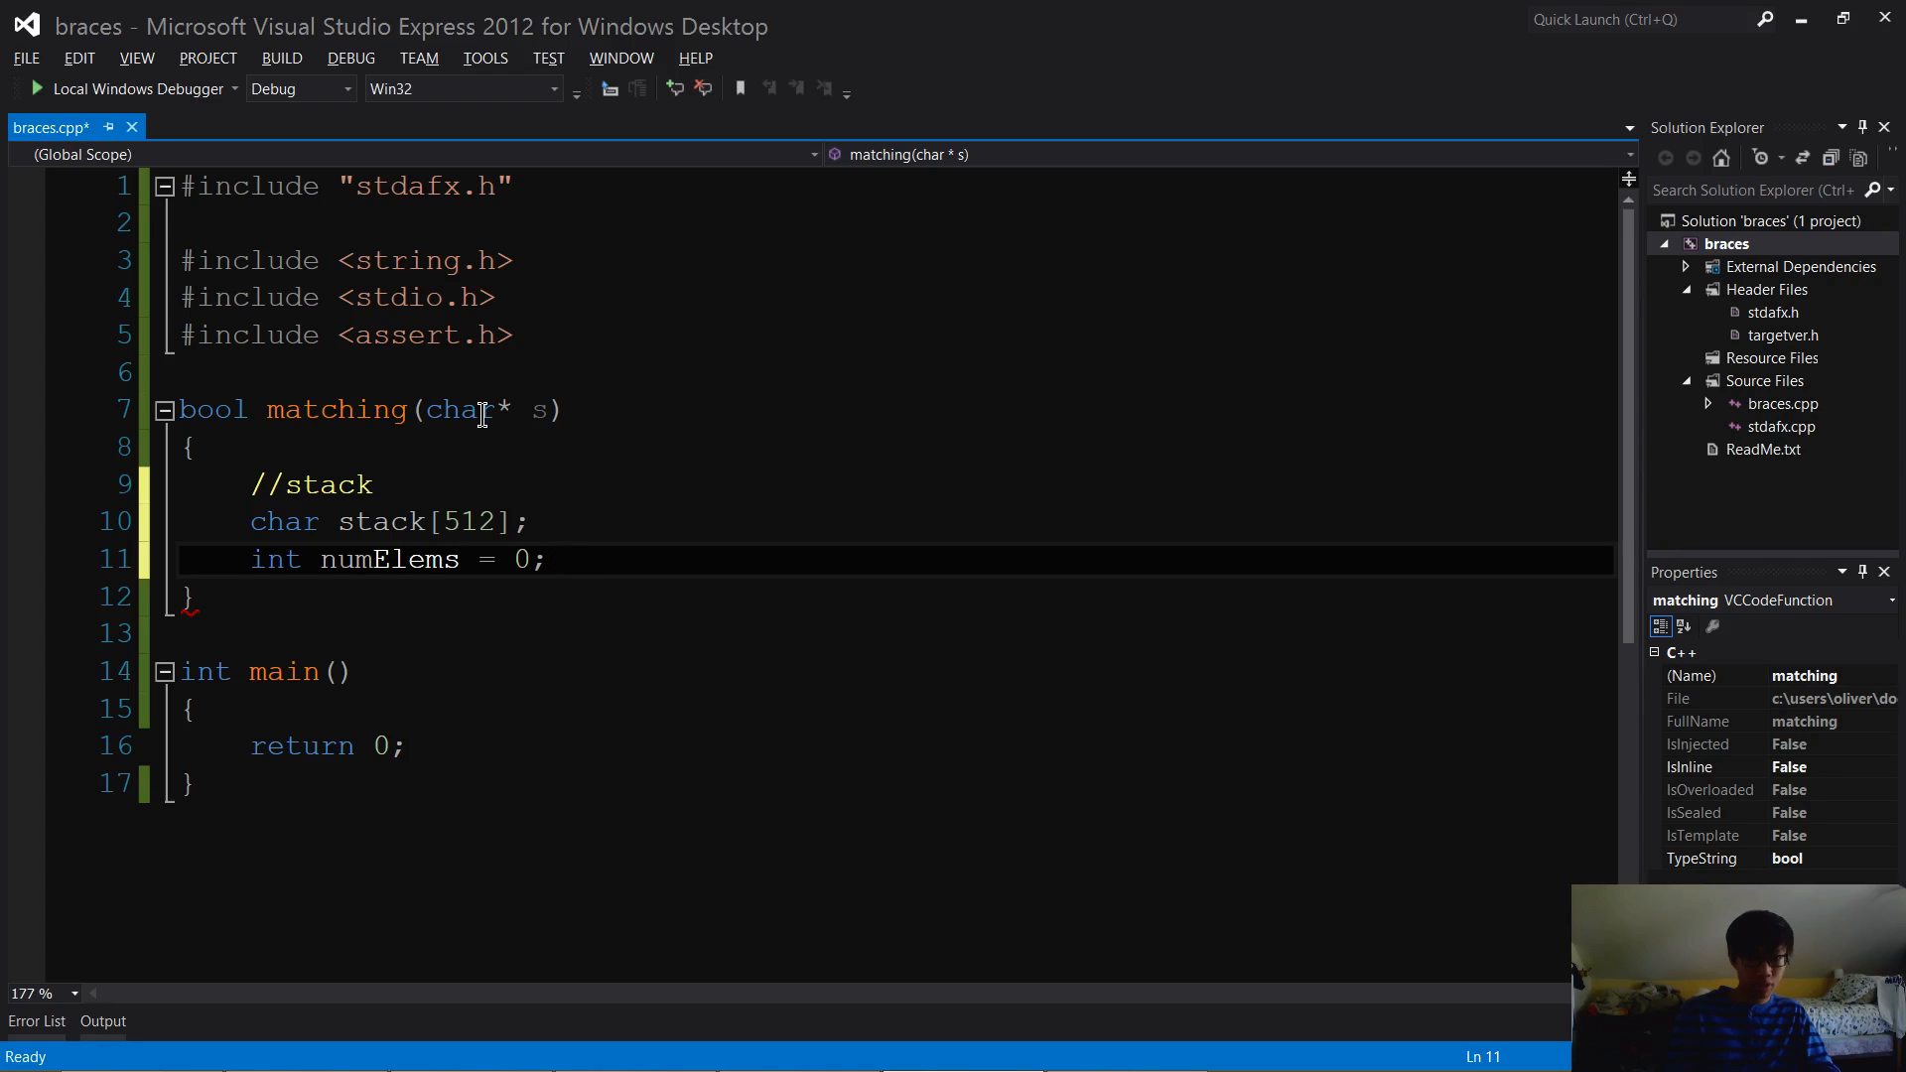
- Declare int i = -1 and int len = strlen(s) - 1, then start while(i++ < len) with braces
{"action": "left_click", "coordinate": [550, 560]}
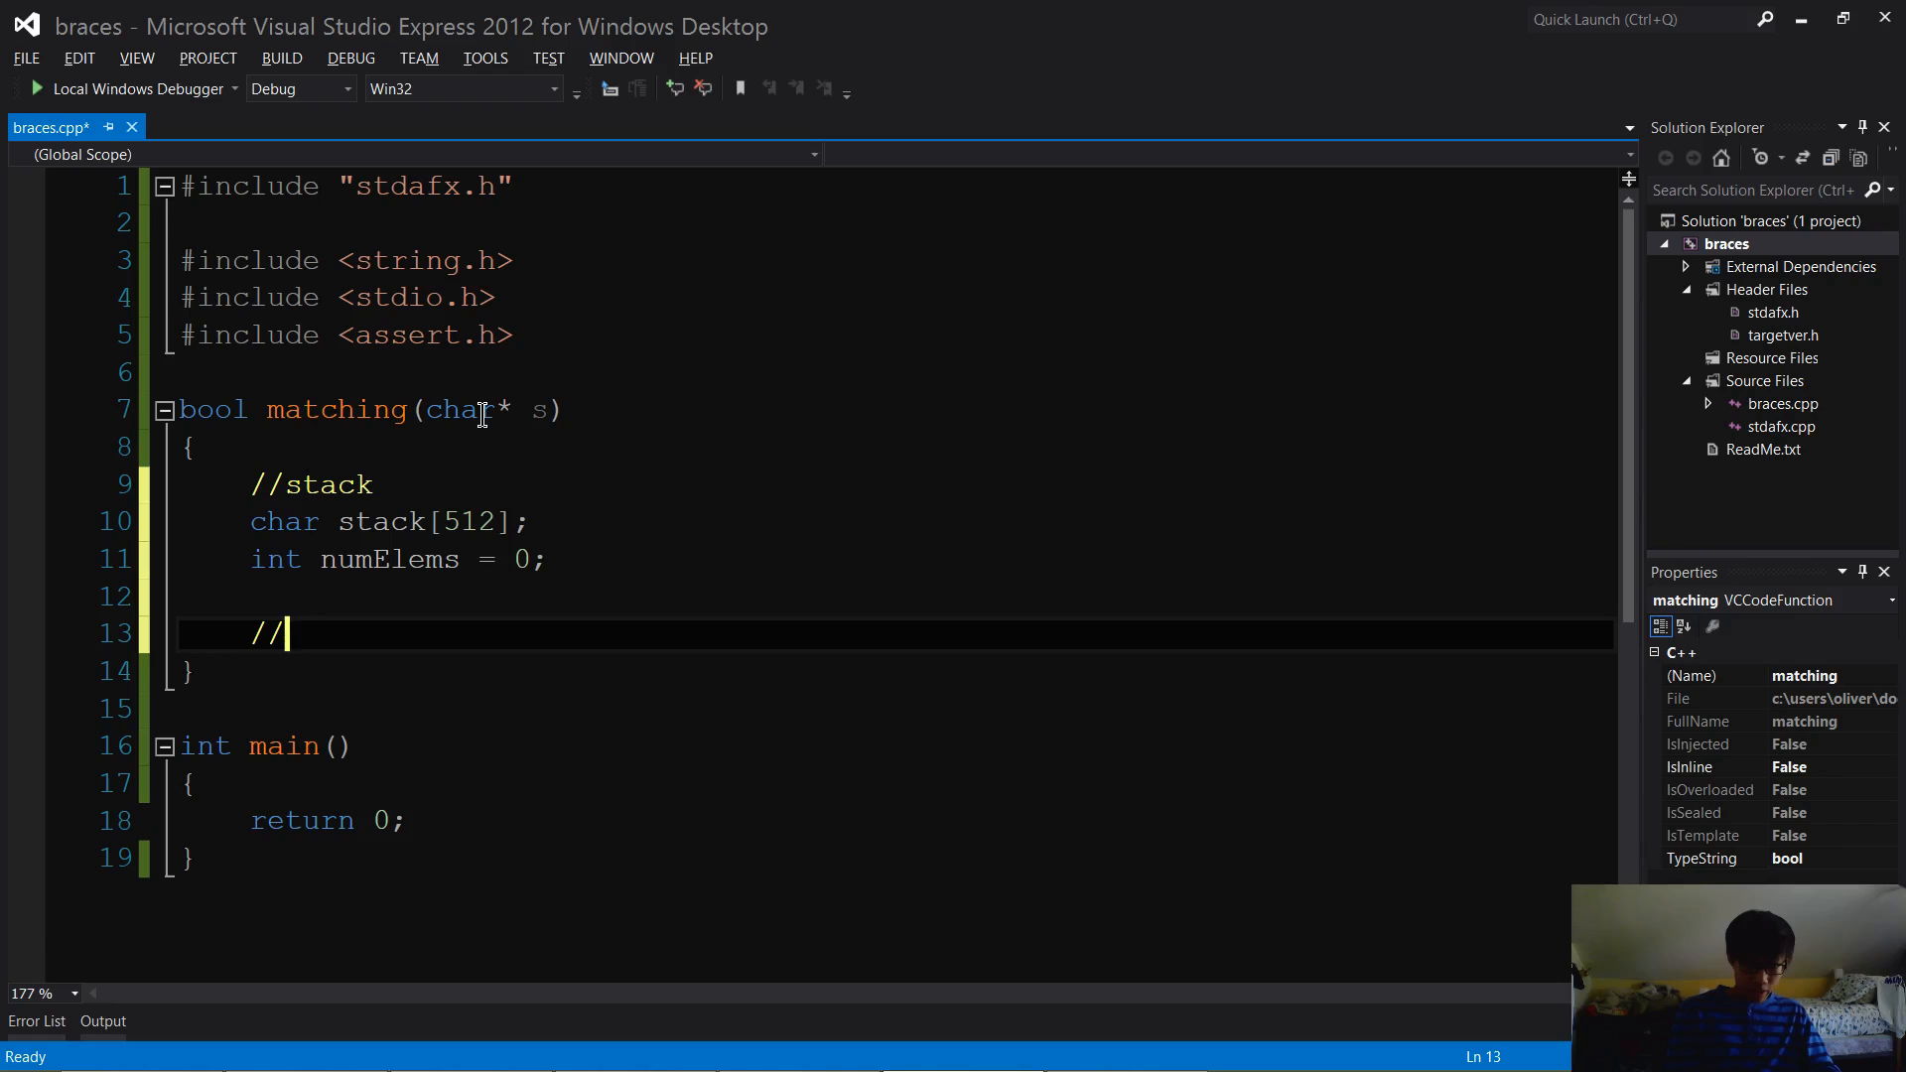
{"action": "type", "text": "iteration"}
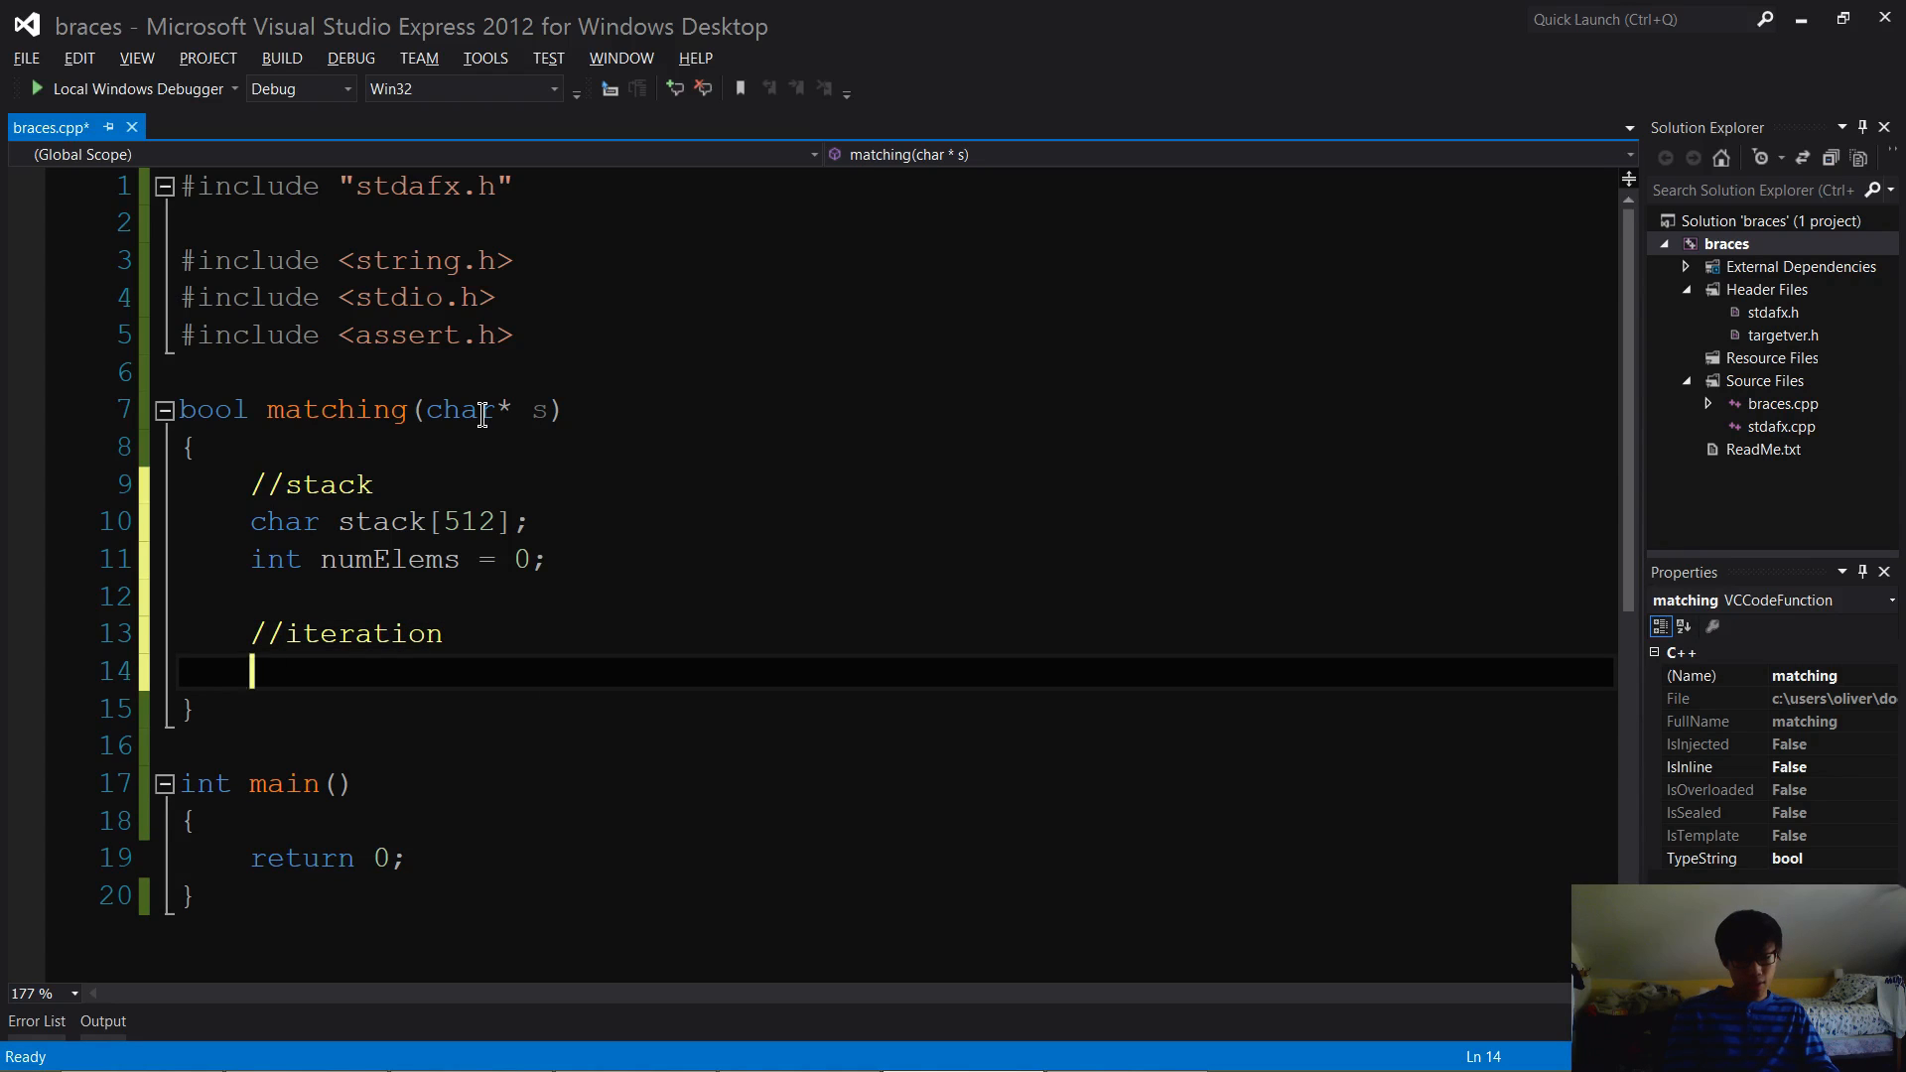
{"action": "type", "text": "int i ="}
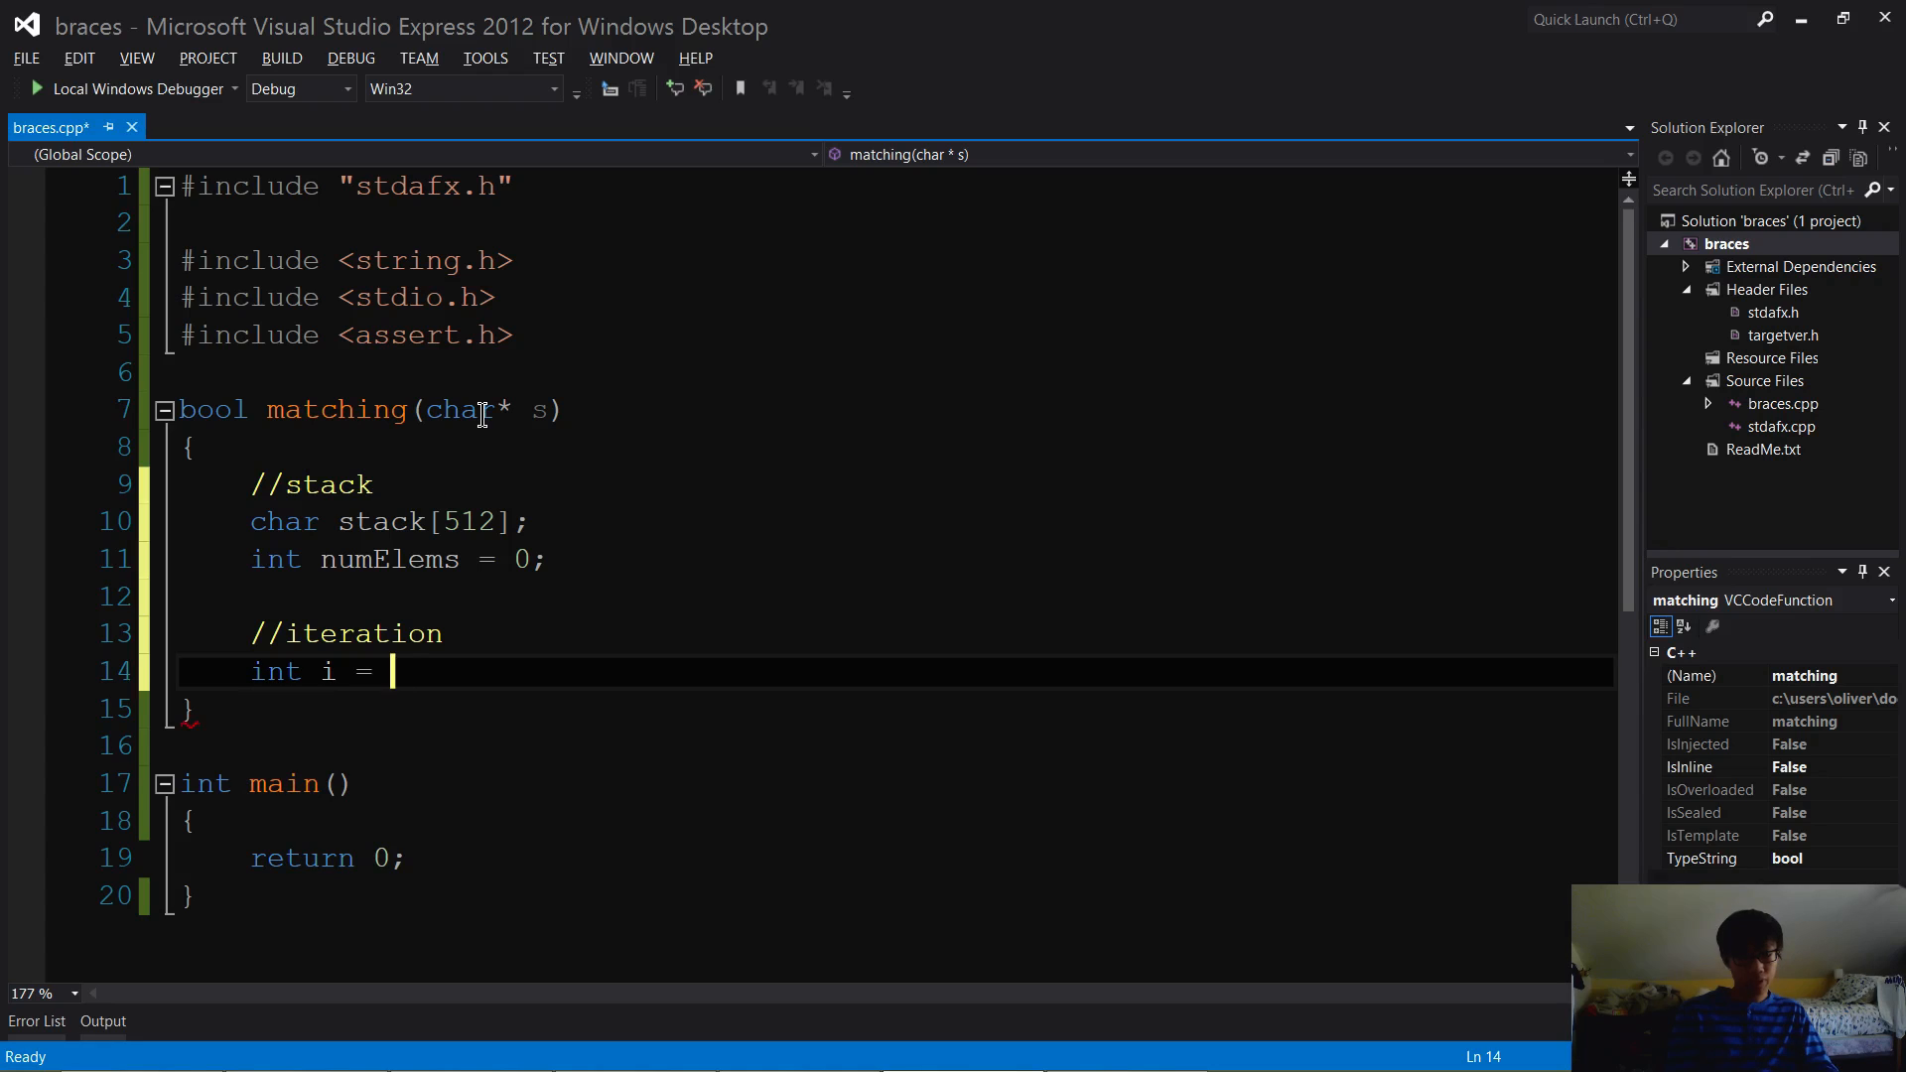
{"action": "type", "text": "-1;\\nion"}
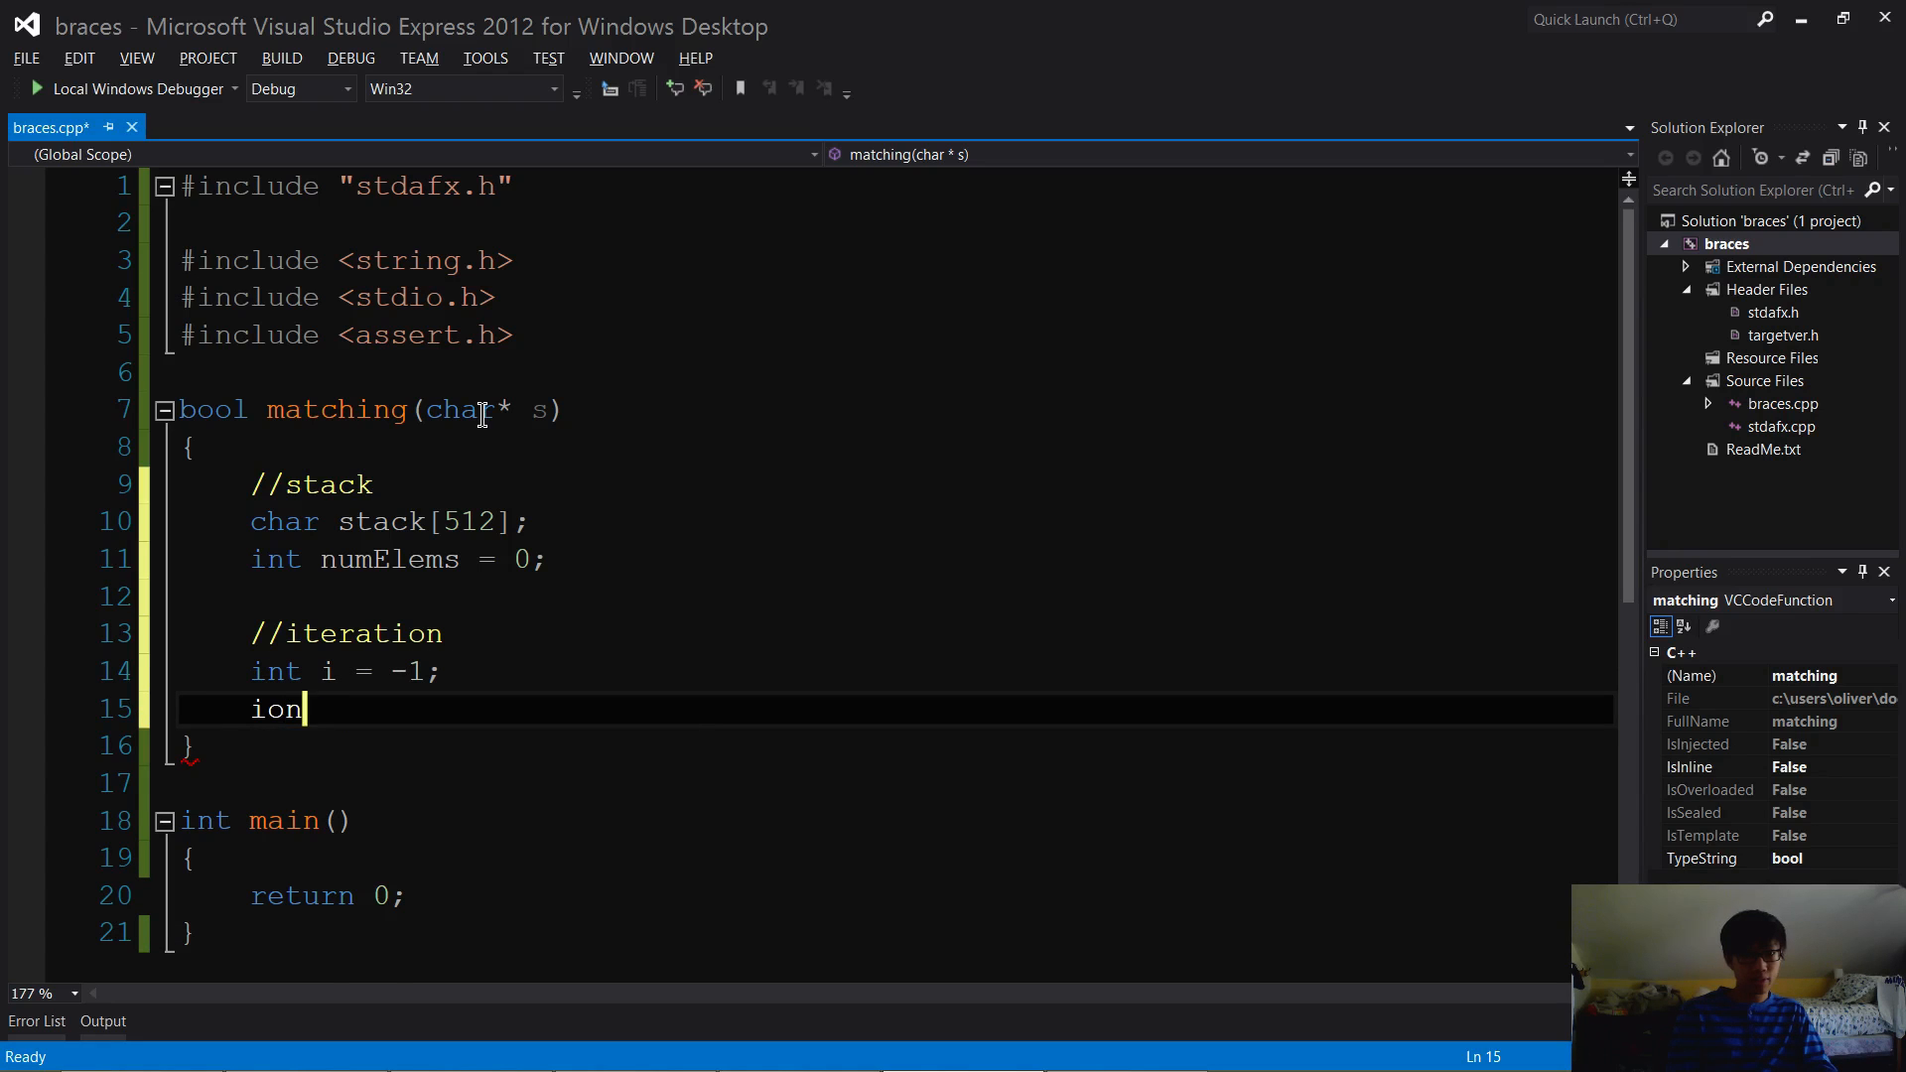
{"action": "type", "text": "int len = st"}
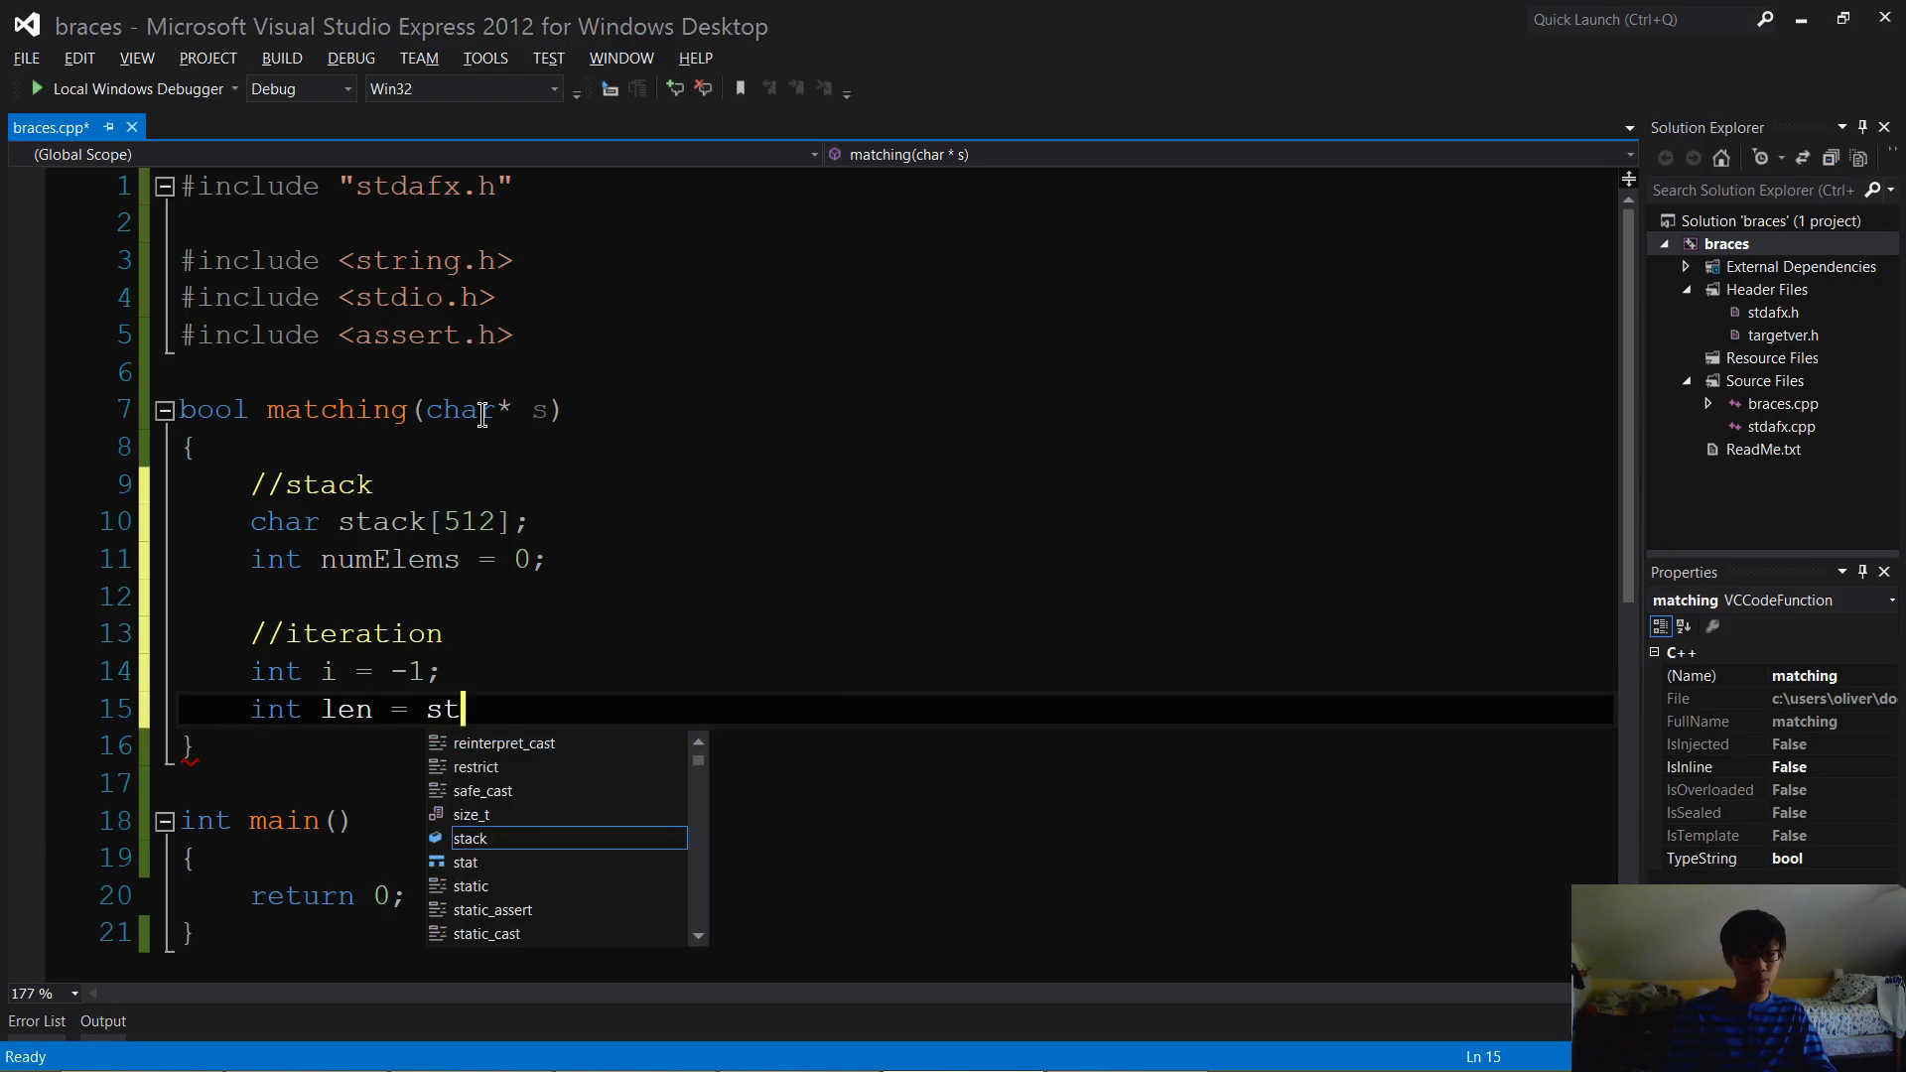
{"action": "type", "text": "rlen(s)"}
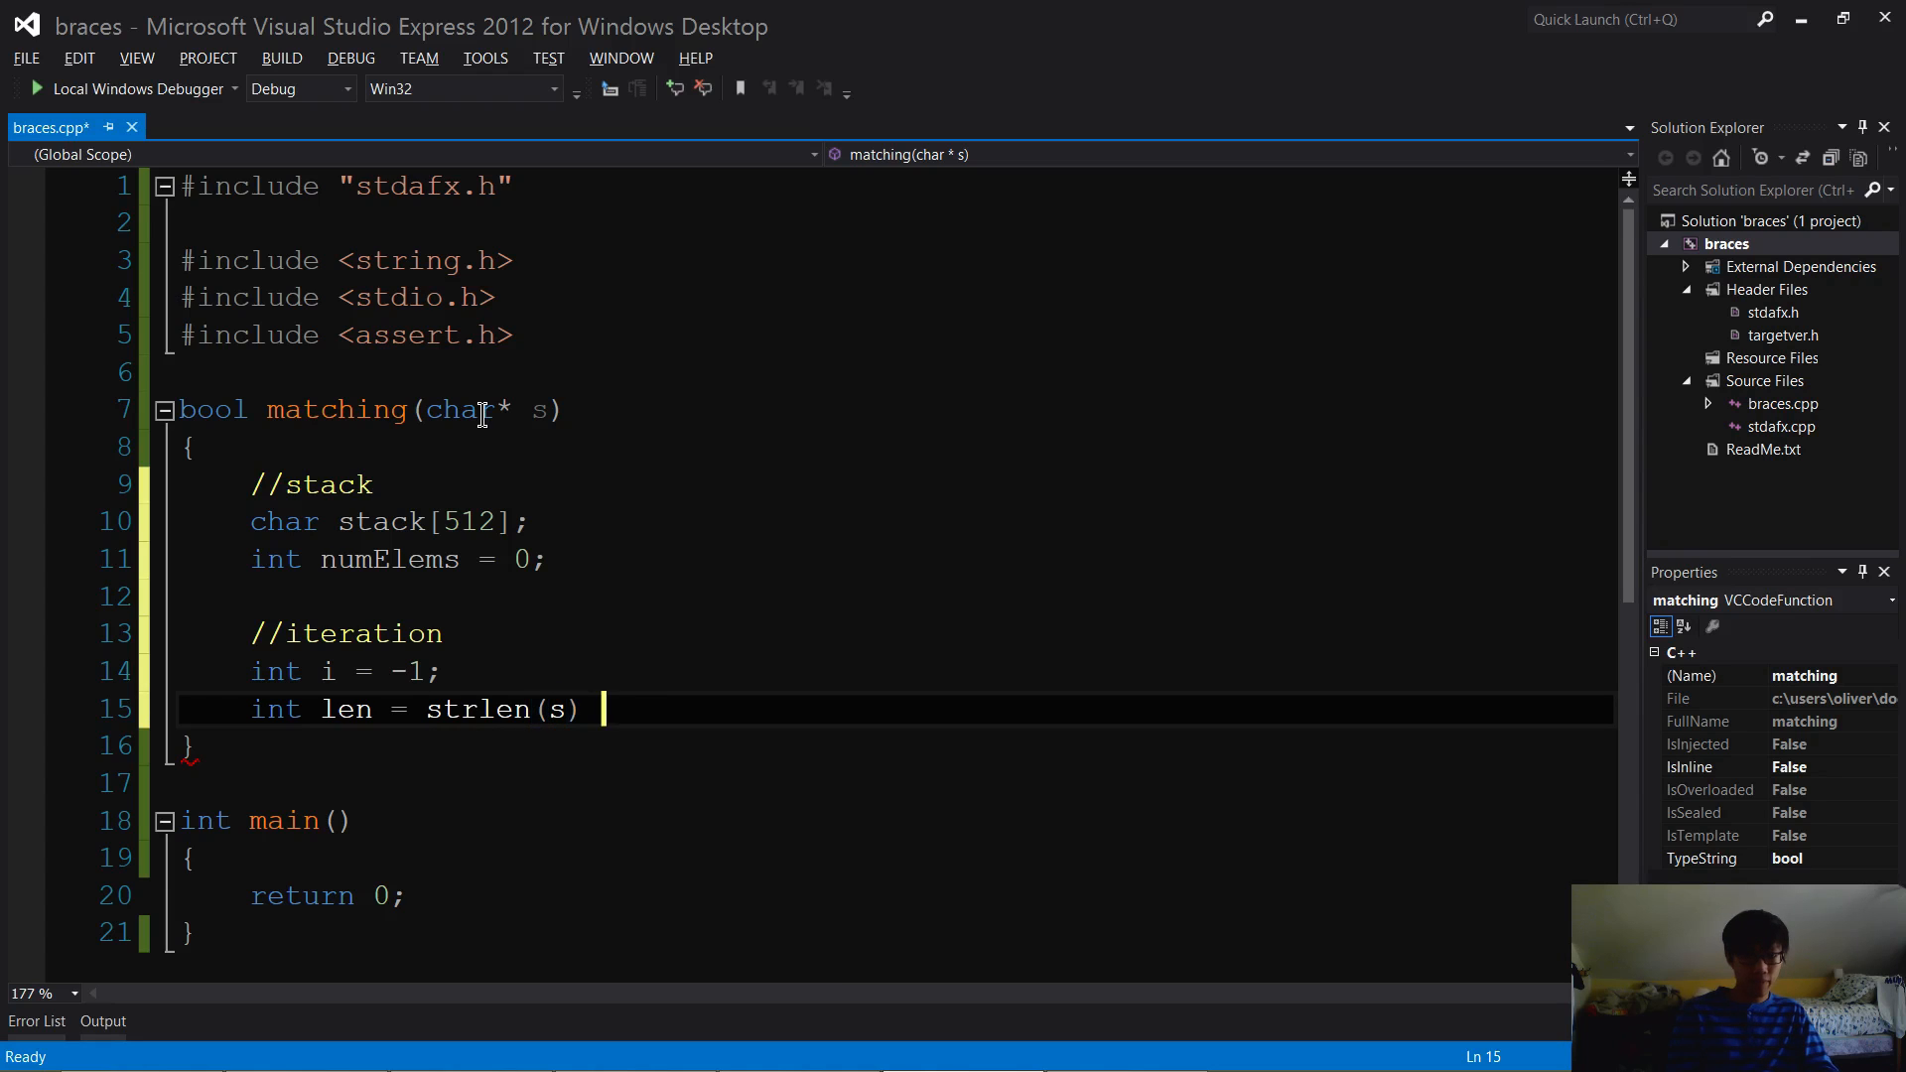
{"action": "type", "text": "- 1;"}
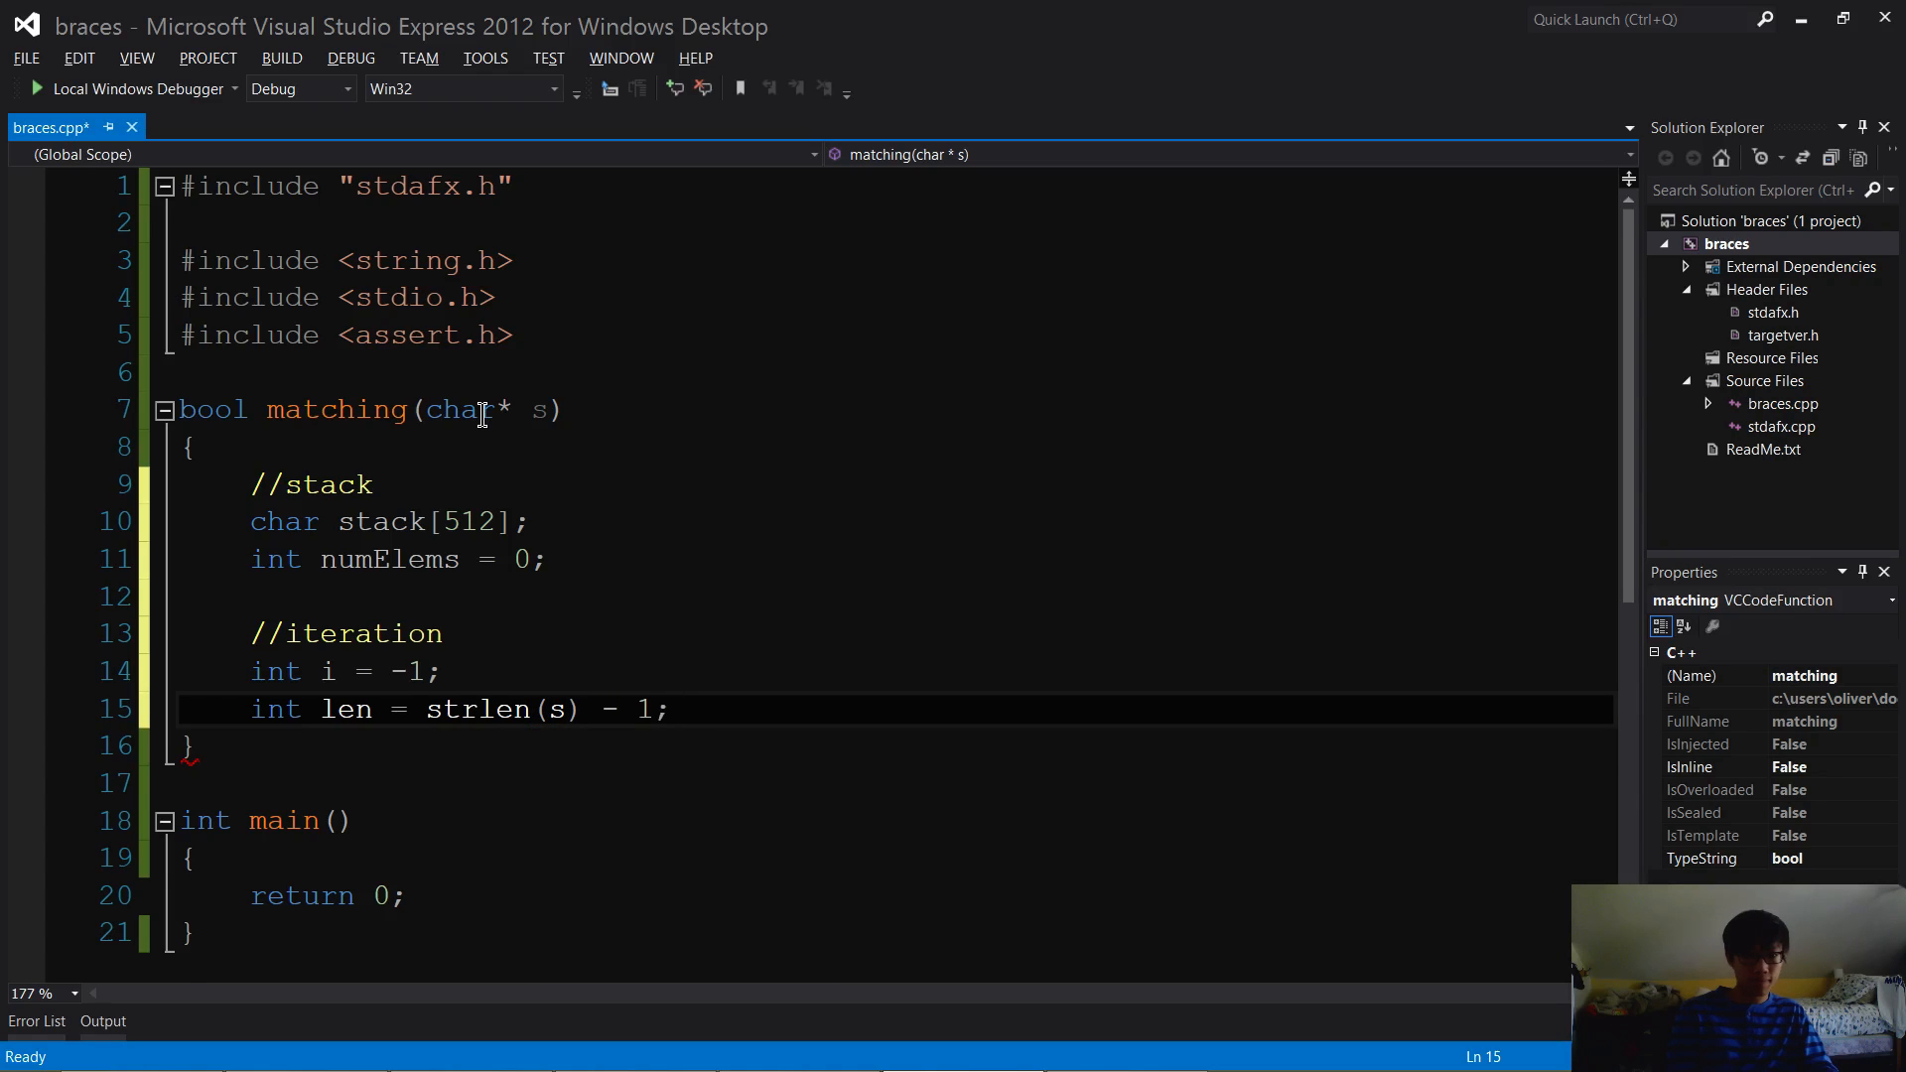
{"action": "type", "text": "while(i++"}
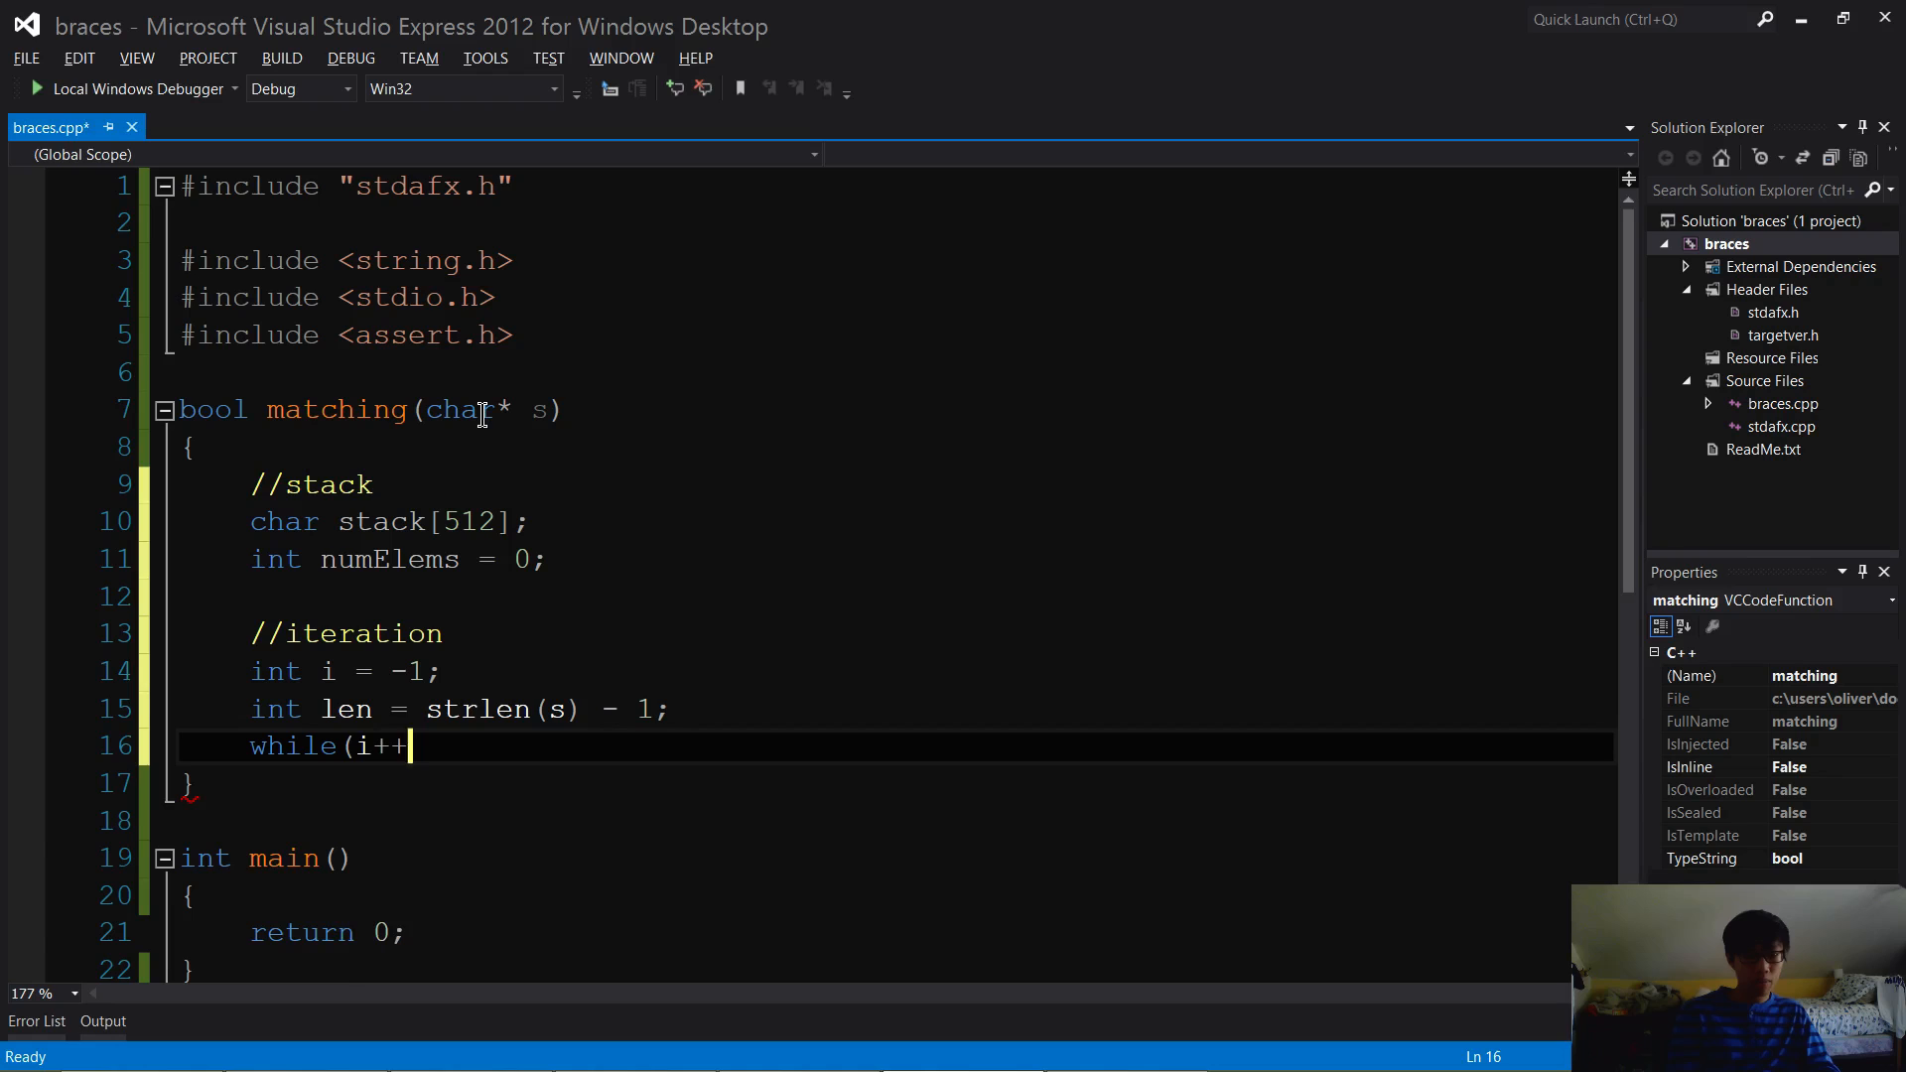
{"action": "type", "text": "<len)\\n{P"}
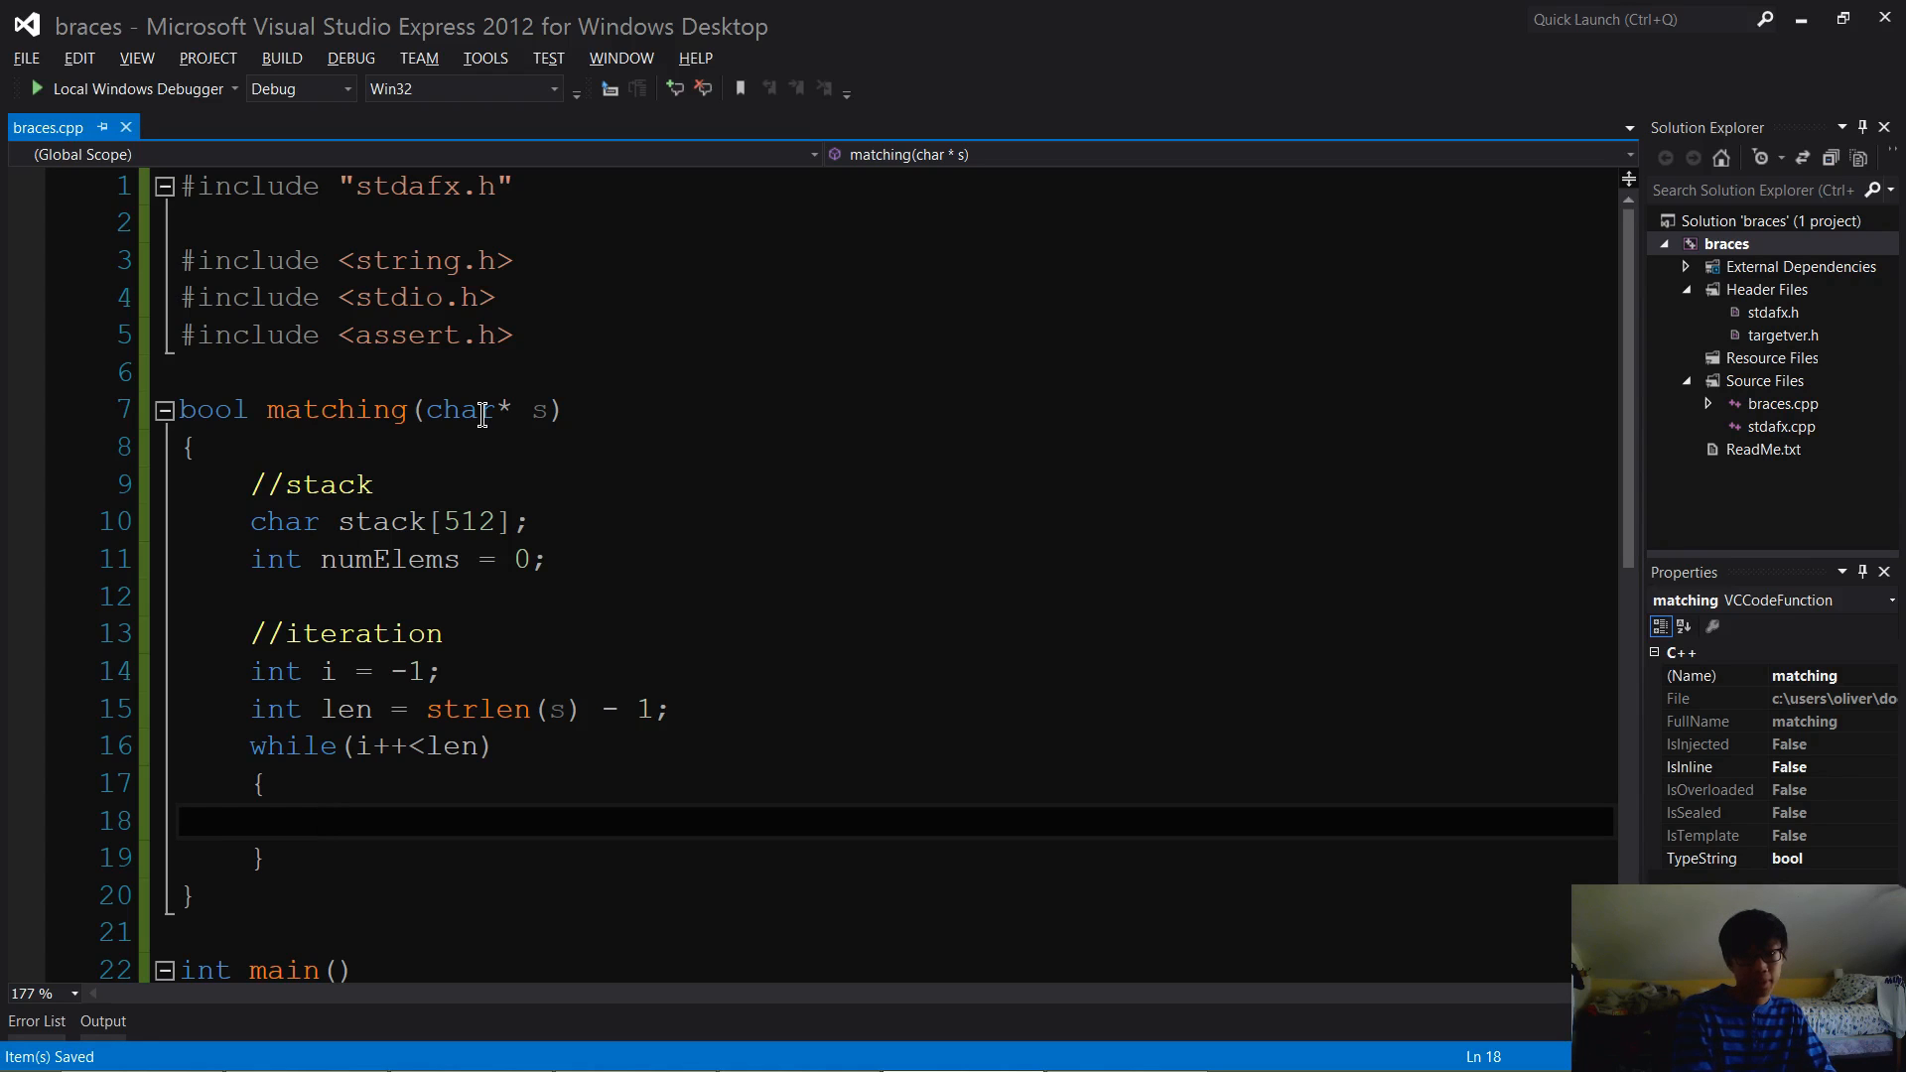
- Inside the loop, add a //current C comment and read char currC from s
{"action": "type", "text": "if"}
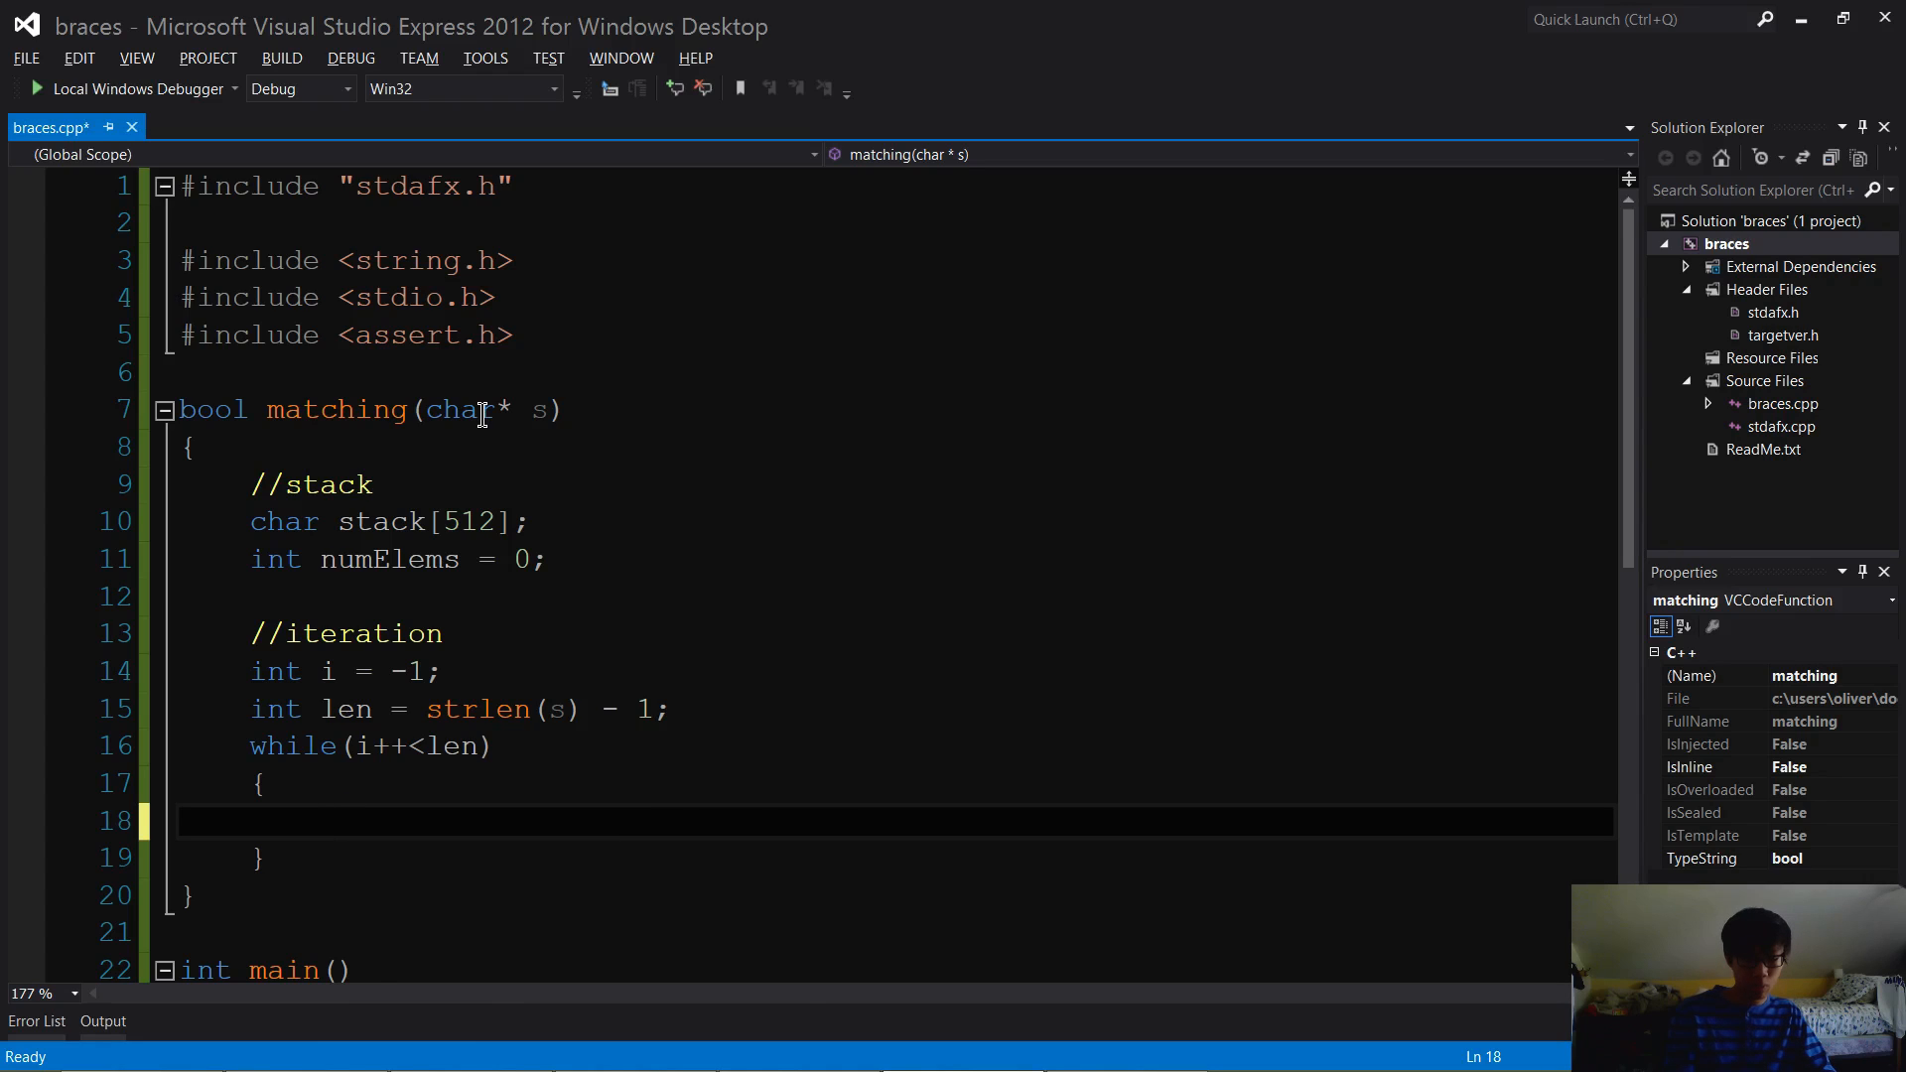
{"action": "type", "text": "//cur"}
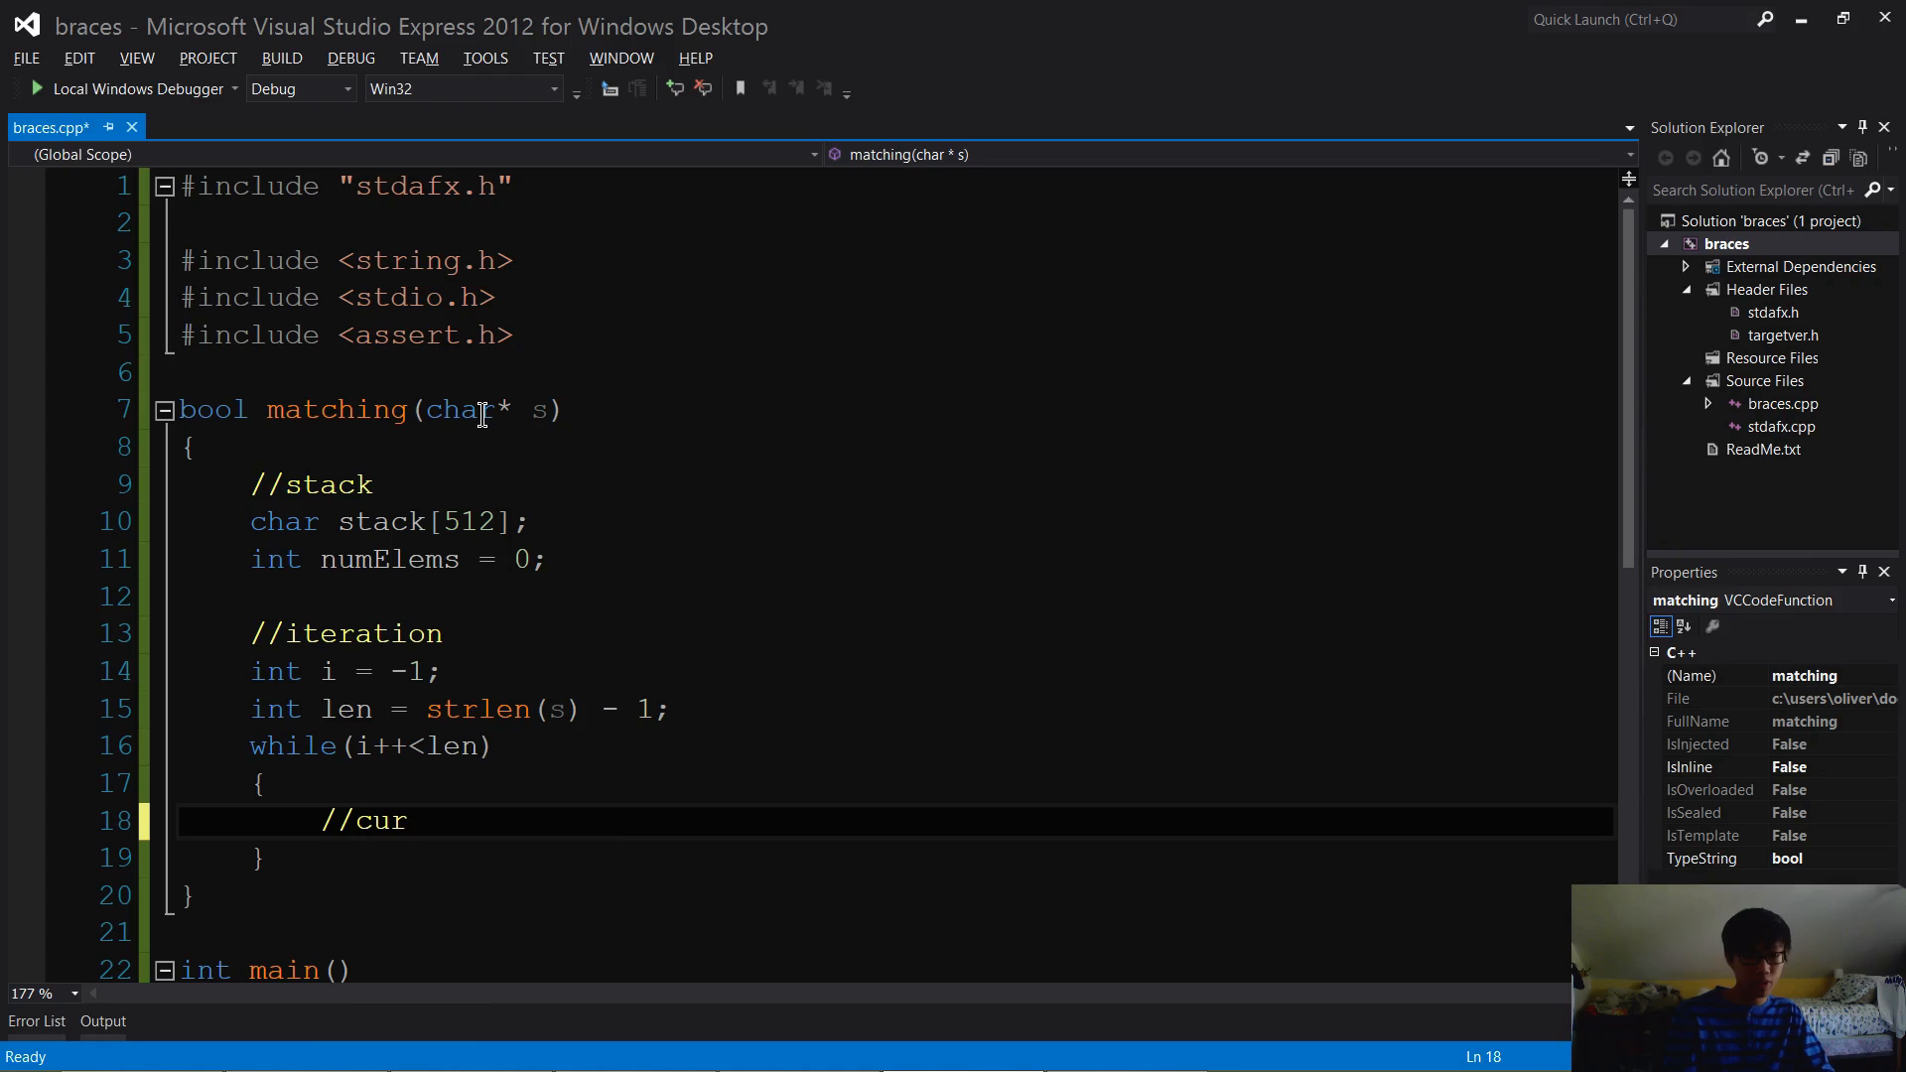
{"action": "type", "text": "rent C"}
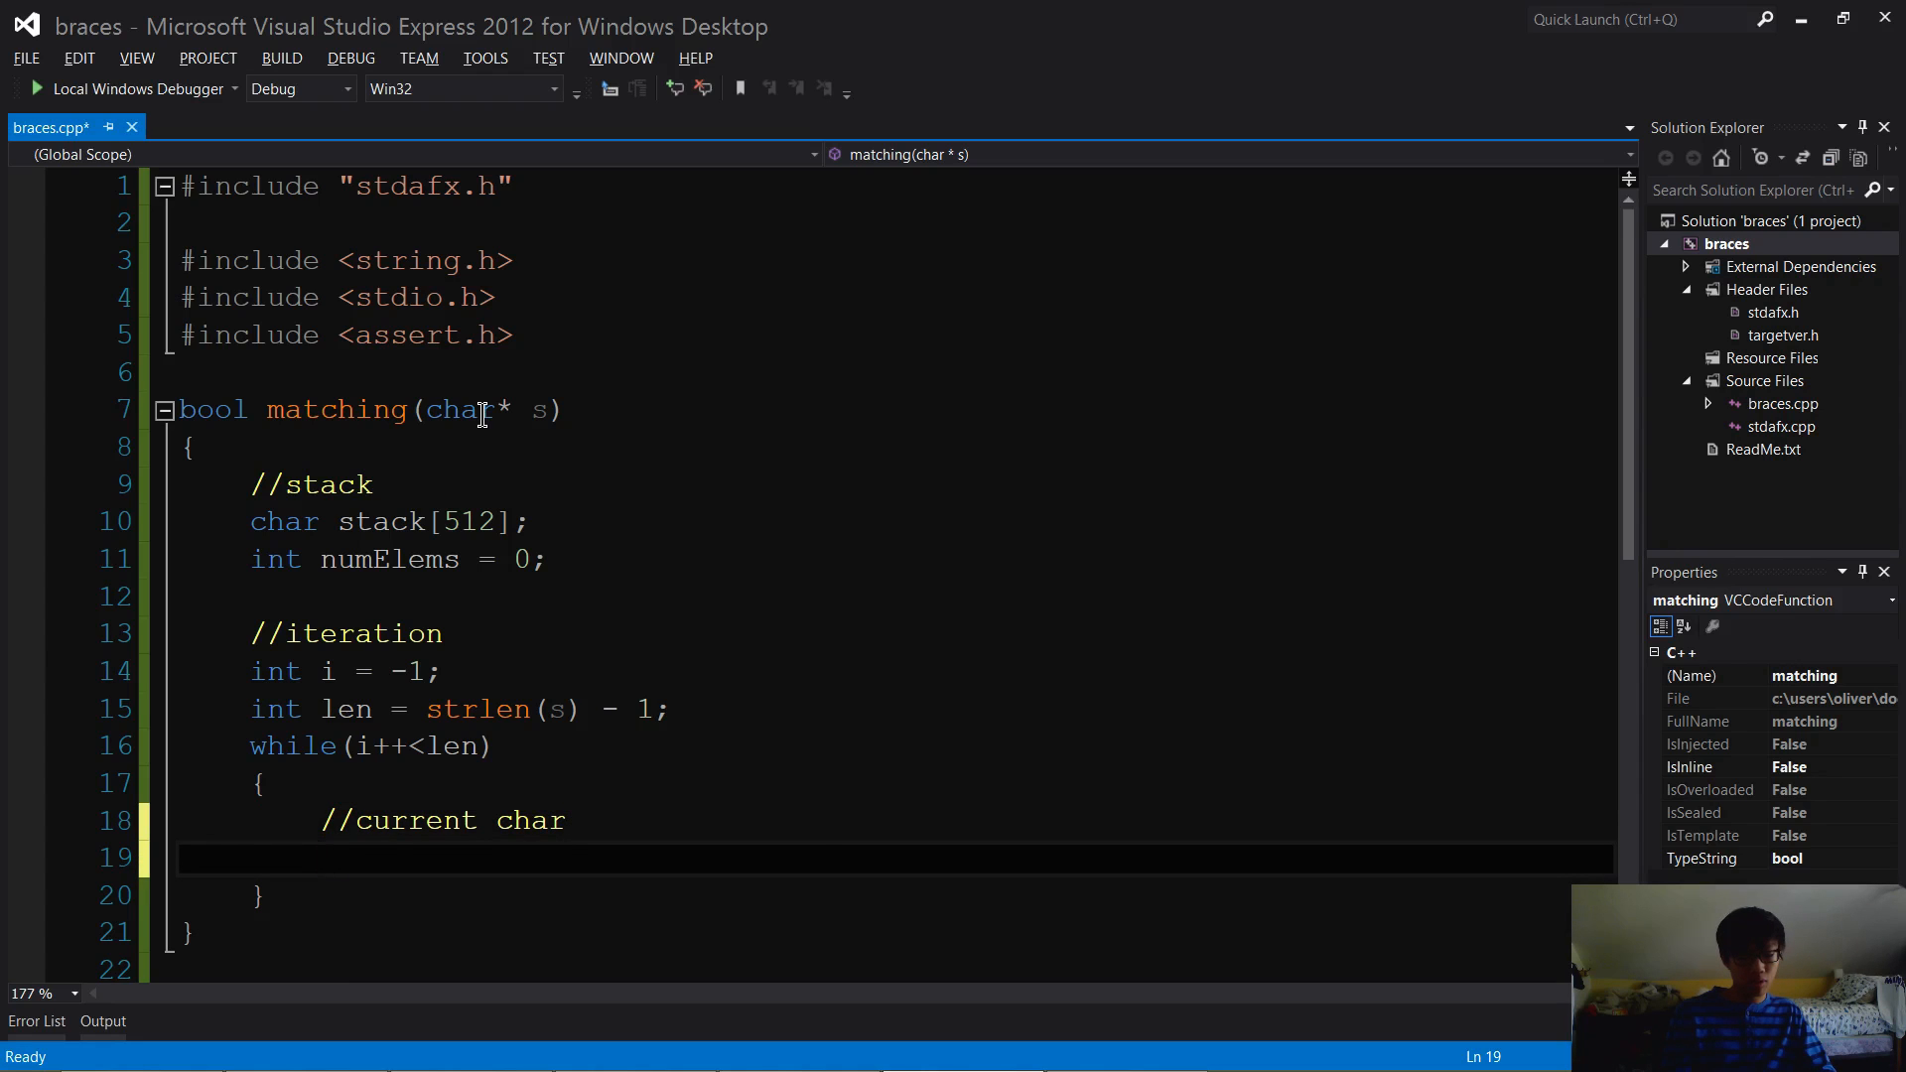
{"action": "type", "text": "char curr"}
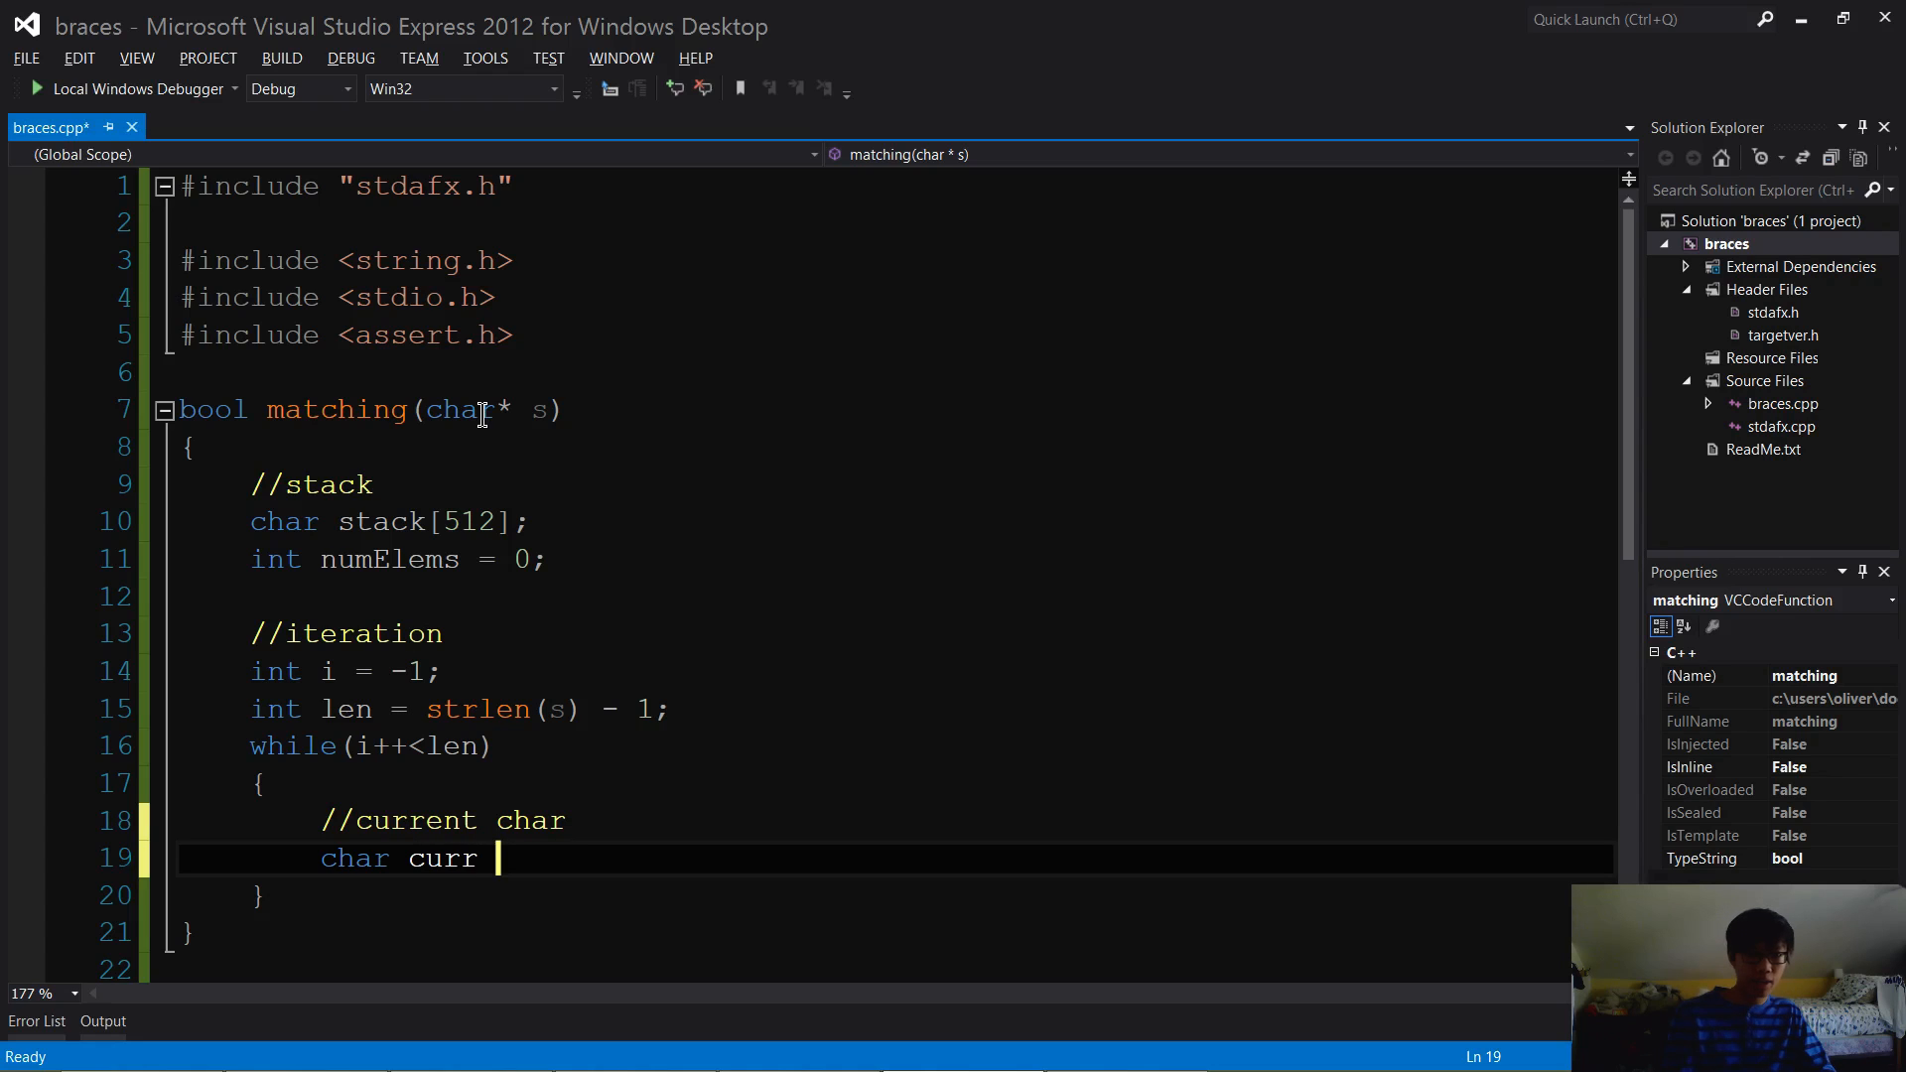
{"action": "type", "text": "C ="}
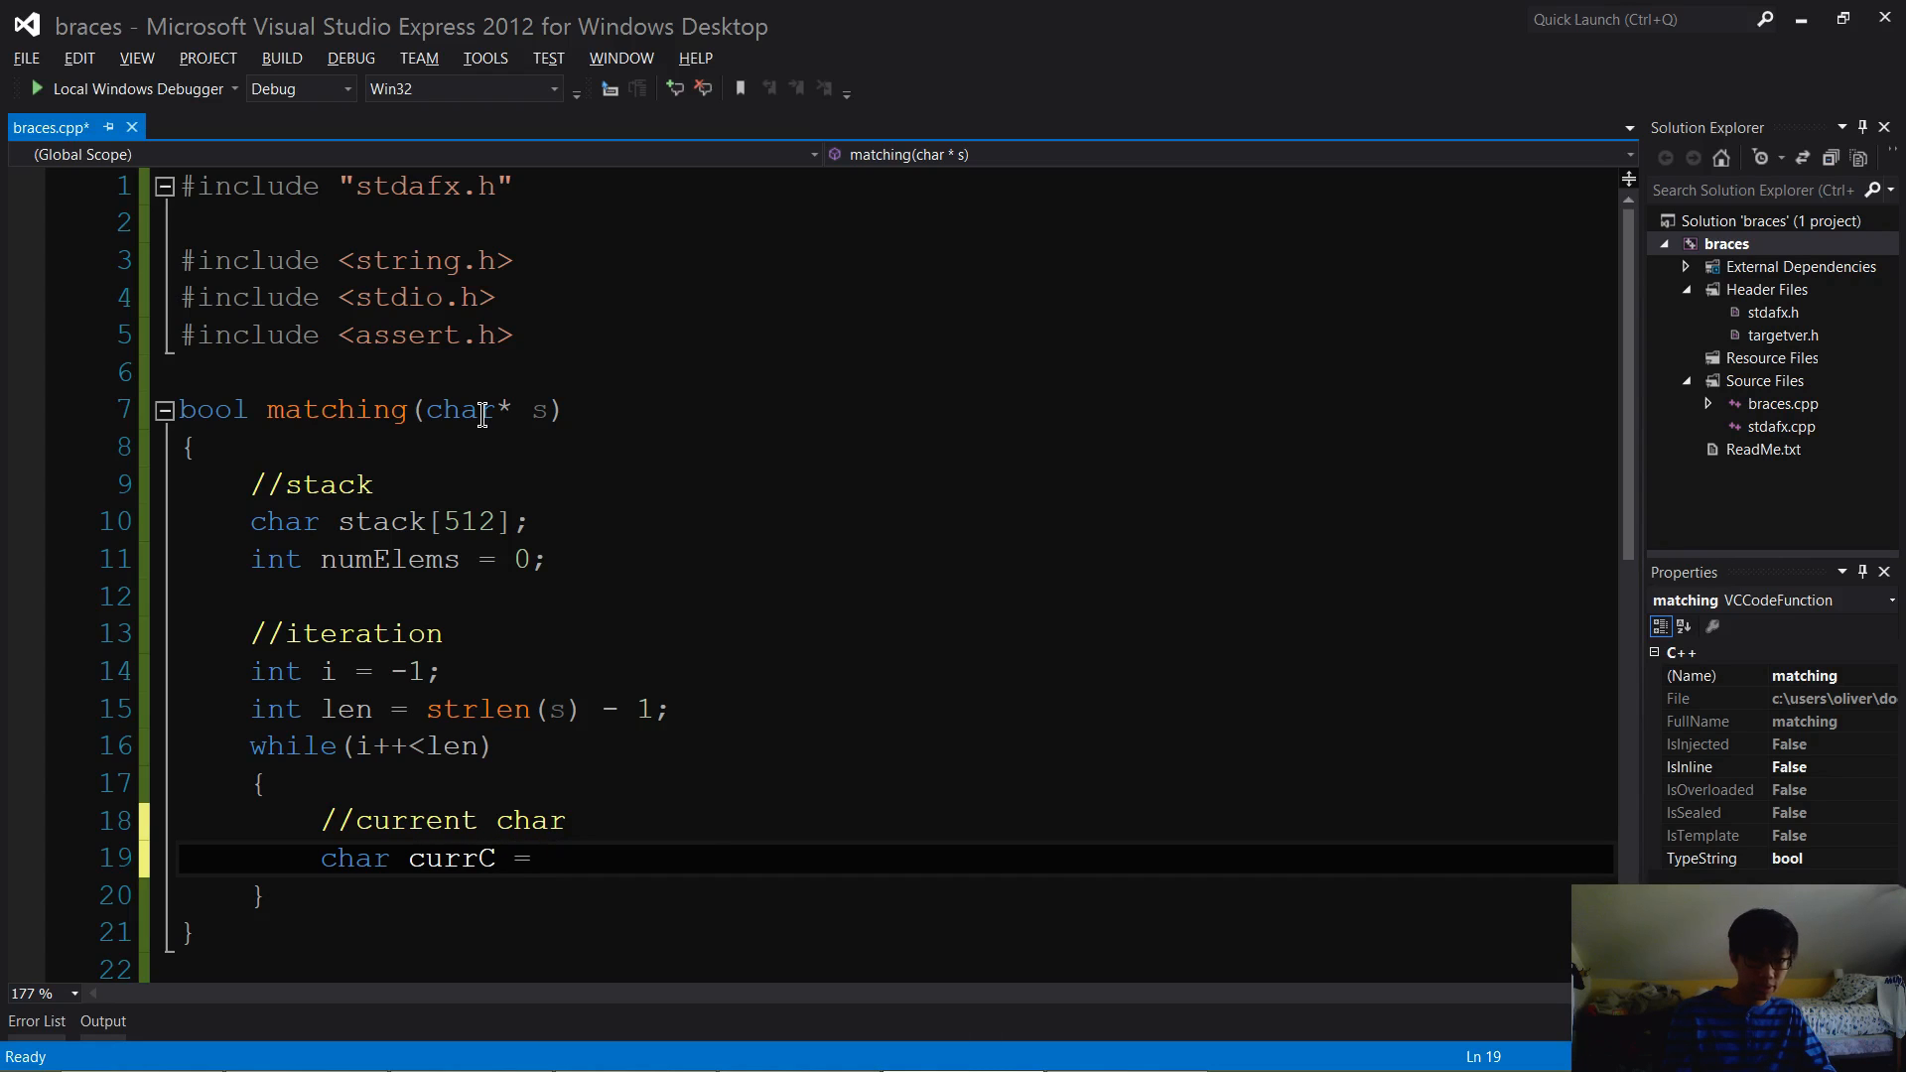
{"action": "type", "text": "s[i];"}
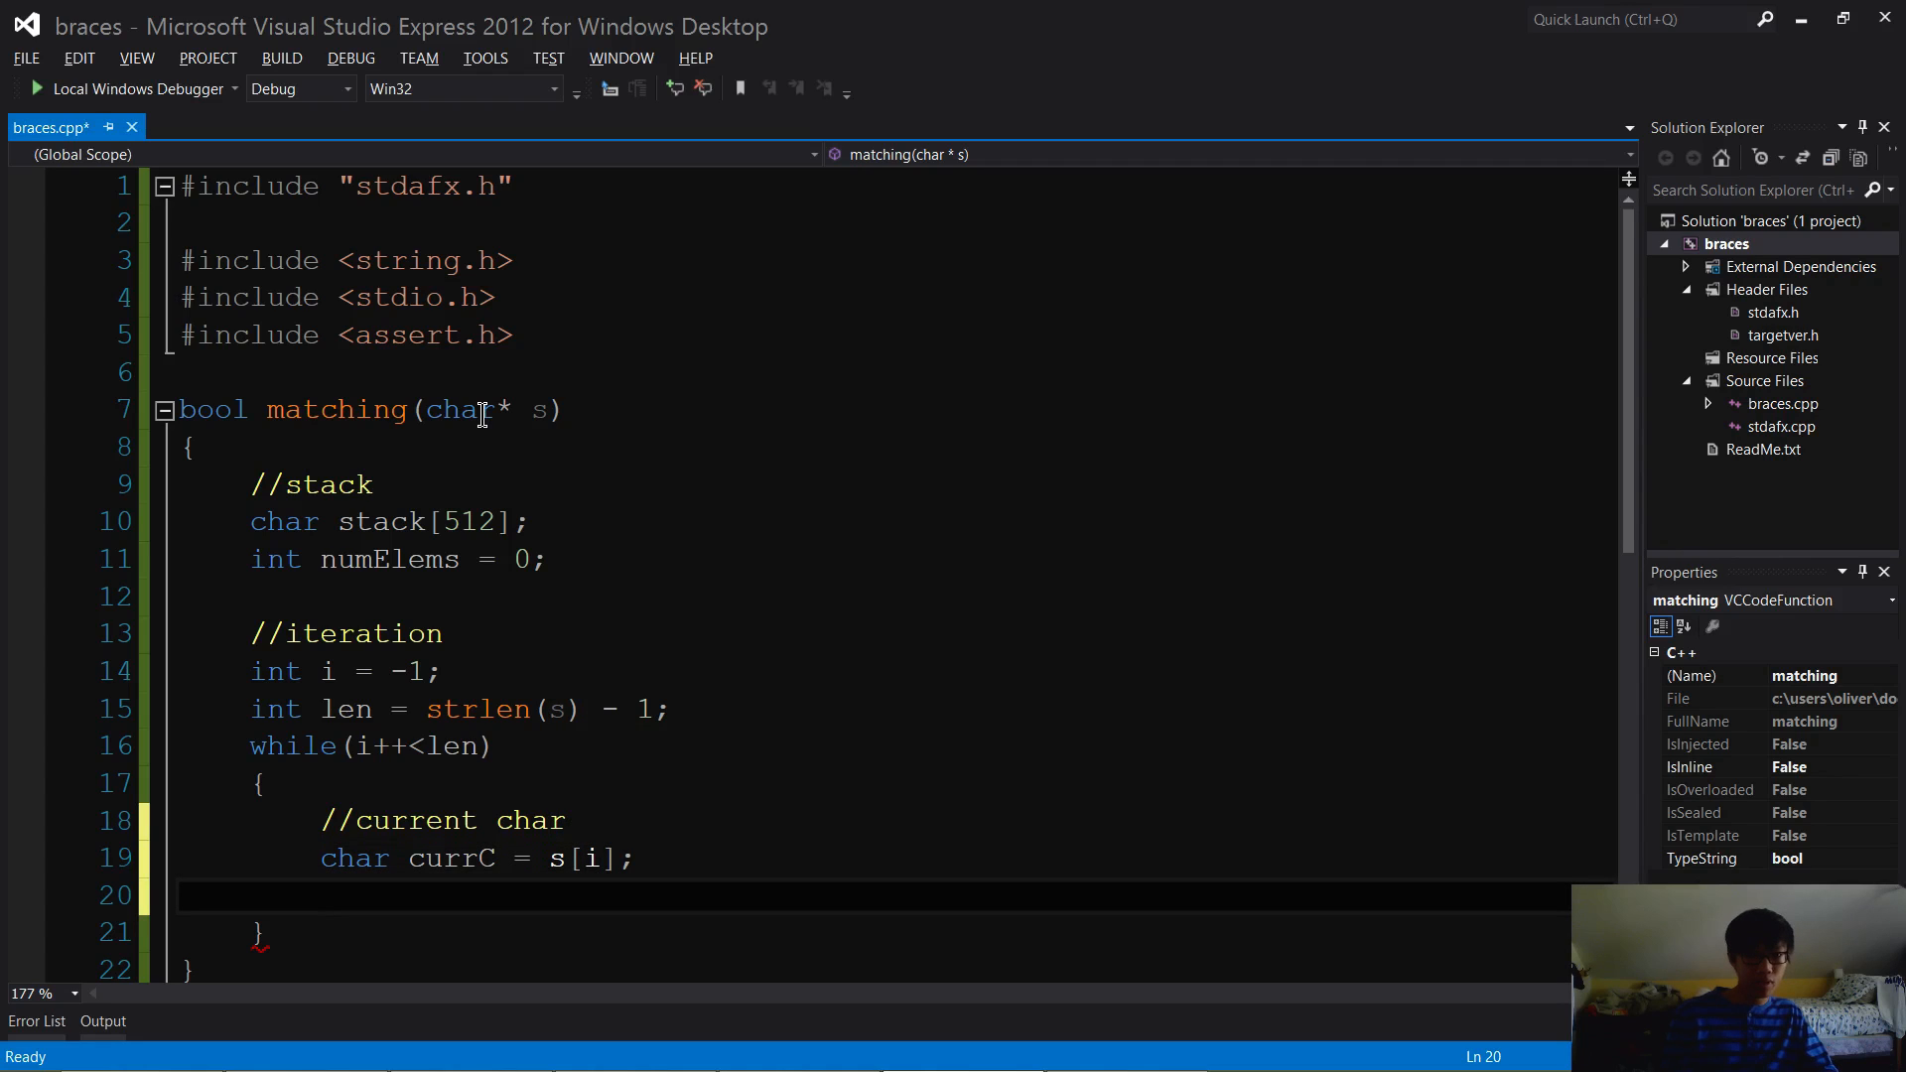
- Add an if(isOpen(currC)) branch holding an //open placeholder comment
{"action": "left_click", "coordinate": [322, 895]}
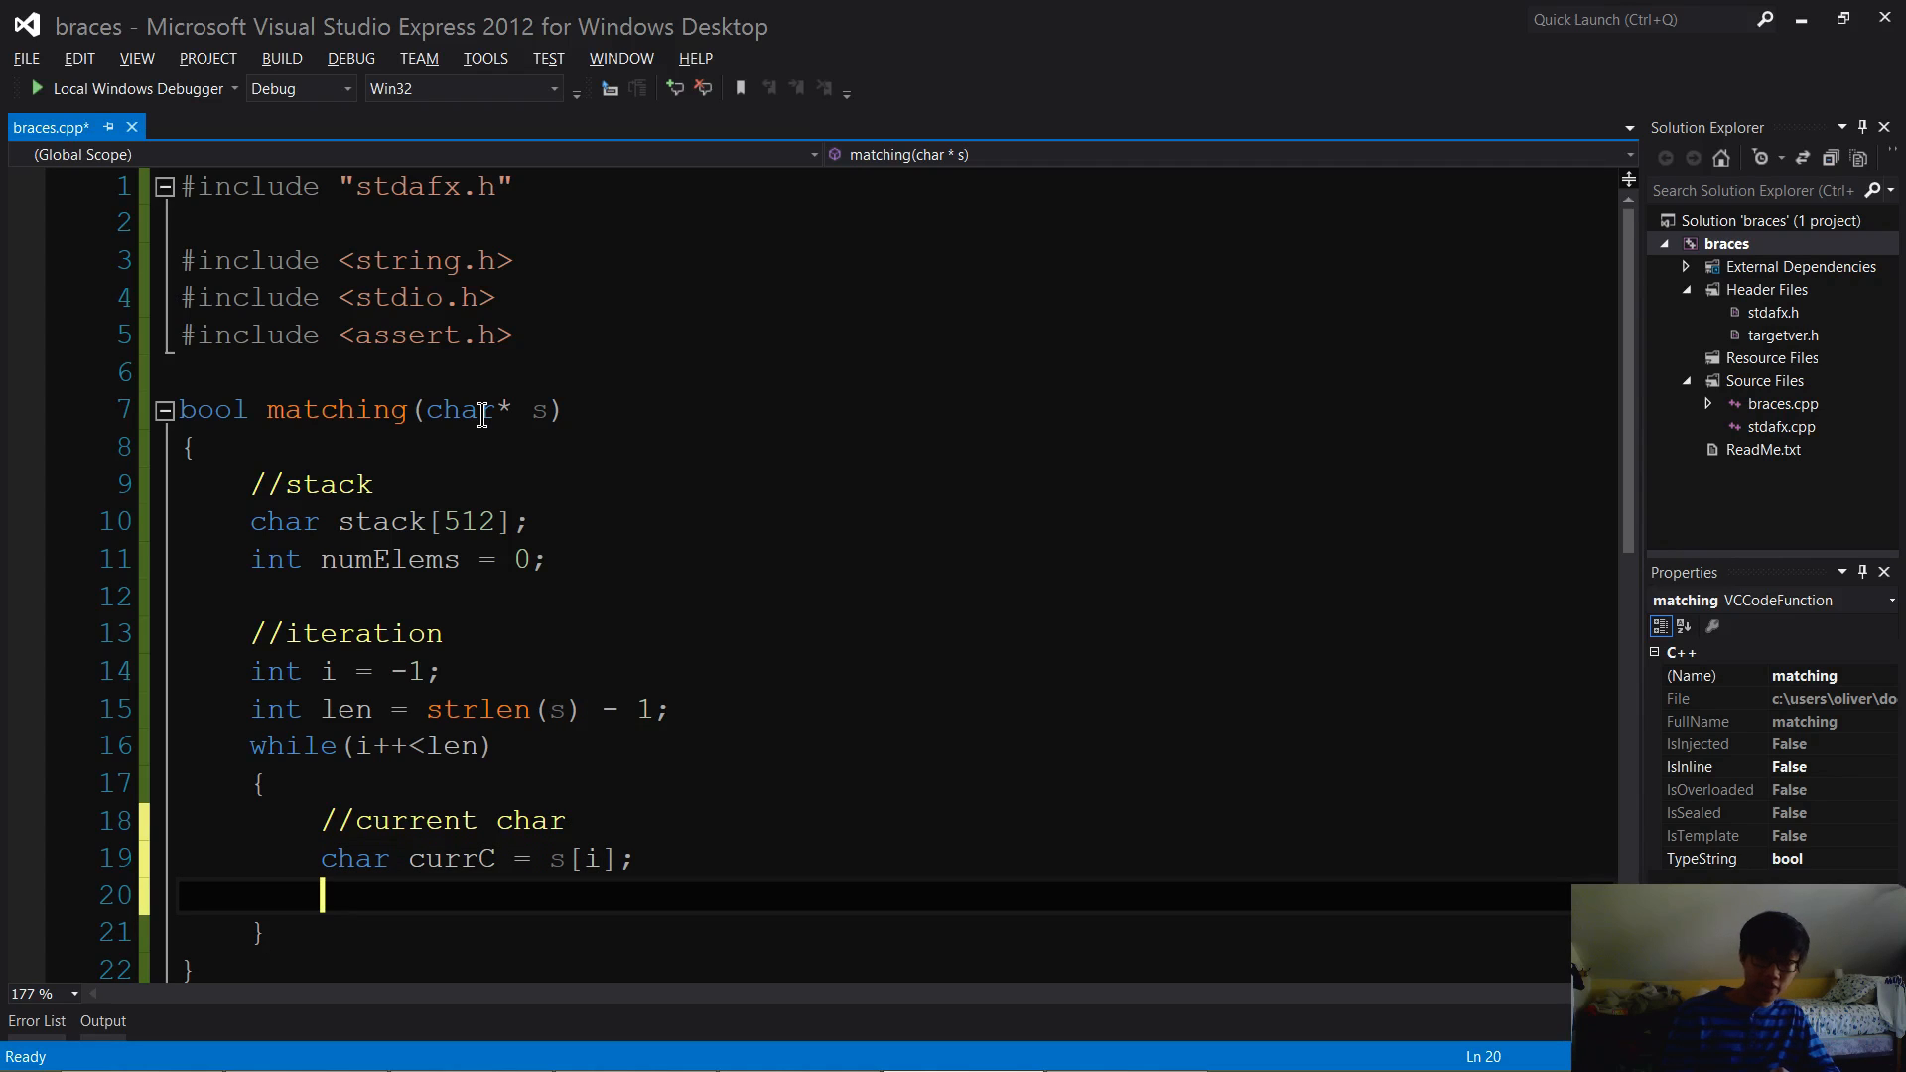
{"action": "type", "text": "if("}
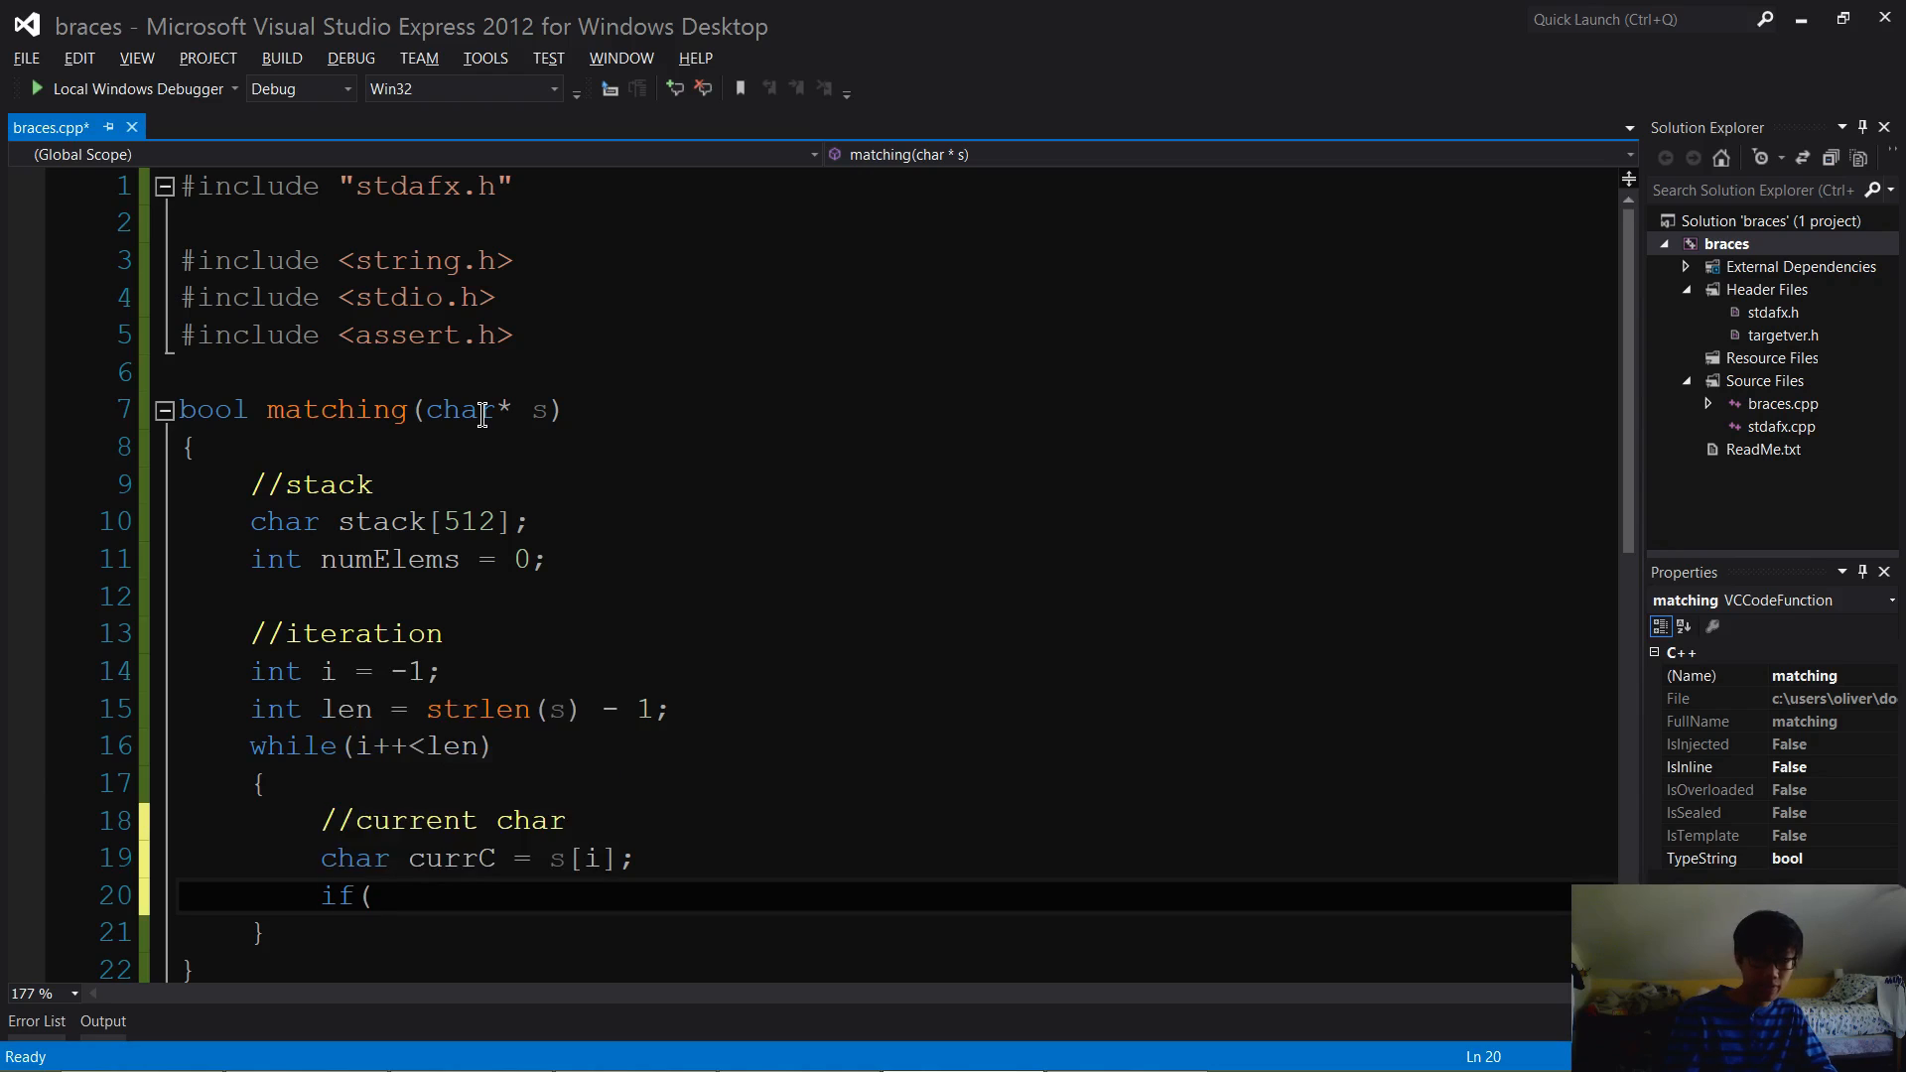
{"action": "type", "text": "is"}
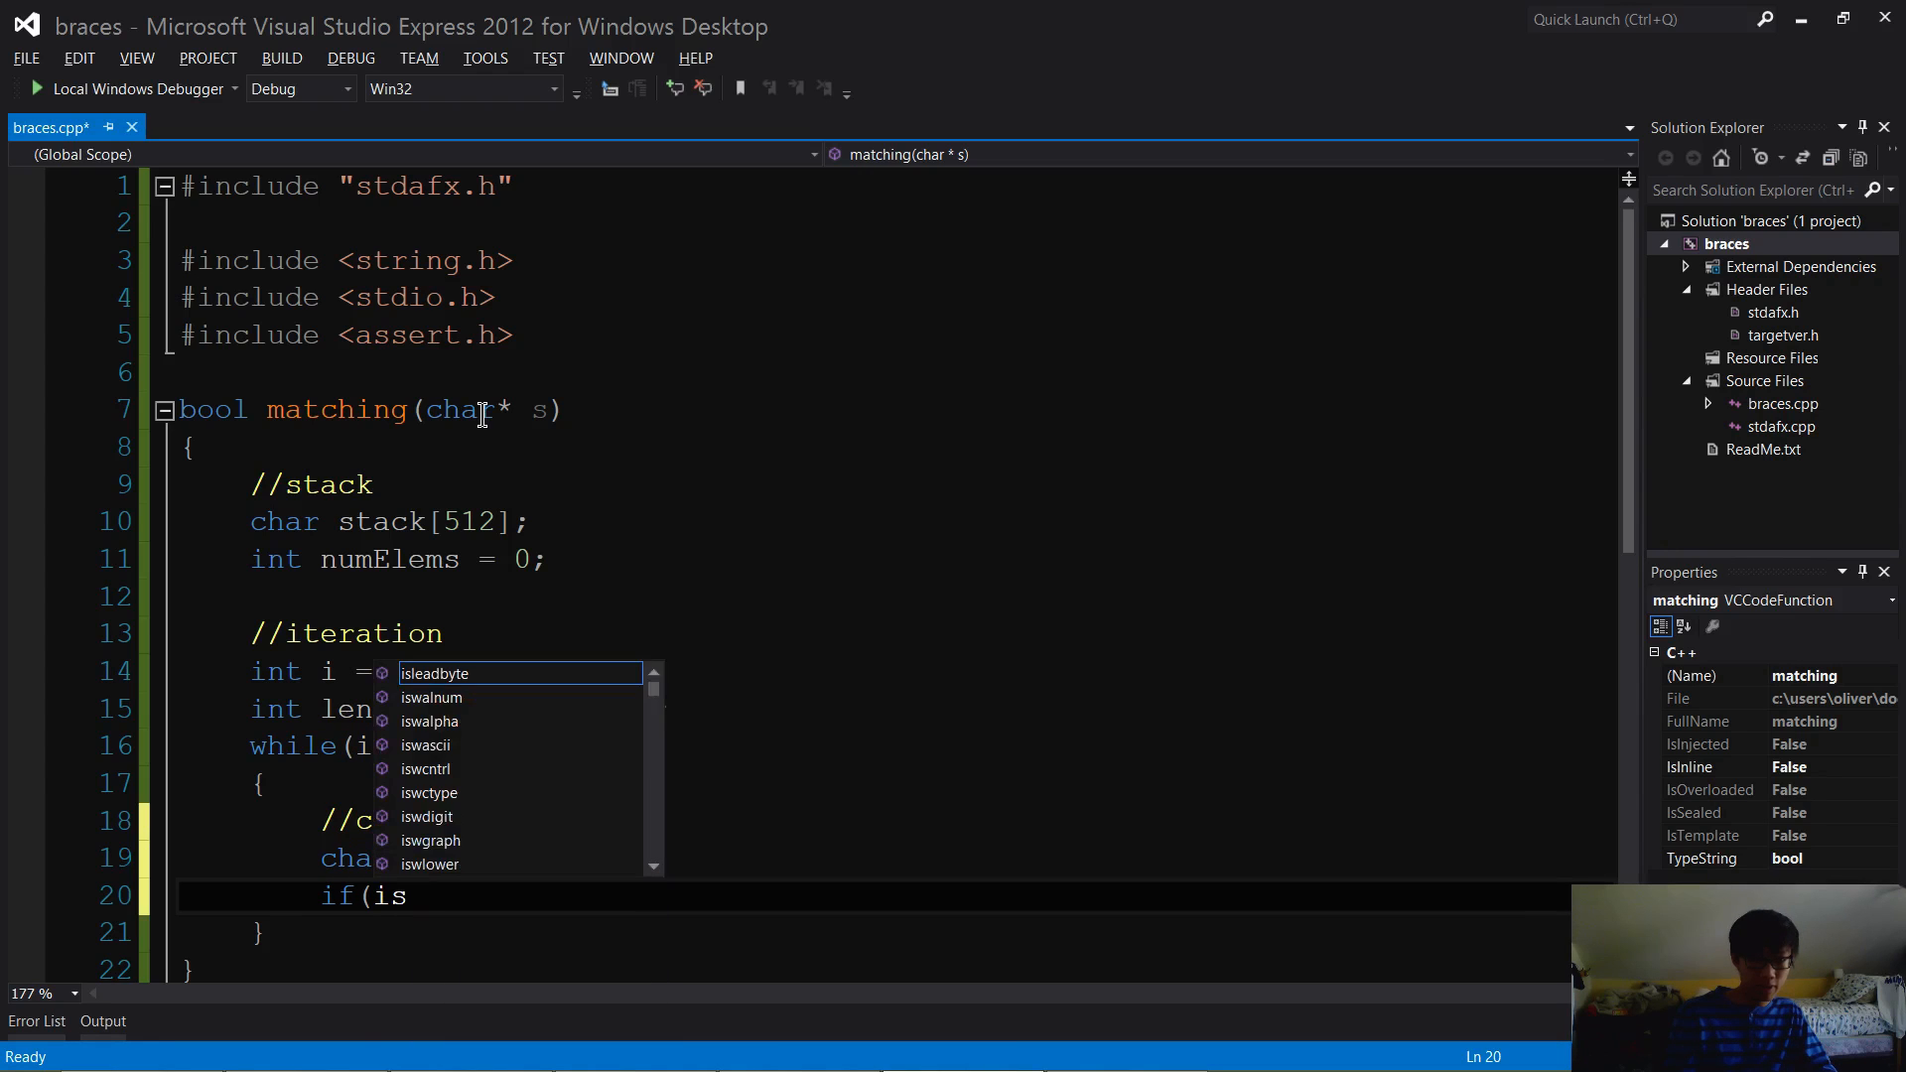
{"action": "type", "text": "Open"}
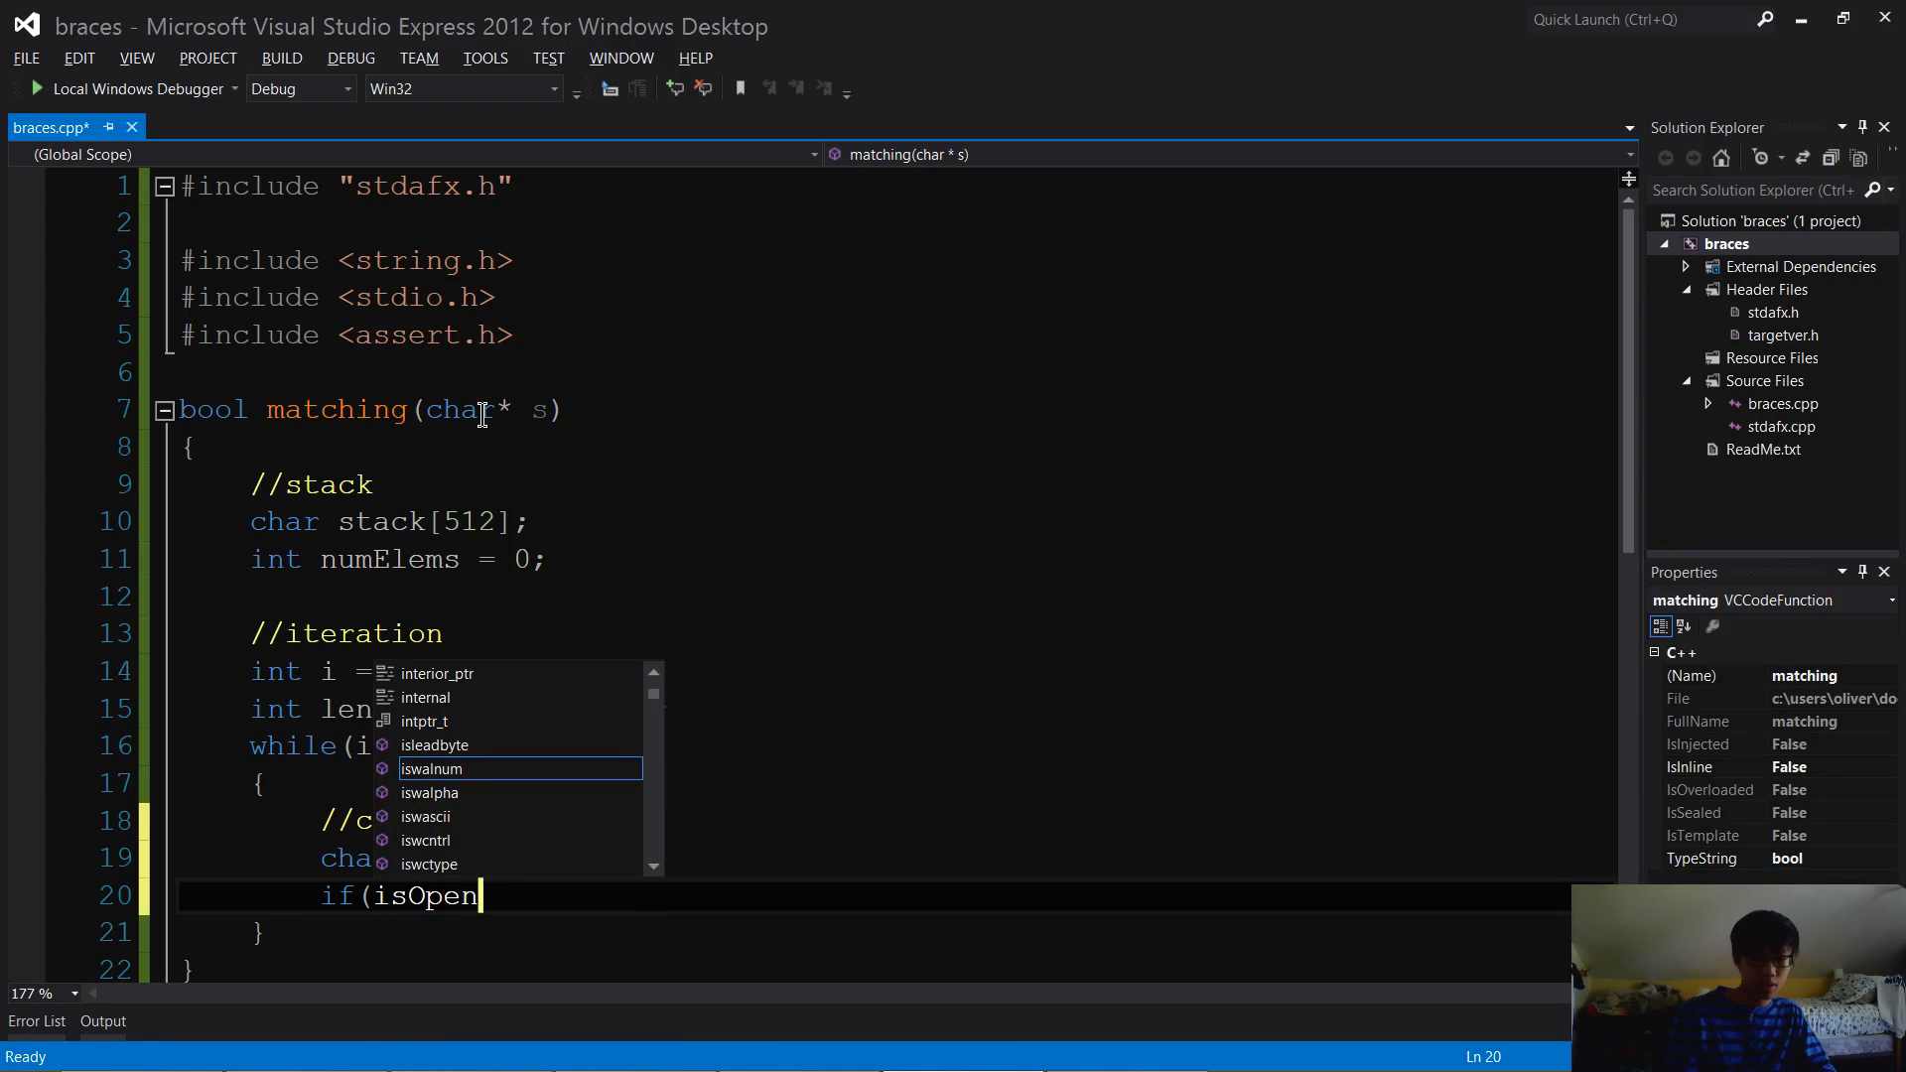
{"action": "type", "text": "ch"}
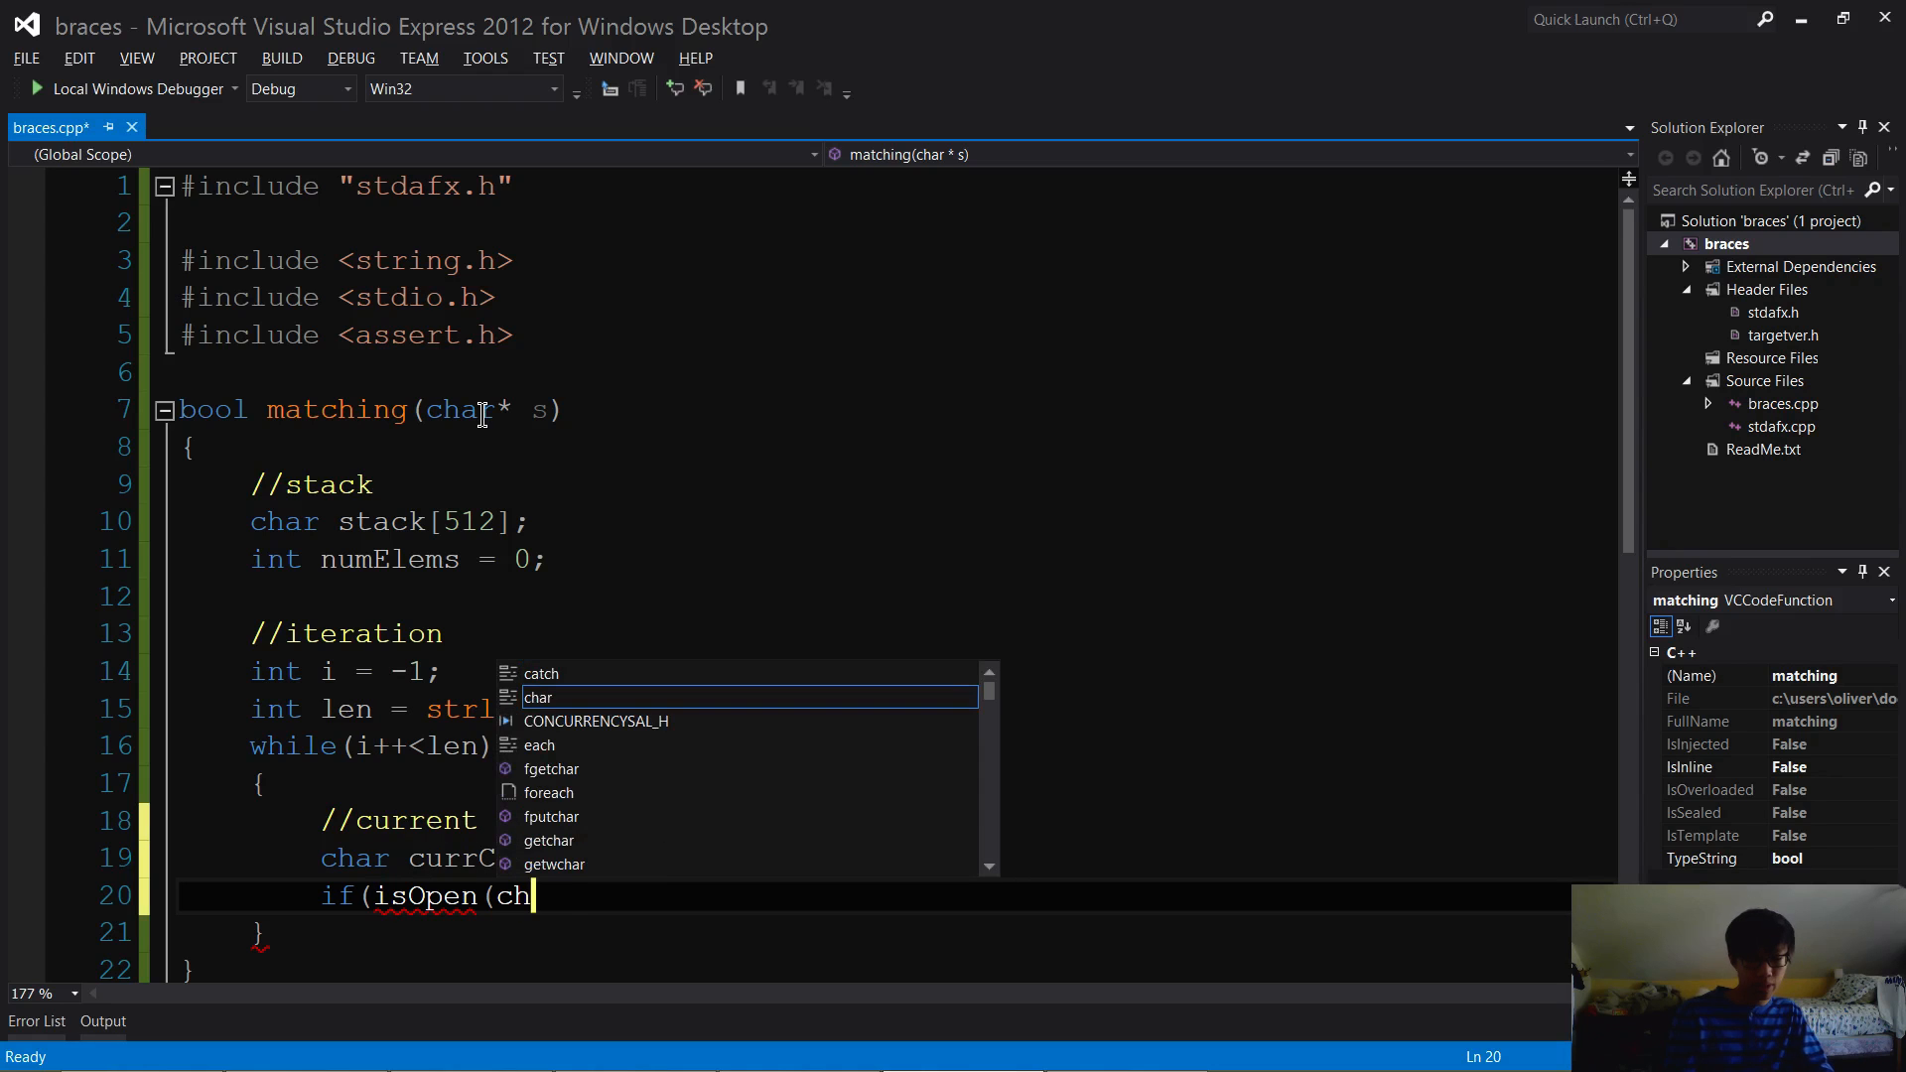
{"action": "type", "text": "urrC))"}
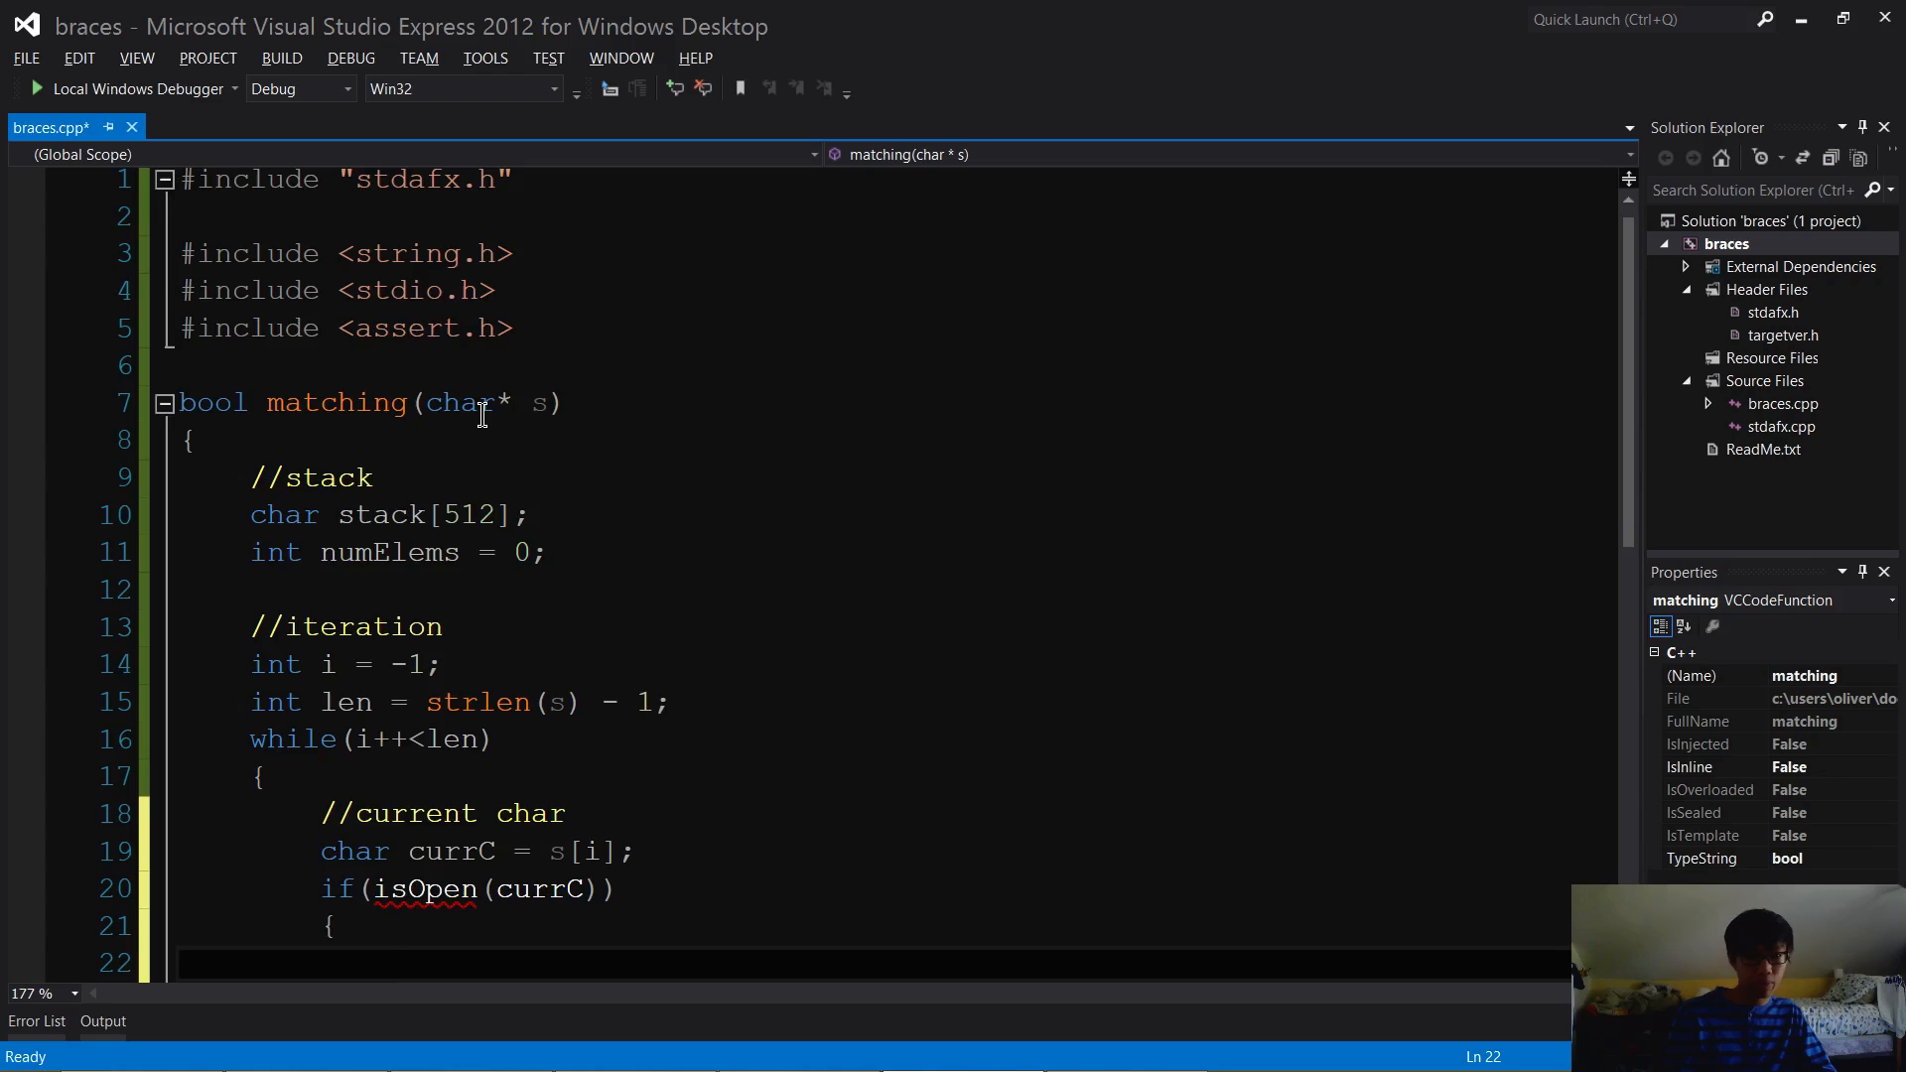
{"action": "type", "text": "..ope"}
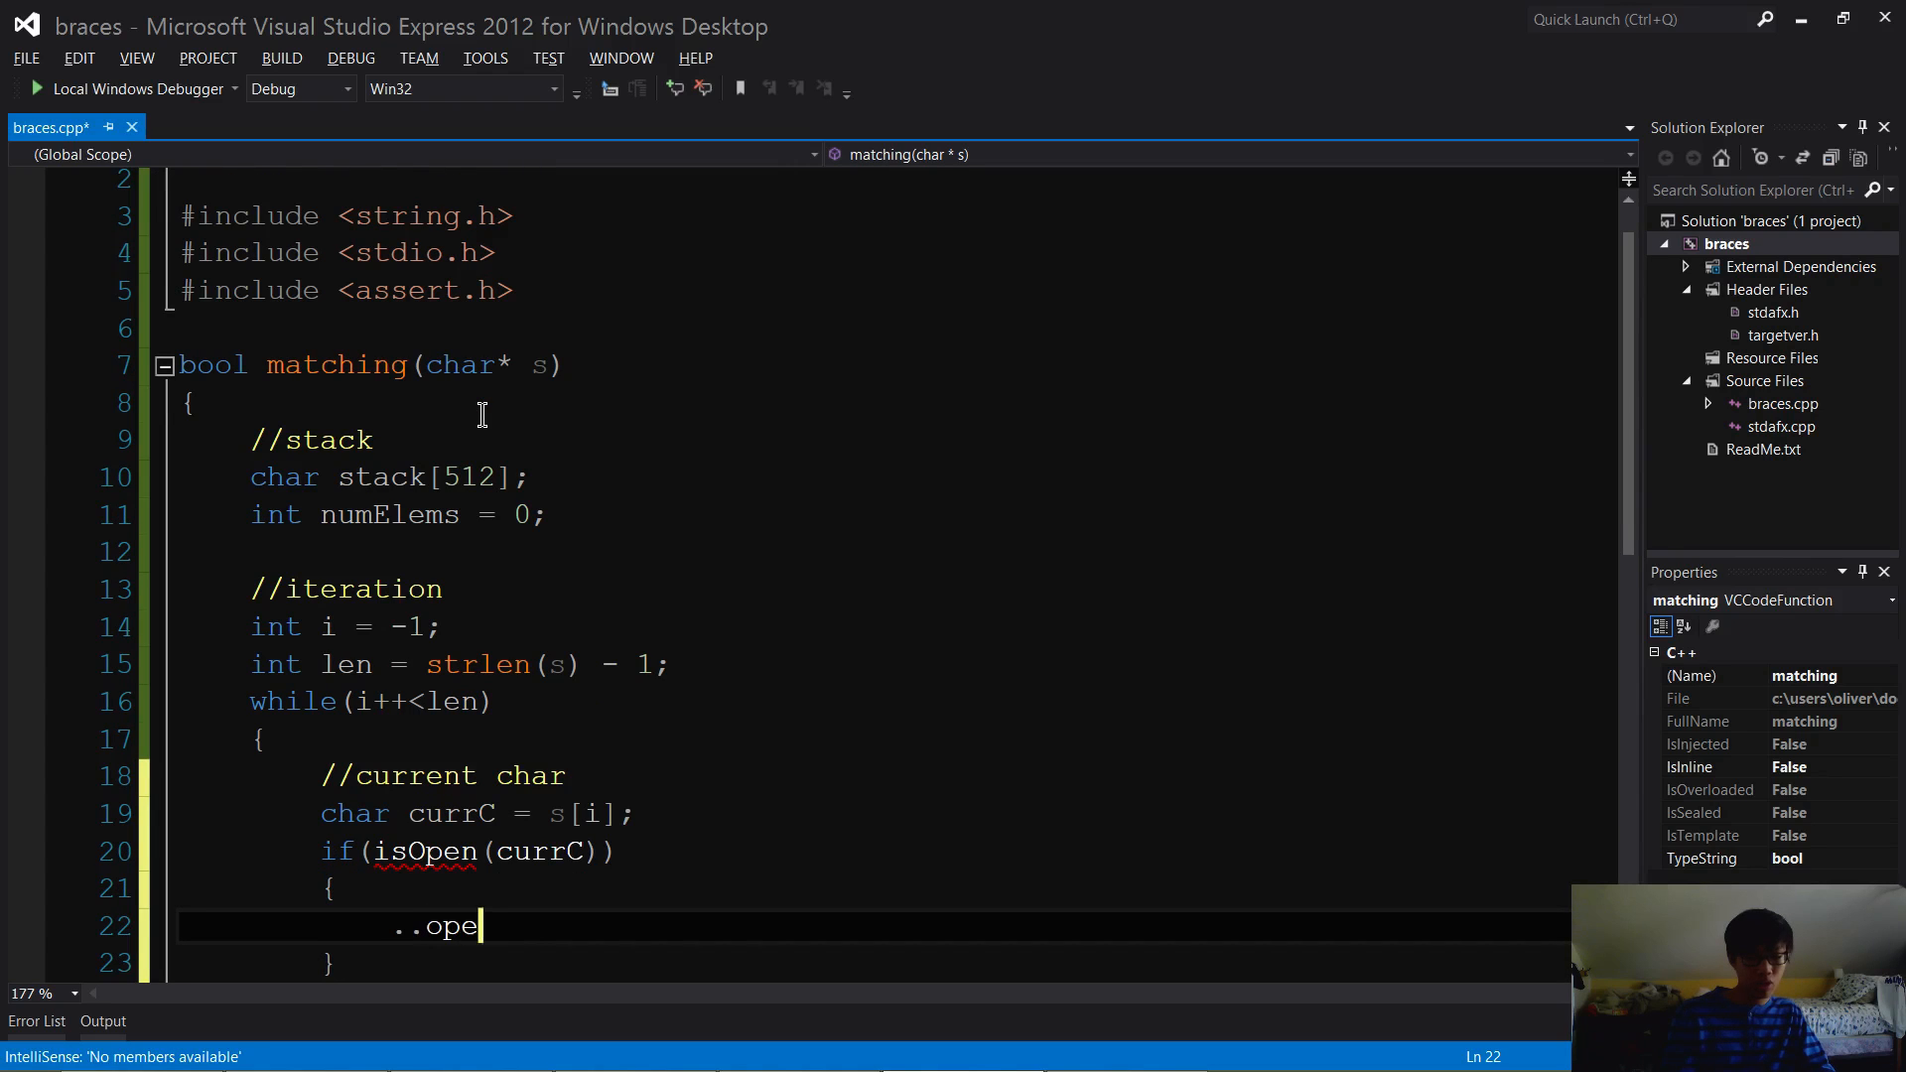
{"action": "key", "text": "ctrl+z"}
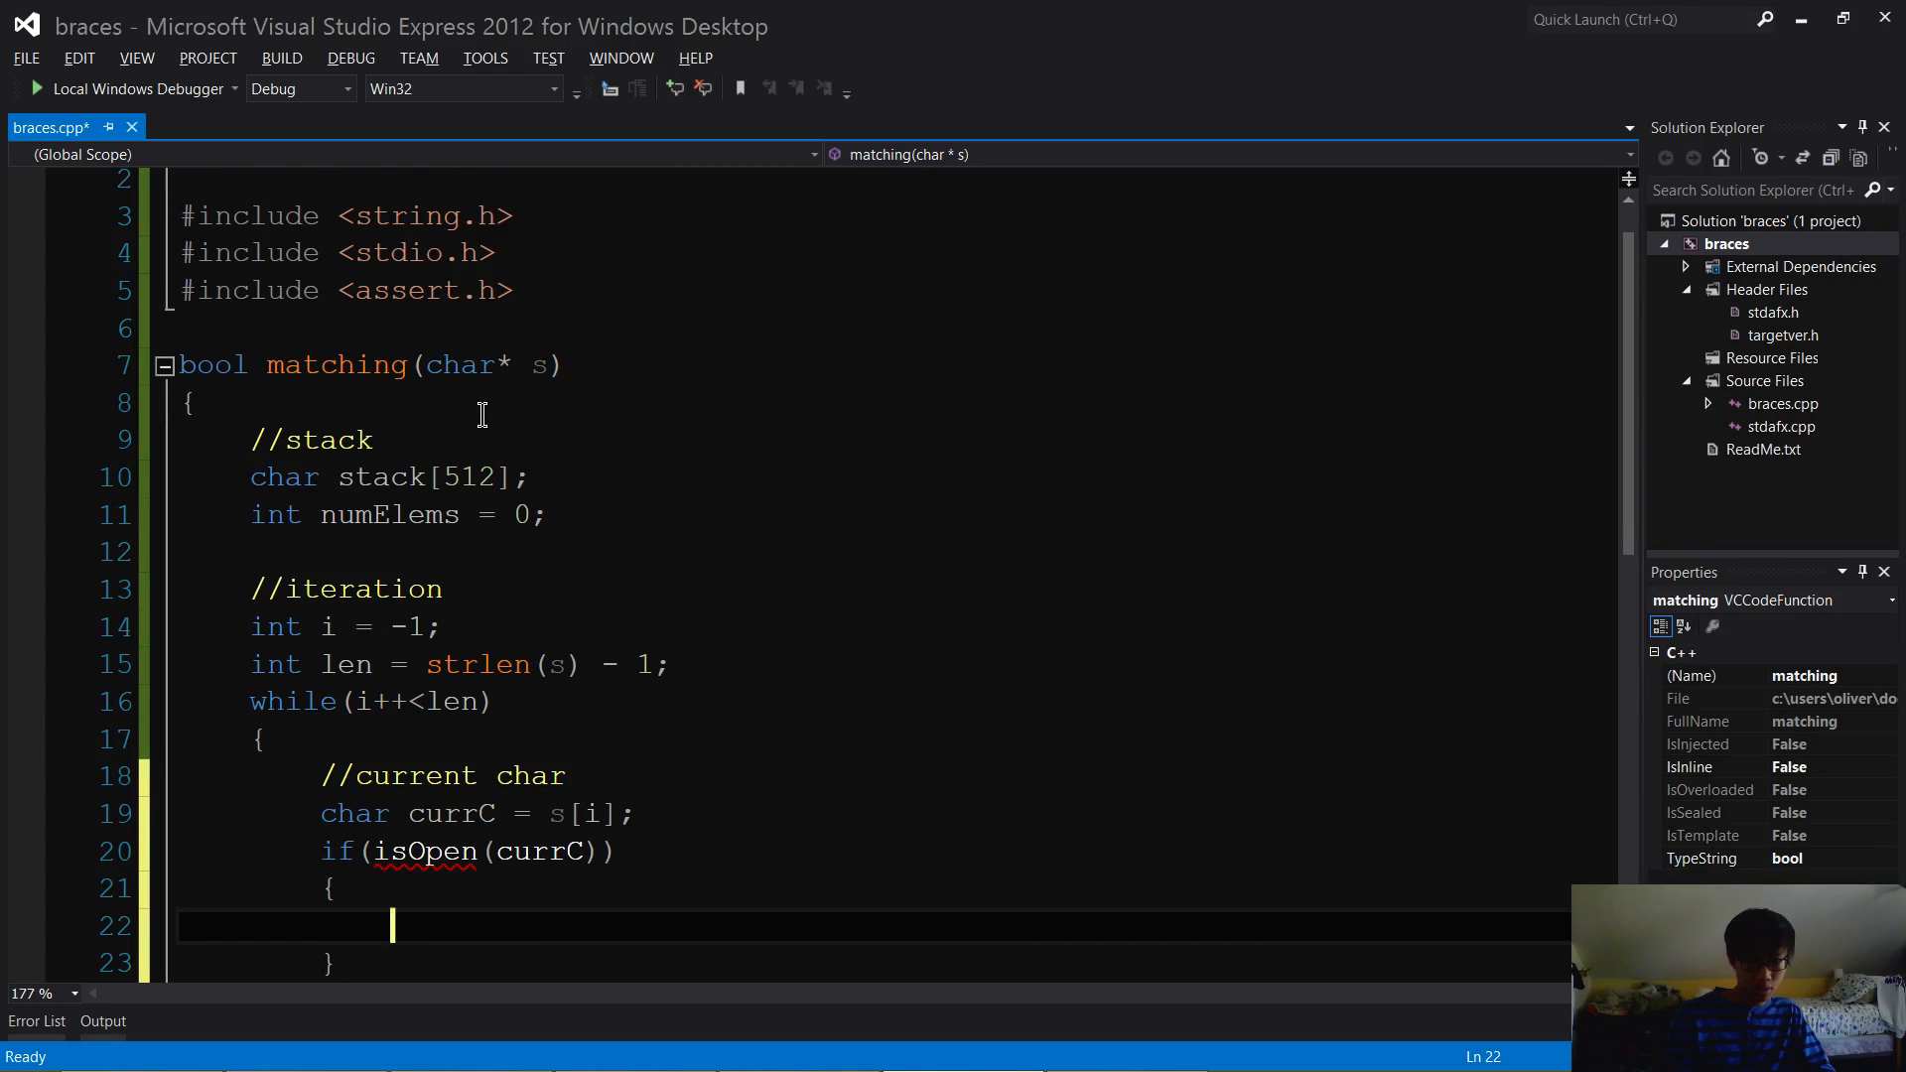
{"action": "type", "text": "//opn actions"}
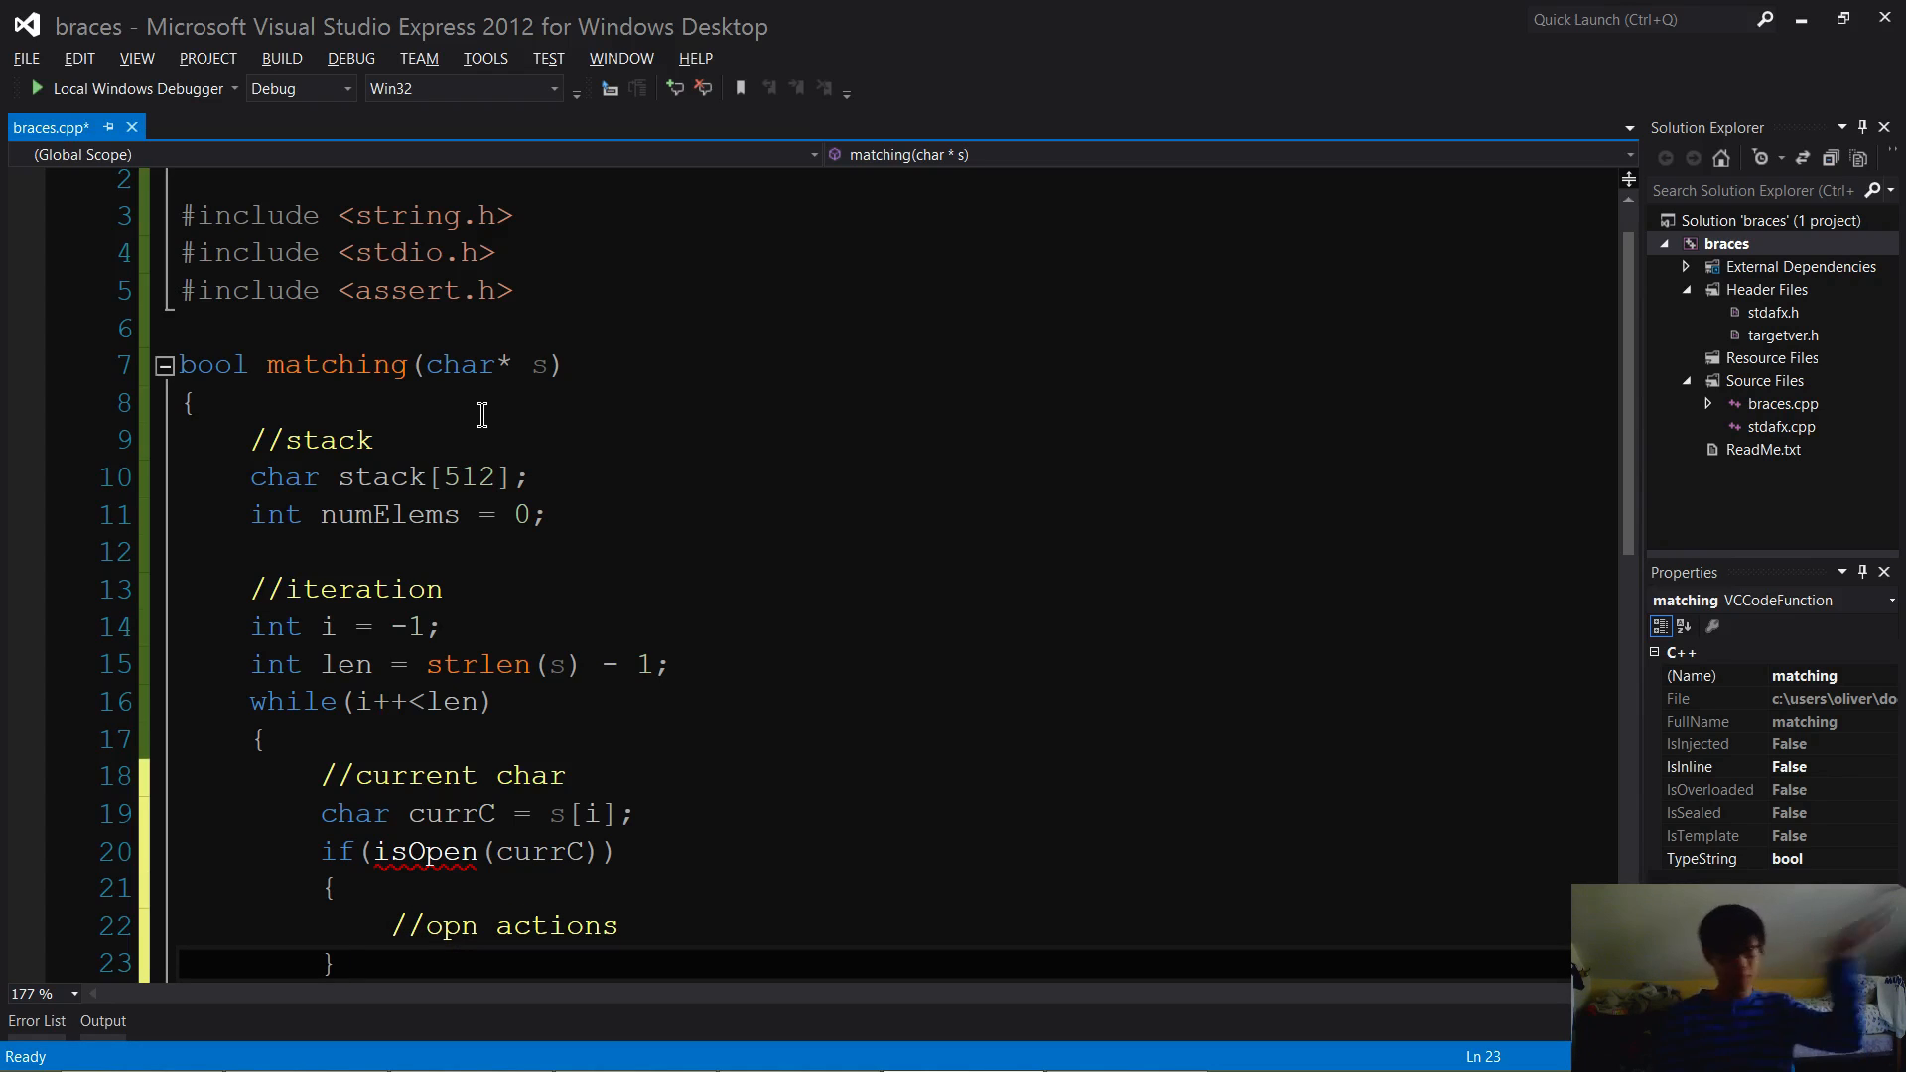
{"action": "scroll", "scroll_direction": "down", "scroll_amount": 3}
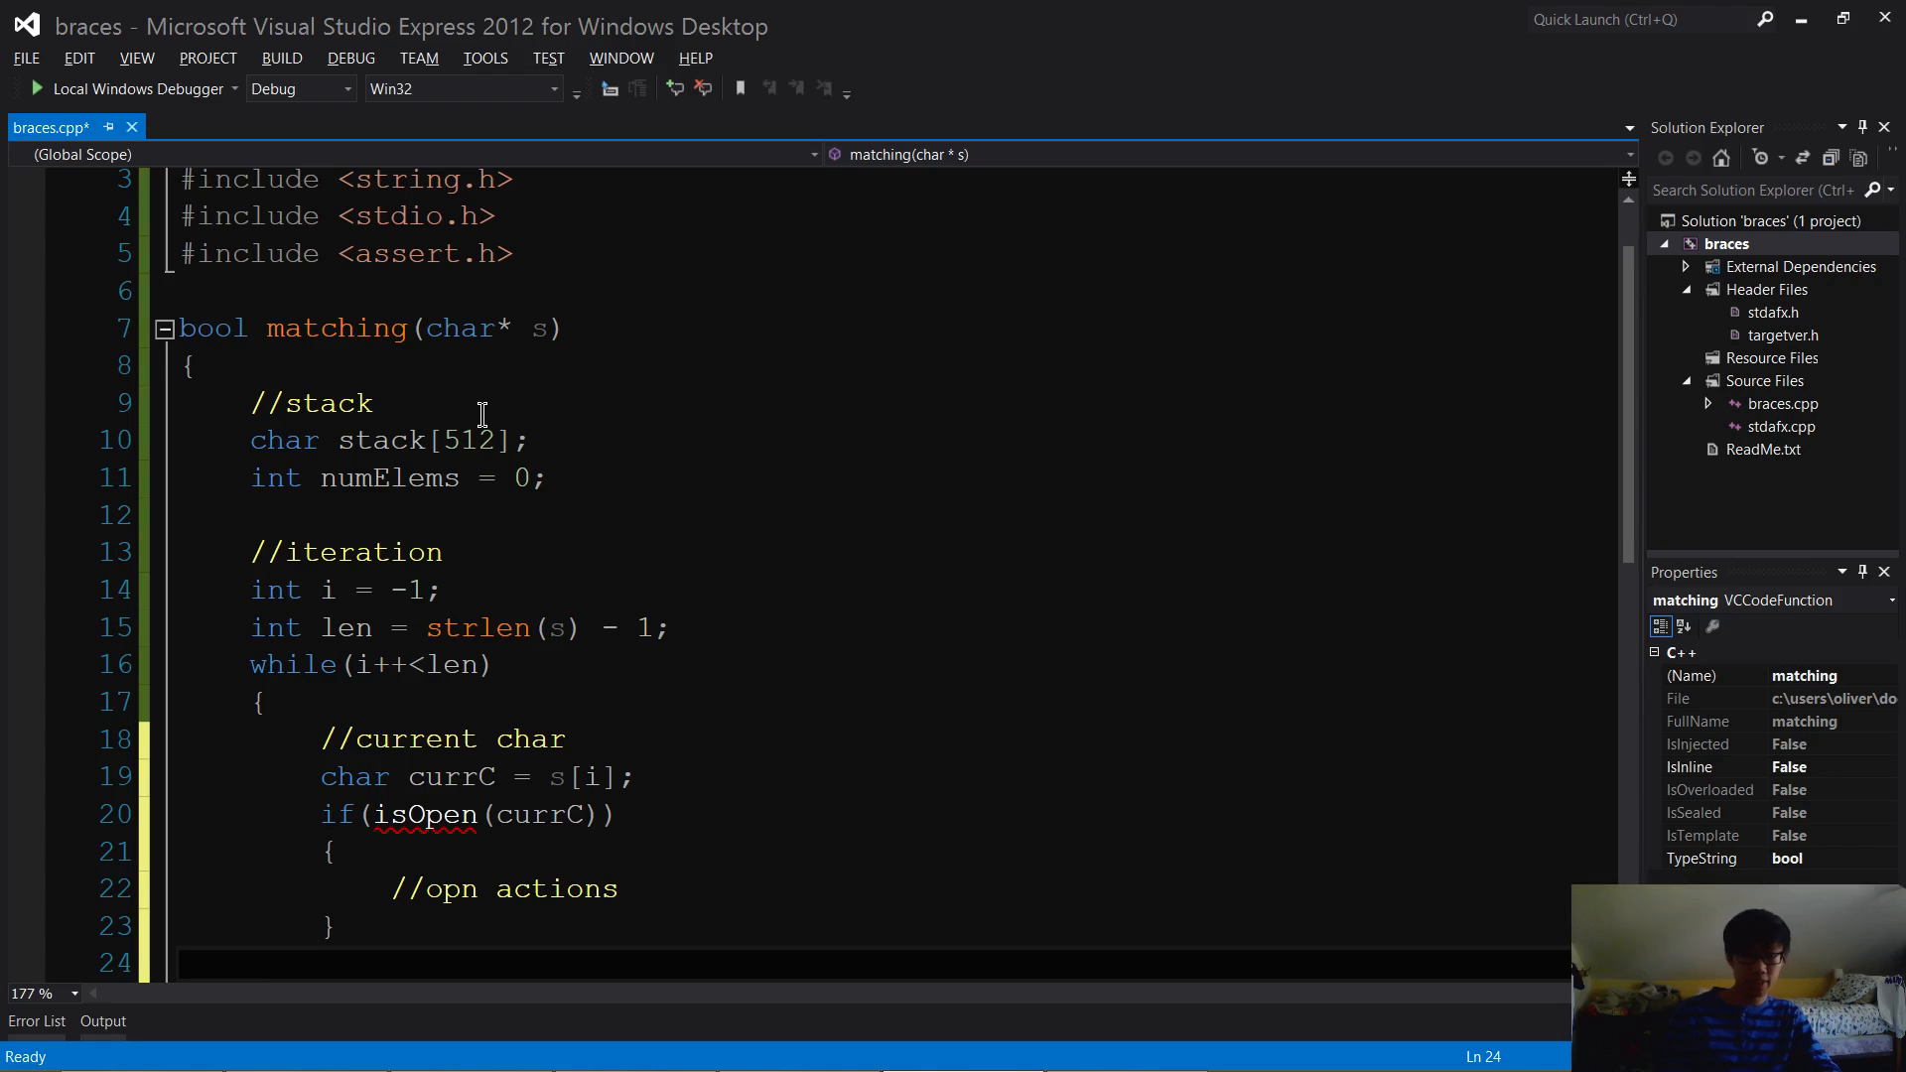
- Add an if(isClose(currC)) branch holding a // cls actions placeholder comment
{"action": "type", "text": "i"}
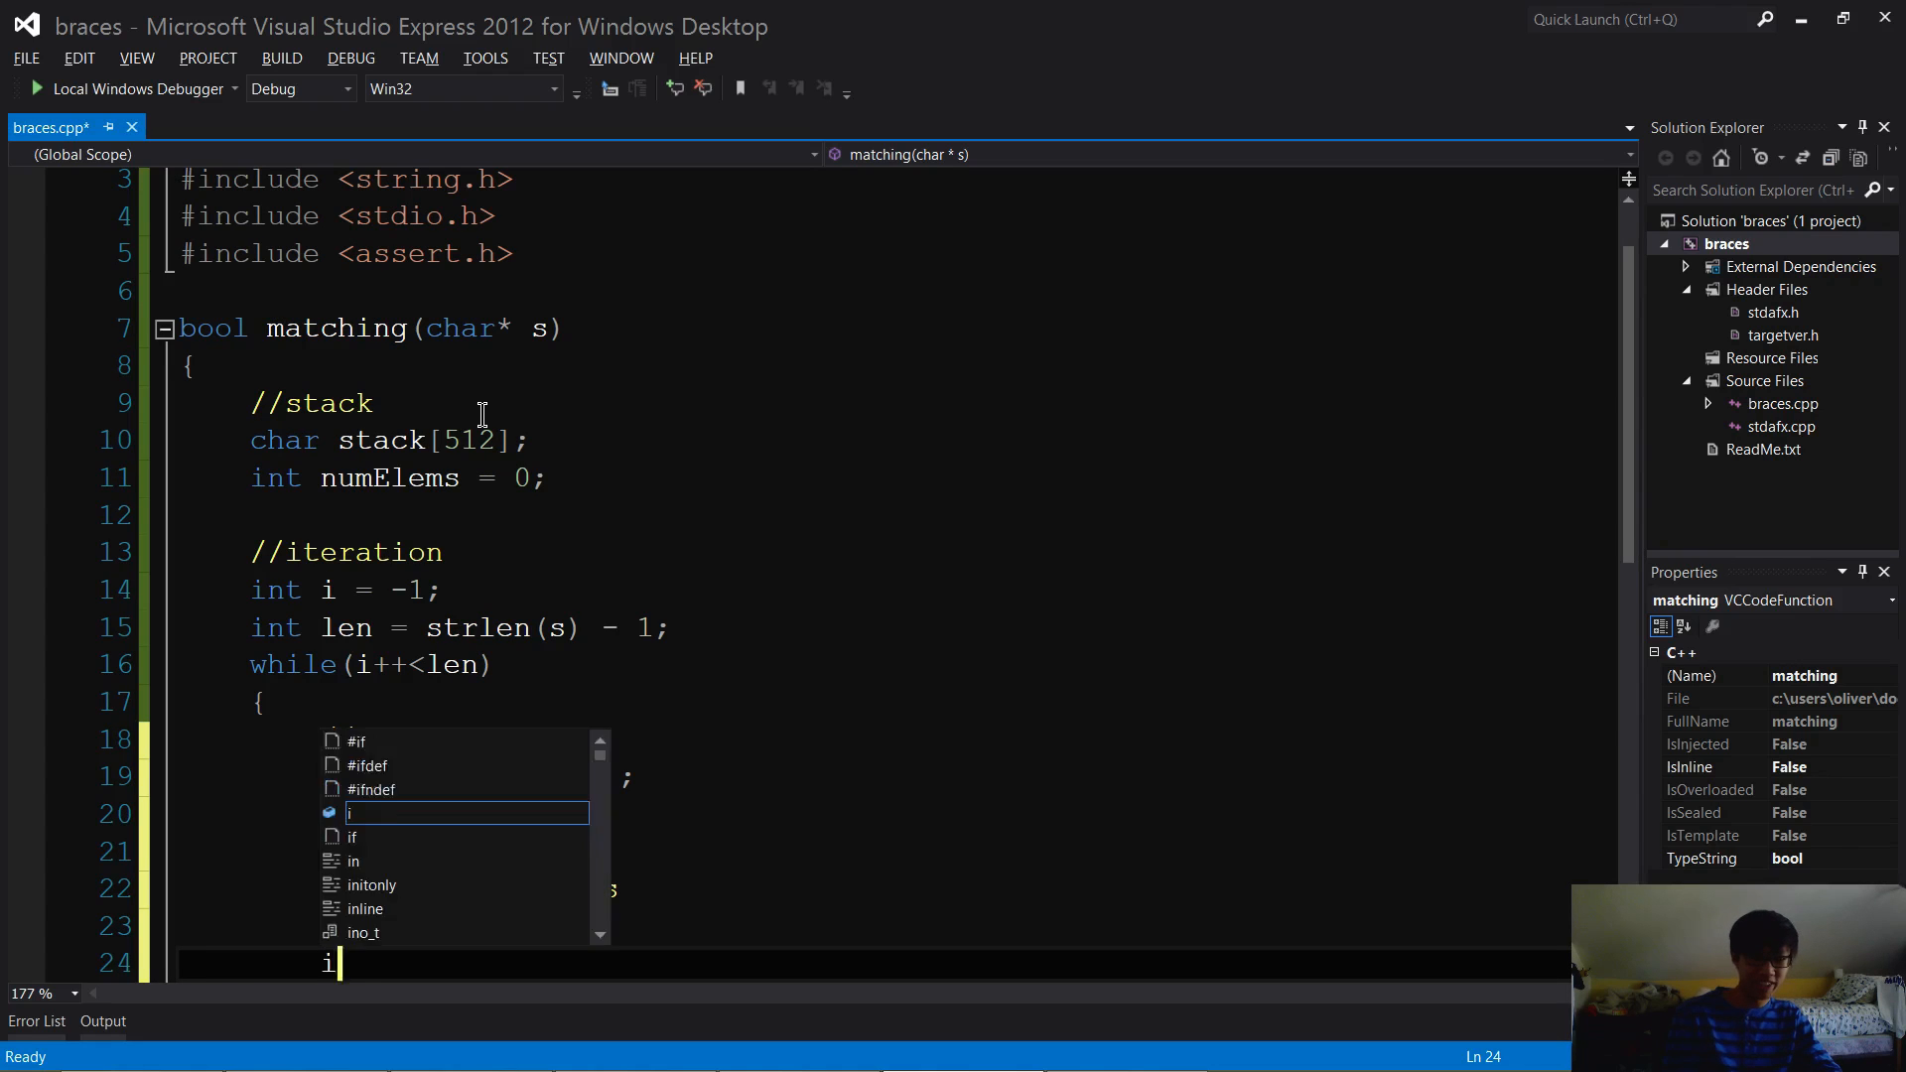
{"action": "type", "text": "f(isCLose(currC"}
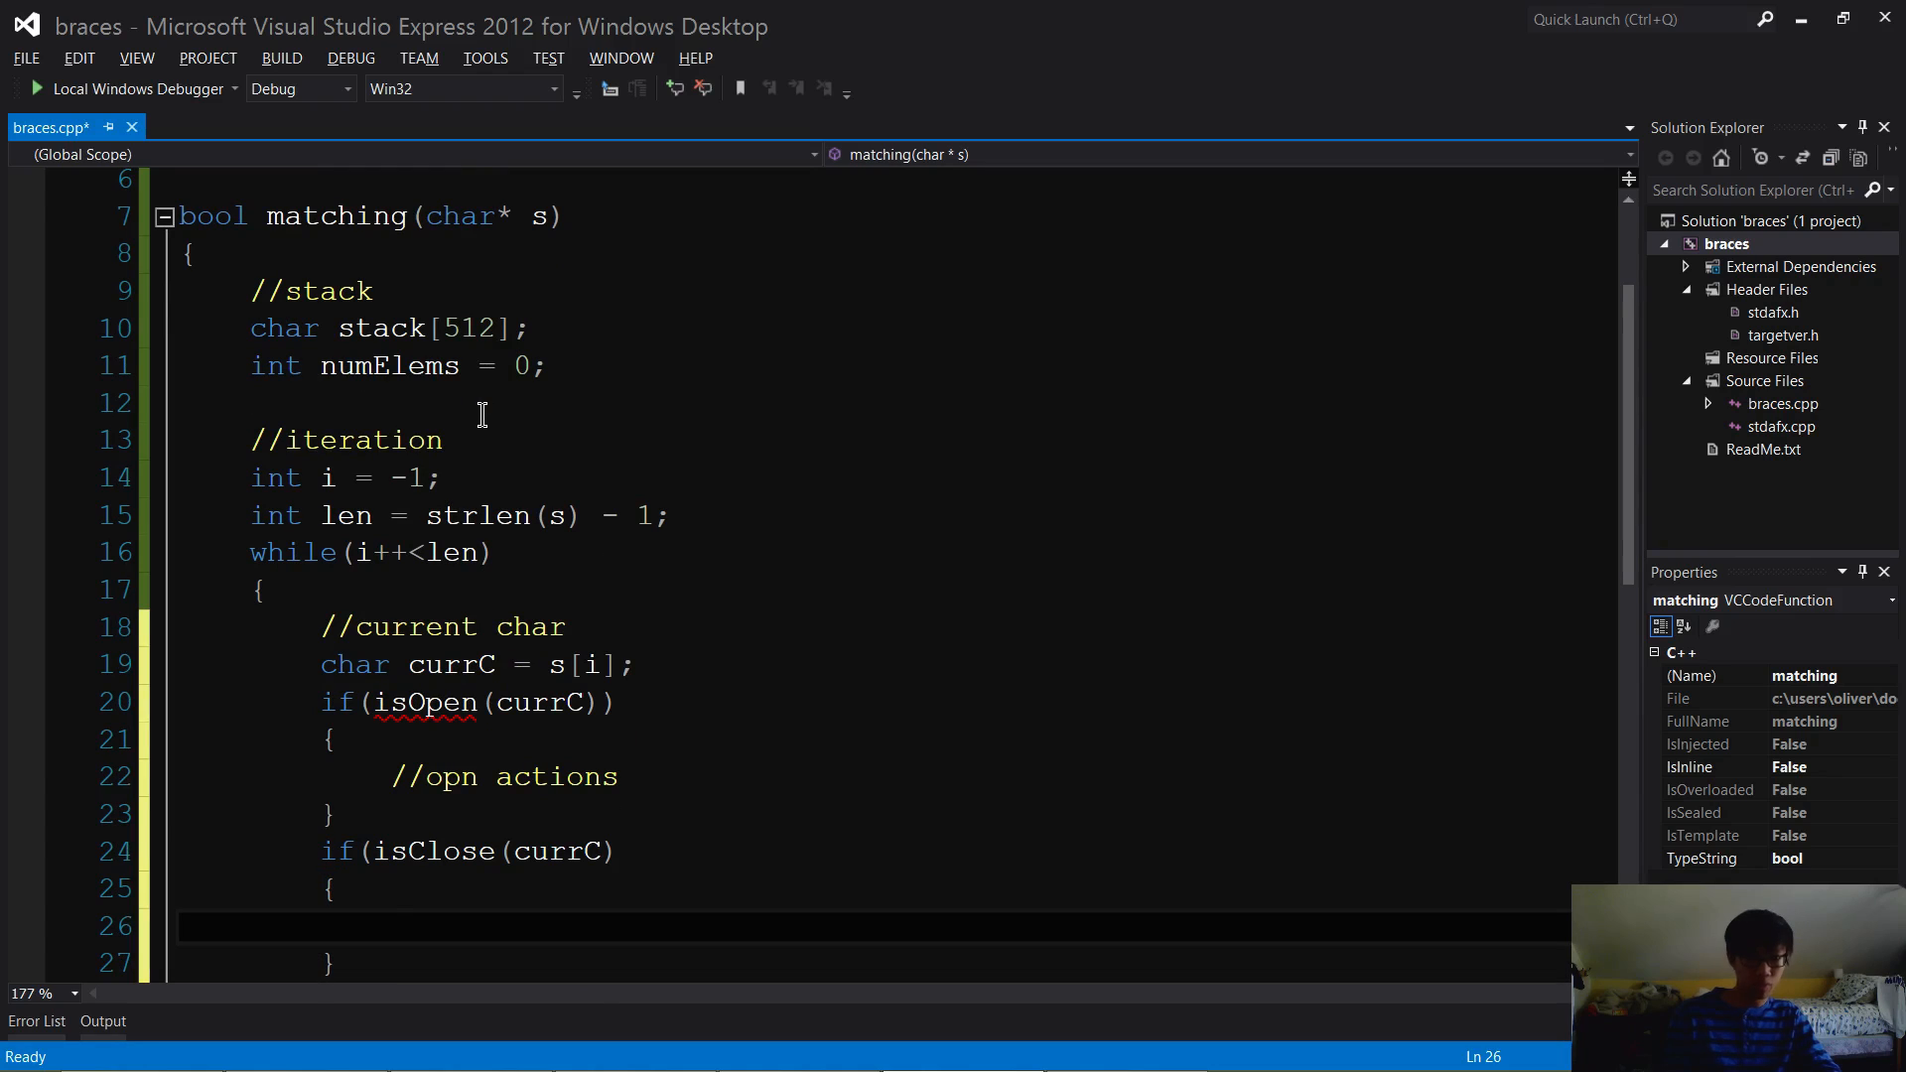
{"action": "left_click", "coordinate": [391, 927]}
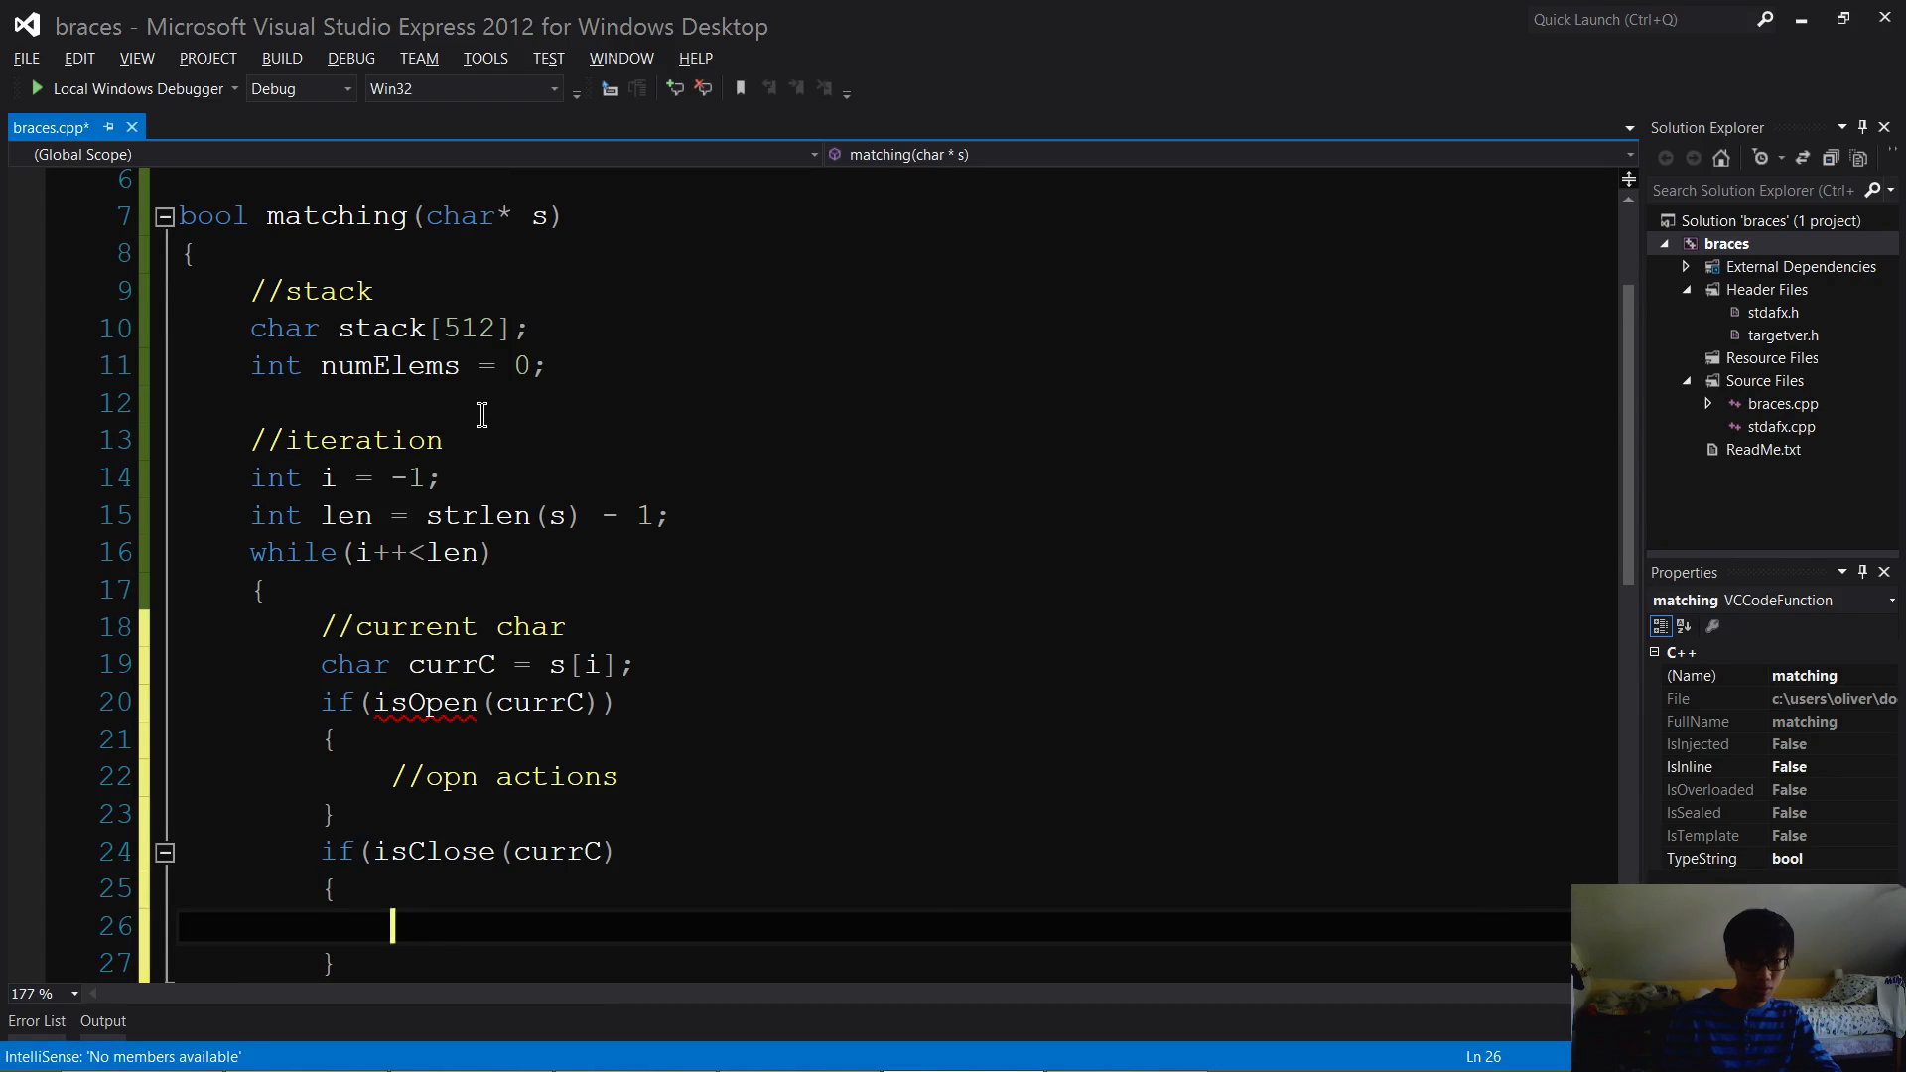
{"action": "type", "text": "/c"}
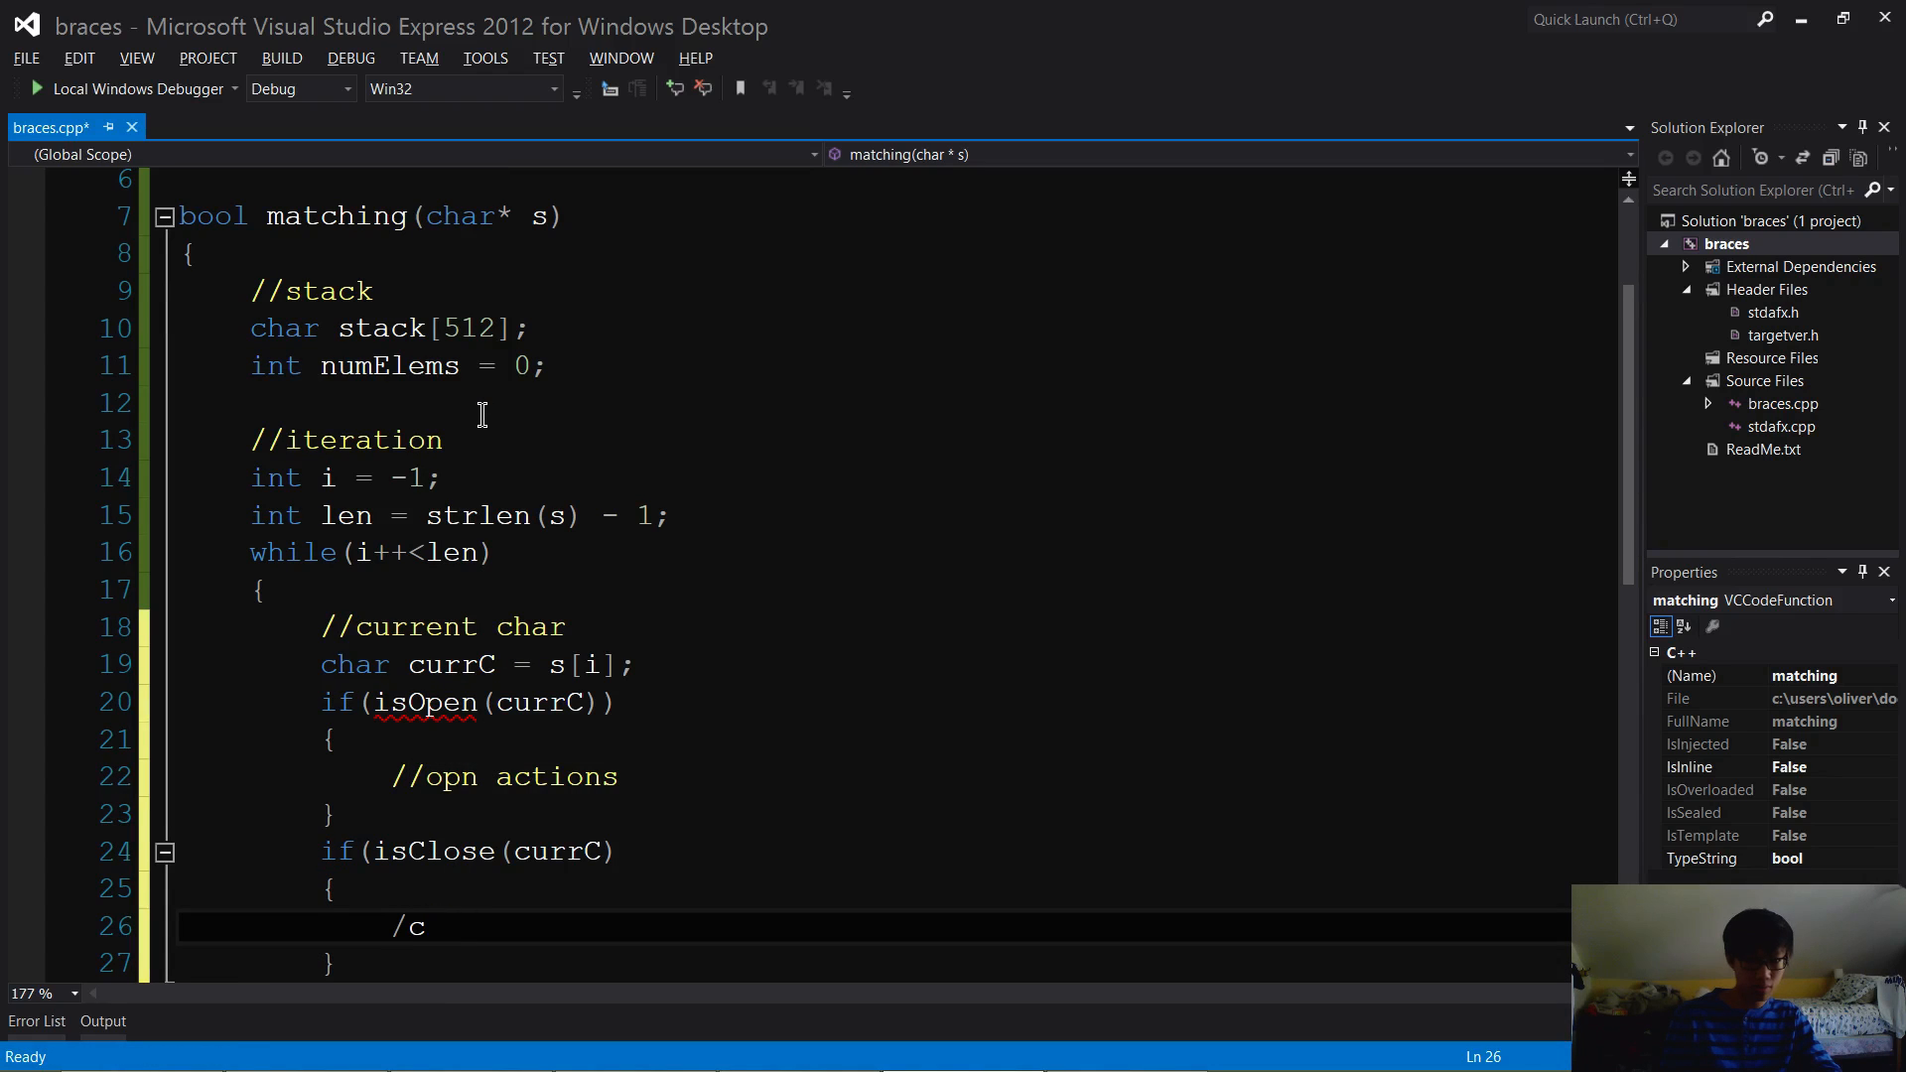
{"action": "type", "text": "/ cls"}
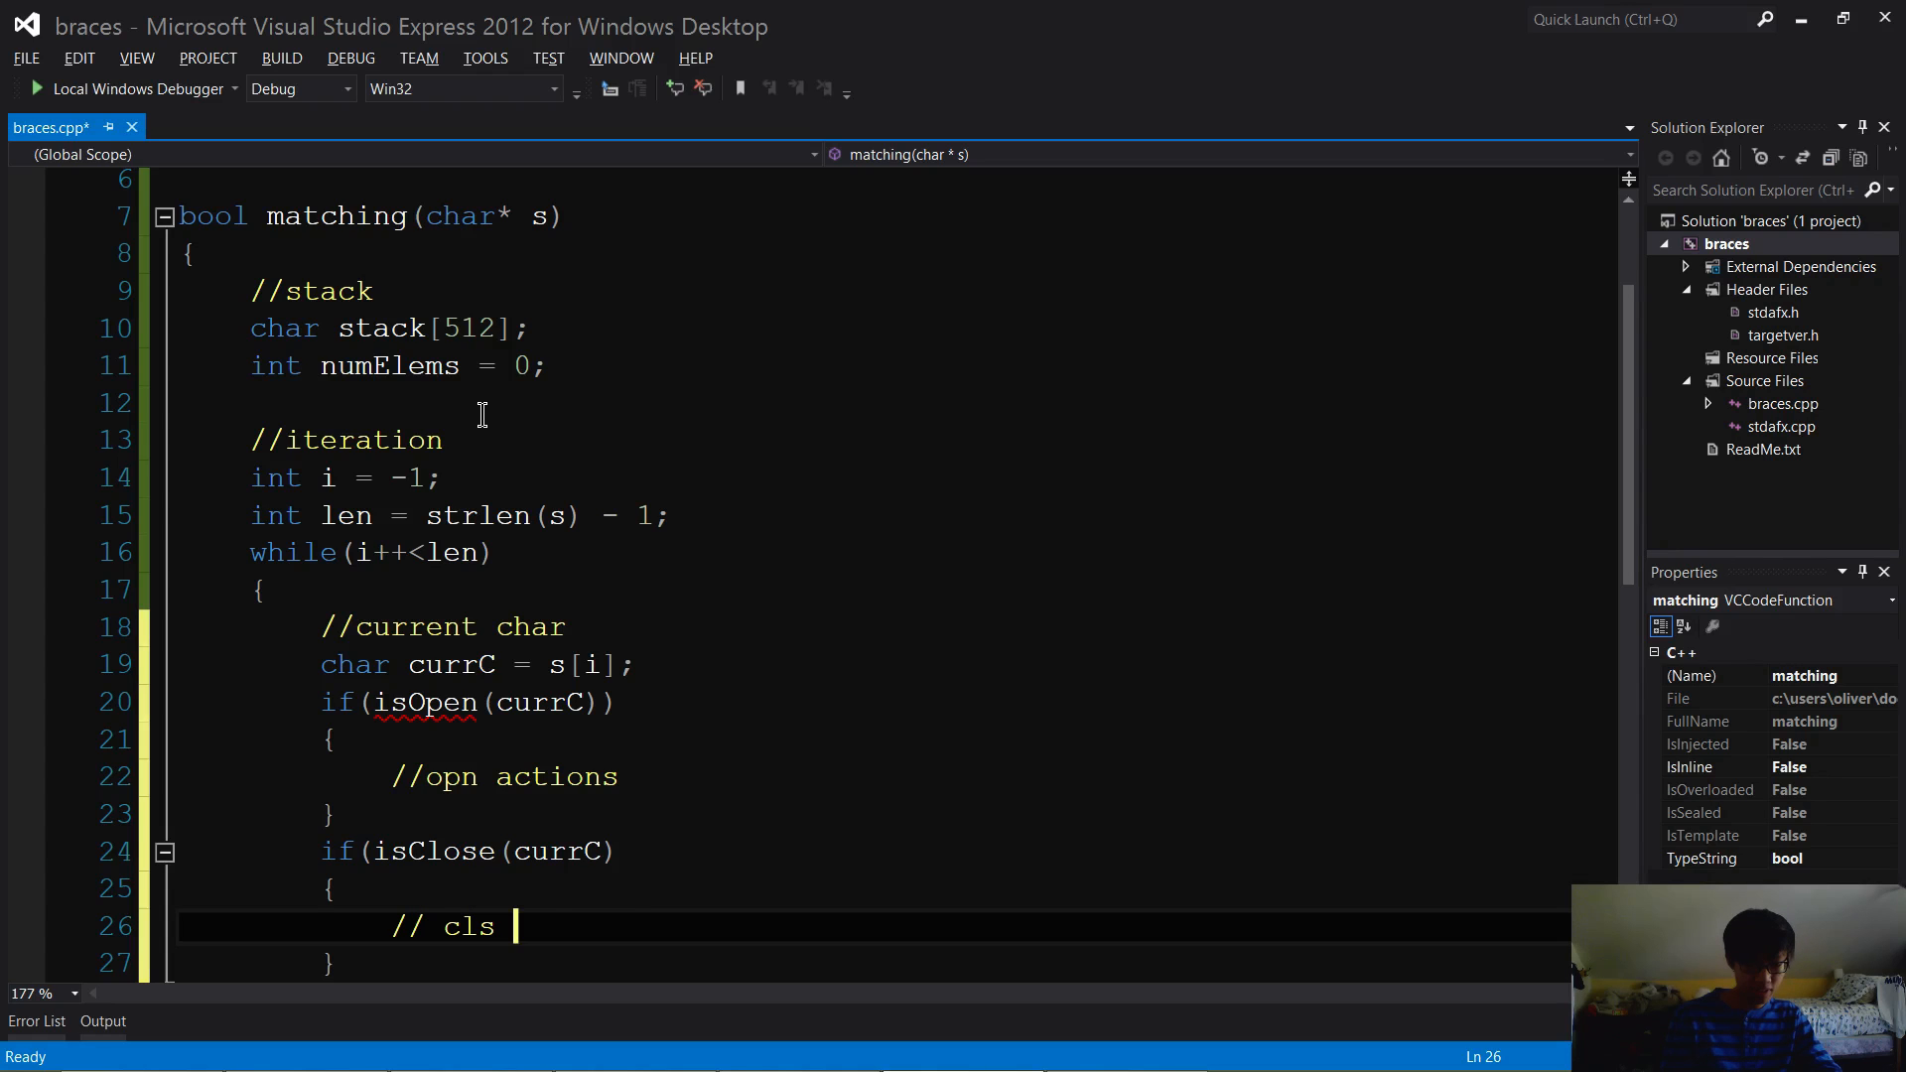
{"action": "type", "text": "actions"}
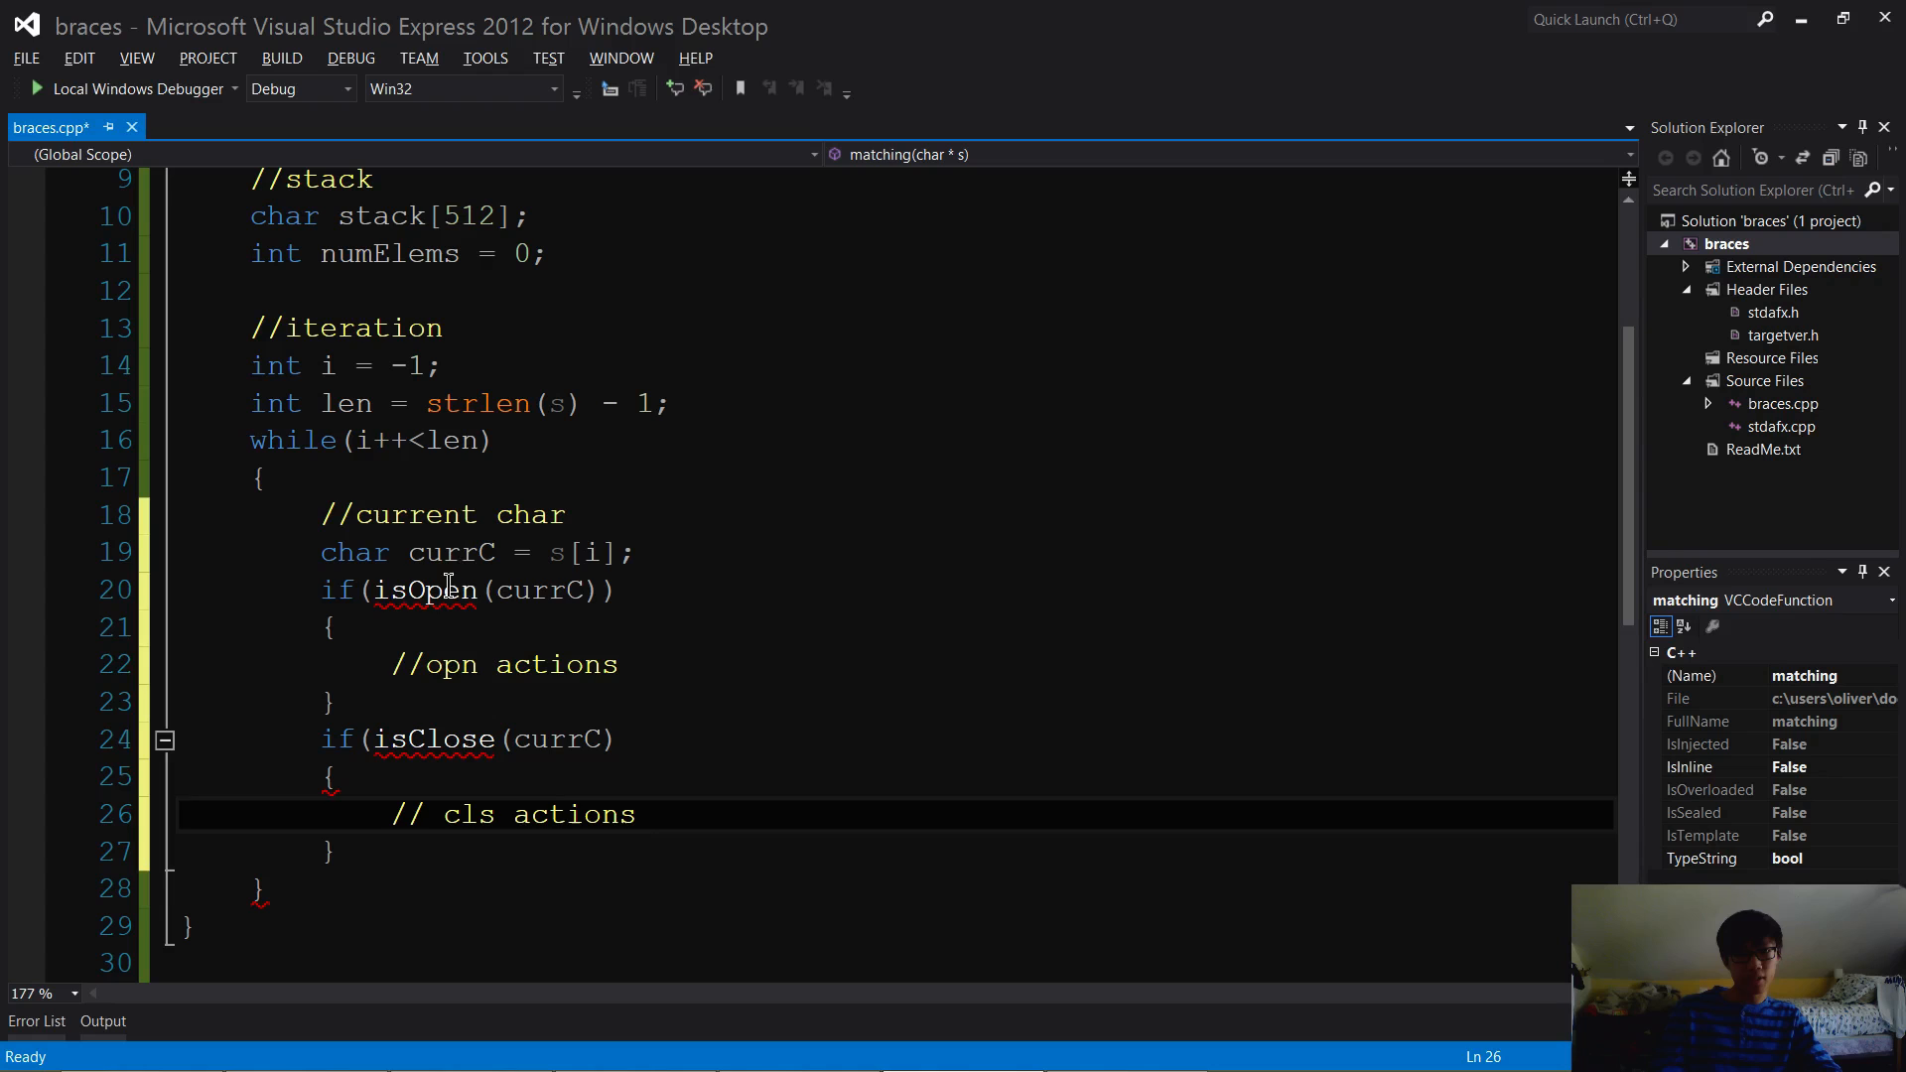
- Above matching(), start bool isOpen(char c) with an if comparing c against three bracket characters
{"action": "double_click", "coordinate": [424, 590]}
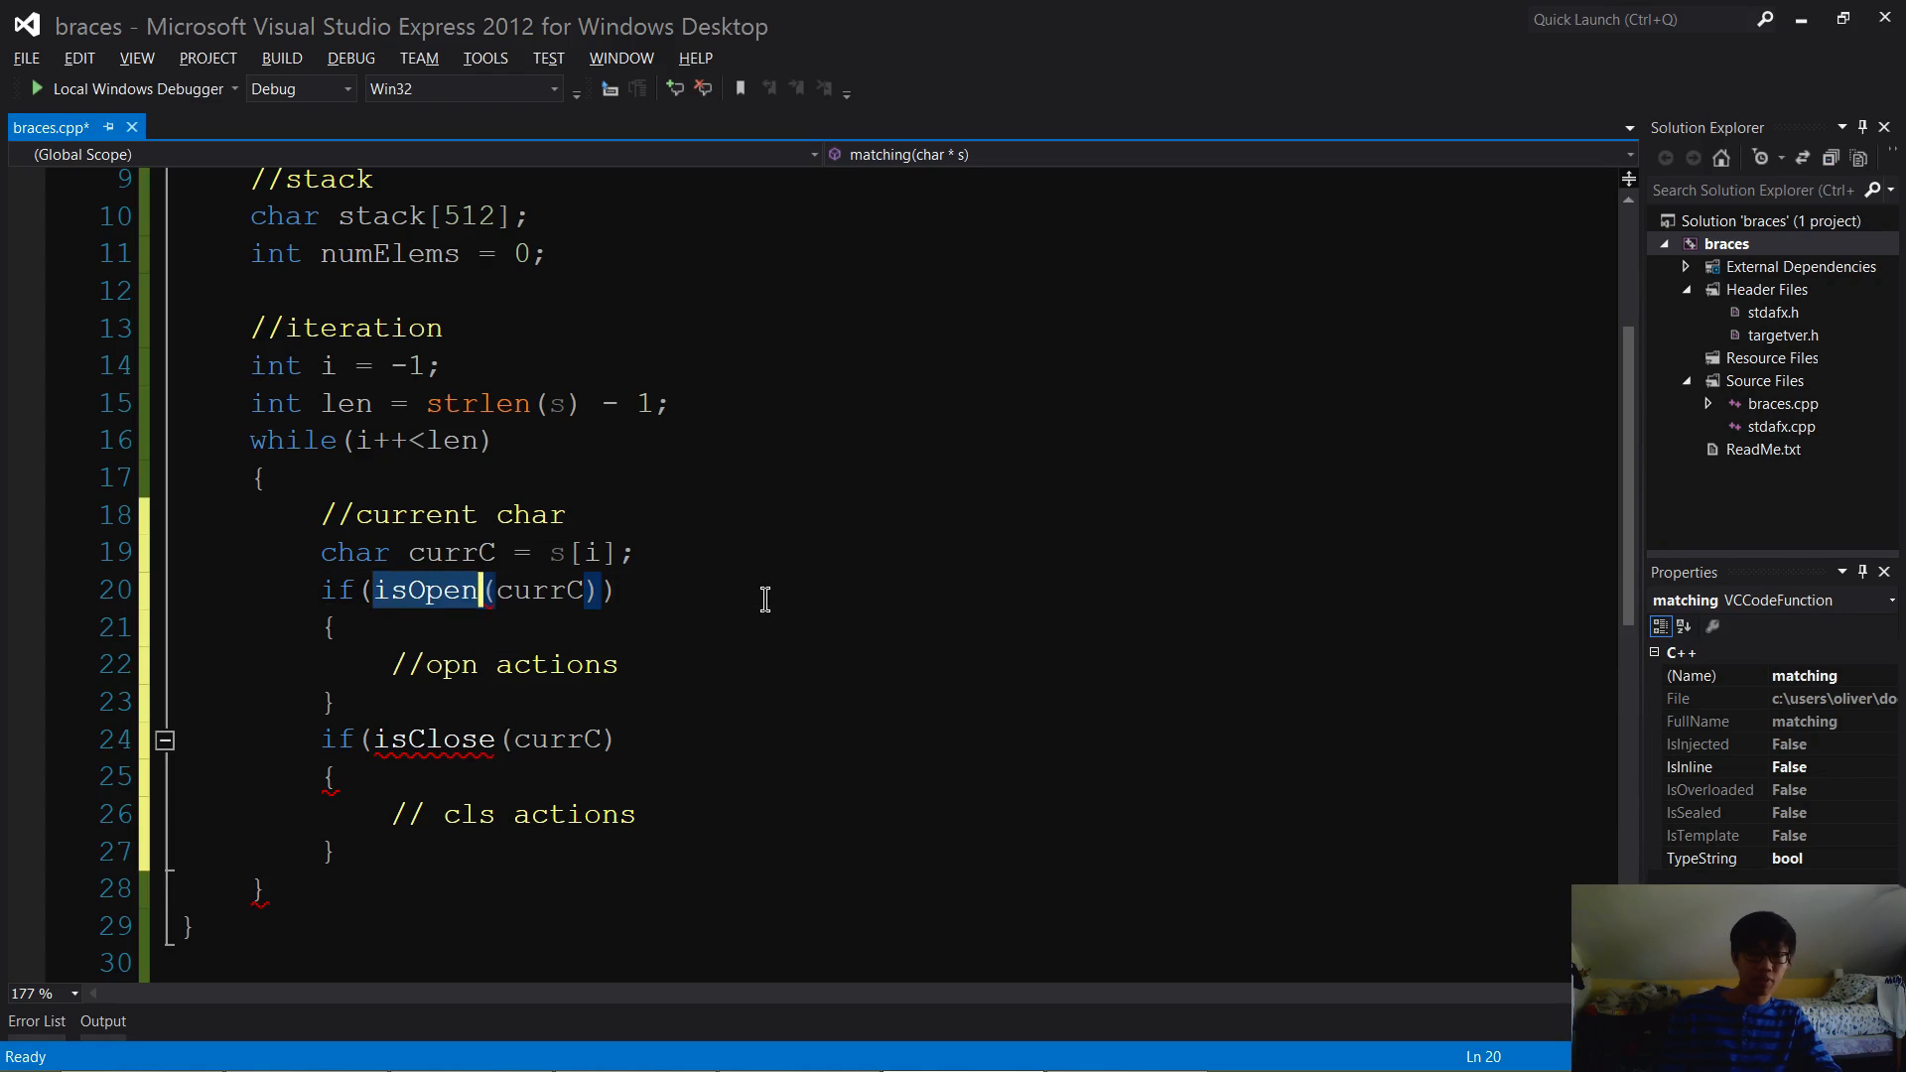
{"action": "scroll", "scroll_direction": "up", "scroll_amount": 3}
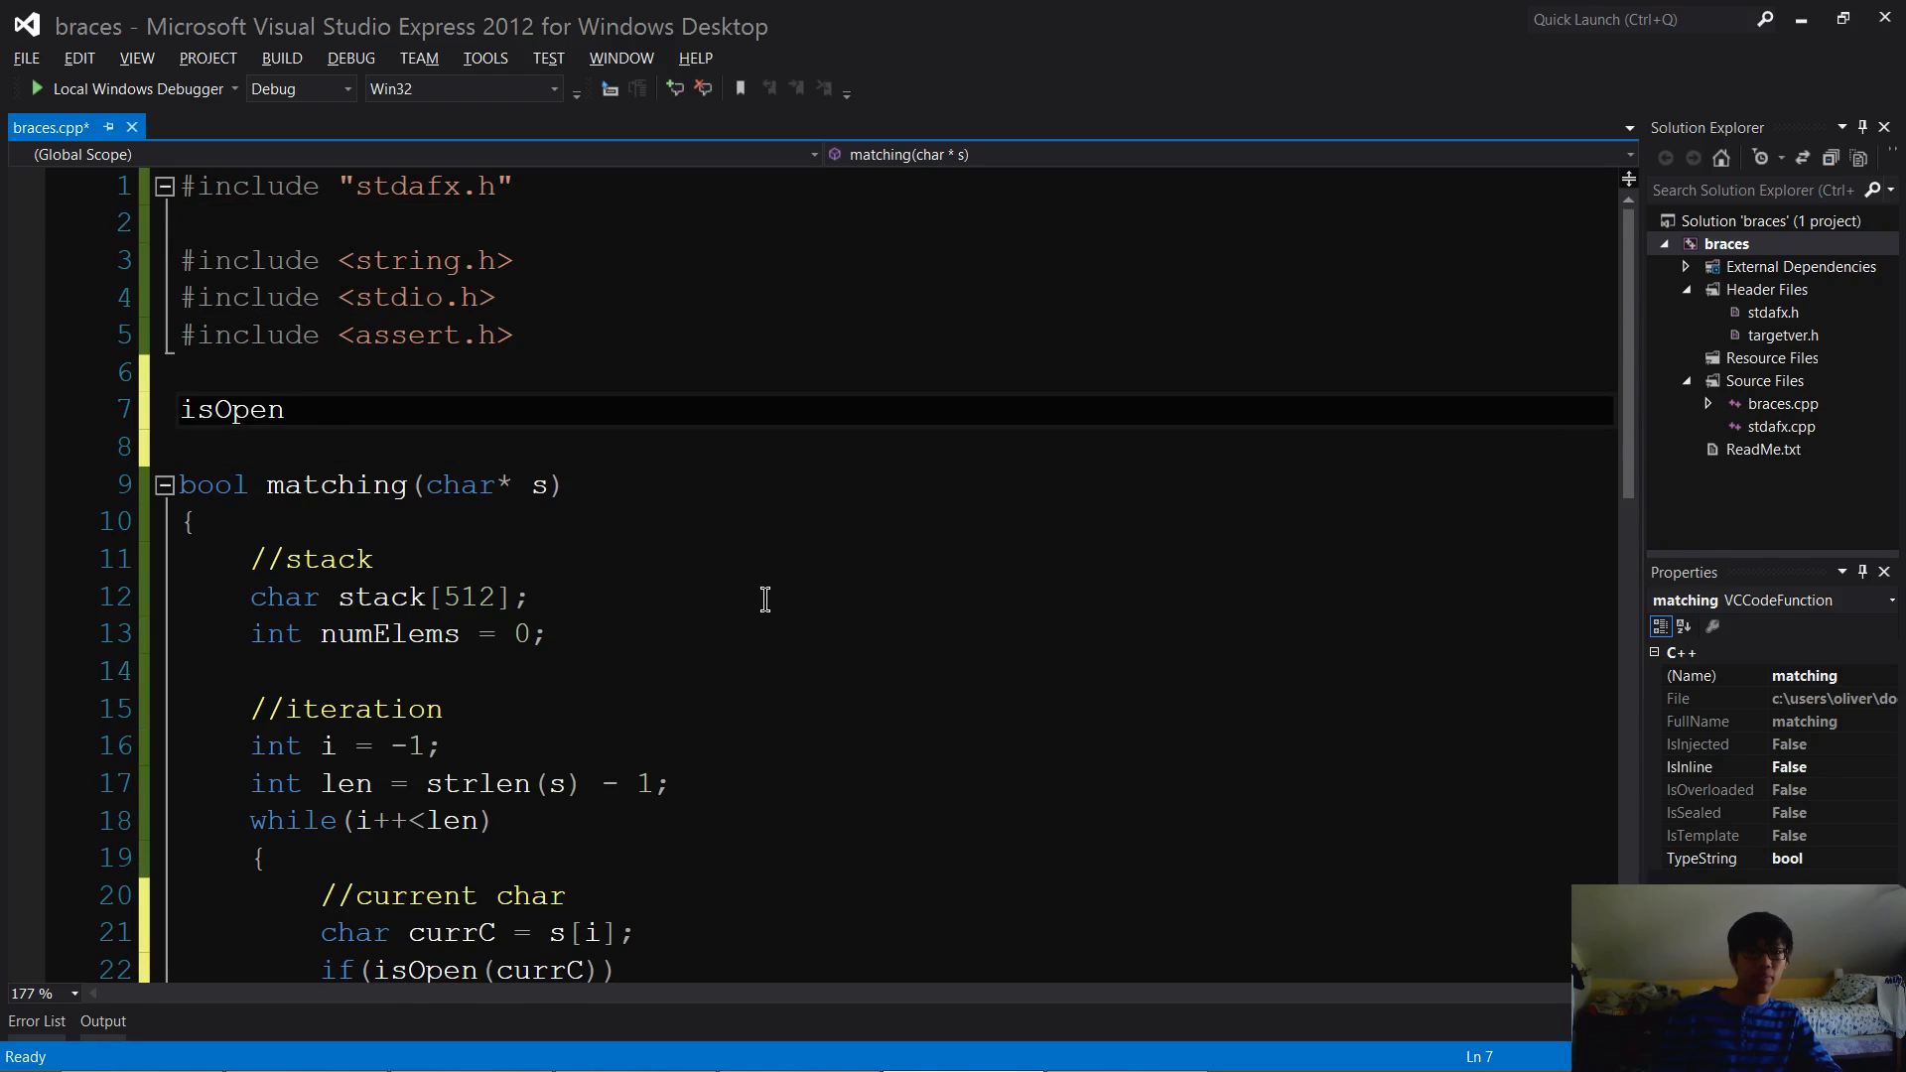
{"action": "type", "text": "bool"}
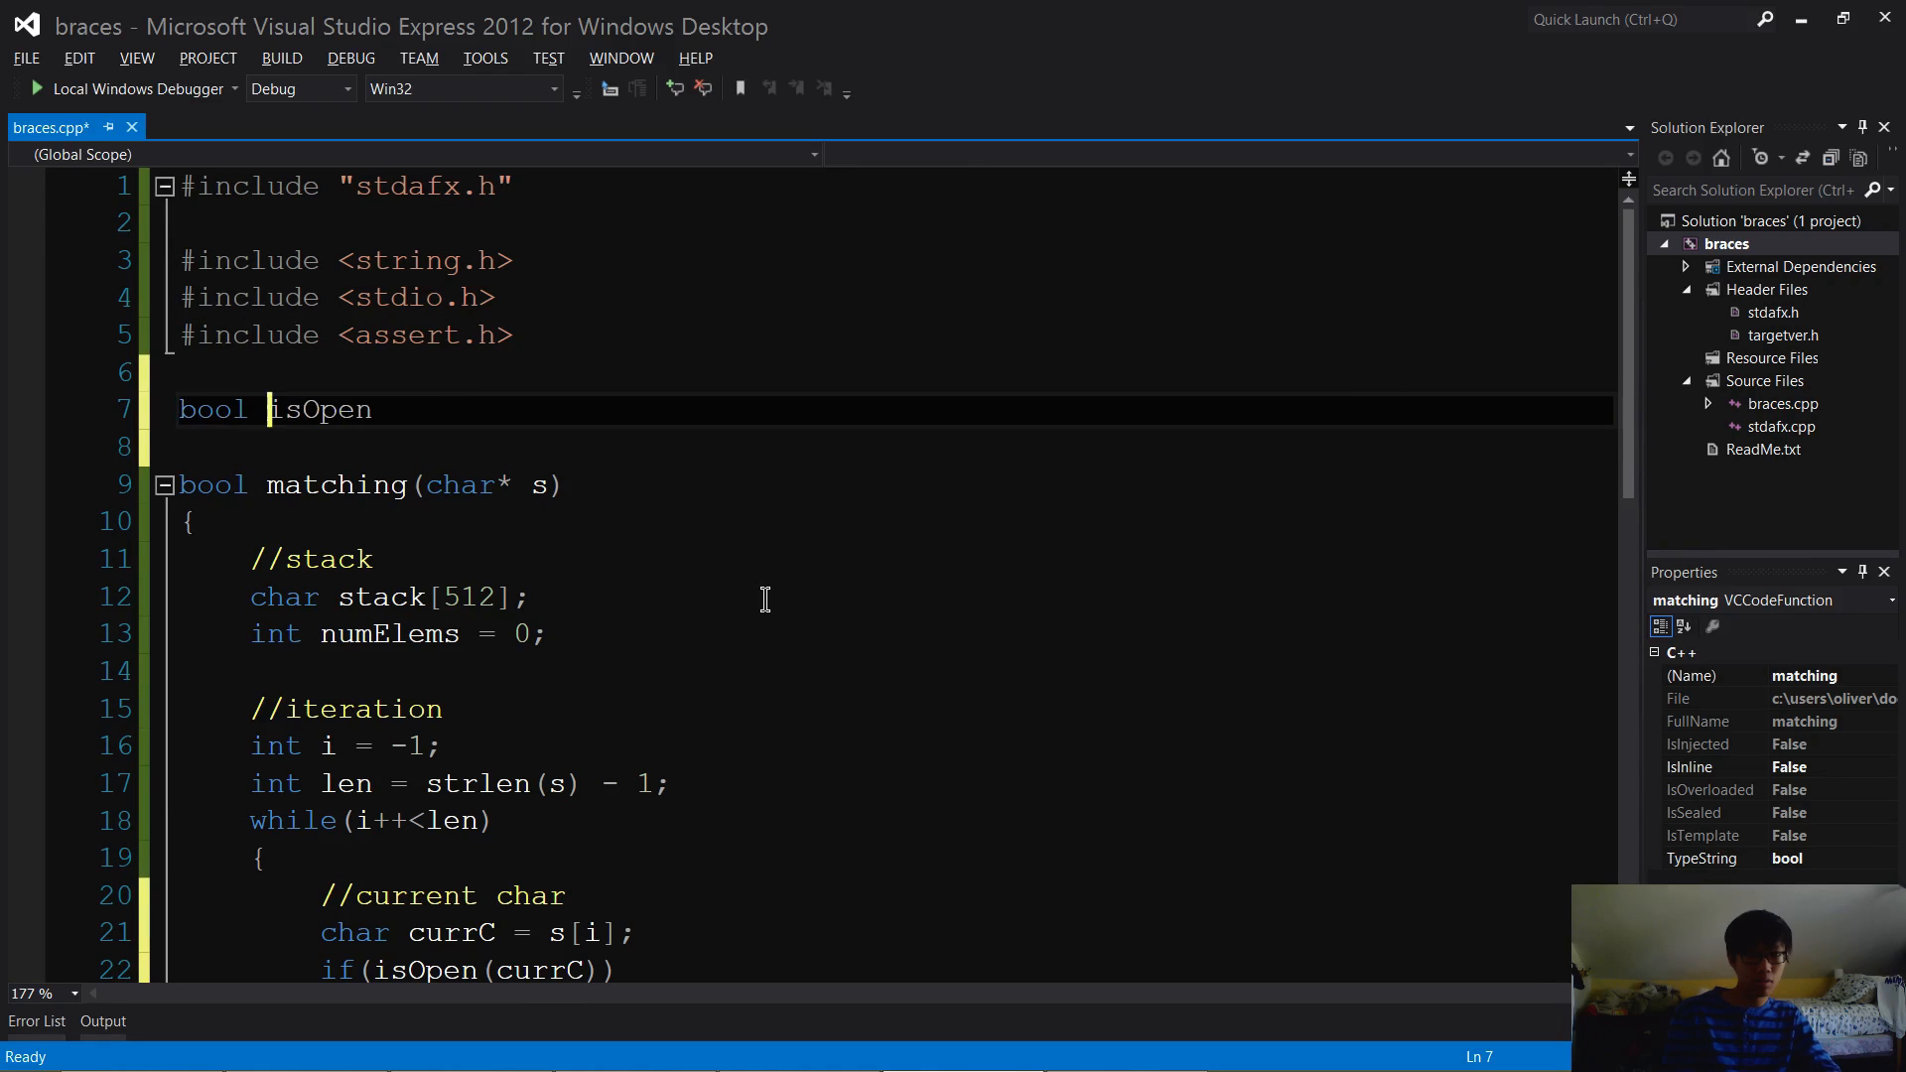
{"action": "type", "text": "(char c"}
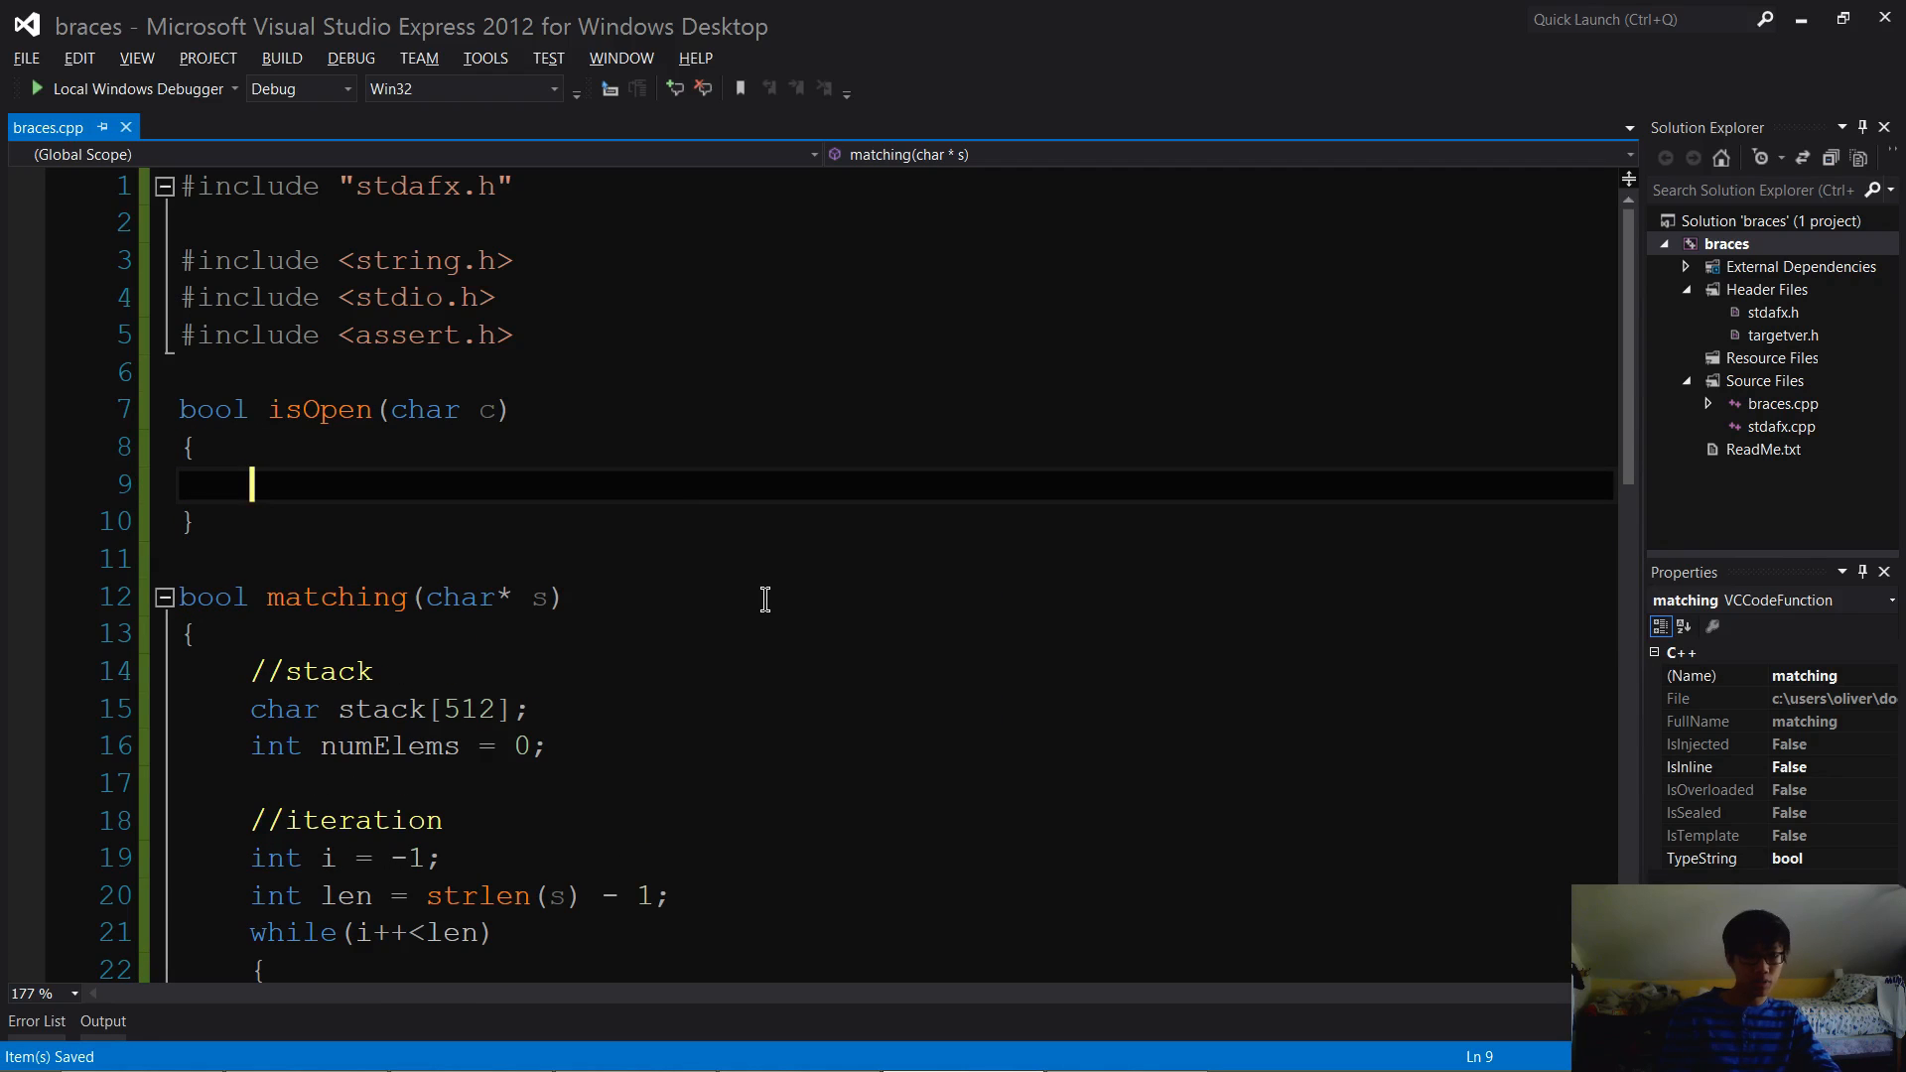
{"action": "type", "text": "if(c=="}
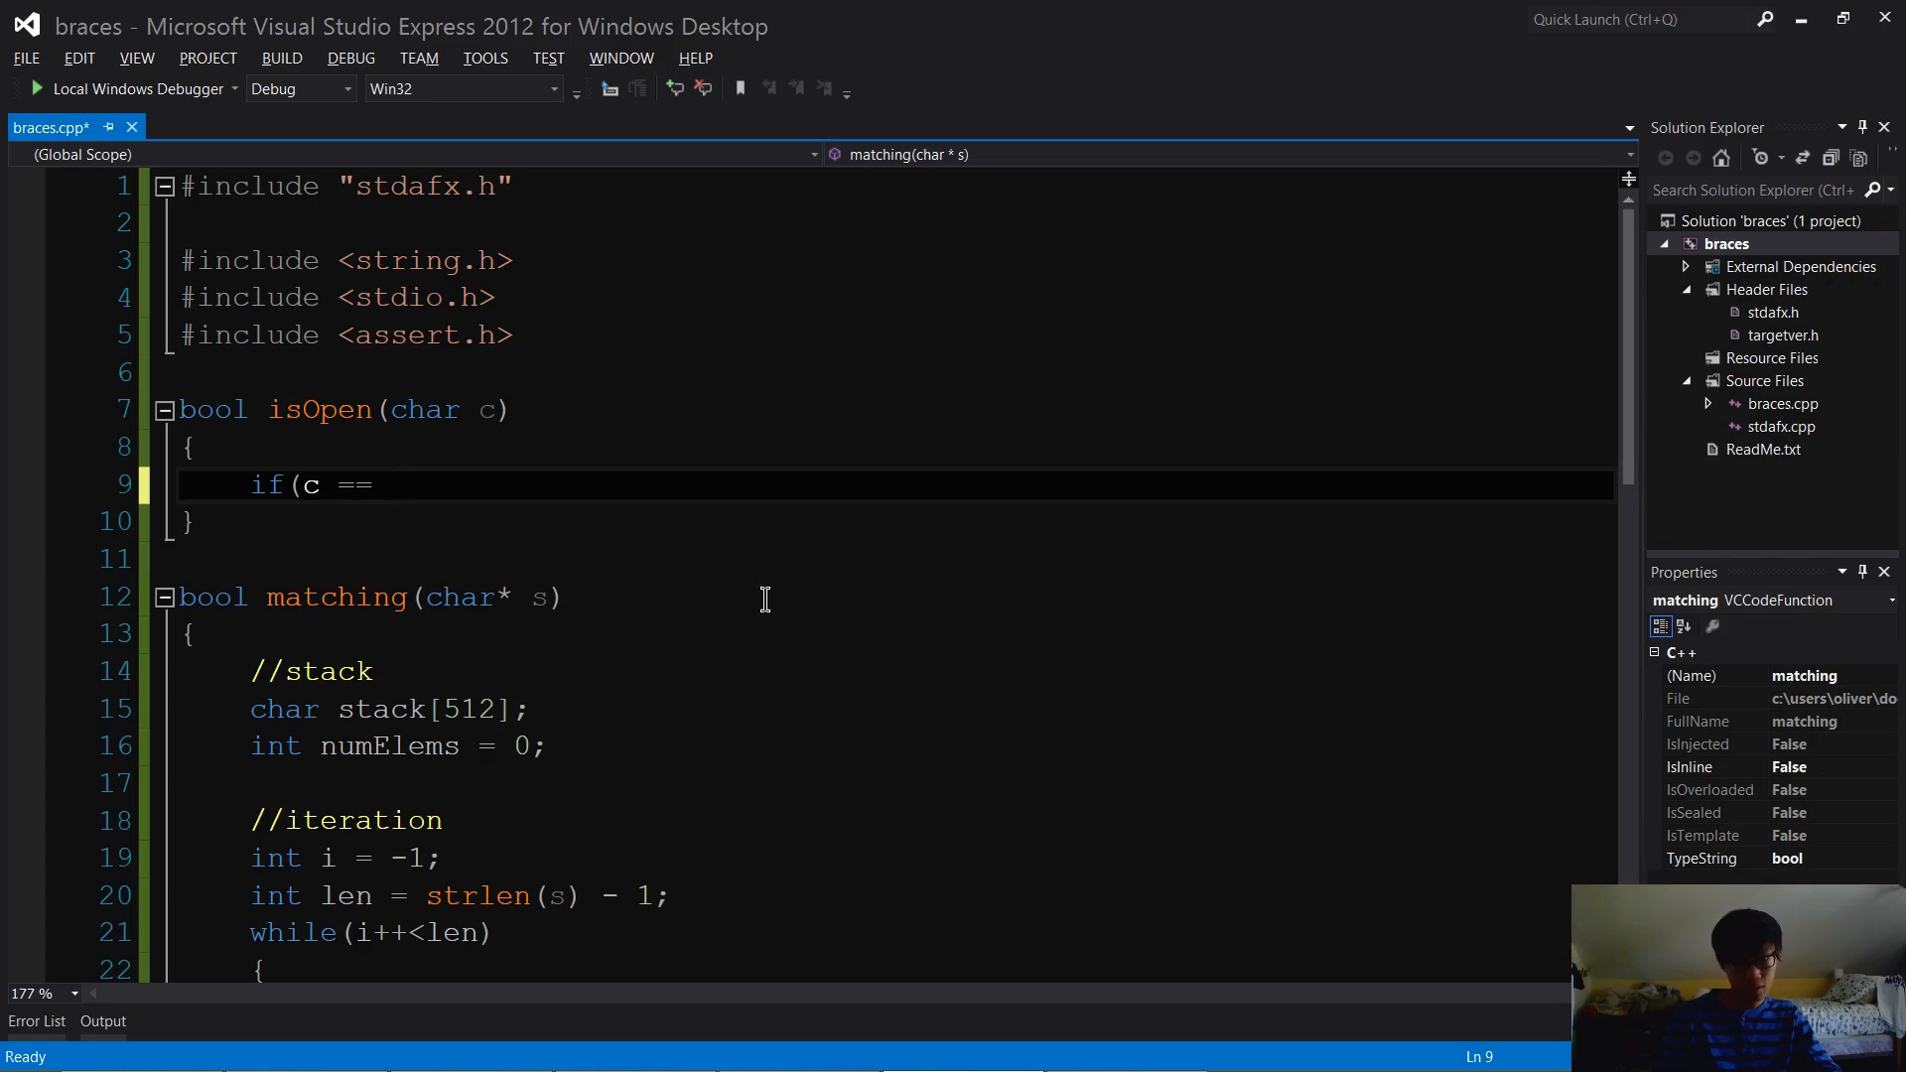
{"action": "type", "text": "'("}
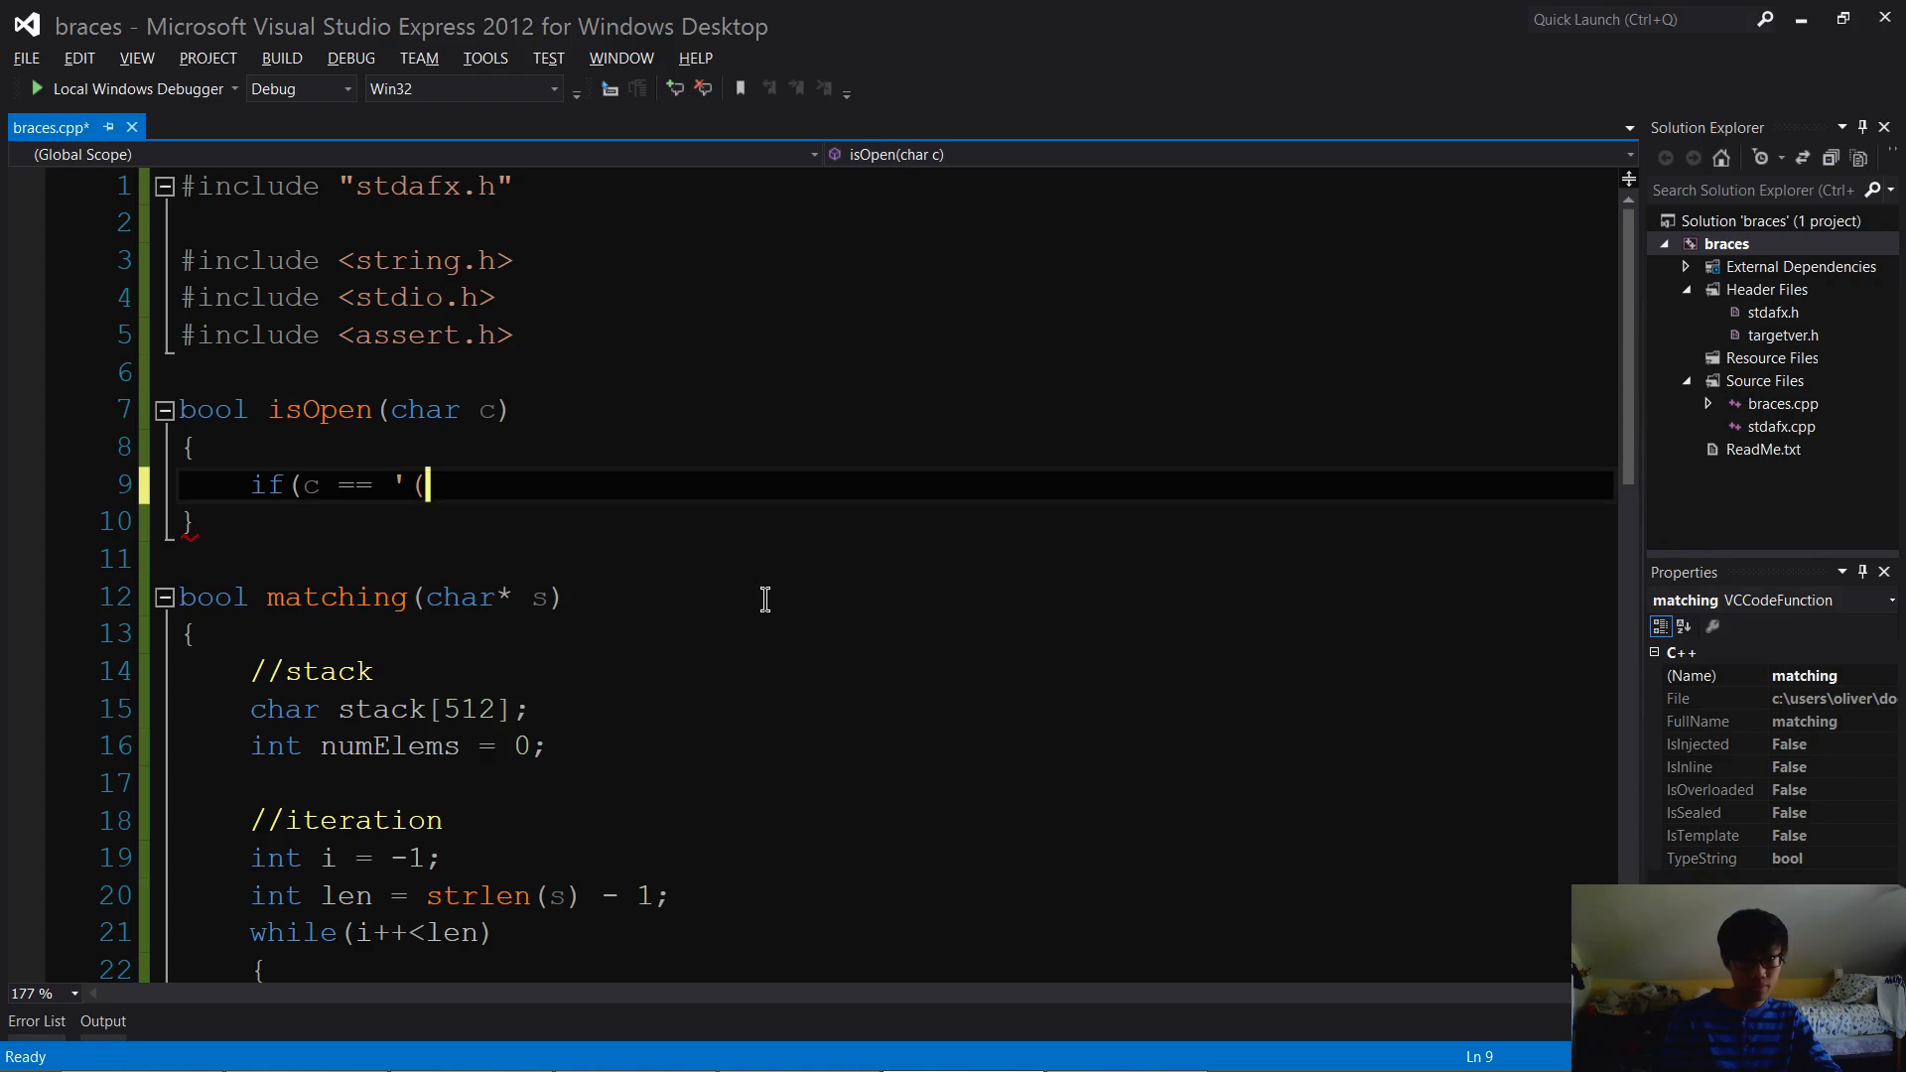
{"action": "type", "text": "' ||"}
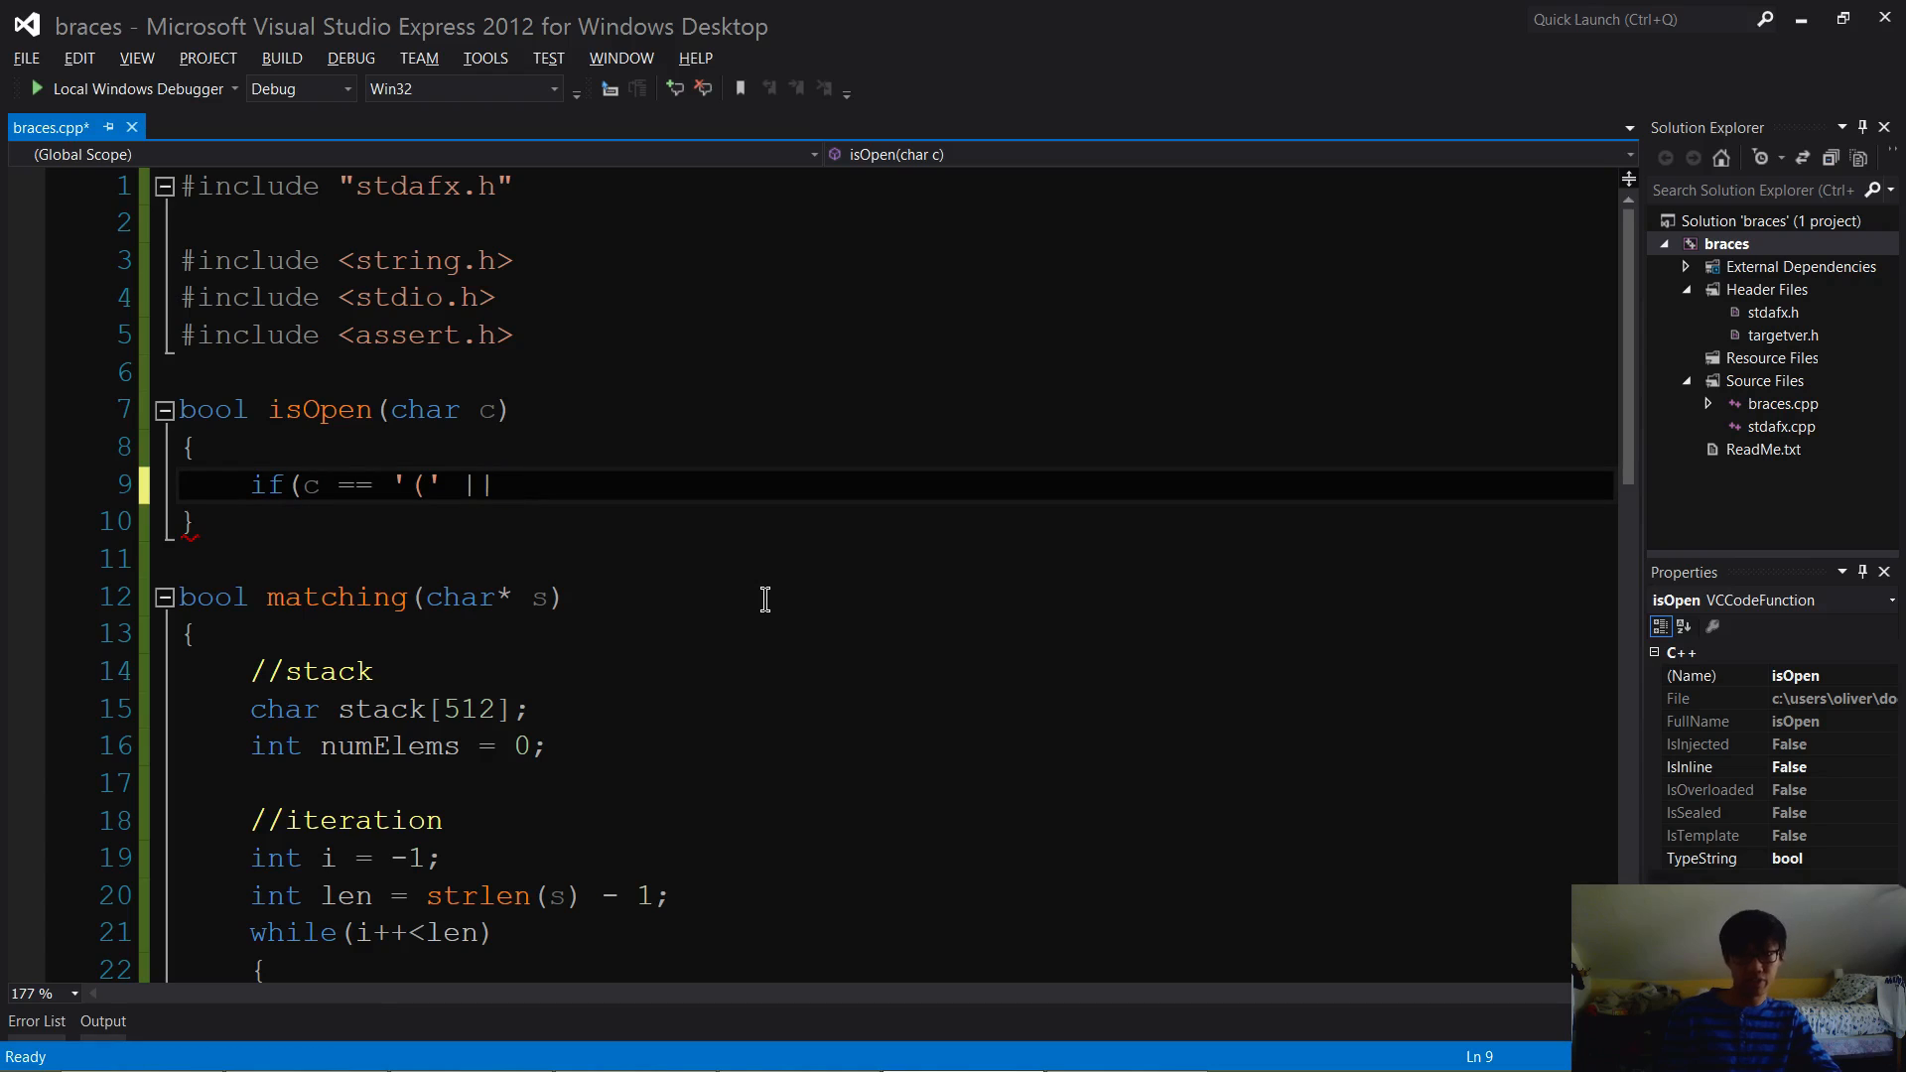
{"action": "type", "text": "c == '(' || c == '("}
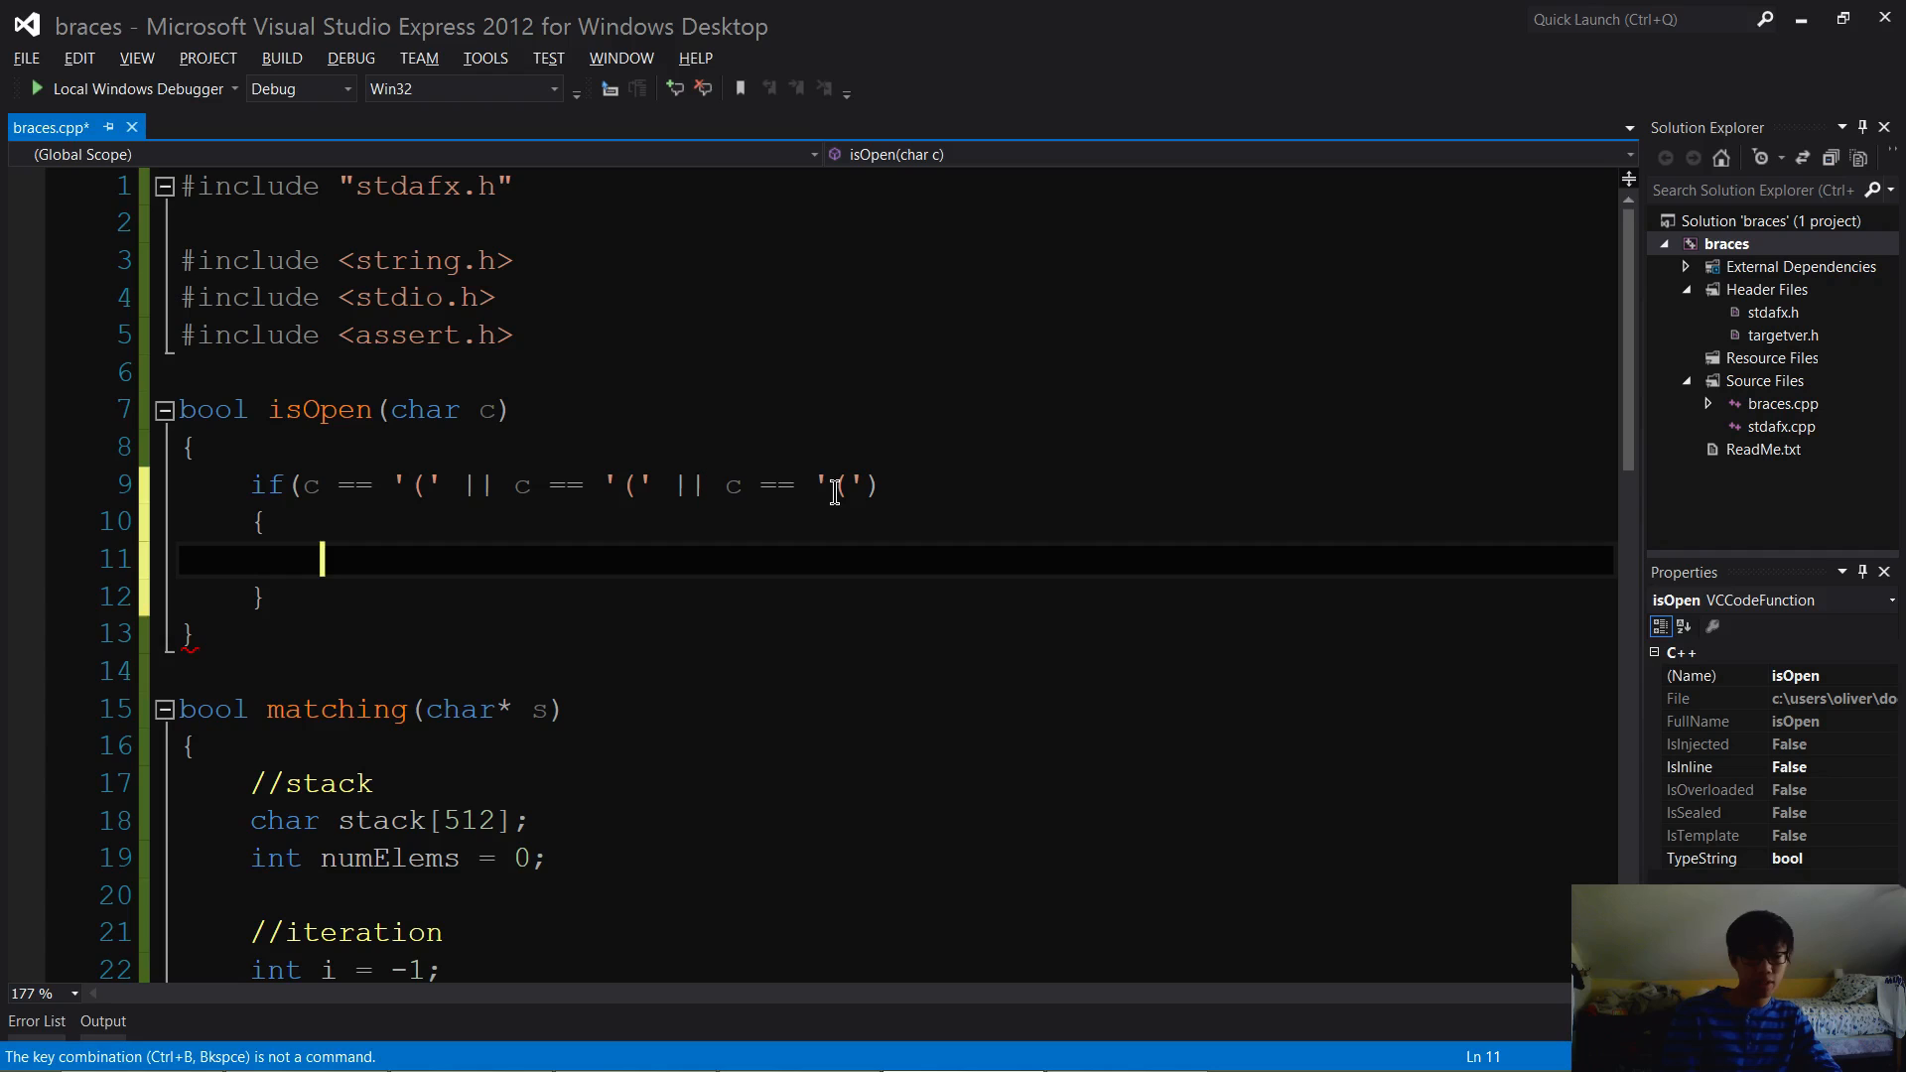
- Return true in the if and false otherwise, fixing the compared characters to '(', '[' and '{'
{"action": "type", "text": "return fa"}
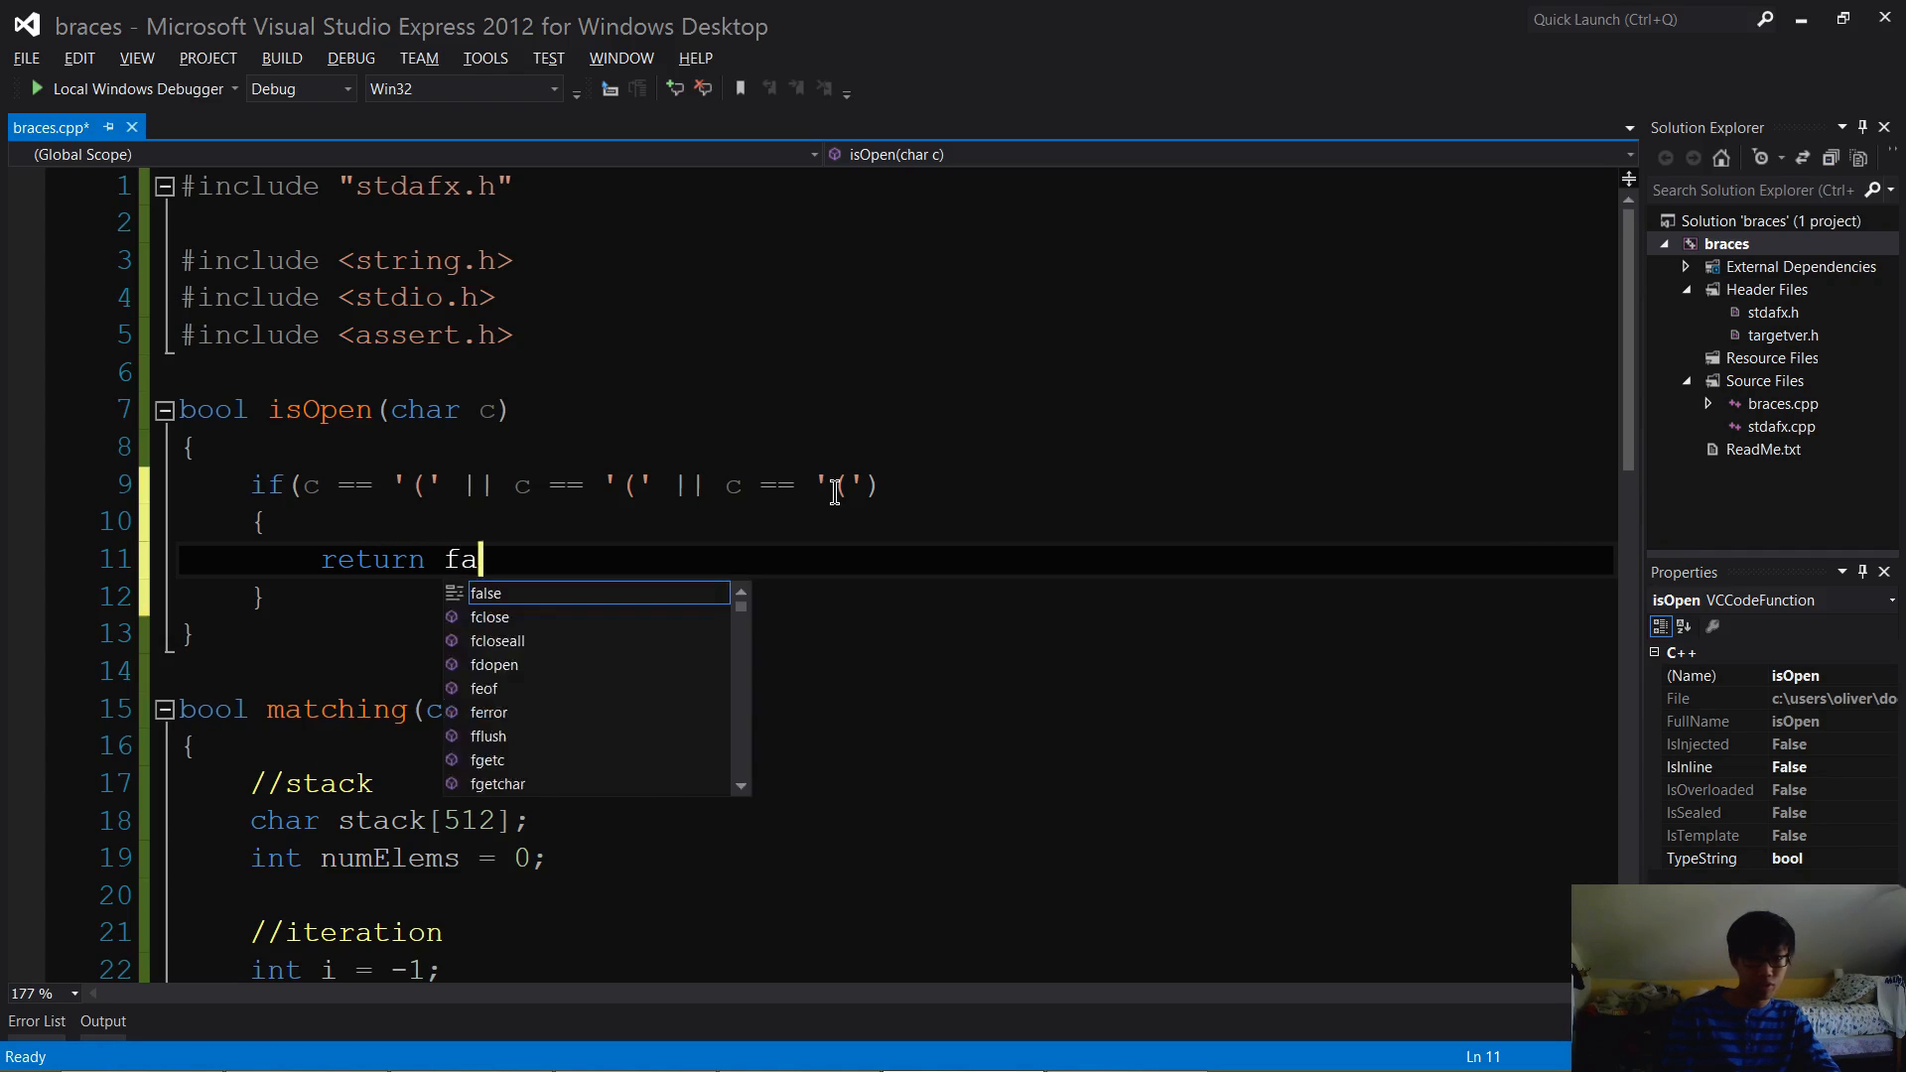
{"action": "type", "text": "true;"}
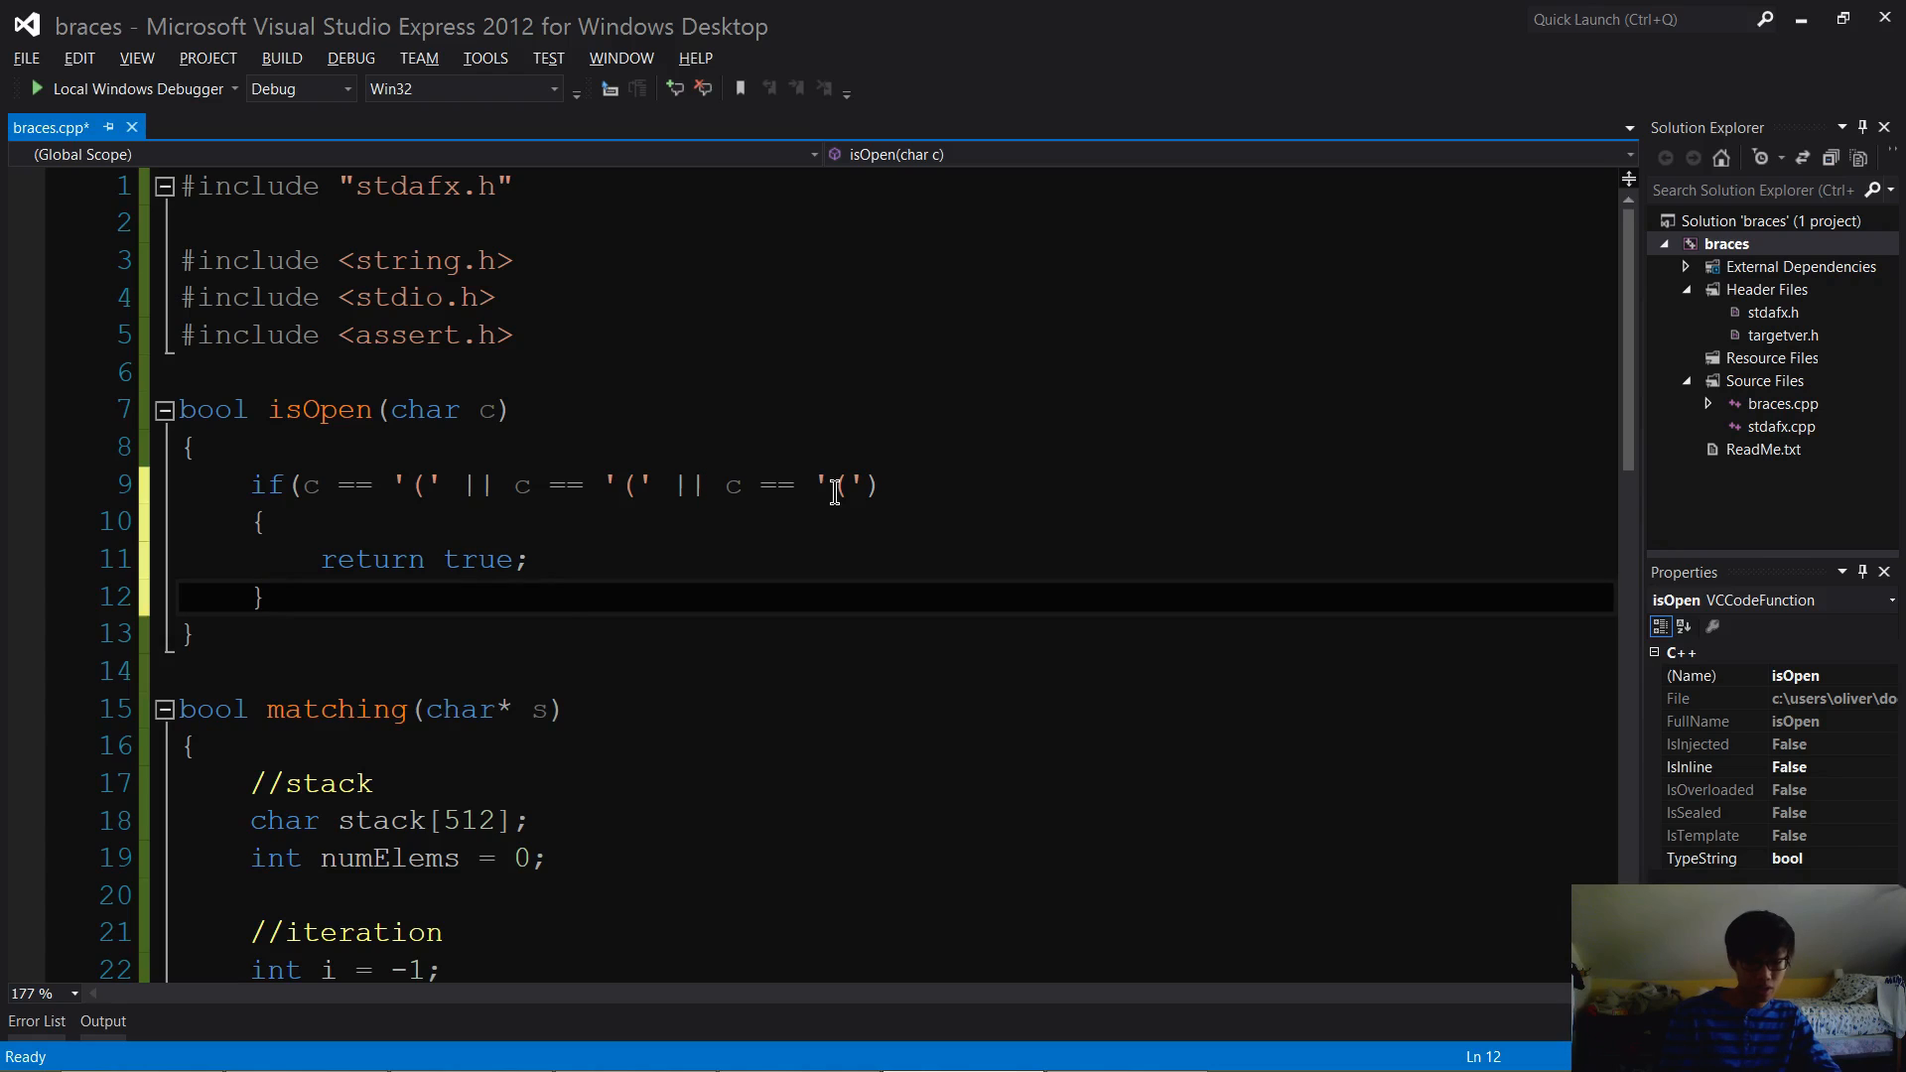
{"action": "type", "text": "return false;"}
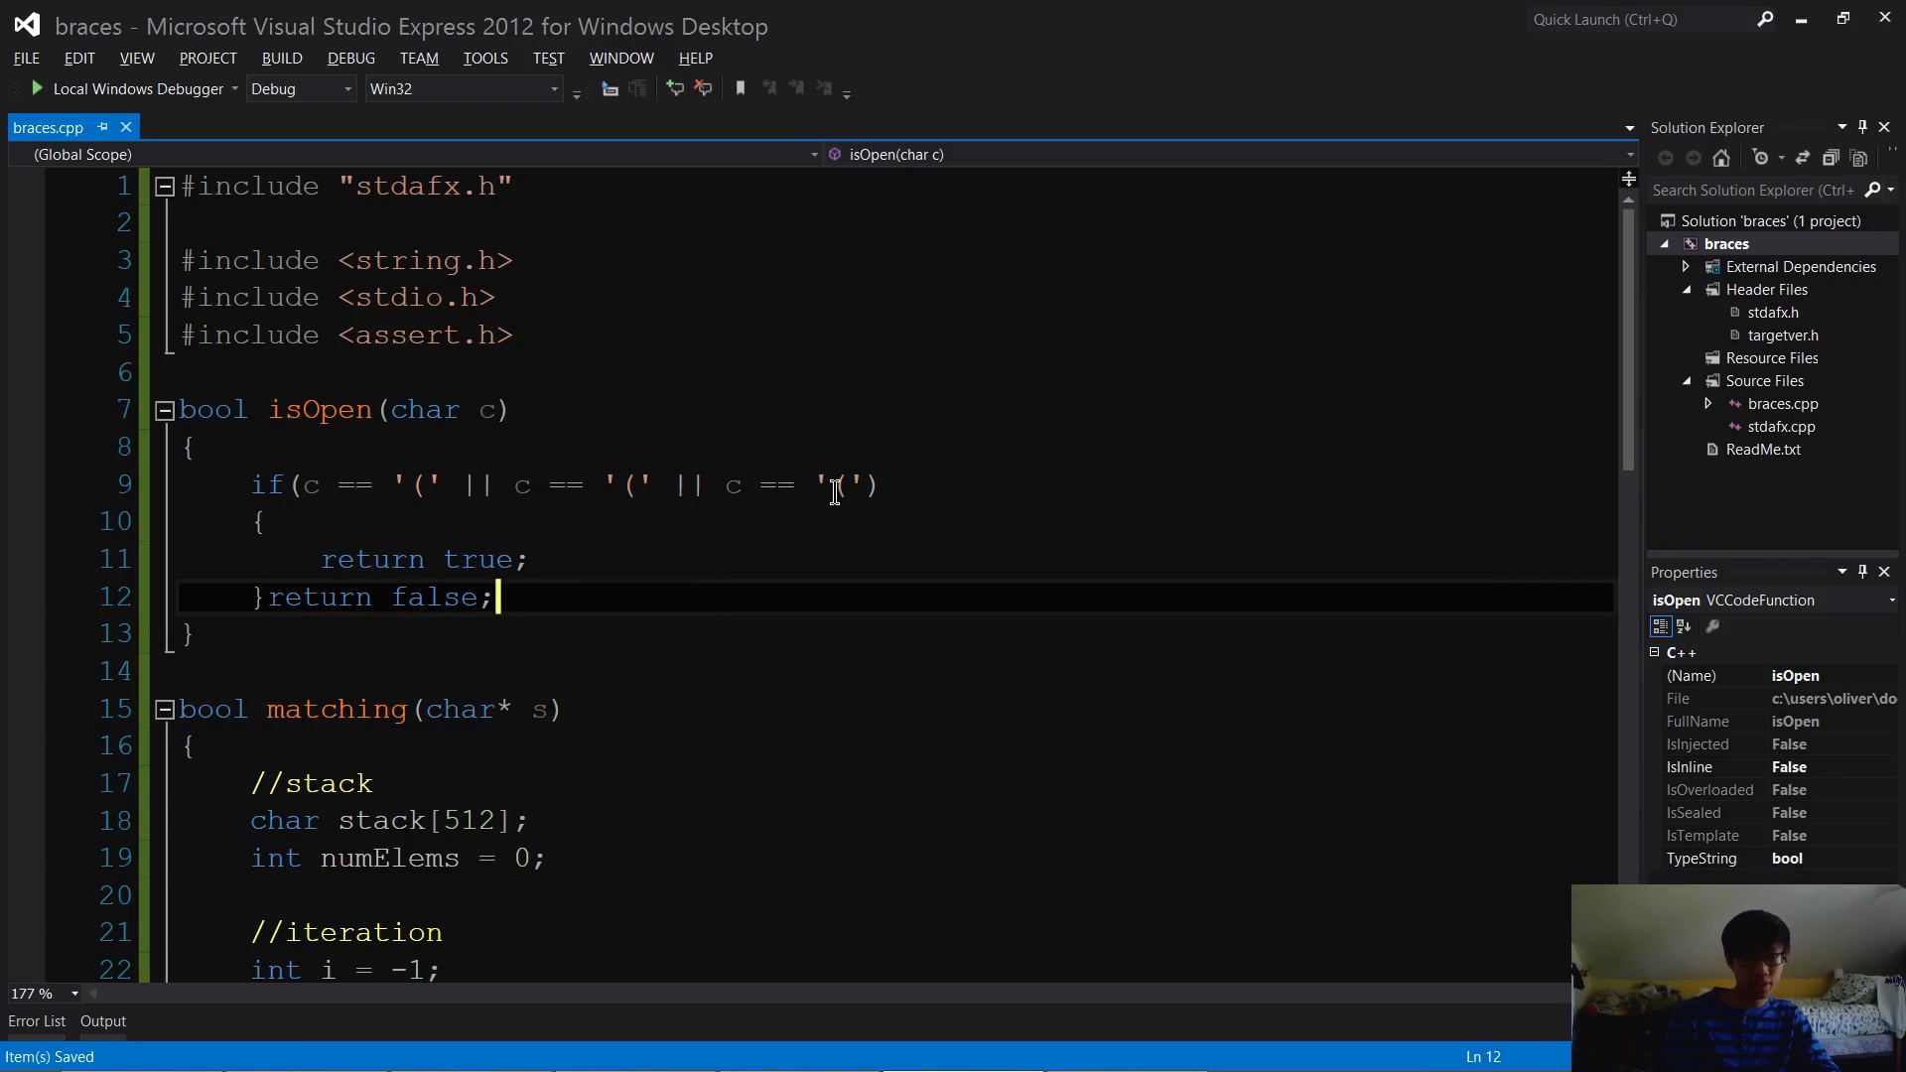
{"action": "left_click", "coordinate": [638, 484]}
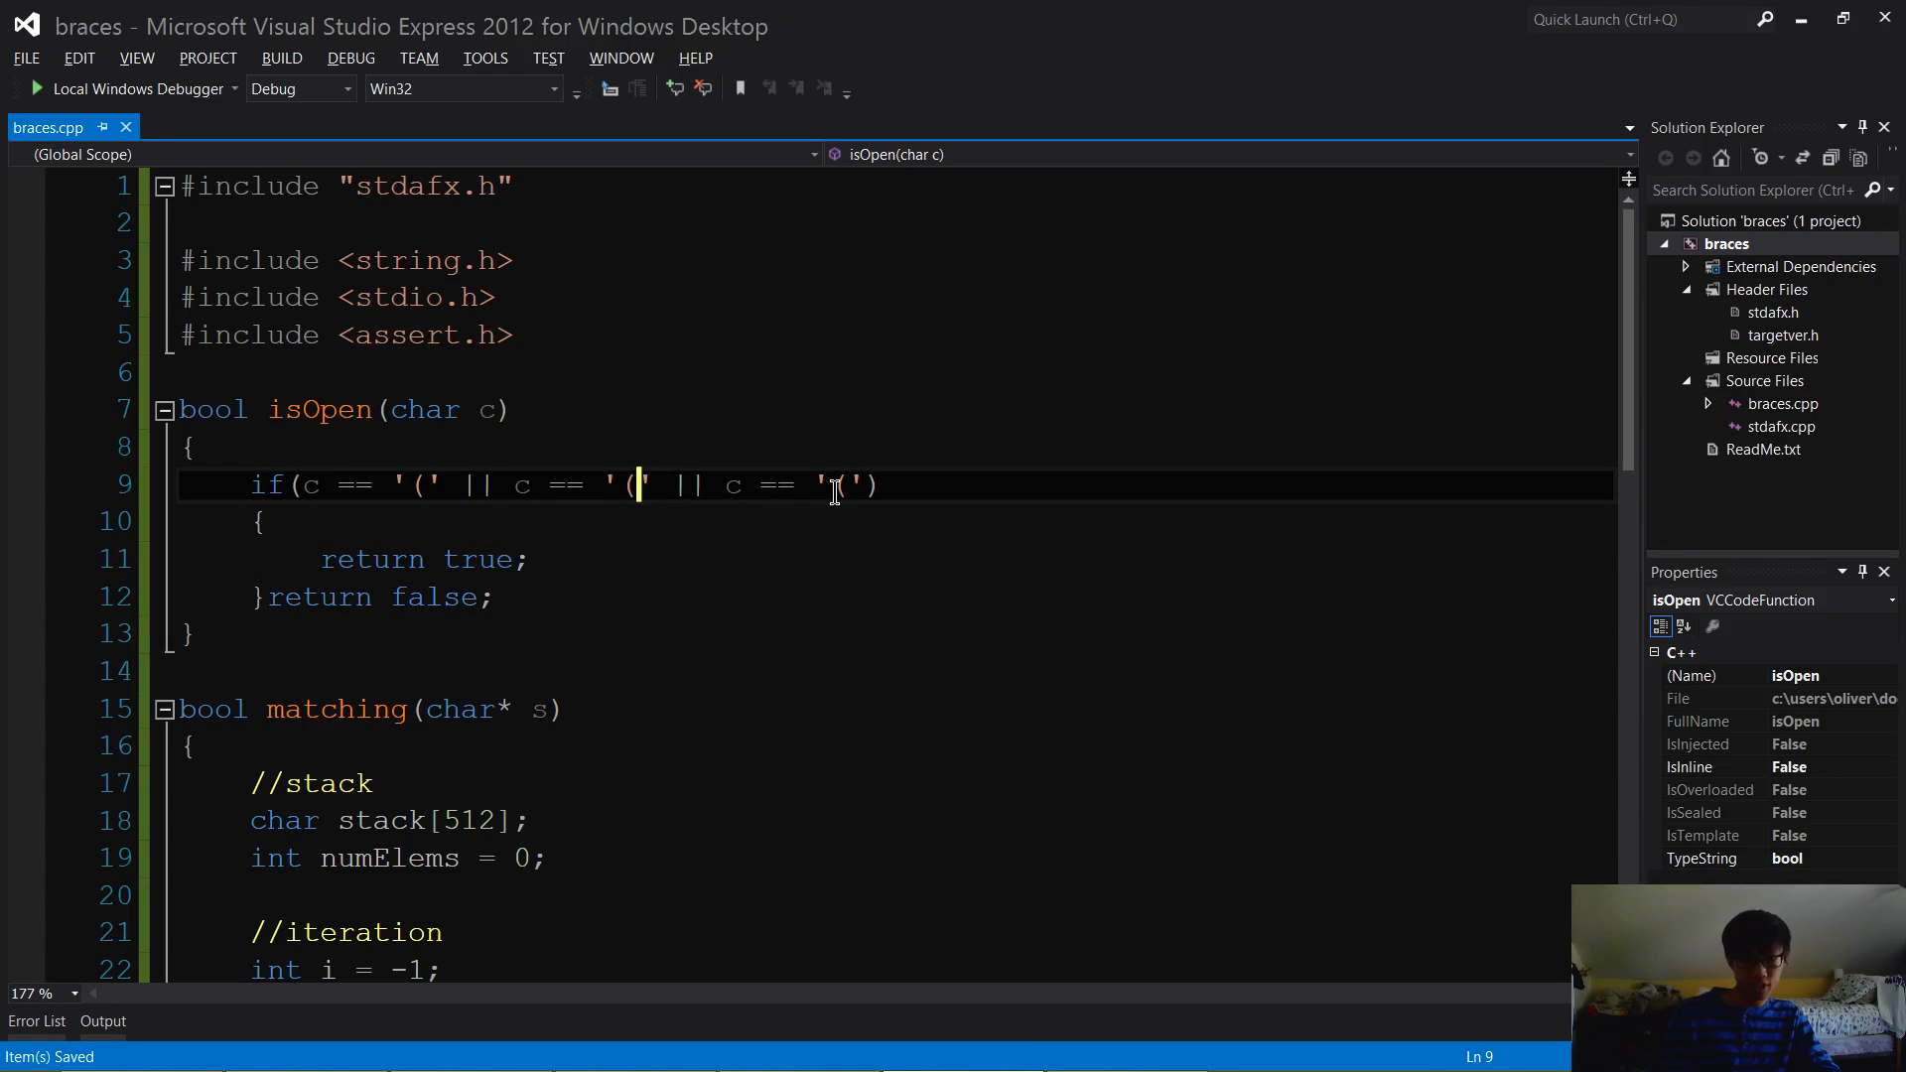
{"action": "type", "text": "["}
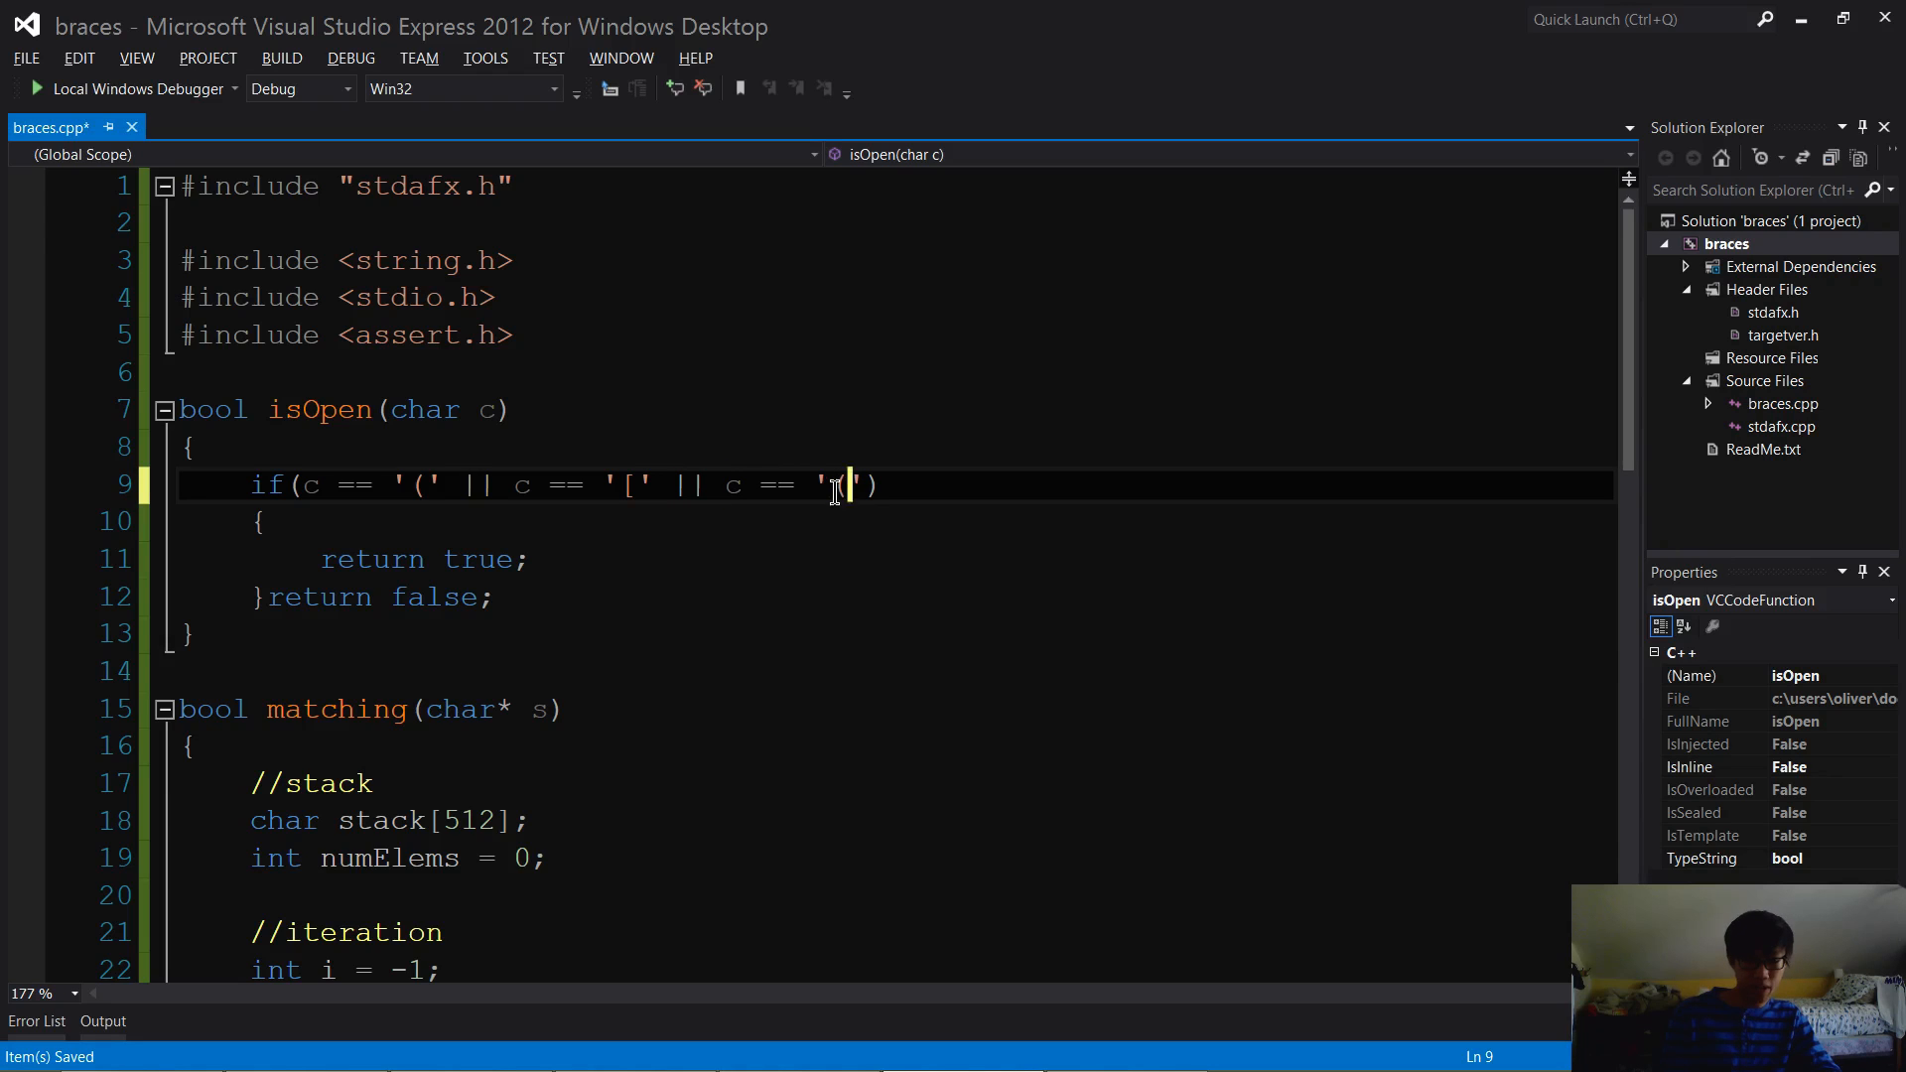
{"action": "type", "text": "}"}
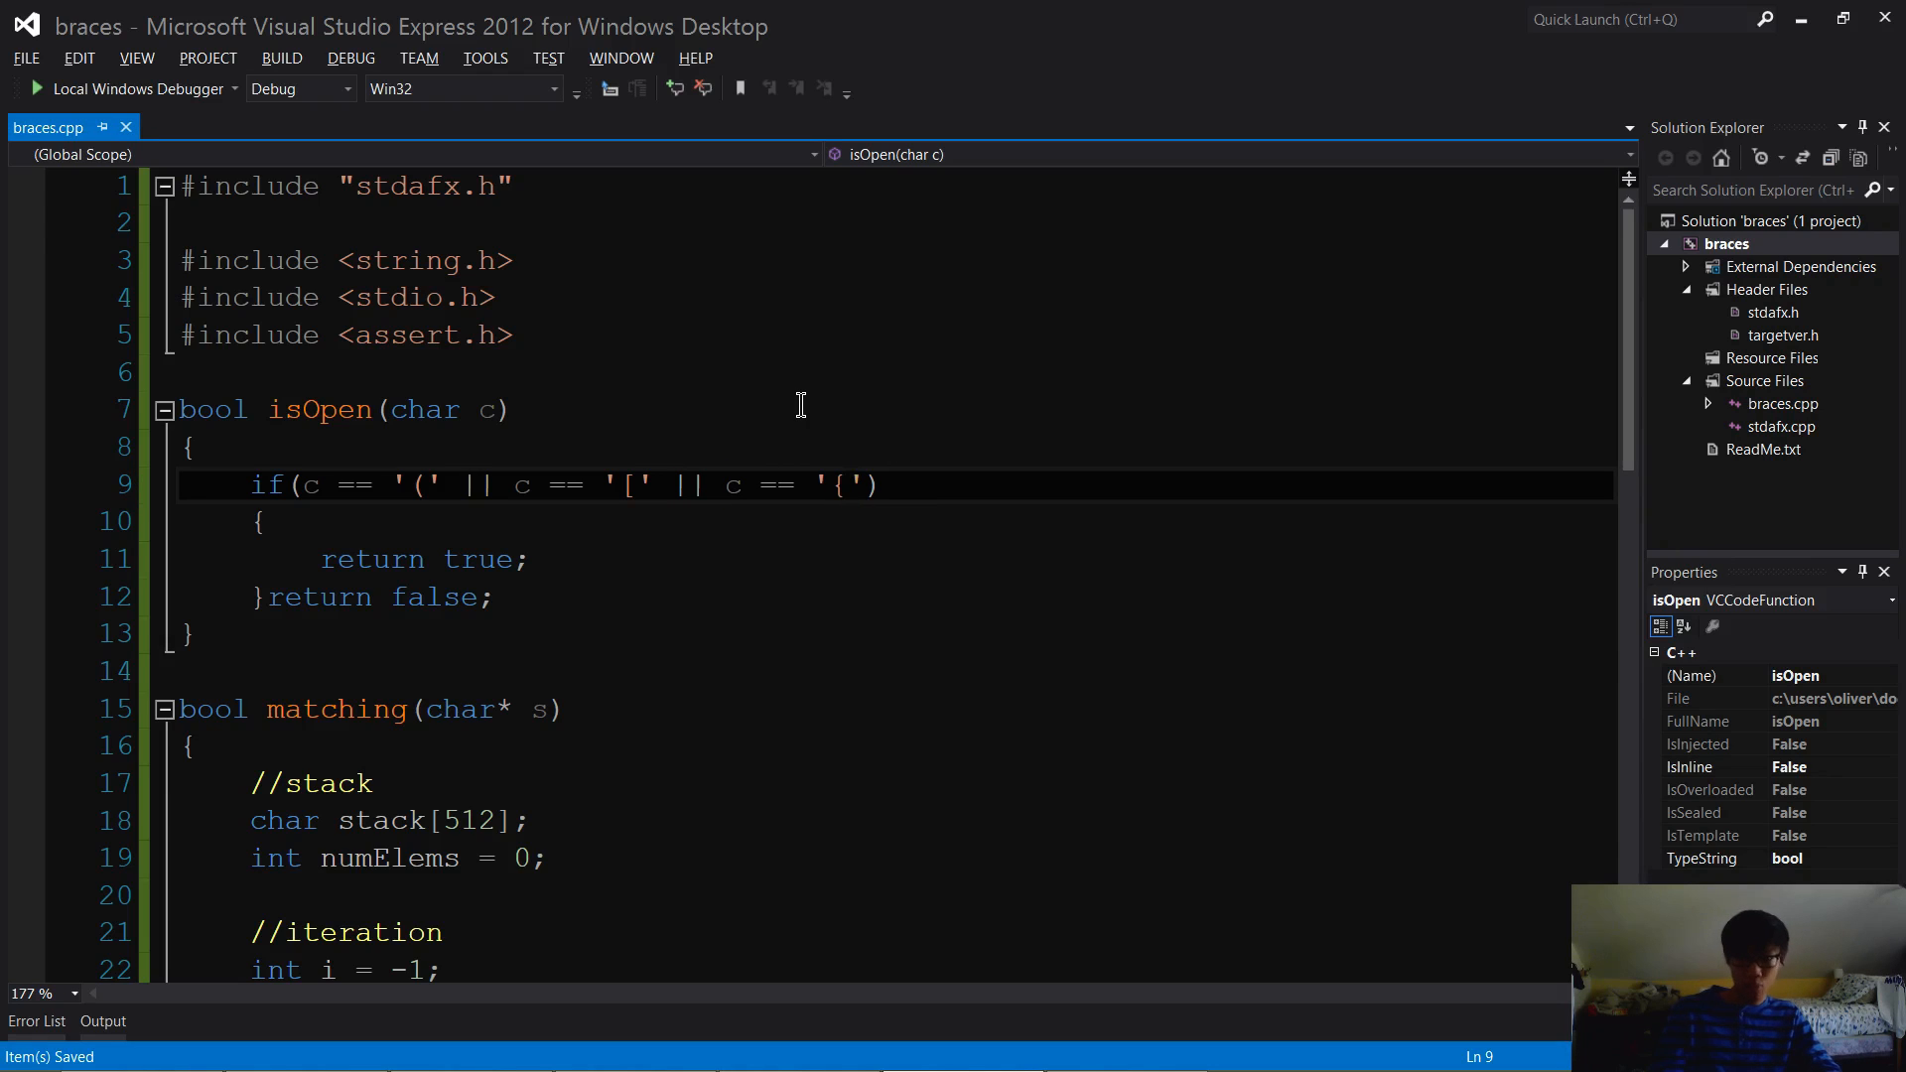
{"action": "scroll", "scroll_direction": "down", "scroll_amount": 3}
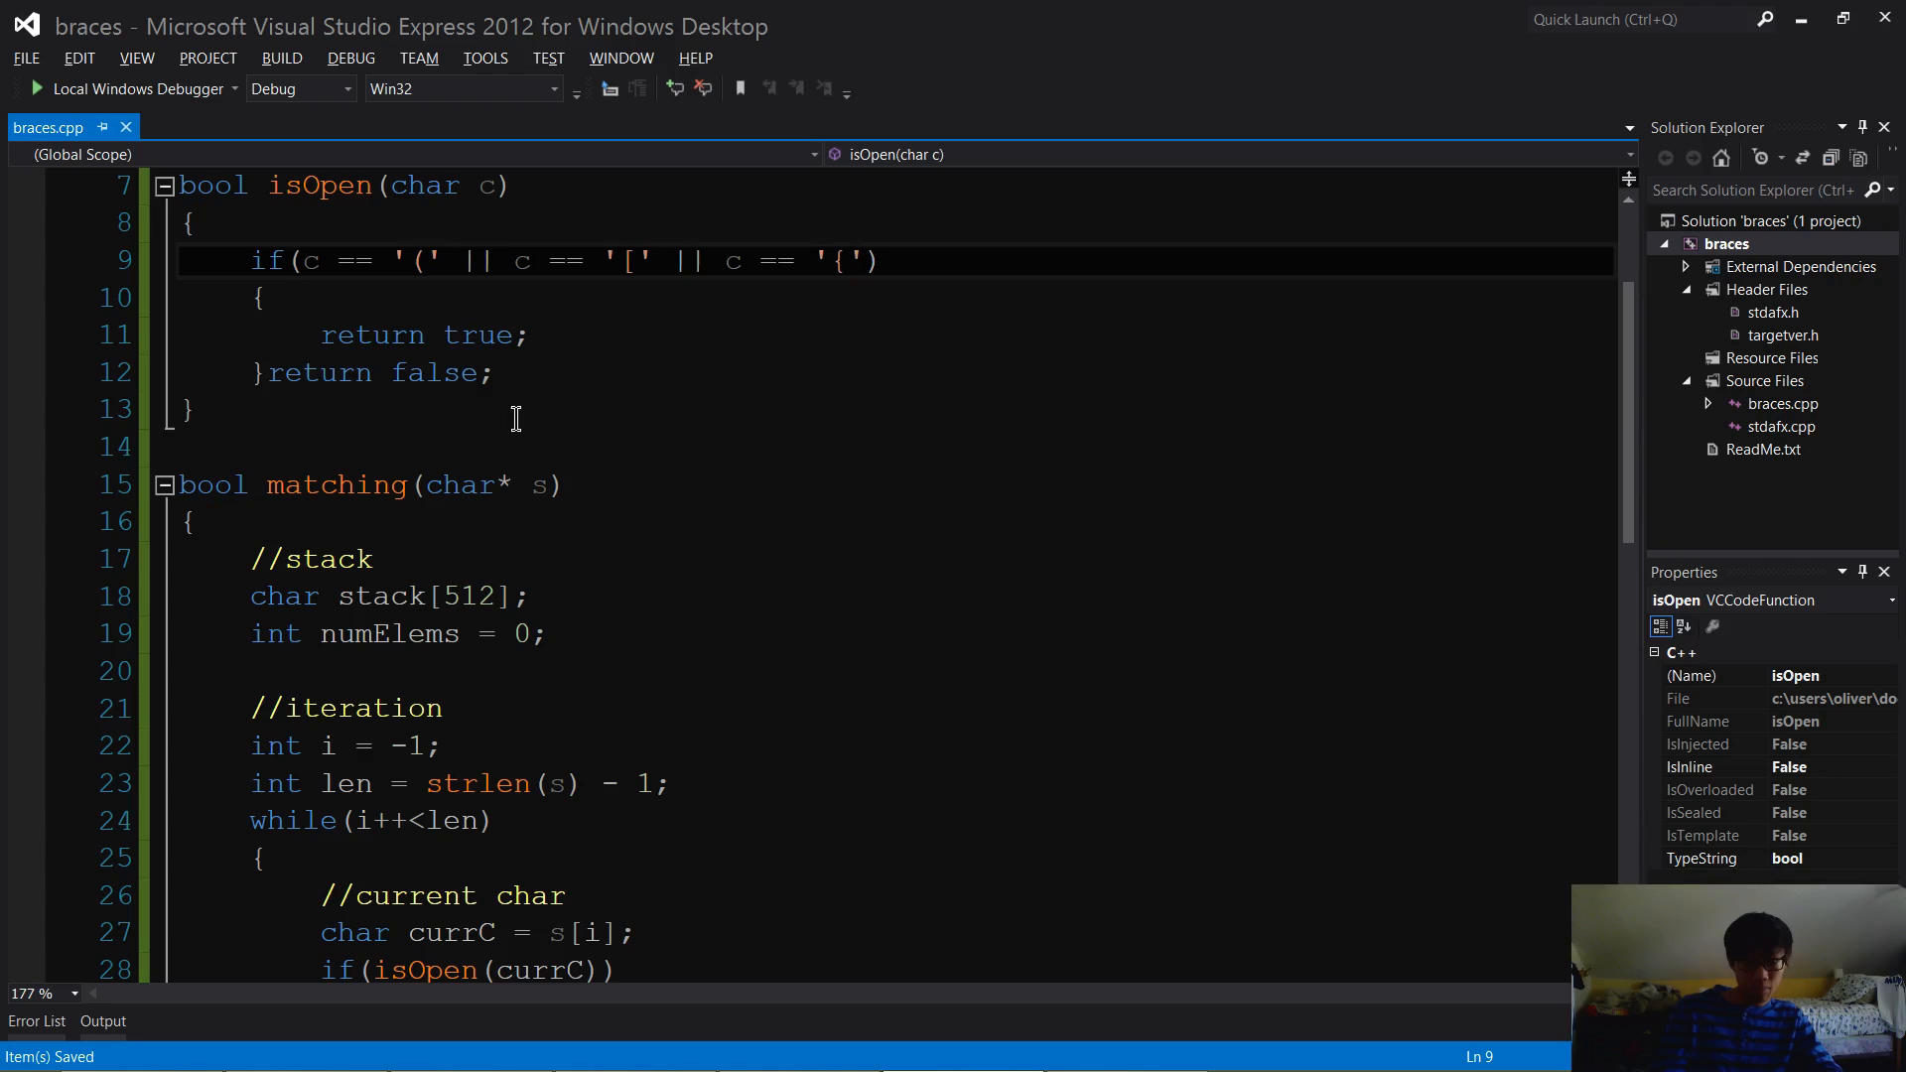
{"action": "left_click", "coordinate": [657, 409]}
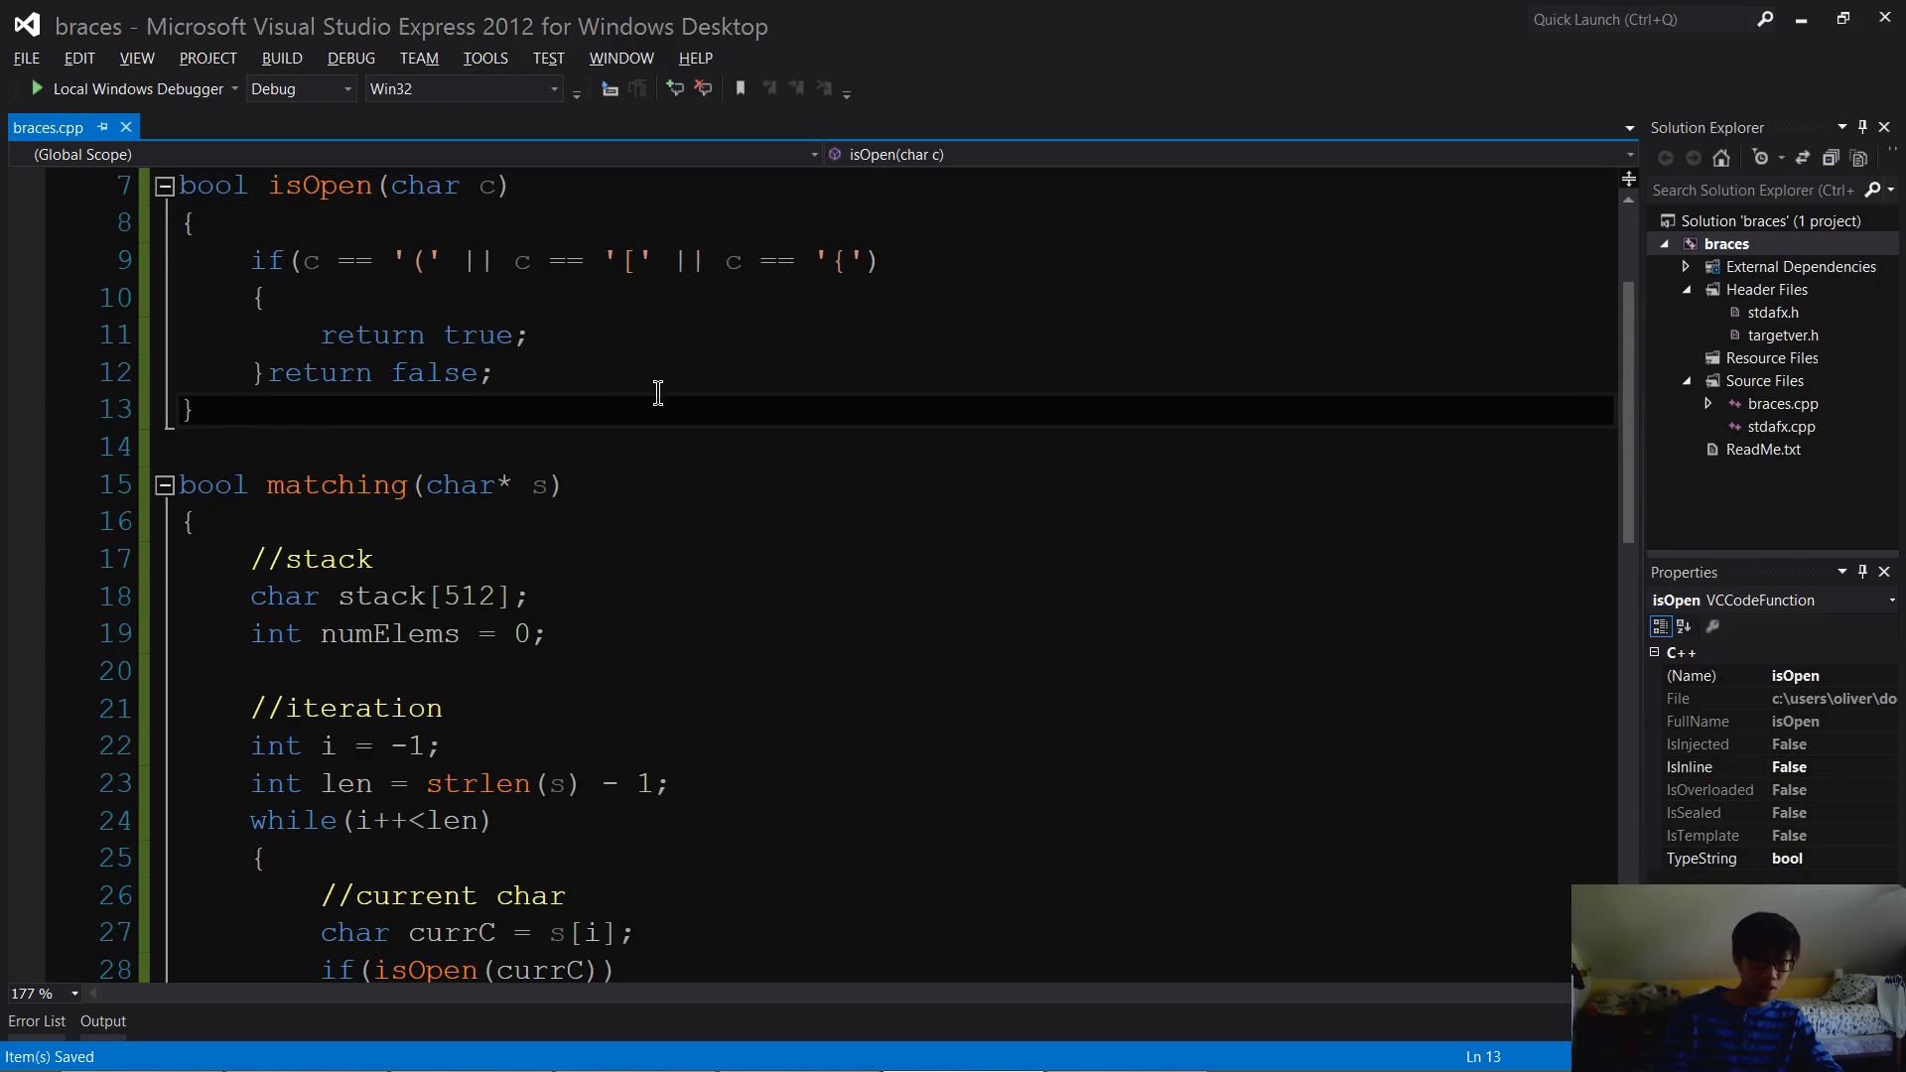
- Duplicate the helper as bool isClose(char c) checking ')', ']', '}', with return false on its own line
{"action": "type", "text": "bool isClose(char c"}
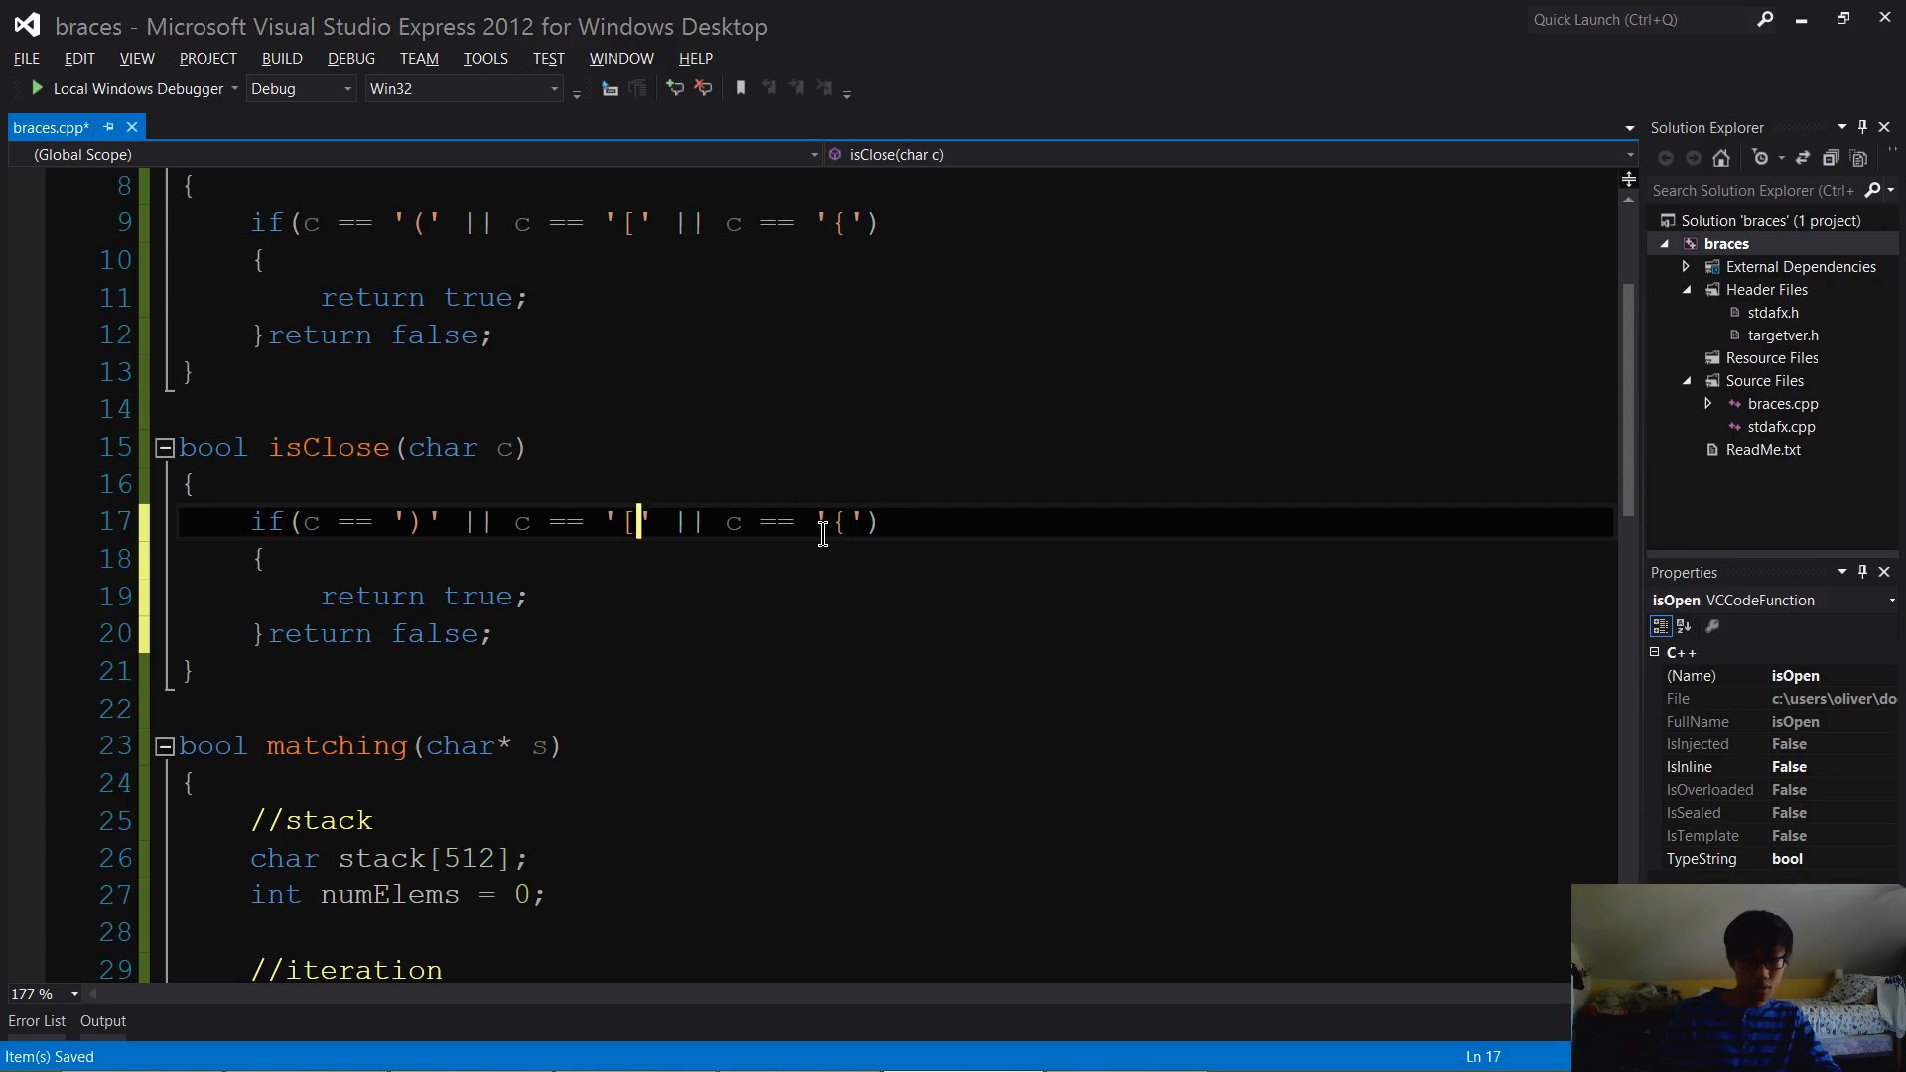
{"action": "type", "text": "]"}
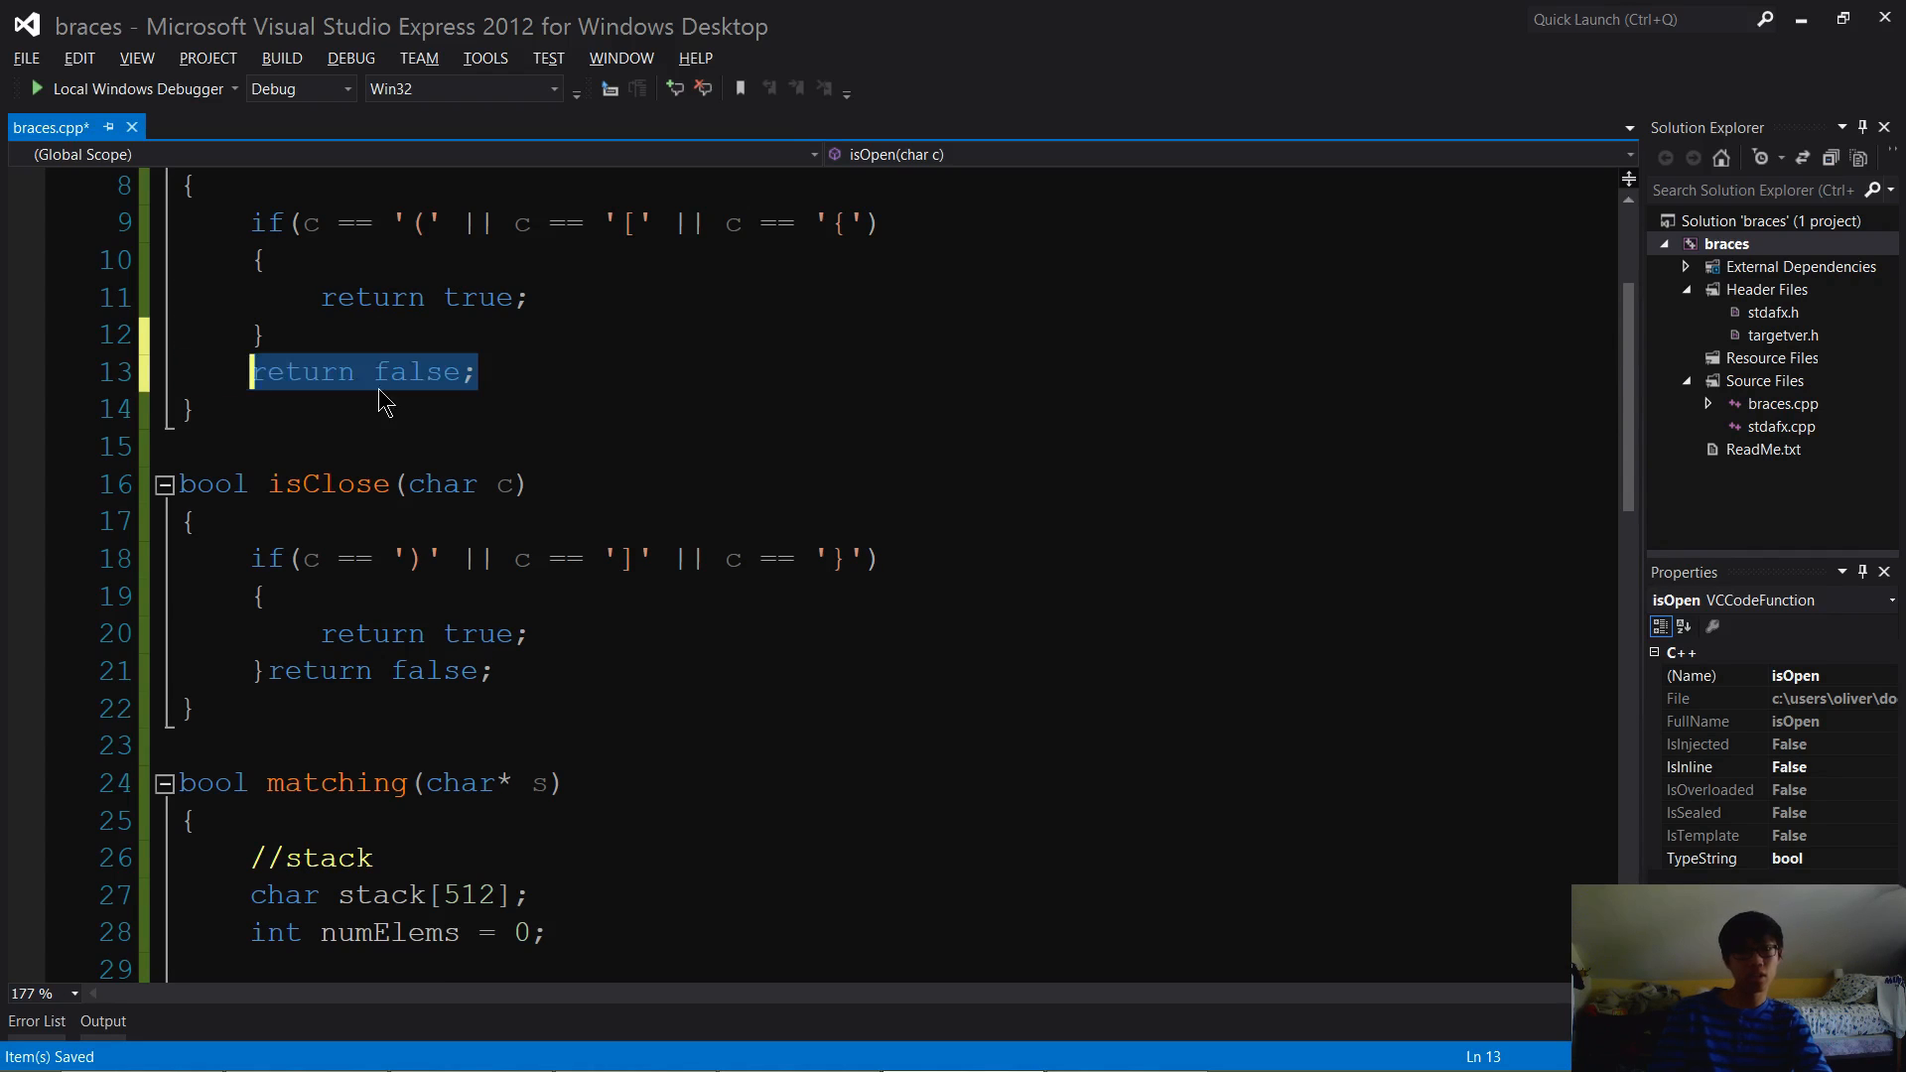
{"action": "left_click", "coordinate": [270, 671]}
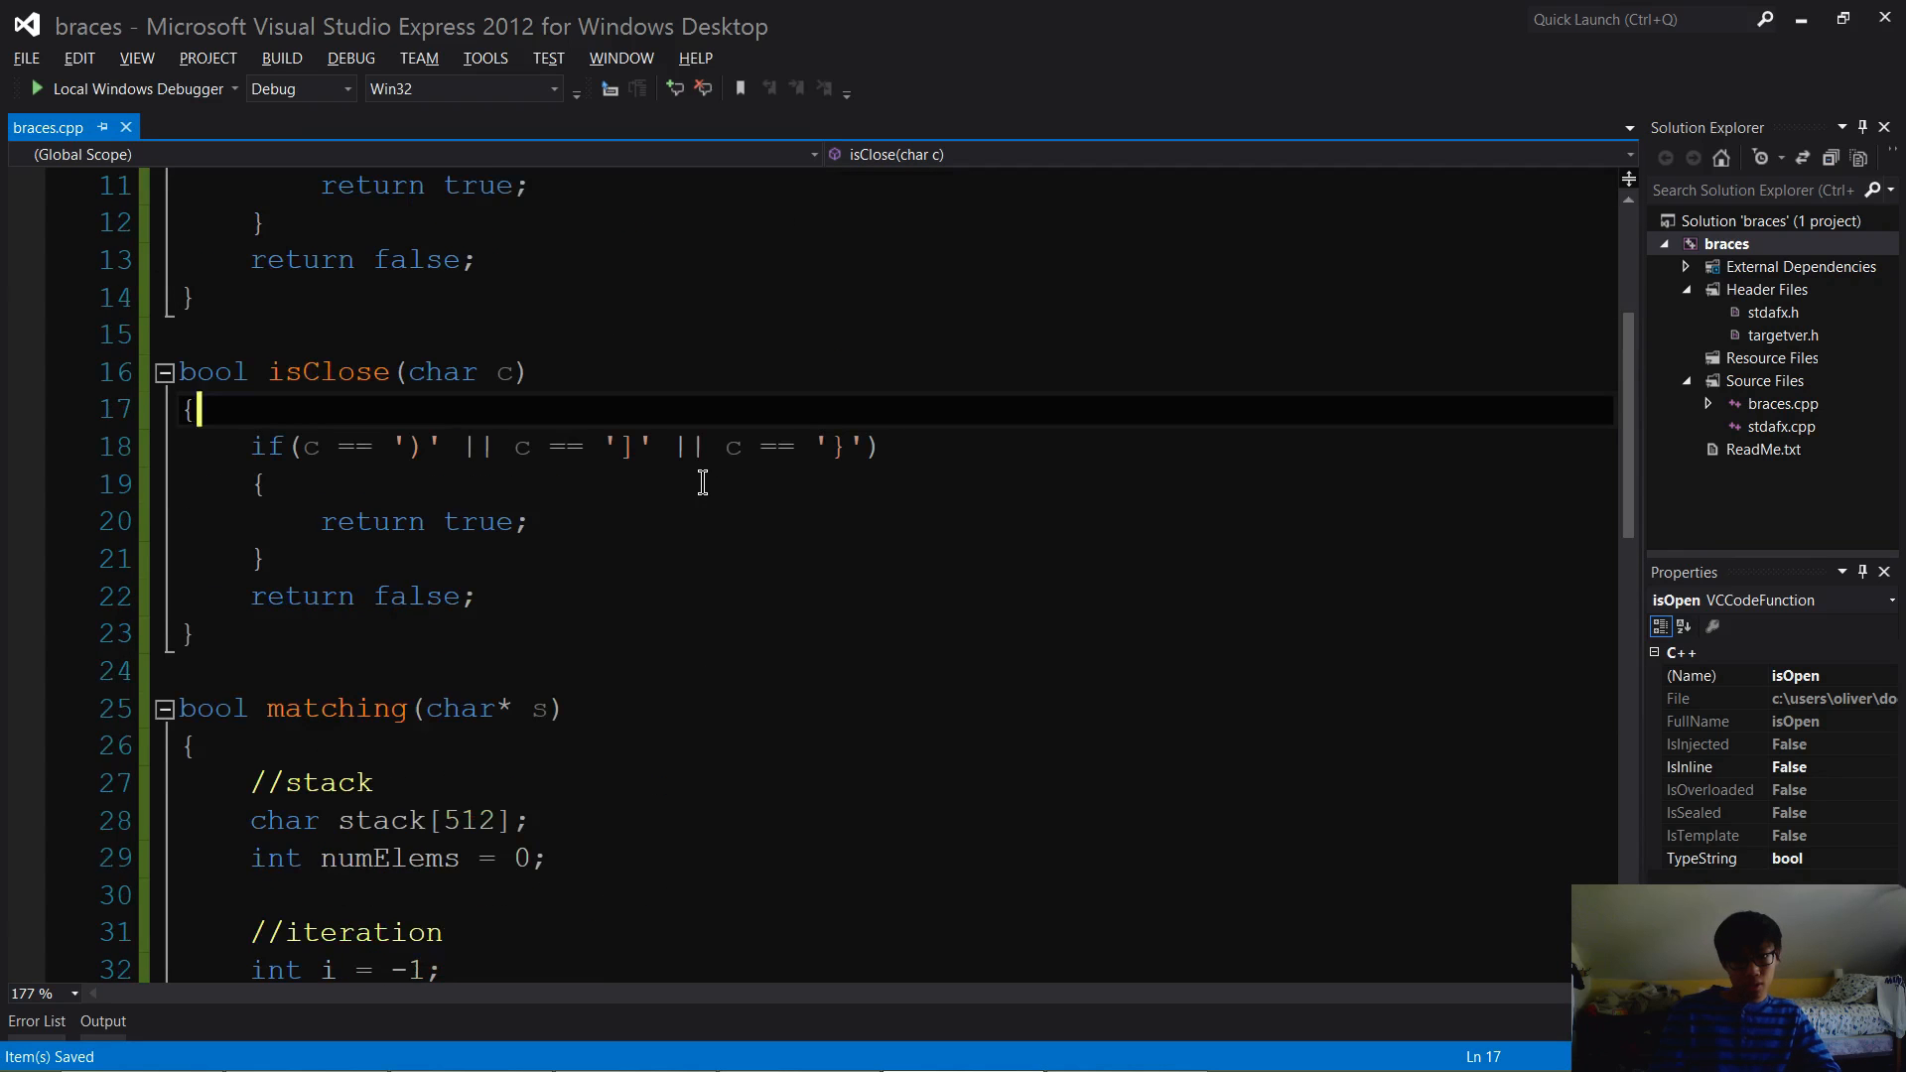
{"action": "scroll", "scroll_direction": "up", "scroll_amount": 3}
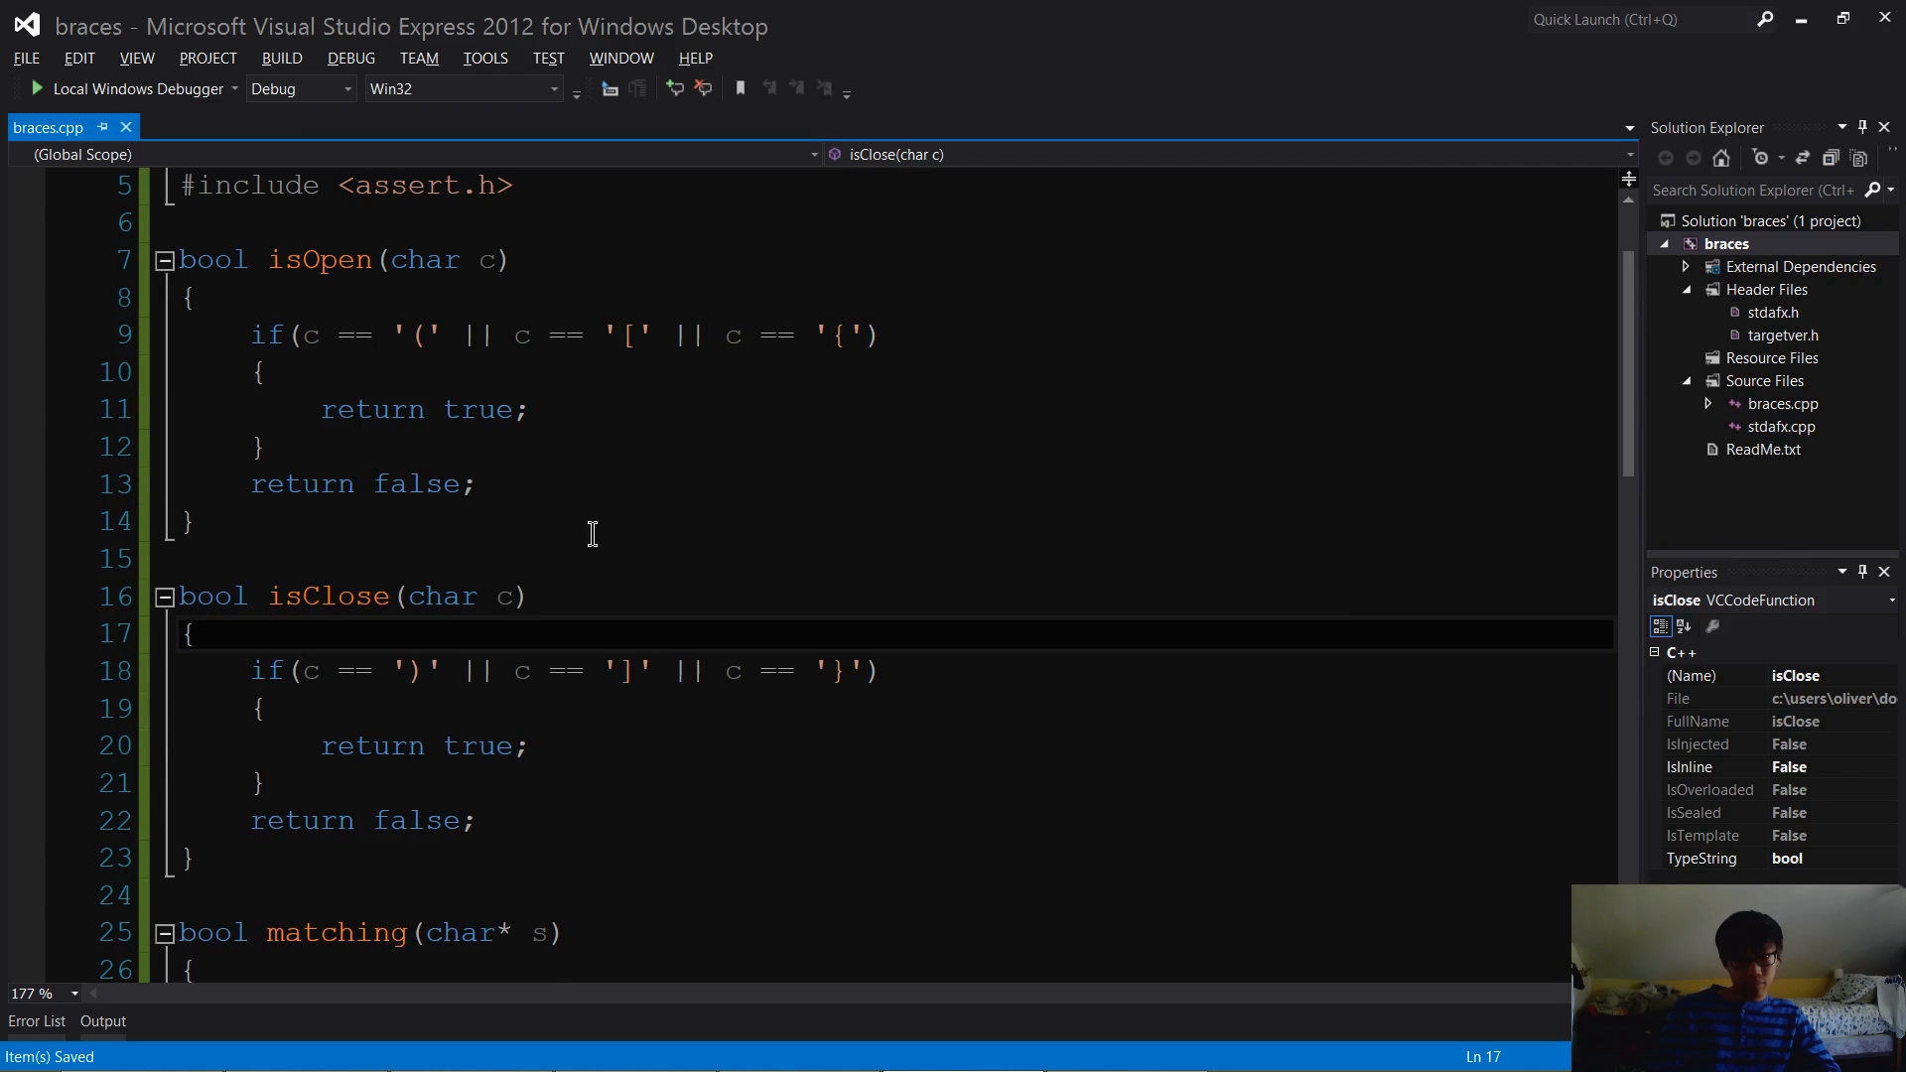
{"action": "scroll", "scroll_direction": "down", "scroll_amount": 3}
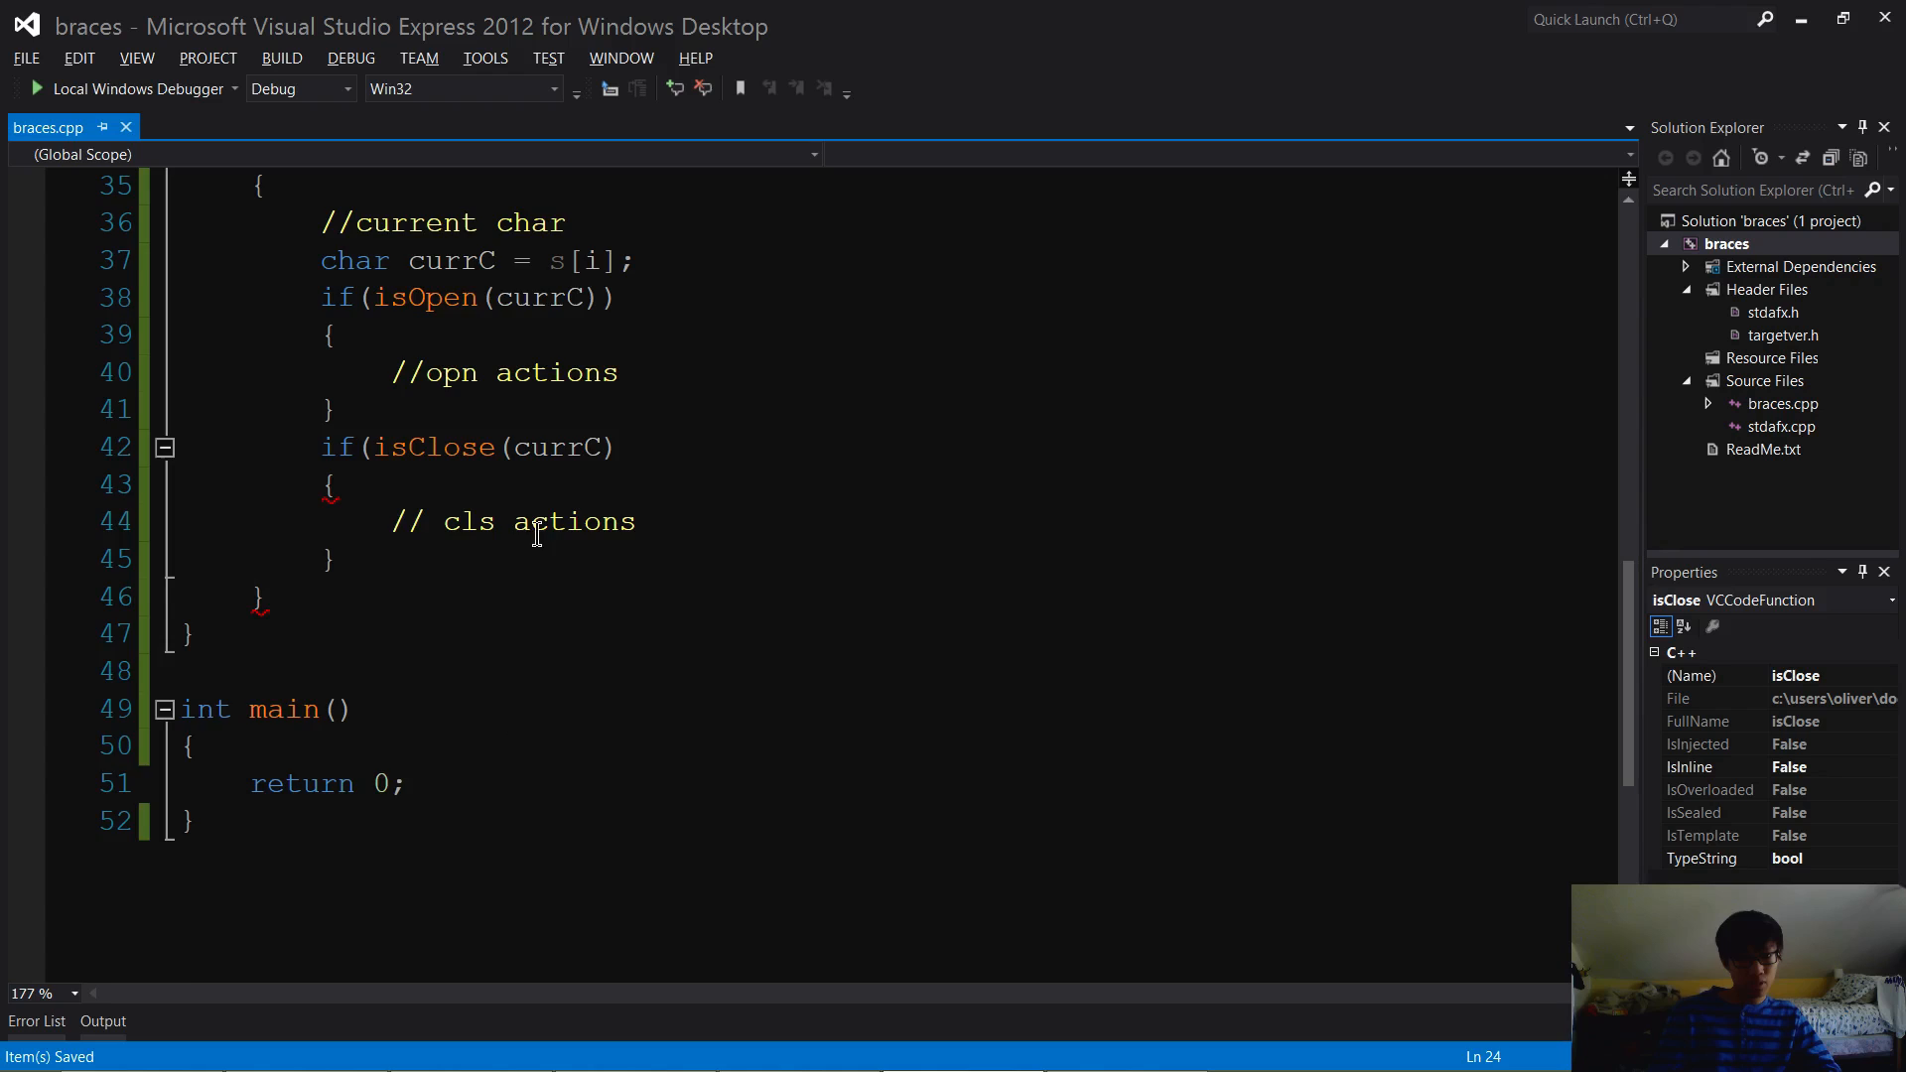
- In the isOpen branch, push the character with stack[numElems++] = currC;
{"action": "scroll", "scroll_direction": "up", "scroll_amount": 3}
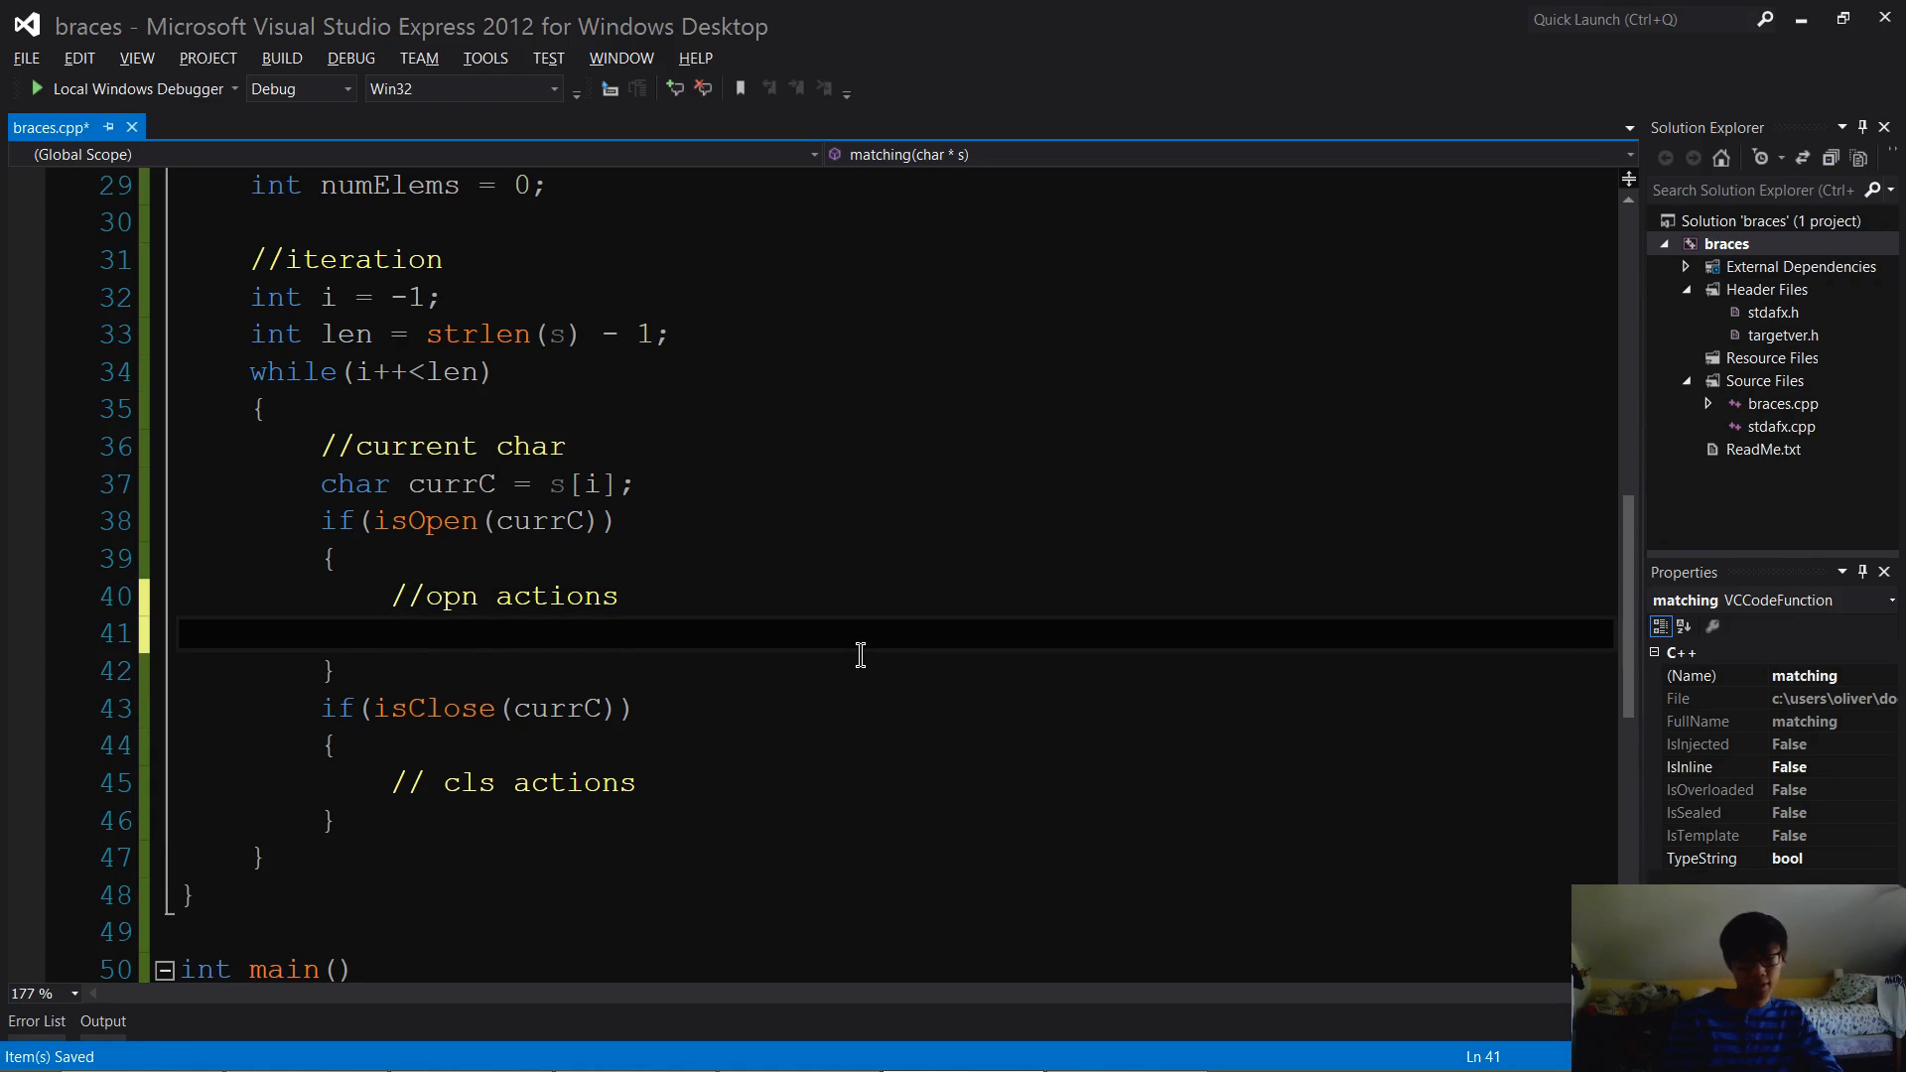
{"action": "type", "text": "stack["}
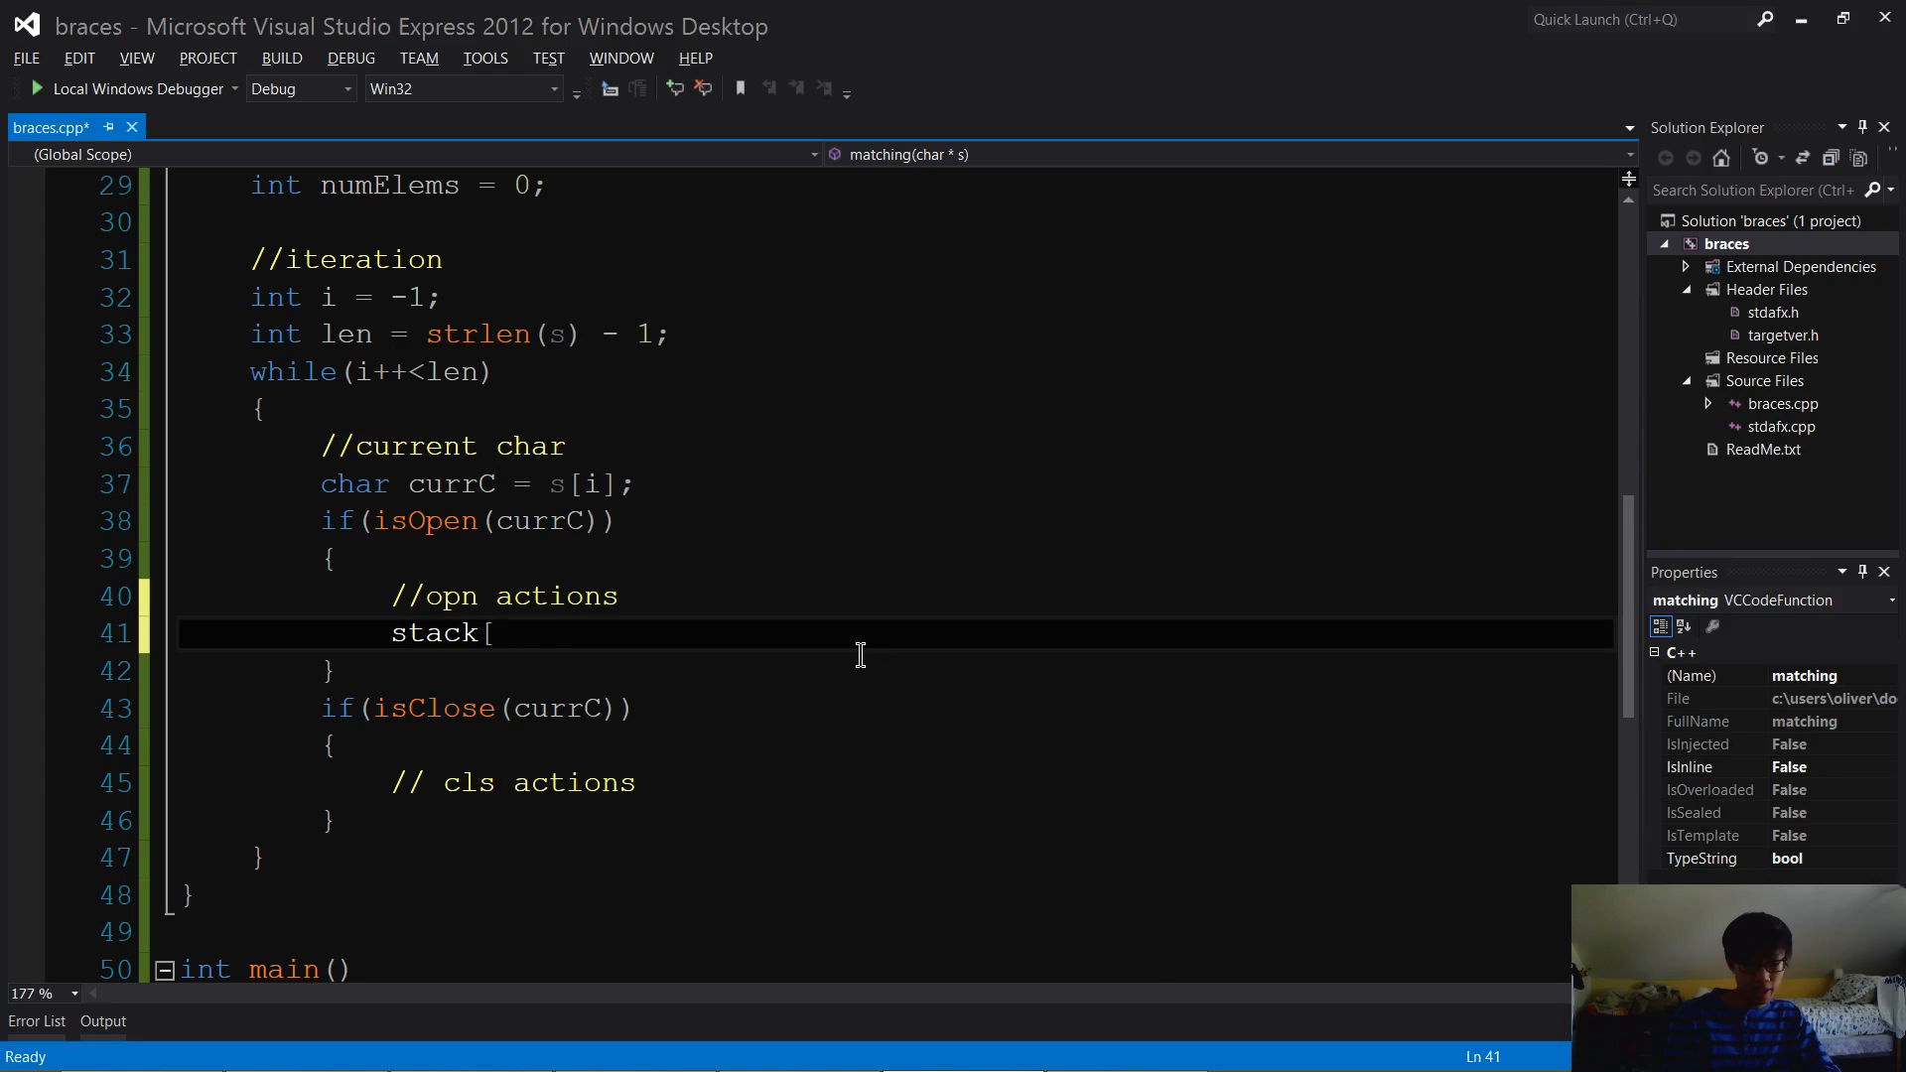
{"action": "type", "text": "numElems++]"}
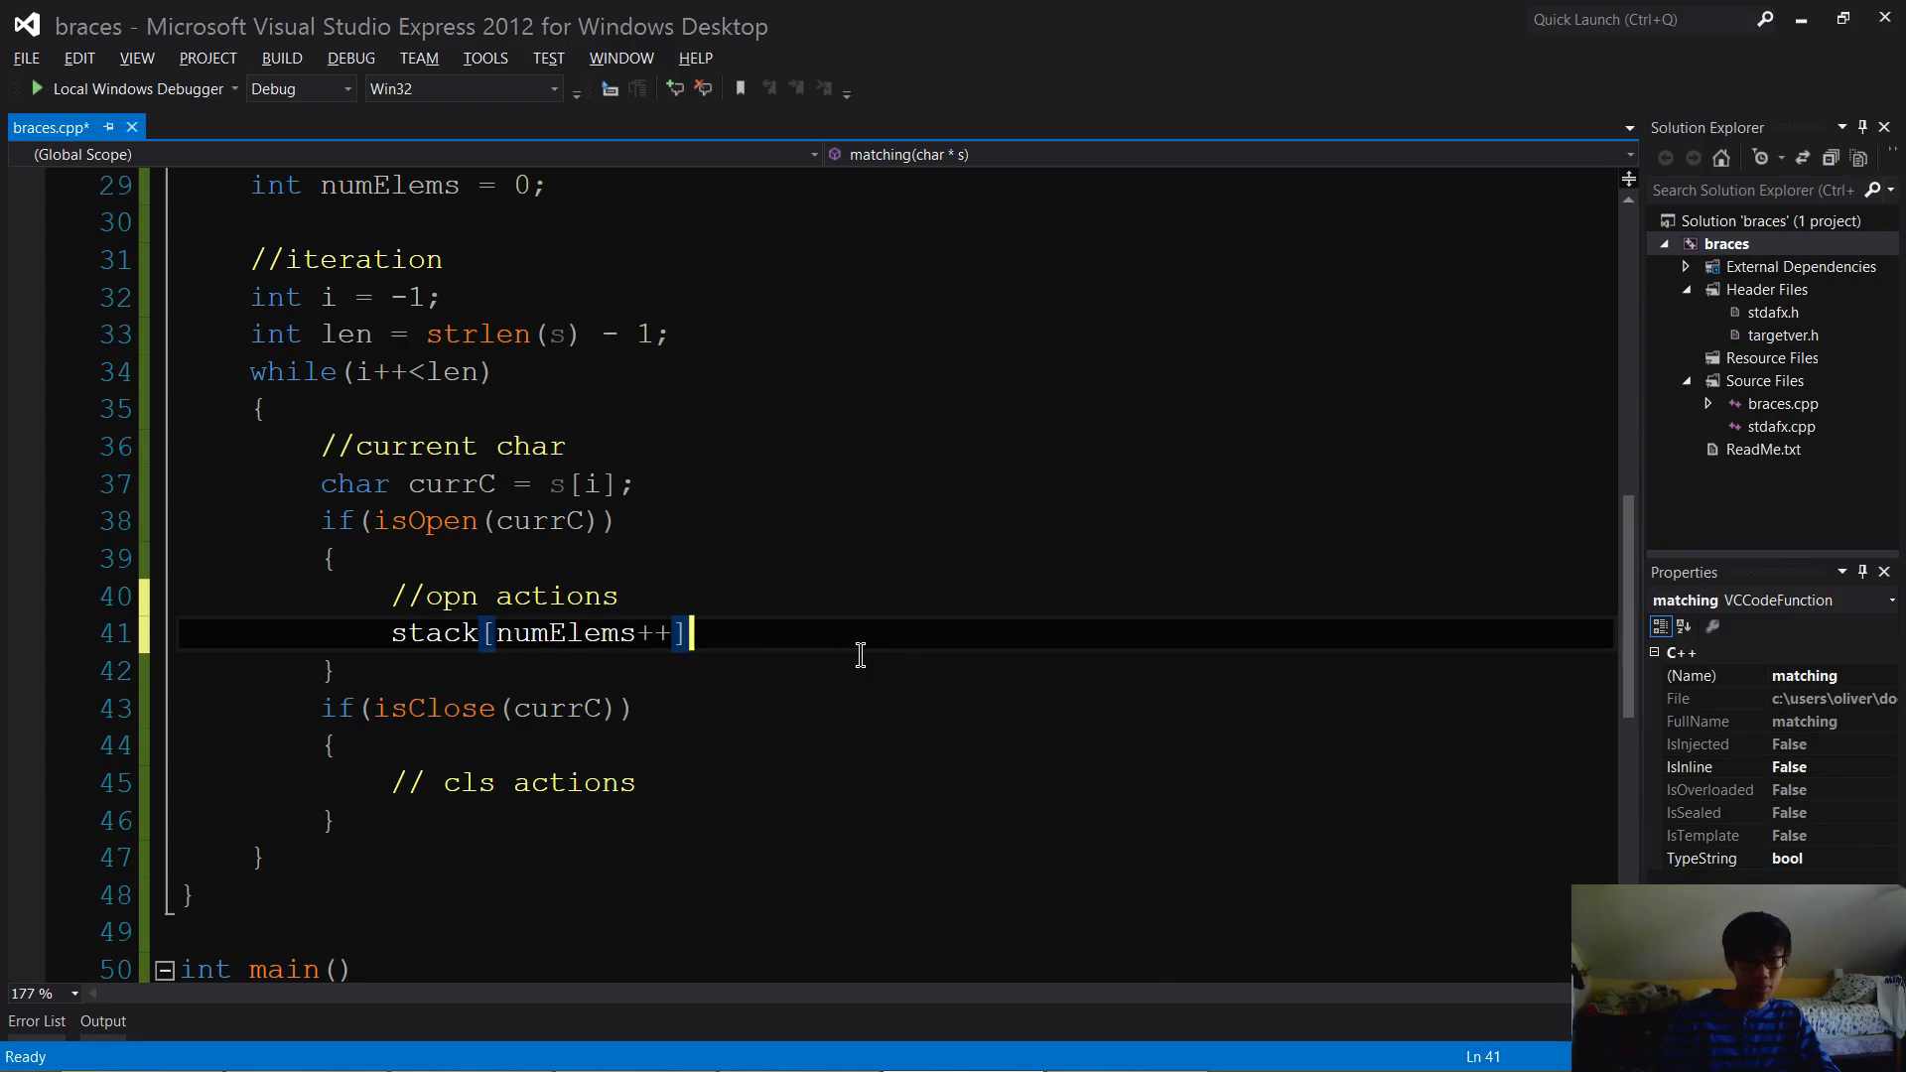
{"action": "type", "text": "= currC;"}
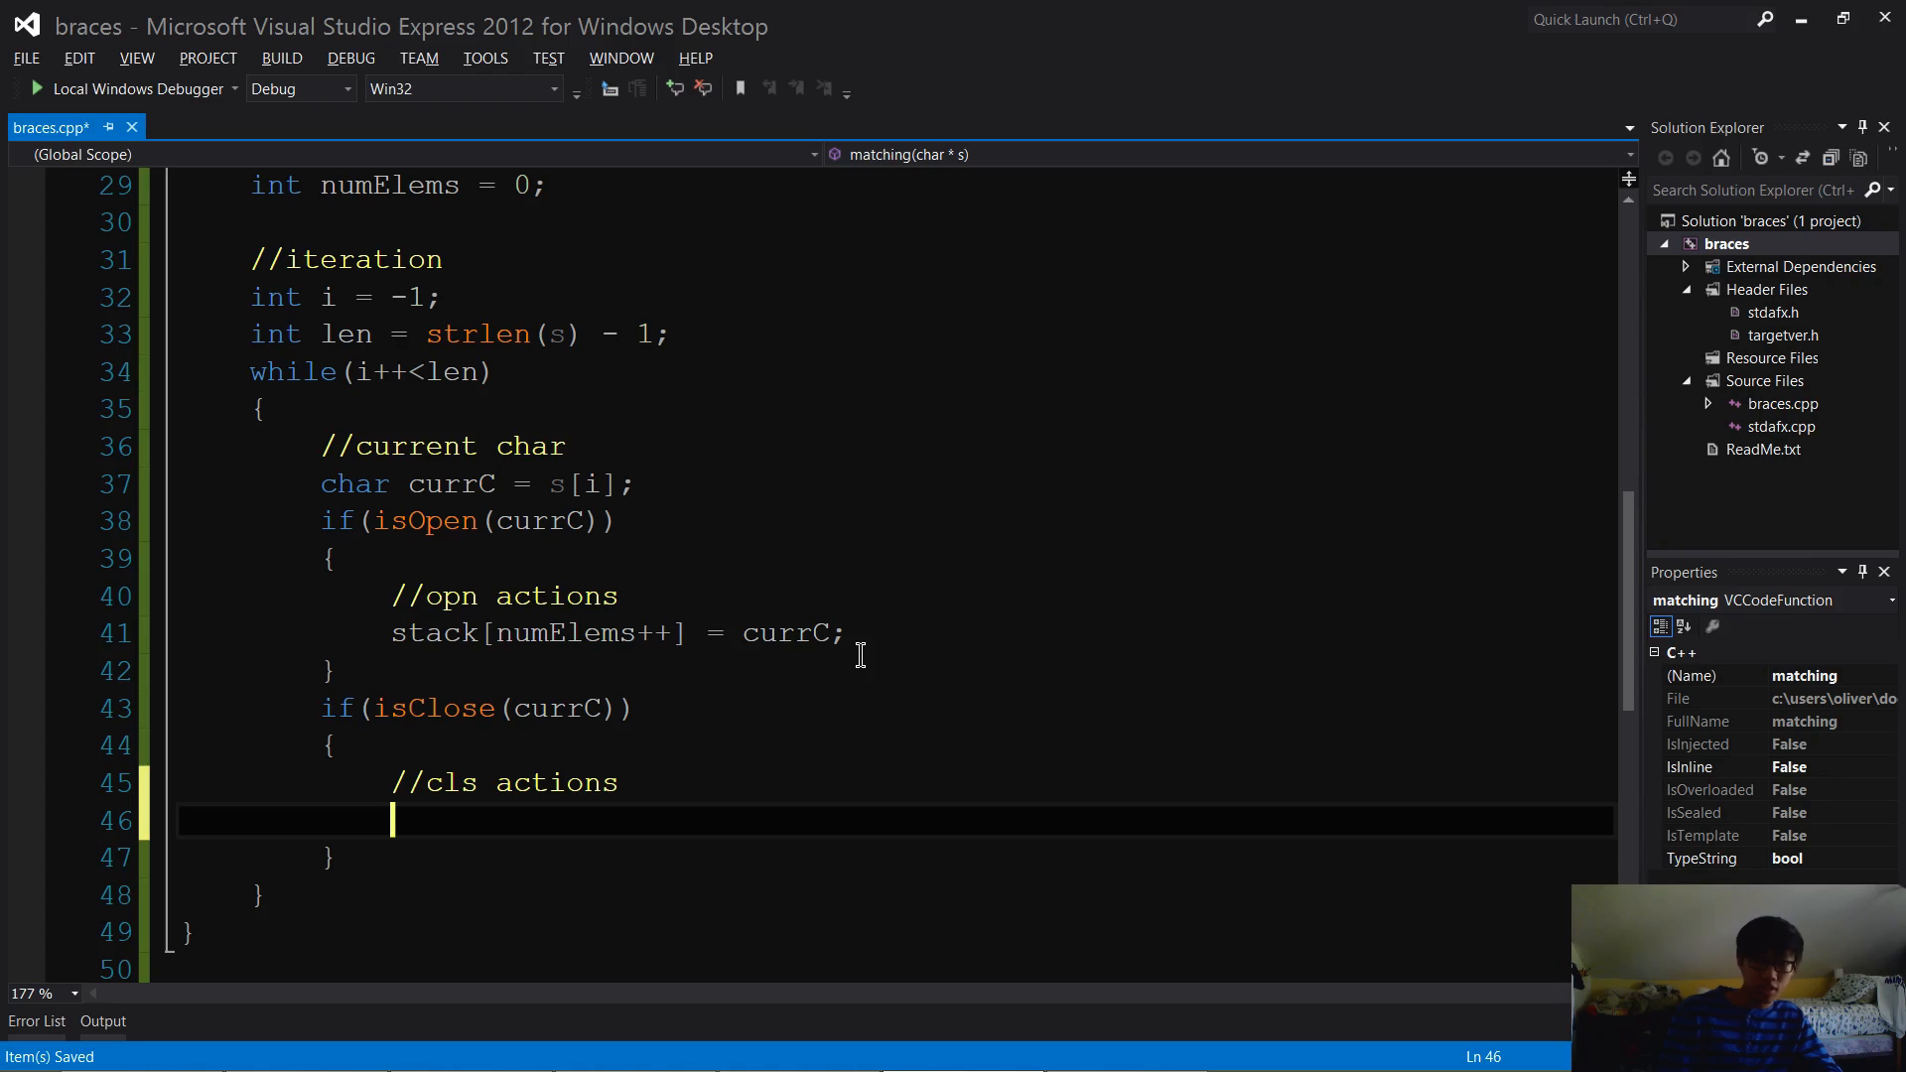
- In the isClose branch, return false when numElems == 0 and start an if(!isMatching check
{"action": "type", "text": "if(num"}
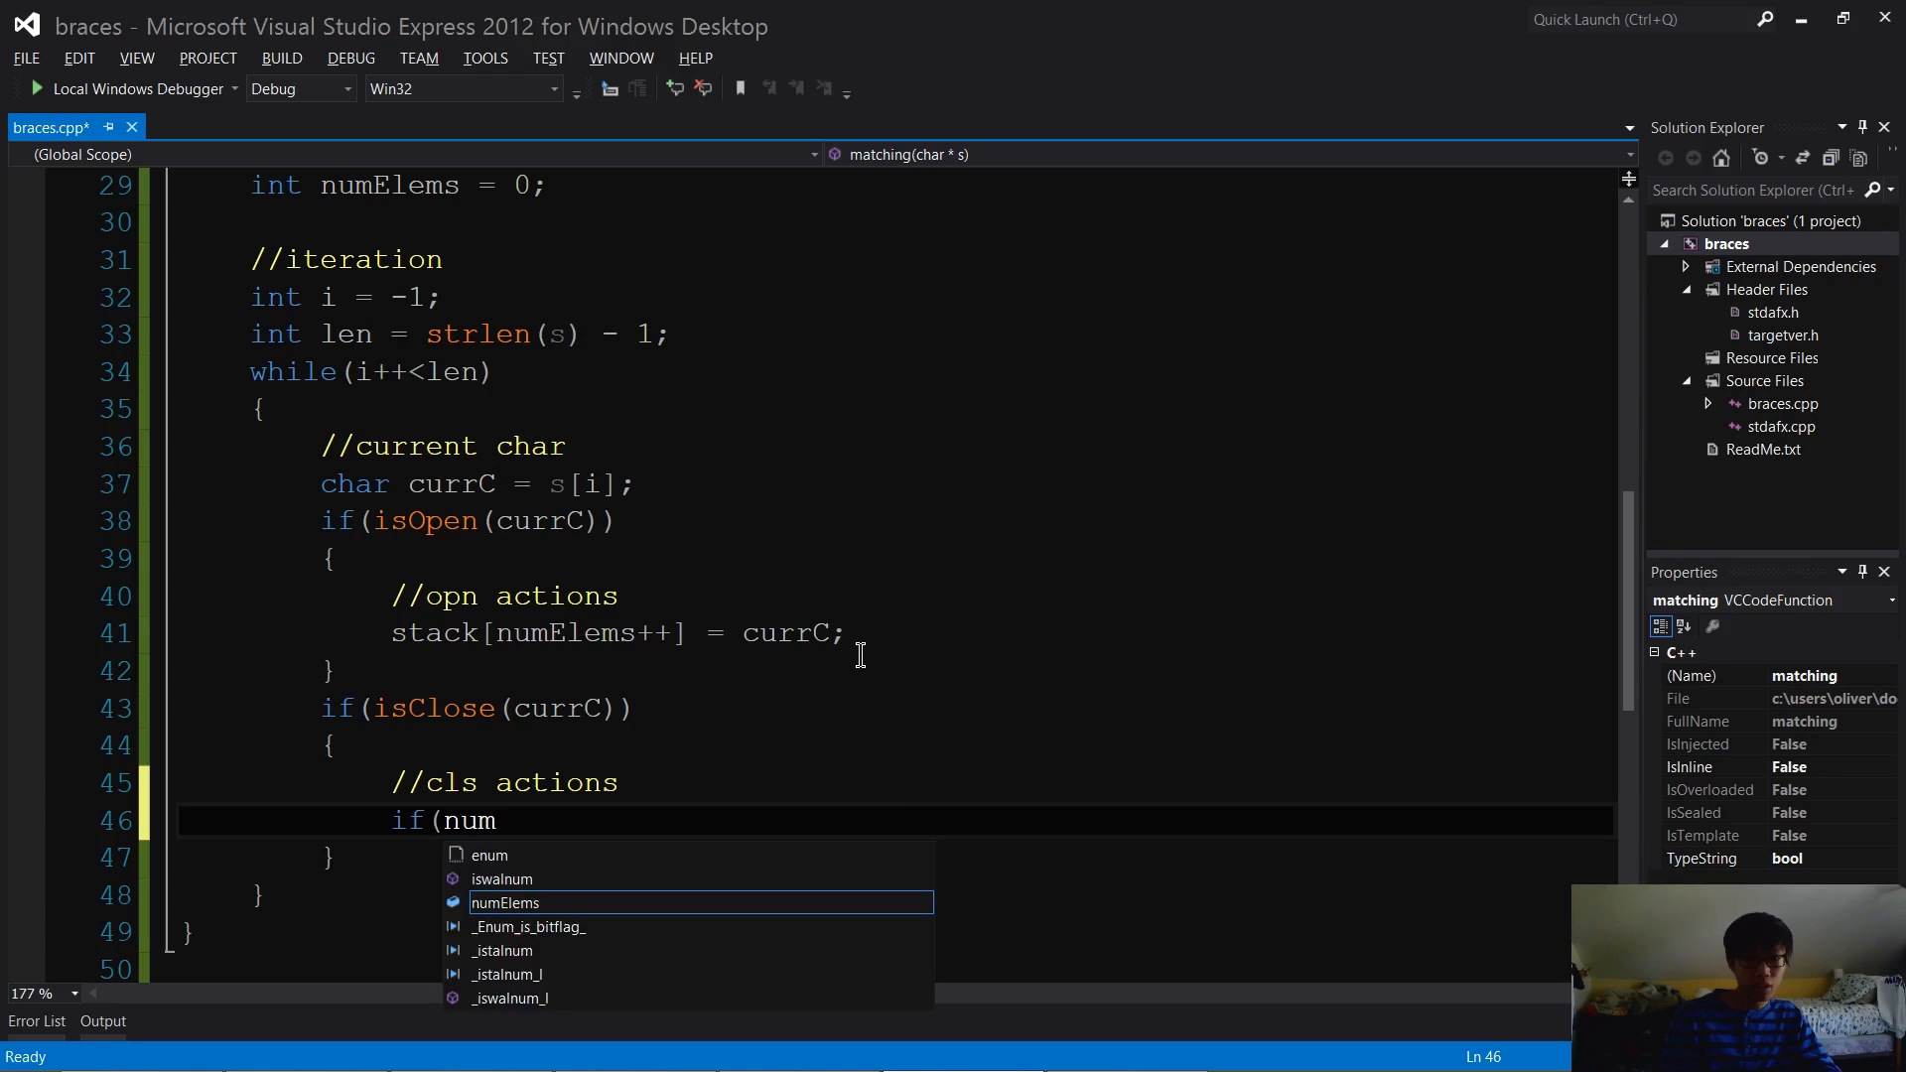
{"action": "type", "text": "Elems == 0) return false;"}
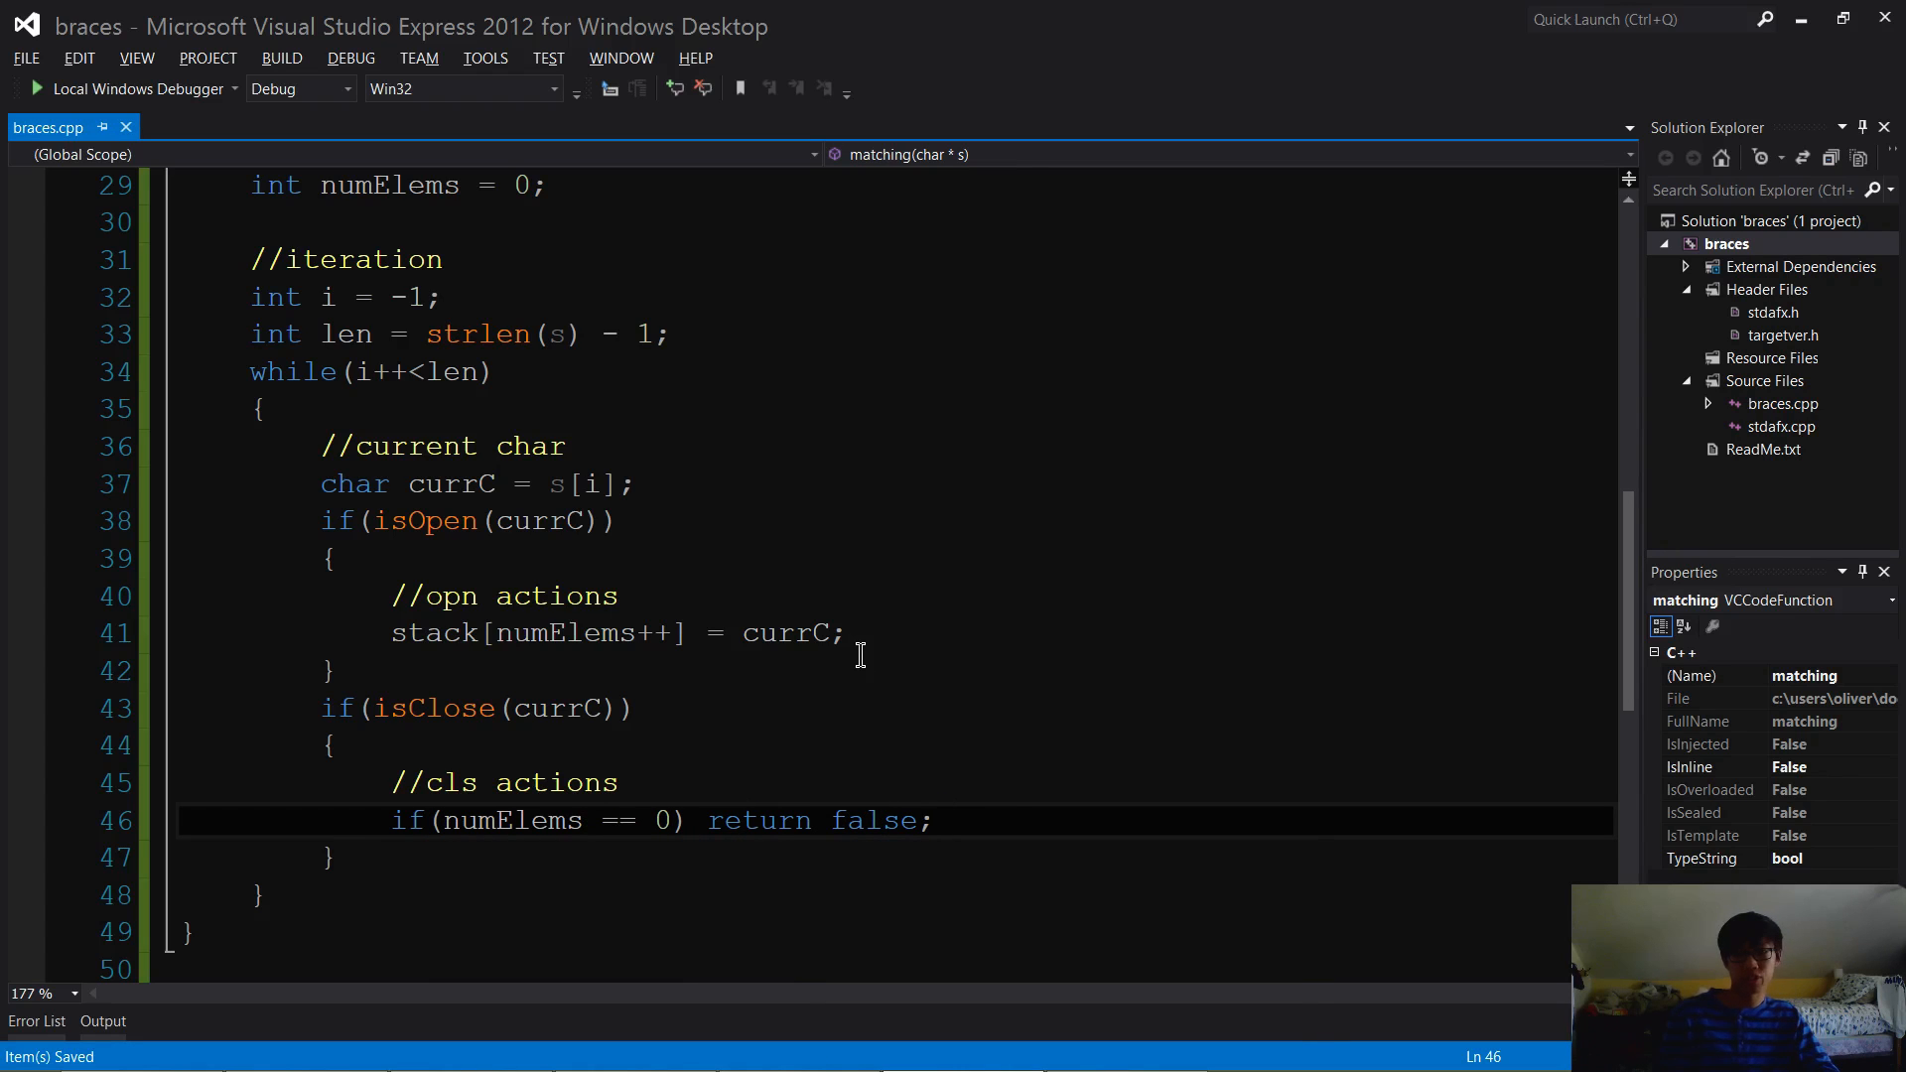
{"action": "left_click", "coordinate": [935, 820]}
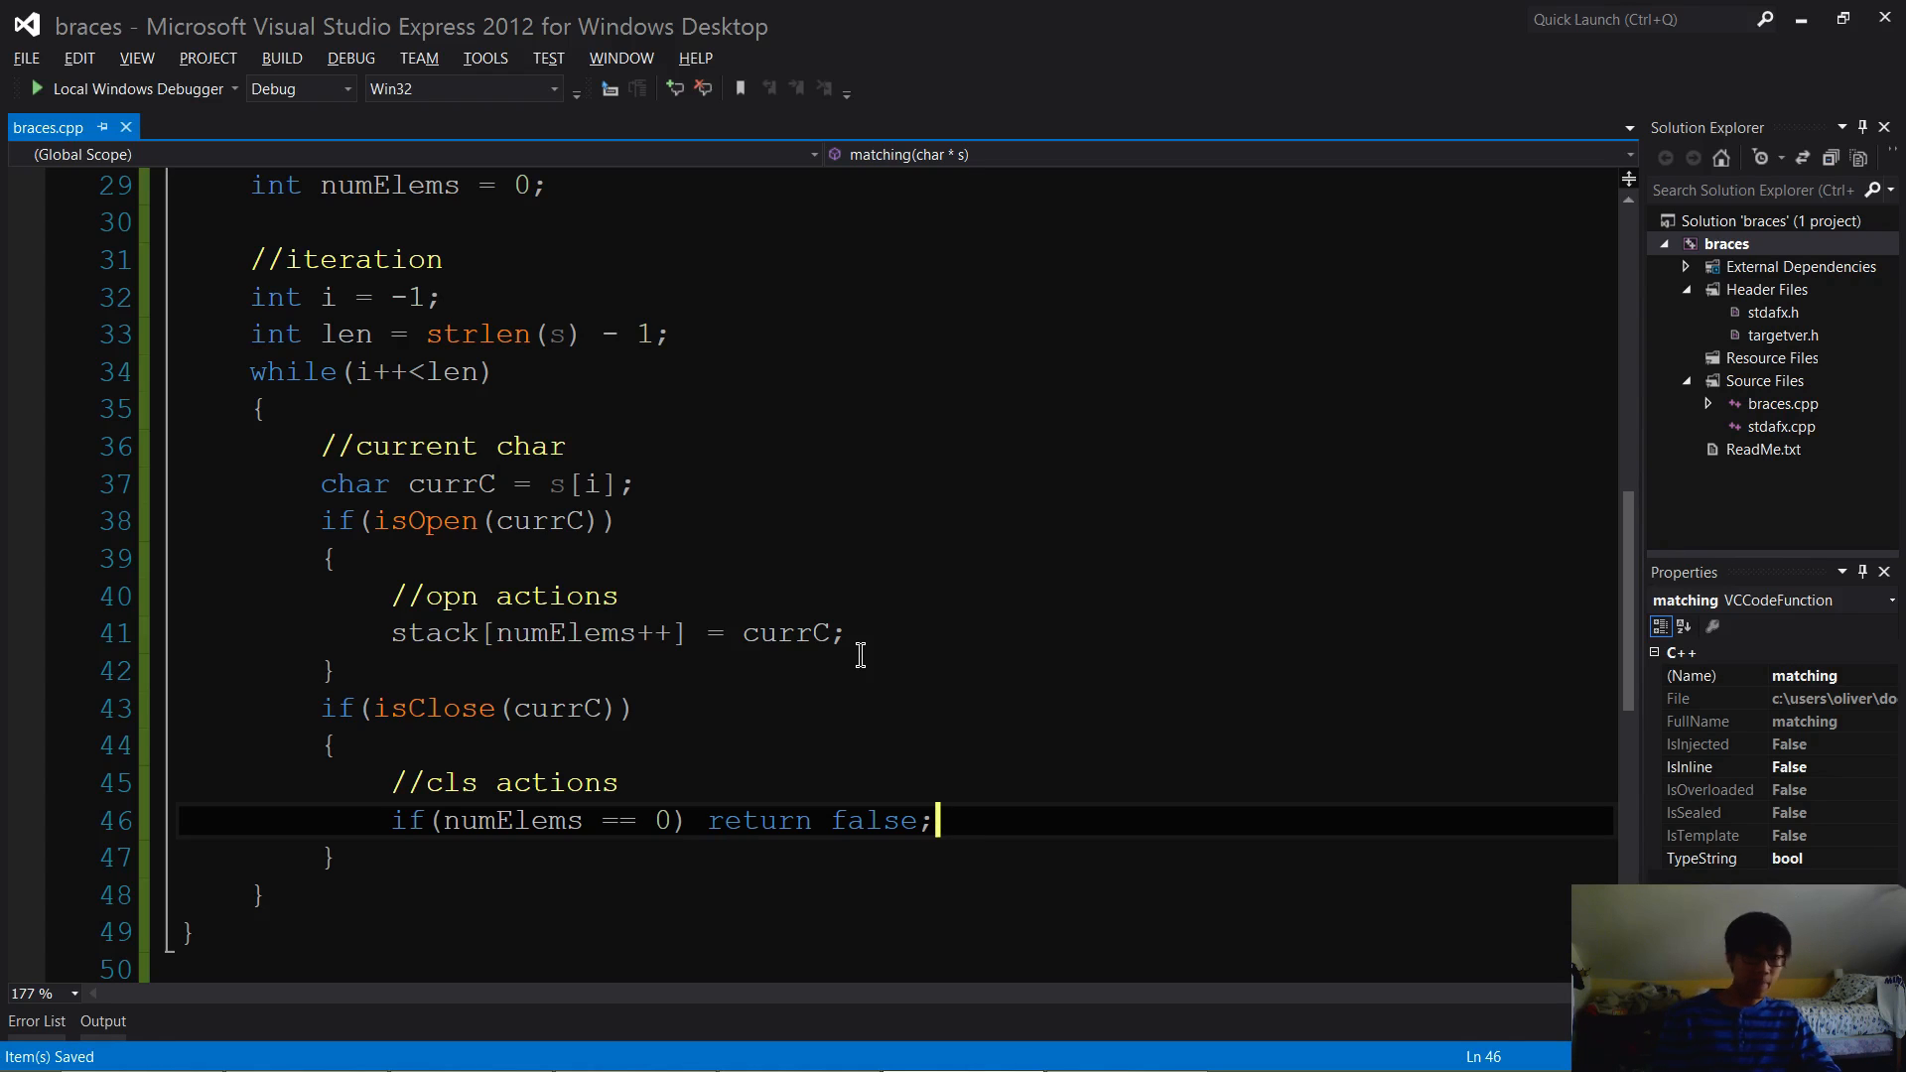
{"action": "key", "text": "Return"}
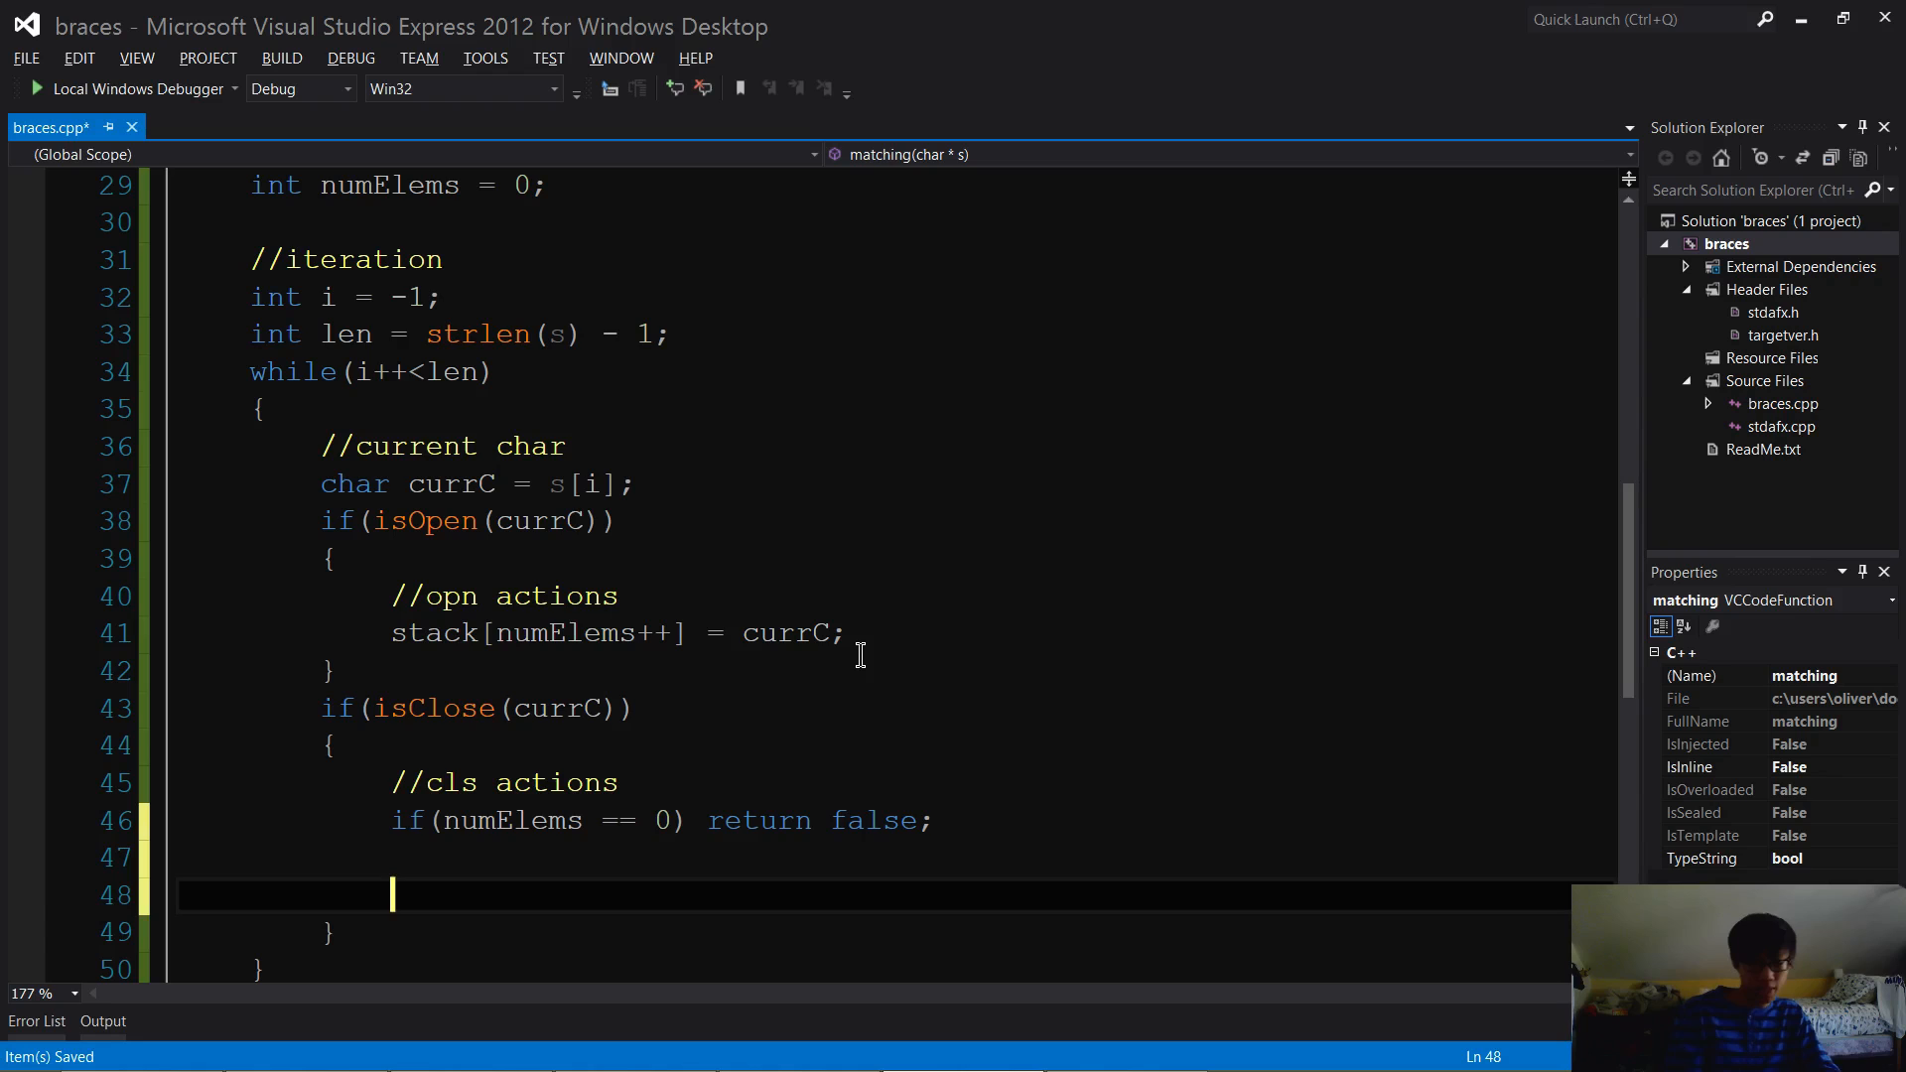
{"action": "type", "text": "if("}
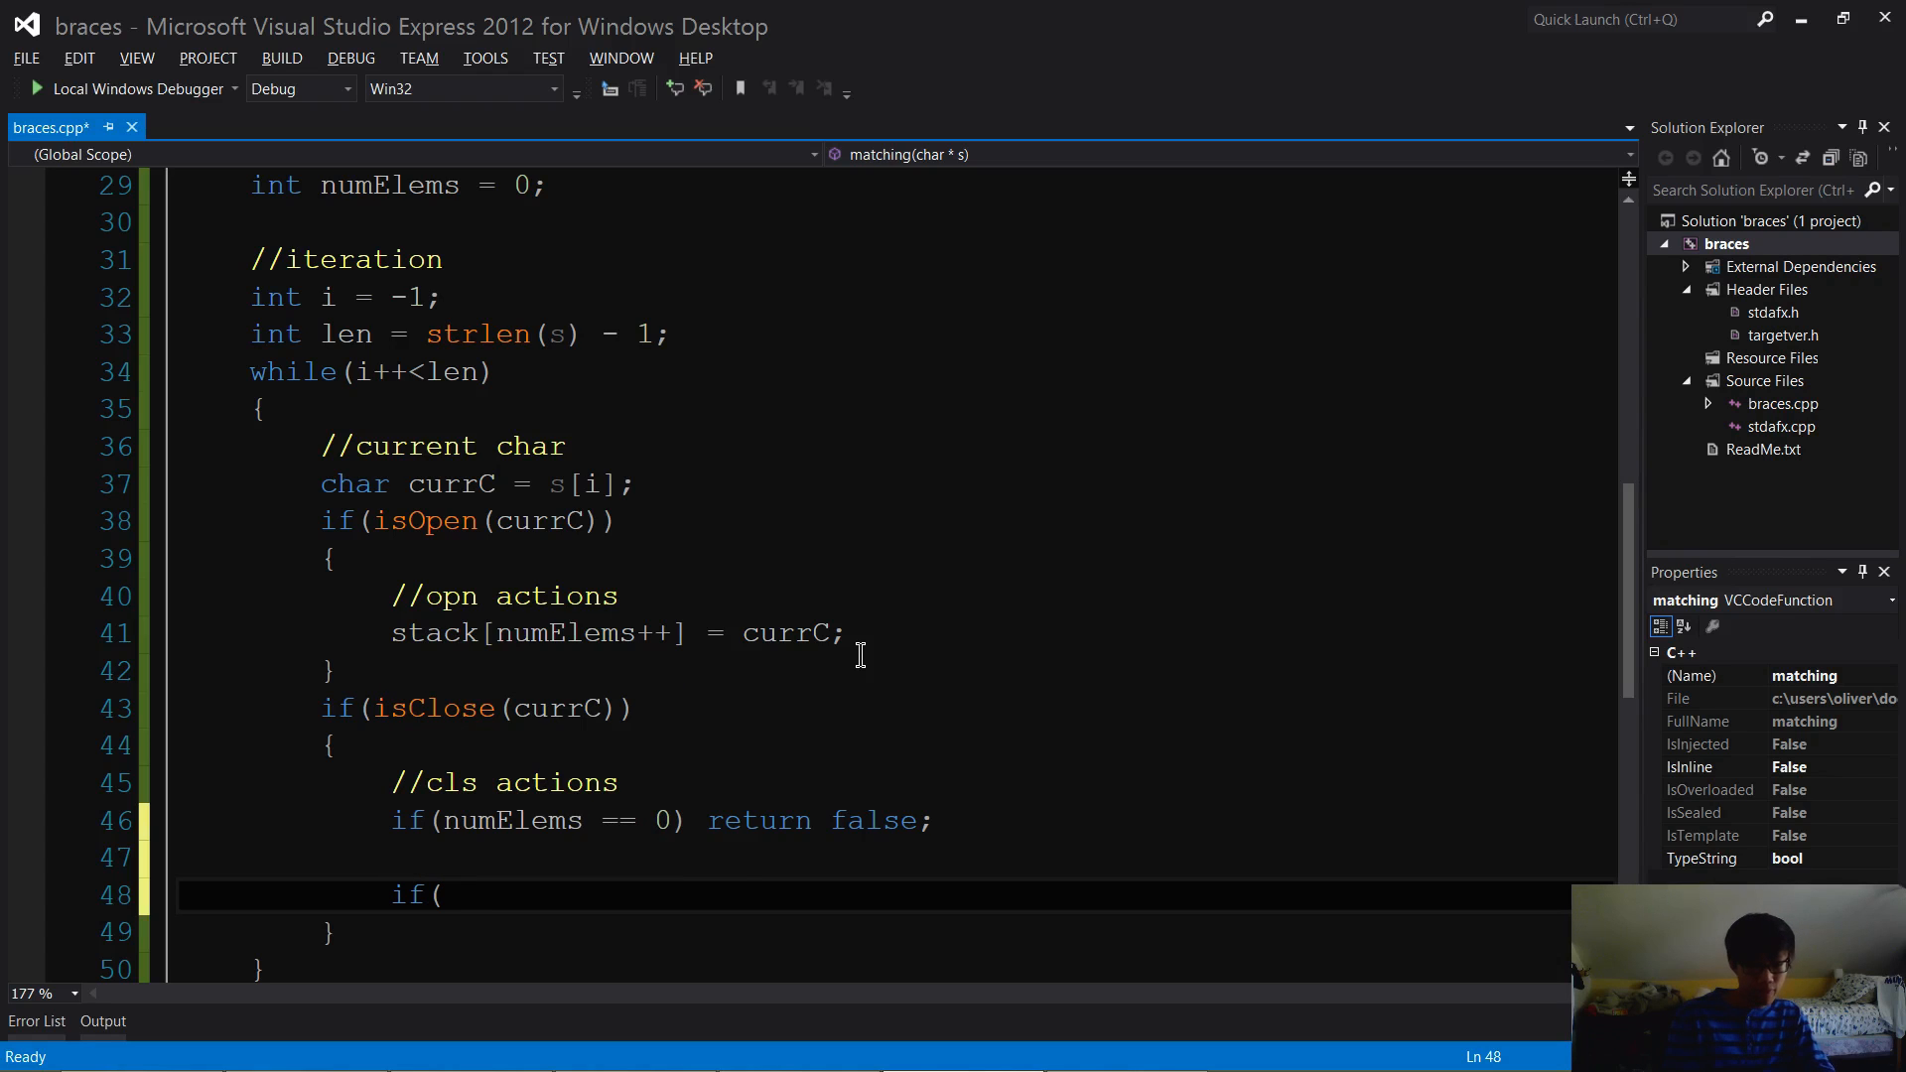
{"action": "type", "text": "!isMatching("}
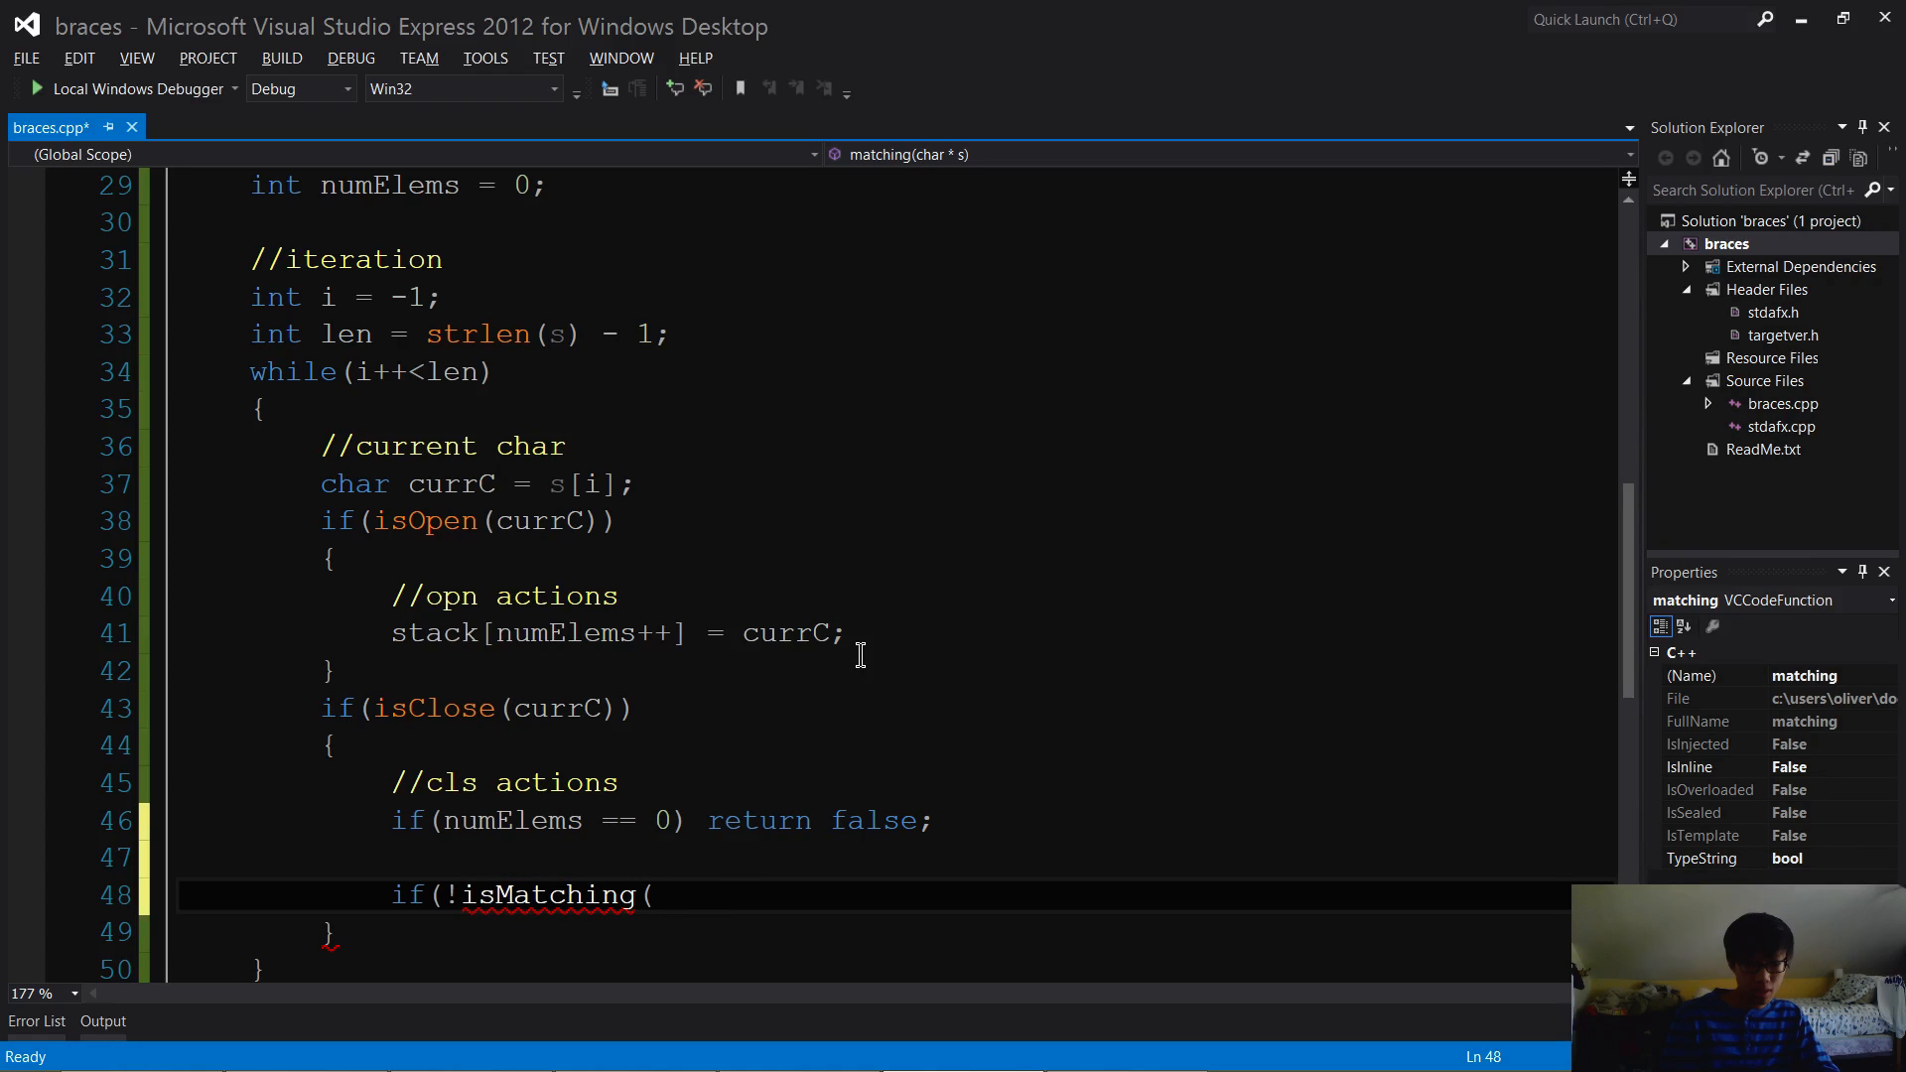
- Pop with char popped = stack[--numElems]; and return false when !isMatching(popped, currC)
{"action": "left_click", "coordinate": [390, 858]}
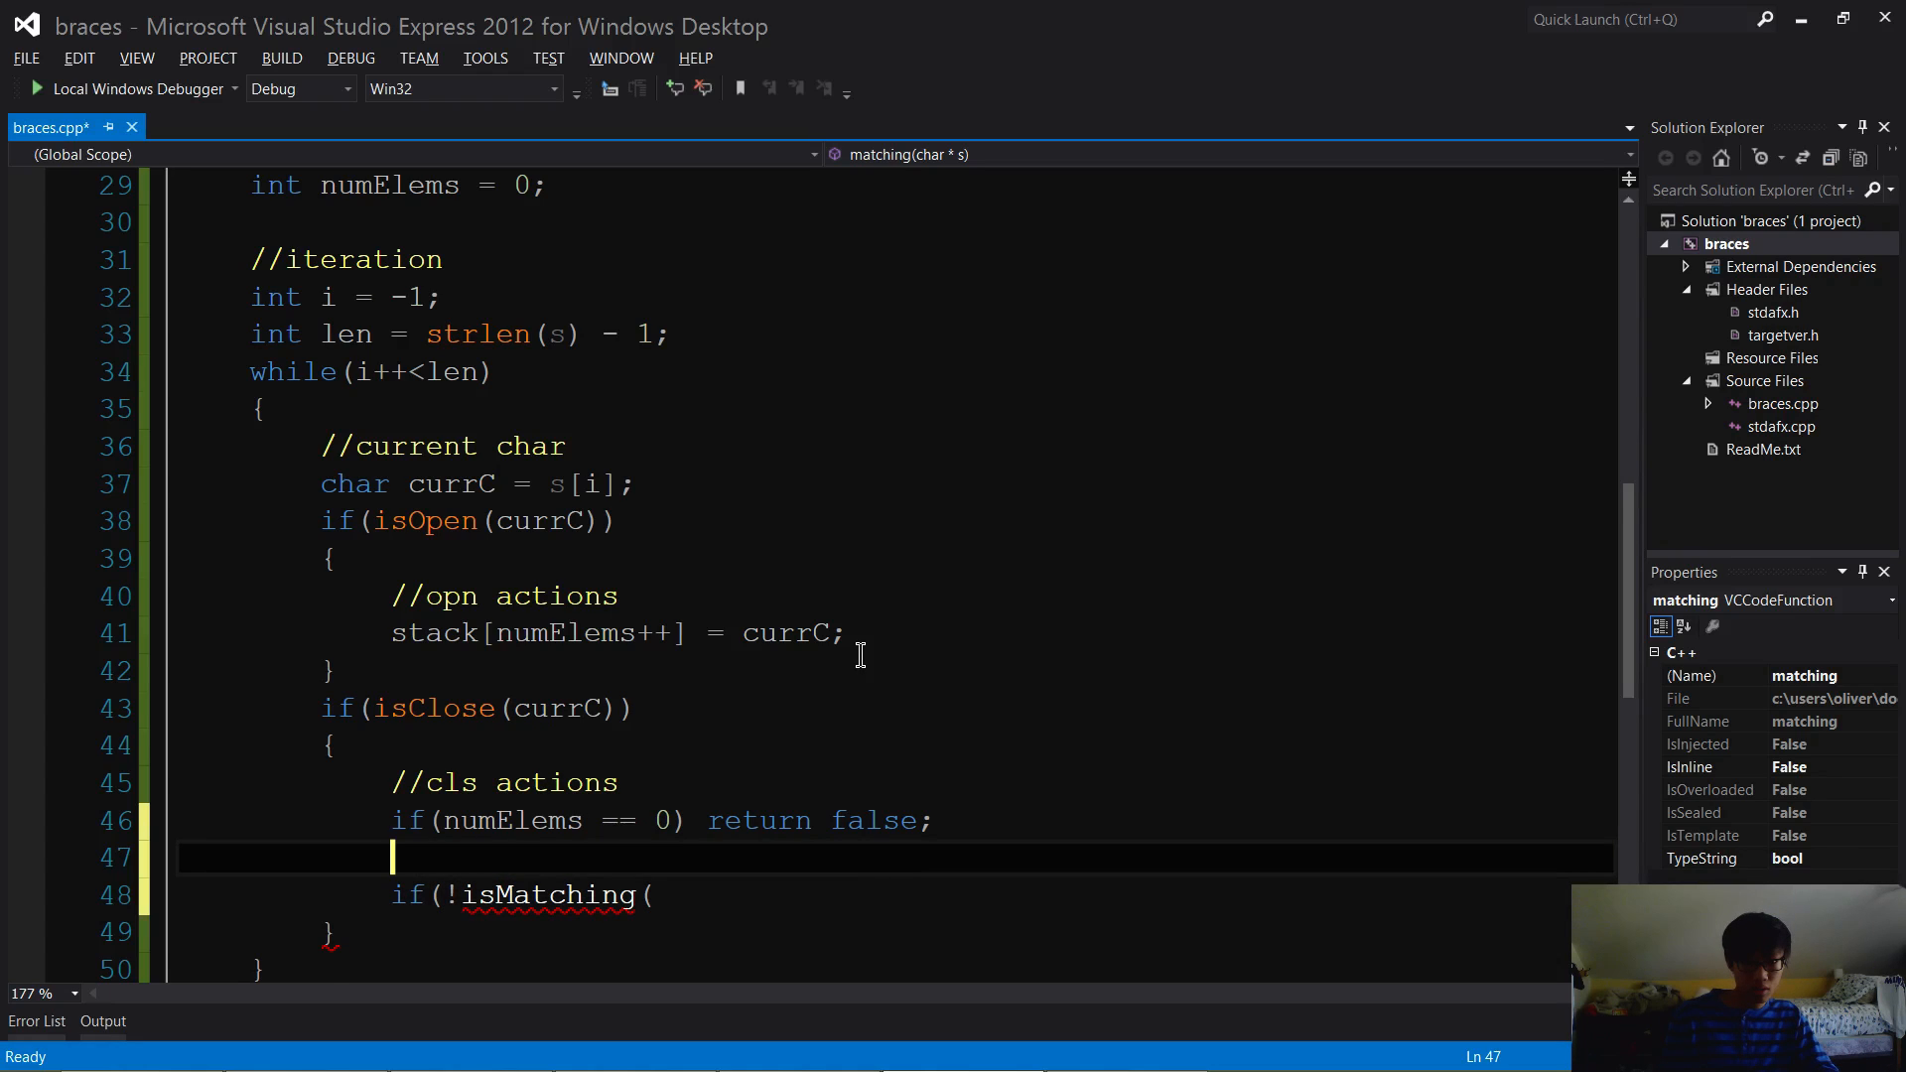
{"action": "key", "text": "Return"}
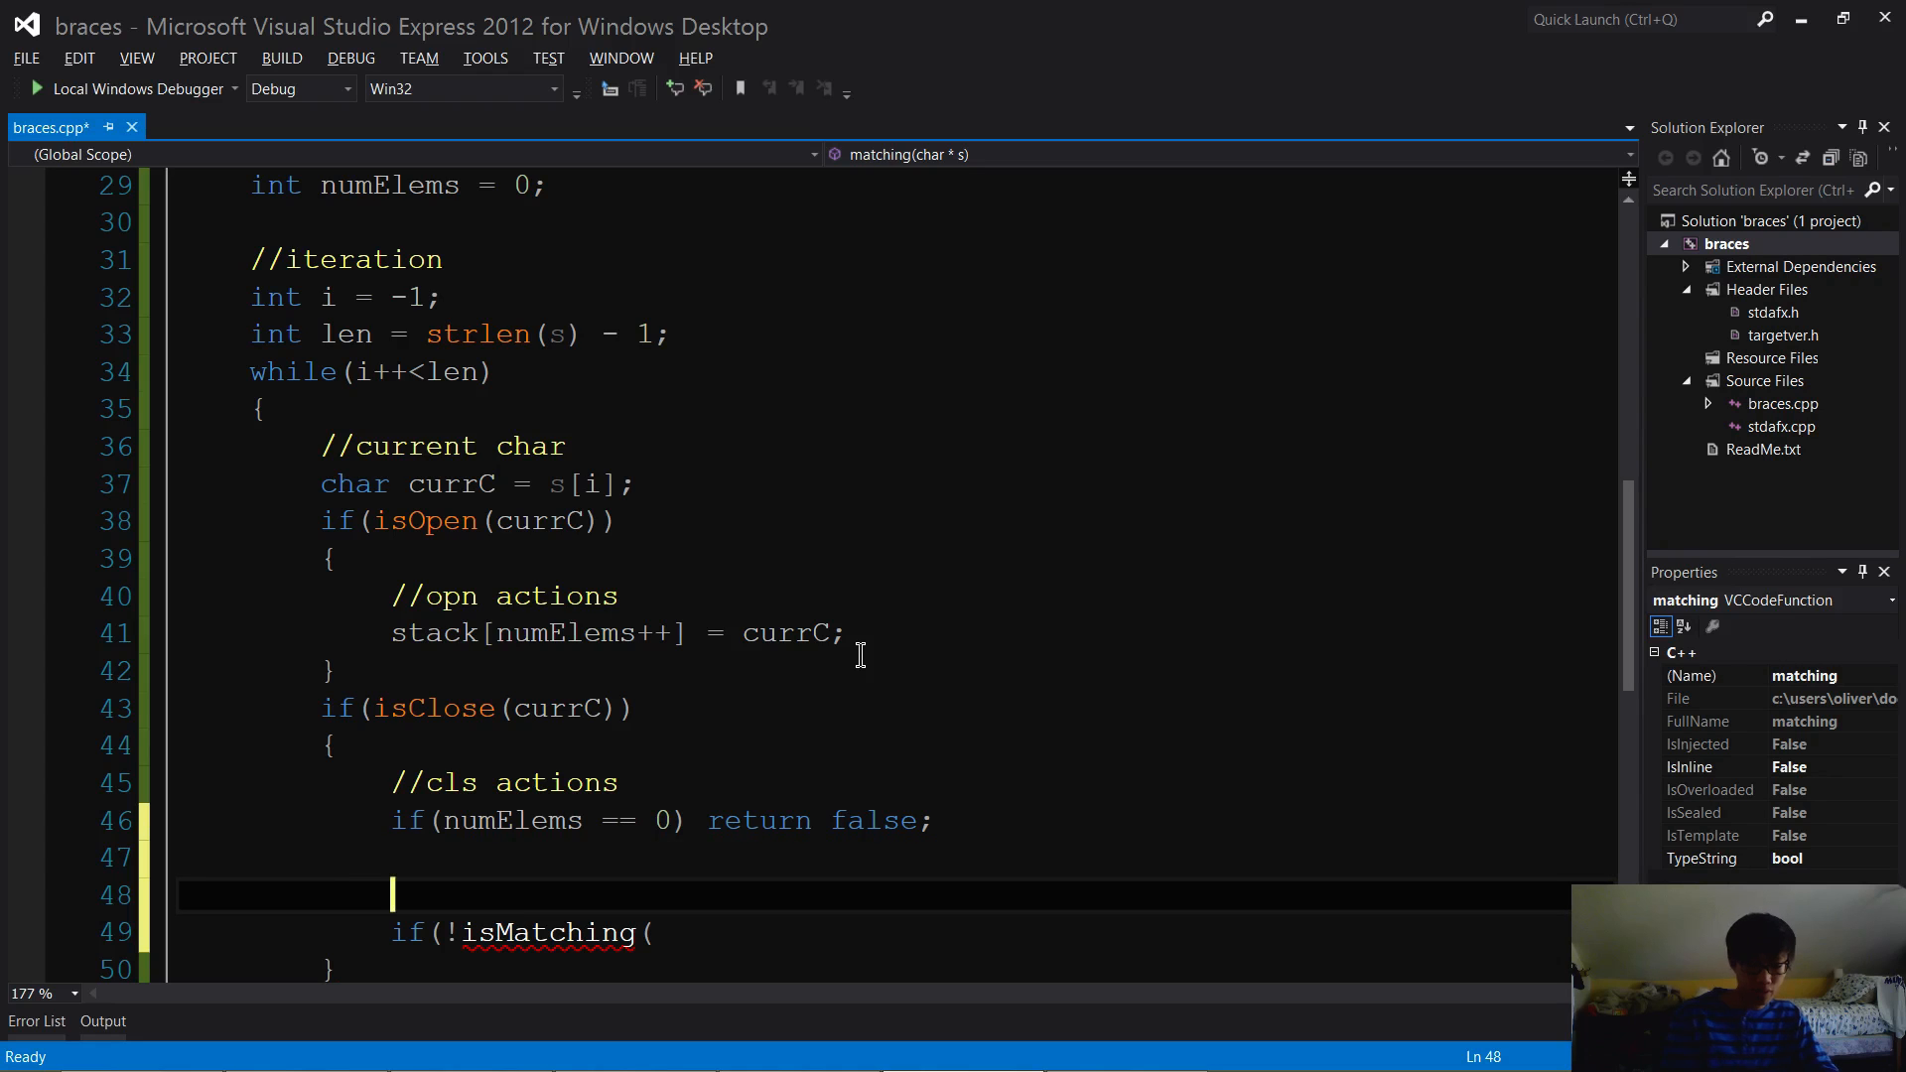
{"action": "type", "text": "char popped = stack"}
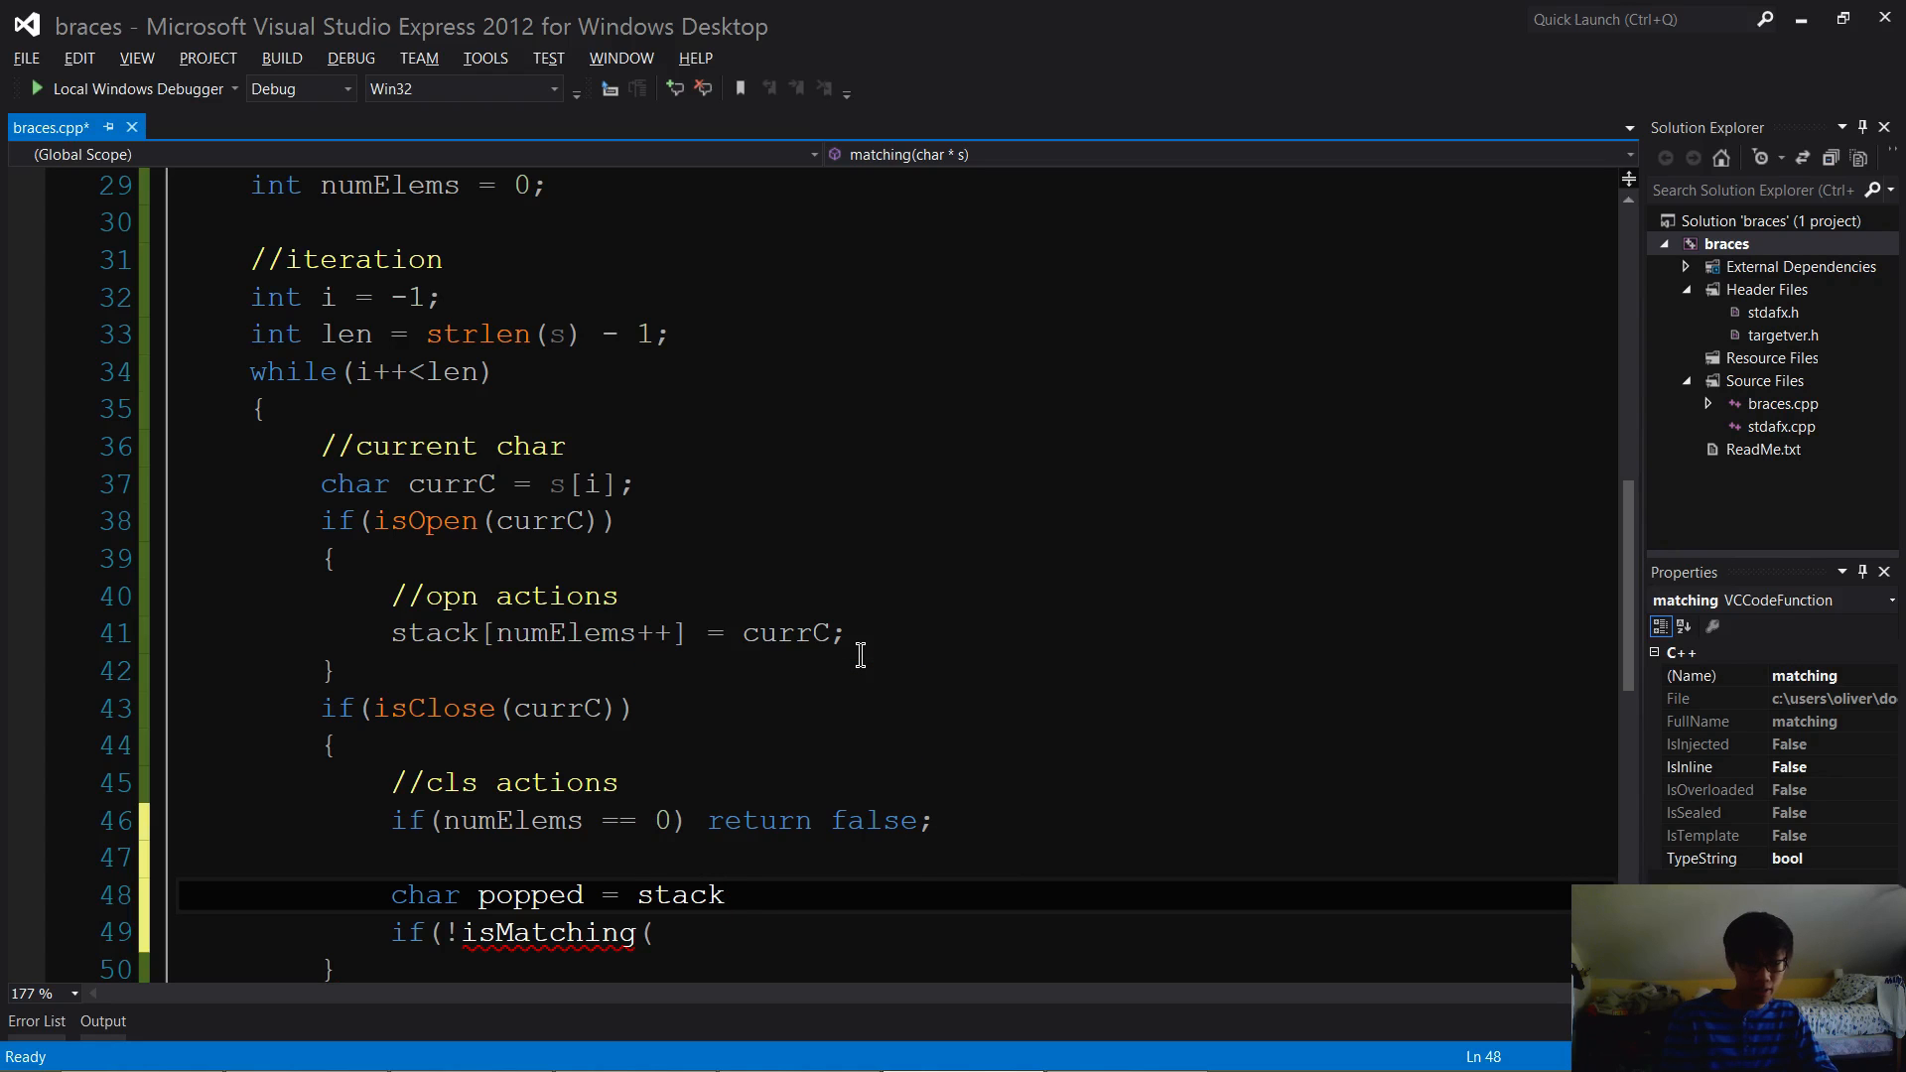
{"action": "type", "text": "[--numElems]"}
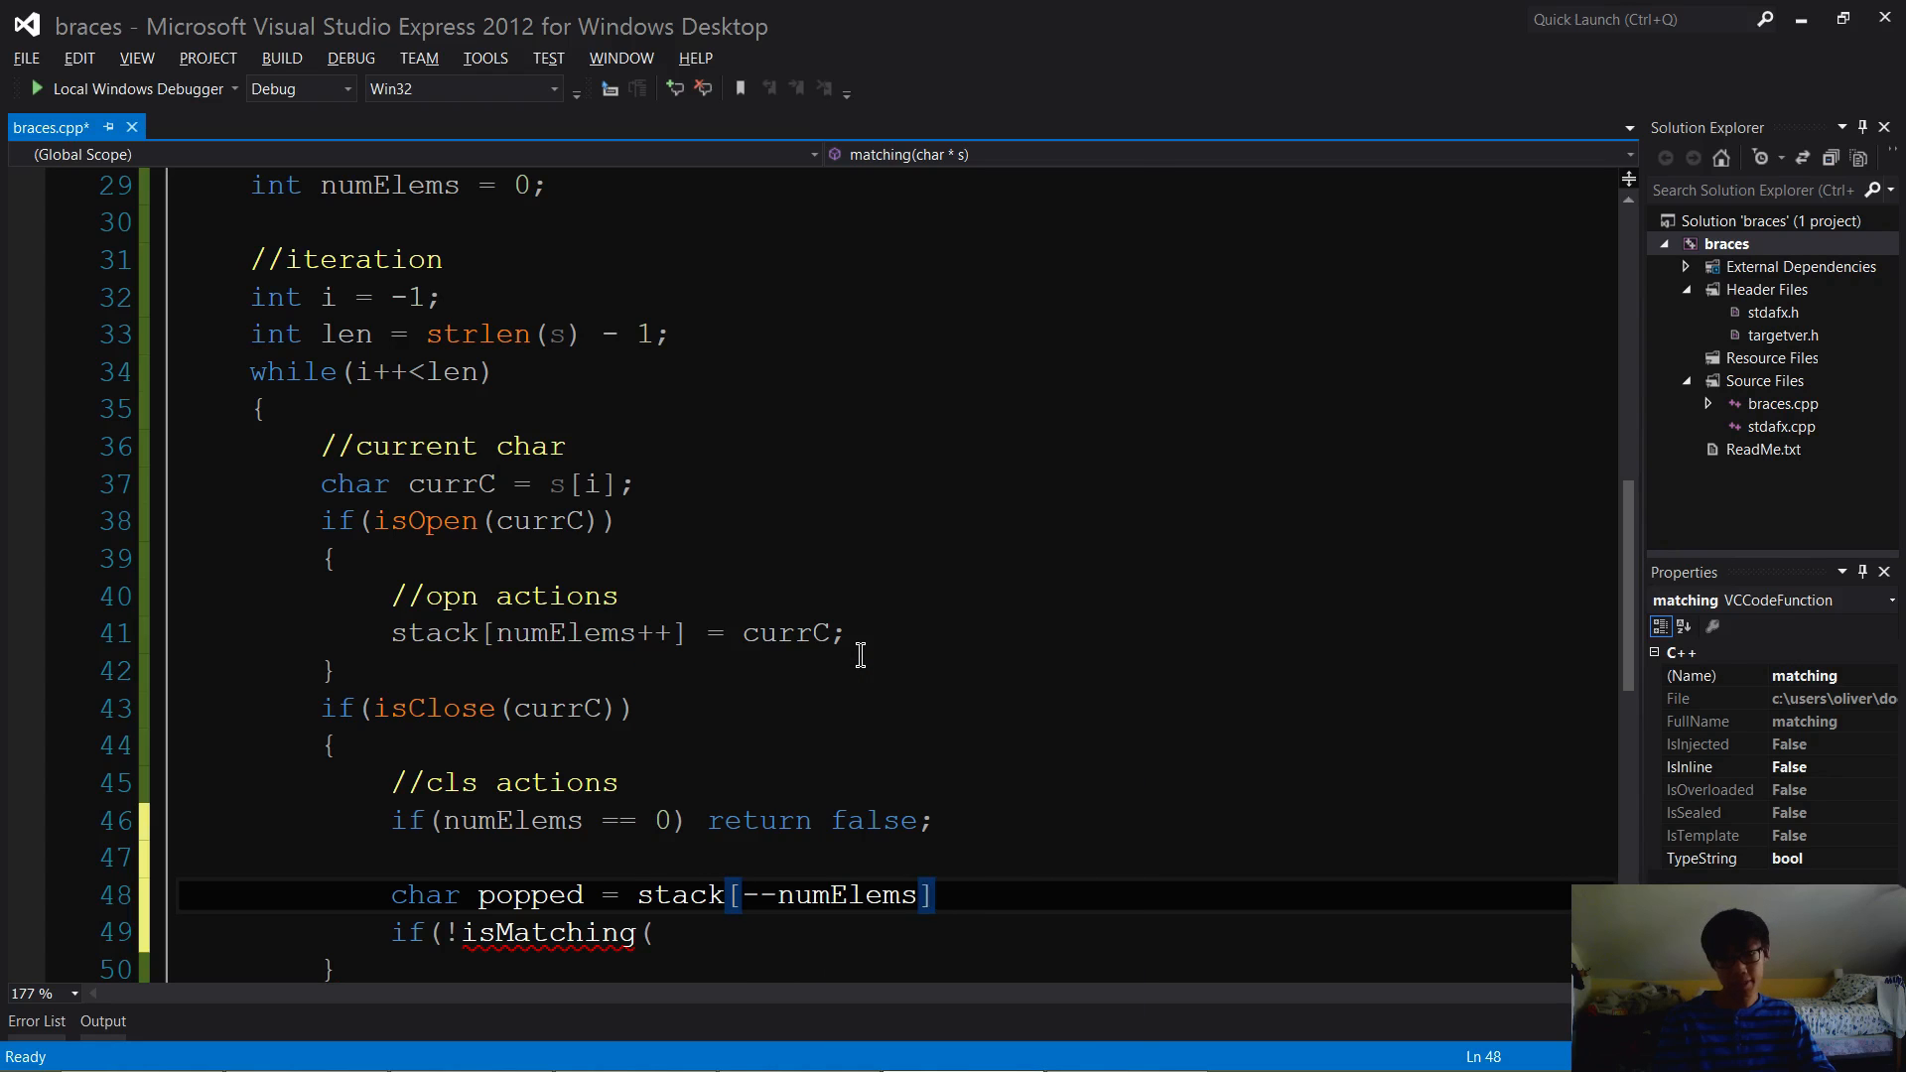
{"action": "type", "text": "popped, currC))"}
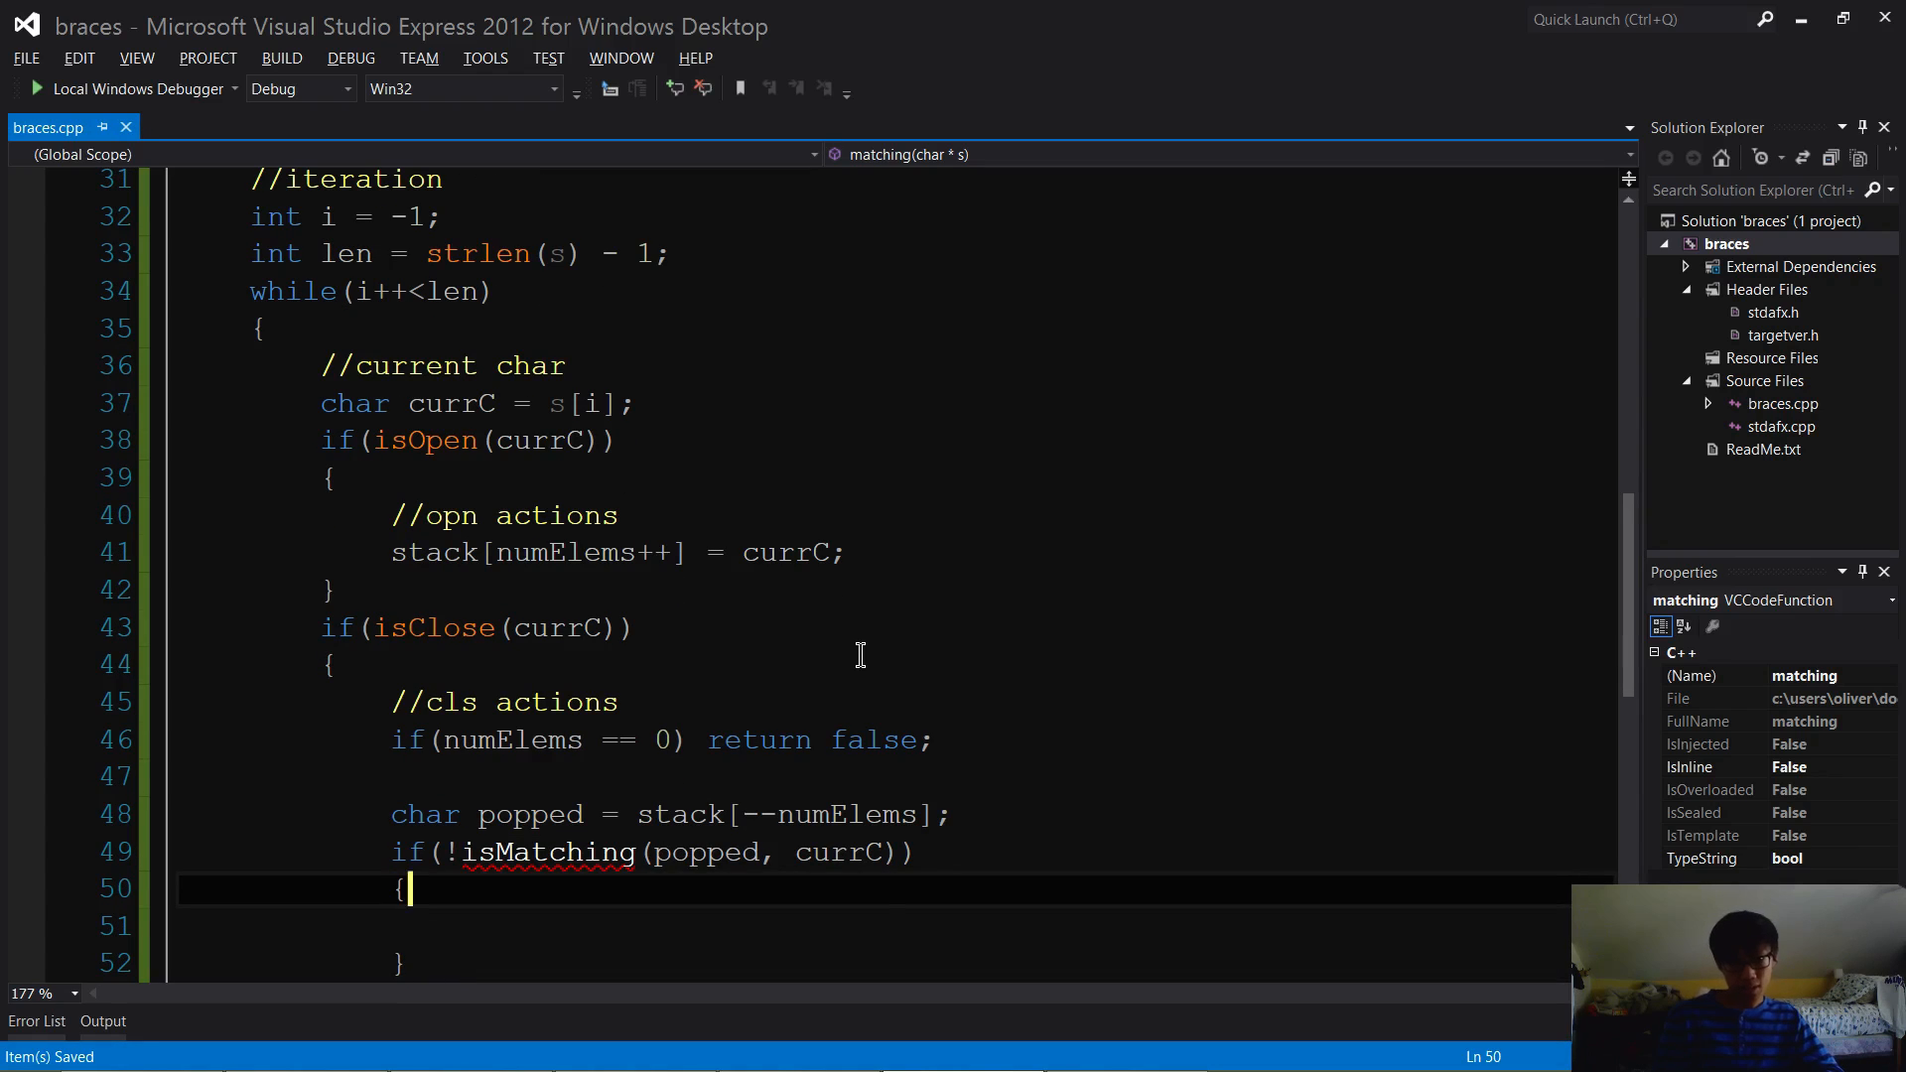
{"action": "type", "text": "retun"}
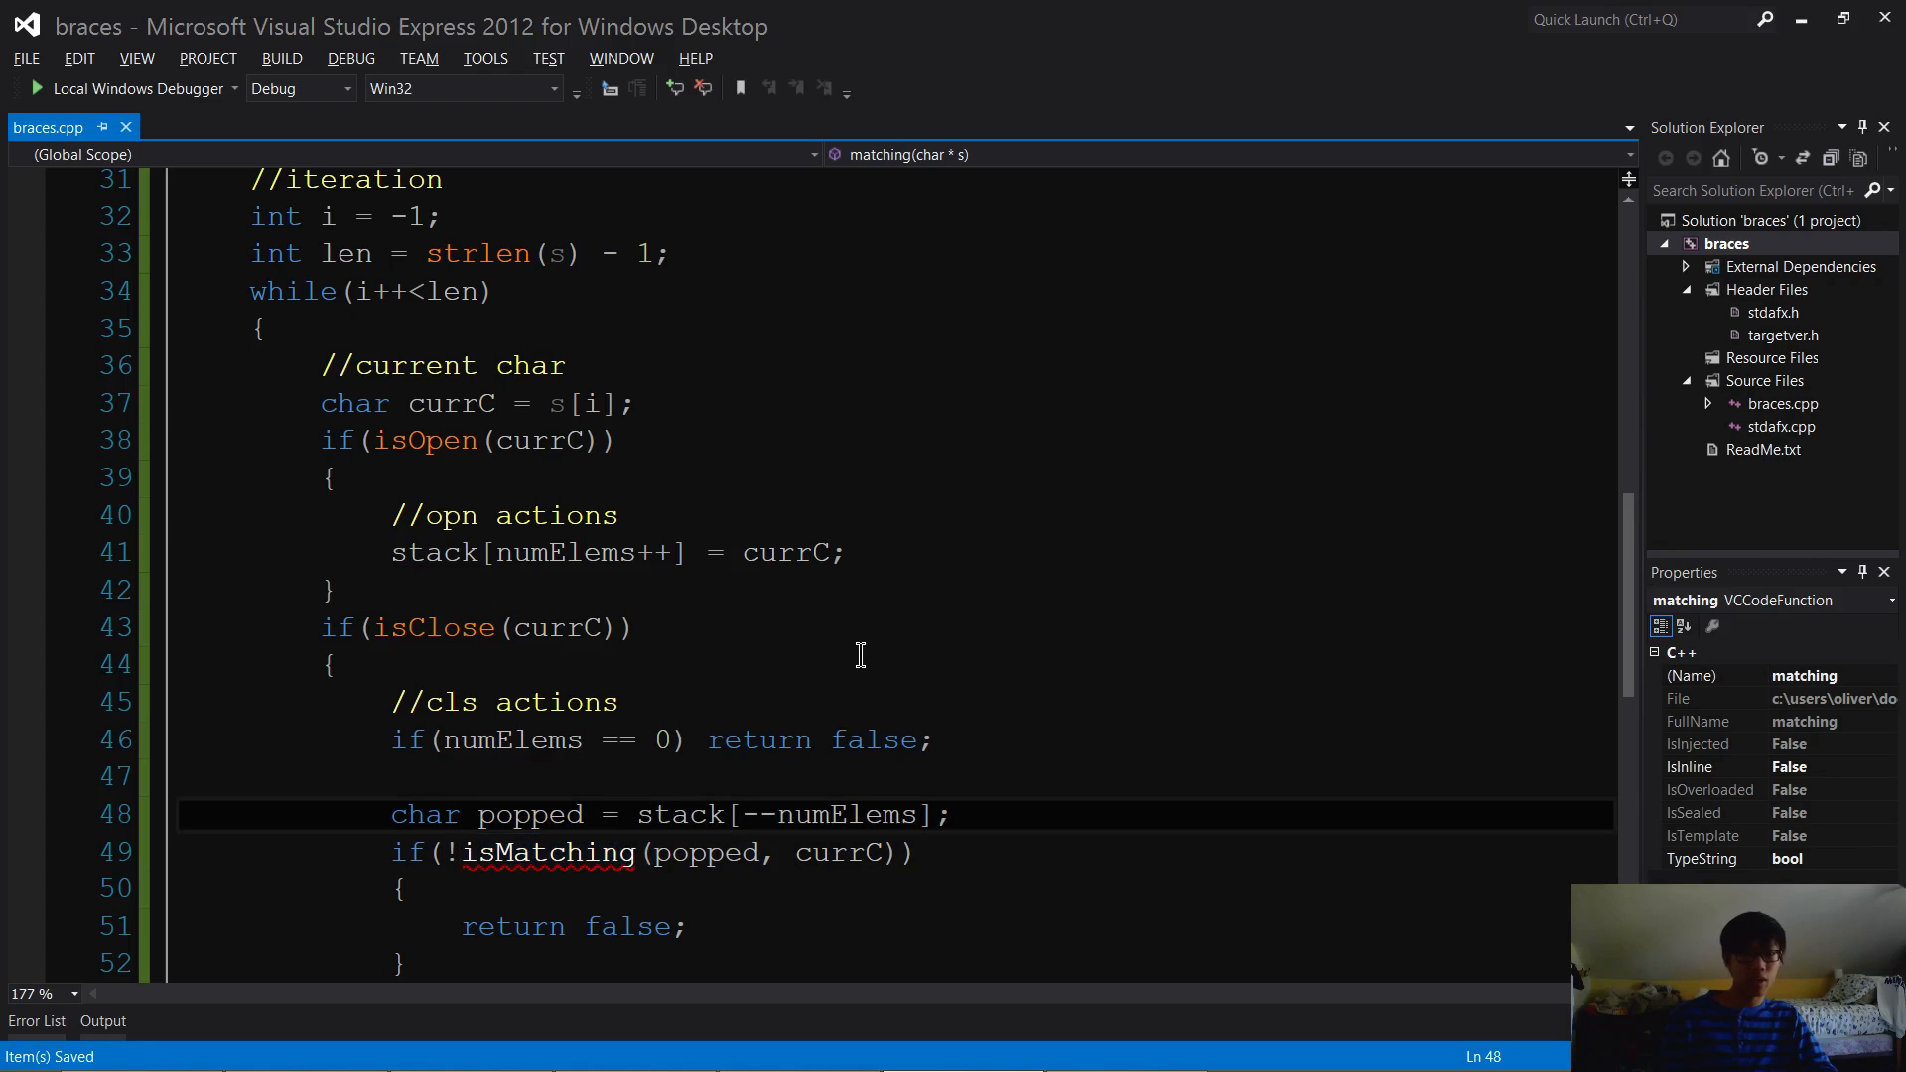
- Above matching(), start bool isMatching(char c1, char c2) with a first bracket-pair check returning true
{"action": "scroll", "scroll_direction": "up", "scroll_amount": 3}
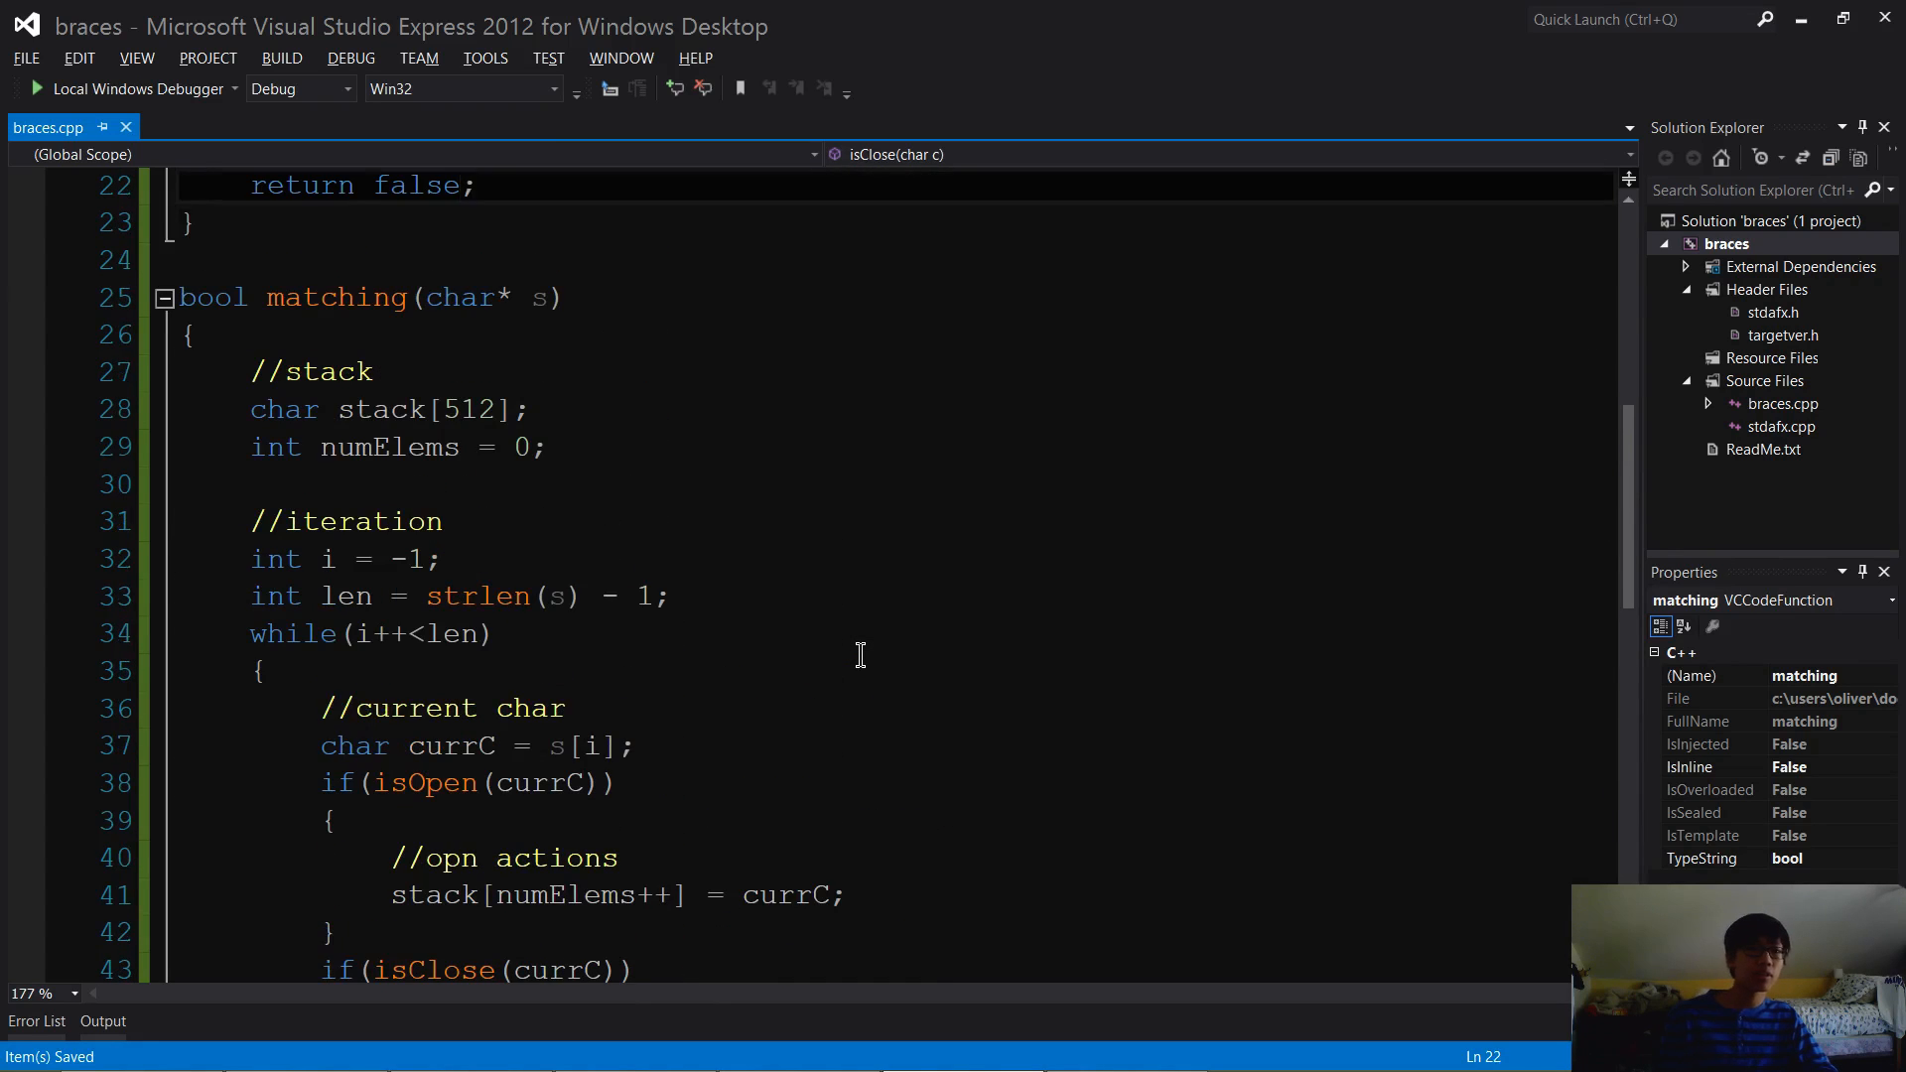
{"action": "left_click", "coordinate": [212, 296]}
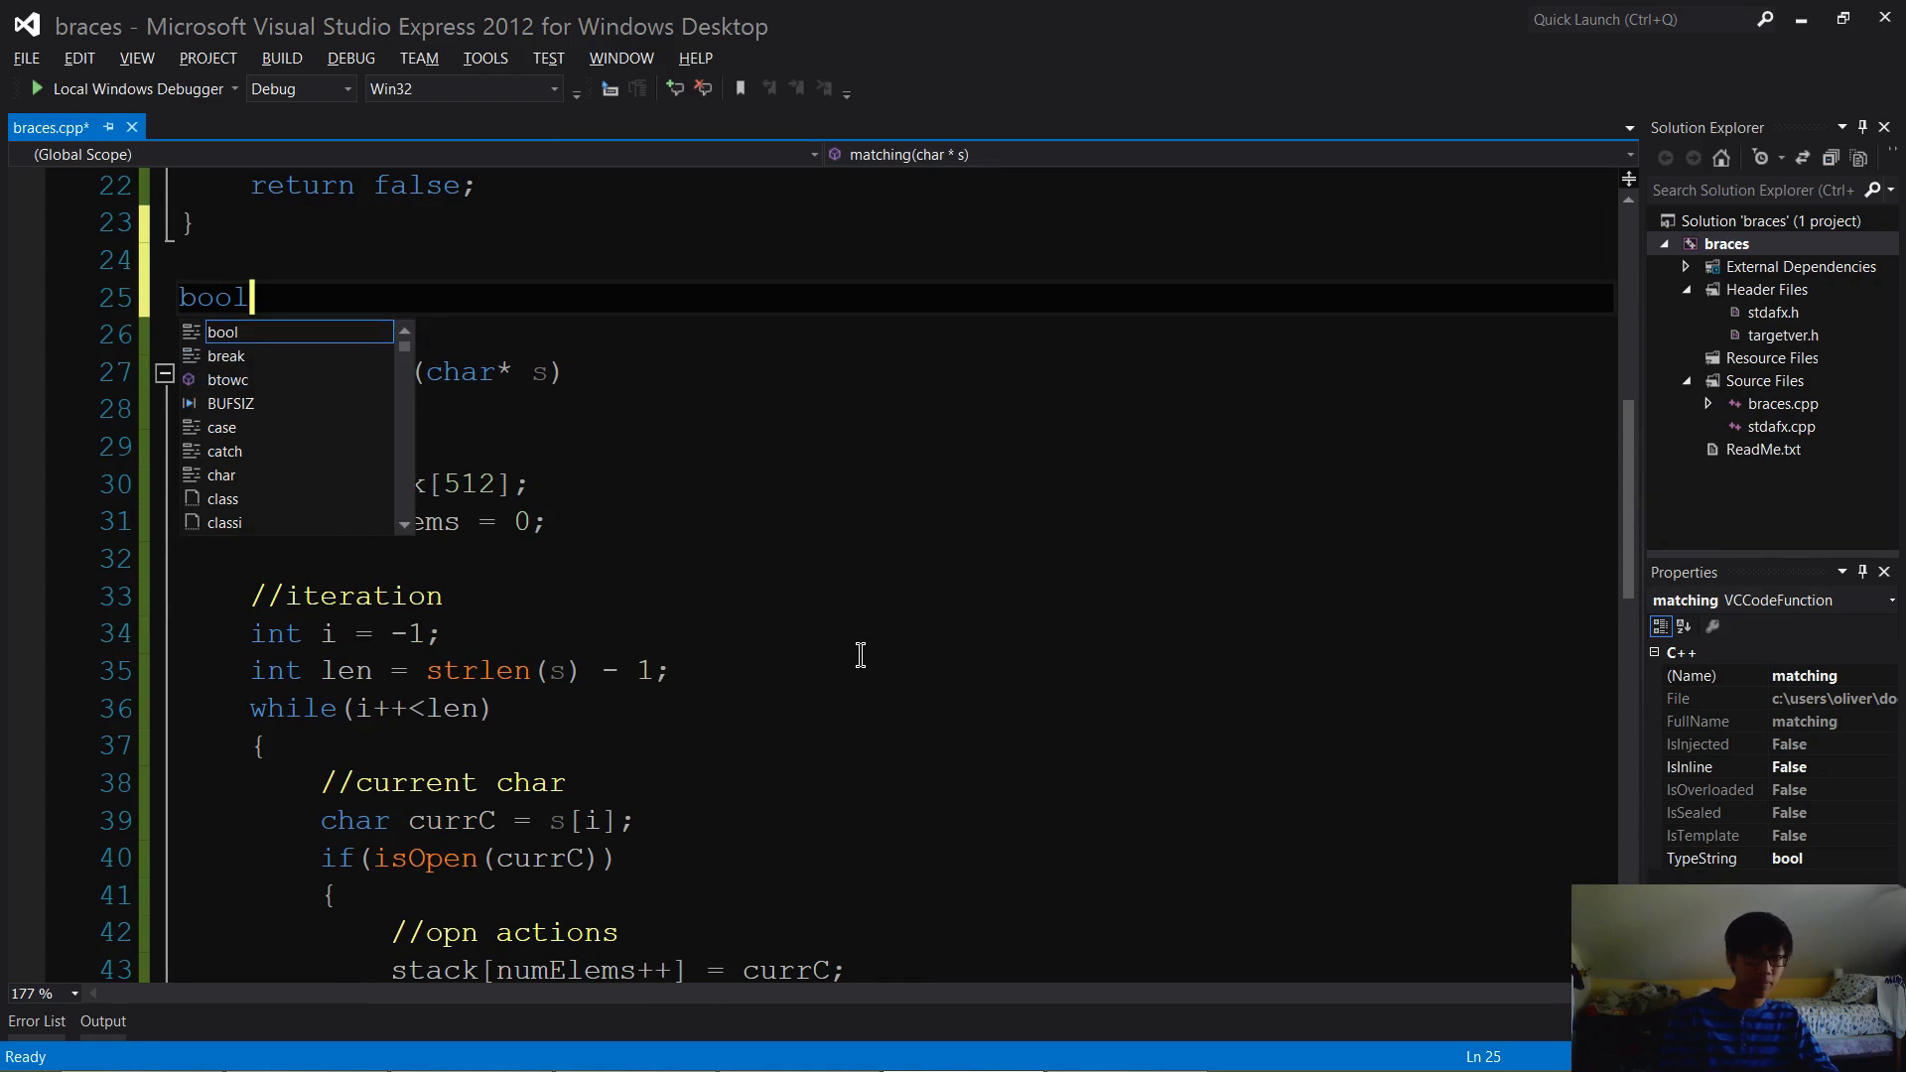
{"action": "type", "text": "isMatching("}
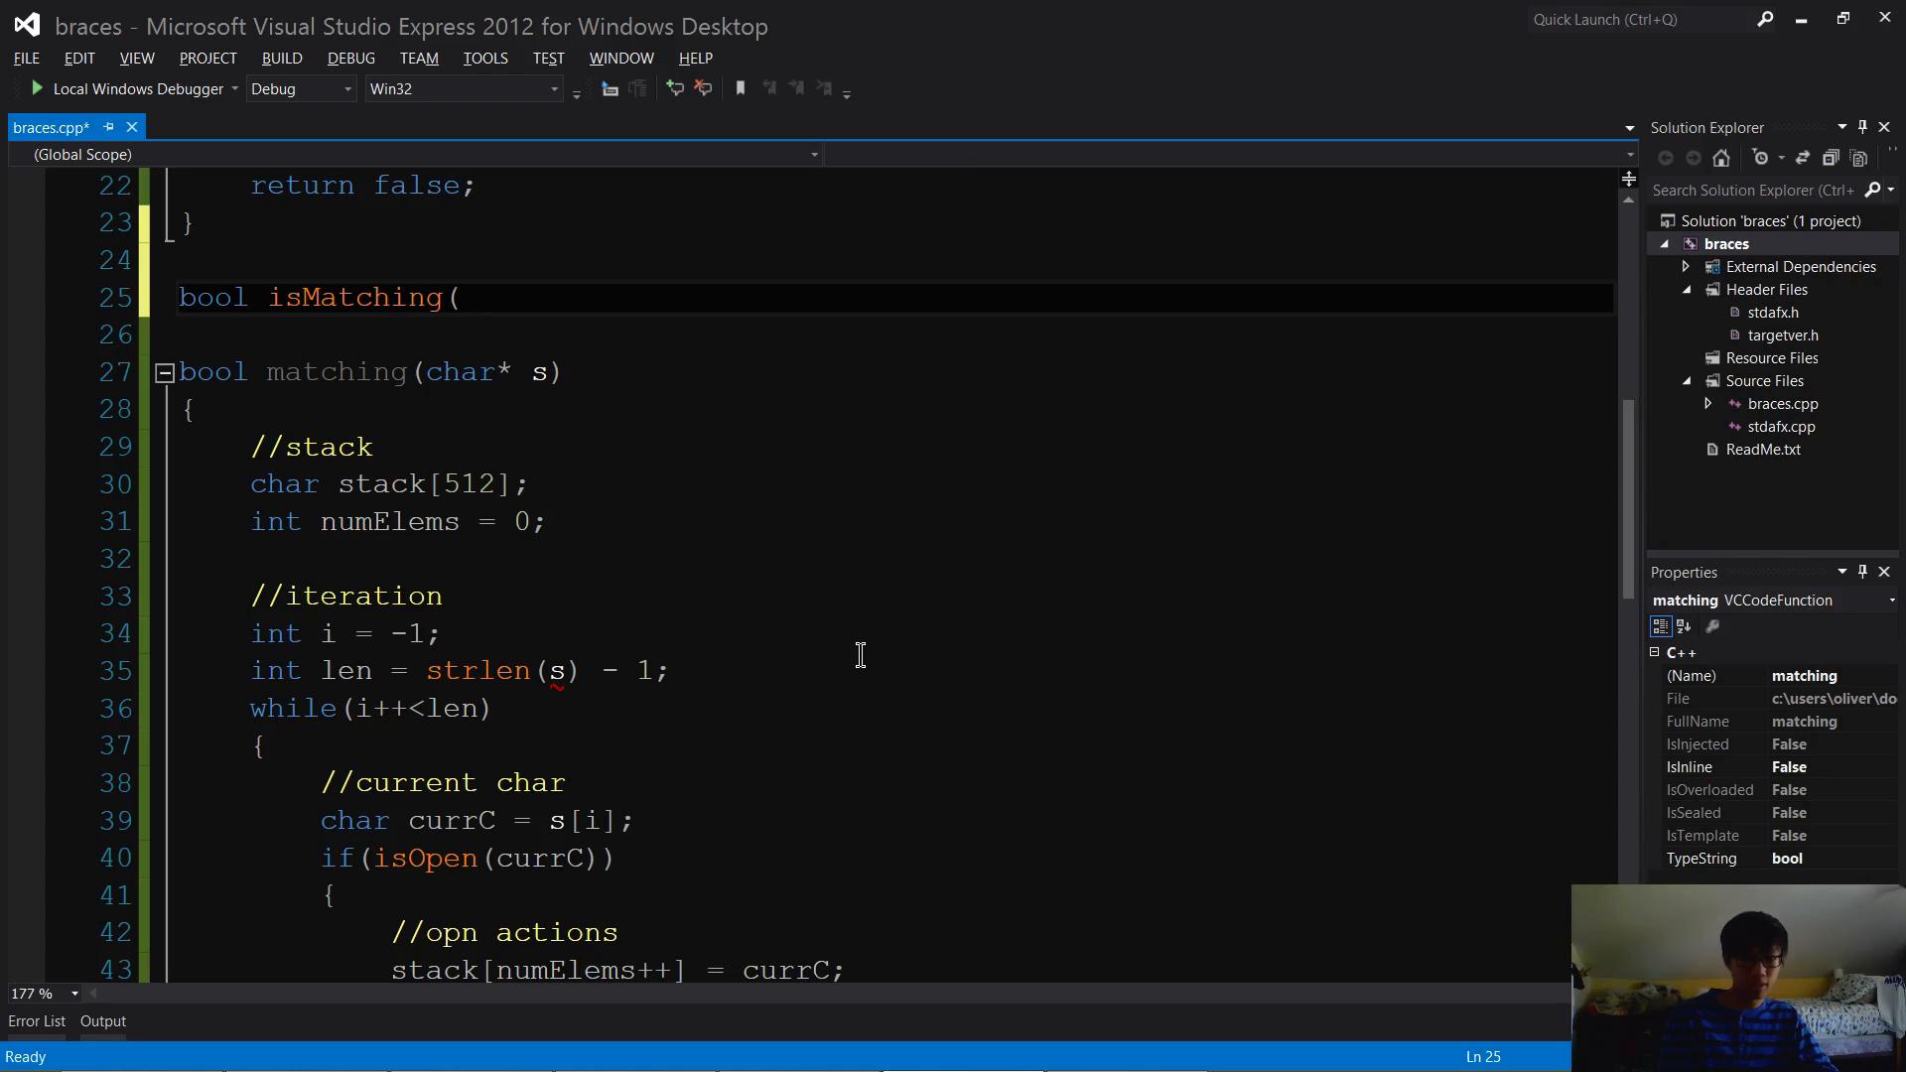
{"action": "left_click", "coordinate": [462, 296]}
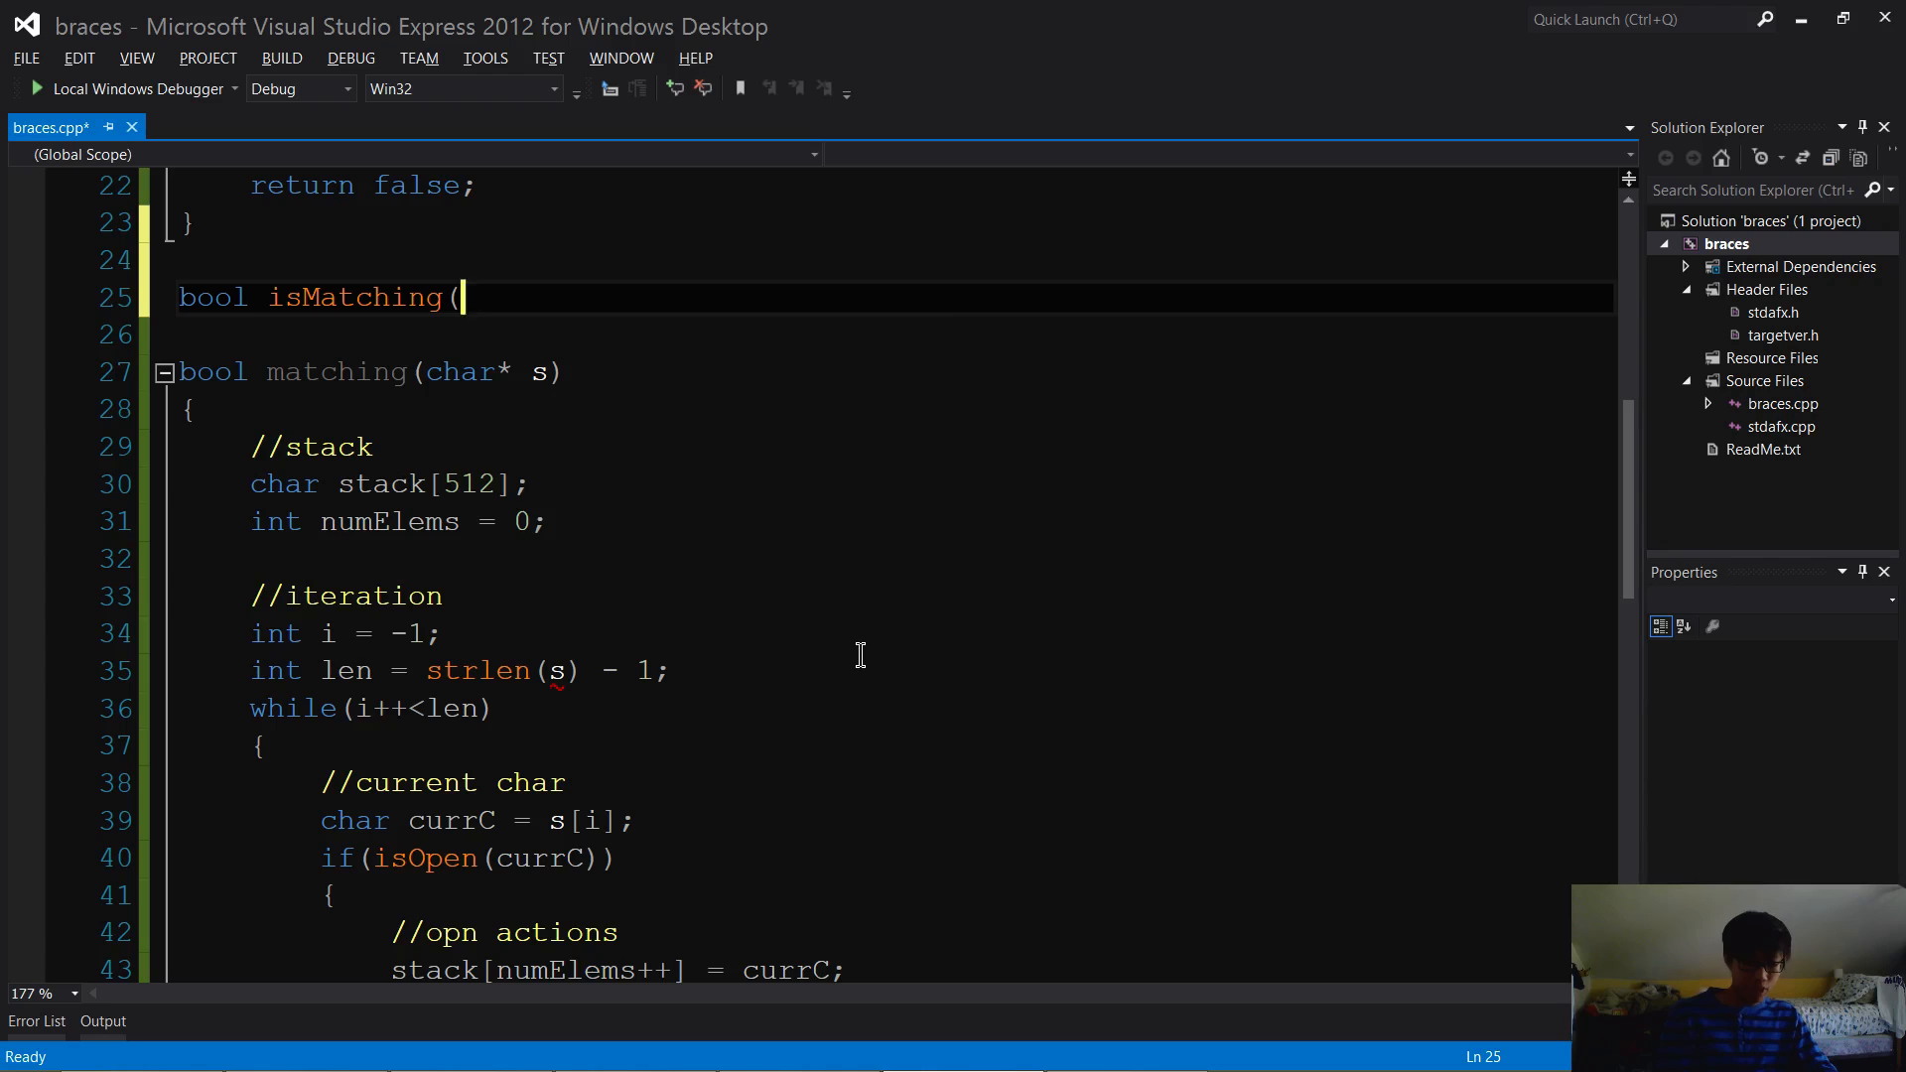
{"action": "type", "text": "char c1, char c2)"}
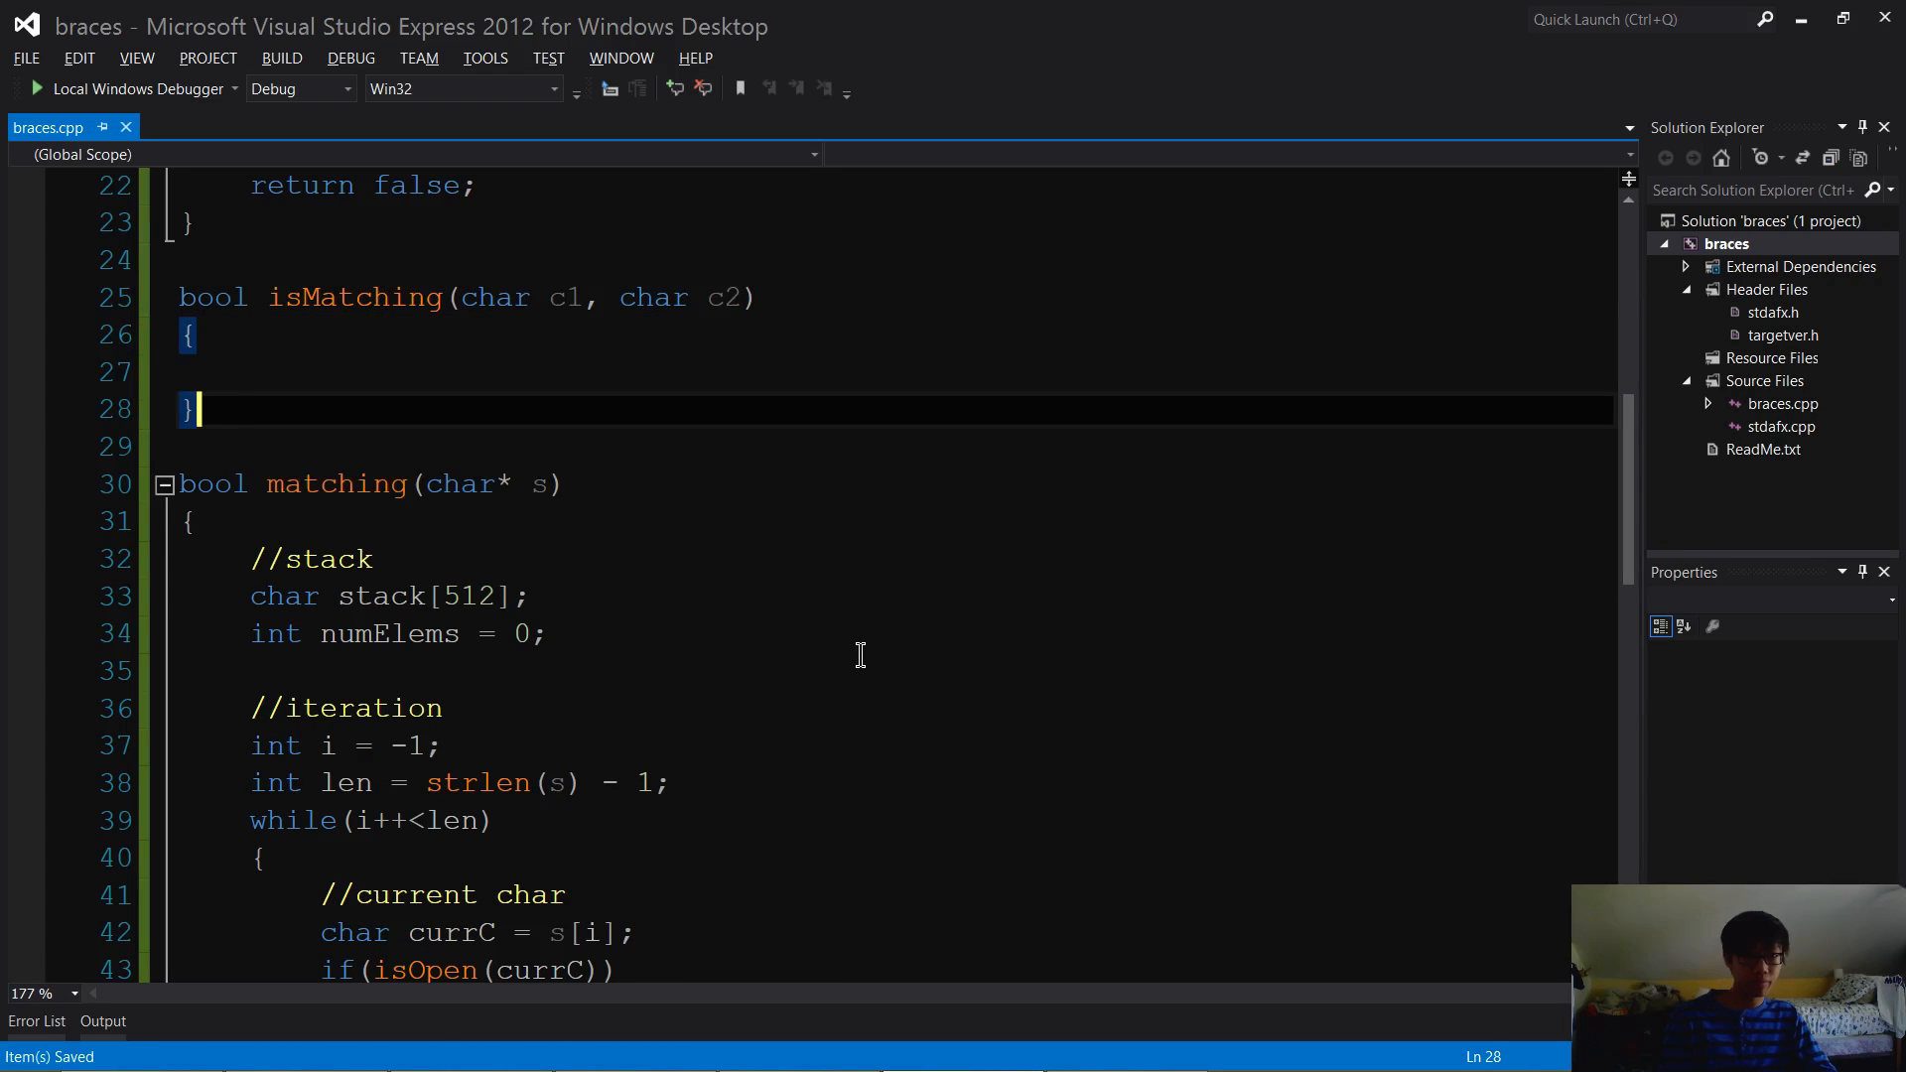
{"action": "type", "text": "if(c1 ="}
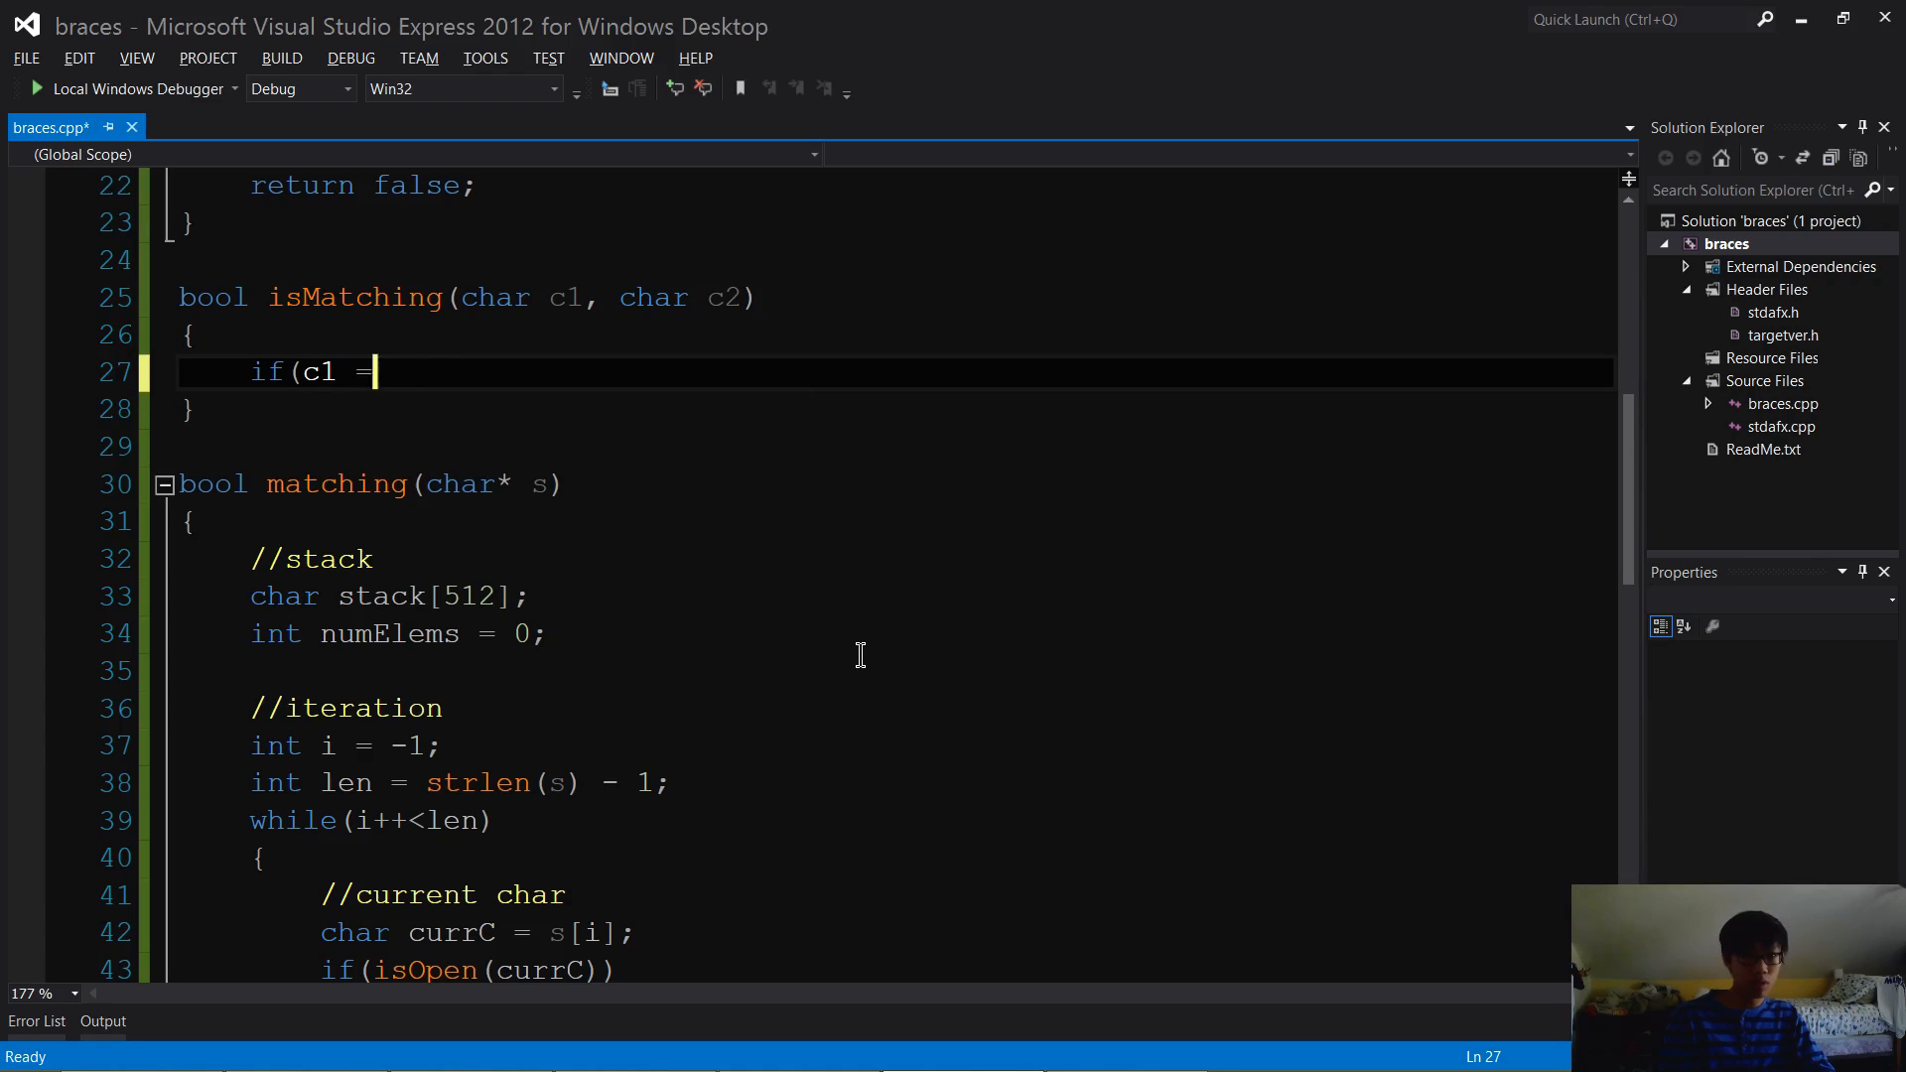
{"action": "type", "text": "= '("}
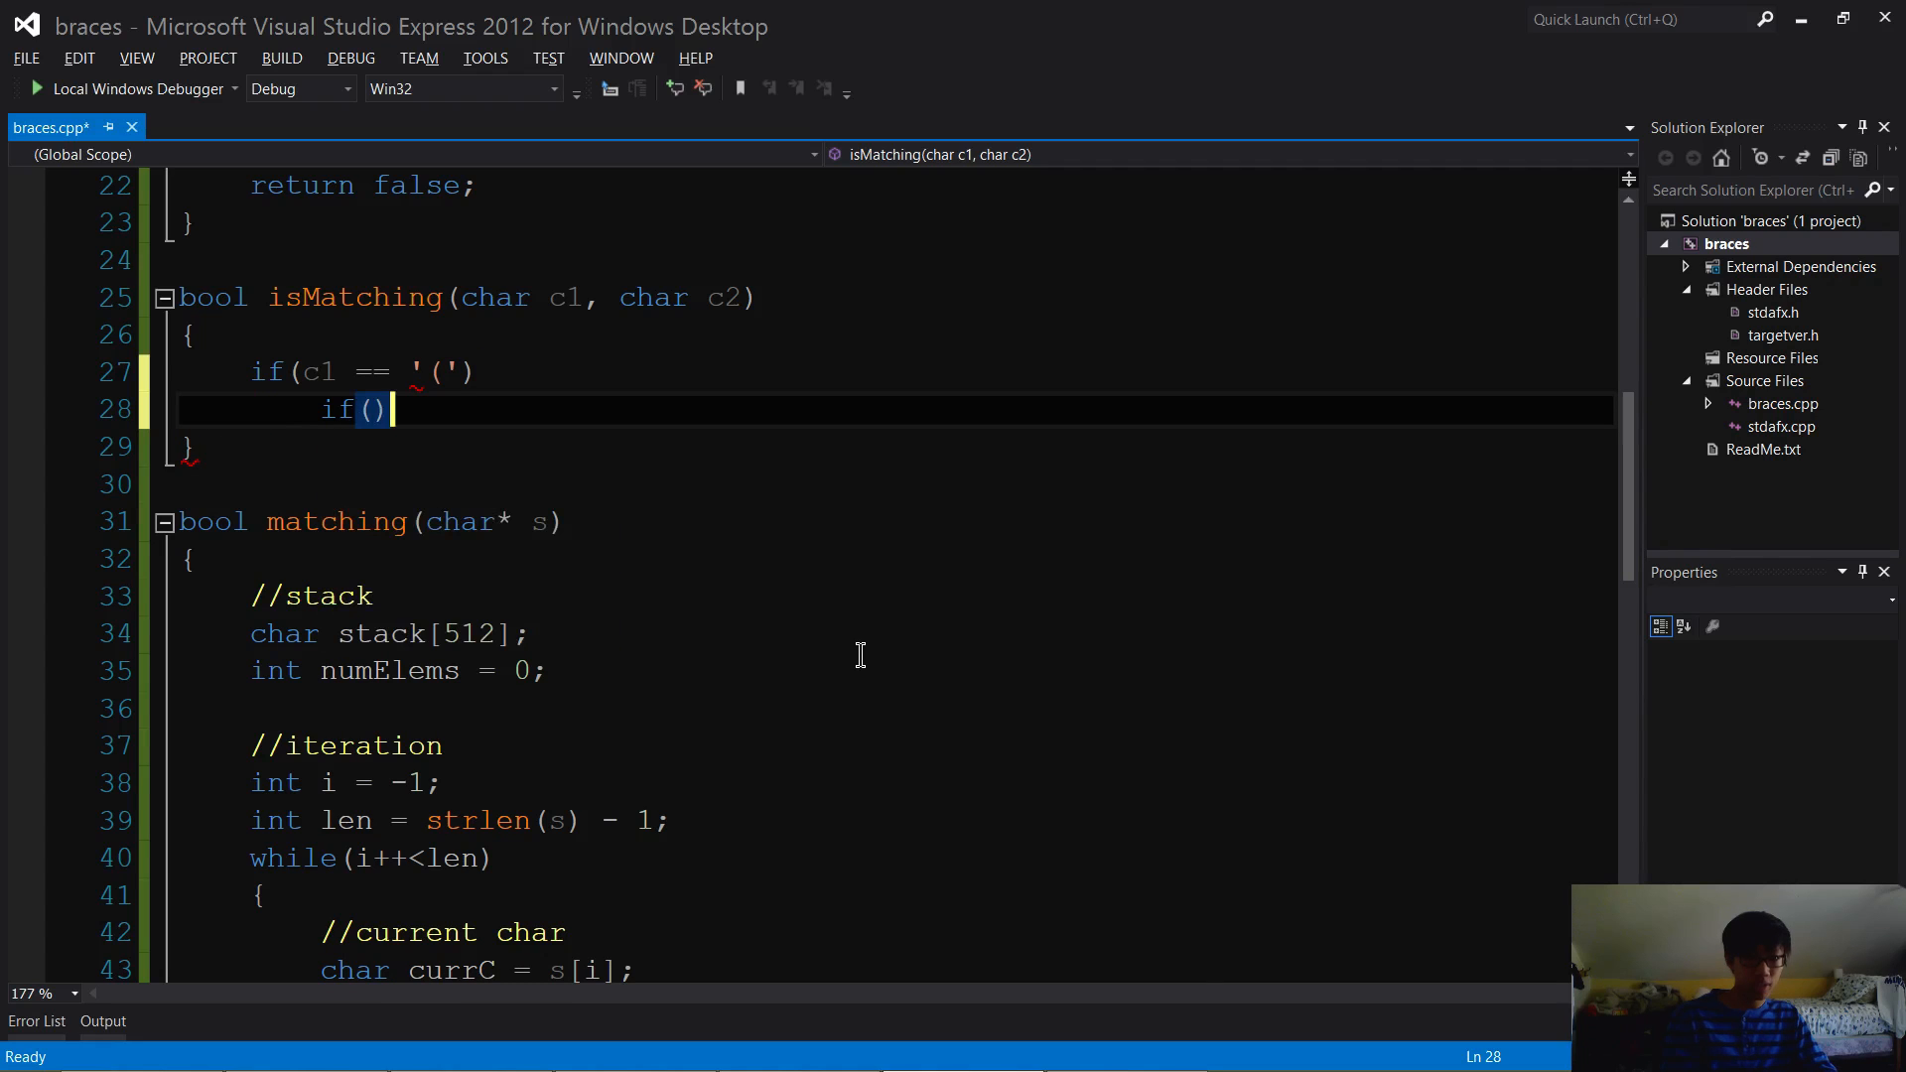
{"action": "type", "text": "c2 =="}
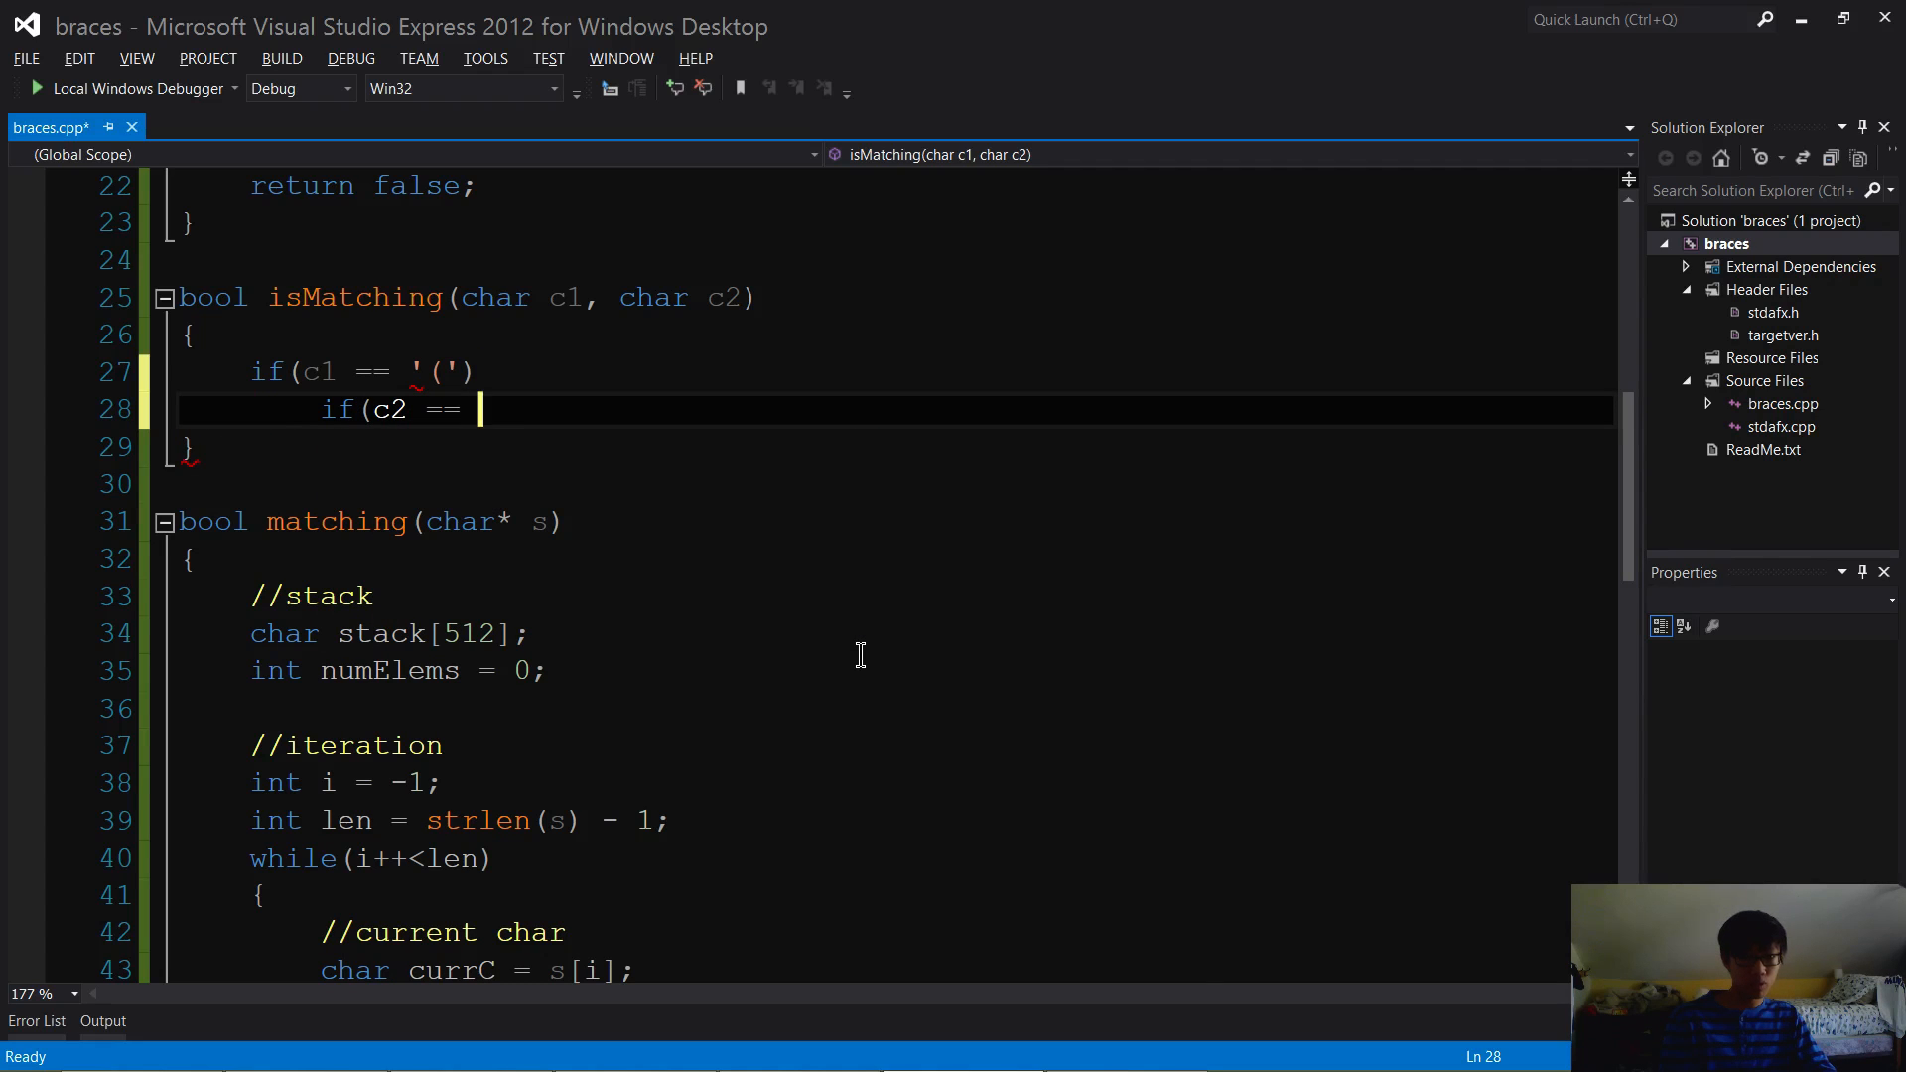
{"action": "type", "text": "'}"}
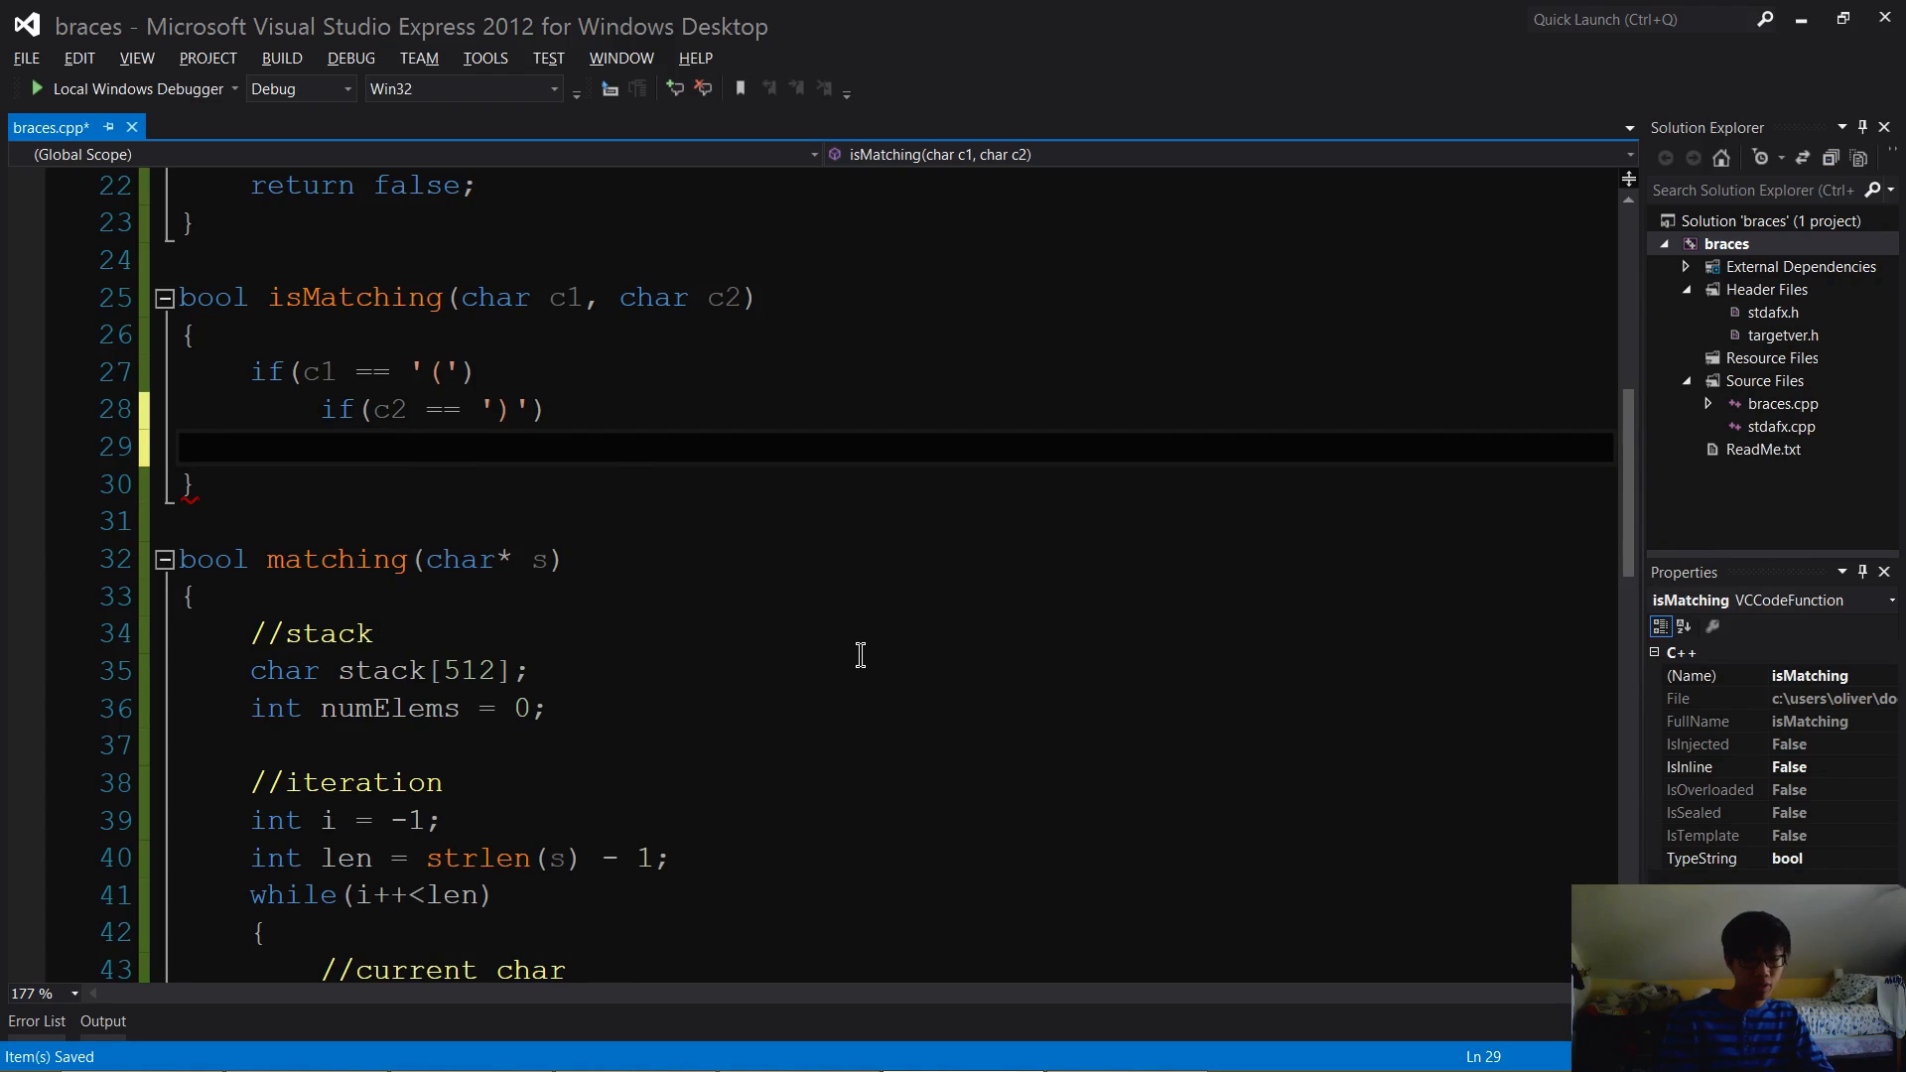
{"action": "type", "text": "return true;"}
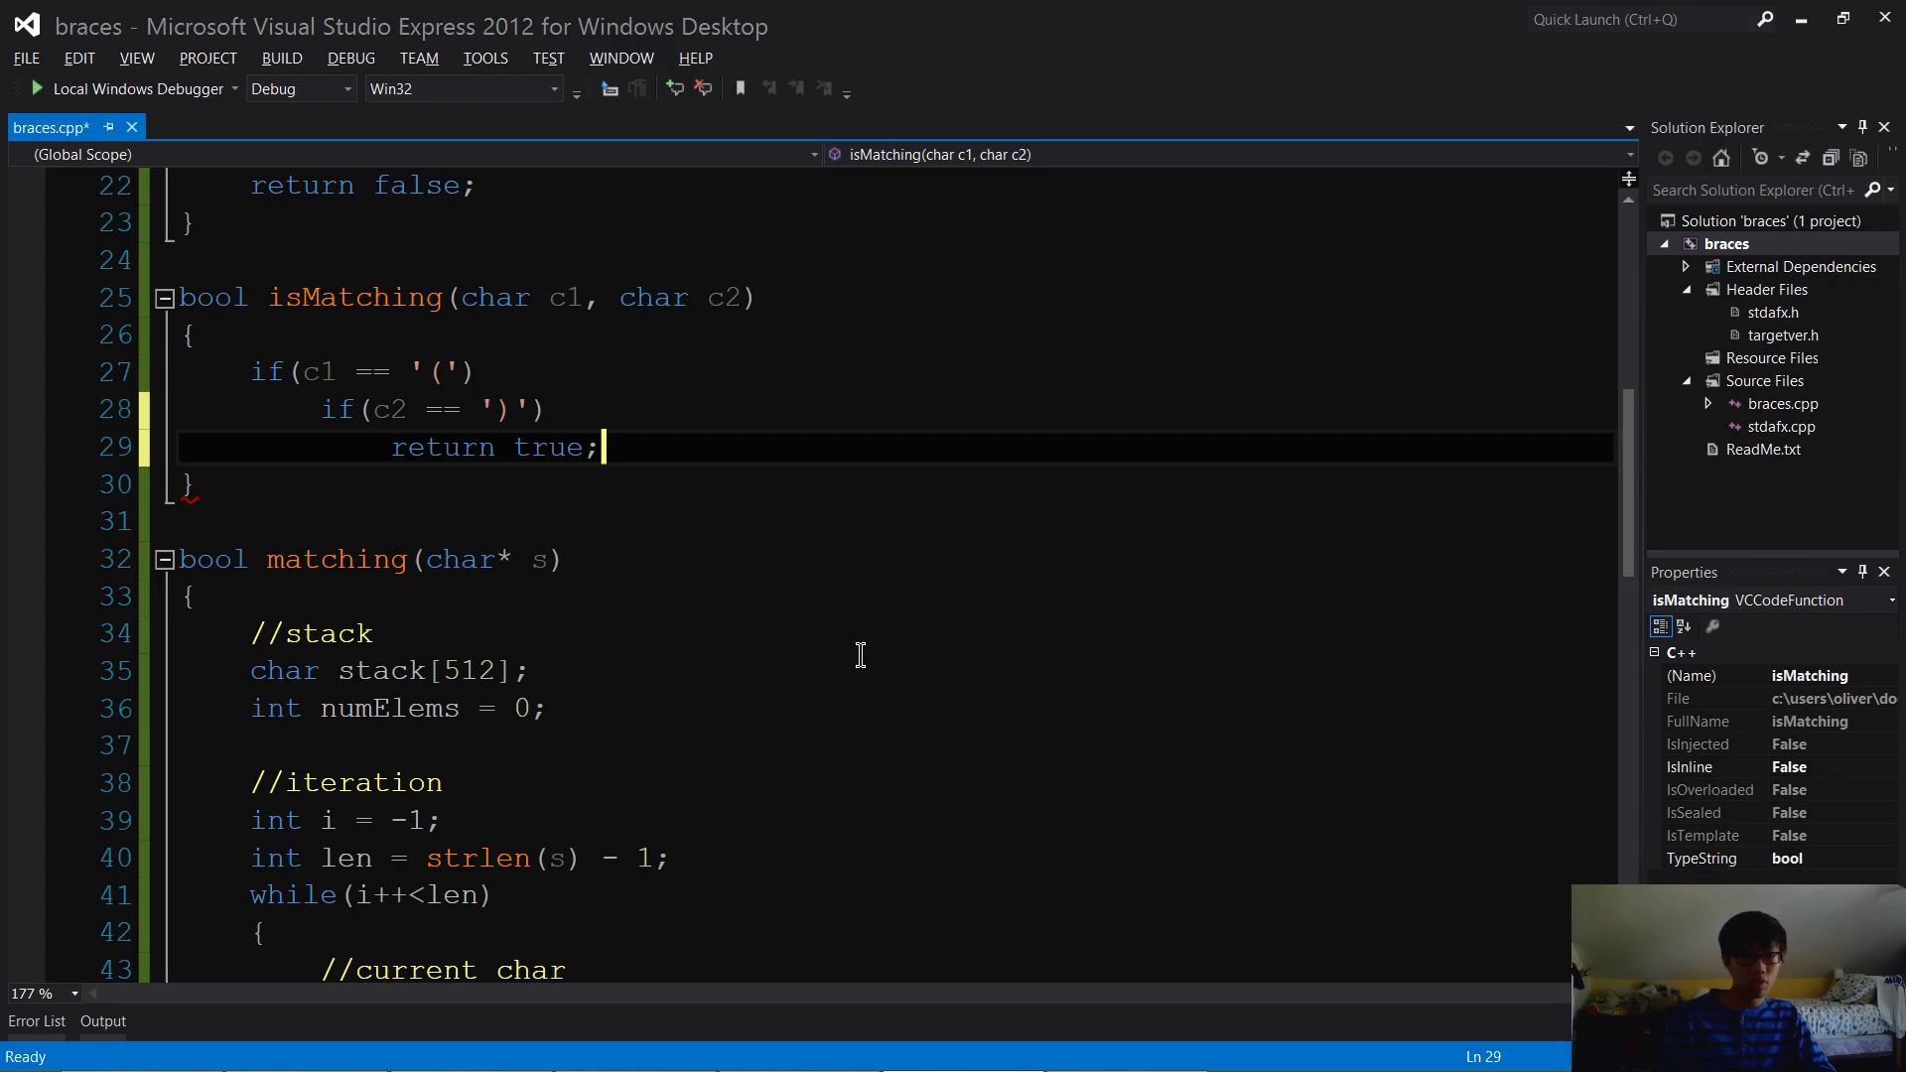
- Reuse the first check for the remaining (), [], {} pairs and finish with return false;
{"action": "left_click_drag", "start_coordinate": [596, 447], "coordinate": [413, 372]}
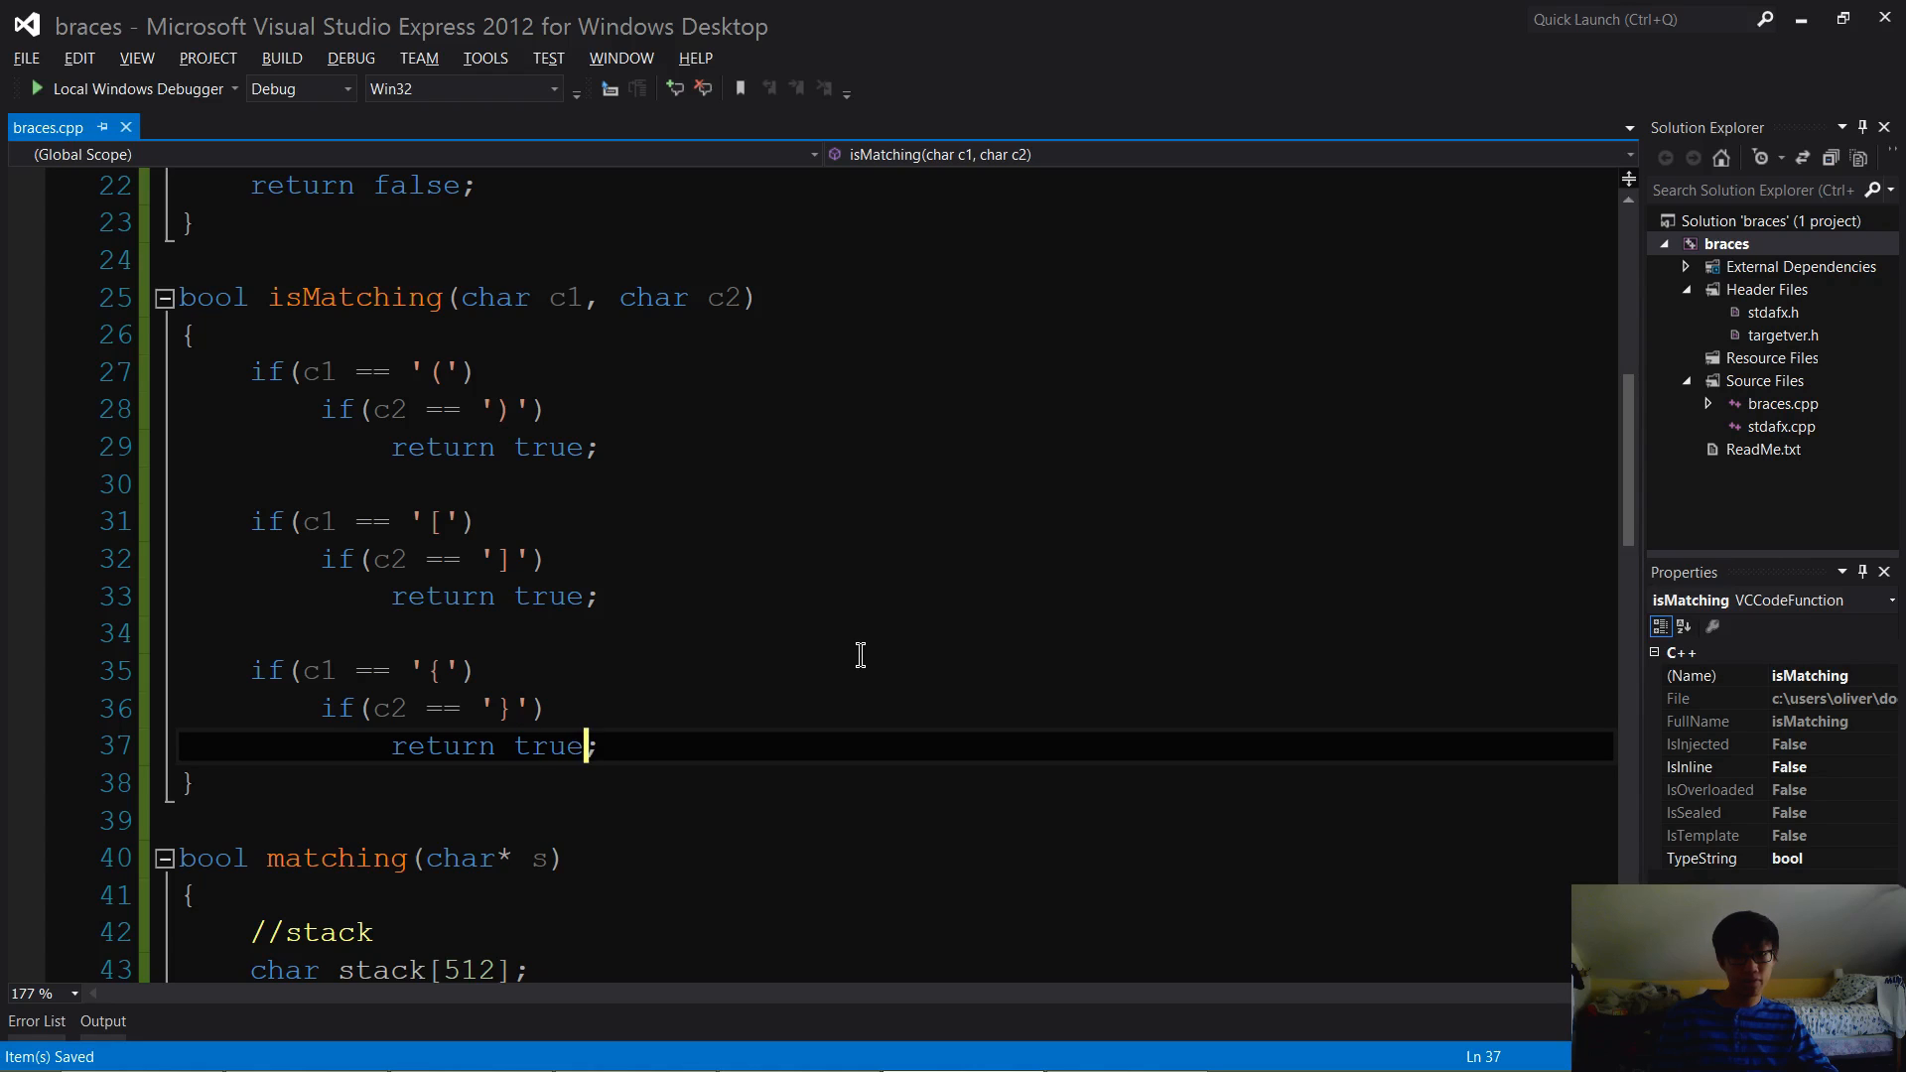
{"action": "type", "text": "'"}
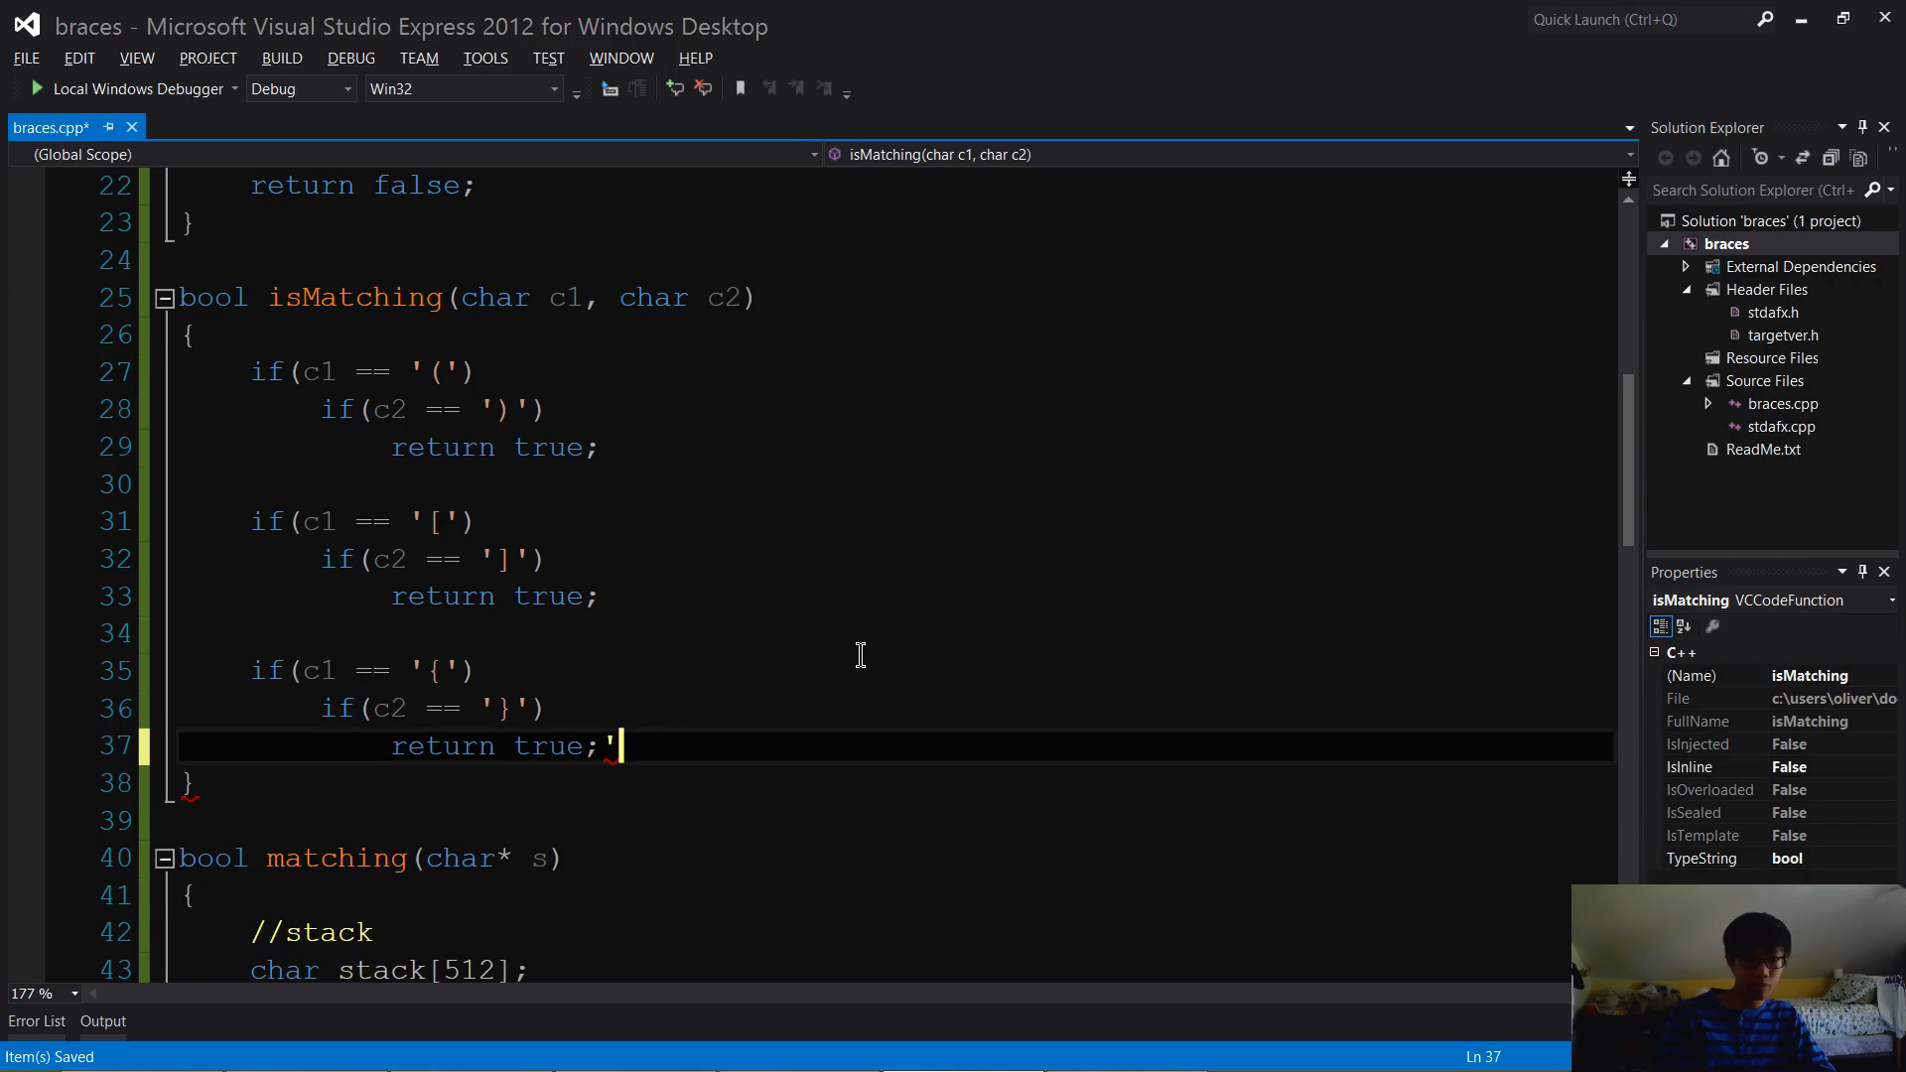
{"action": "type", "text": "return false;"}
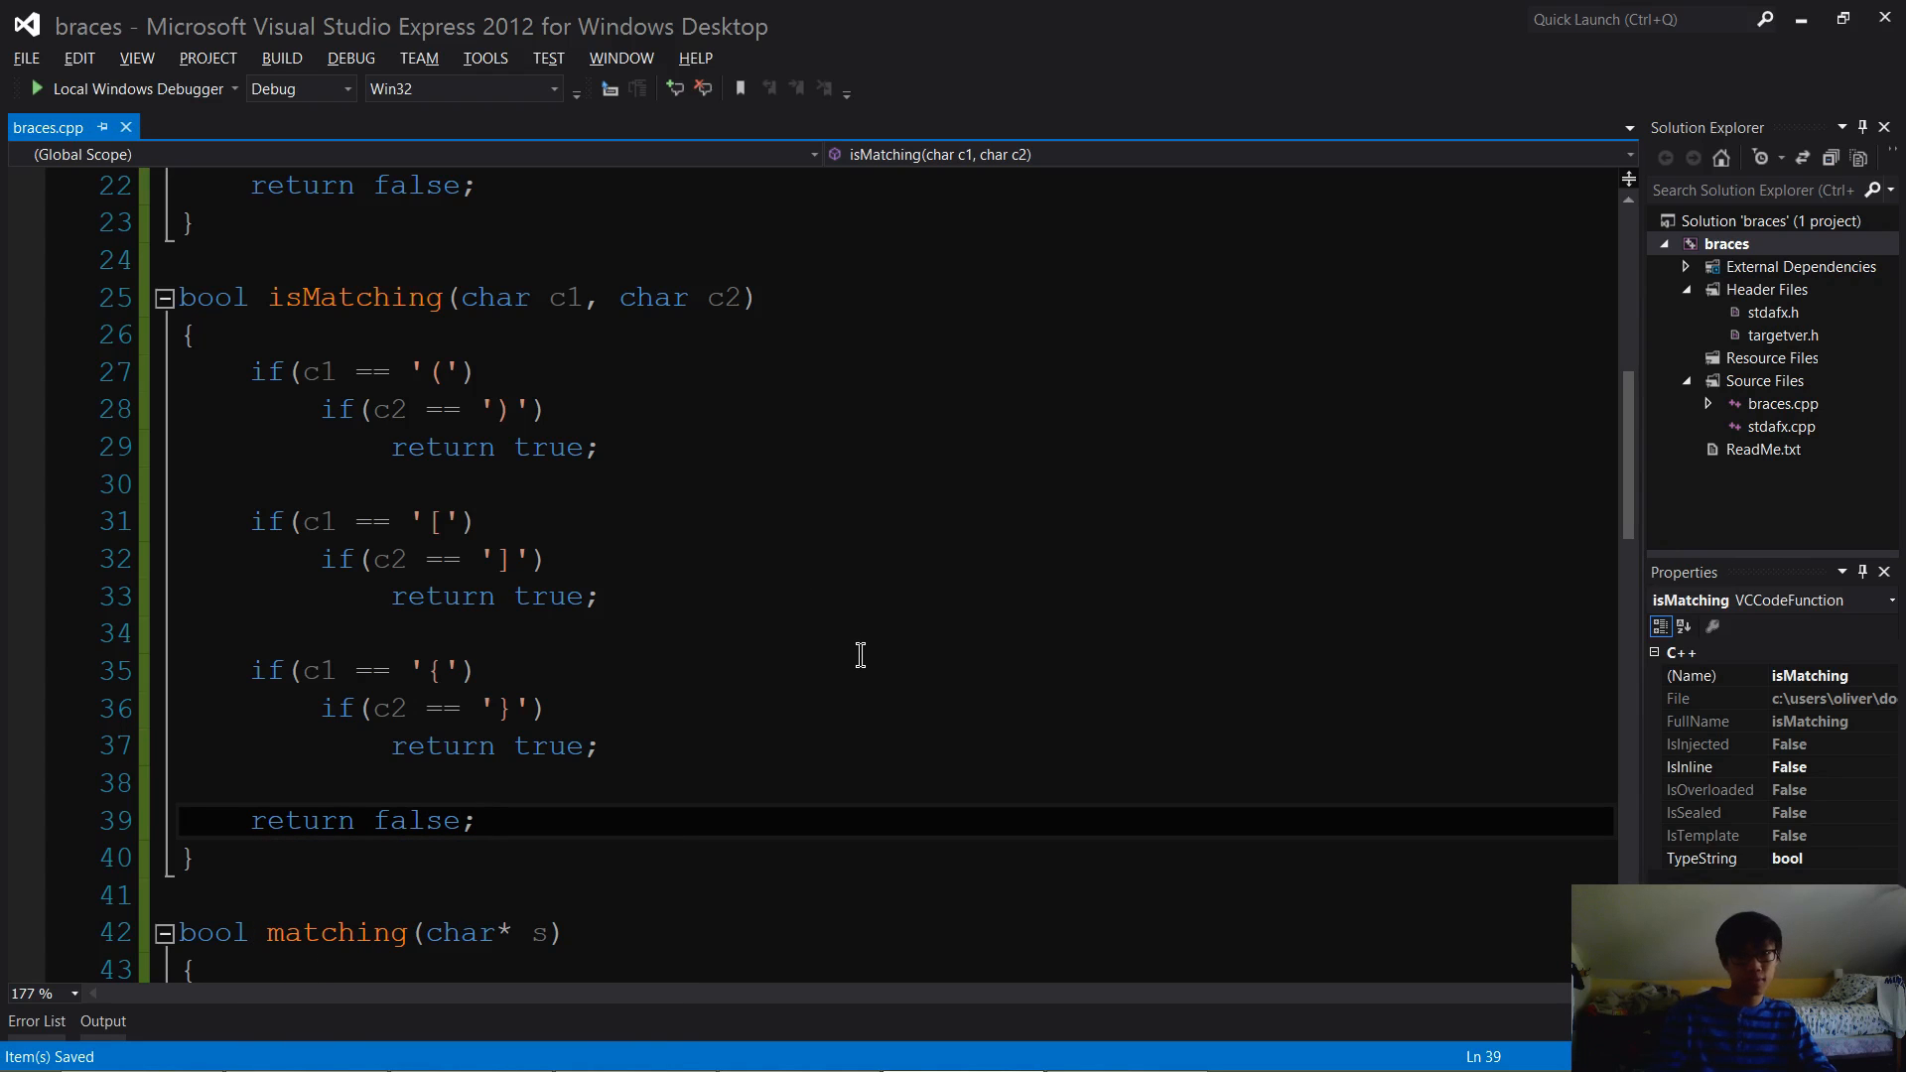
- Scroll back to matching() and add blank lines after the isClose block inside the loop
{"action": "scroll", "scroll_direction": "down", "scroll_amount": 3}
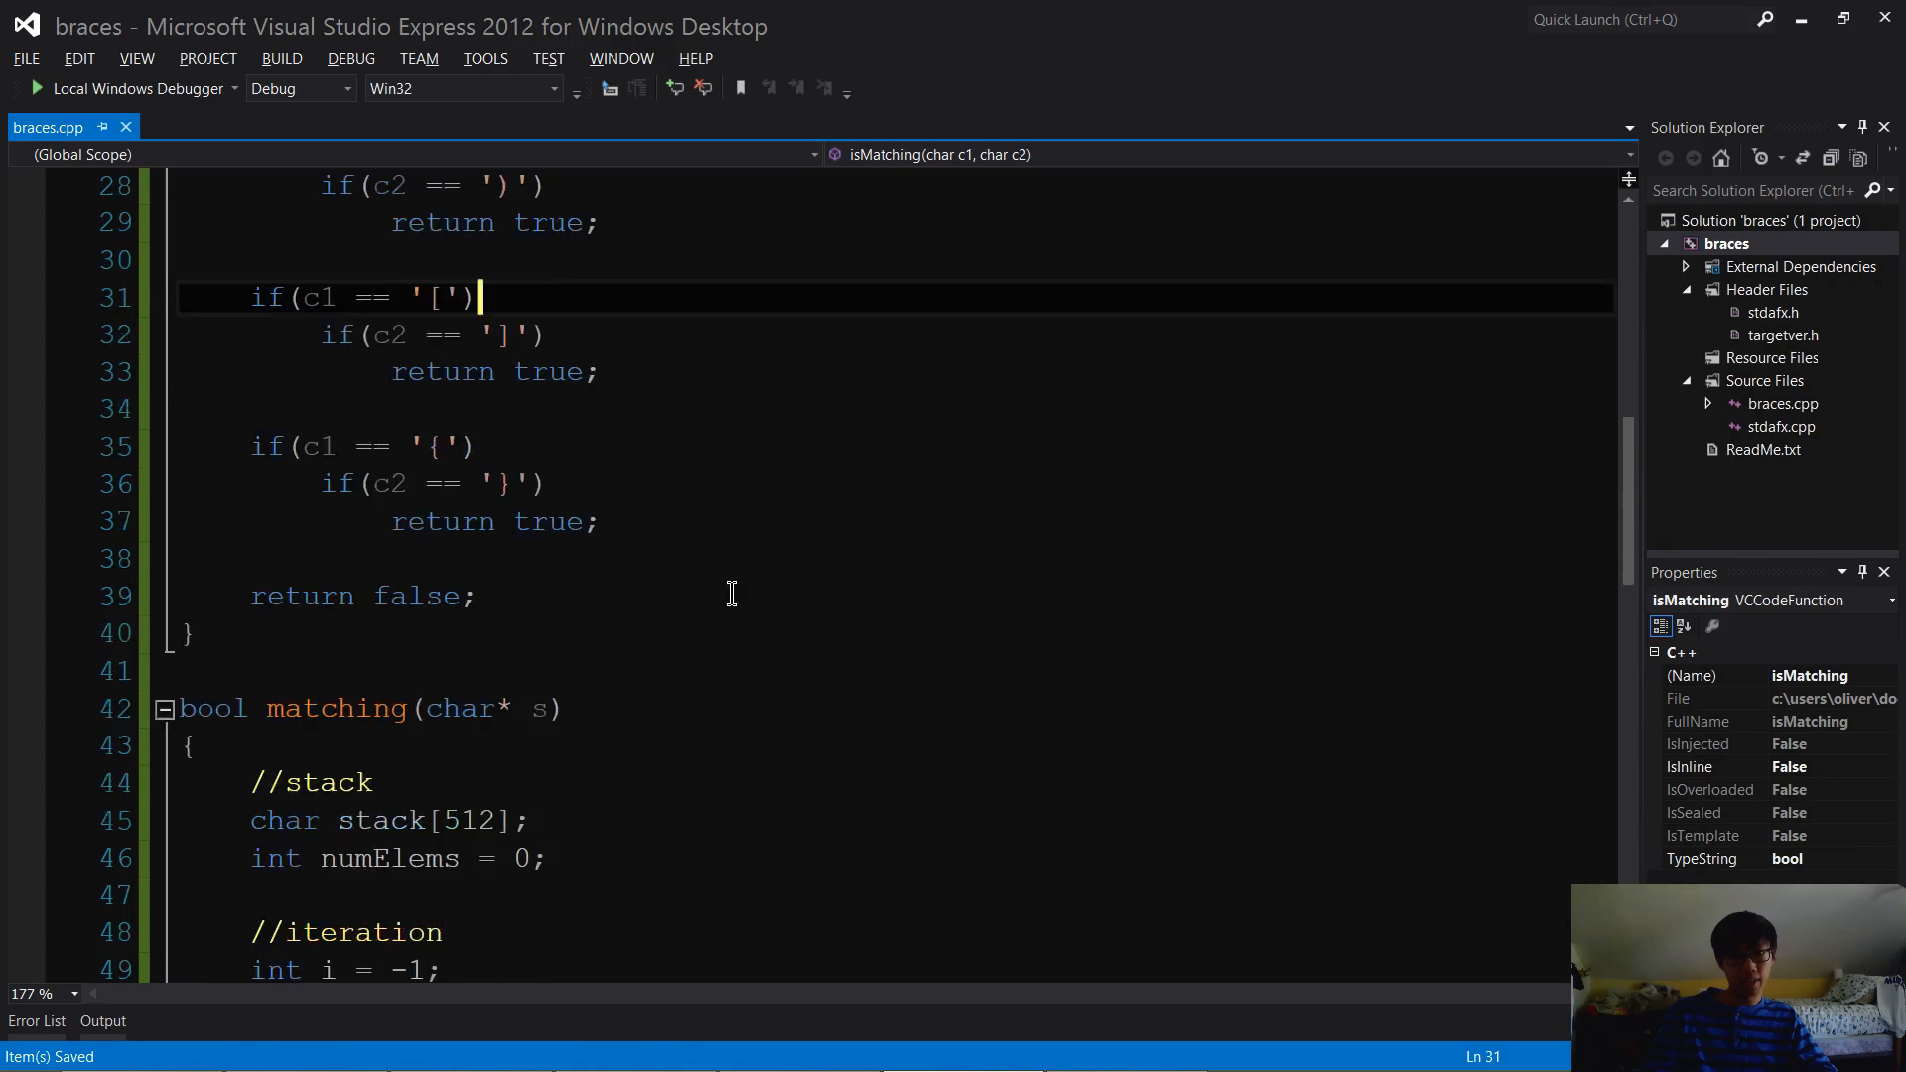
{"action": "scroll", "scroll_direction": "down", "scroll_amount": 3}
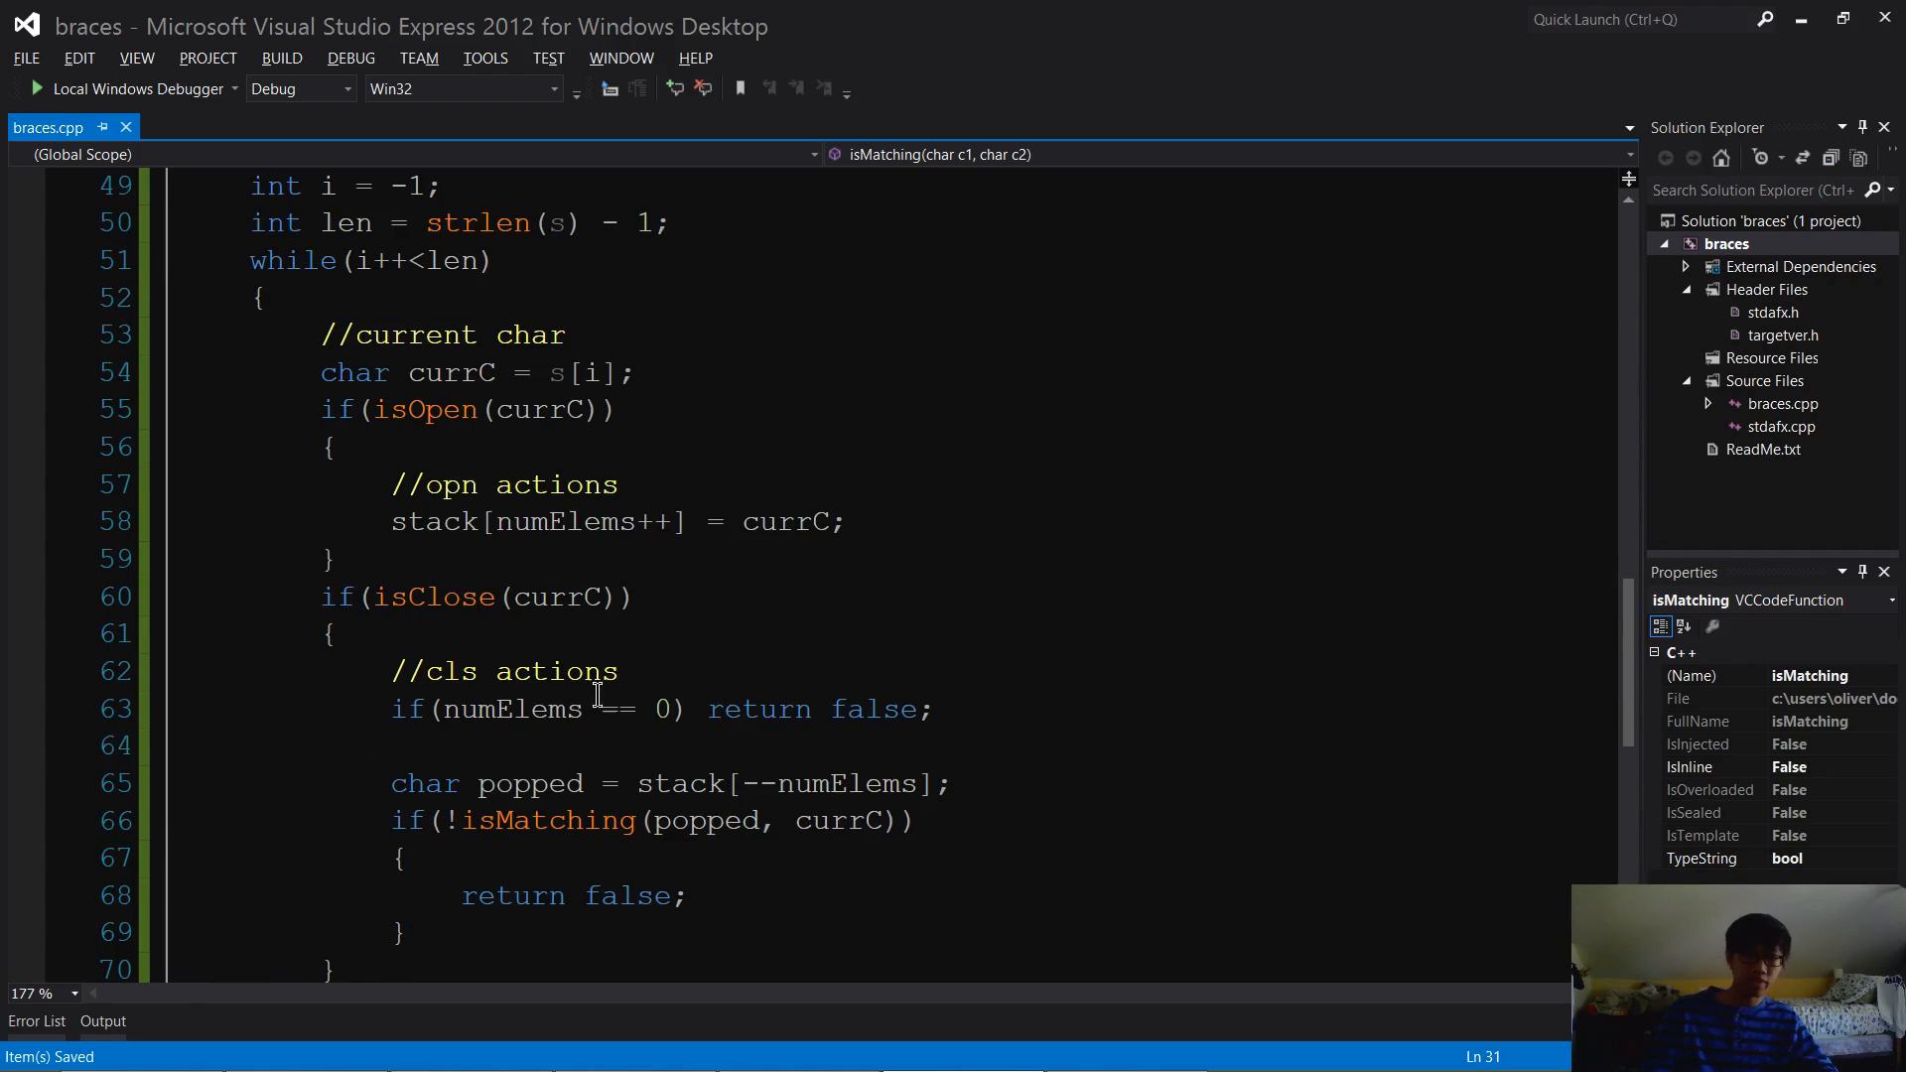
{"action": "scroll", "scroll_direction": "down", "scroll_amount": 3}
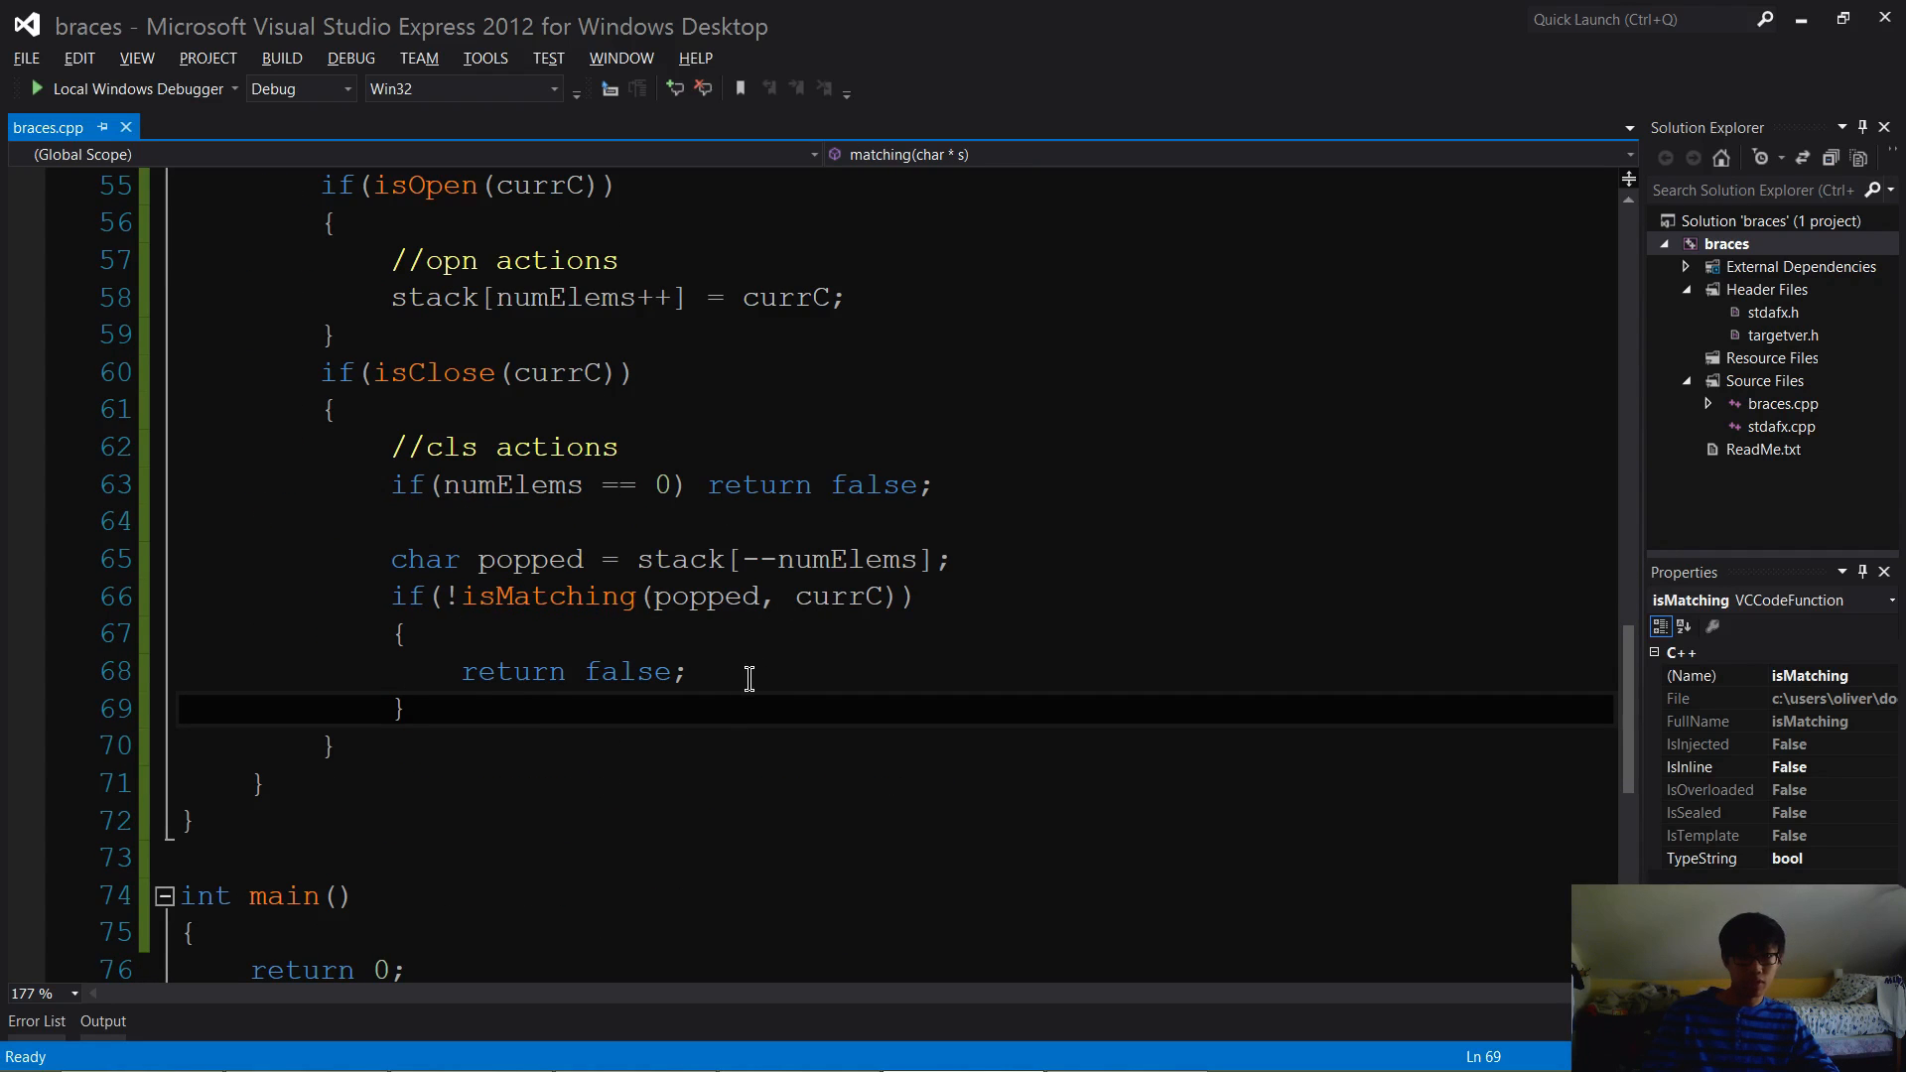
{"action": "mouse_move", "coordinate": [474, 717]}
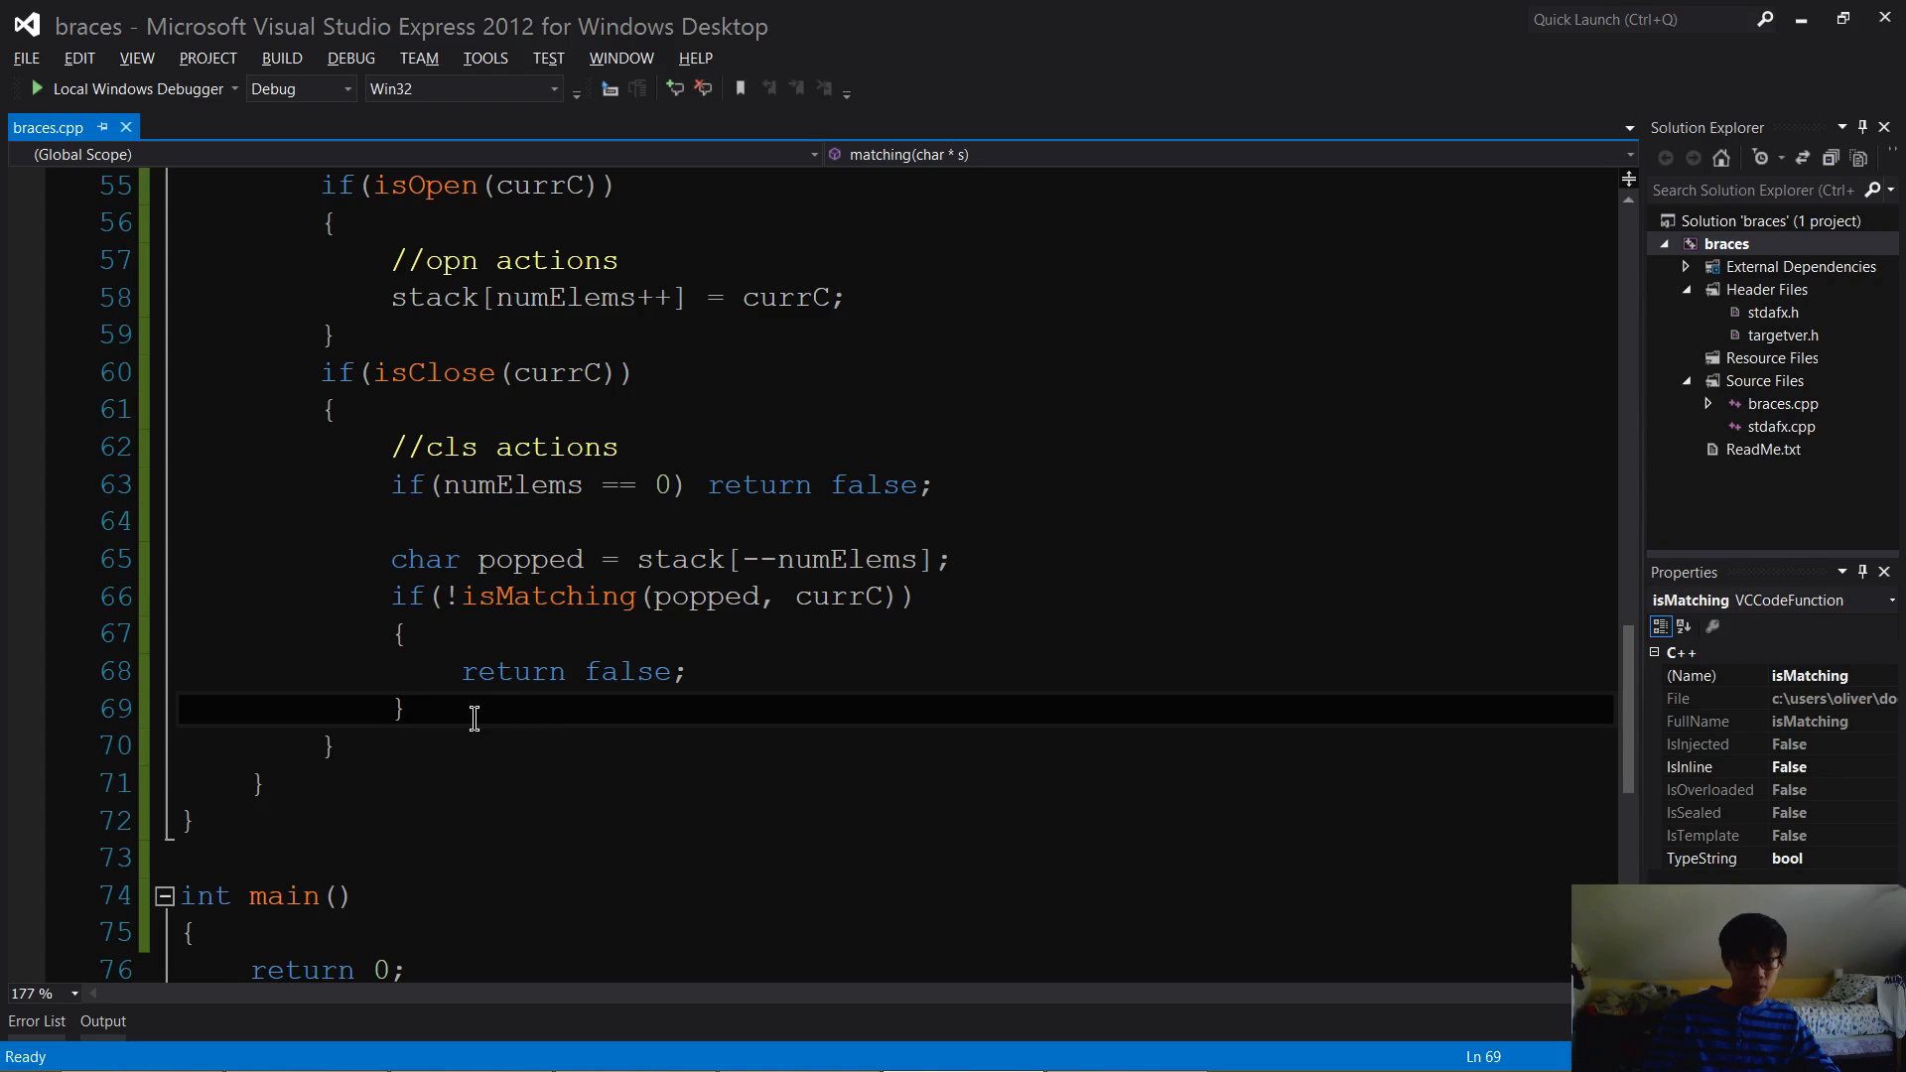
{"action": "key", "text": "enter"}
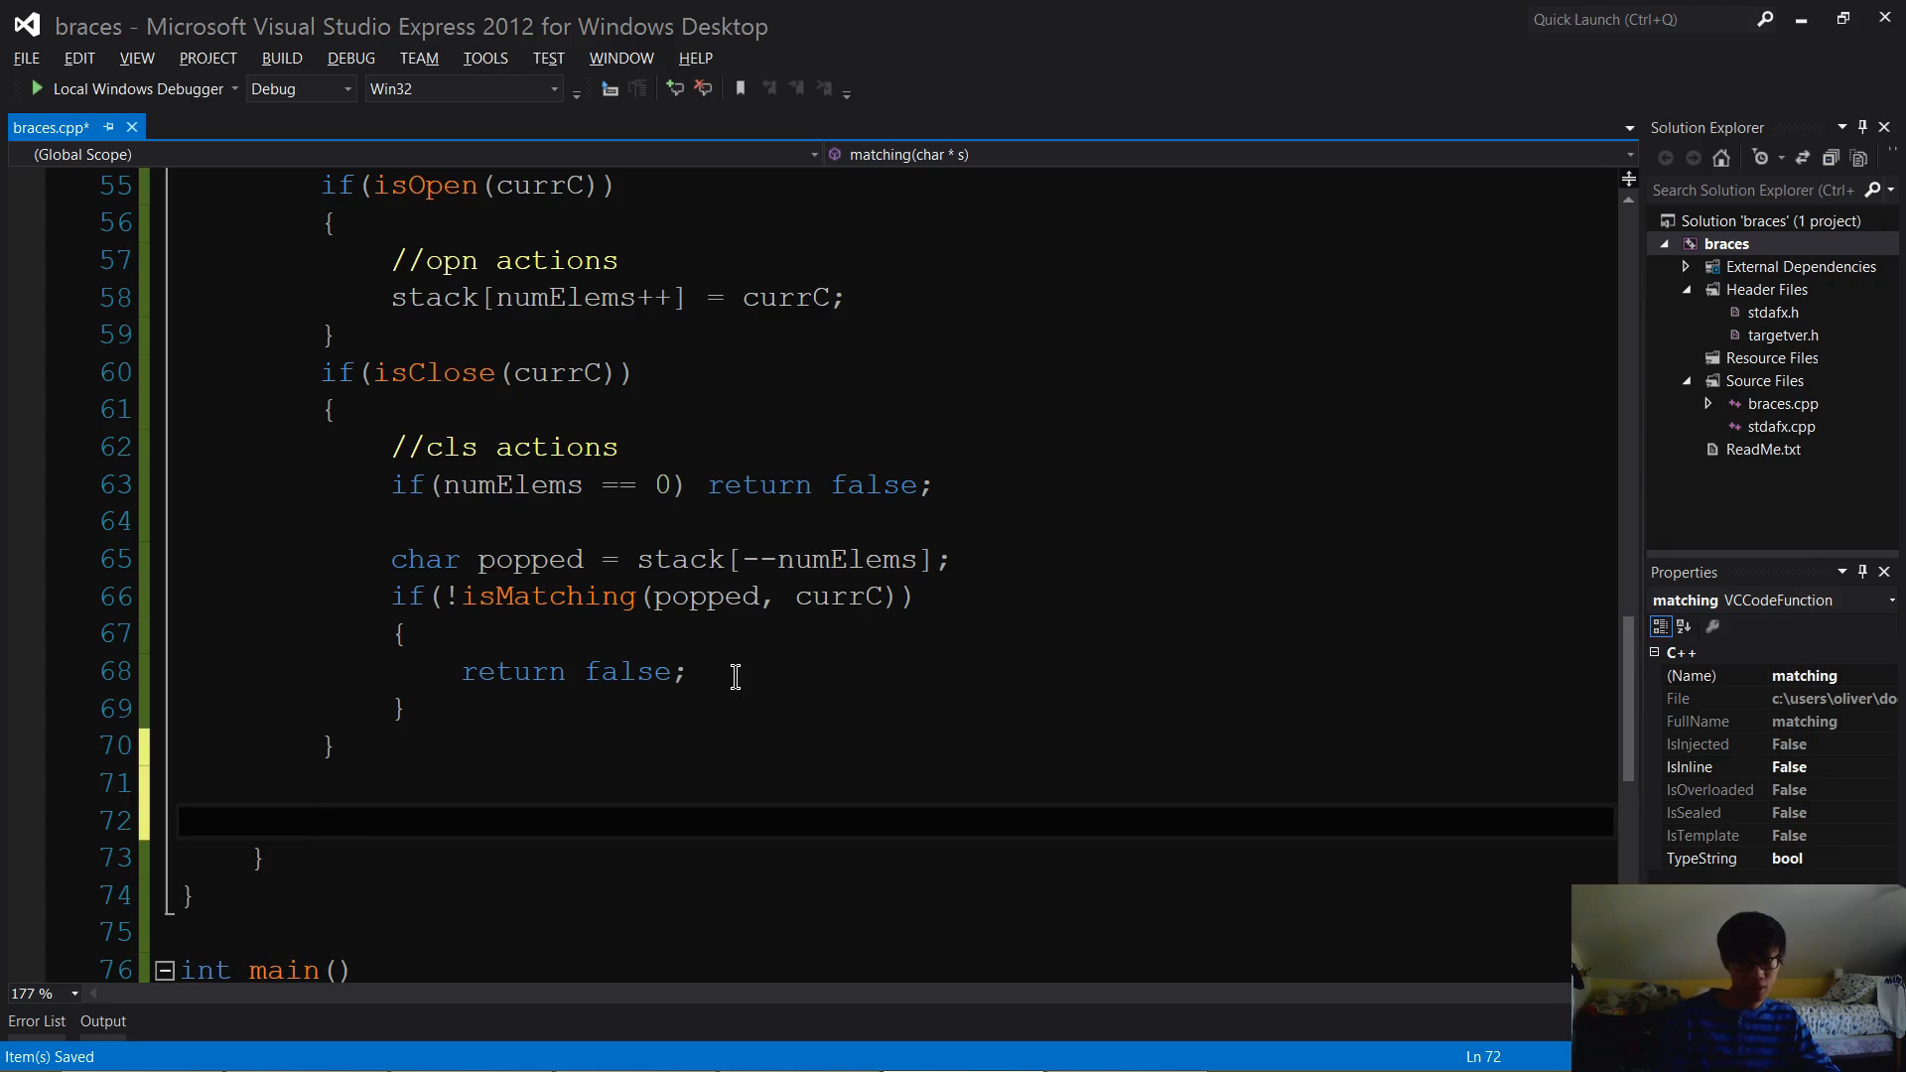
- Close the loop, then return false when numElems != 0 and true otherwise
{"action": "scroll", "scroll_direction": "up", "scroll_amount": 3}
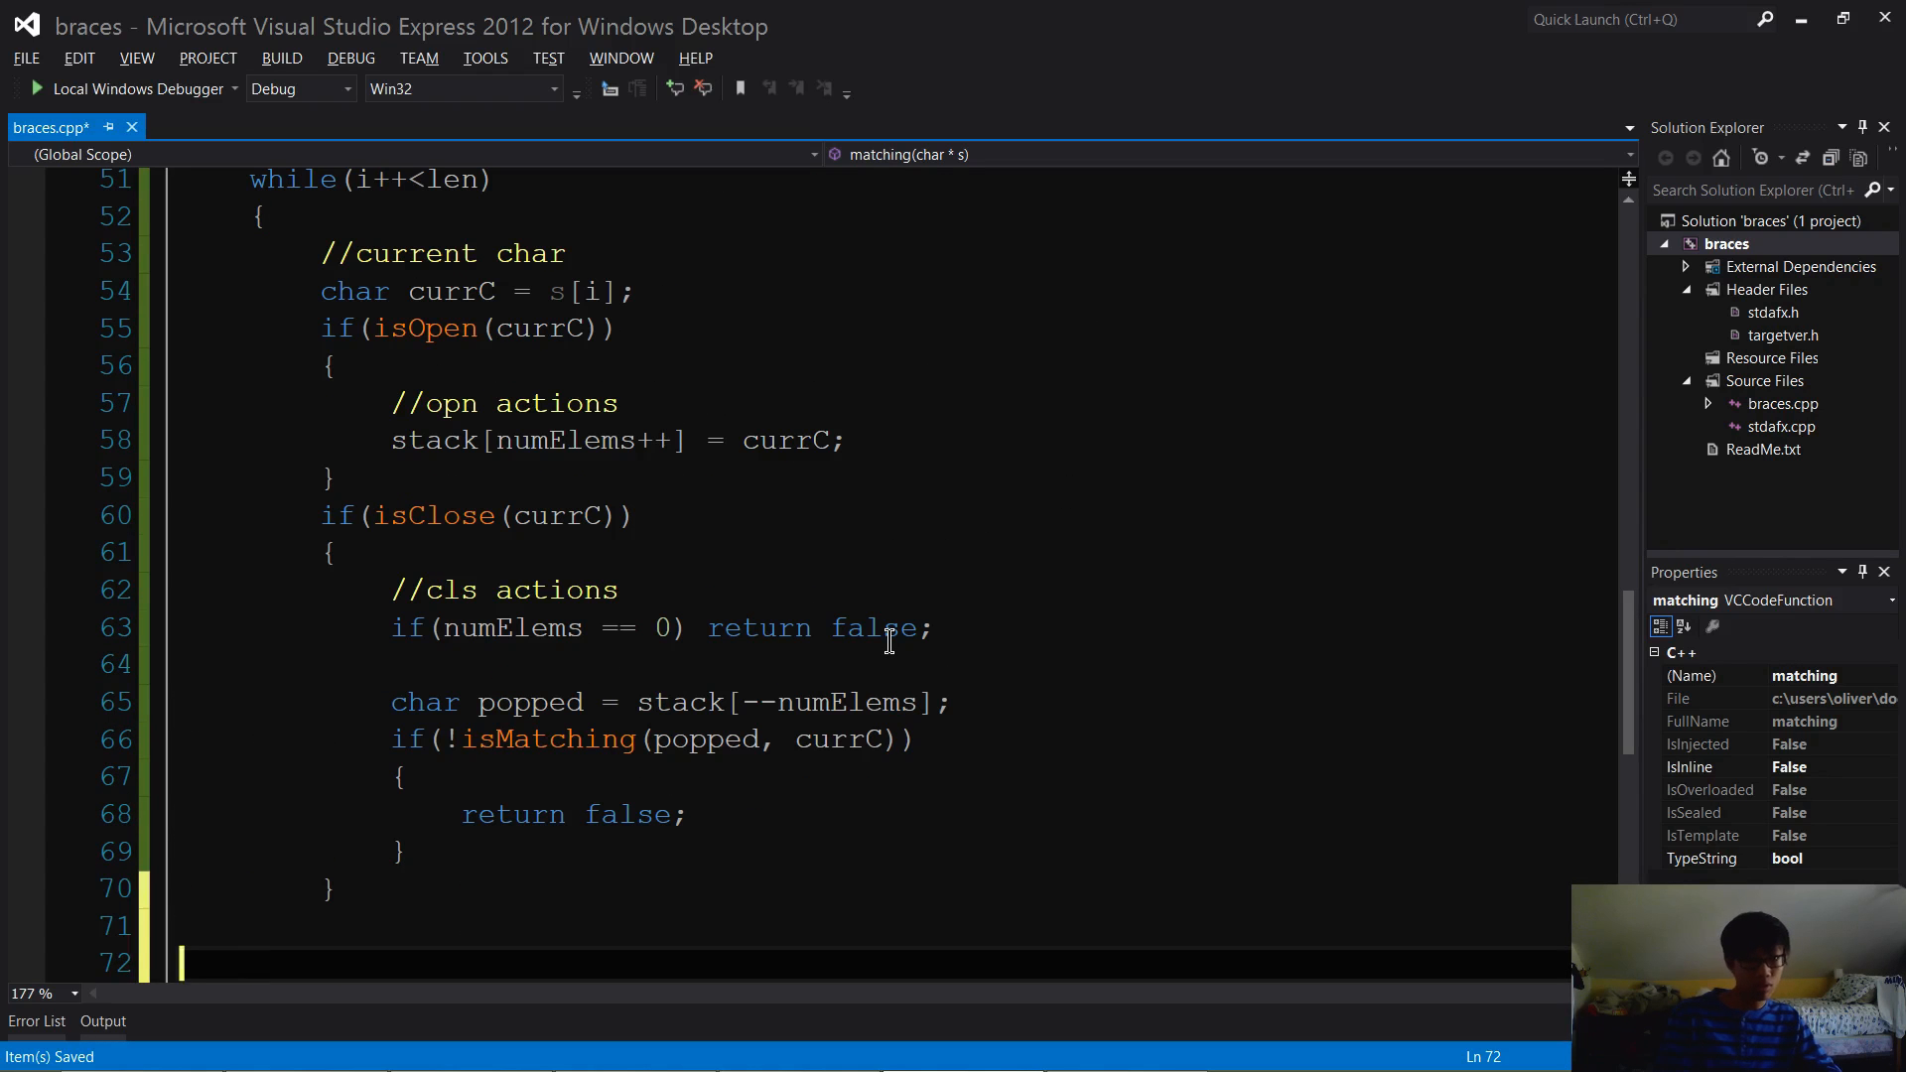
{"action": "type", "text": "}"}
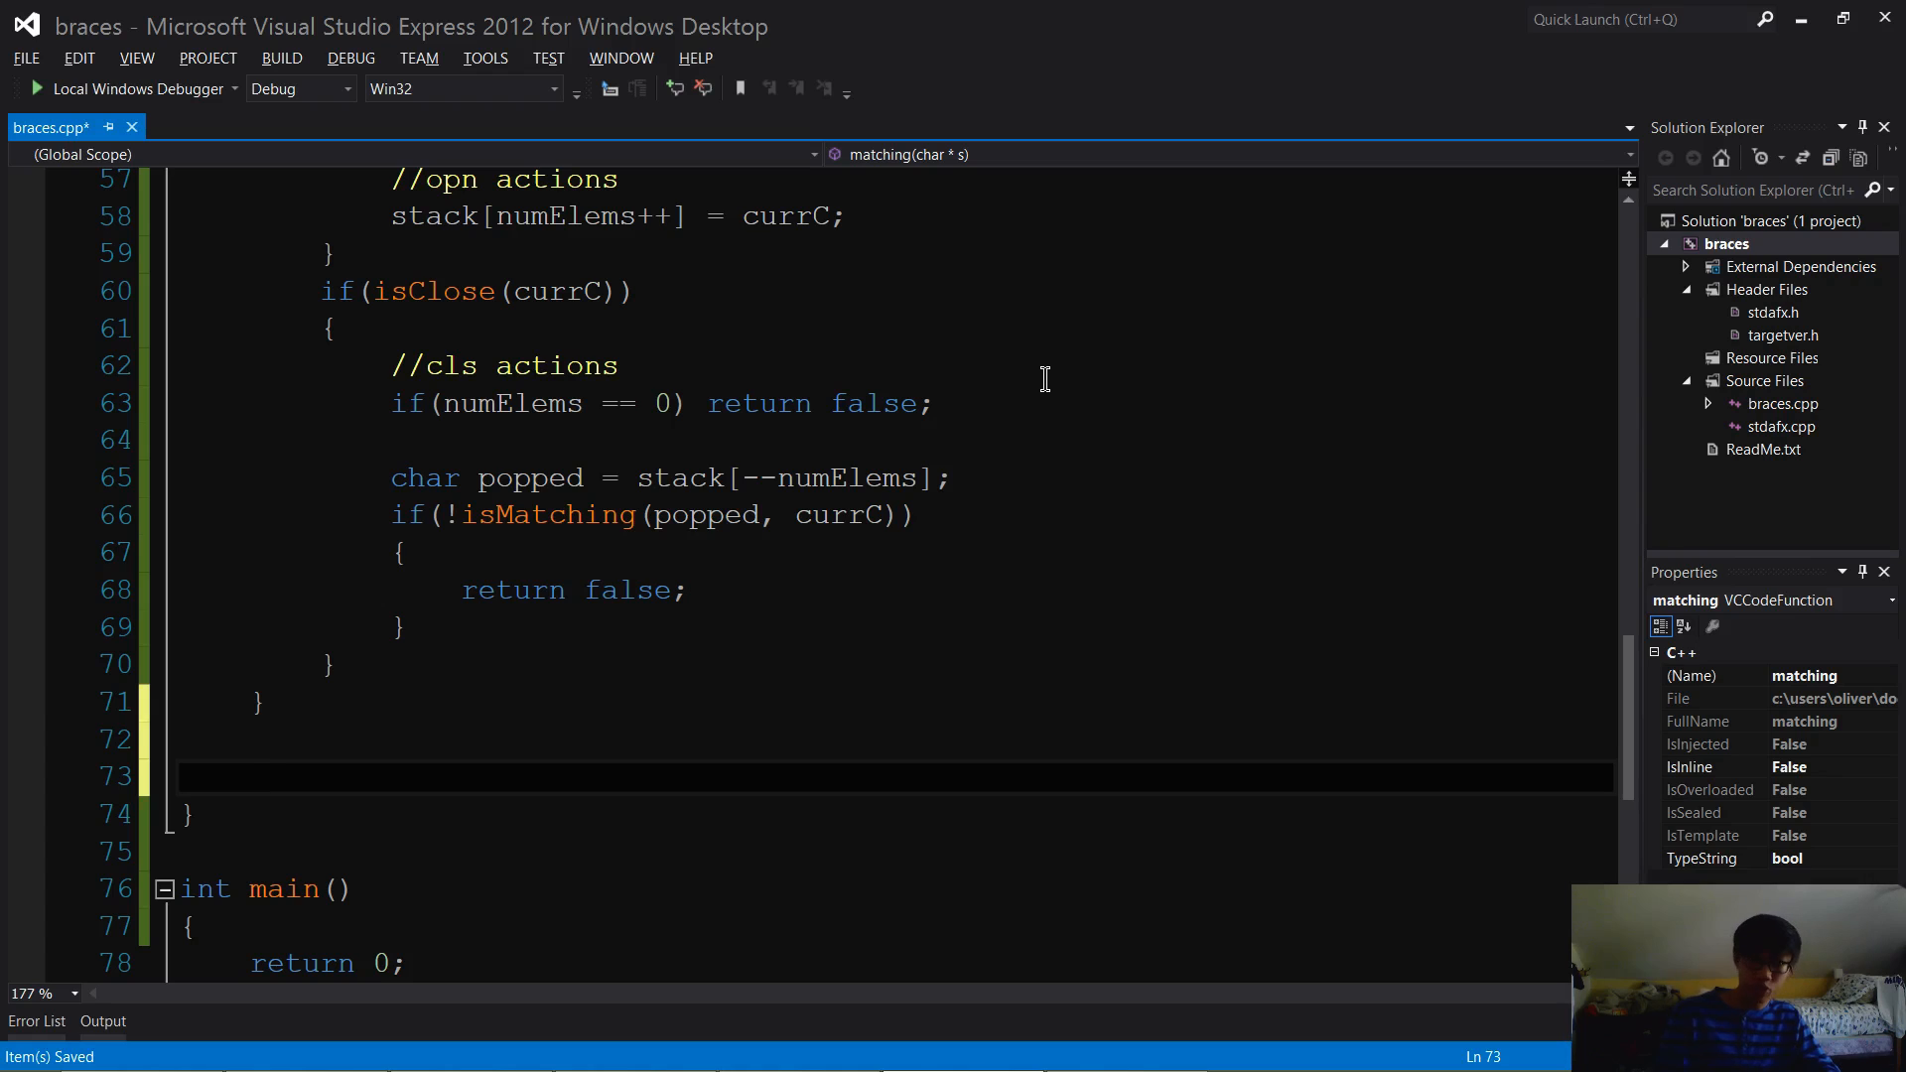
{"action": "type", "text": "if(numElems"}
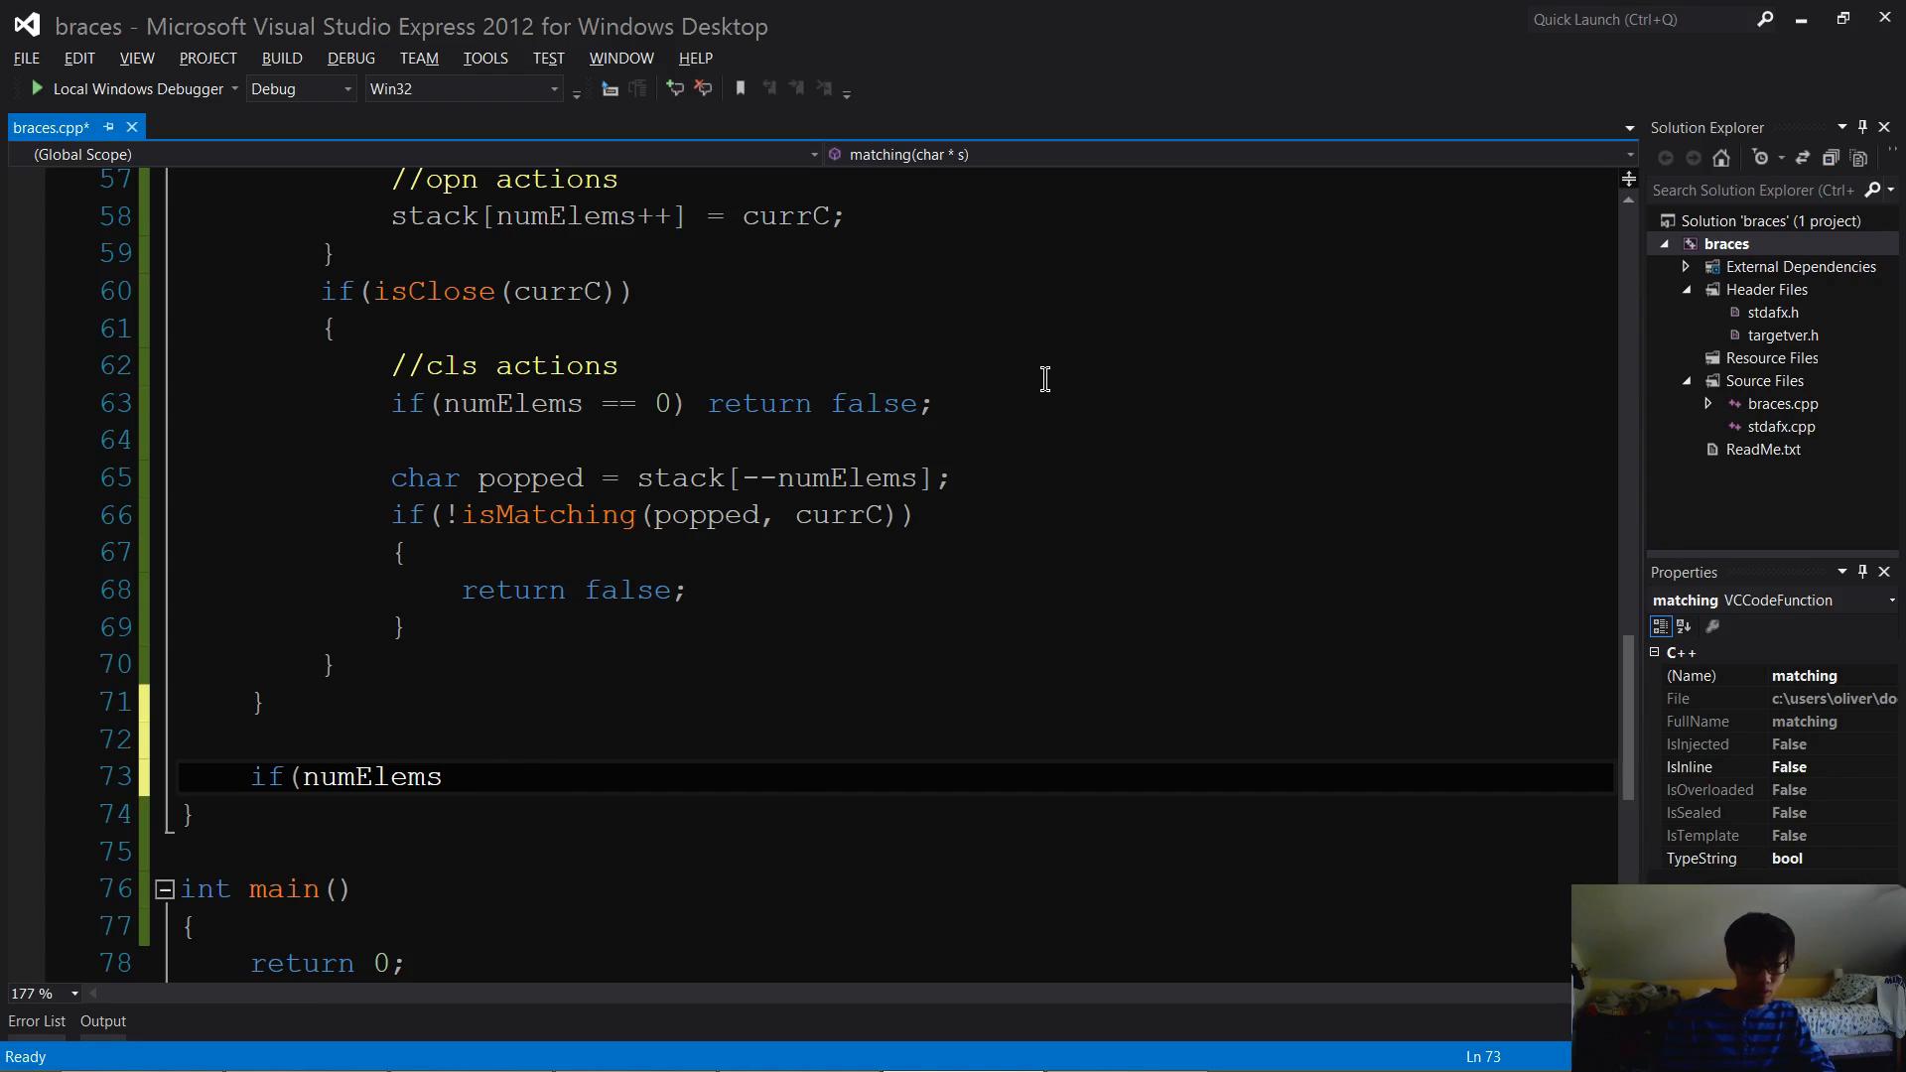
{"action": "type", "text": "!= 0)"}
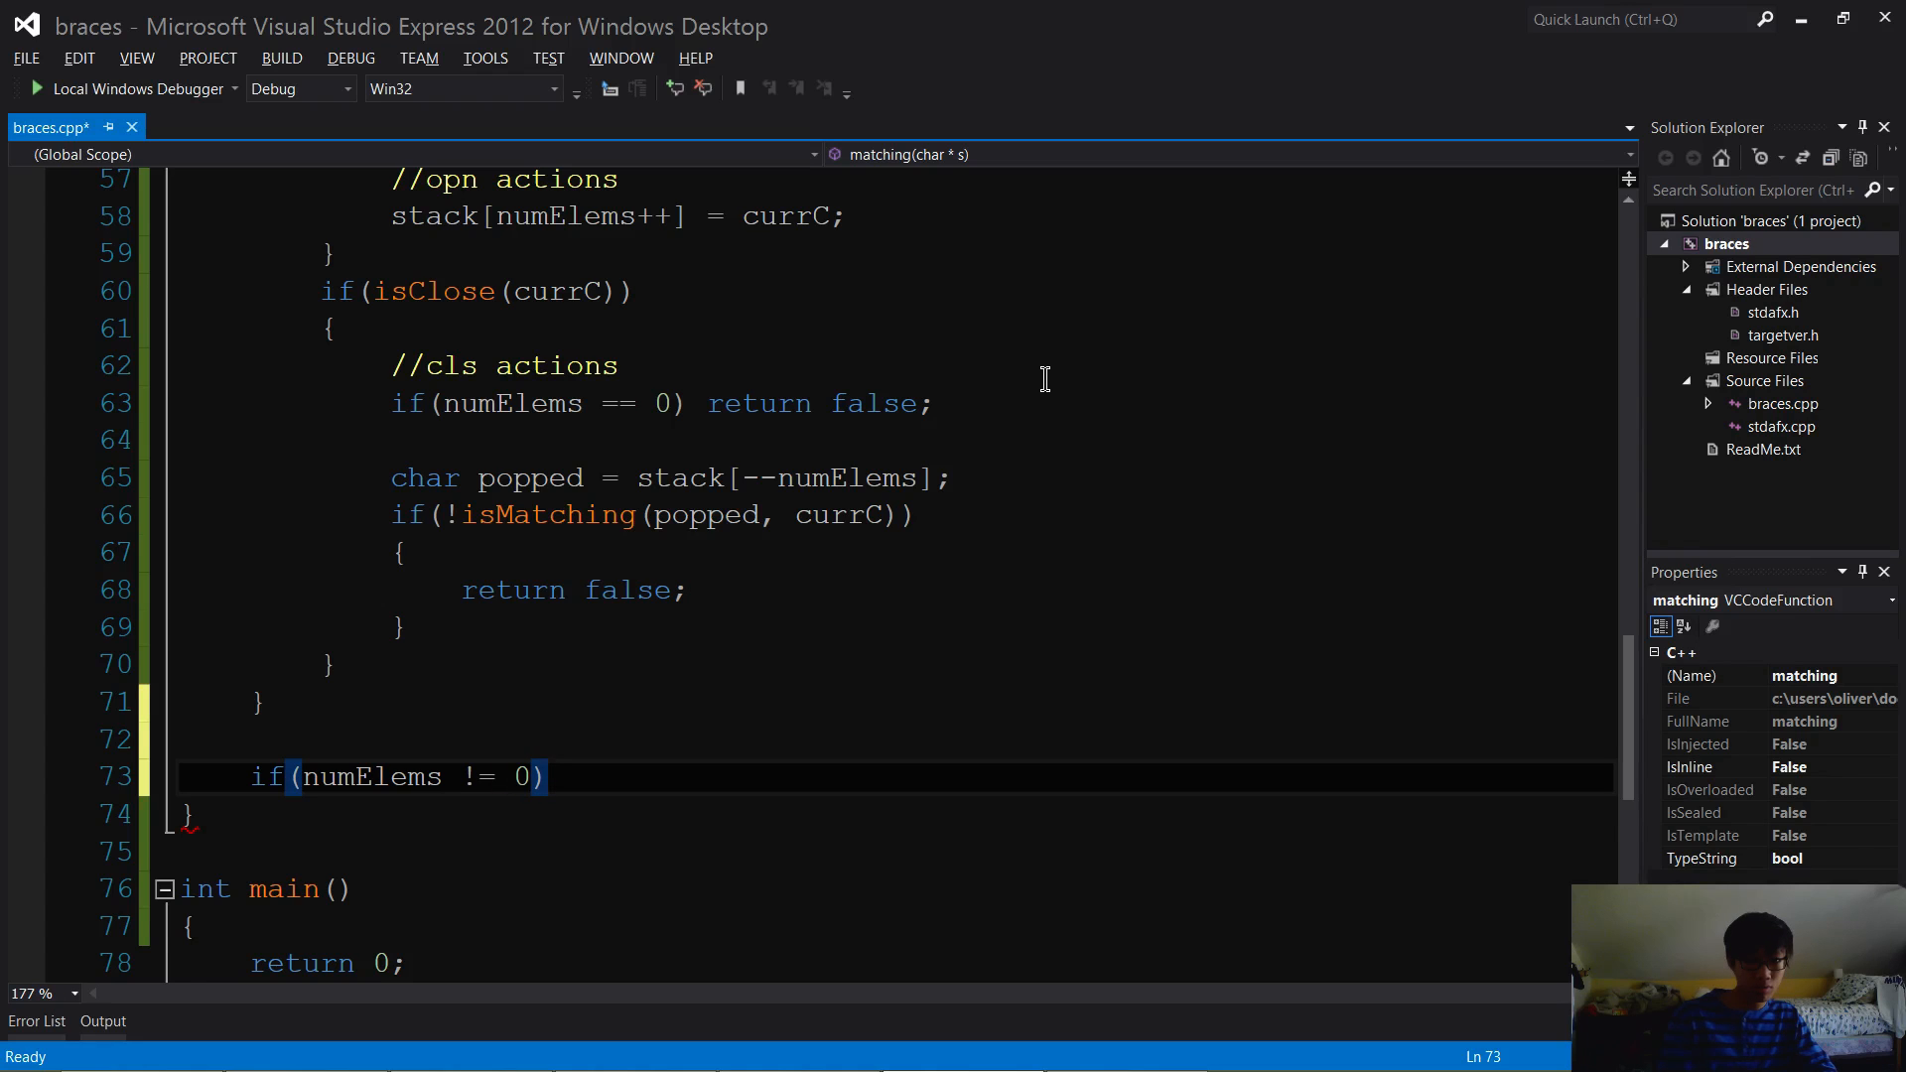
{"action": "key", "text": "Return"}
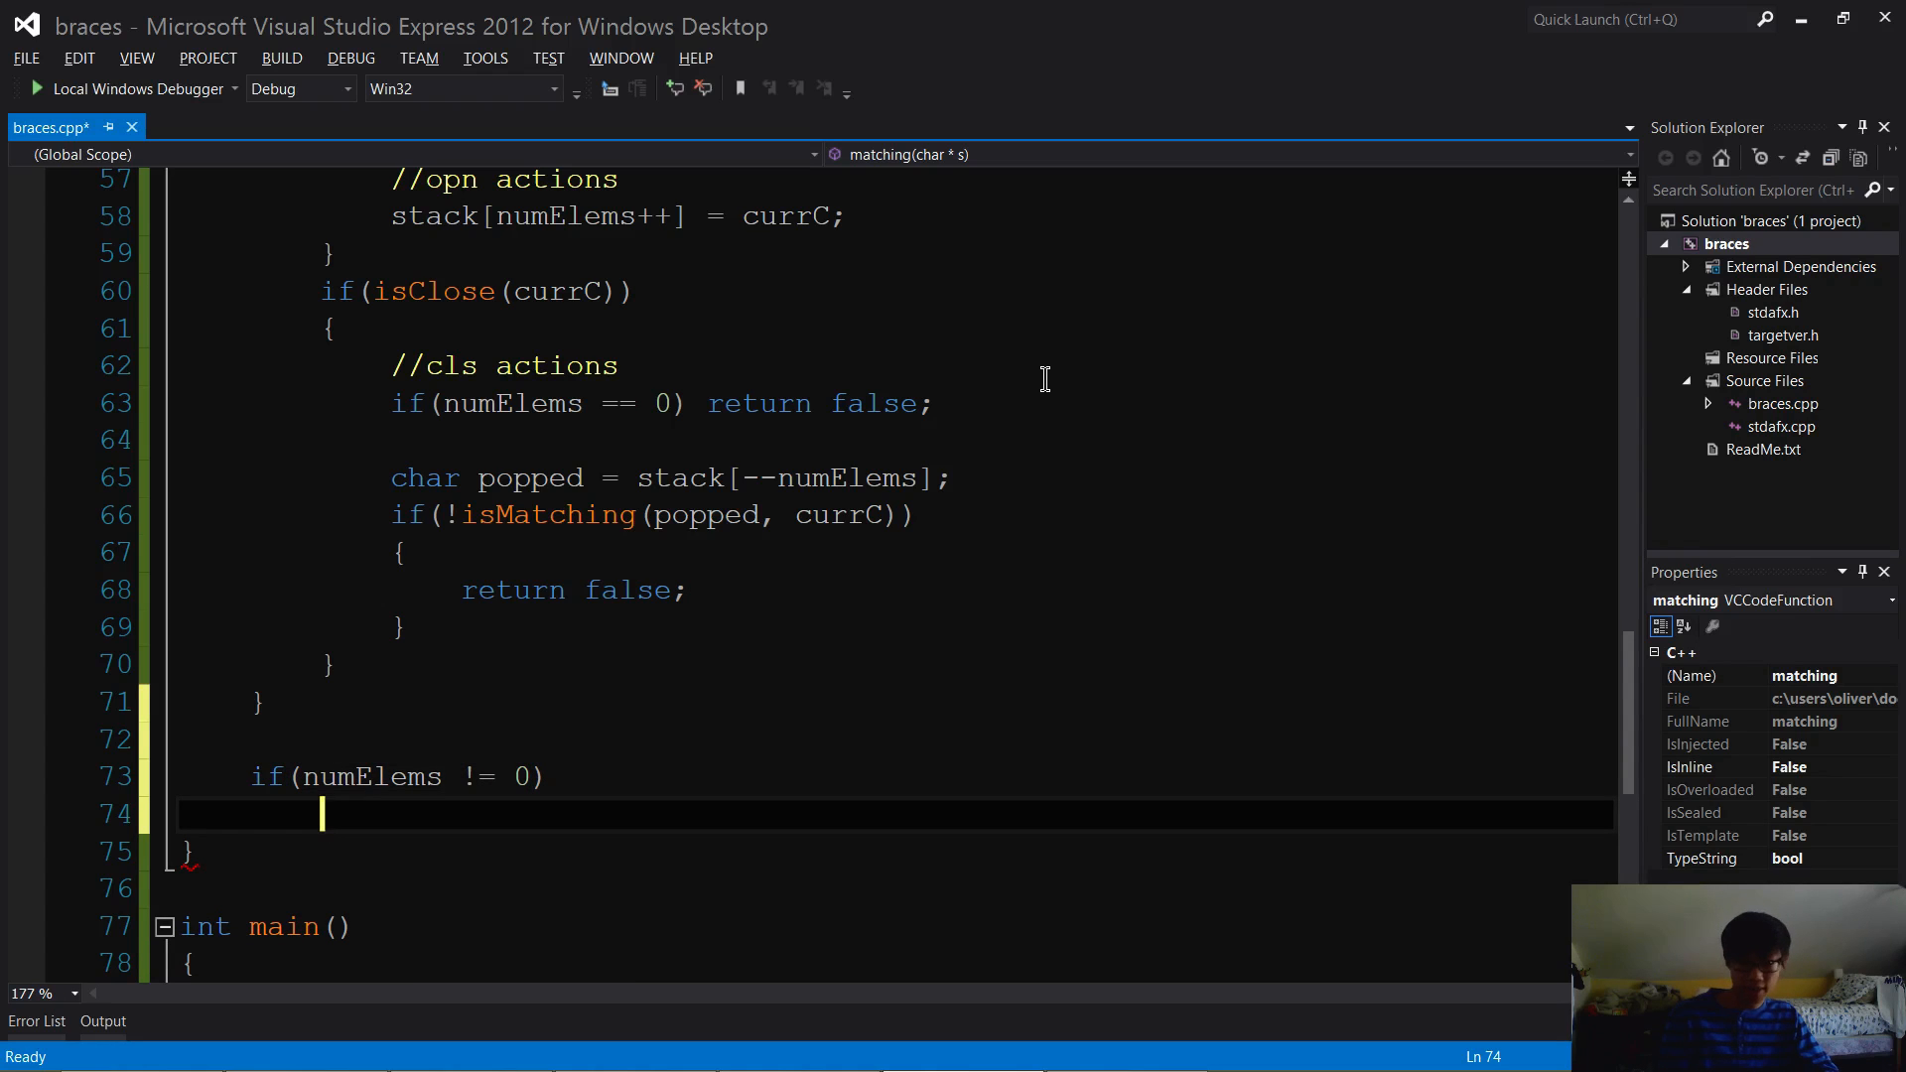
{"action": "type", "text": "return fals"}
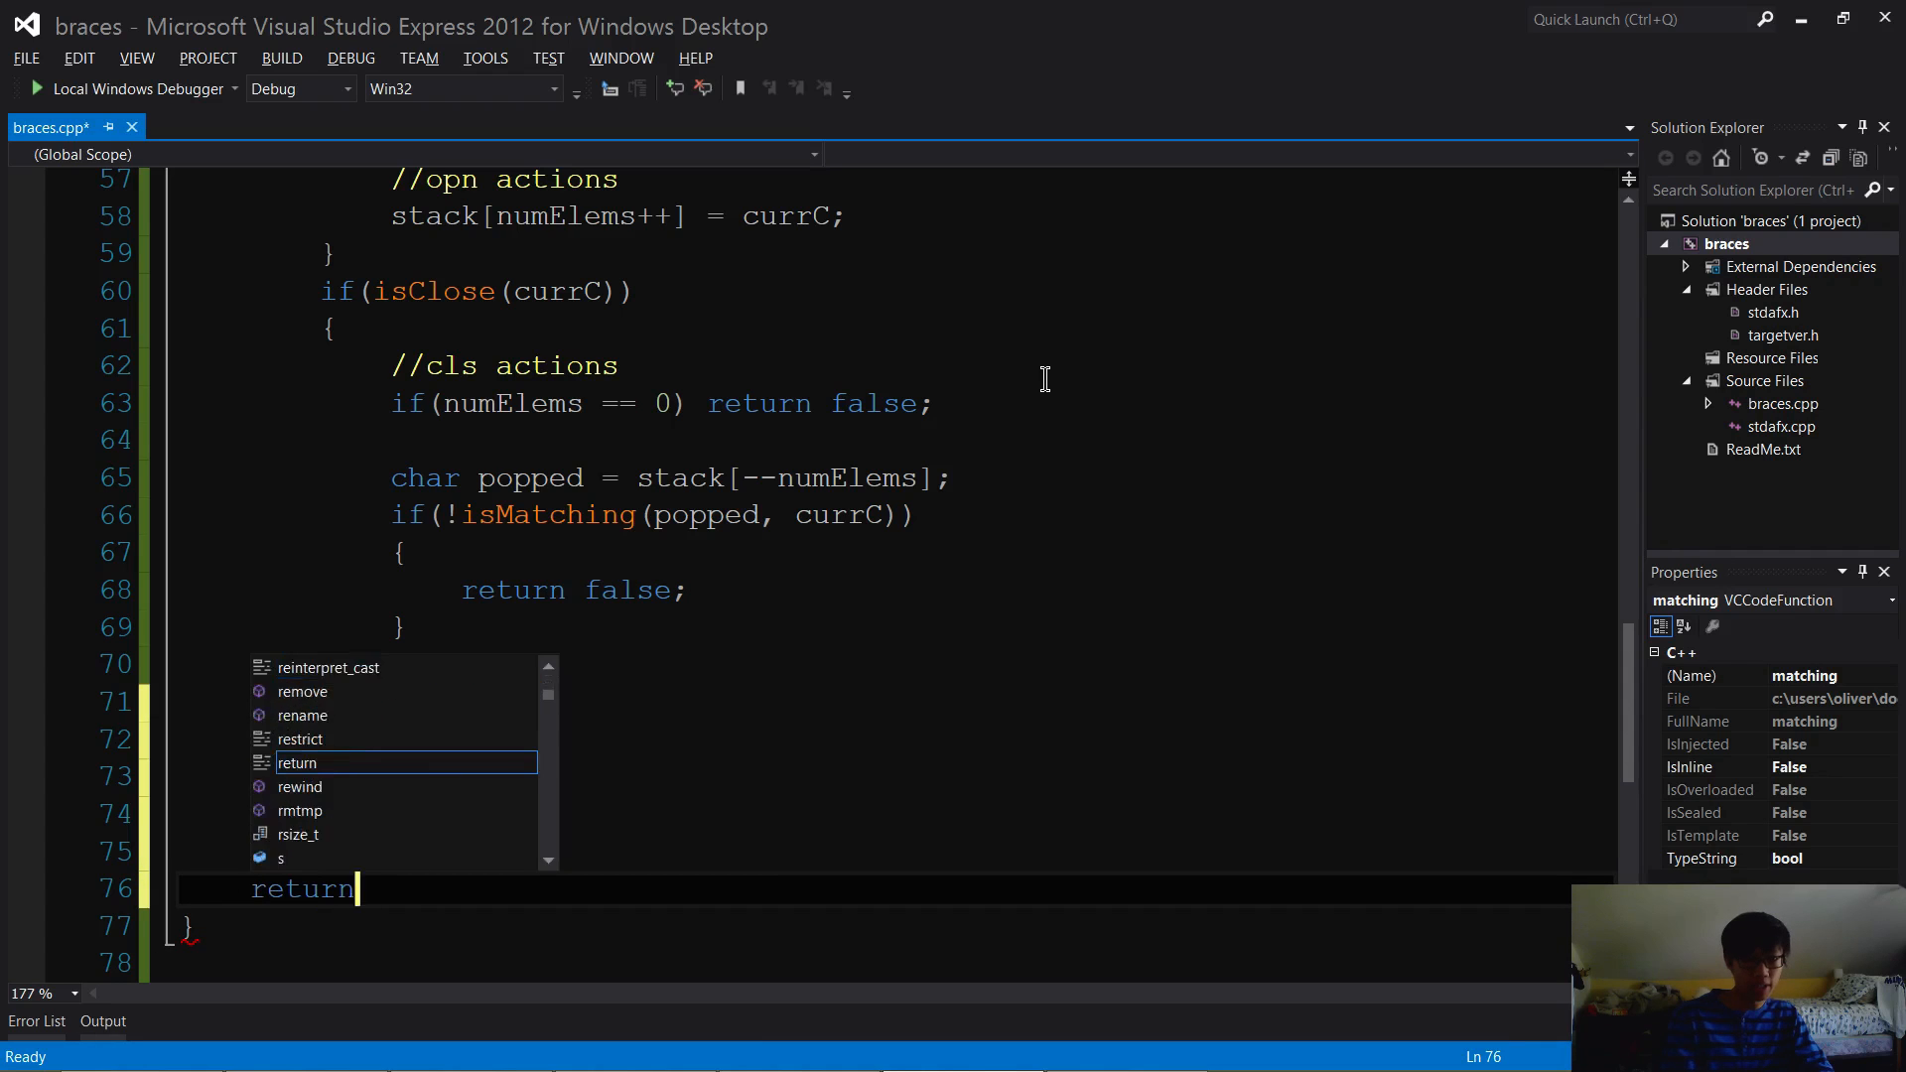
{"action": "type", "text": "true;"}
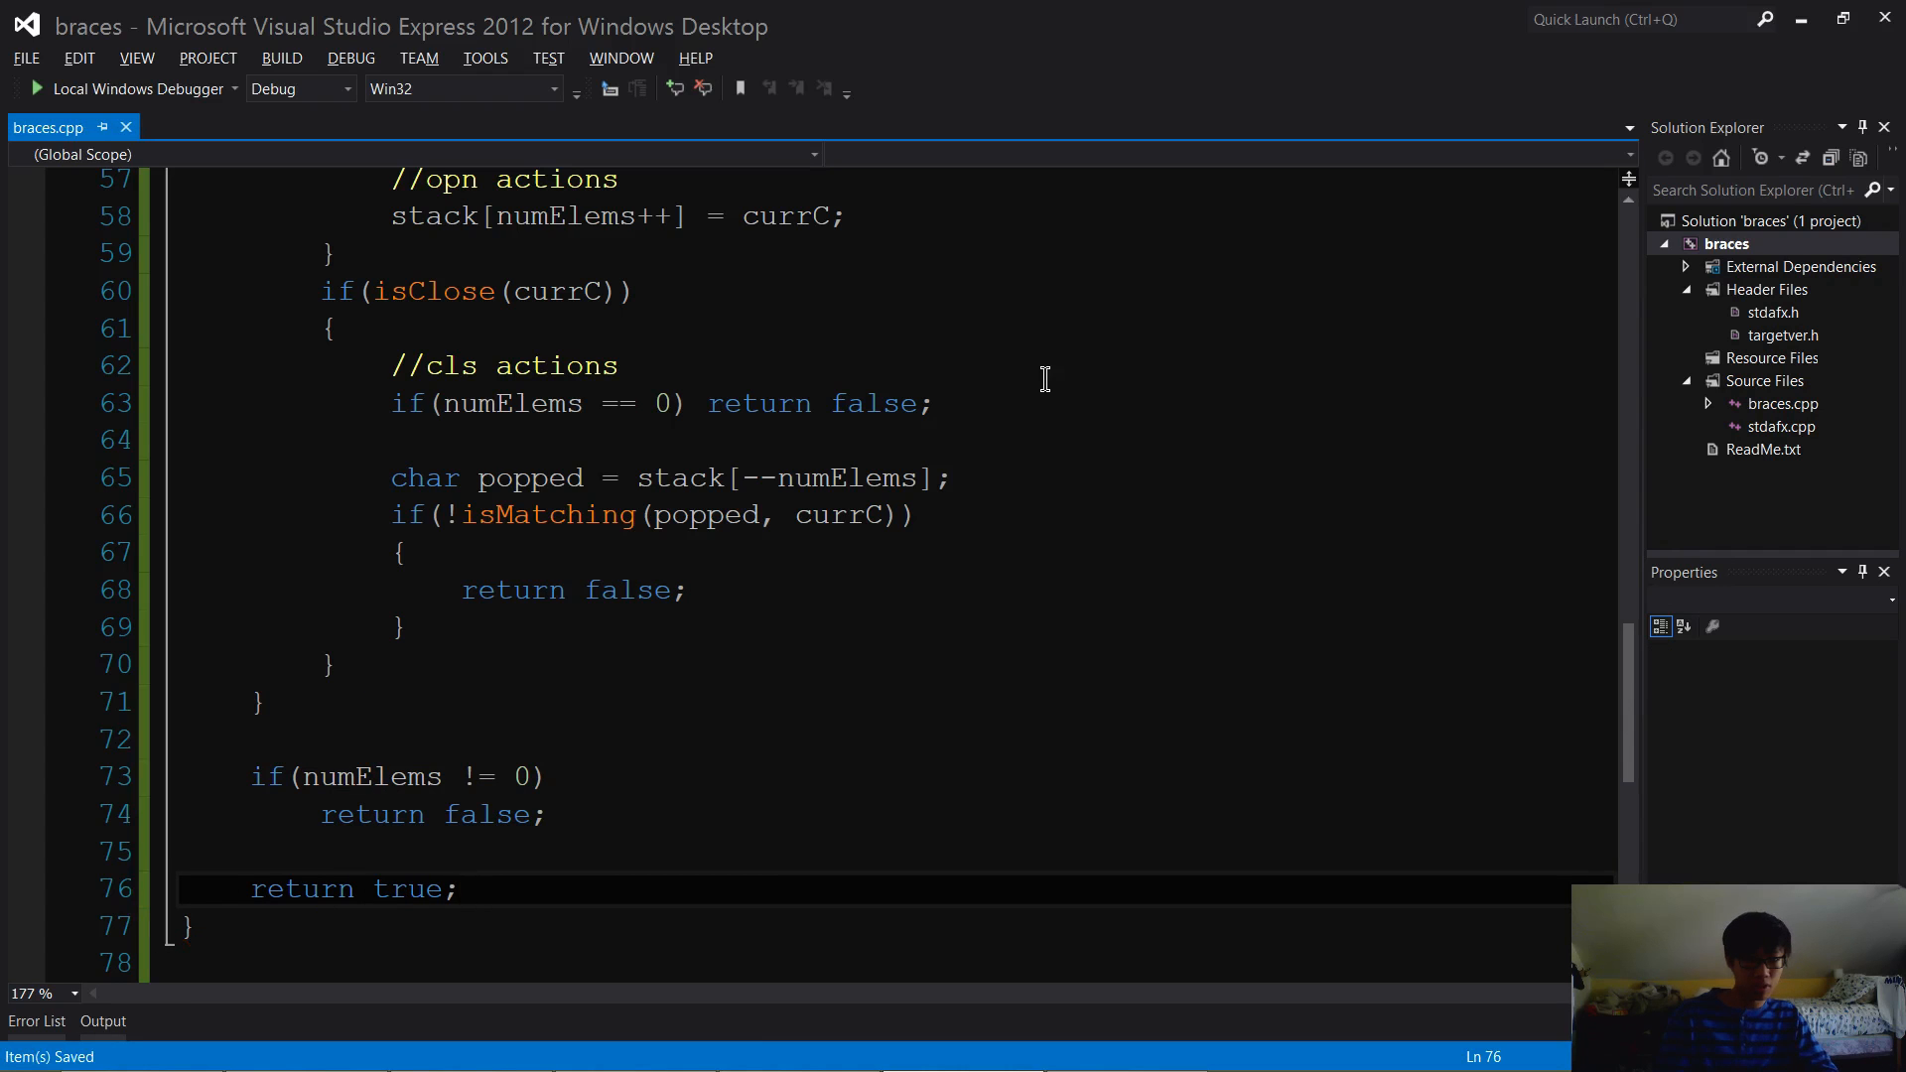
{"action": "scroll", "scroll_direction": "up", "scroll_amount": 3}
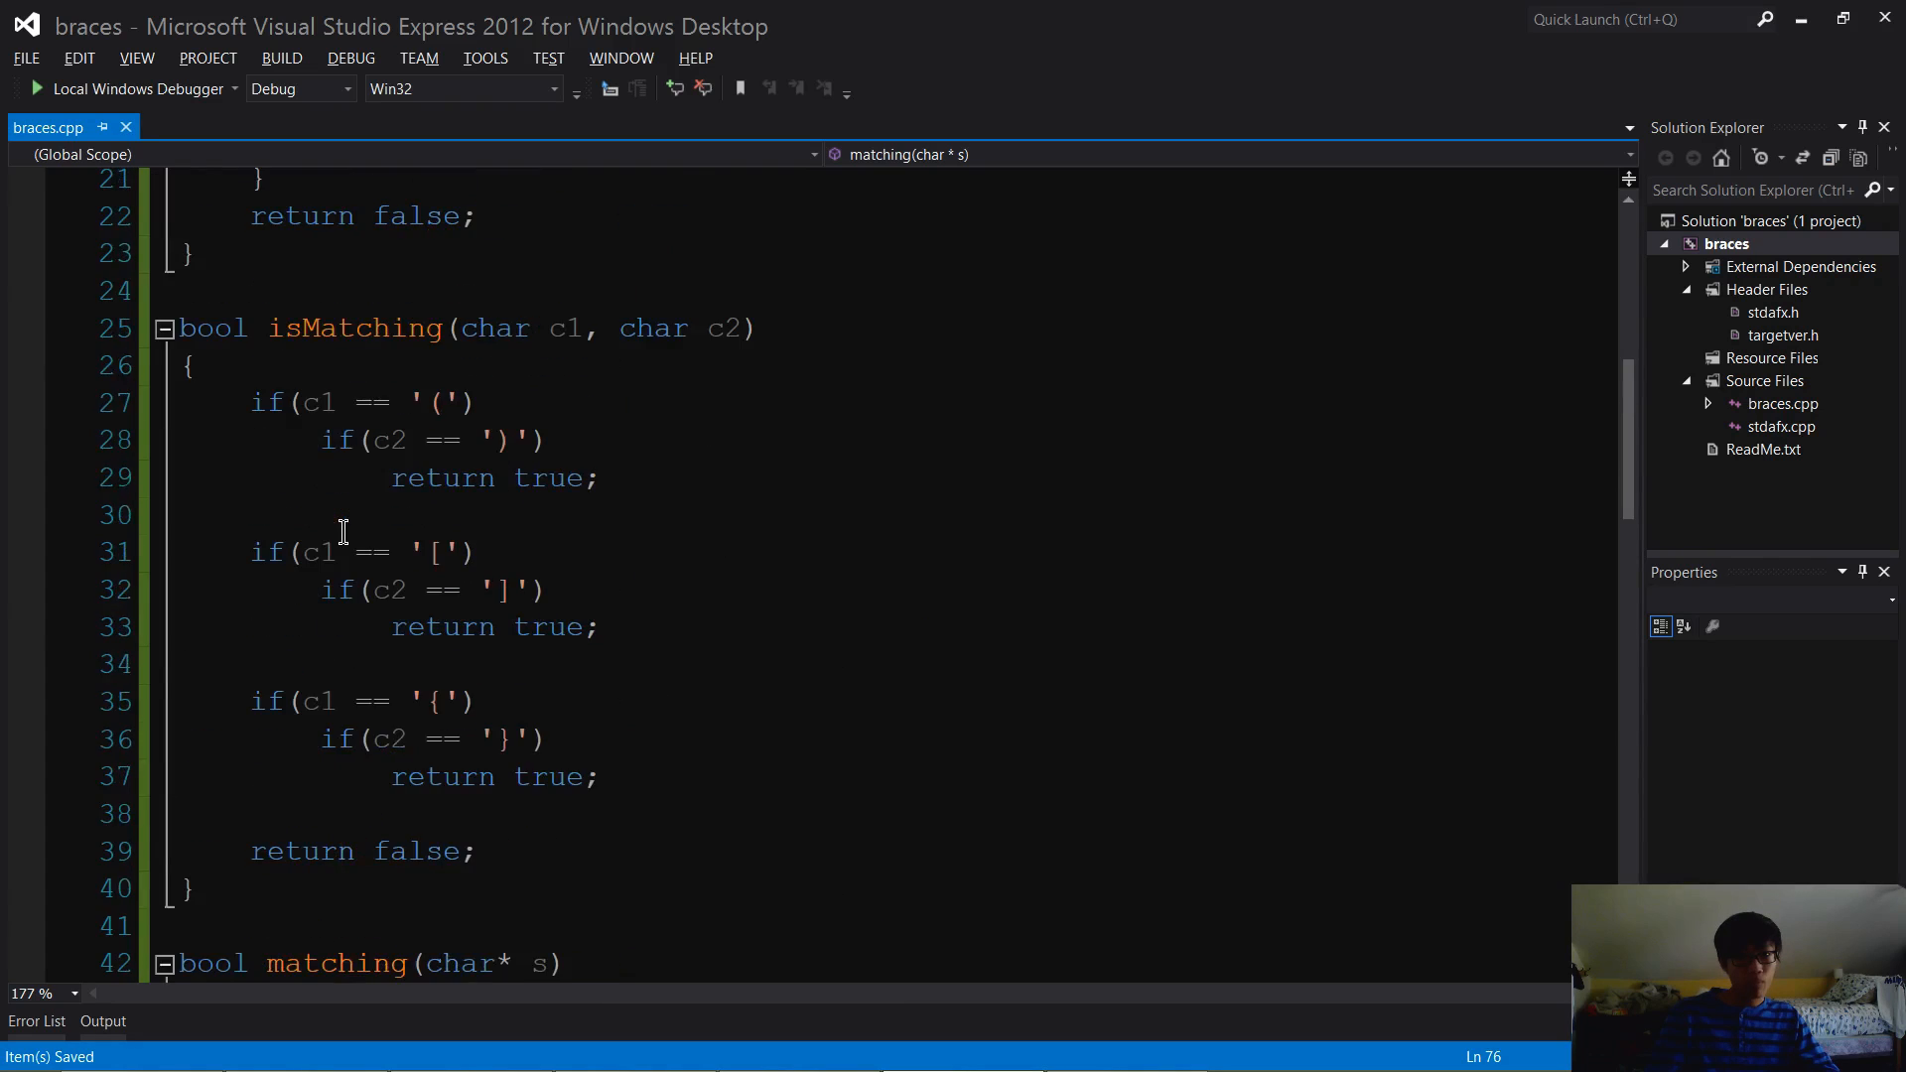
{"action": "scroll", "scroll_direction": "down", "scroll_amount": 3}
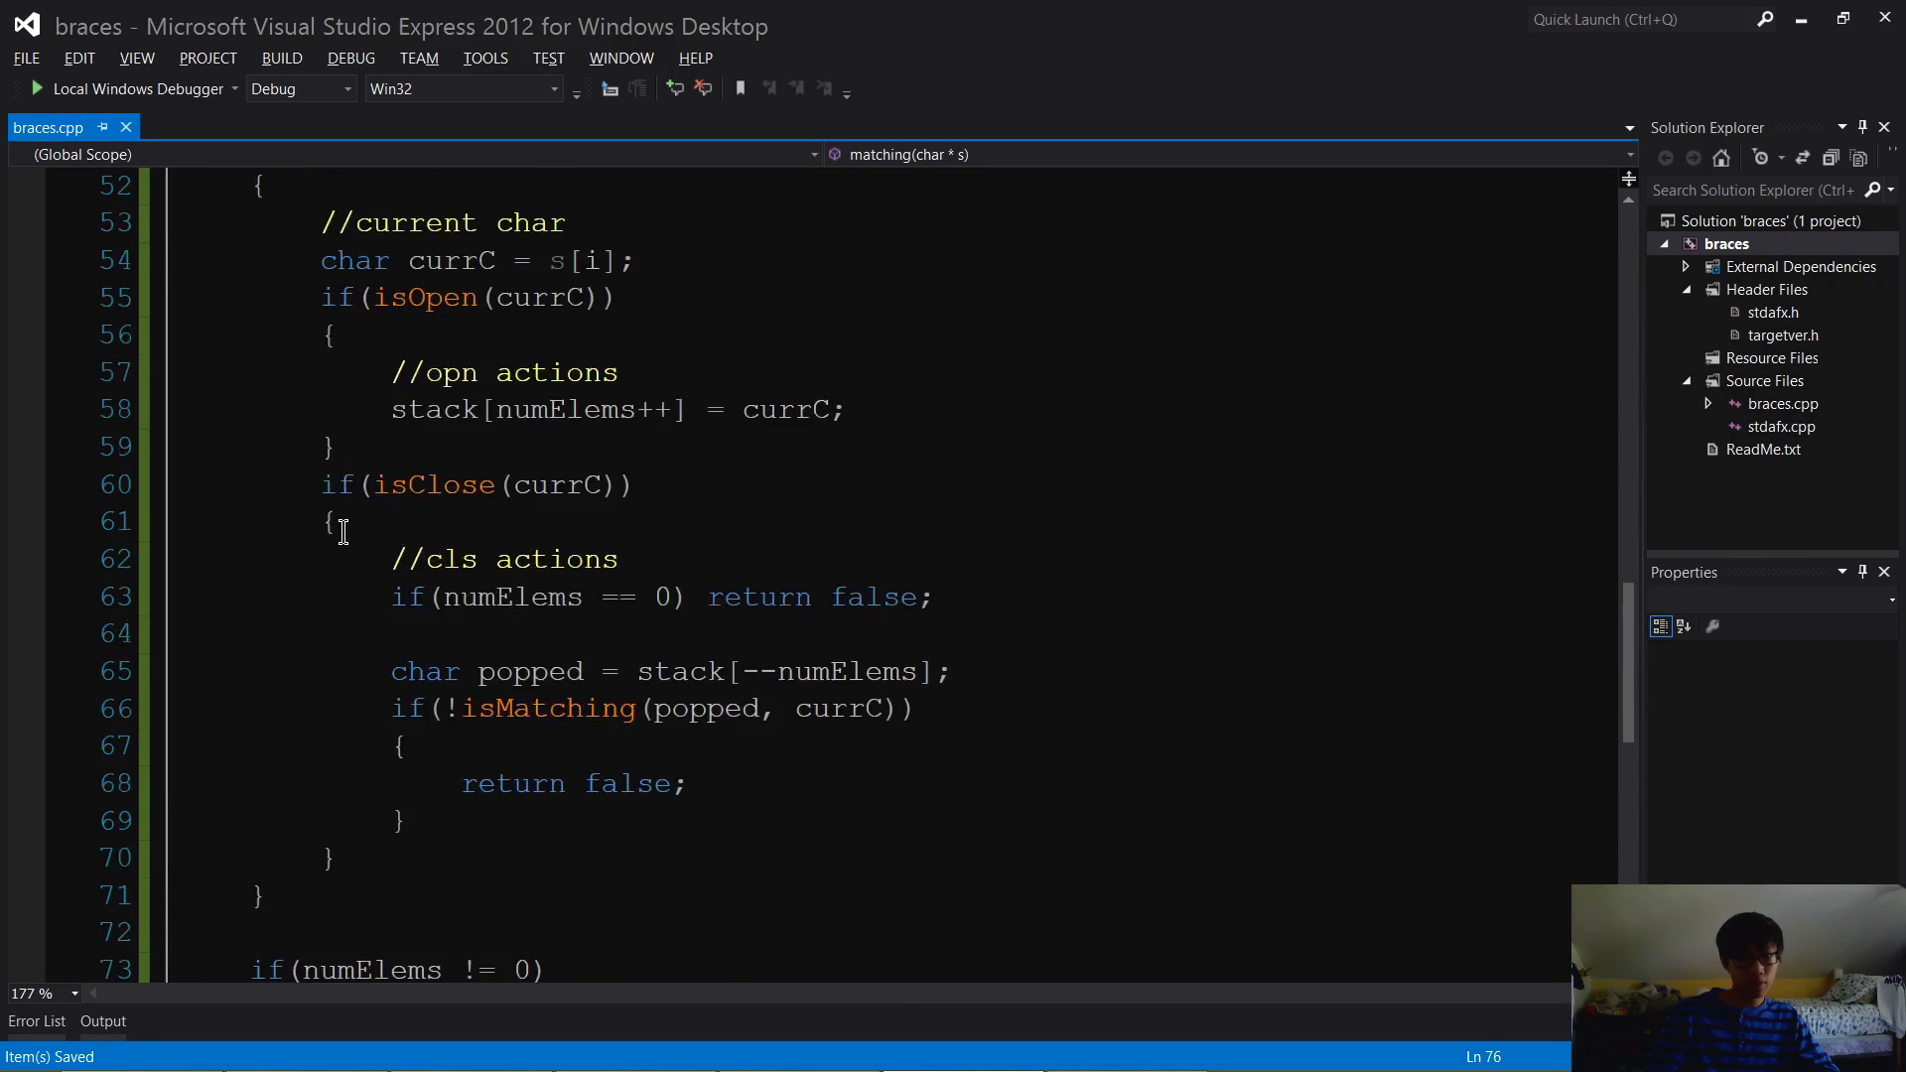
{"action": "scroll", "scroll_direction": "down", "scroll_amount": 3}
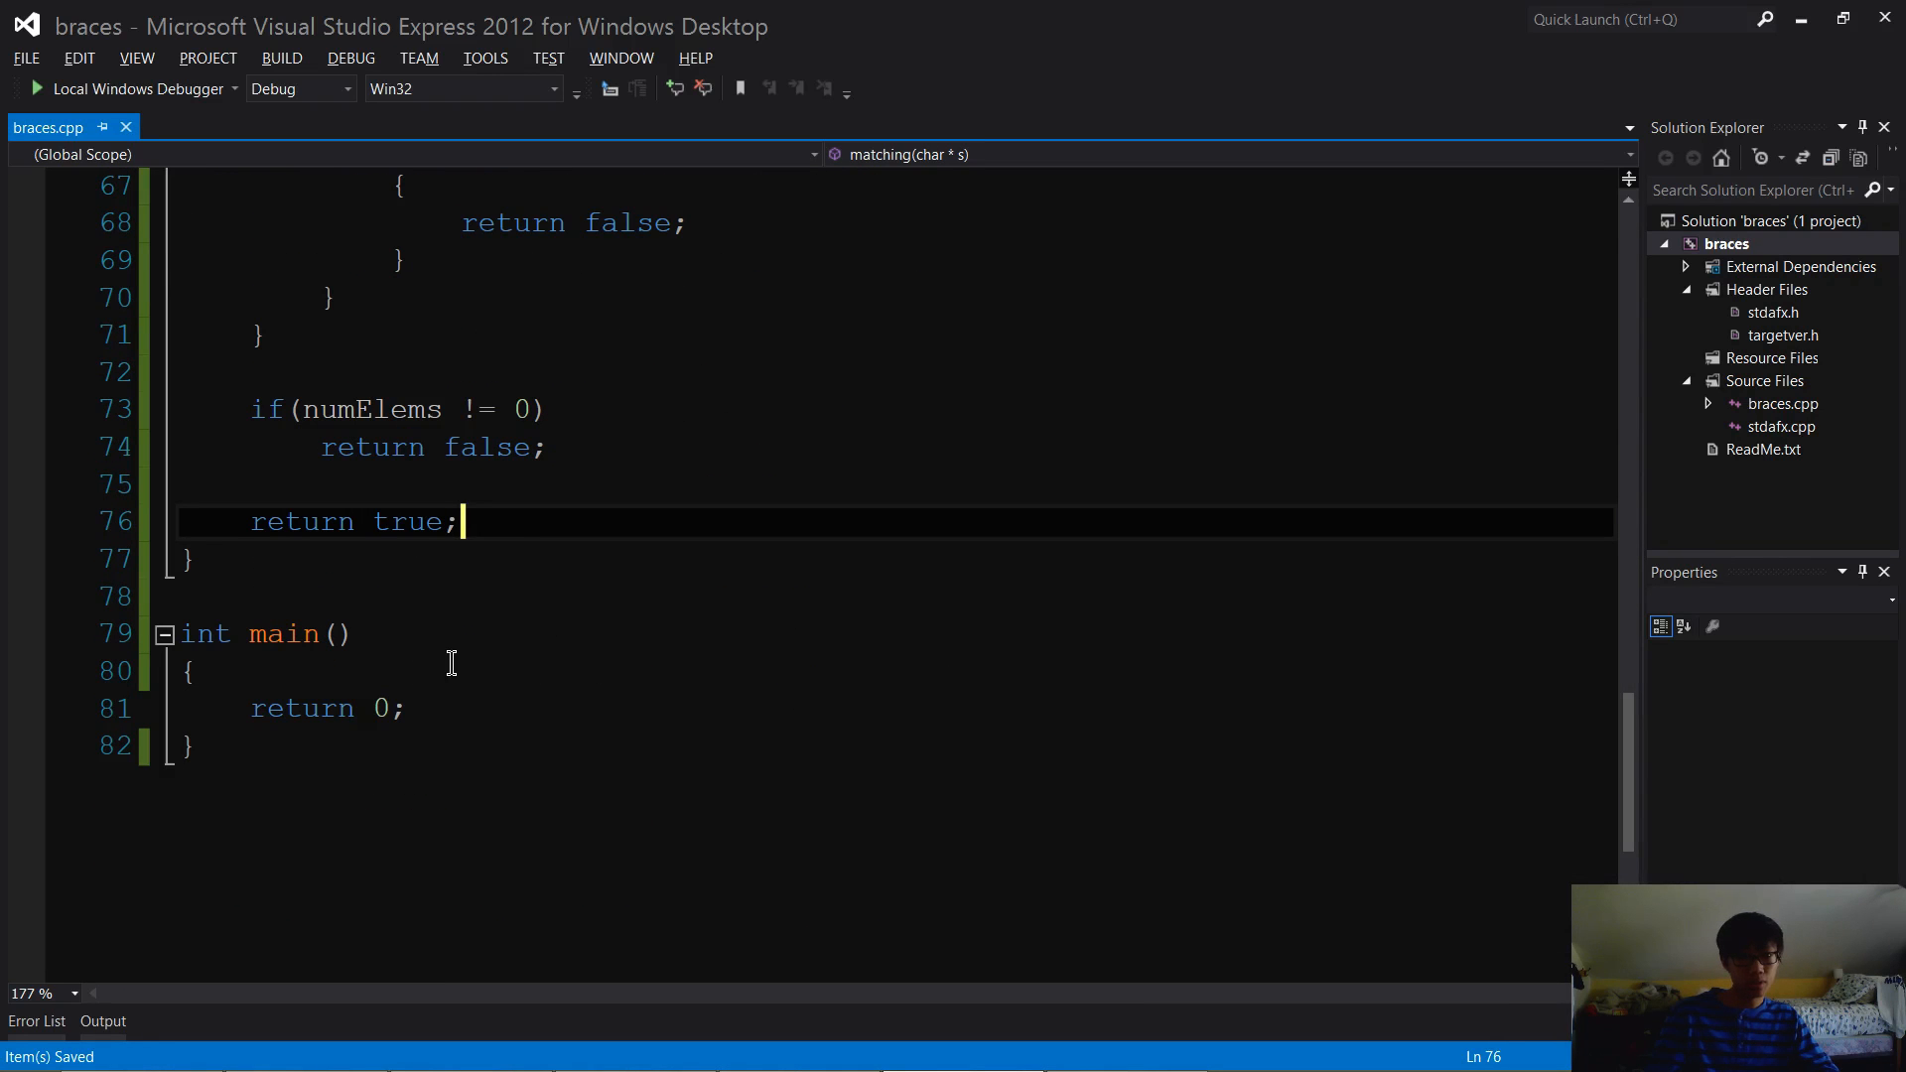
{"action": "mouse_move", "coordinate": [359, 669]}
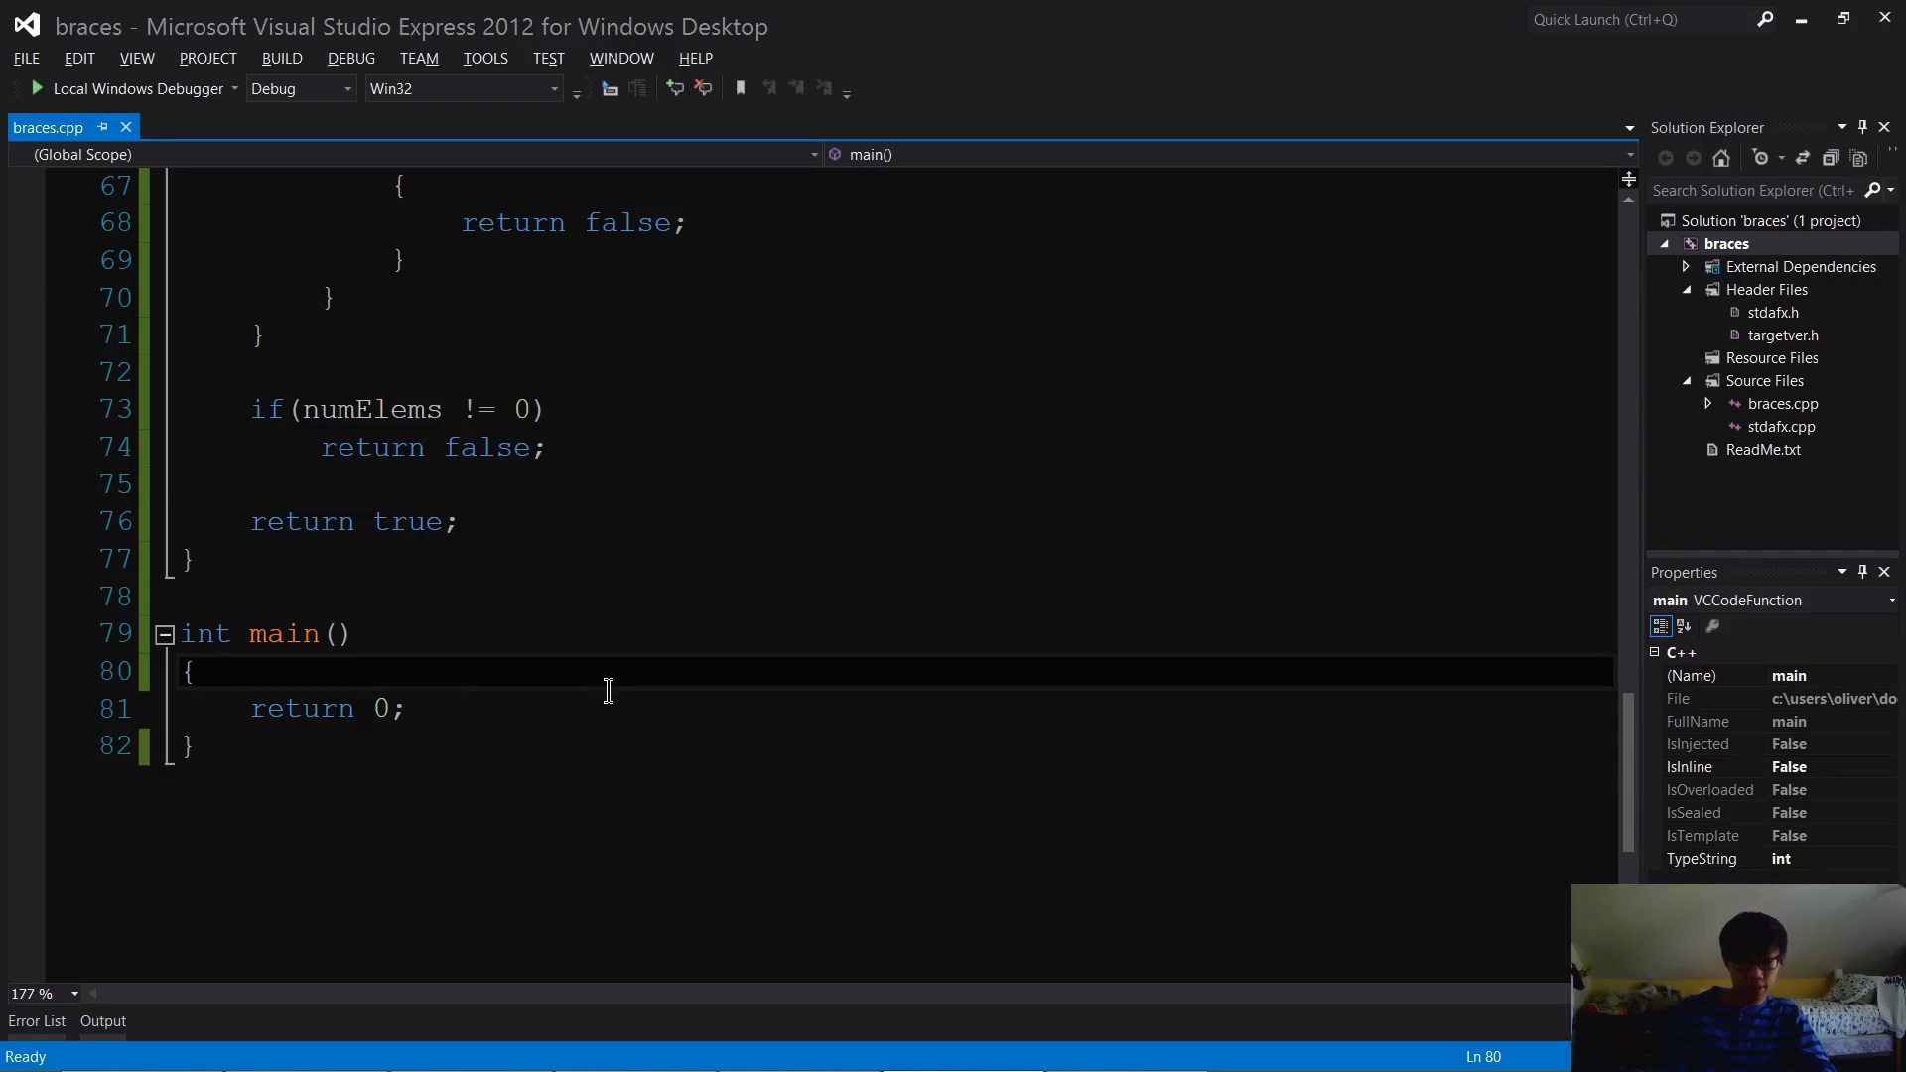
- Write assert(matching("a(b)c{d[e]}")); in main, pasting the balanced string from Chrome
{"action": "type", "text": "ass"}
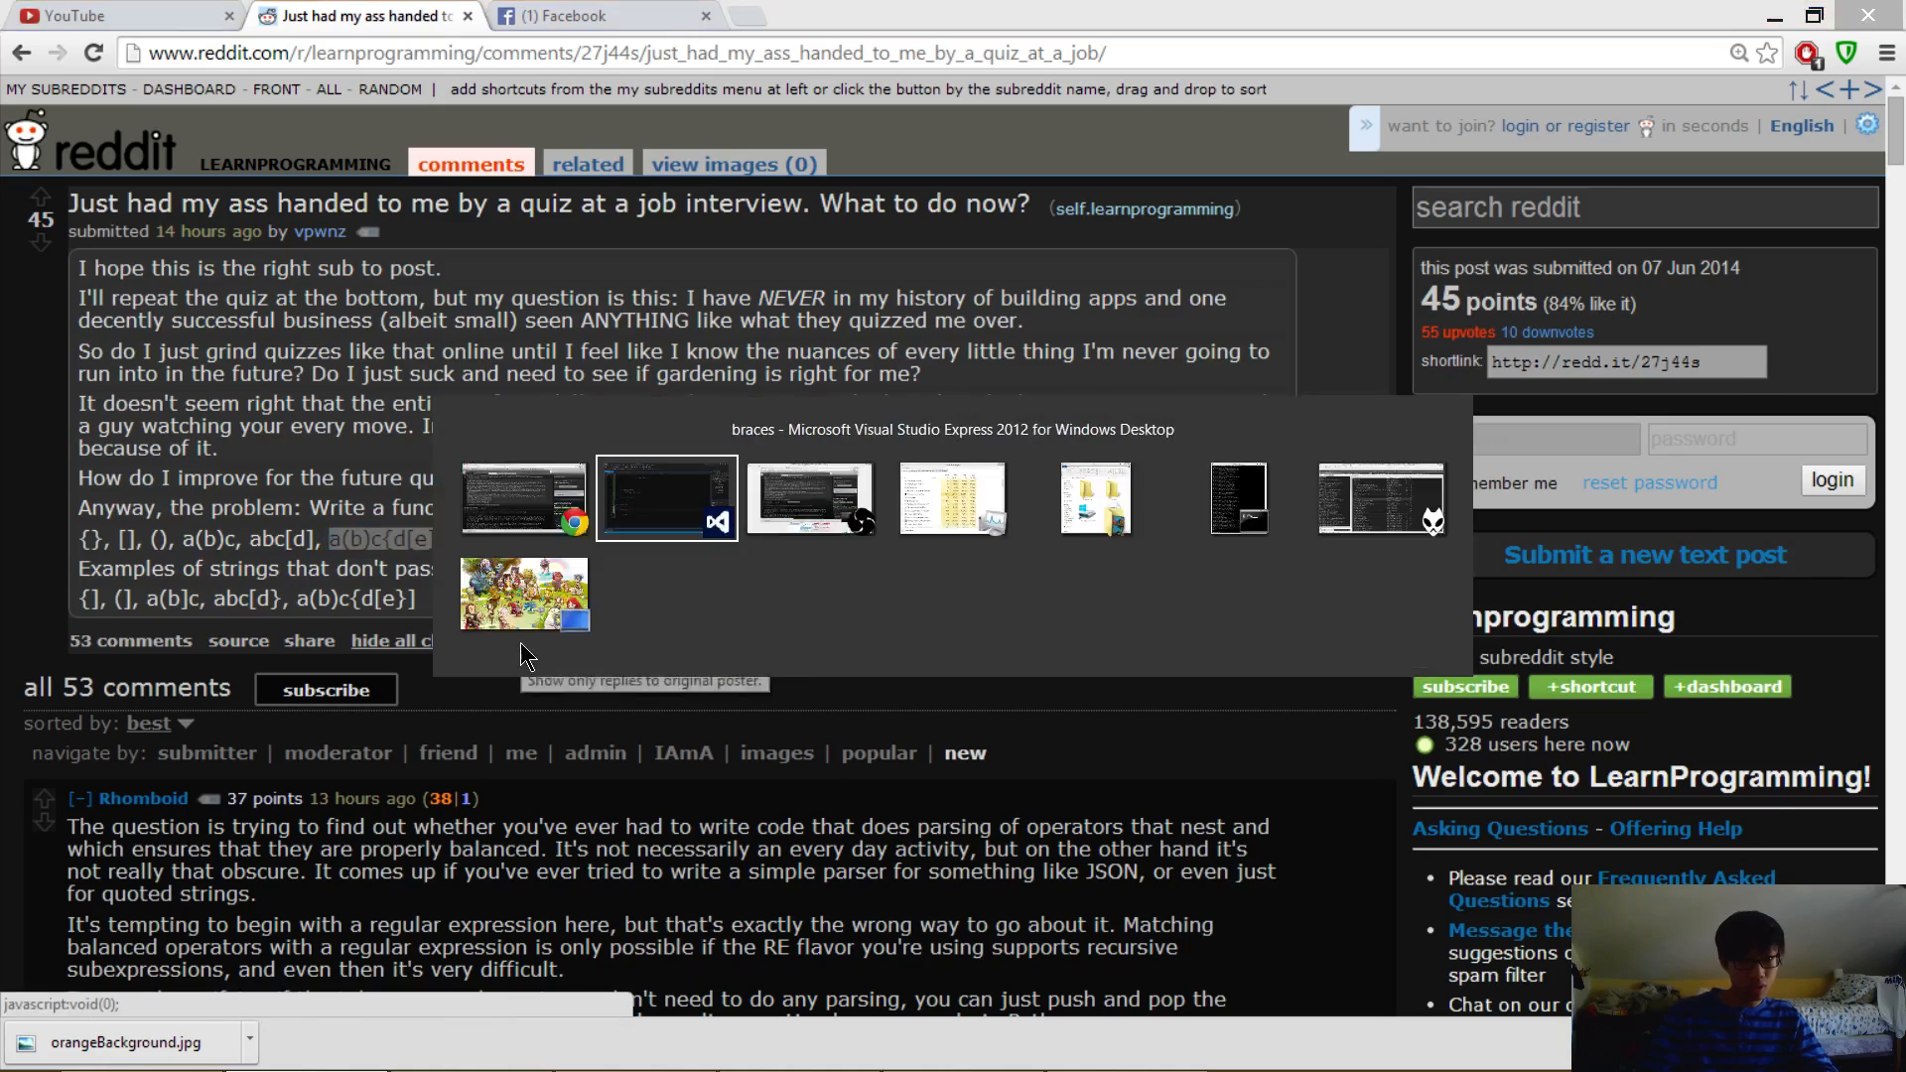
{"action": "left_click", "coordinate": [667, 496]}
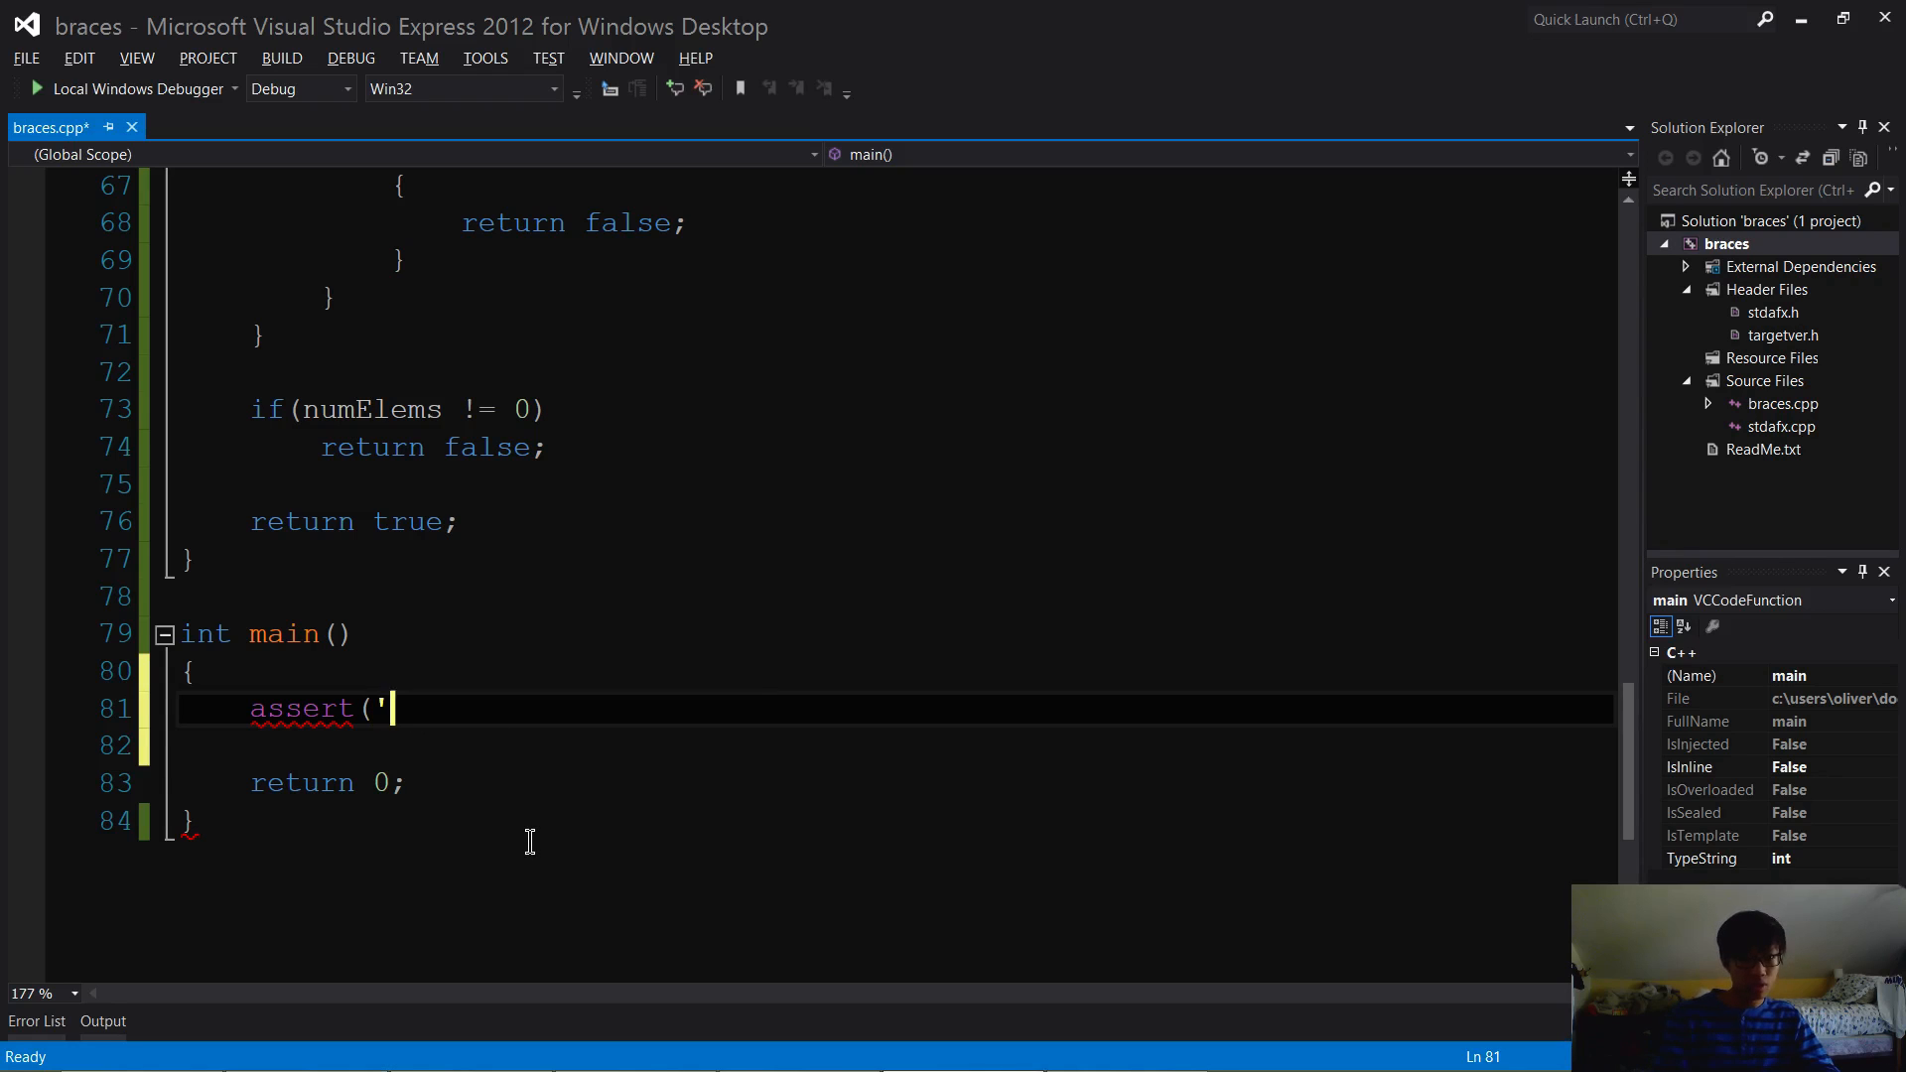
{"action": "type", "text": "\"a(b)c{d[e]}\")"}
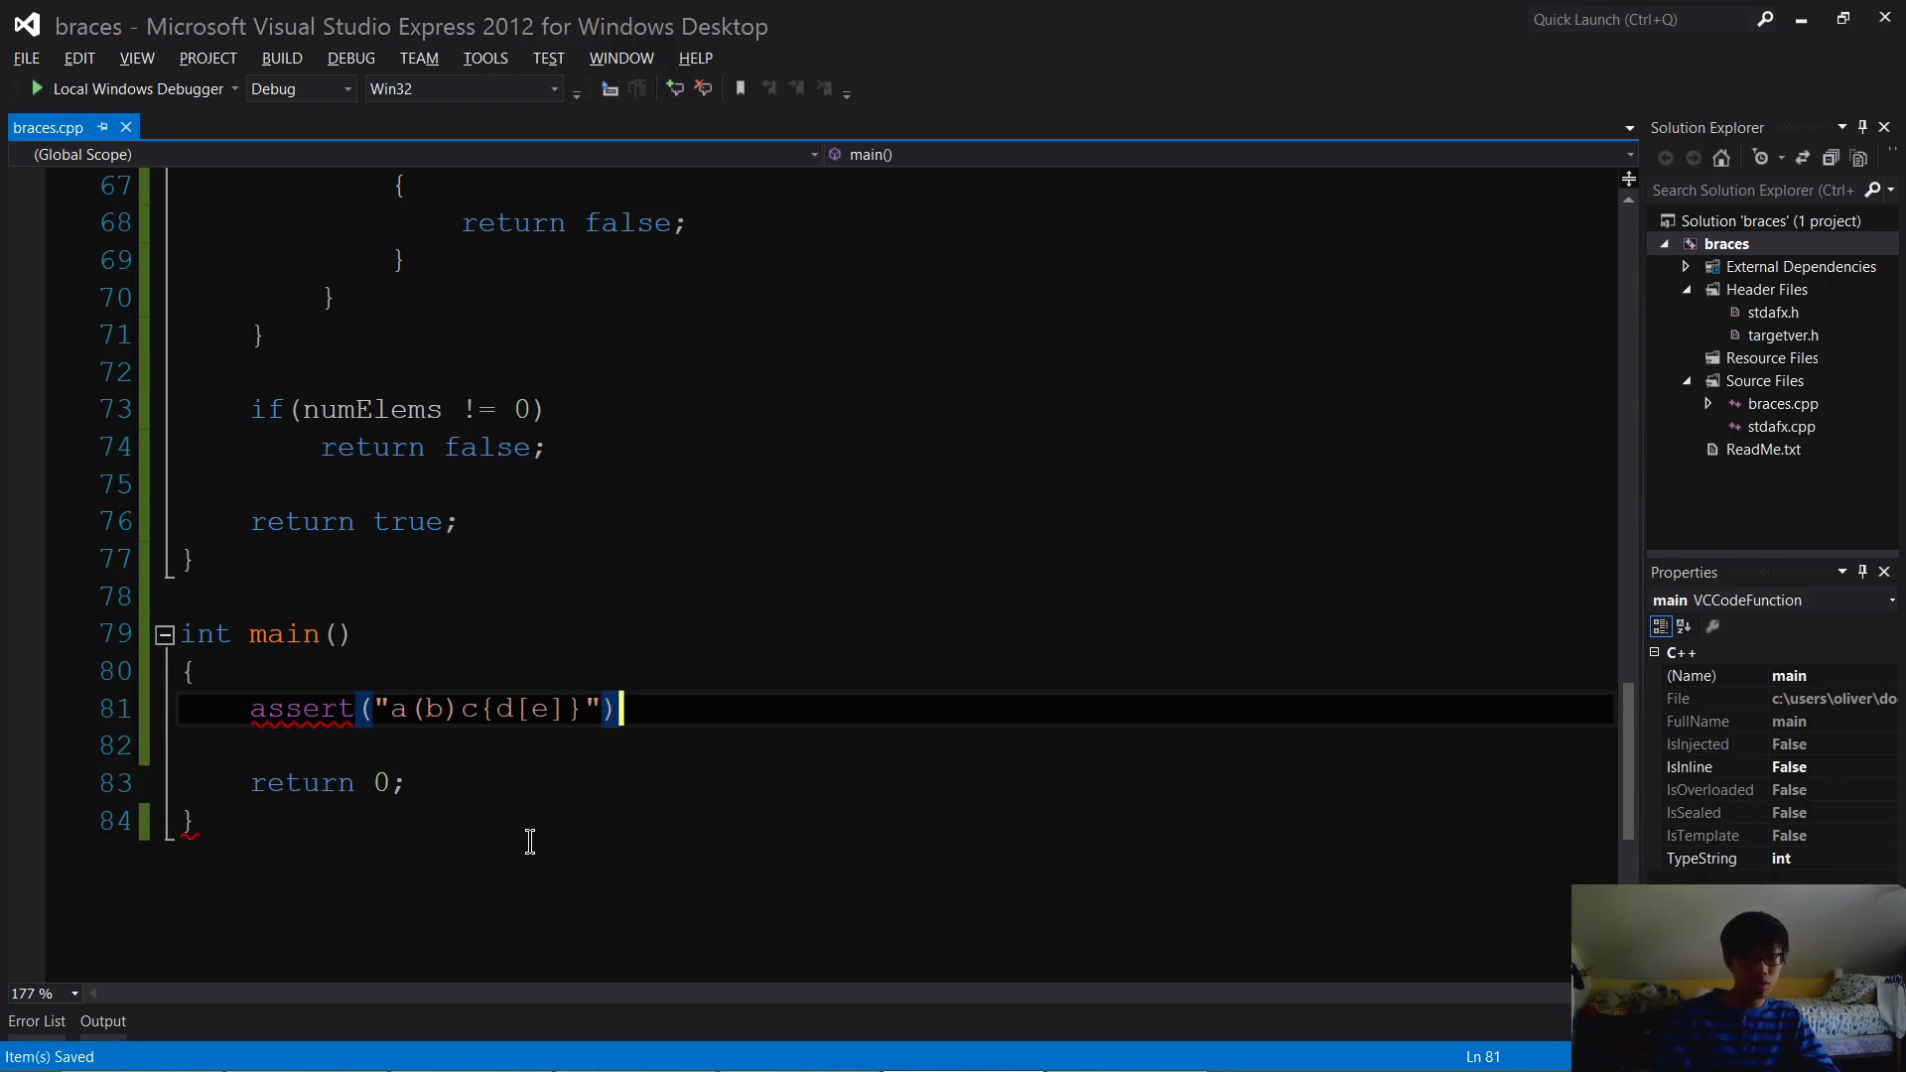
{"action": "double_click", "coordinate": [302, 709]}
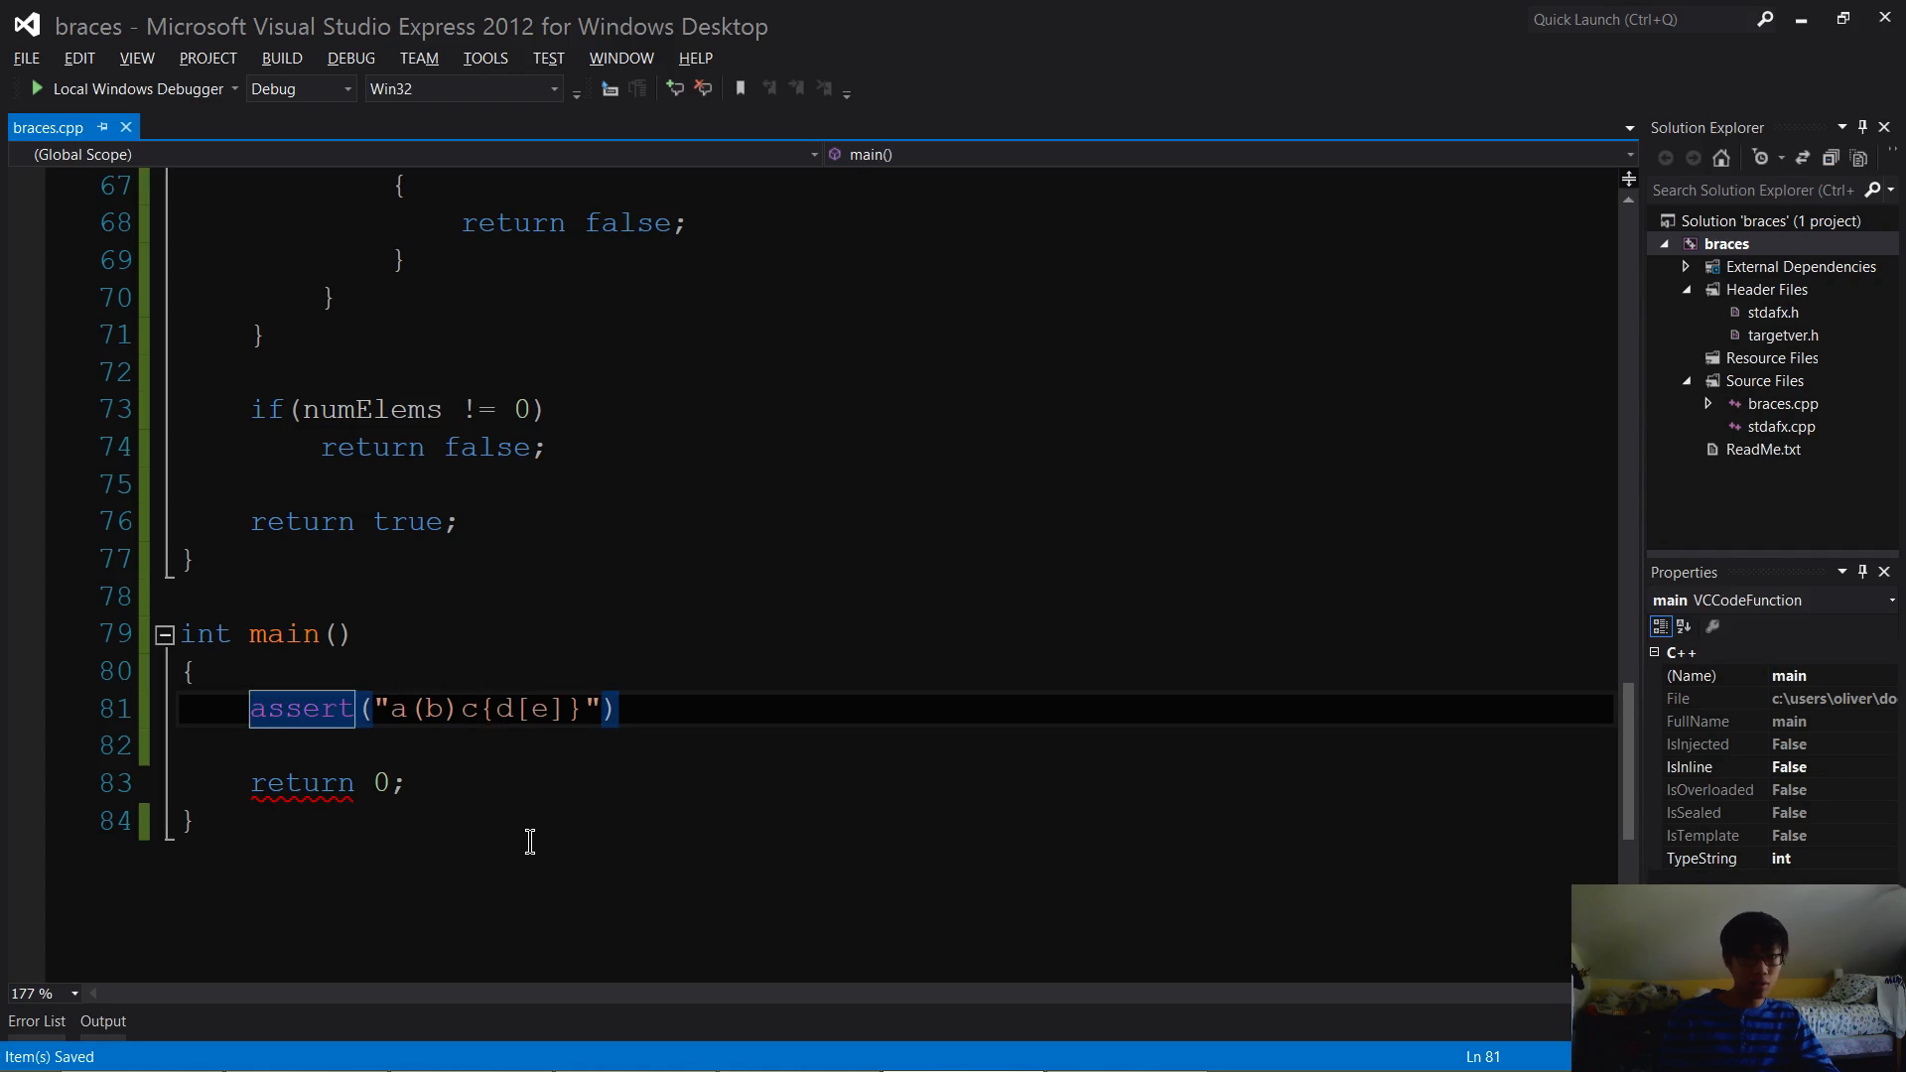
{"action": "type", "text": "matching"}
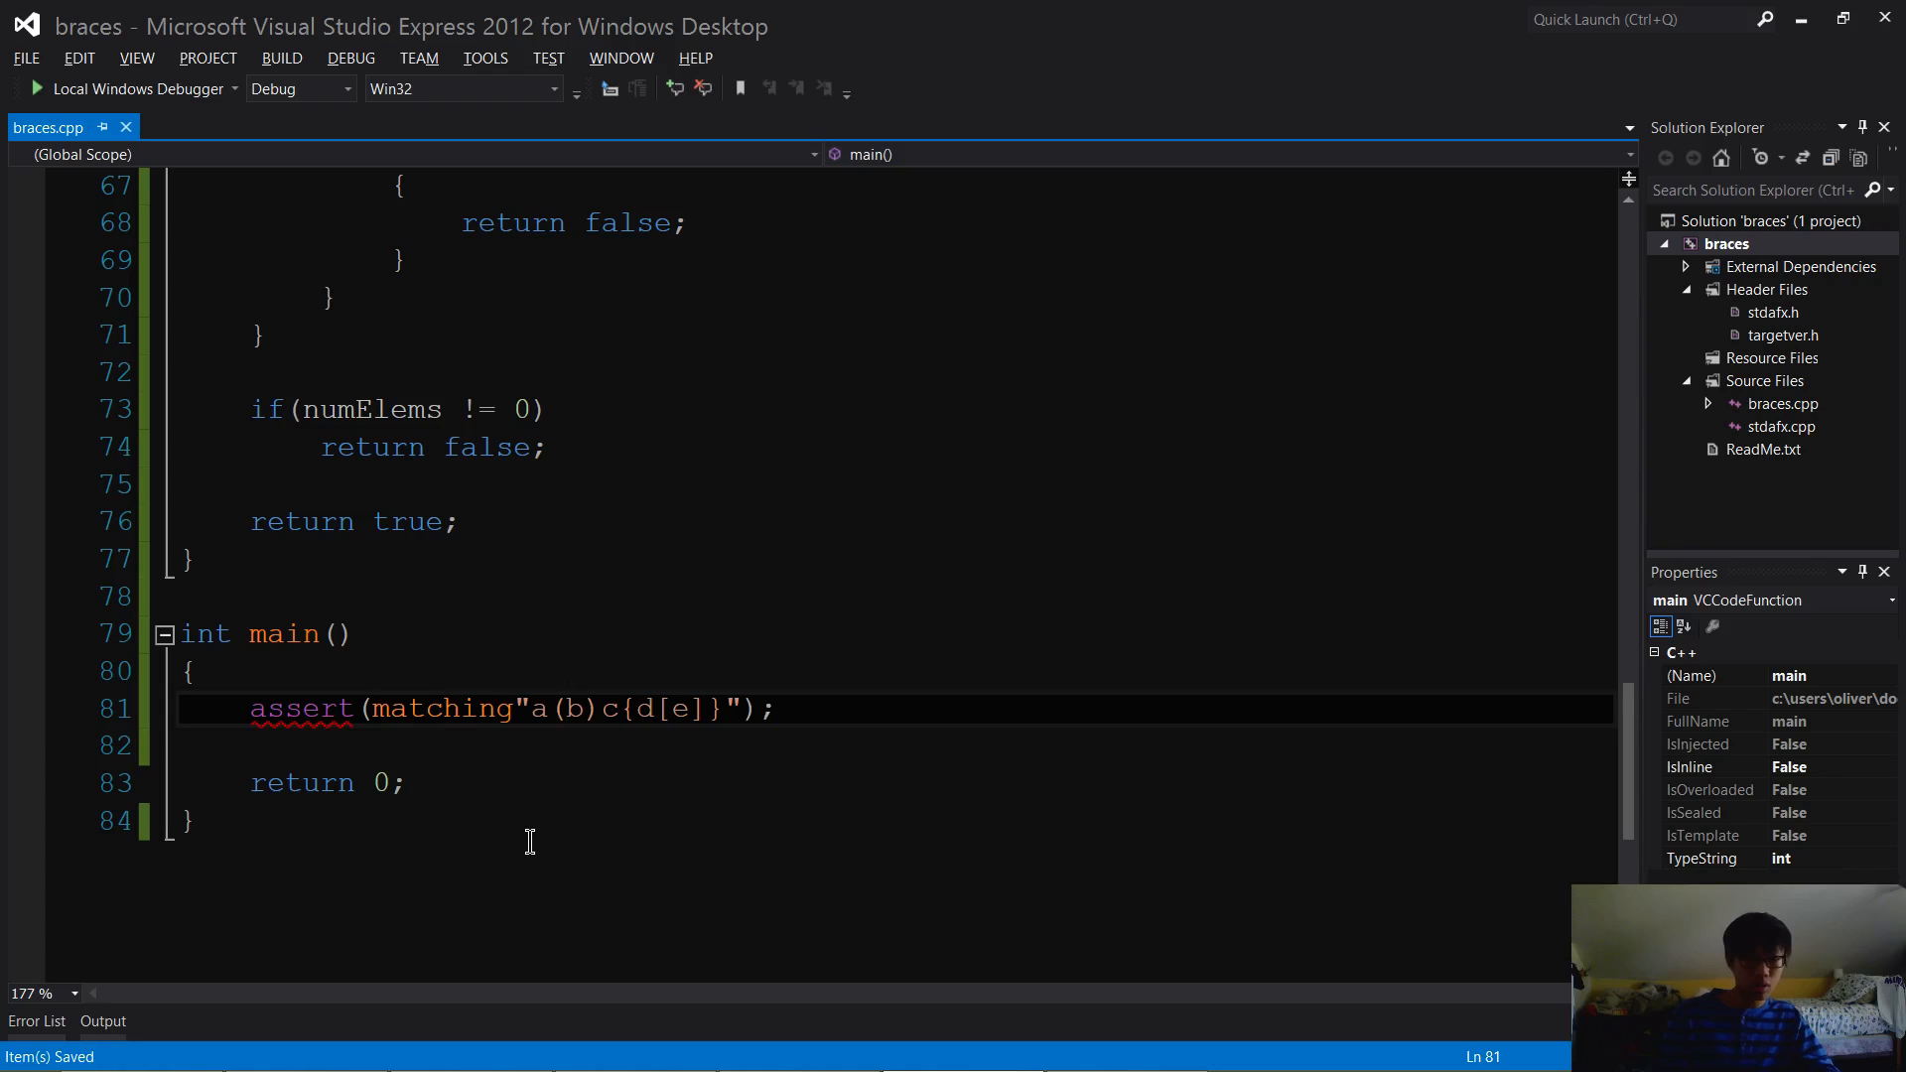
{"action": "left_click", "coordinate": [674, 709]}
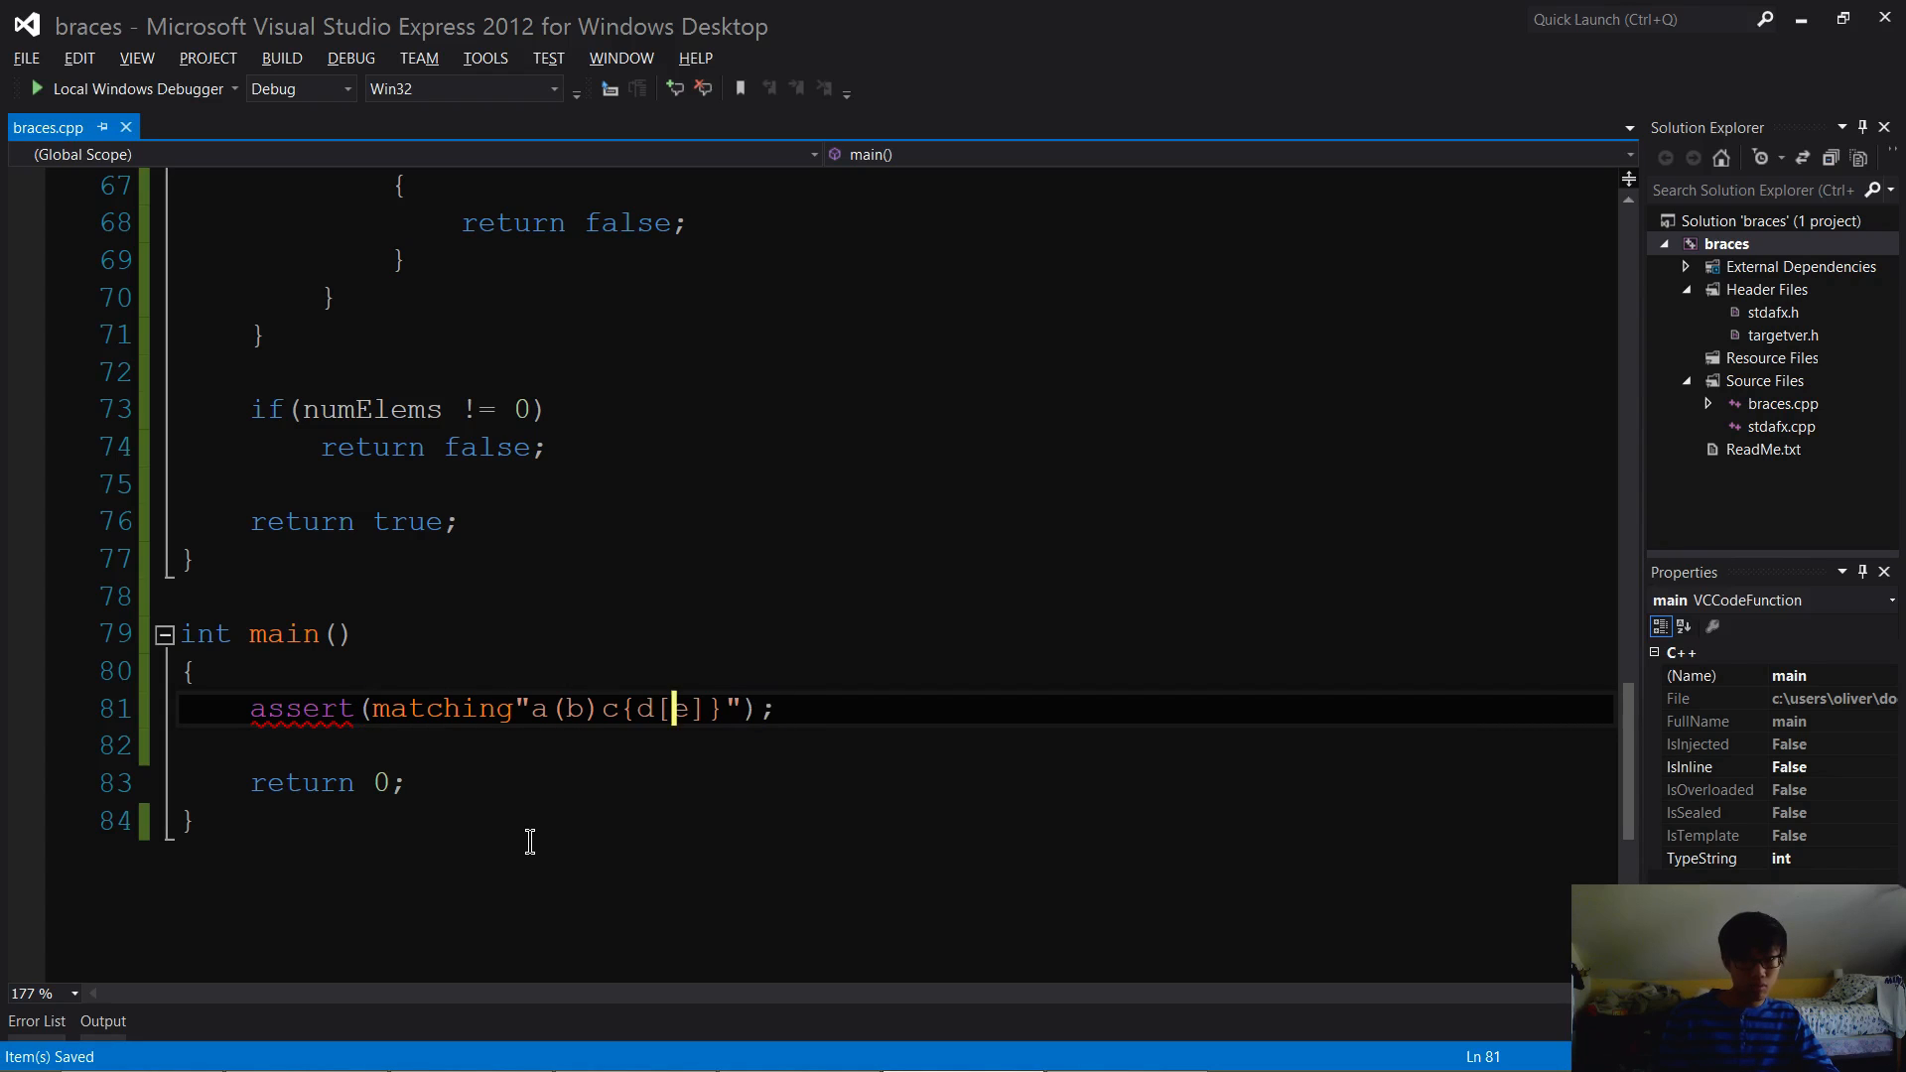
{"action": "double_click", "coordinate": [443, 708]}
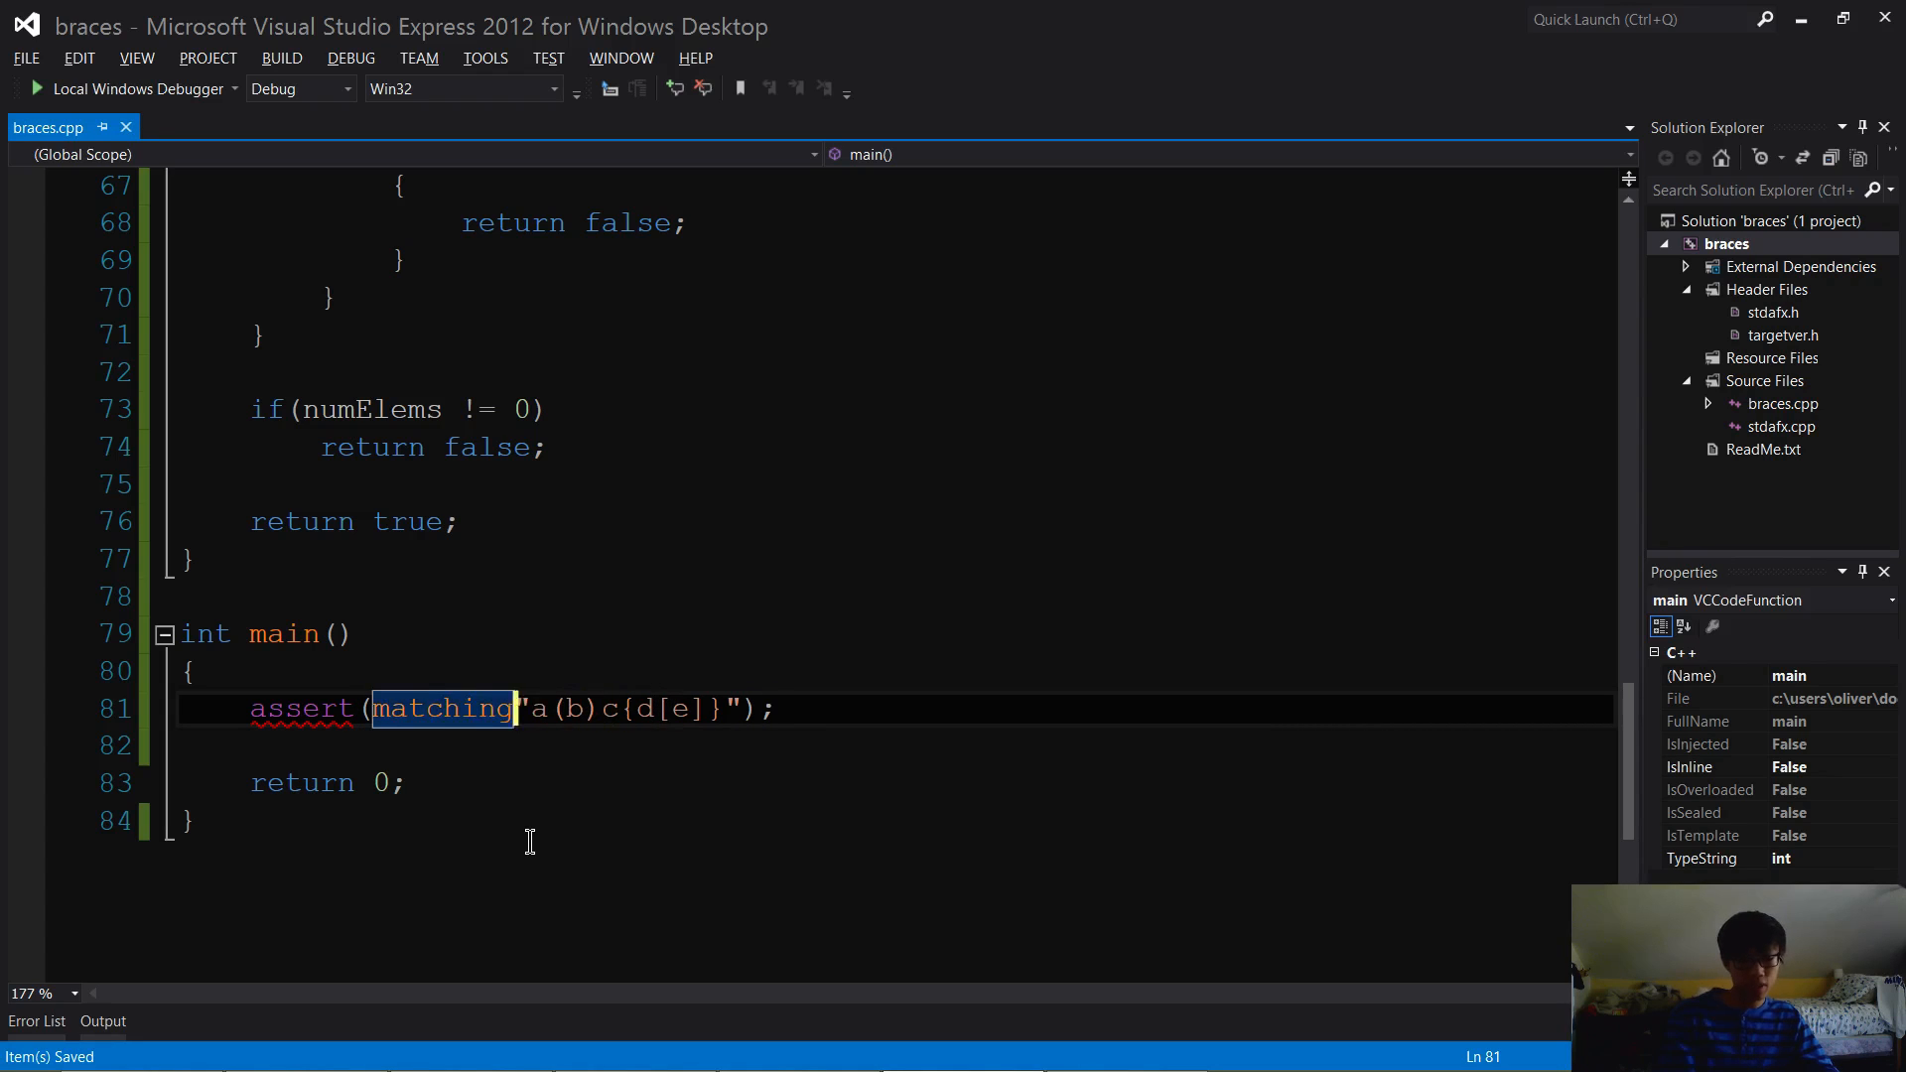
{"action": "type", "text": "("}
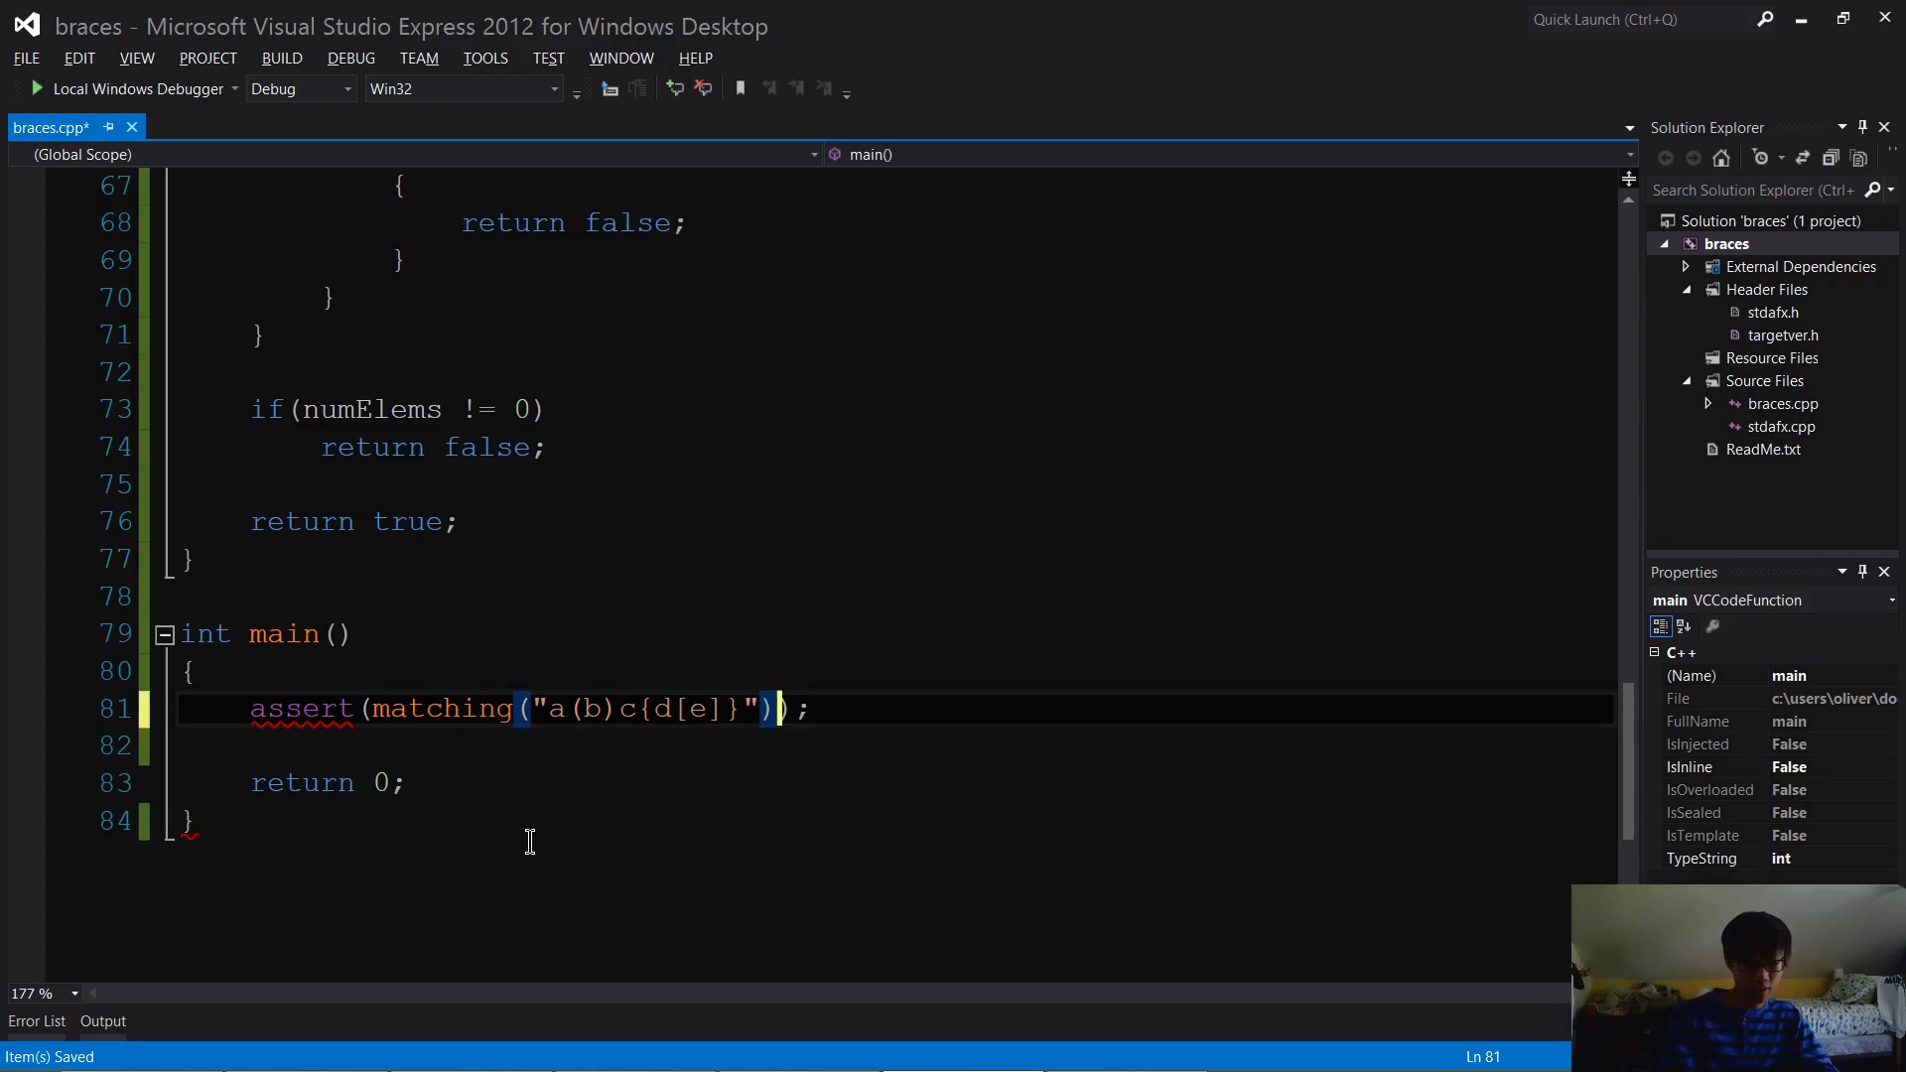
- Build the braces project with F7 to check it compiles
{"action": "key", "text": "F7"}
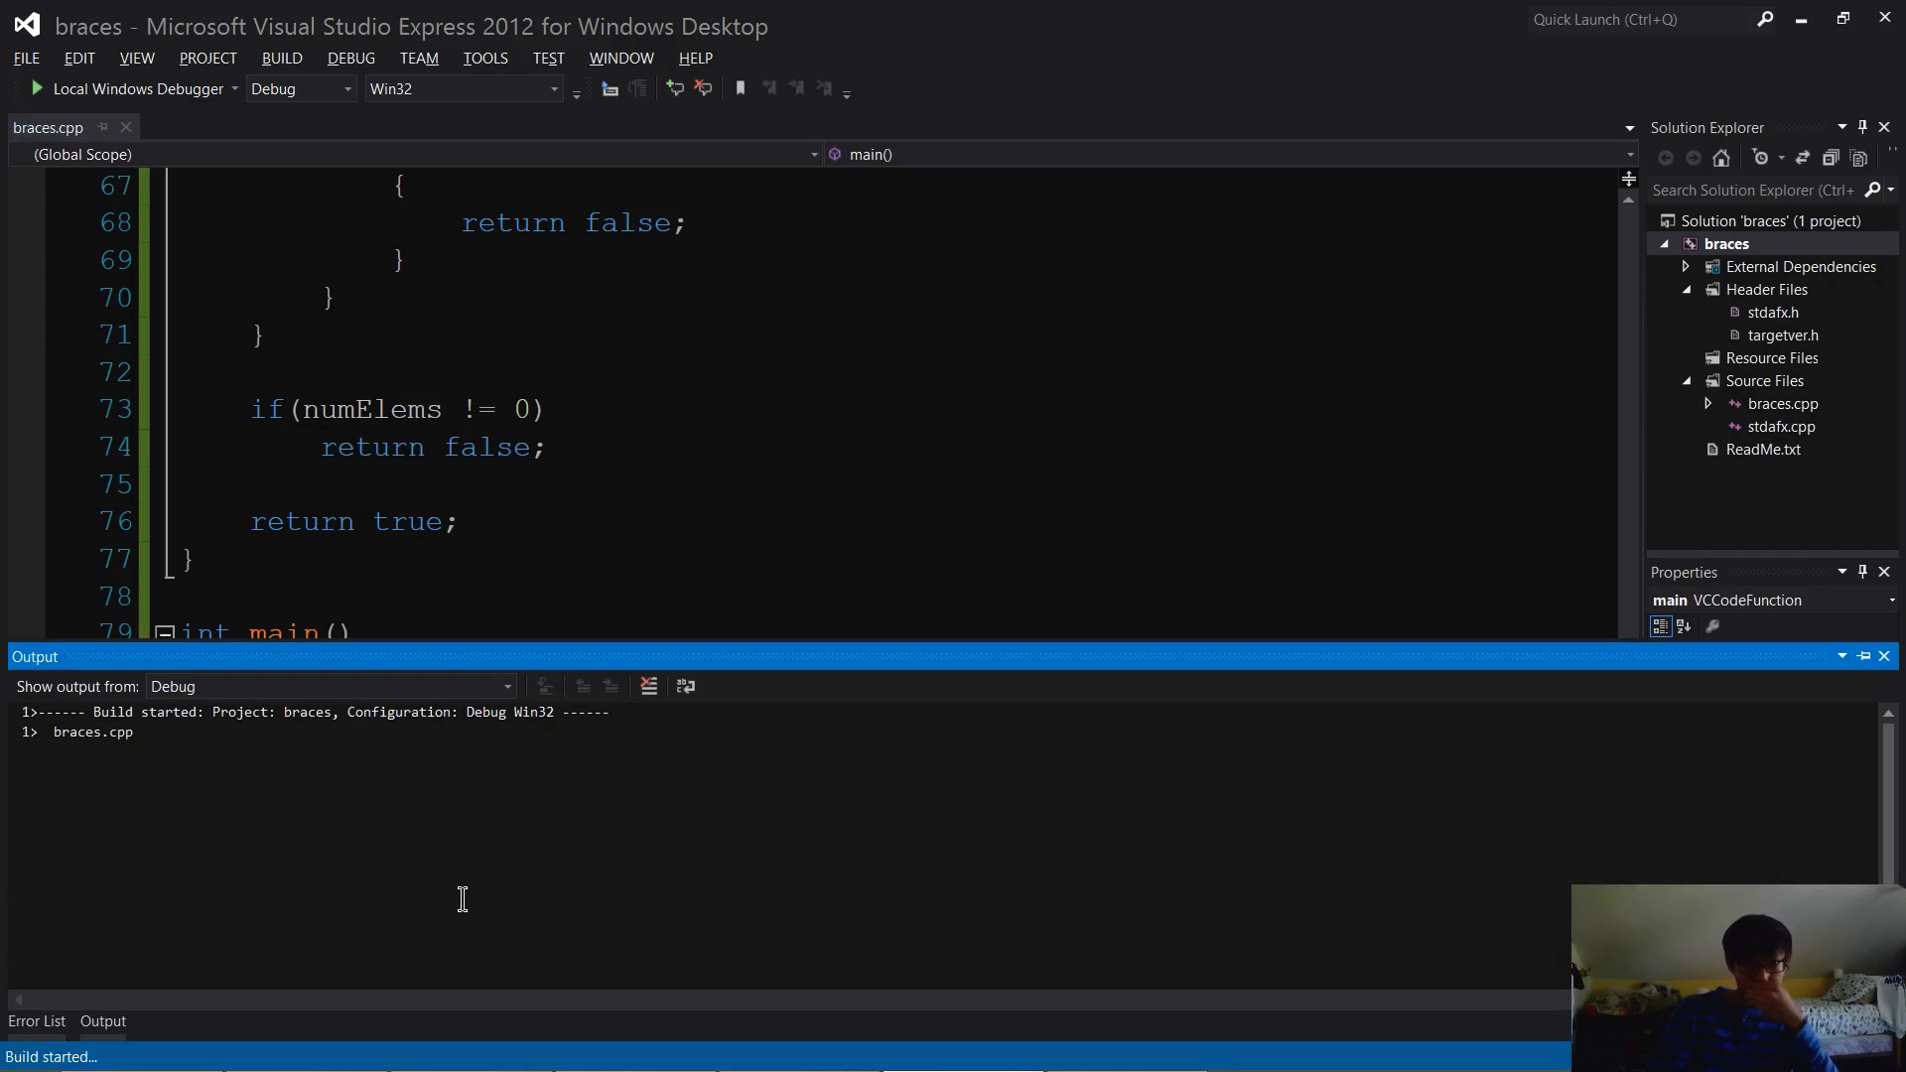
- Add getchar(); and negate the duplicated assert so matching("a(b)c{d[e]") must fail, then build
{"action": "left_click", "coordinate": [36, 87]}
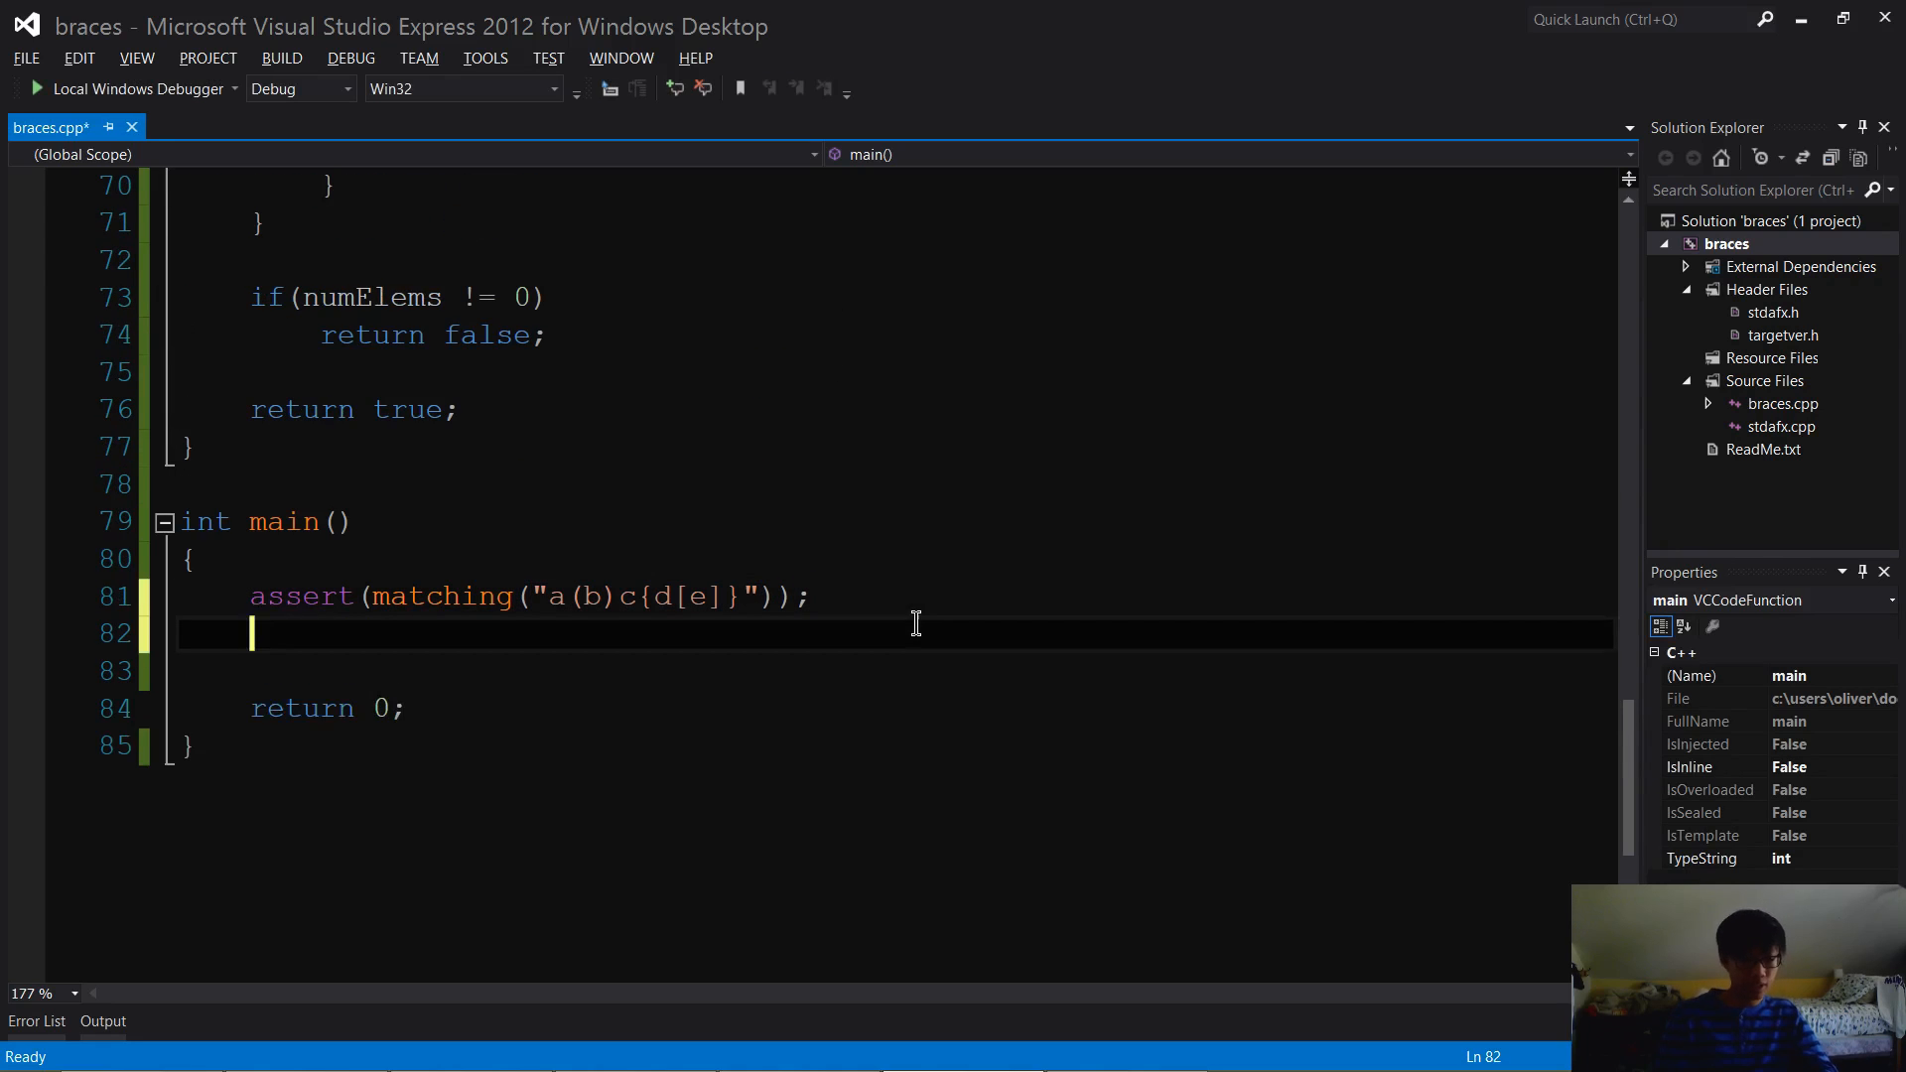
{"action": "type", "text": "getchar();"}
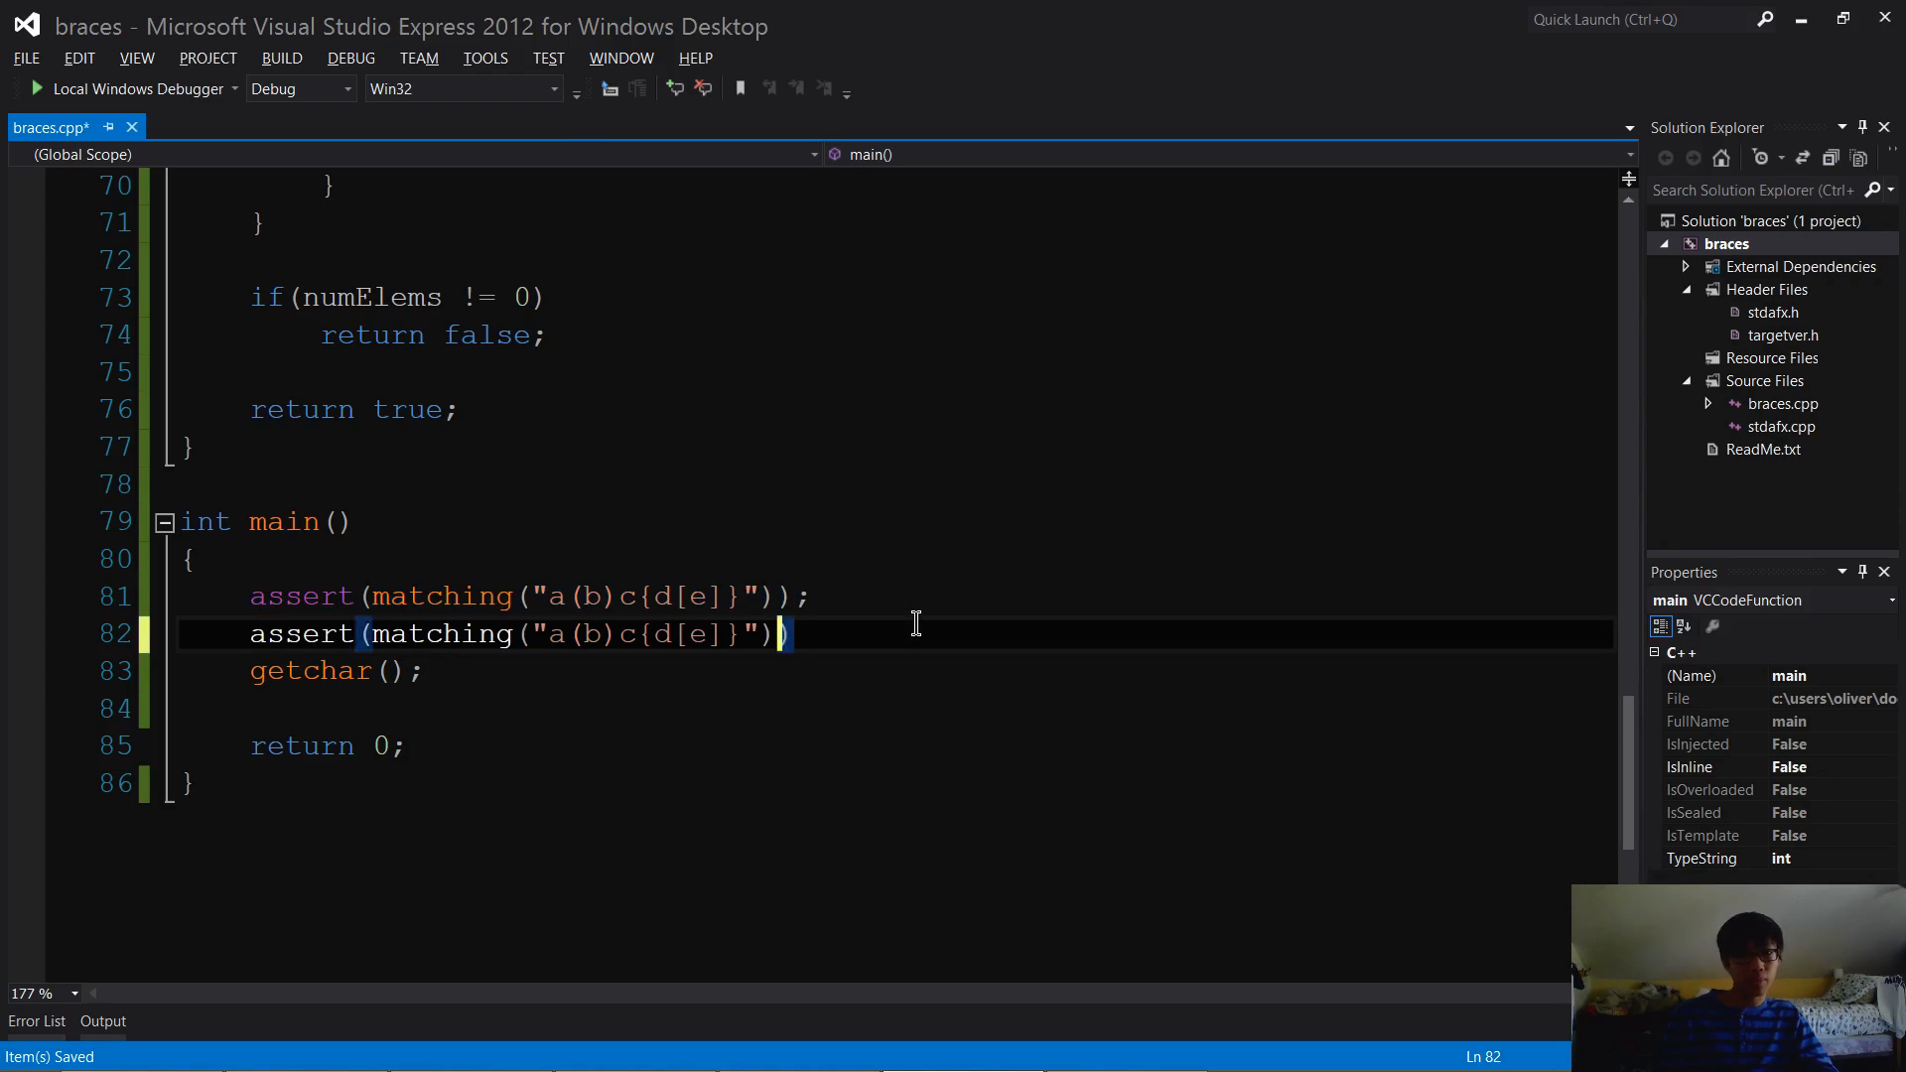
{"action": "double_click", "coordinate": [441, 633]}
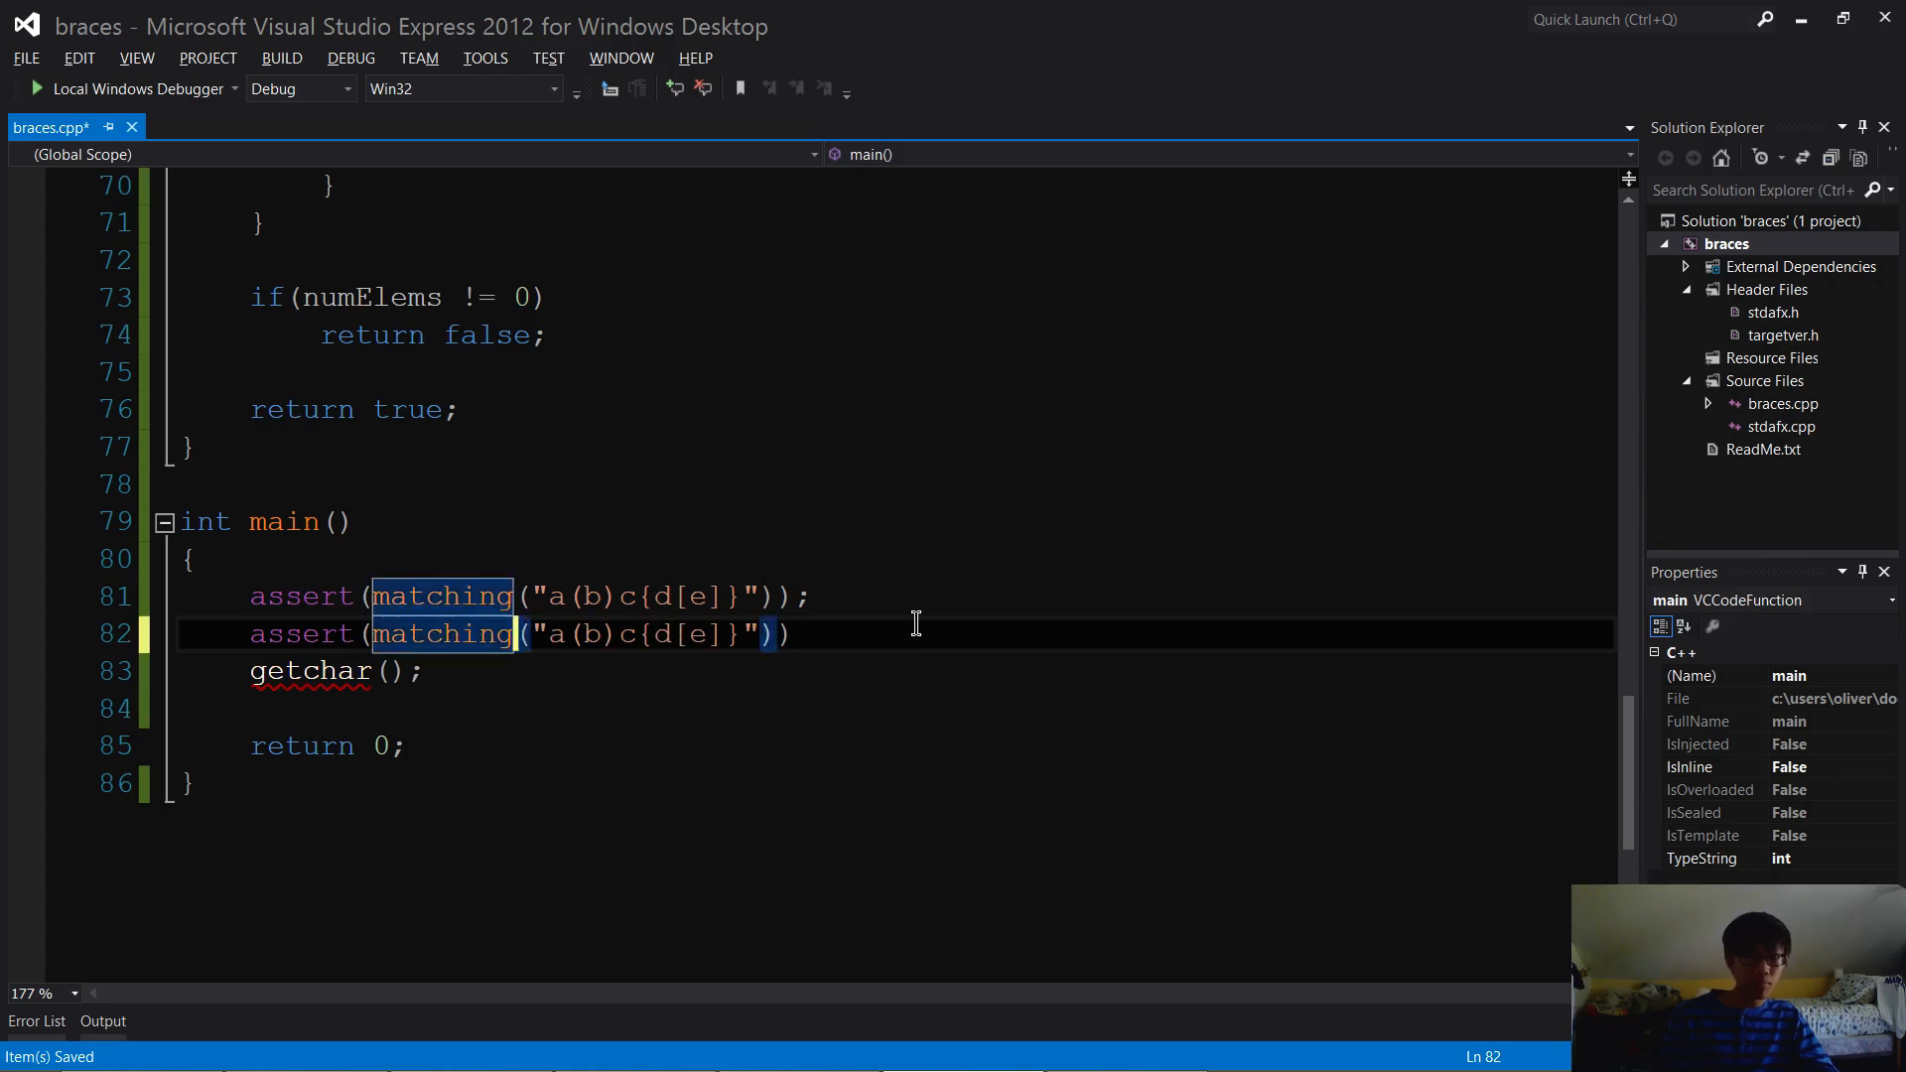
{"action": "type", "text": "!"}
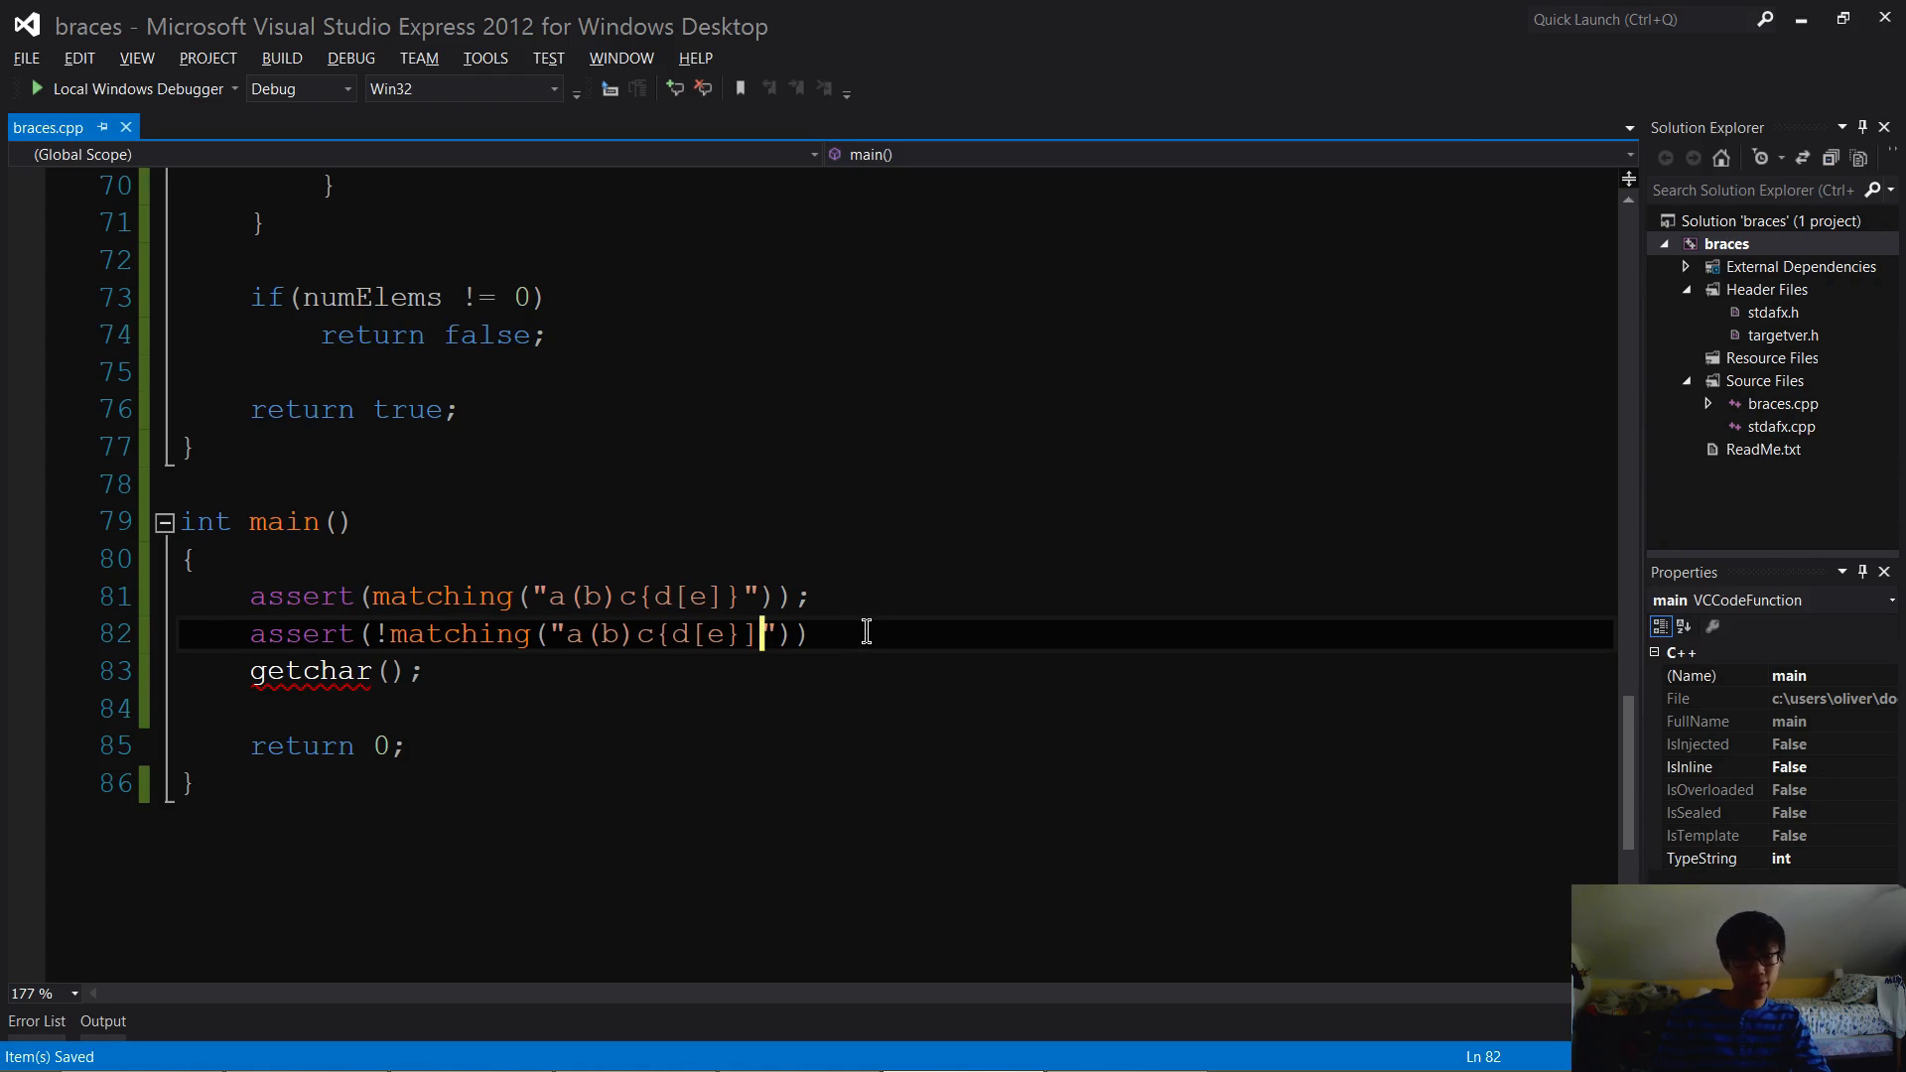
{"action": "key", "text": "F7"}
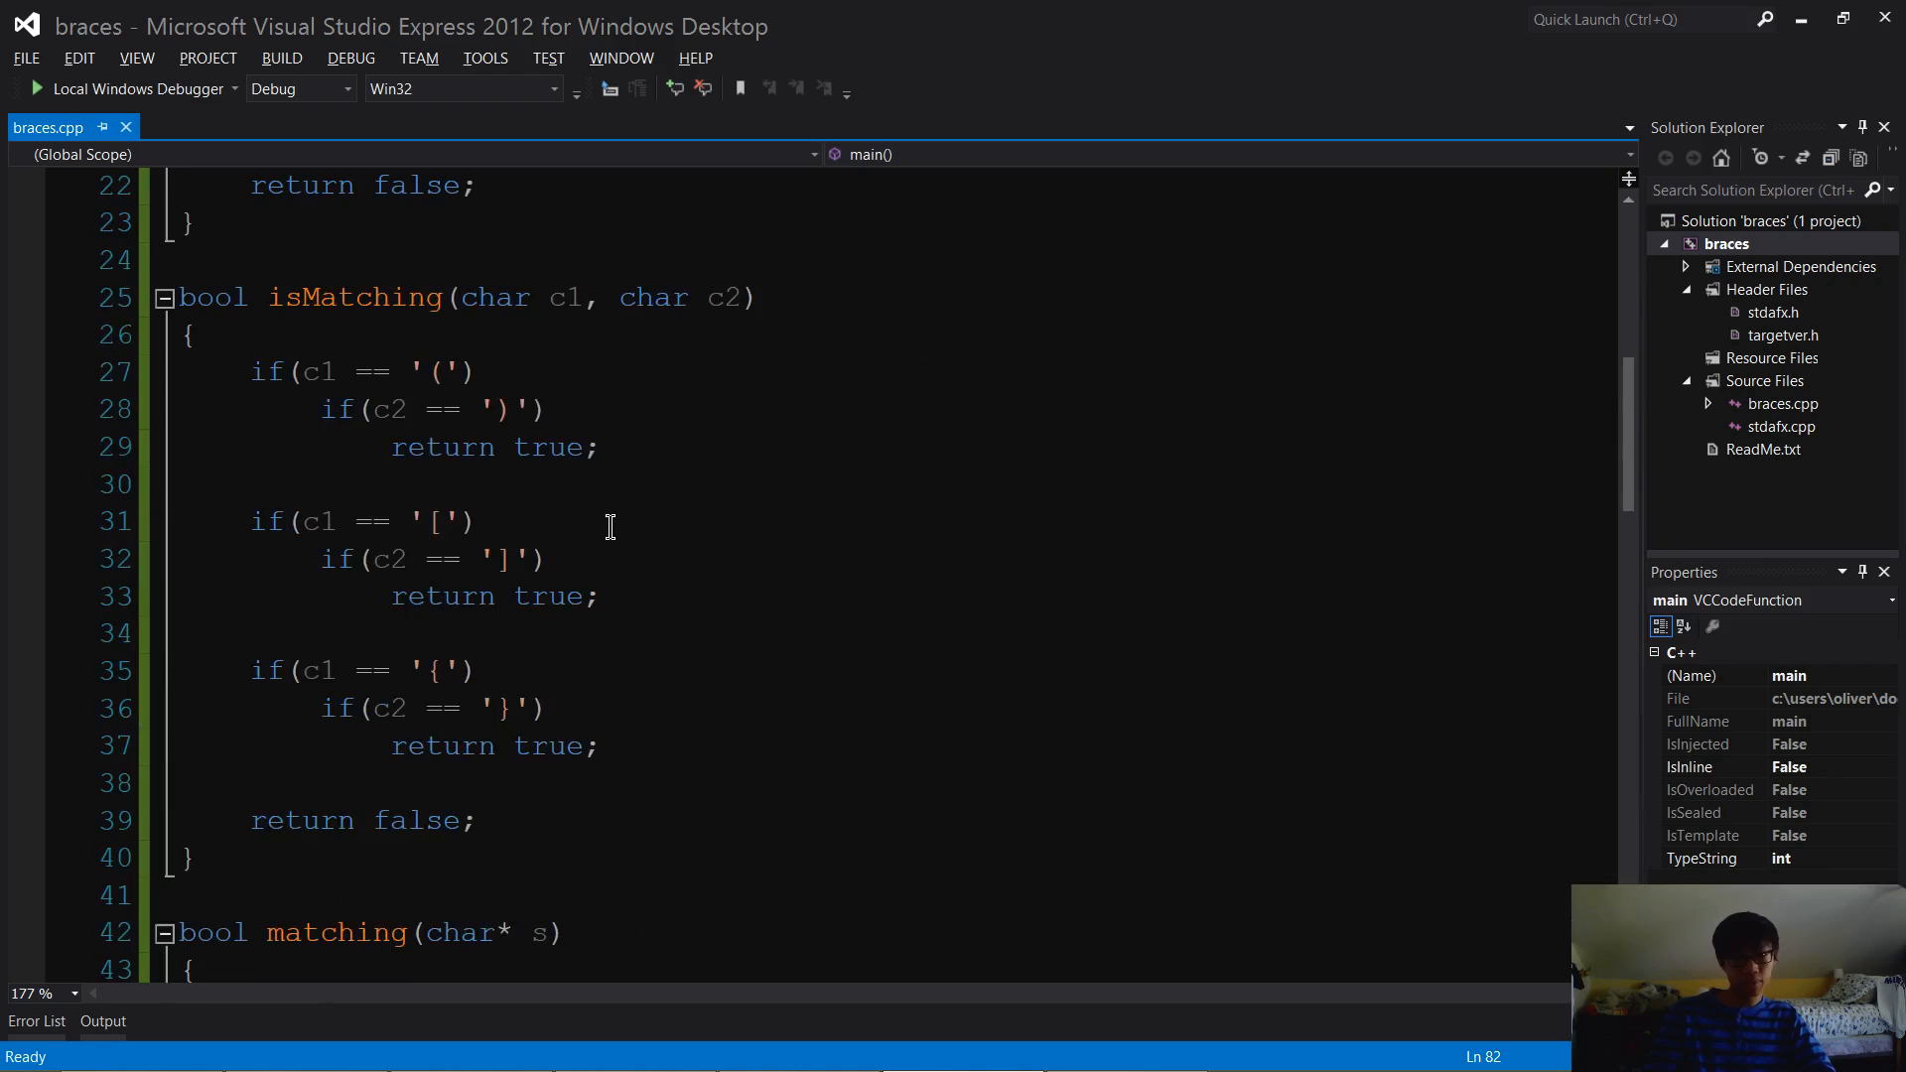
{"action": "scroll", "scroll_direction": "up", "scroll_amount": 3}
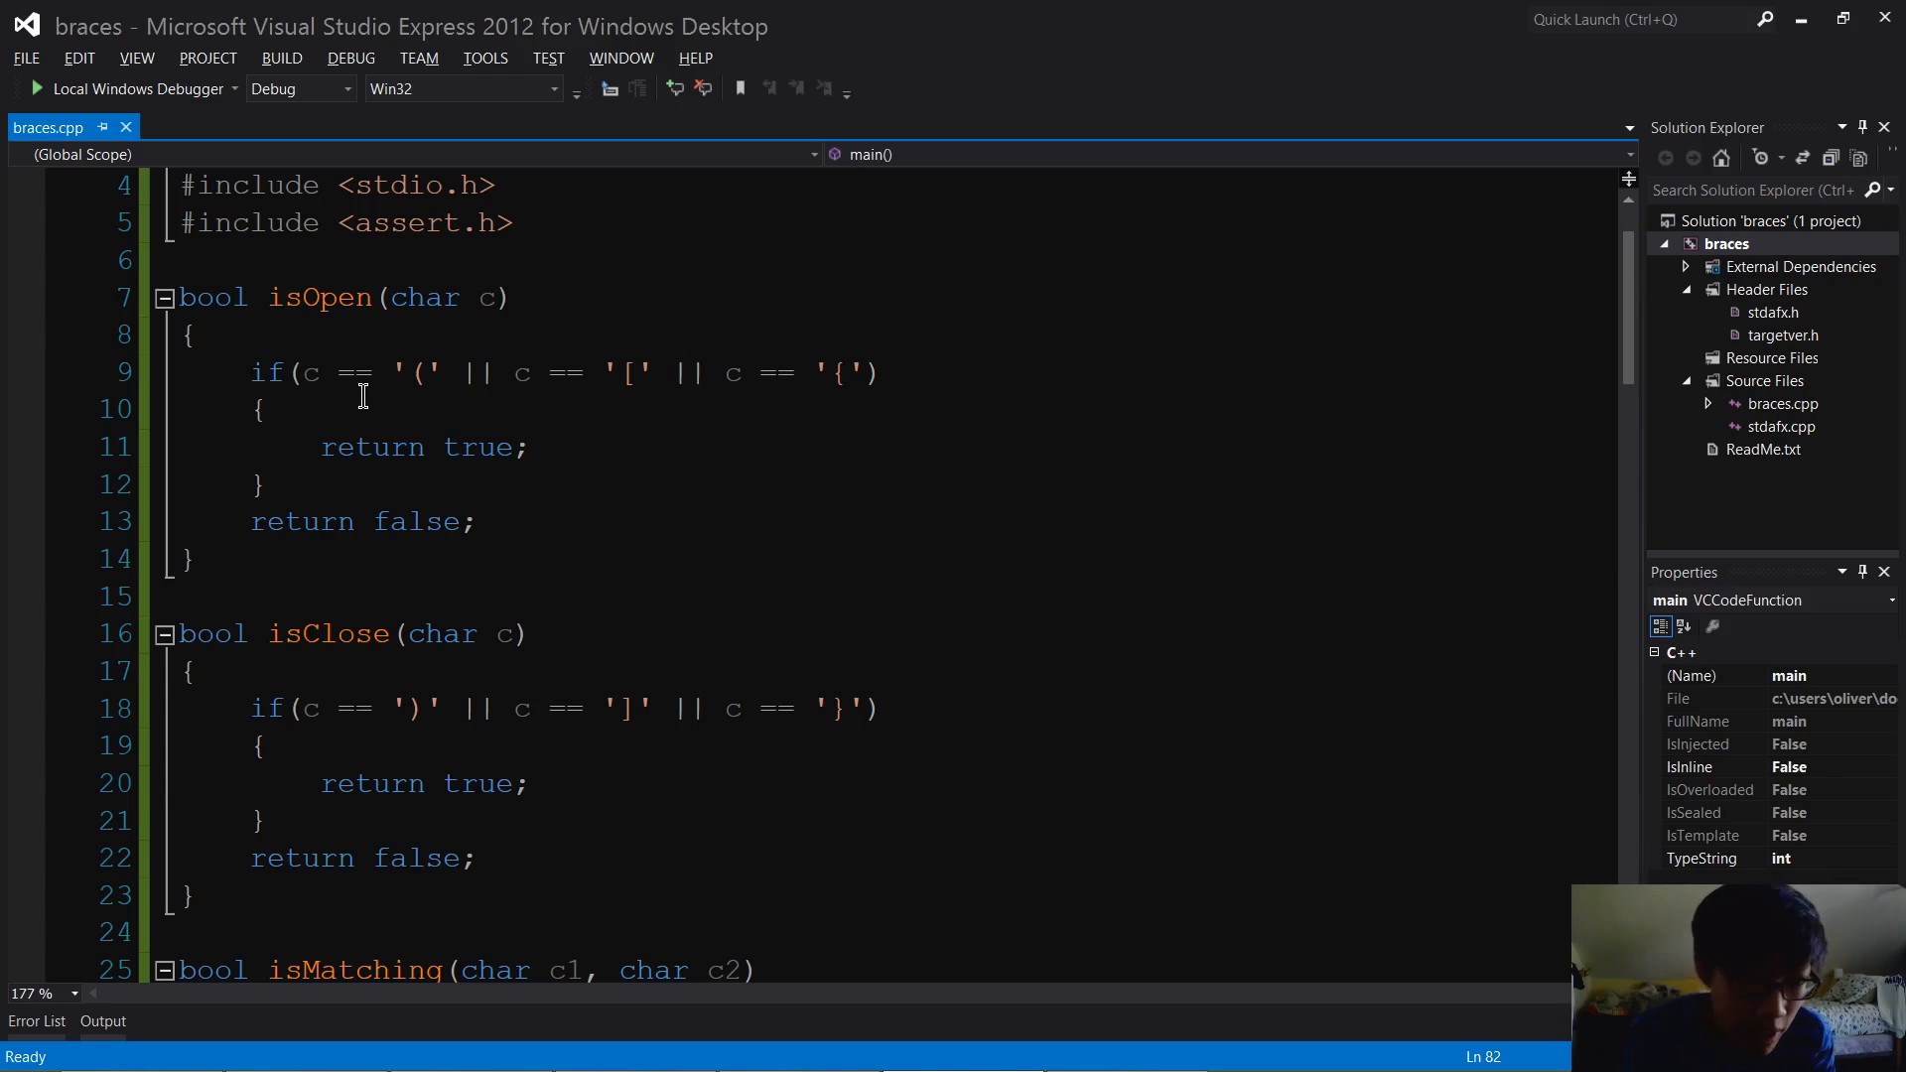
{"action": "left_click", "coordinate": [534, 447]}
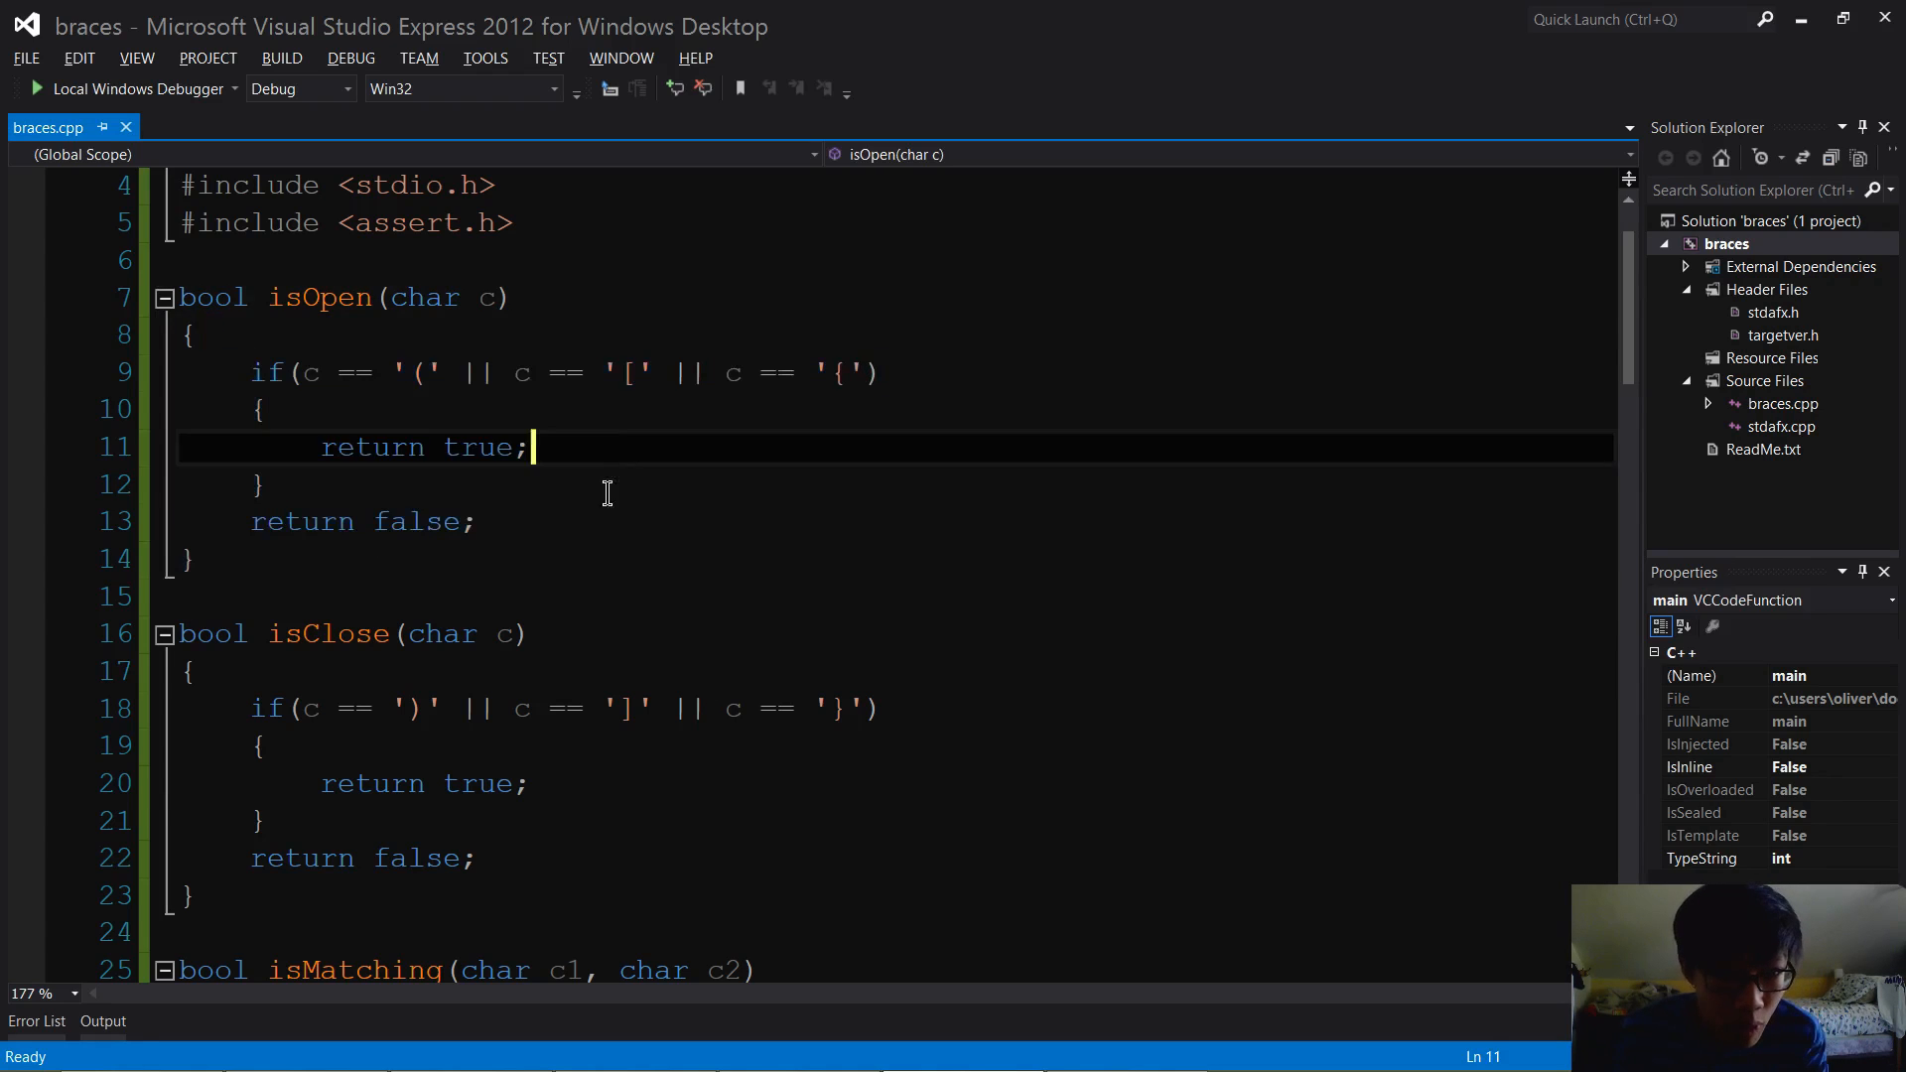
{"action": "scroll", "scroll_direction": "down", "scroll_amount": 3}
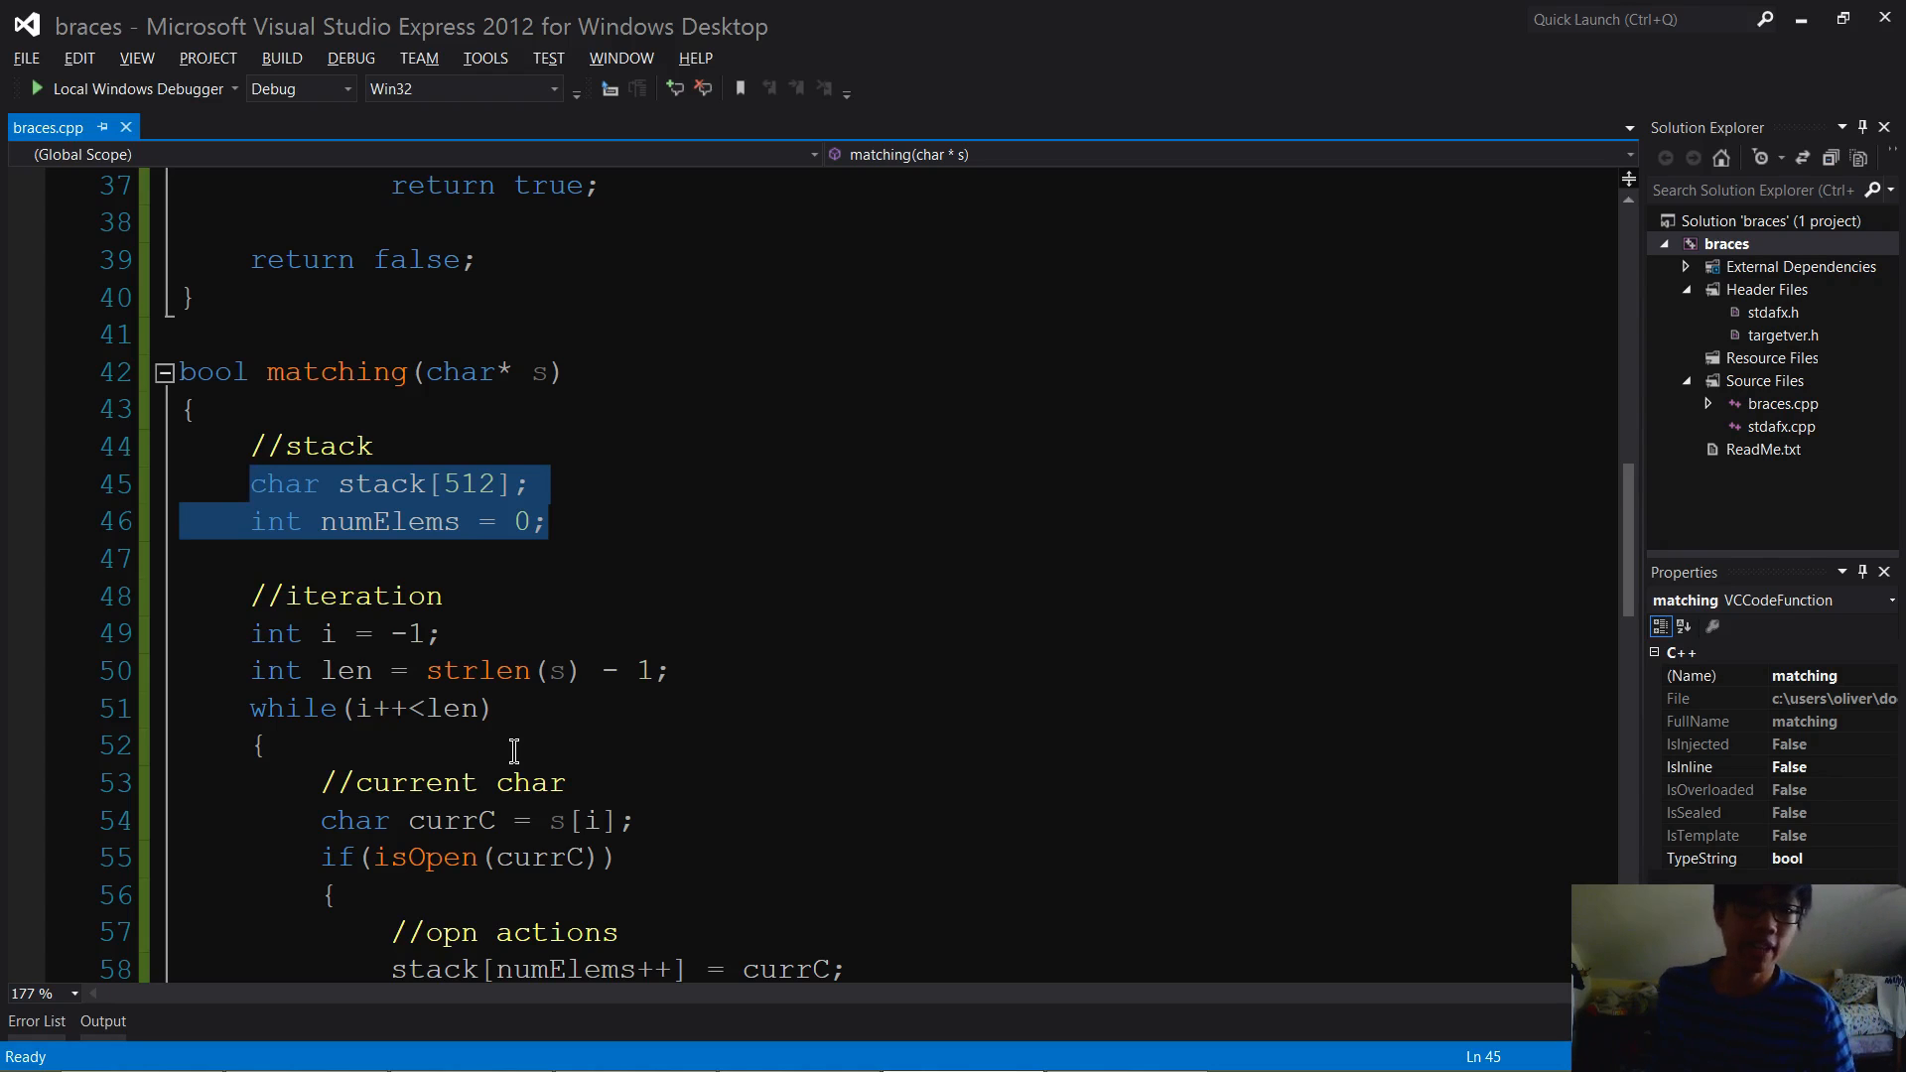
{"action": "mouse_move", "coordinate": [488, 520]}
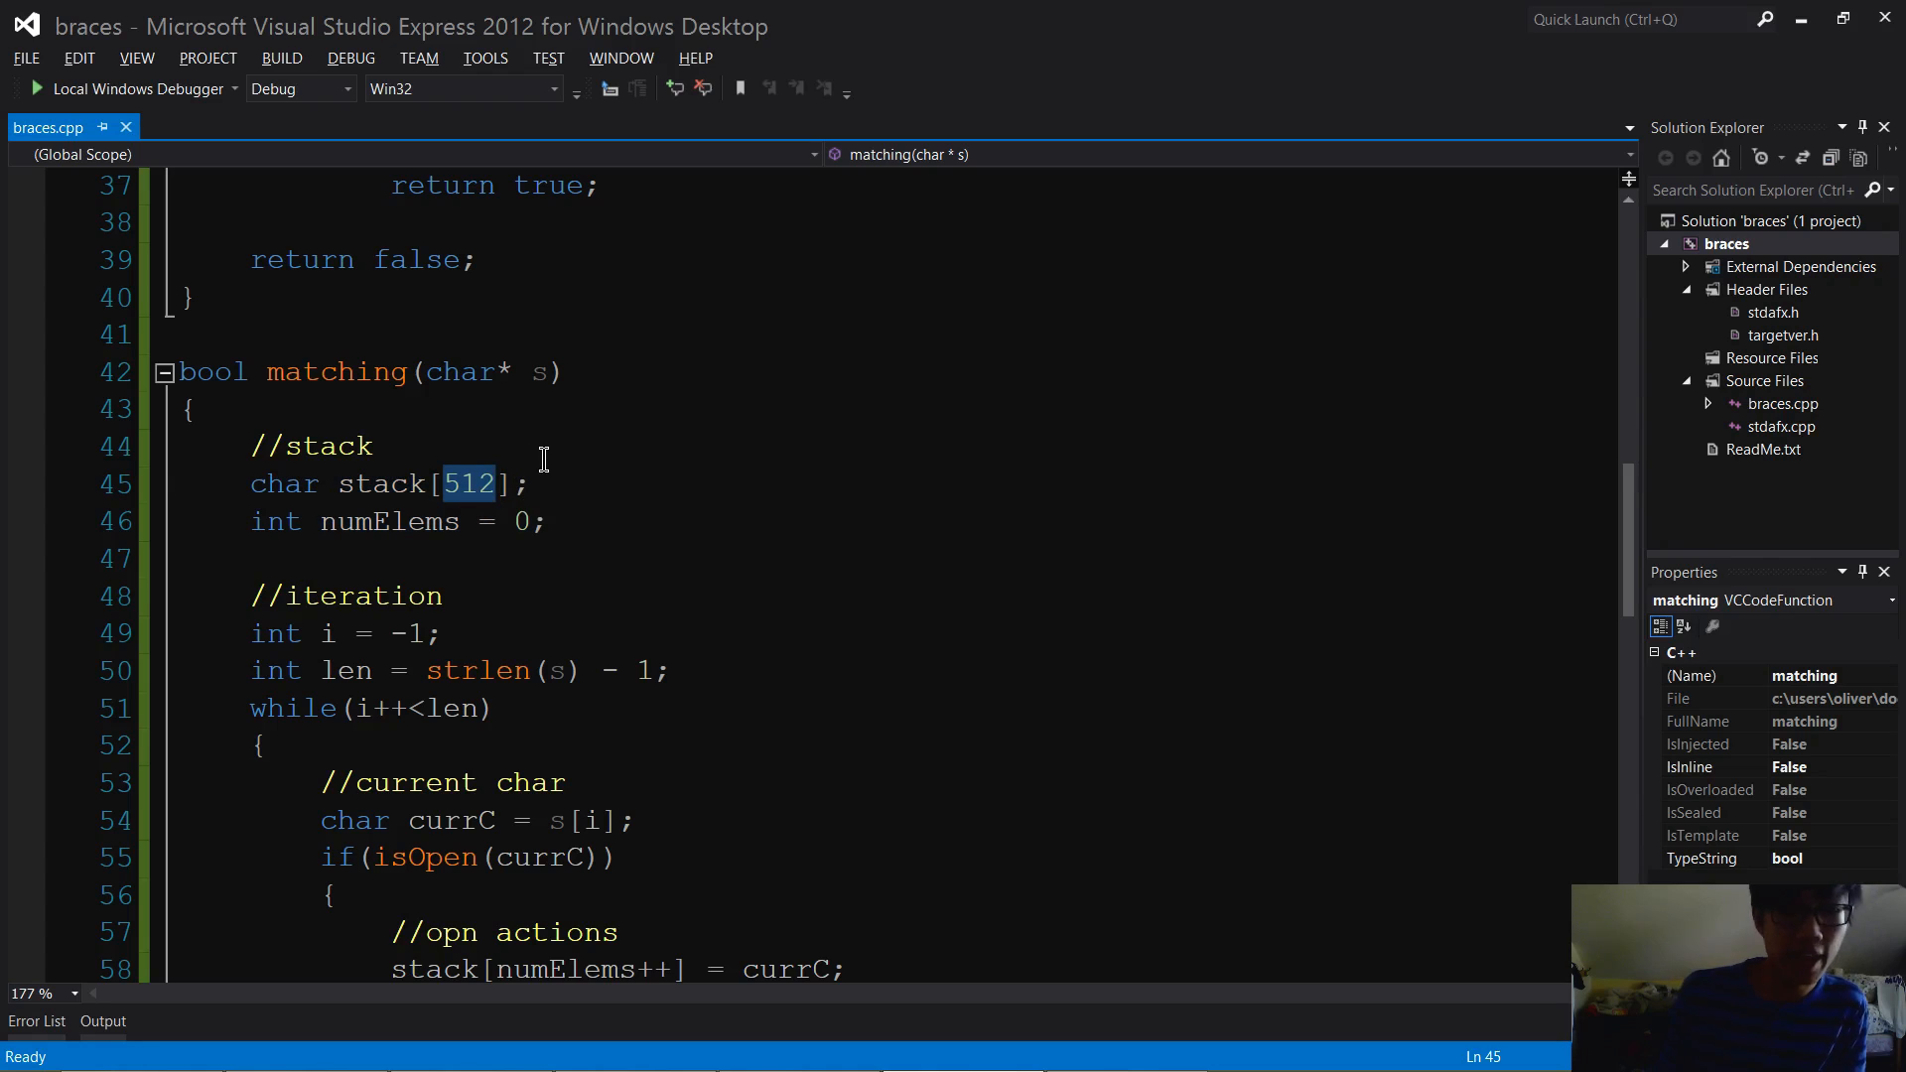
{"action": "mouse_move", "coordinate": [619, 554]}
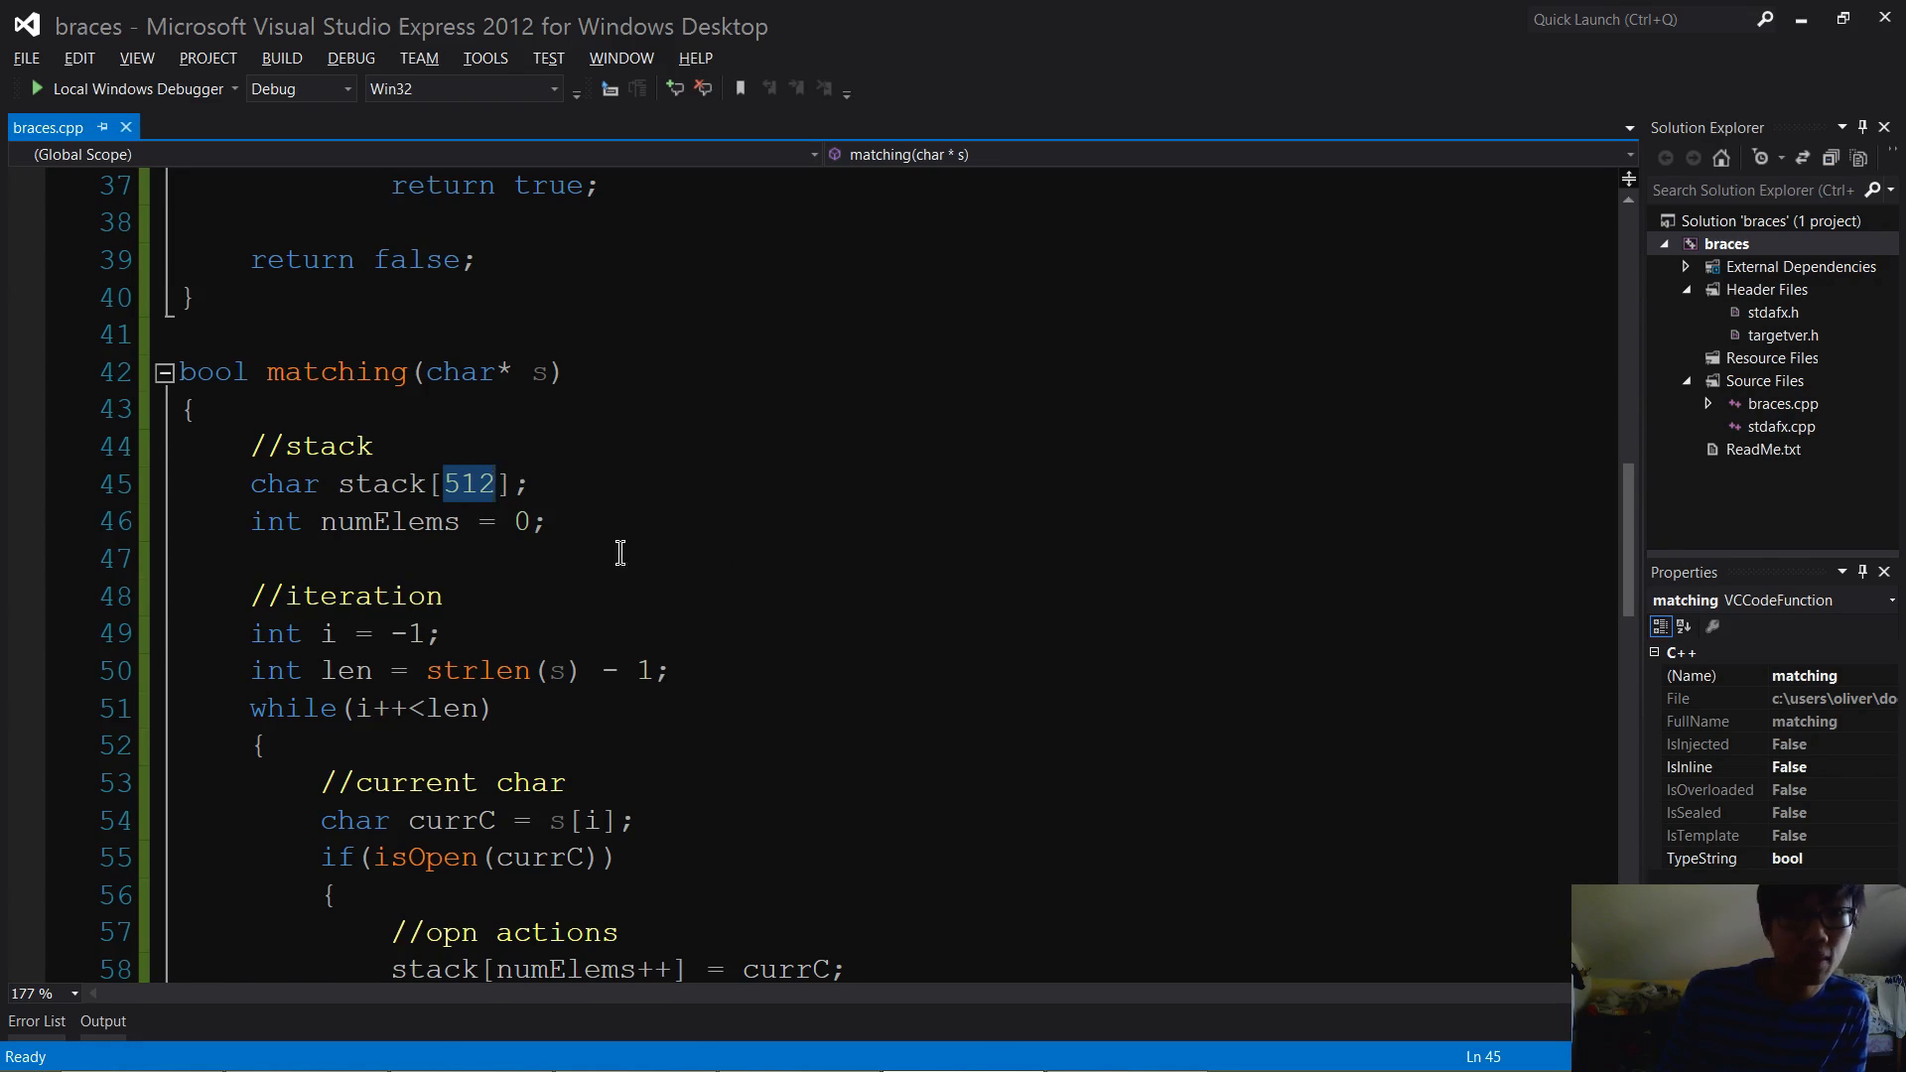
{"action": "scroll", "scroll_direction": "down", "scroll_amount": 3}
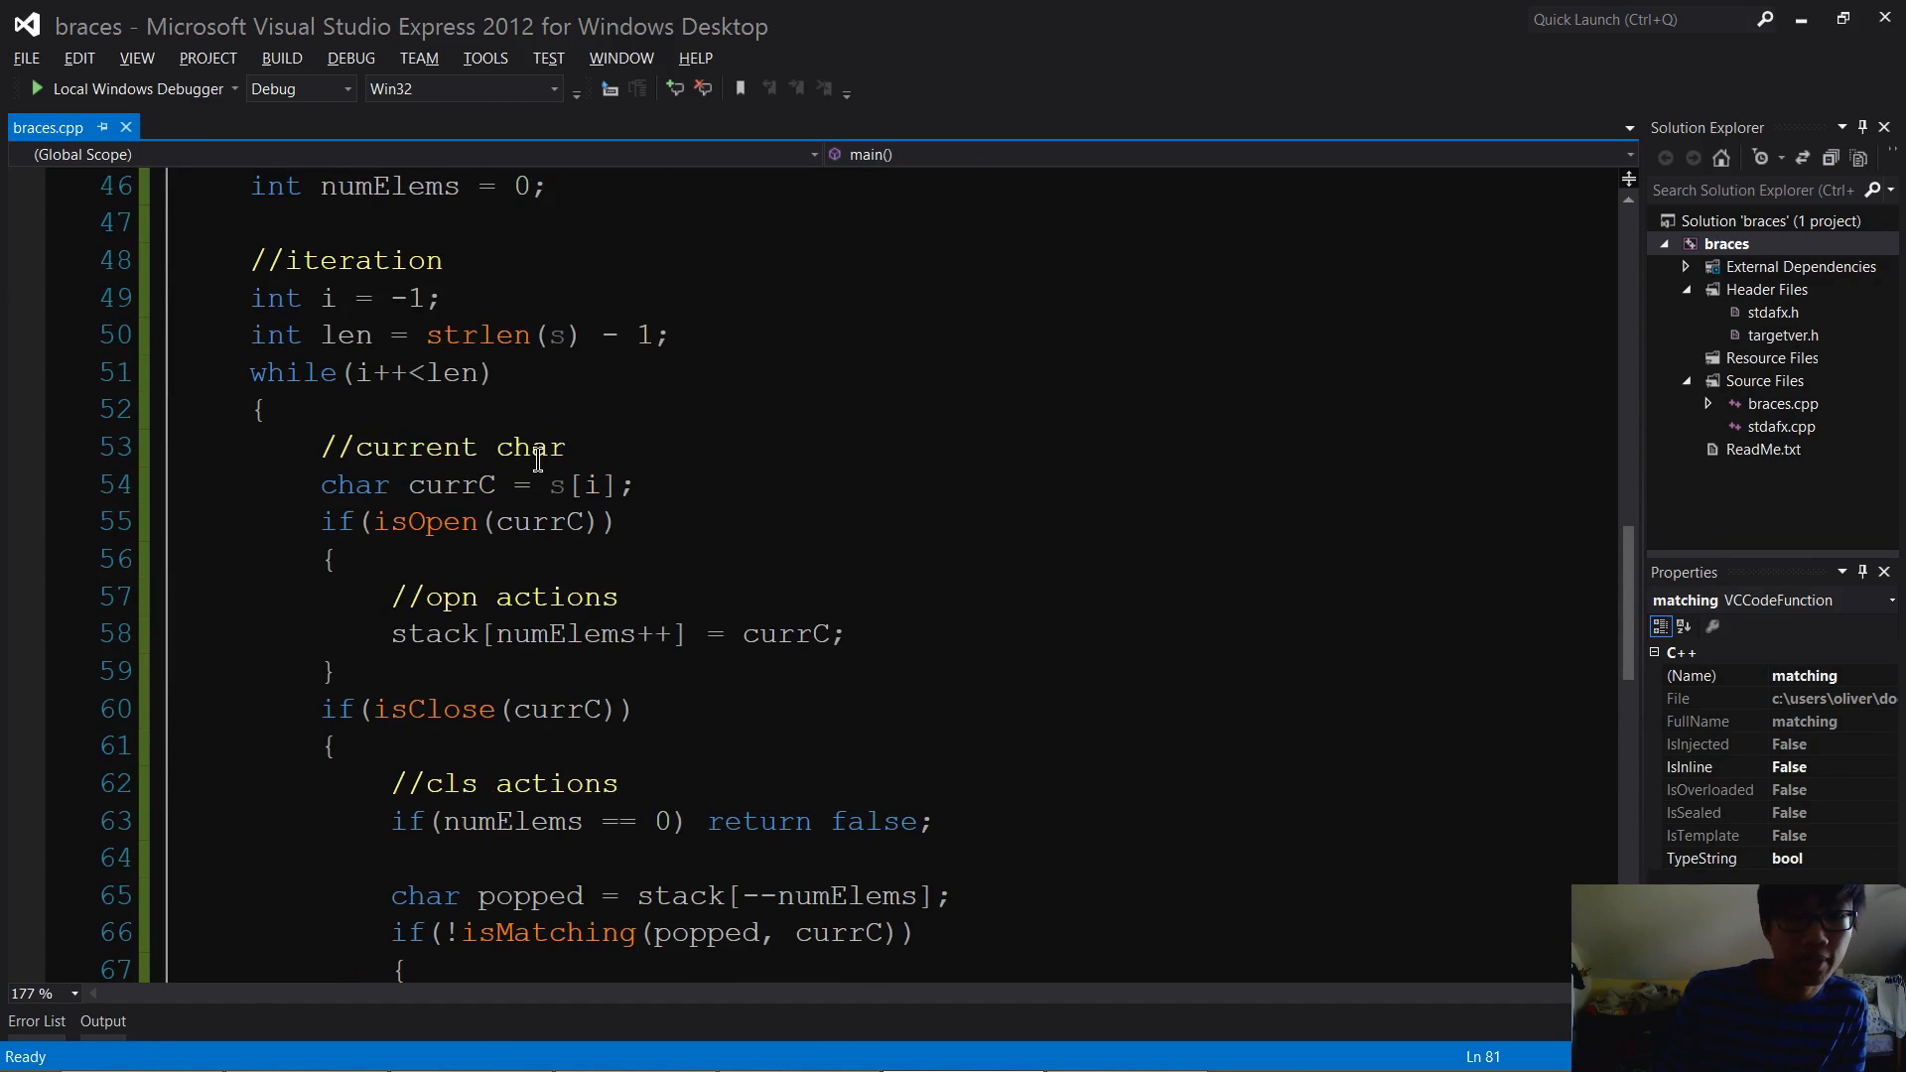
{"action": "scroll", "scroll_direction": "up", "scroll_amount": 3}
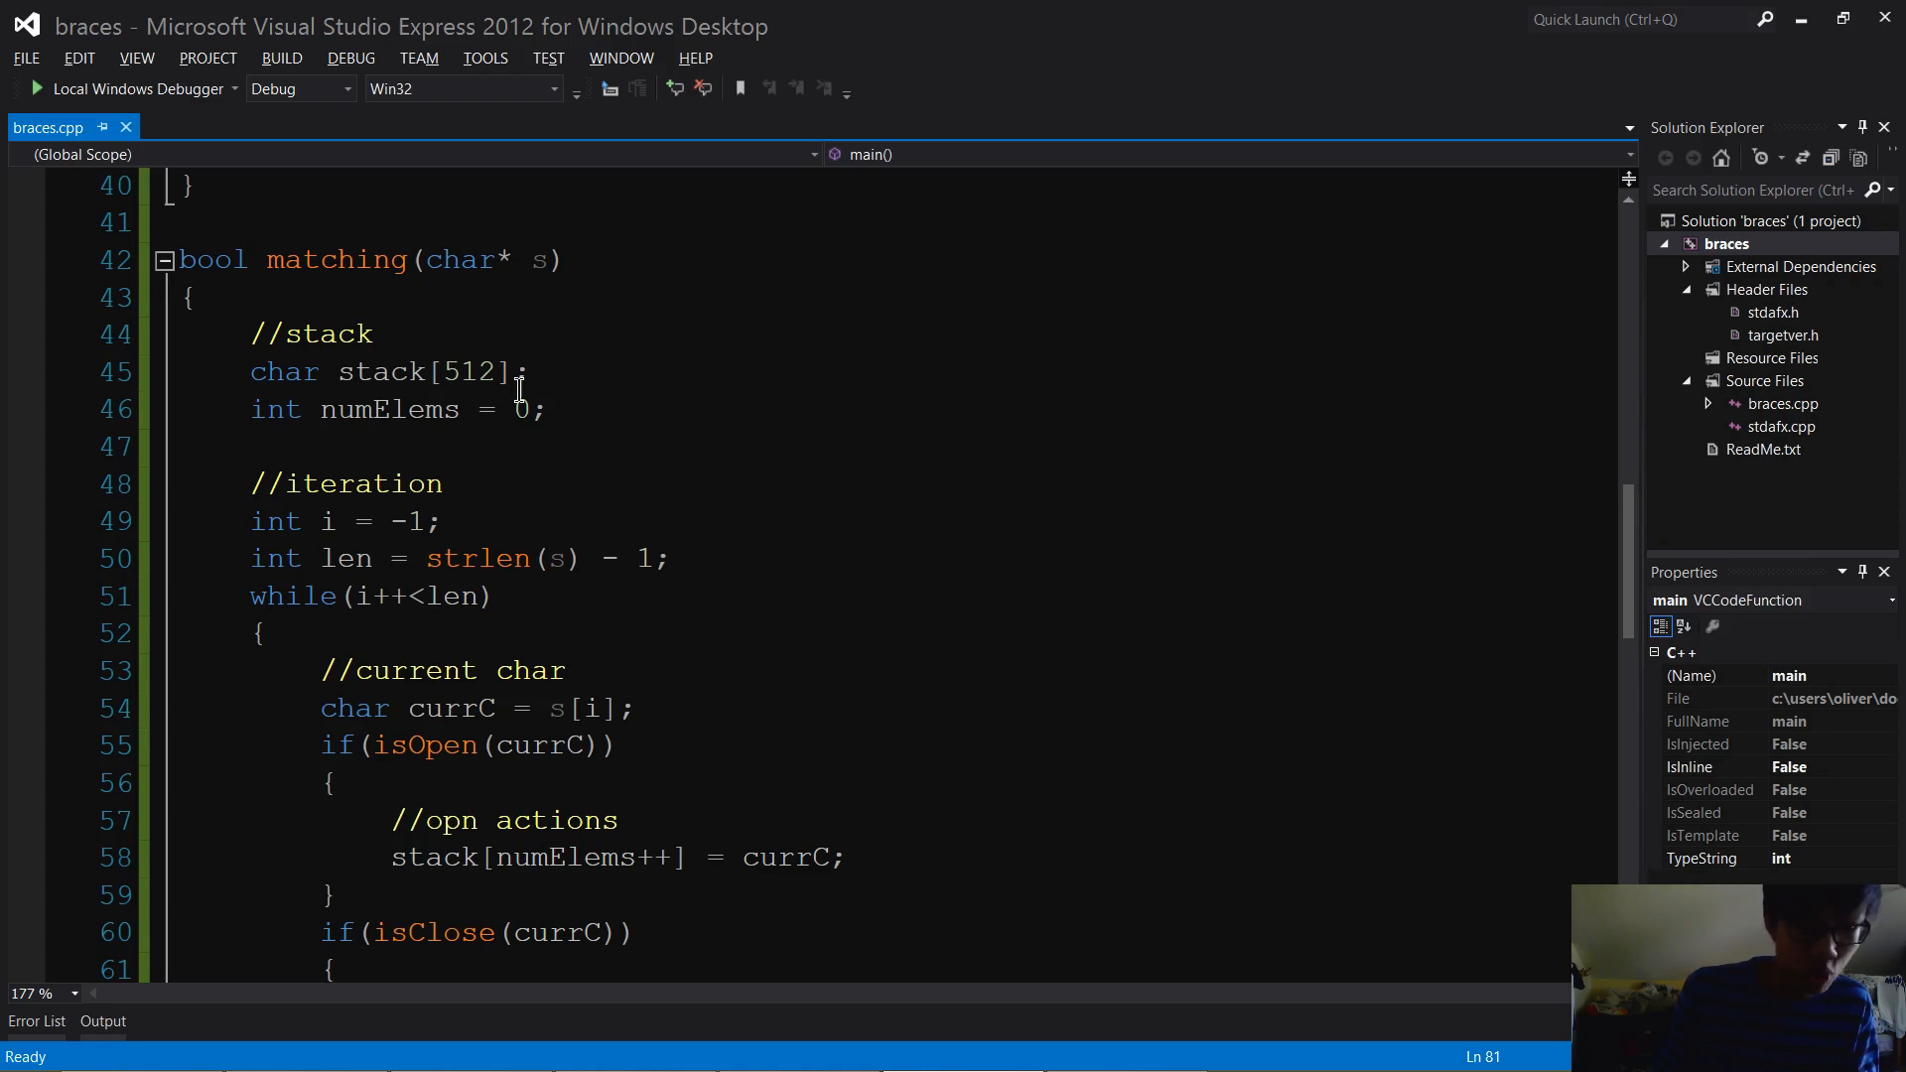
{"action": "mouse_move", "coordinate": [511, 353]}
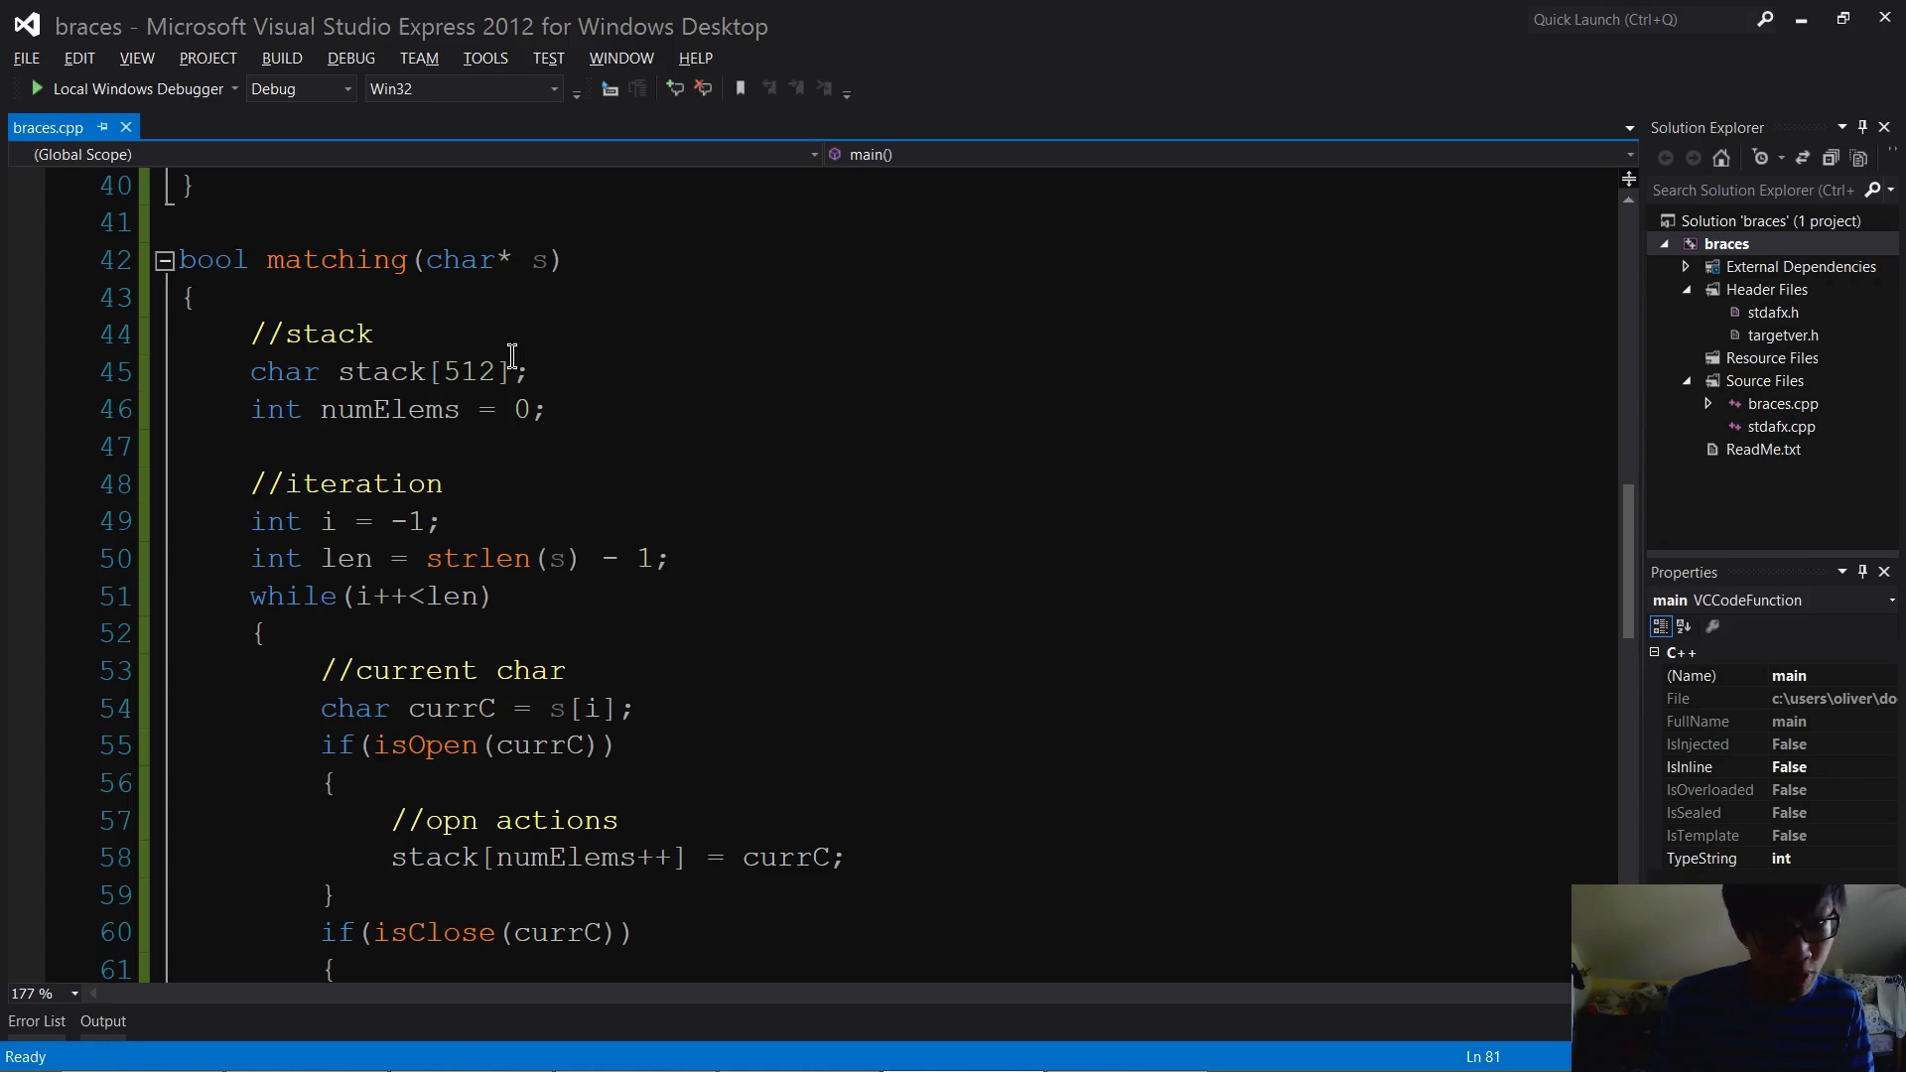
{"action": "left_click", "coordinate": [550, 409]}
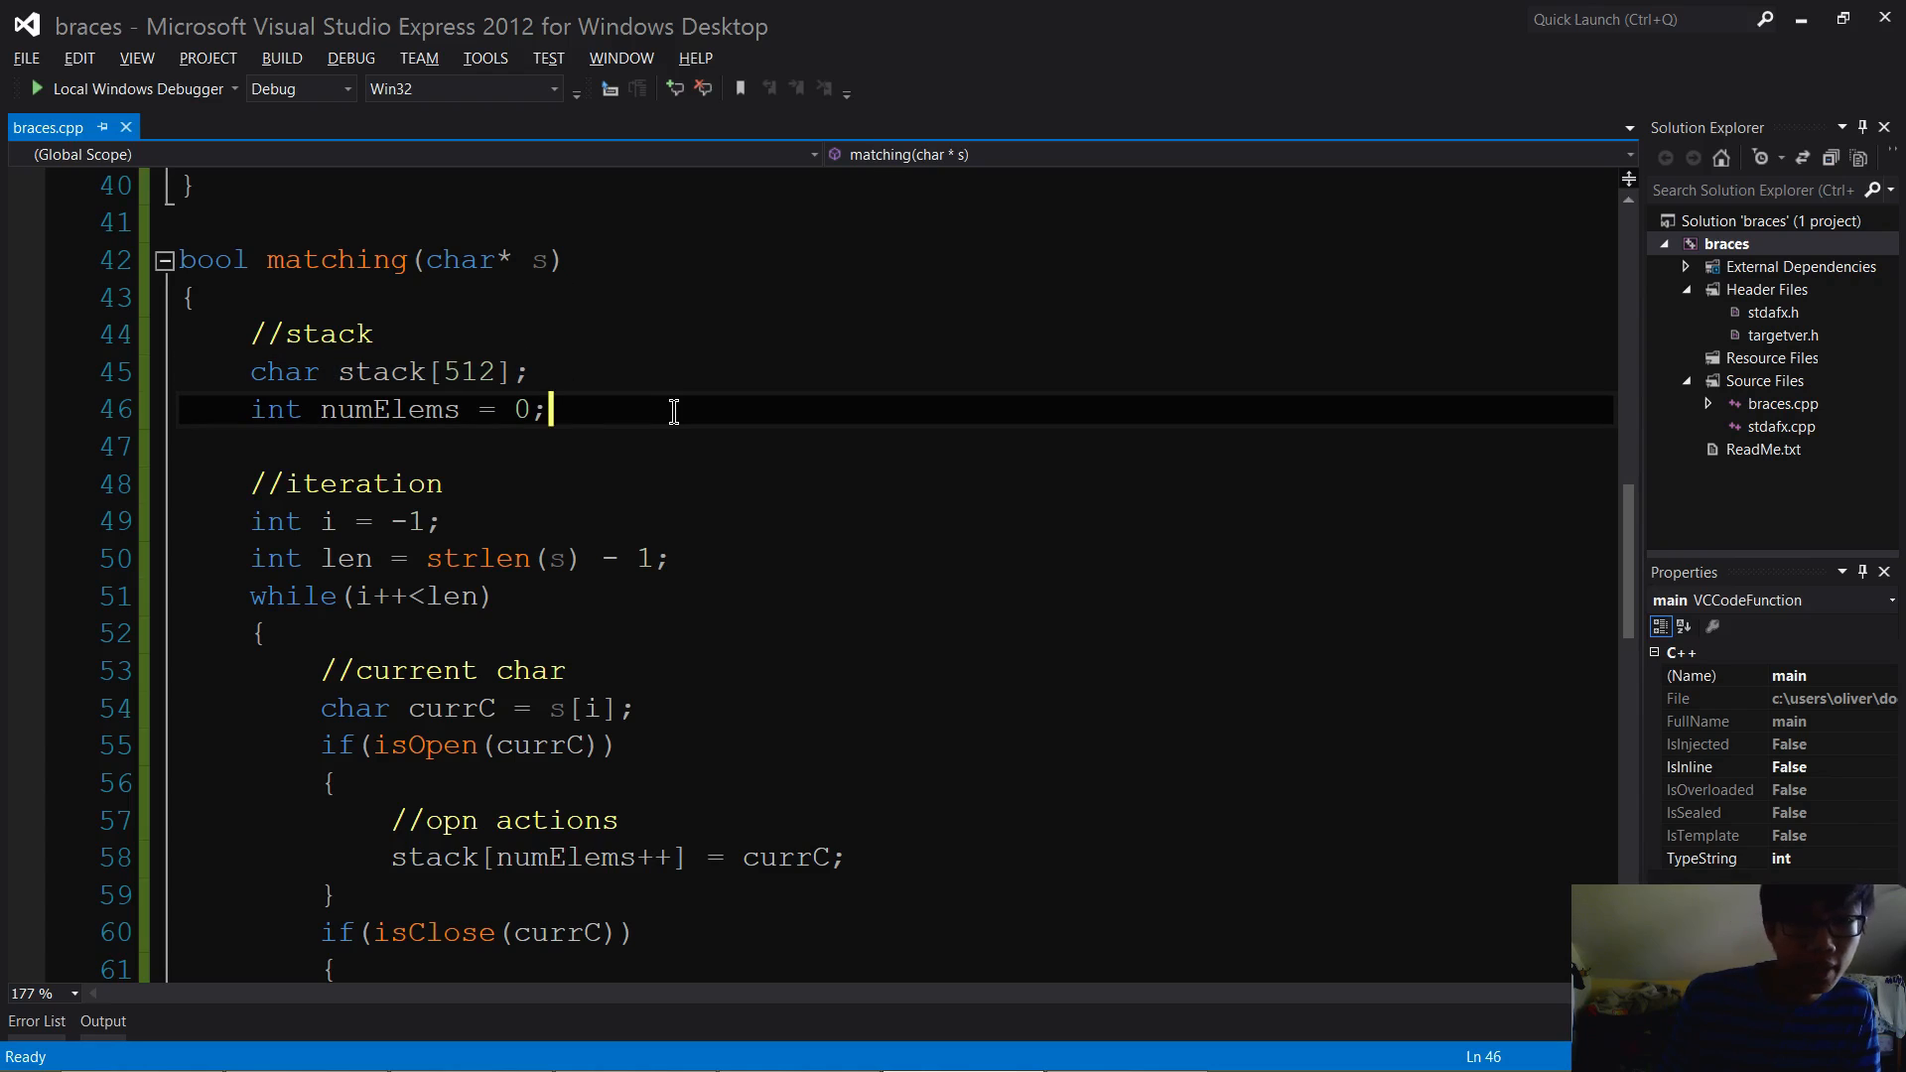
{"action": "mouse_move", "coordinate": [608, 401]}
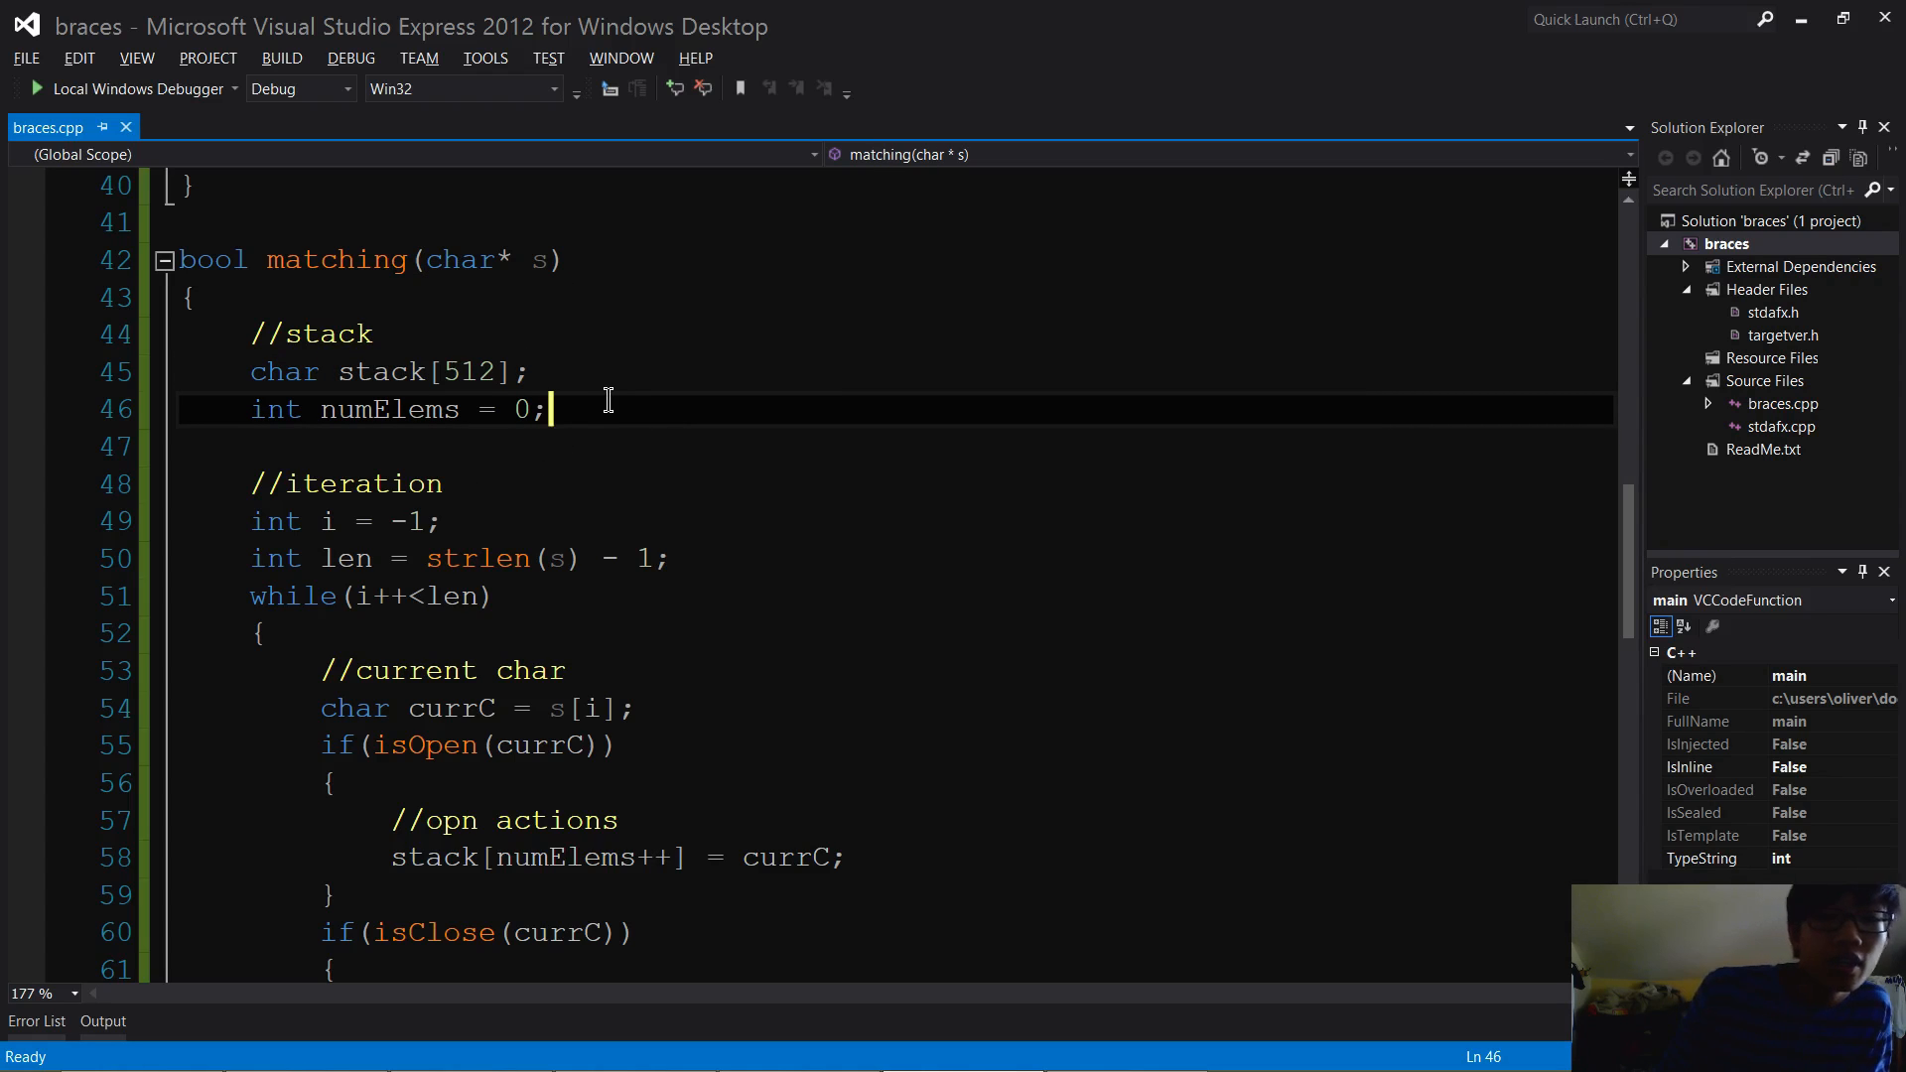
{"action": "left_click_drag", "start_coordinate": [548, 409], "coordinate": [251, 333]}
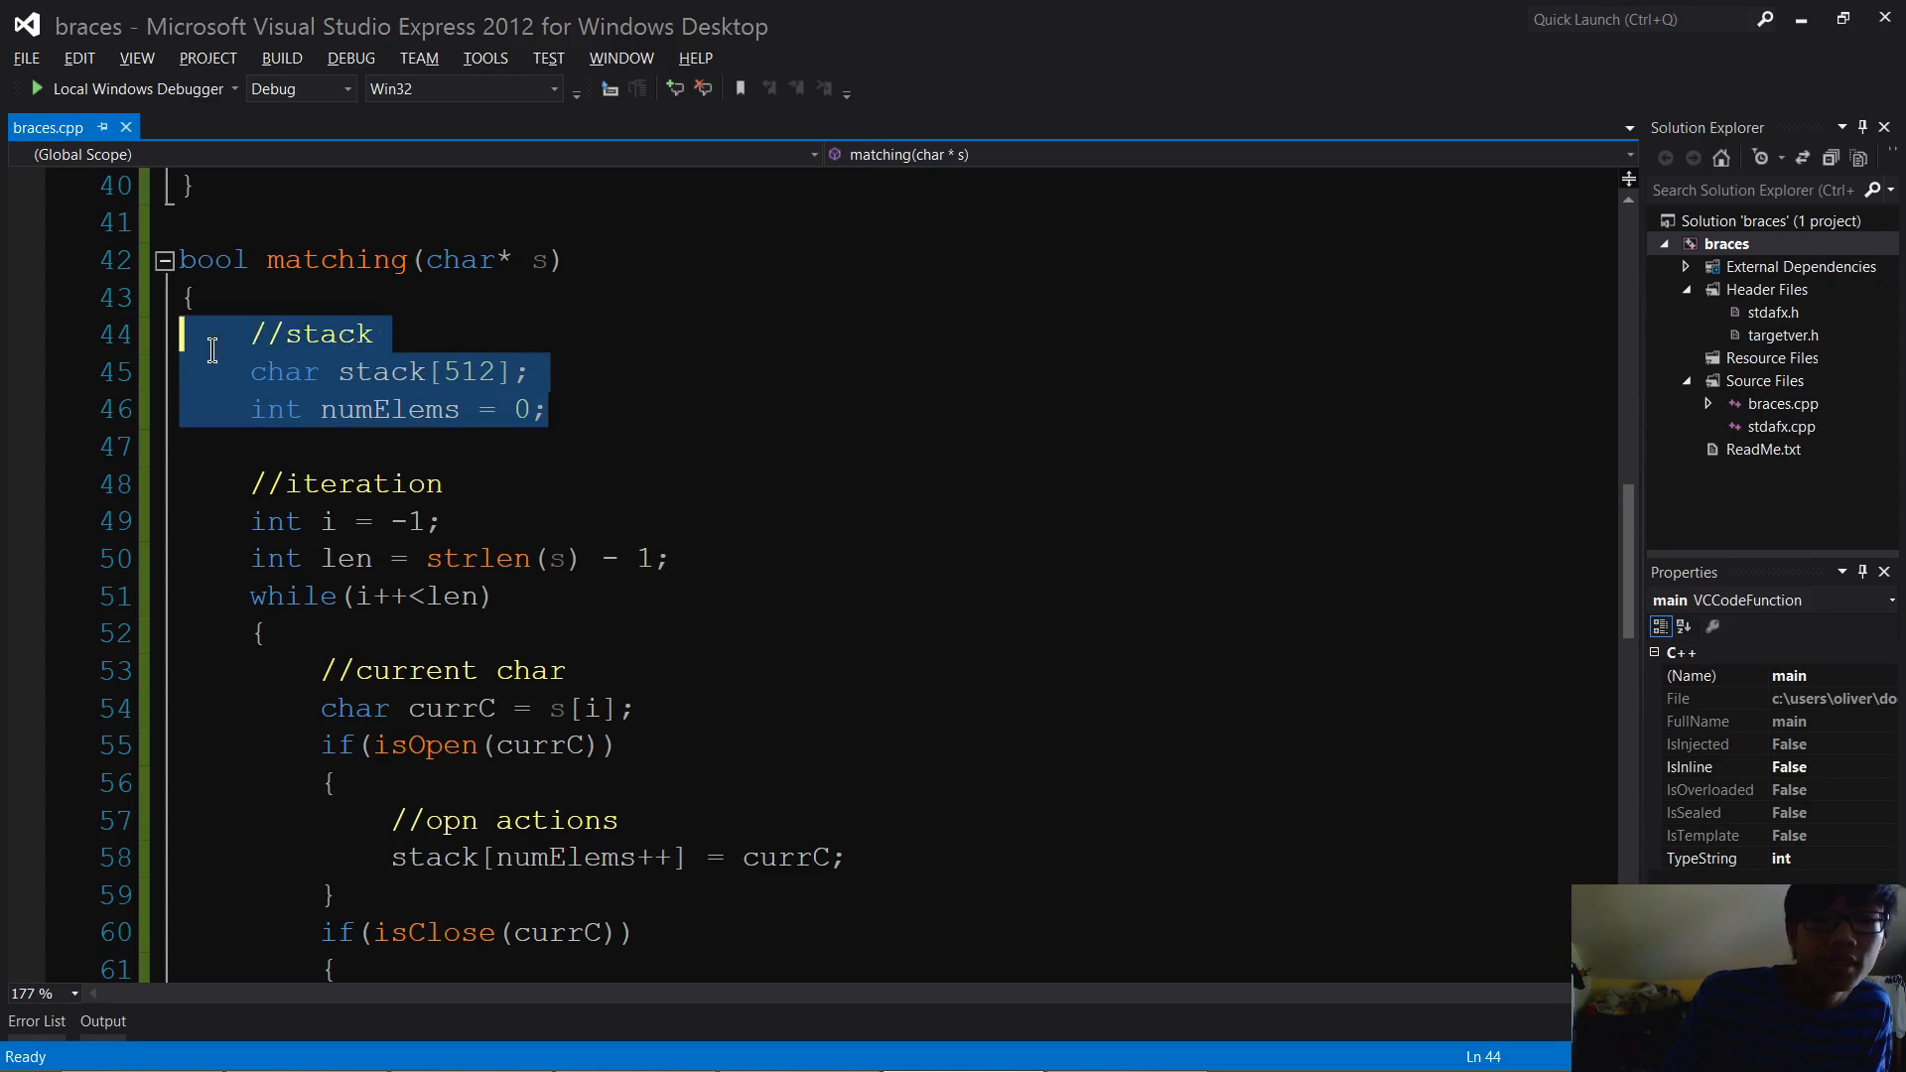
{"action": "scroll", "scroll_direction": "down", "scroll_amount": 3}
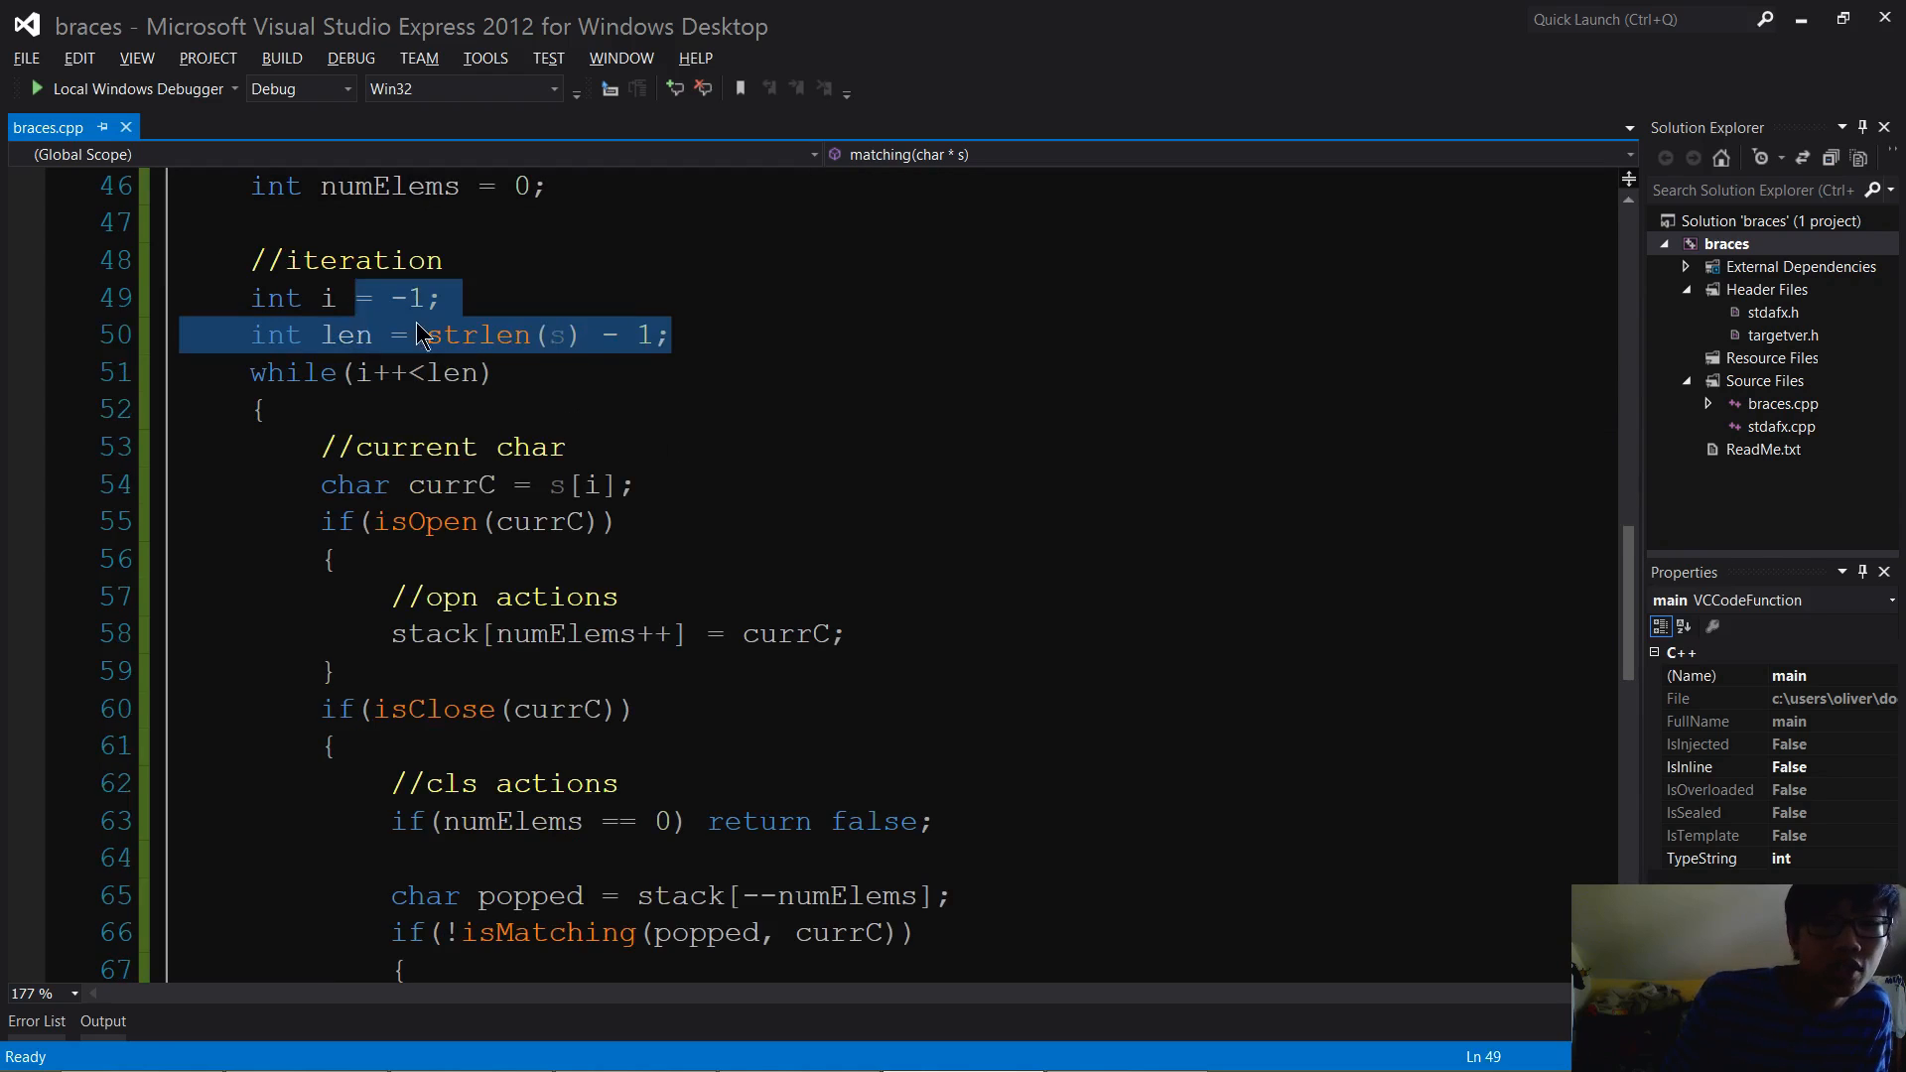
{"action": "left_click", "coordinate": [498, 372]}
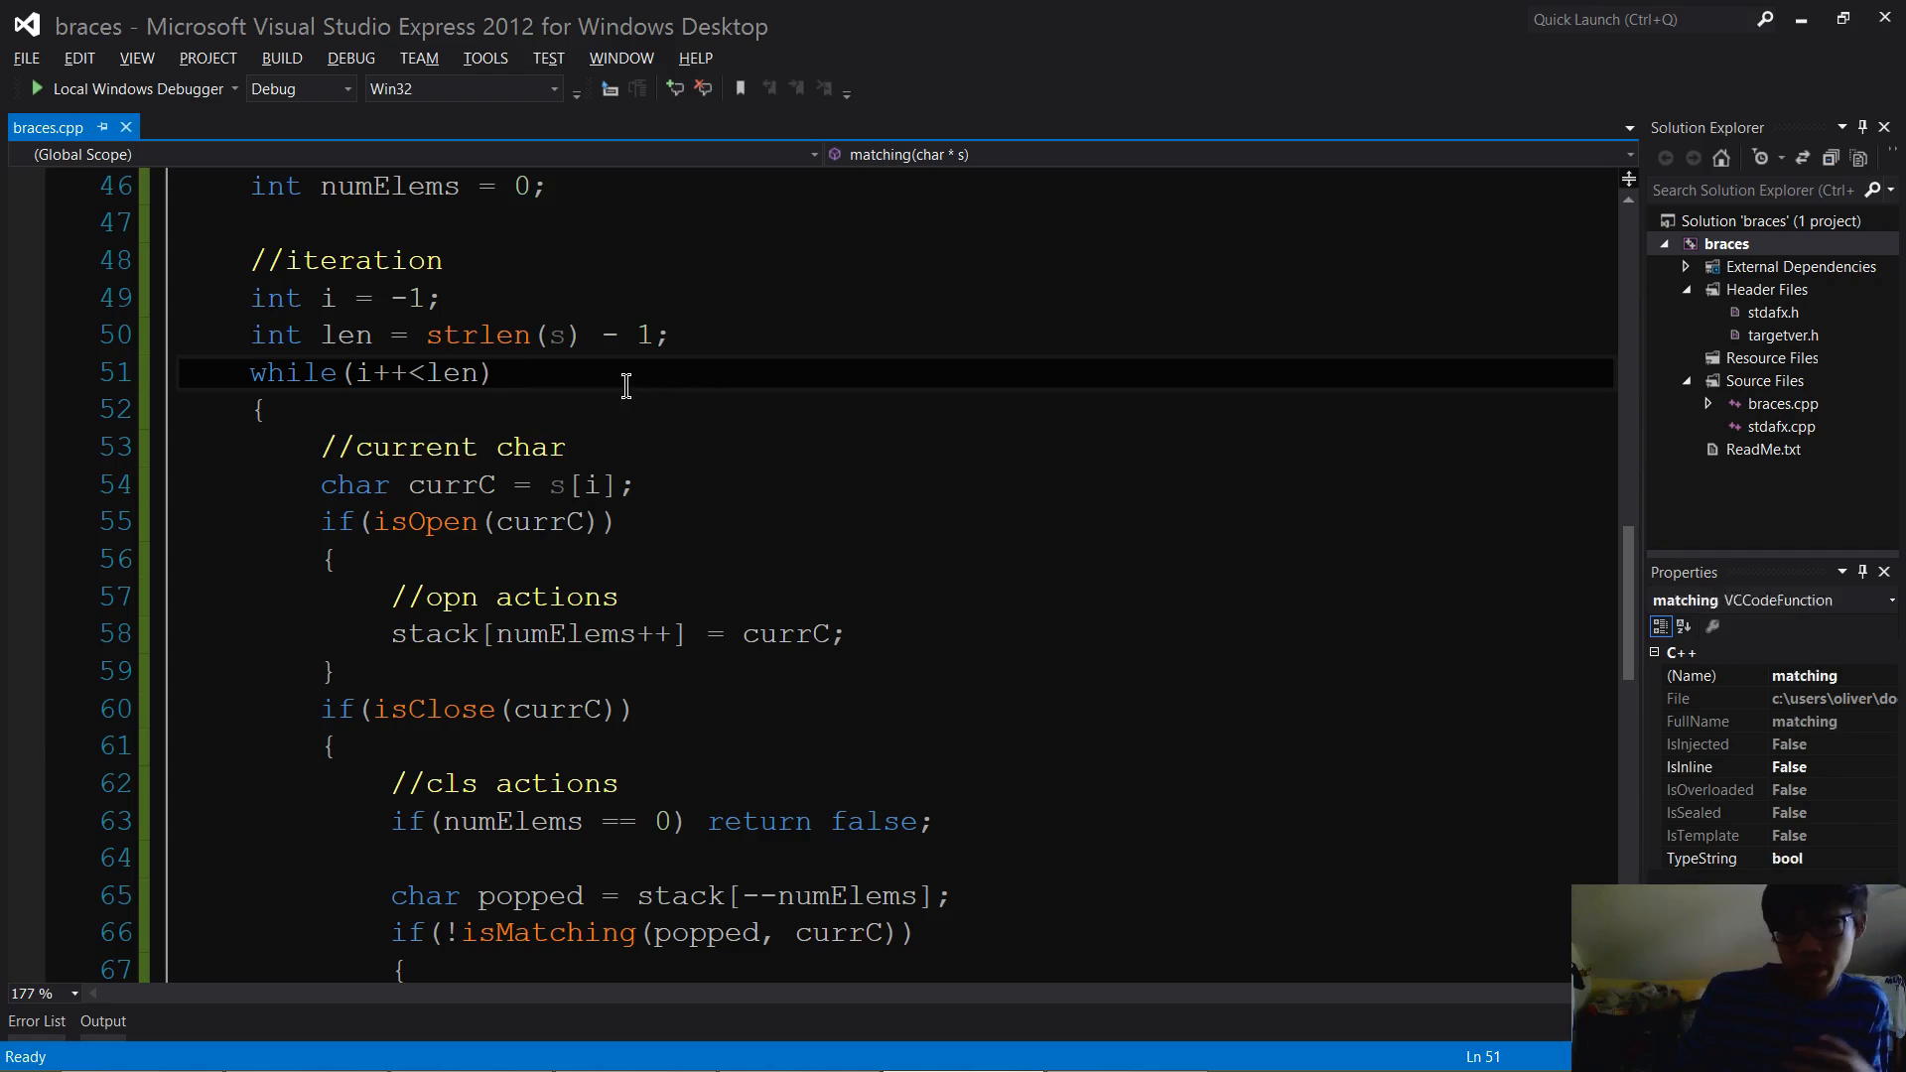
{"action": "left_click_drag", "start_coordinate": [492, 374], "coordinate": [250, 298]}
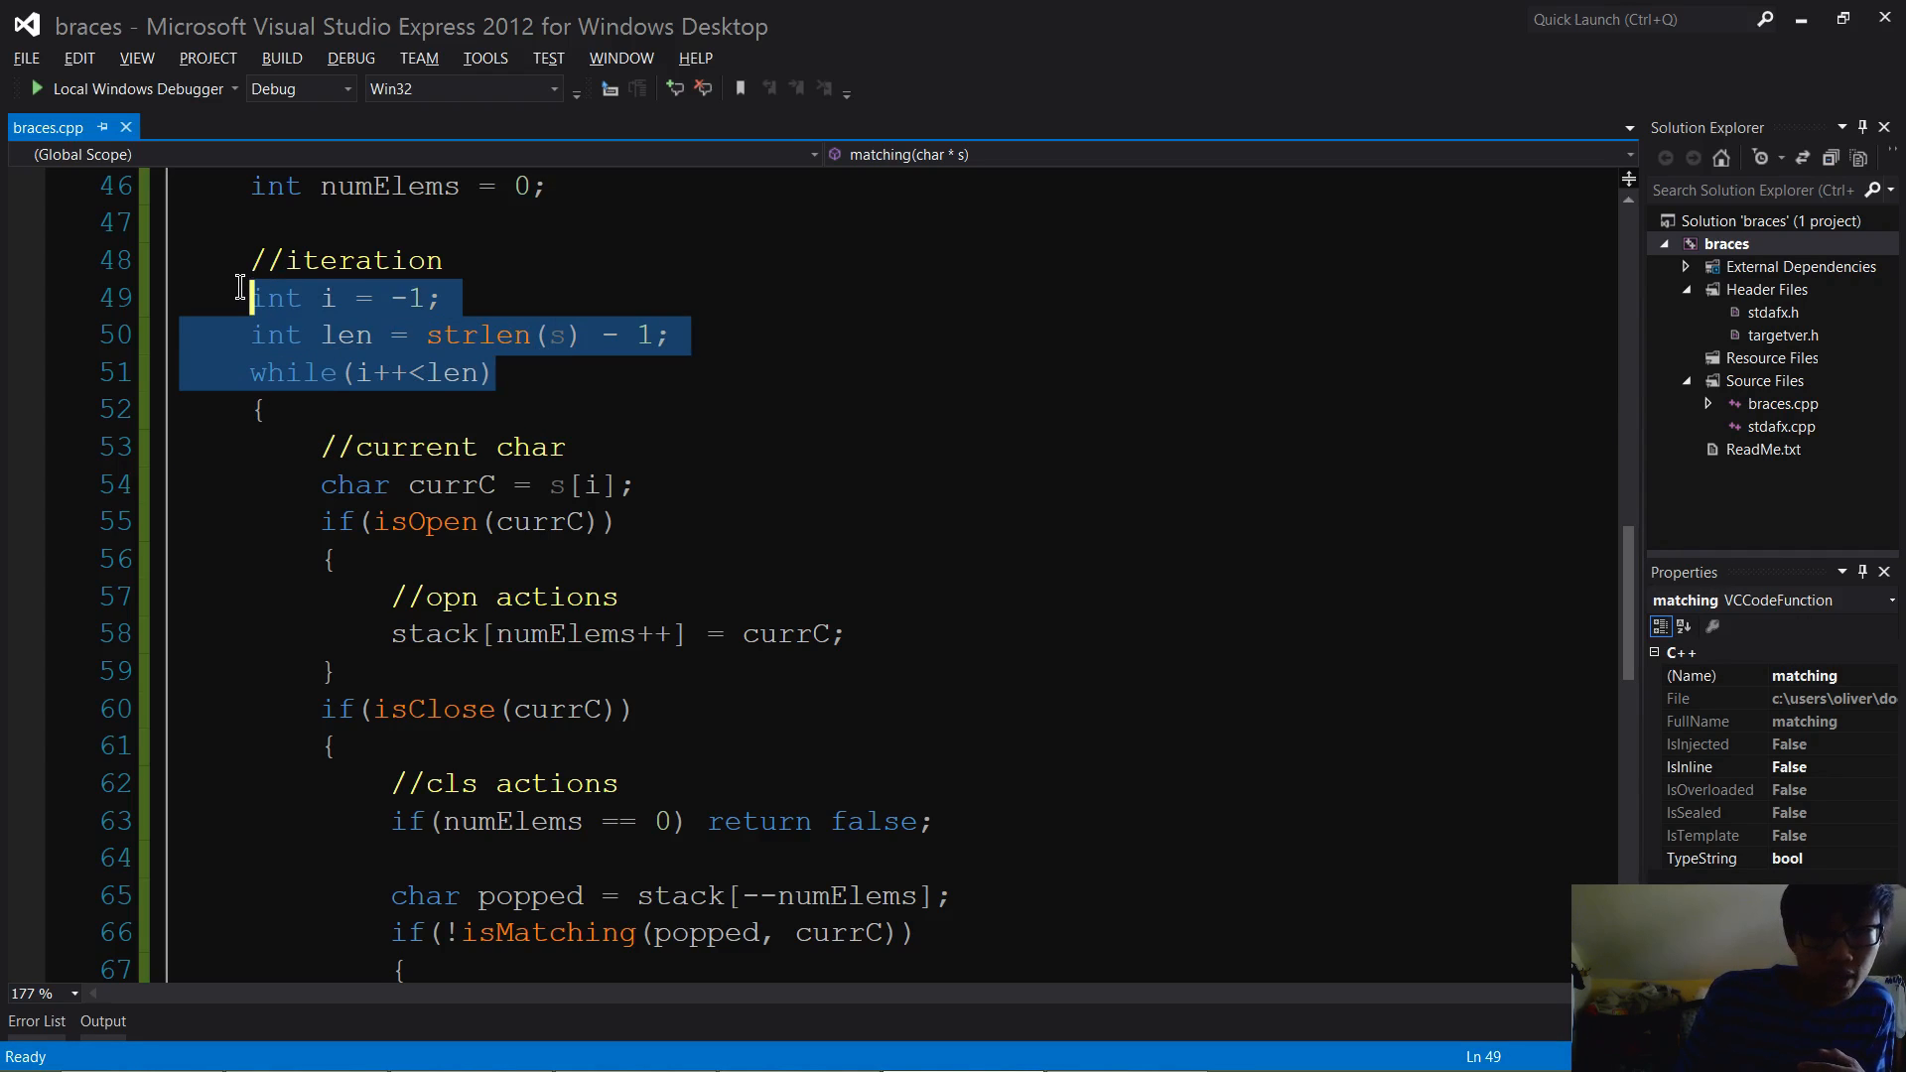
{"action": "left_click", "coordinate": [499, 371]}
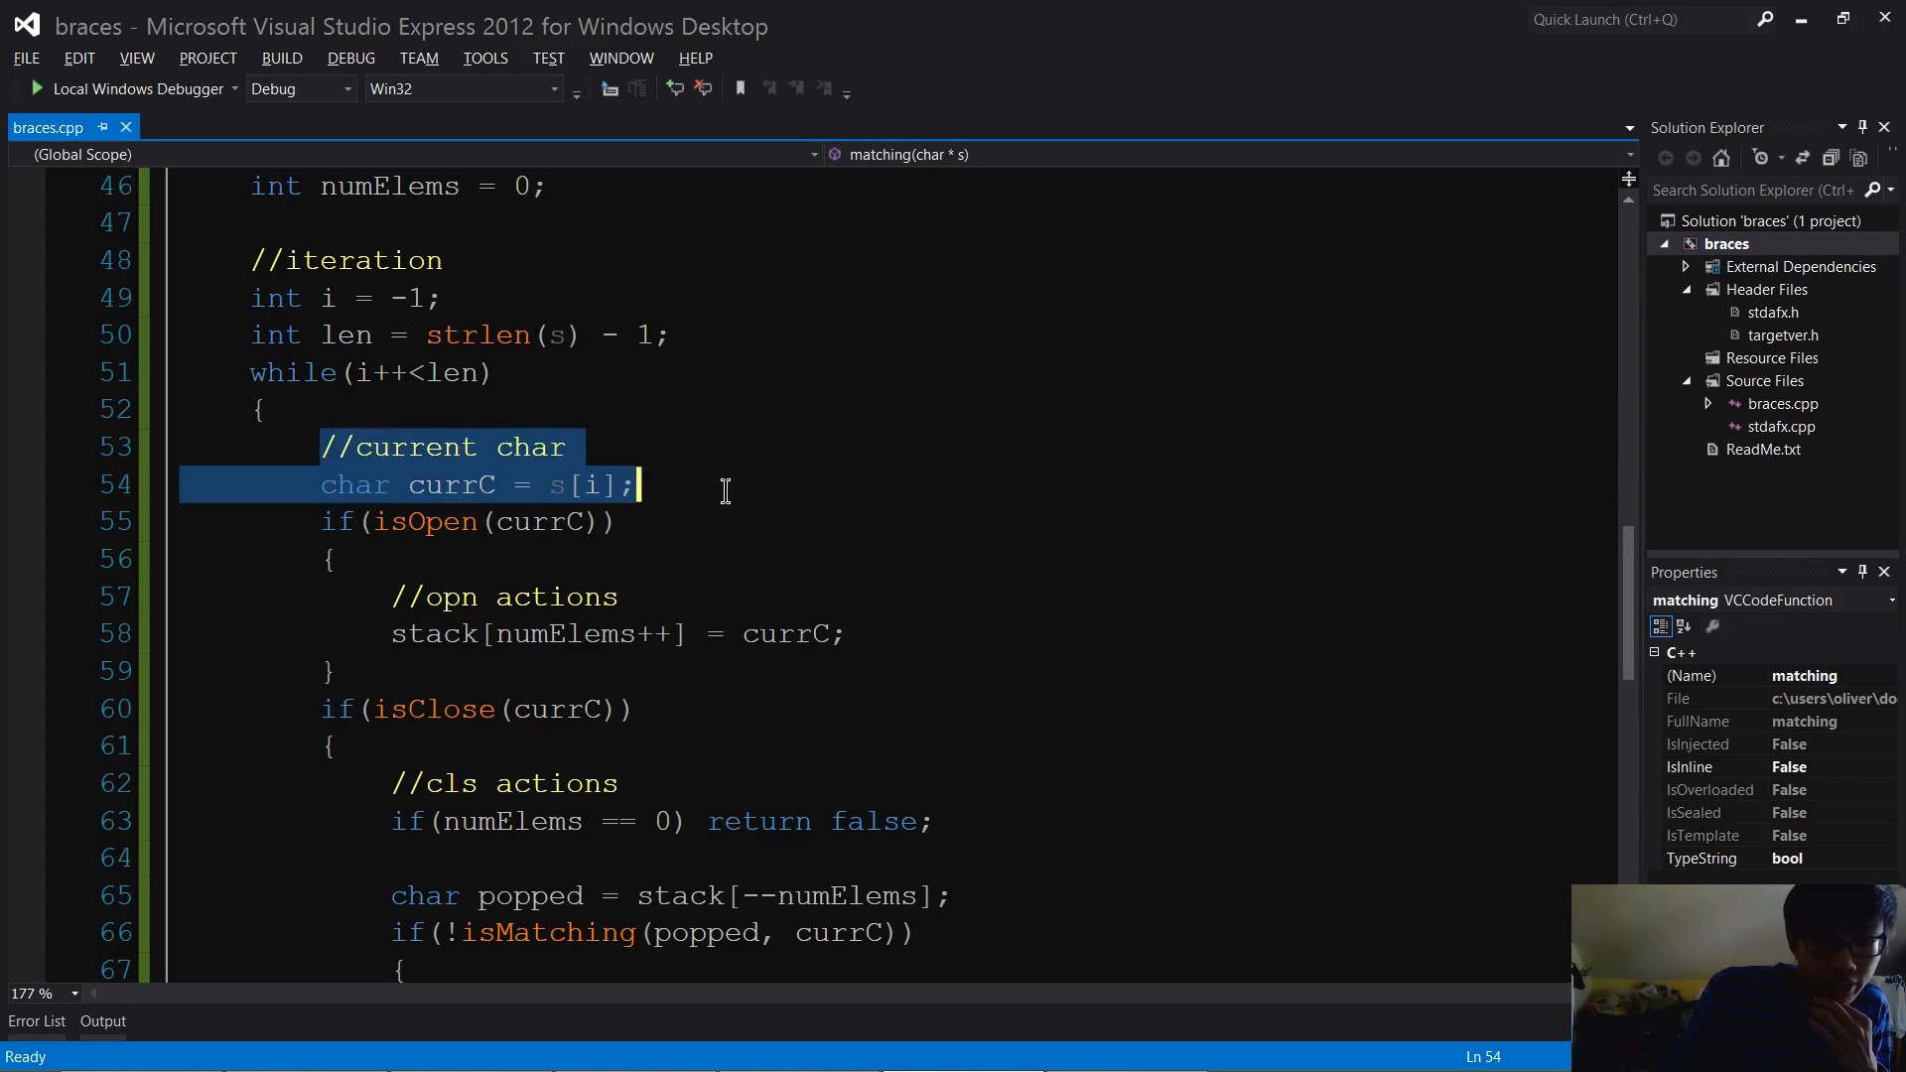
{"action": "left_click", "coordinate": [622, 485]}
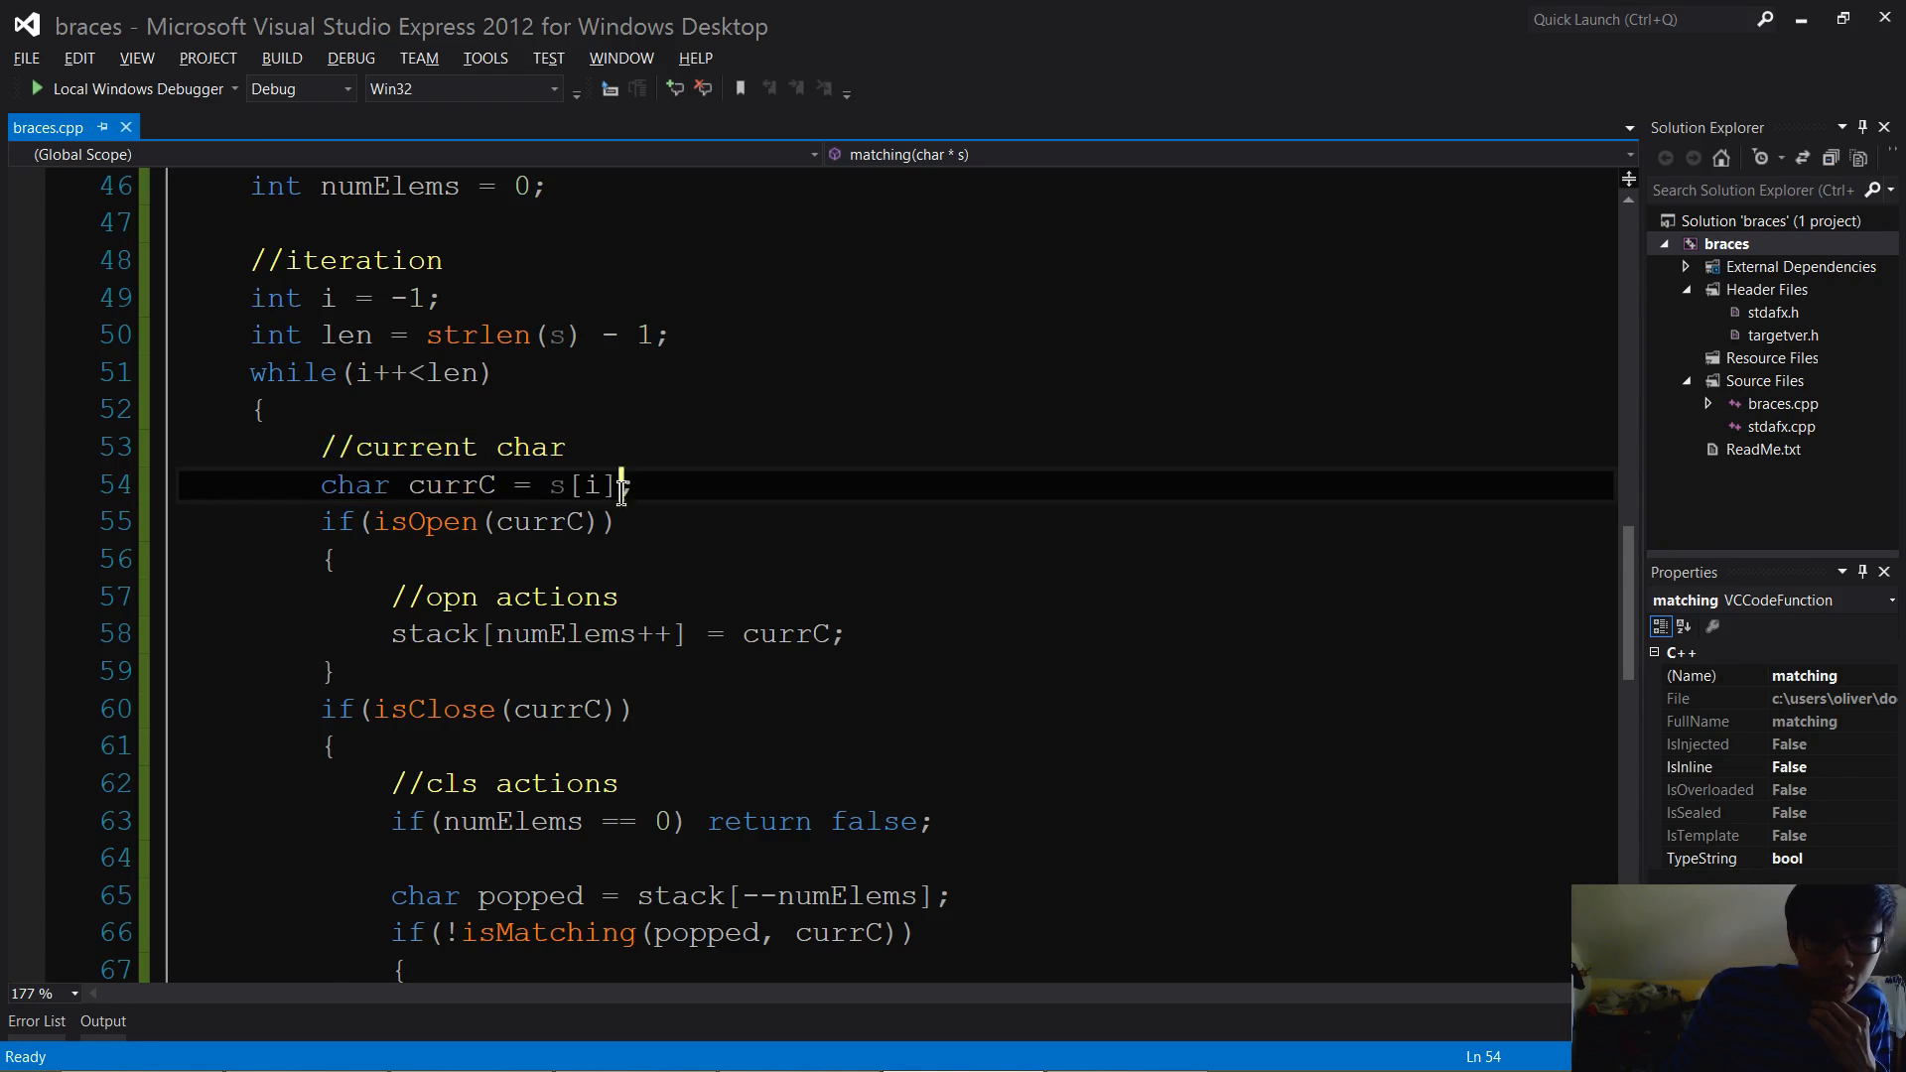
{"action": "scroll", "scroll_direction": "down", "scroll_amount": 3}
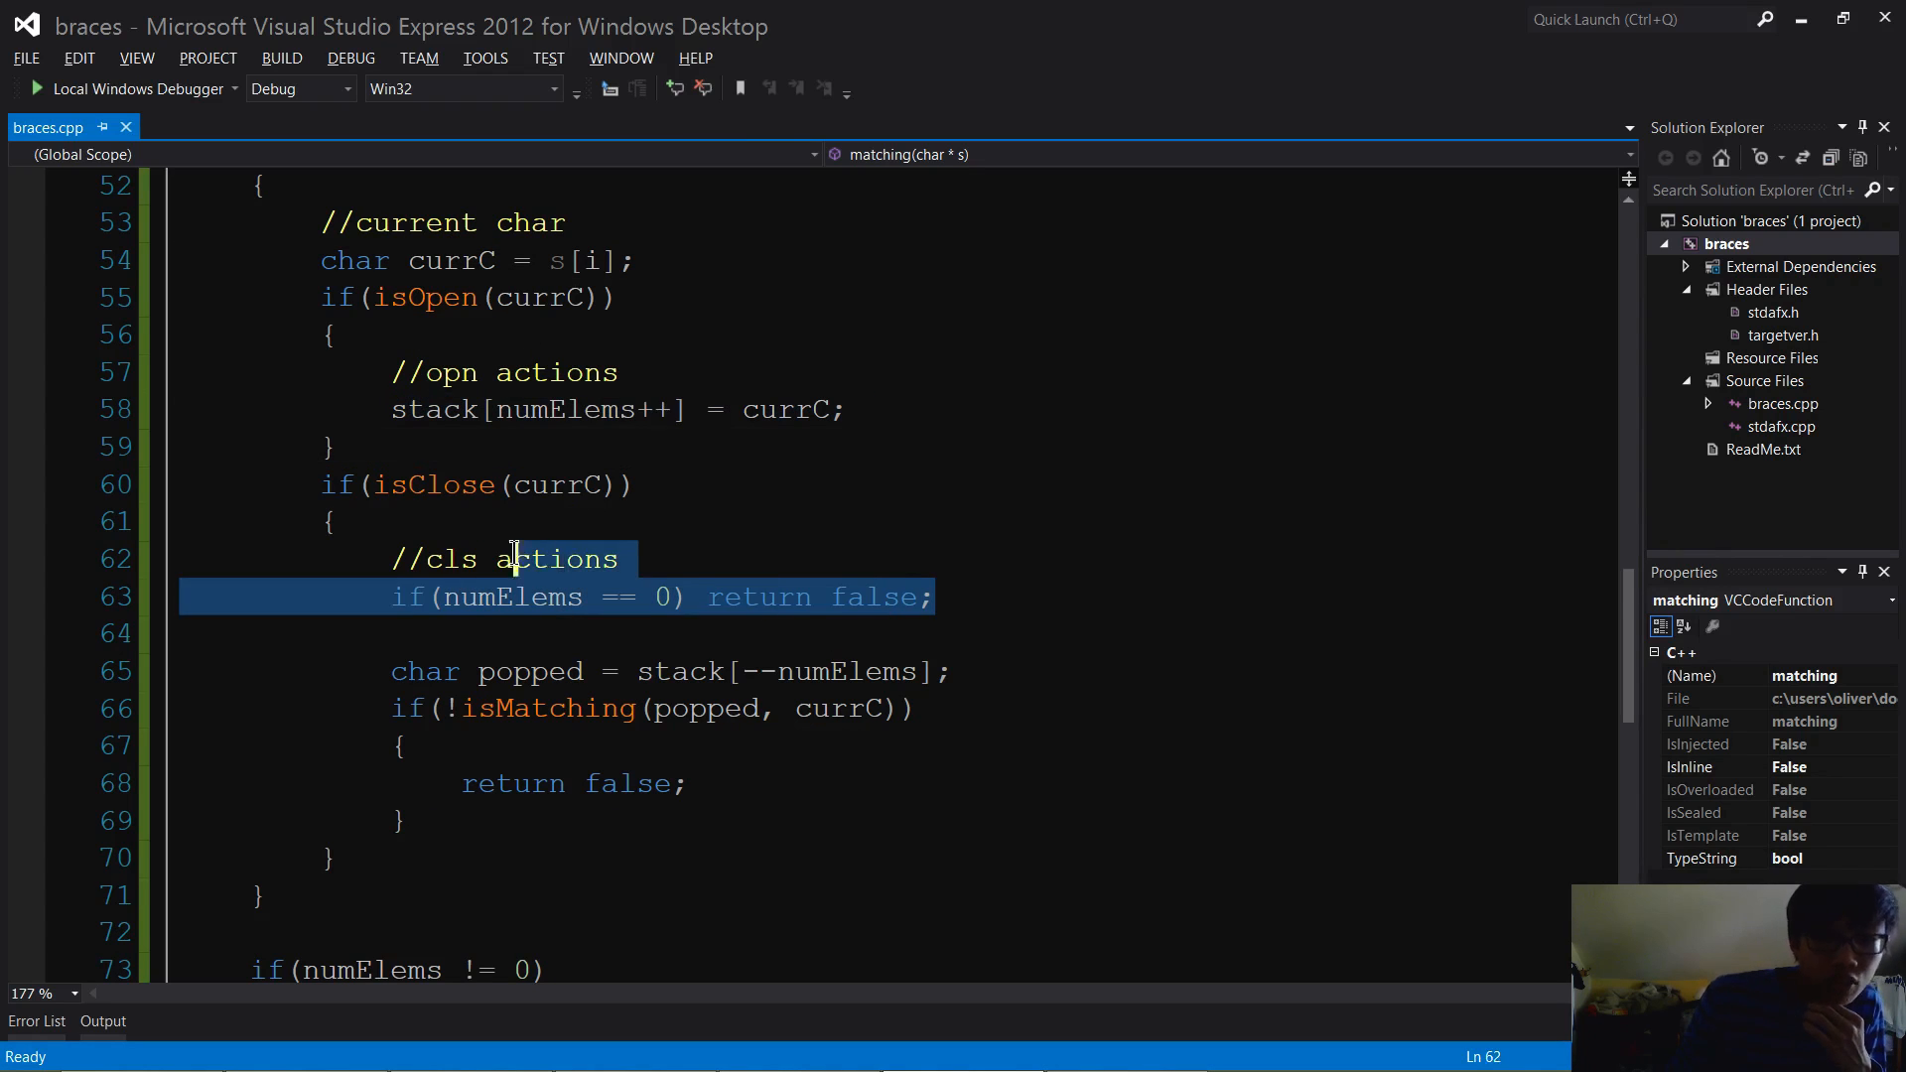
{"action": "left_click", "coordinate": [882, 598]}
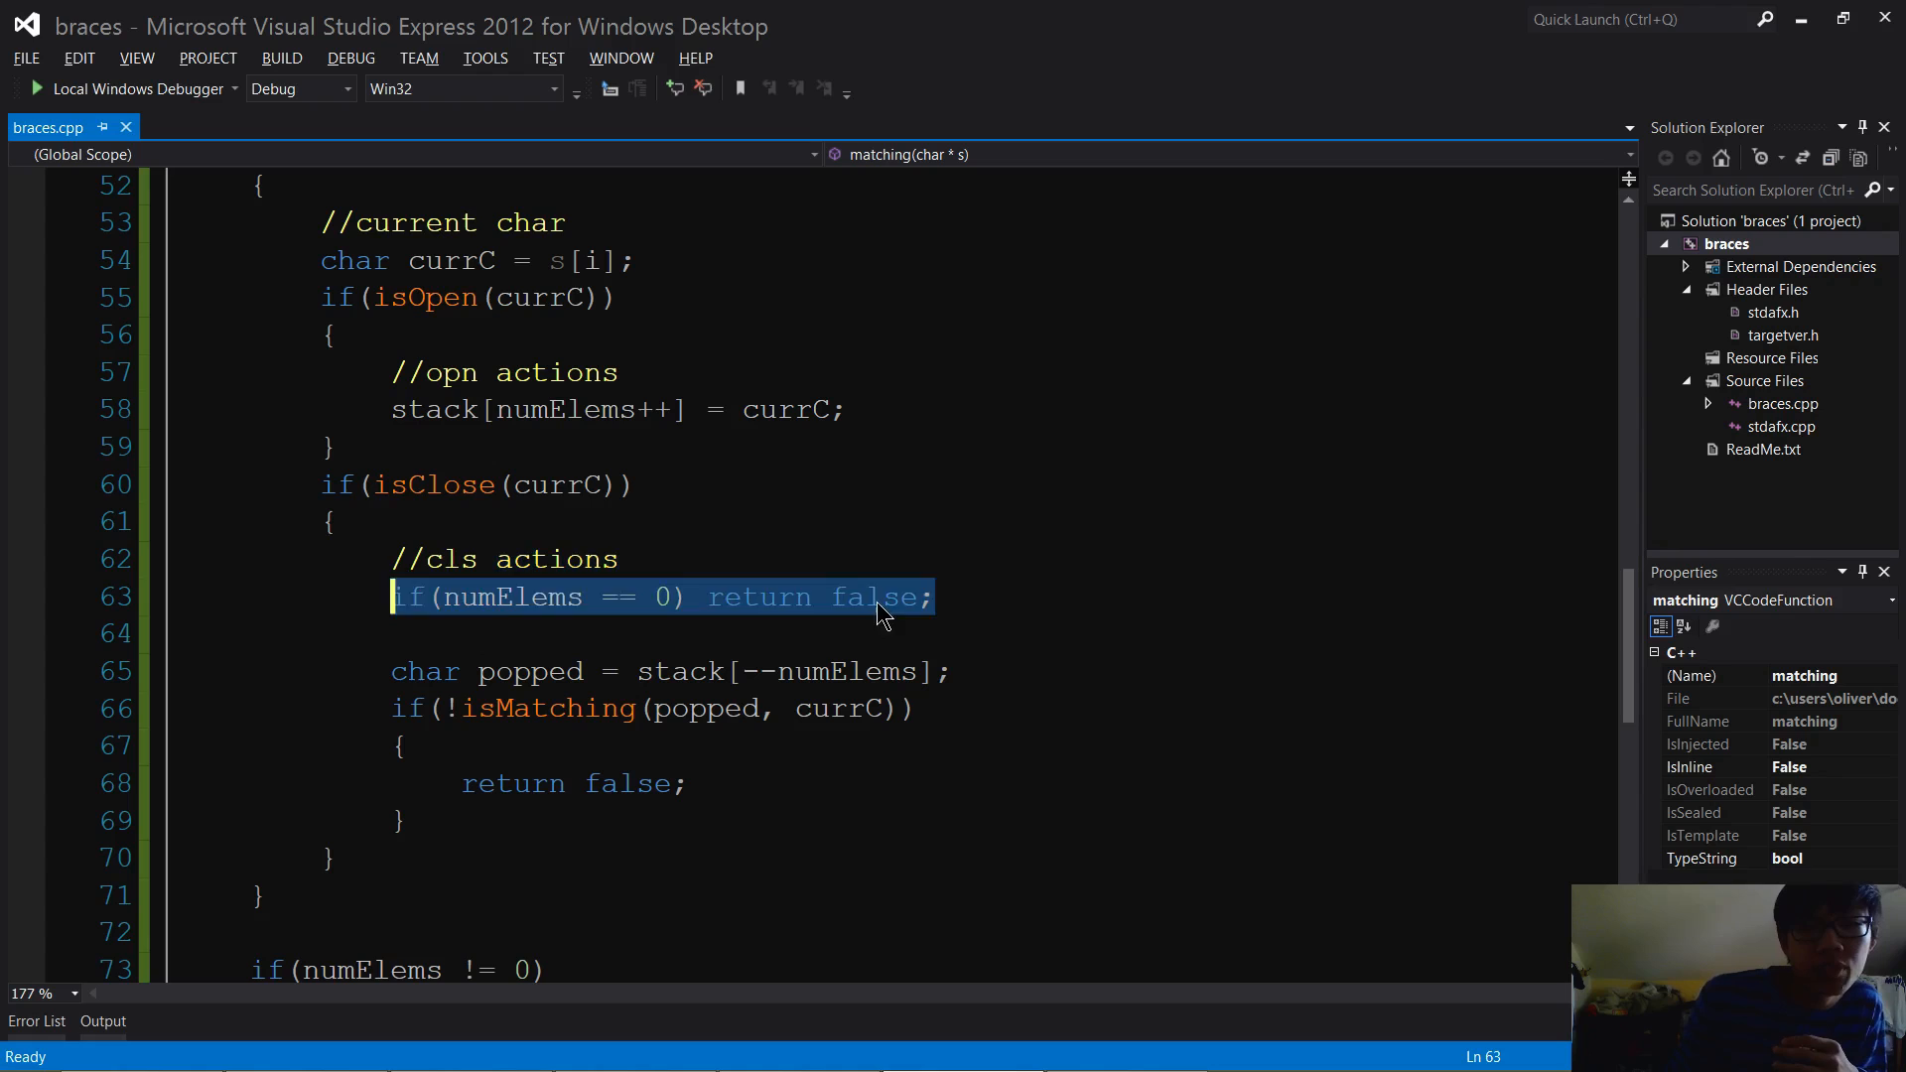
{"action": "scroll", "scroll_direction": "down", "scroll_amount": 3}
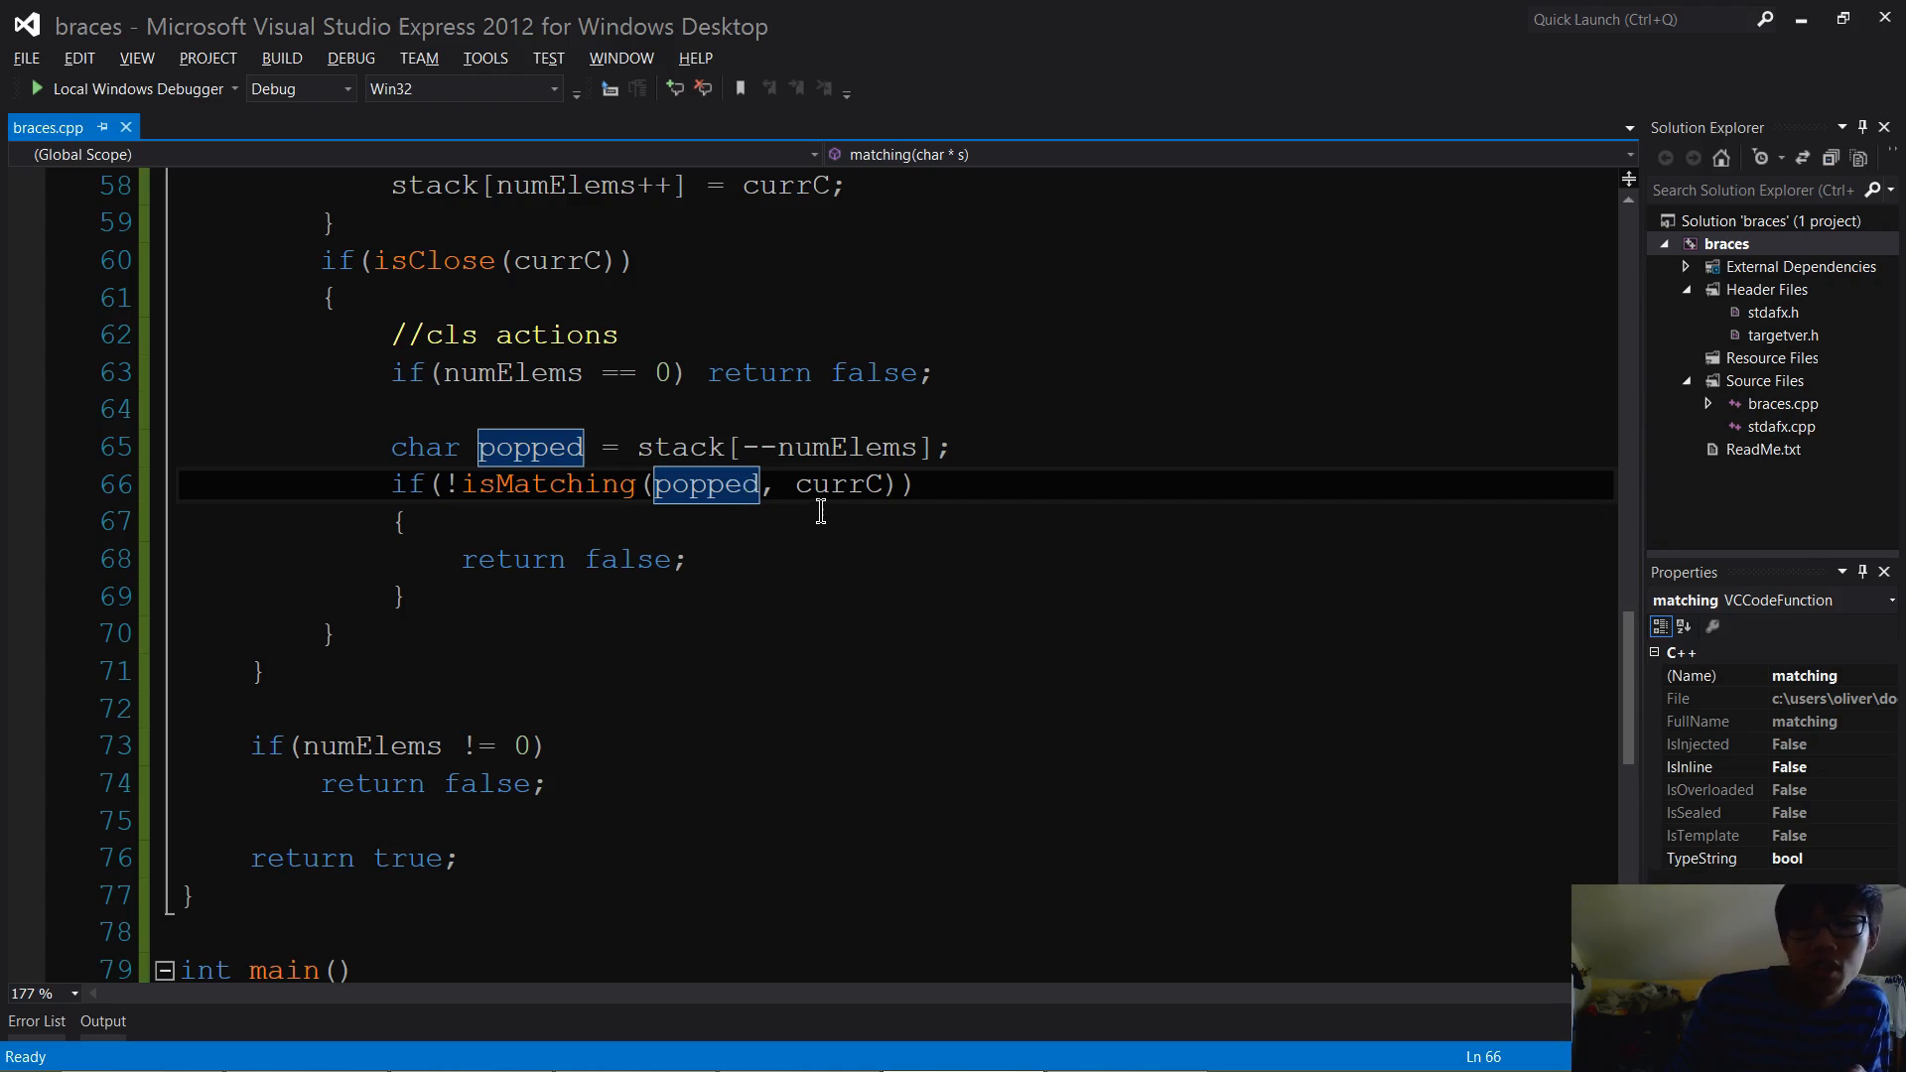
{"action": "scroll", "scroll_direction": "down", "scroll_amount": 3}
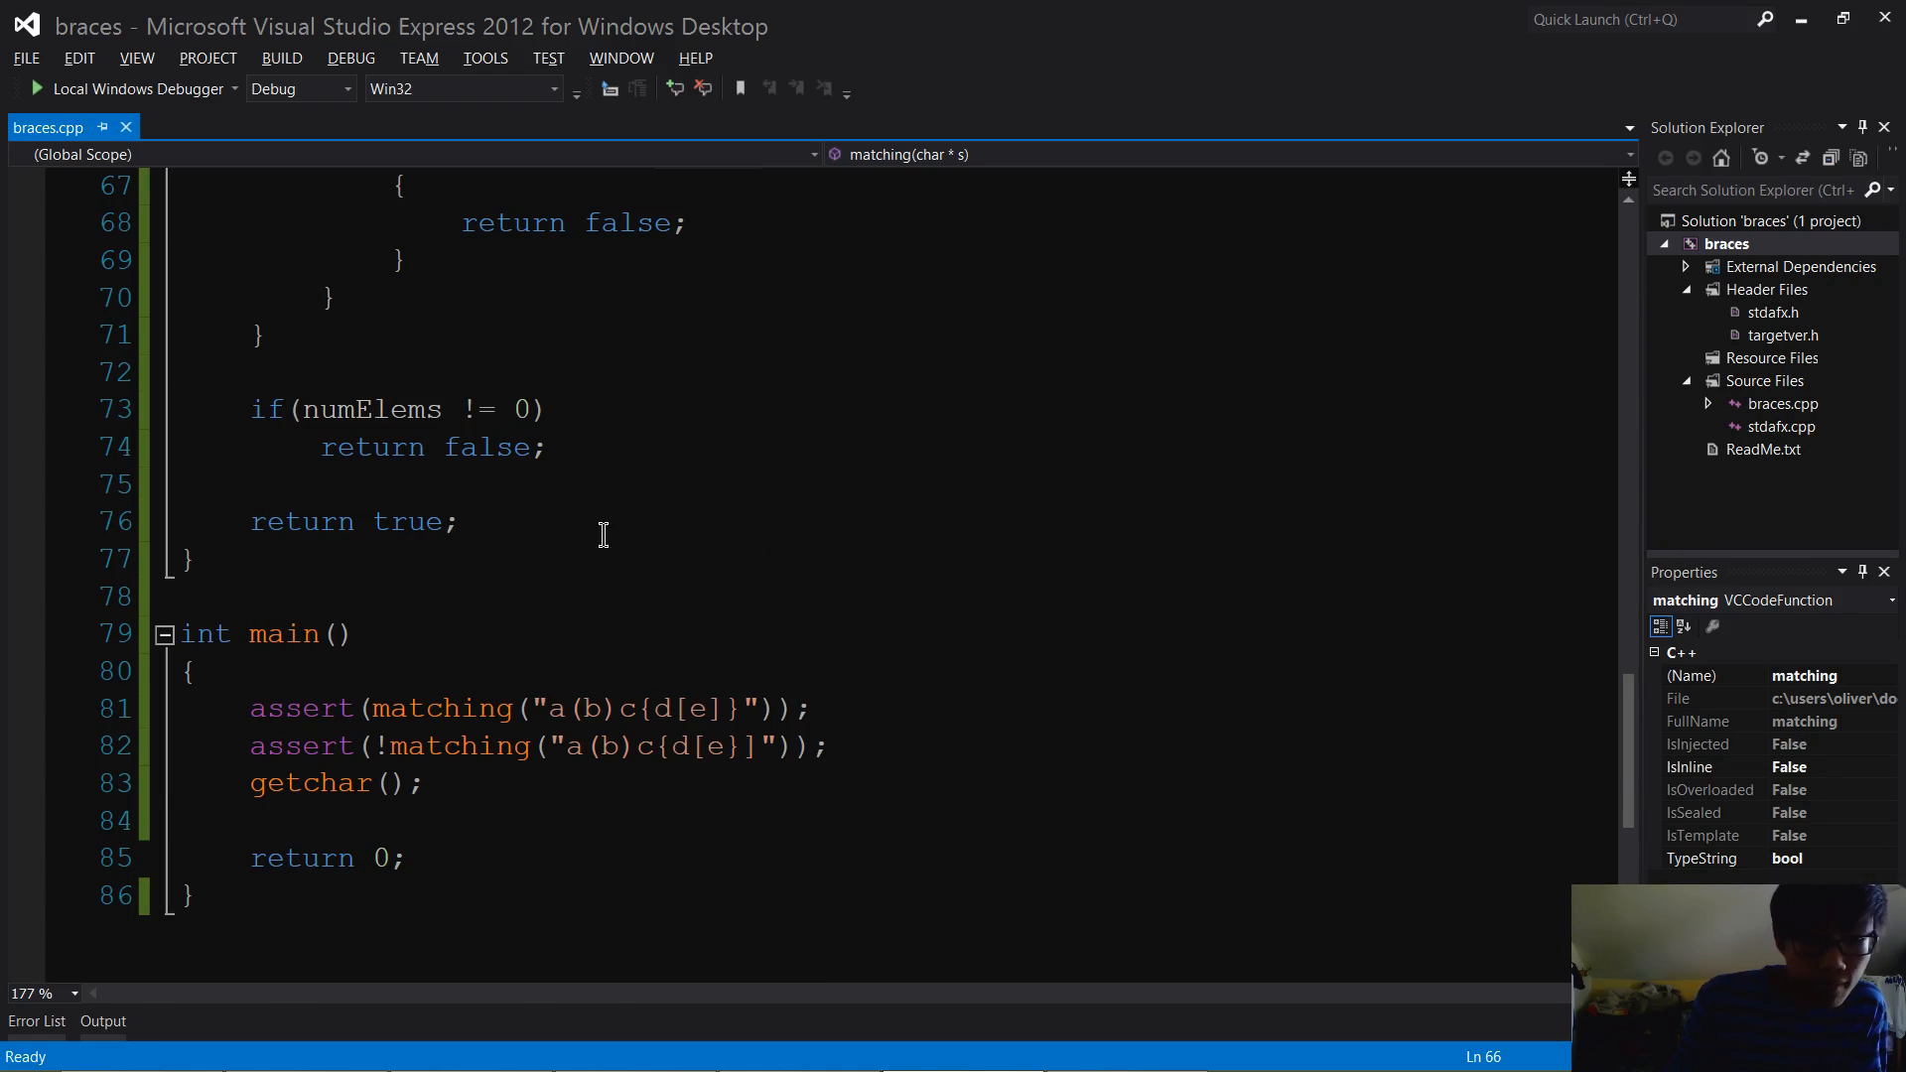
{"action": "left_click", "coordinate": [550, 447]}
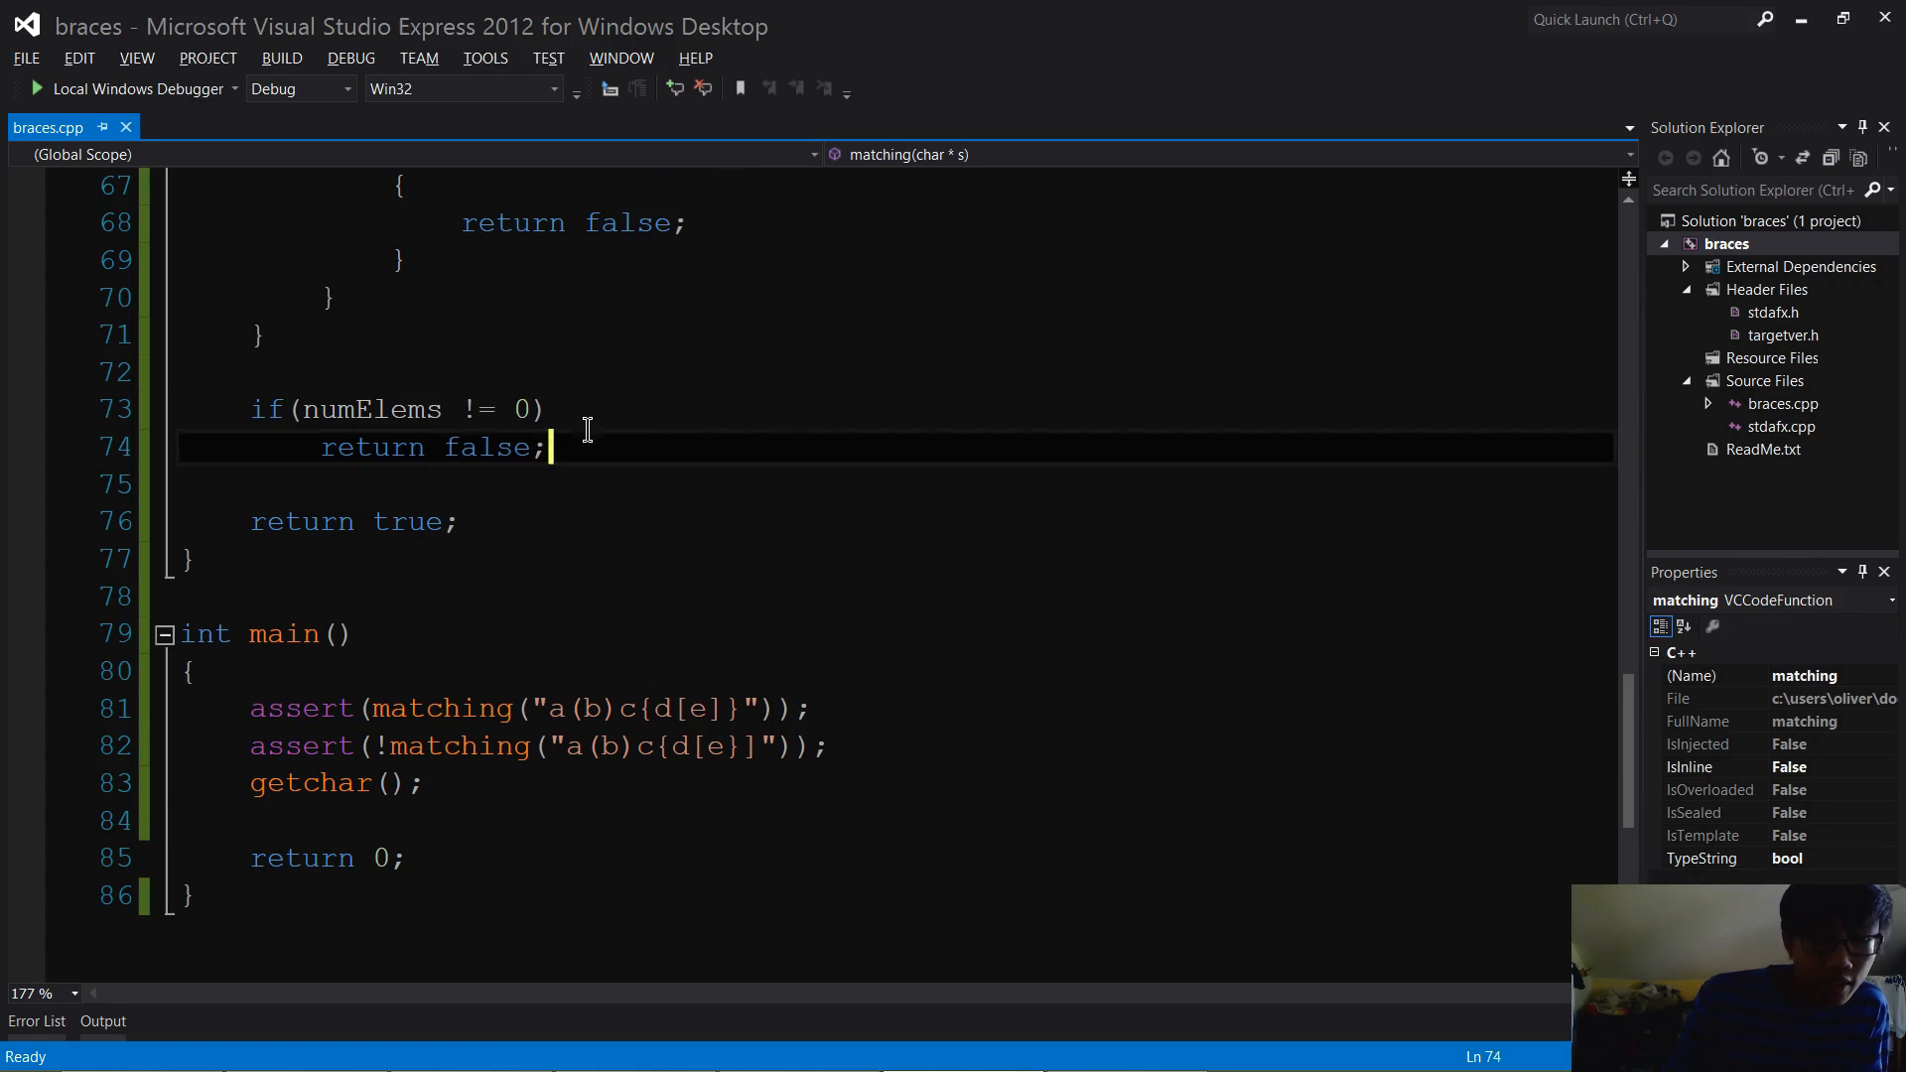
{"action": "mouse_move", "coordinate": [598, 456]}
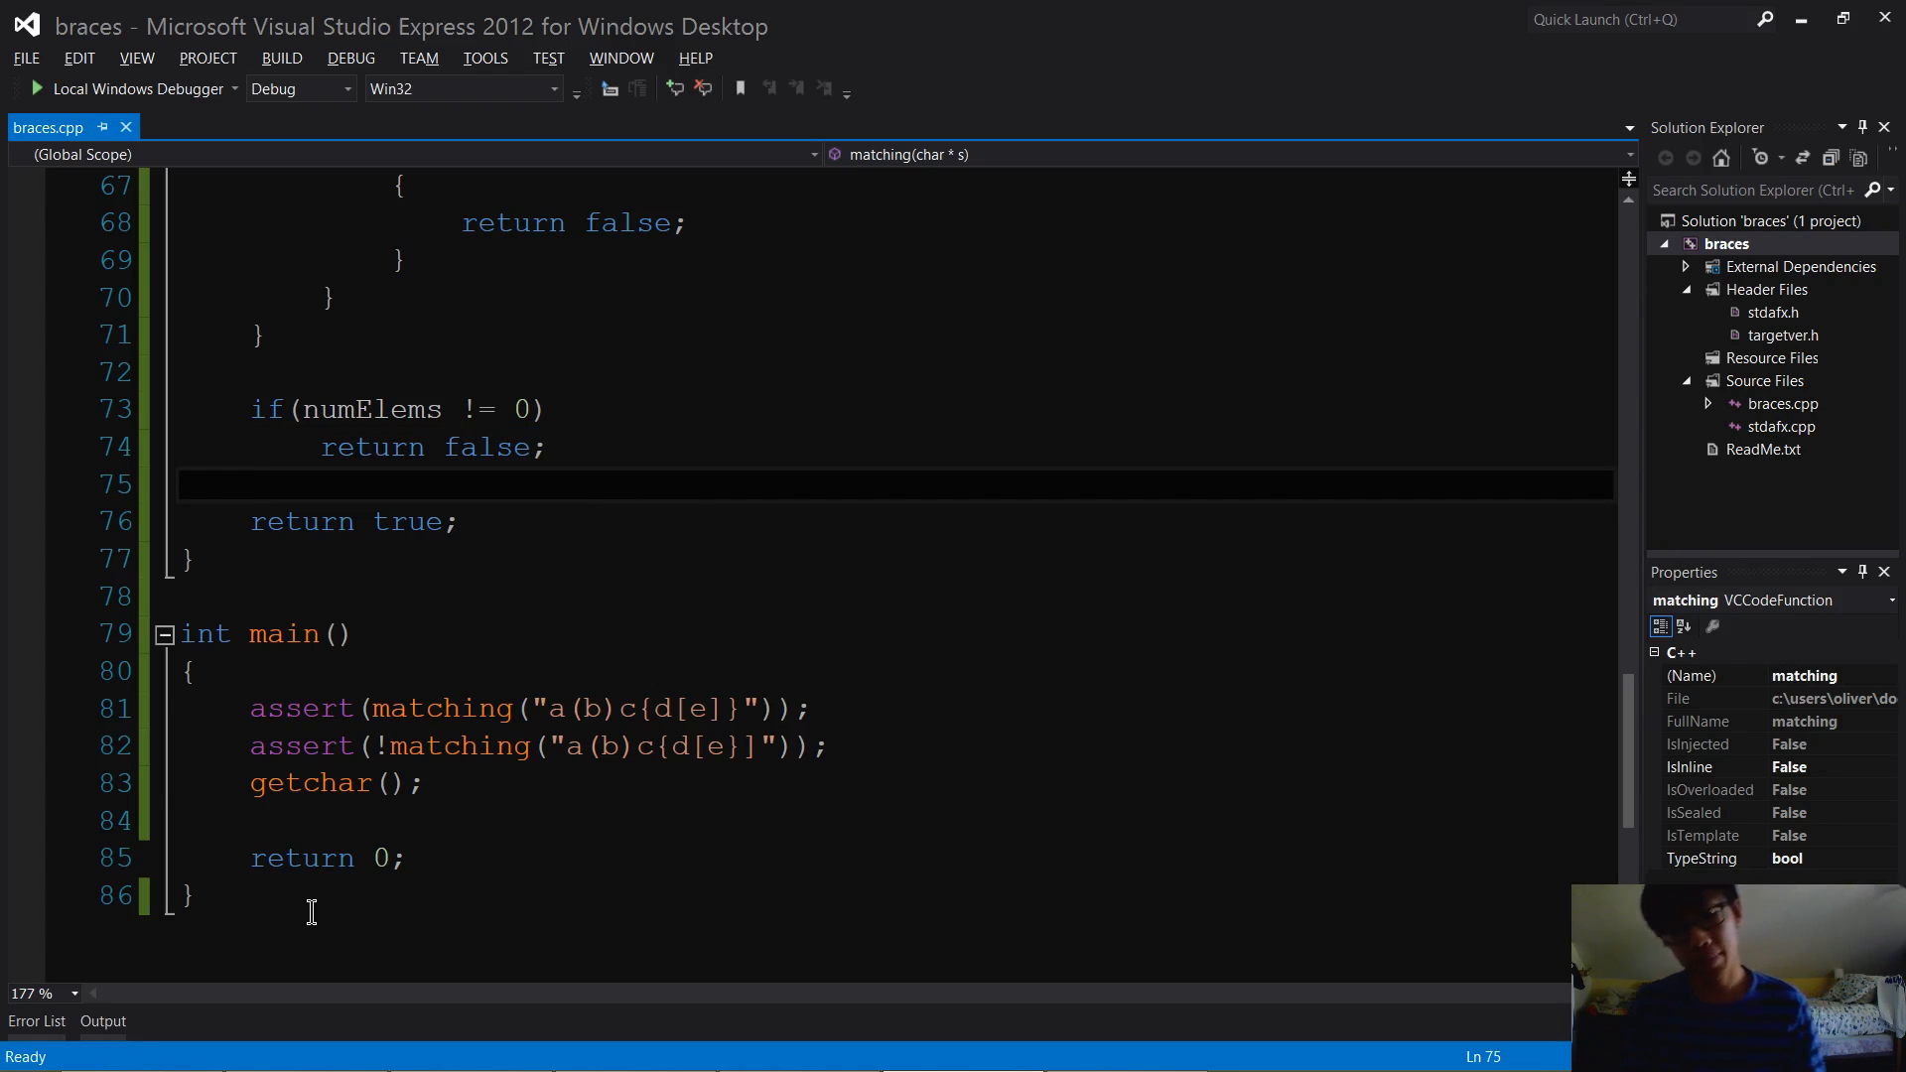
{"action": "left_click", "coordinate": [463, 523]}
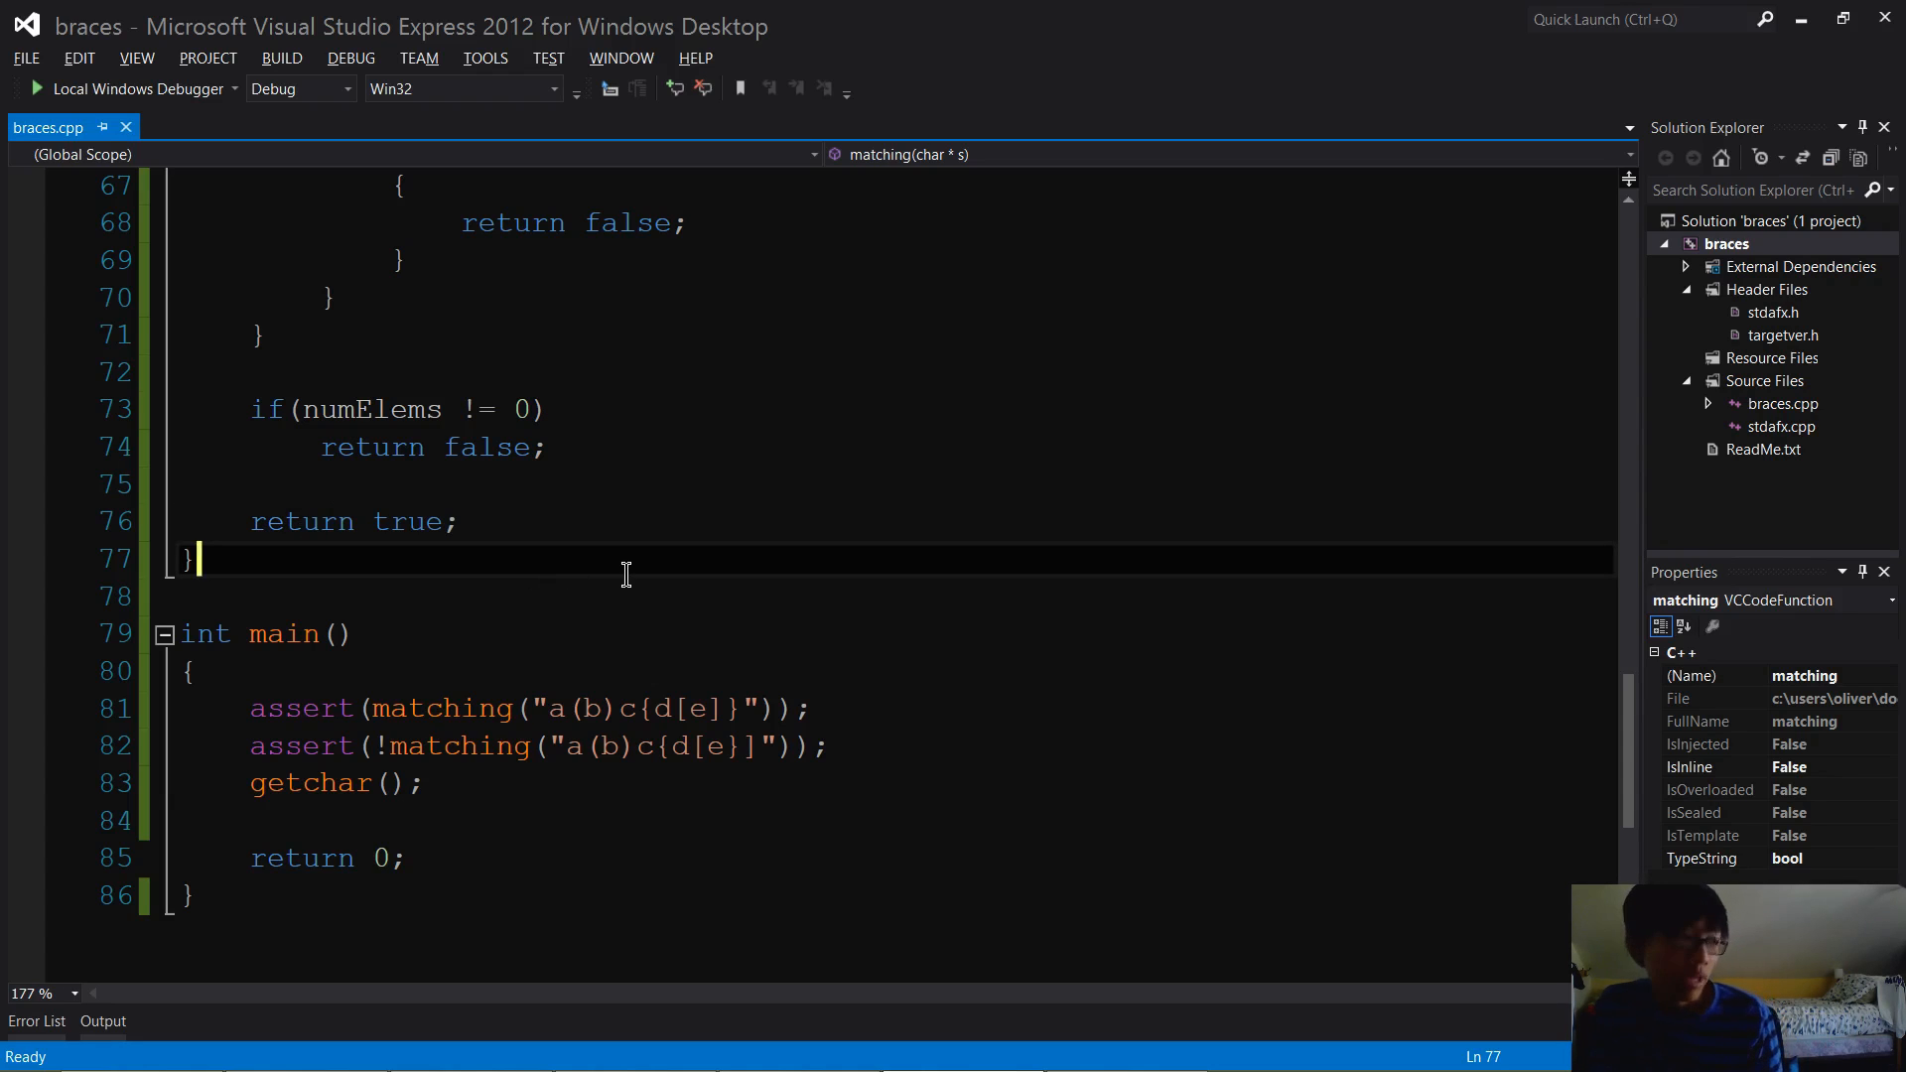
{"action": "mouse_move", "coordinate": [574, 584]}
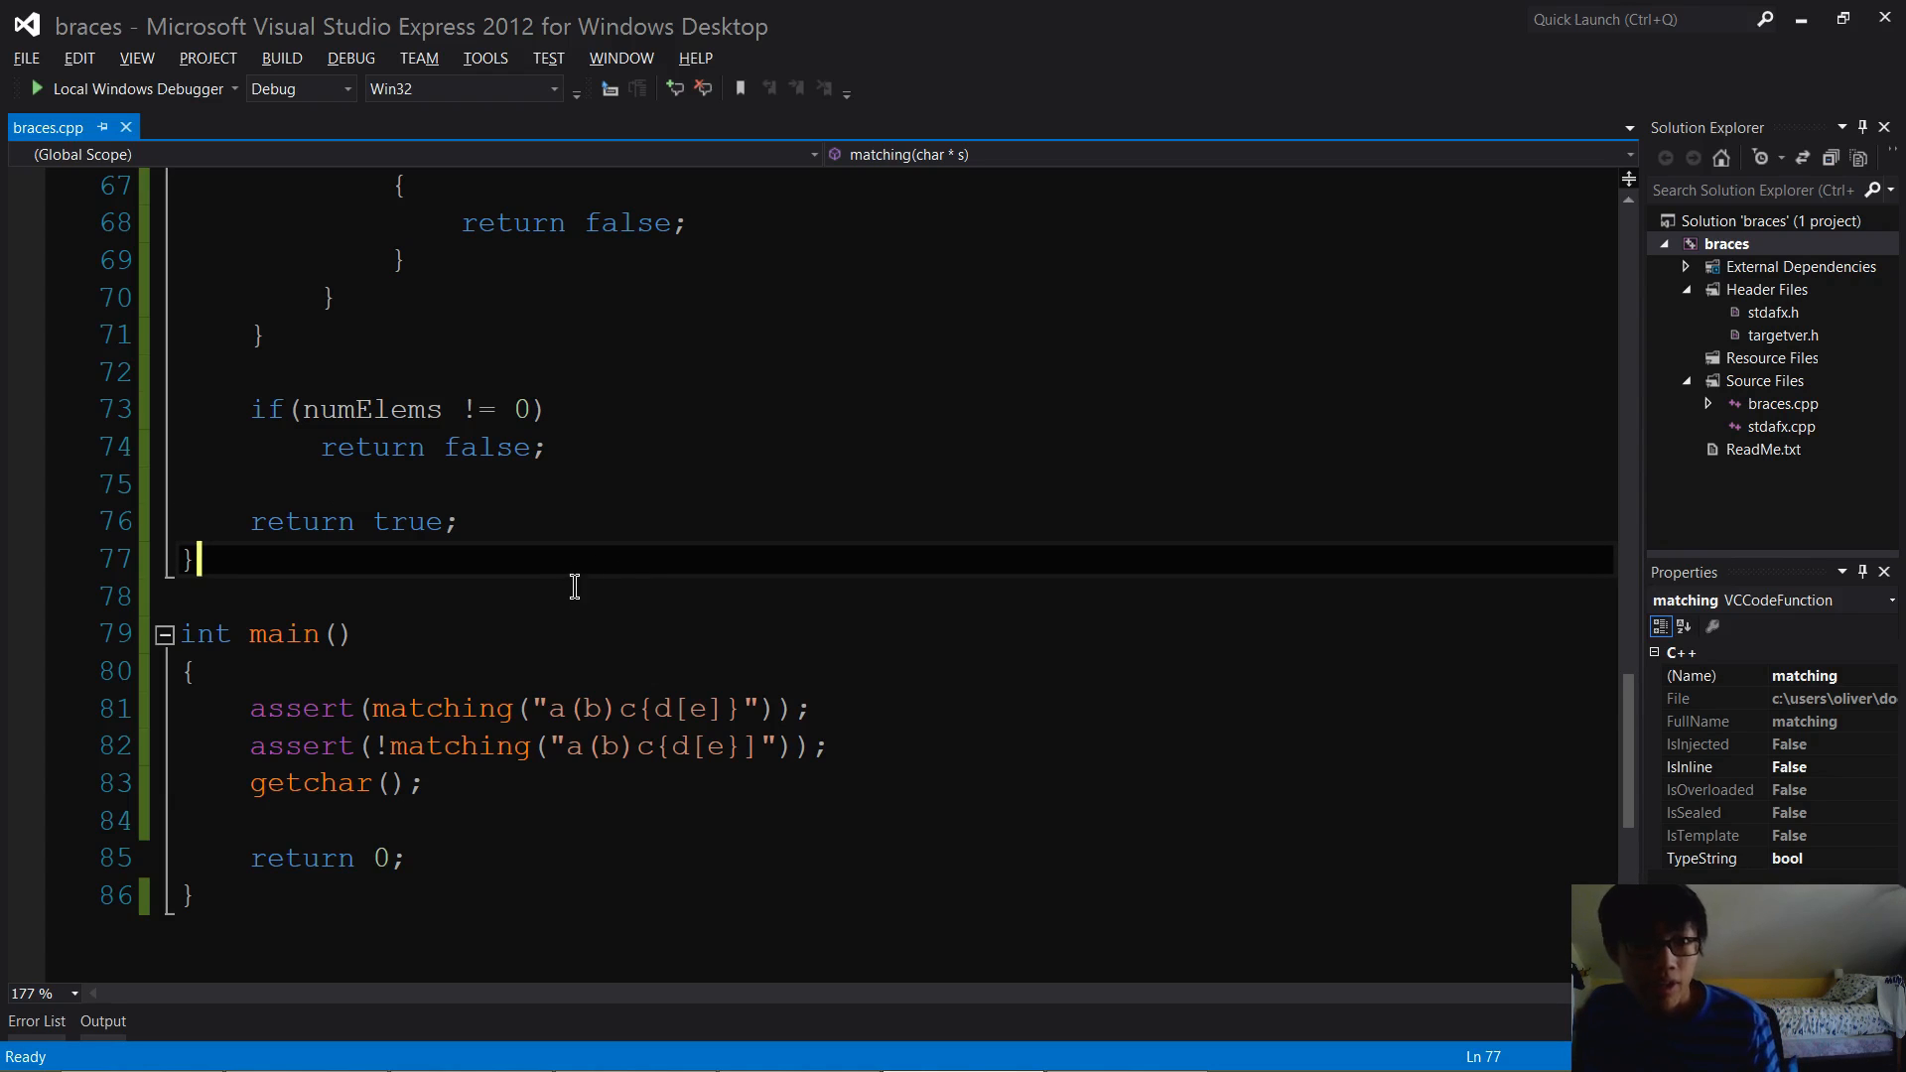
{"action": "mouse_move", "coordinate": [618, 591]}
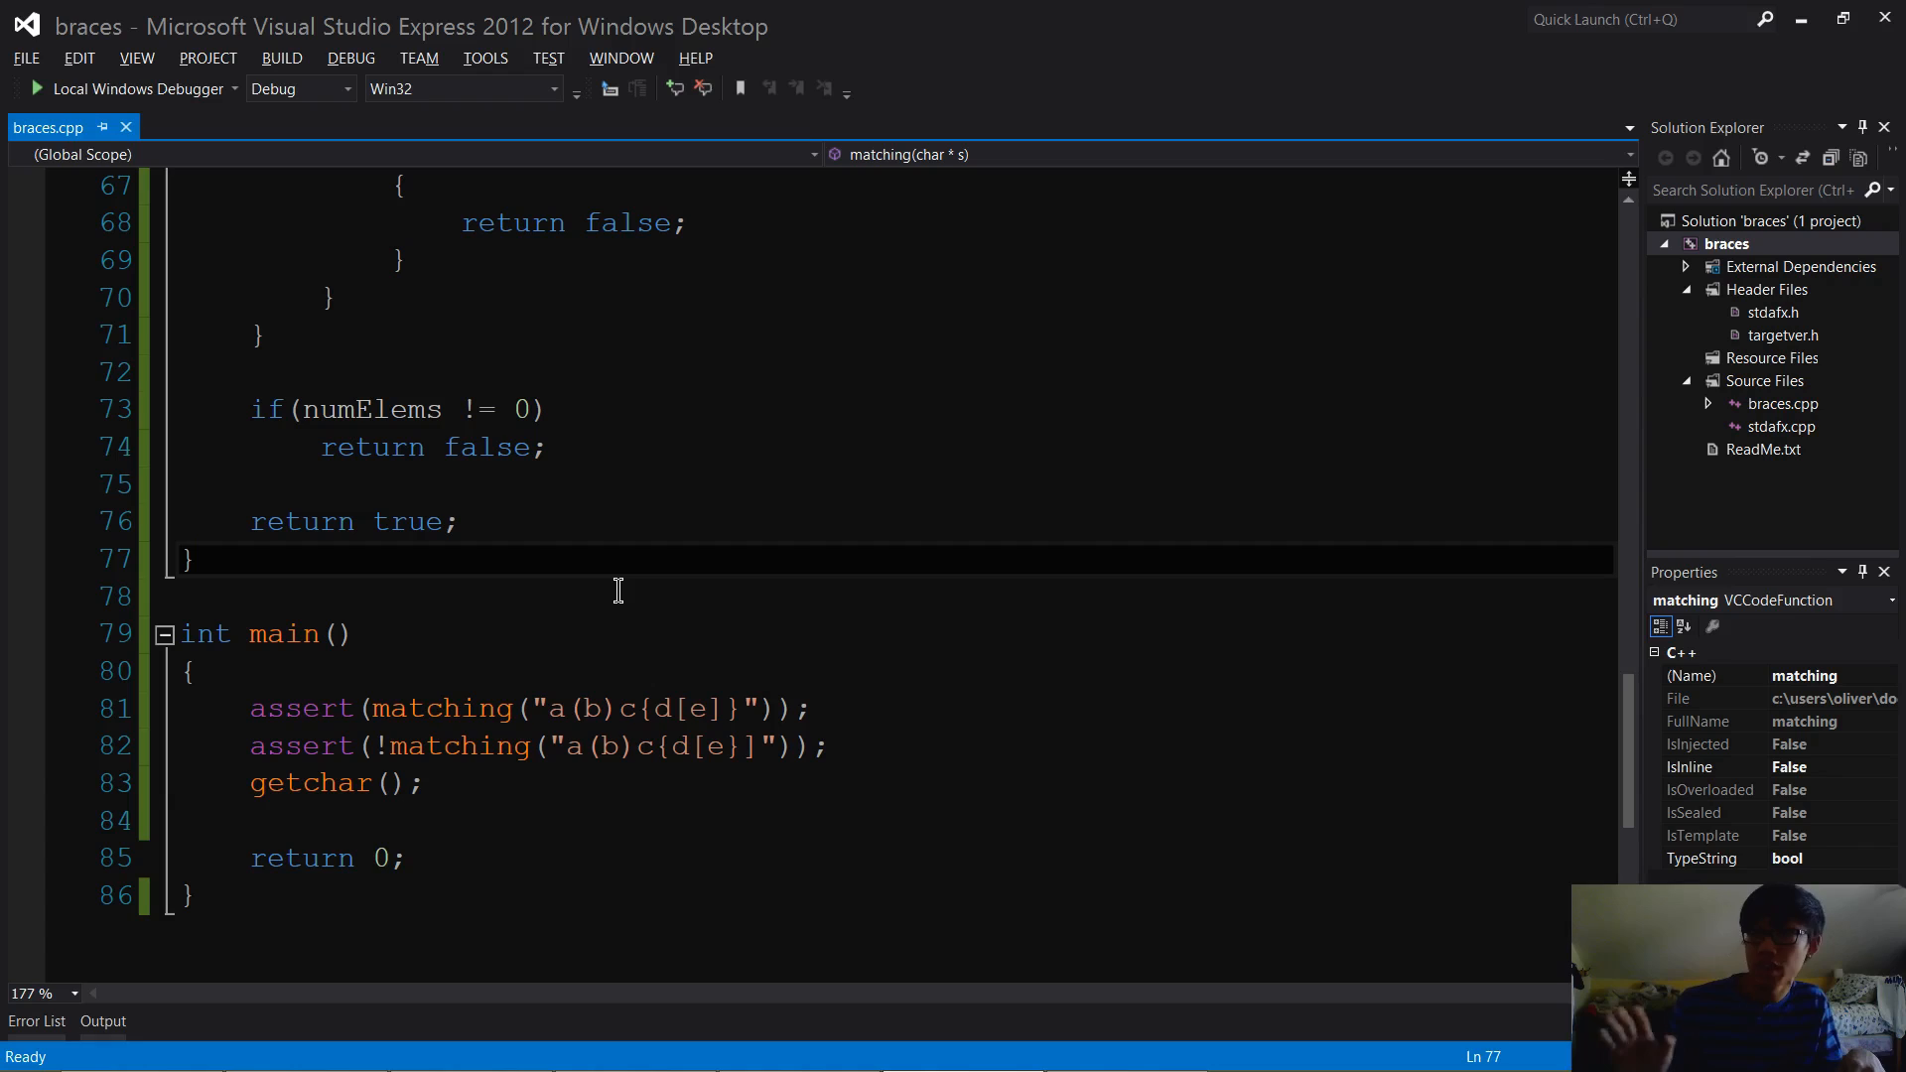
{"action": "left_click", "coordinate": [191, 557]}
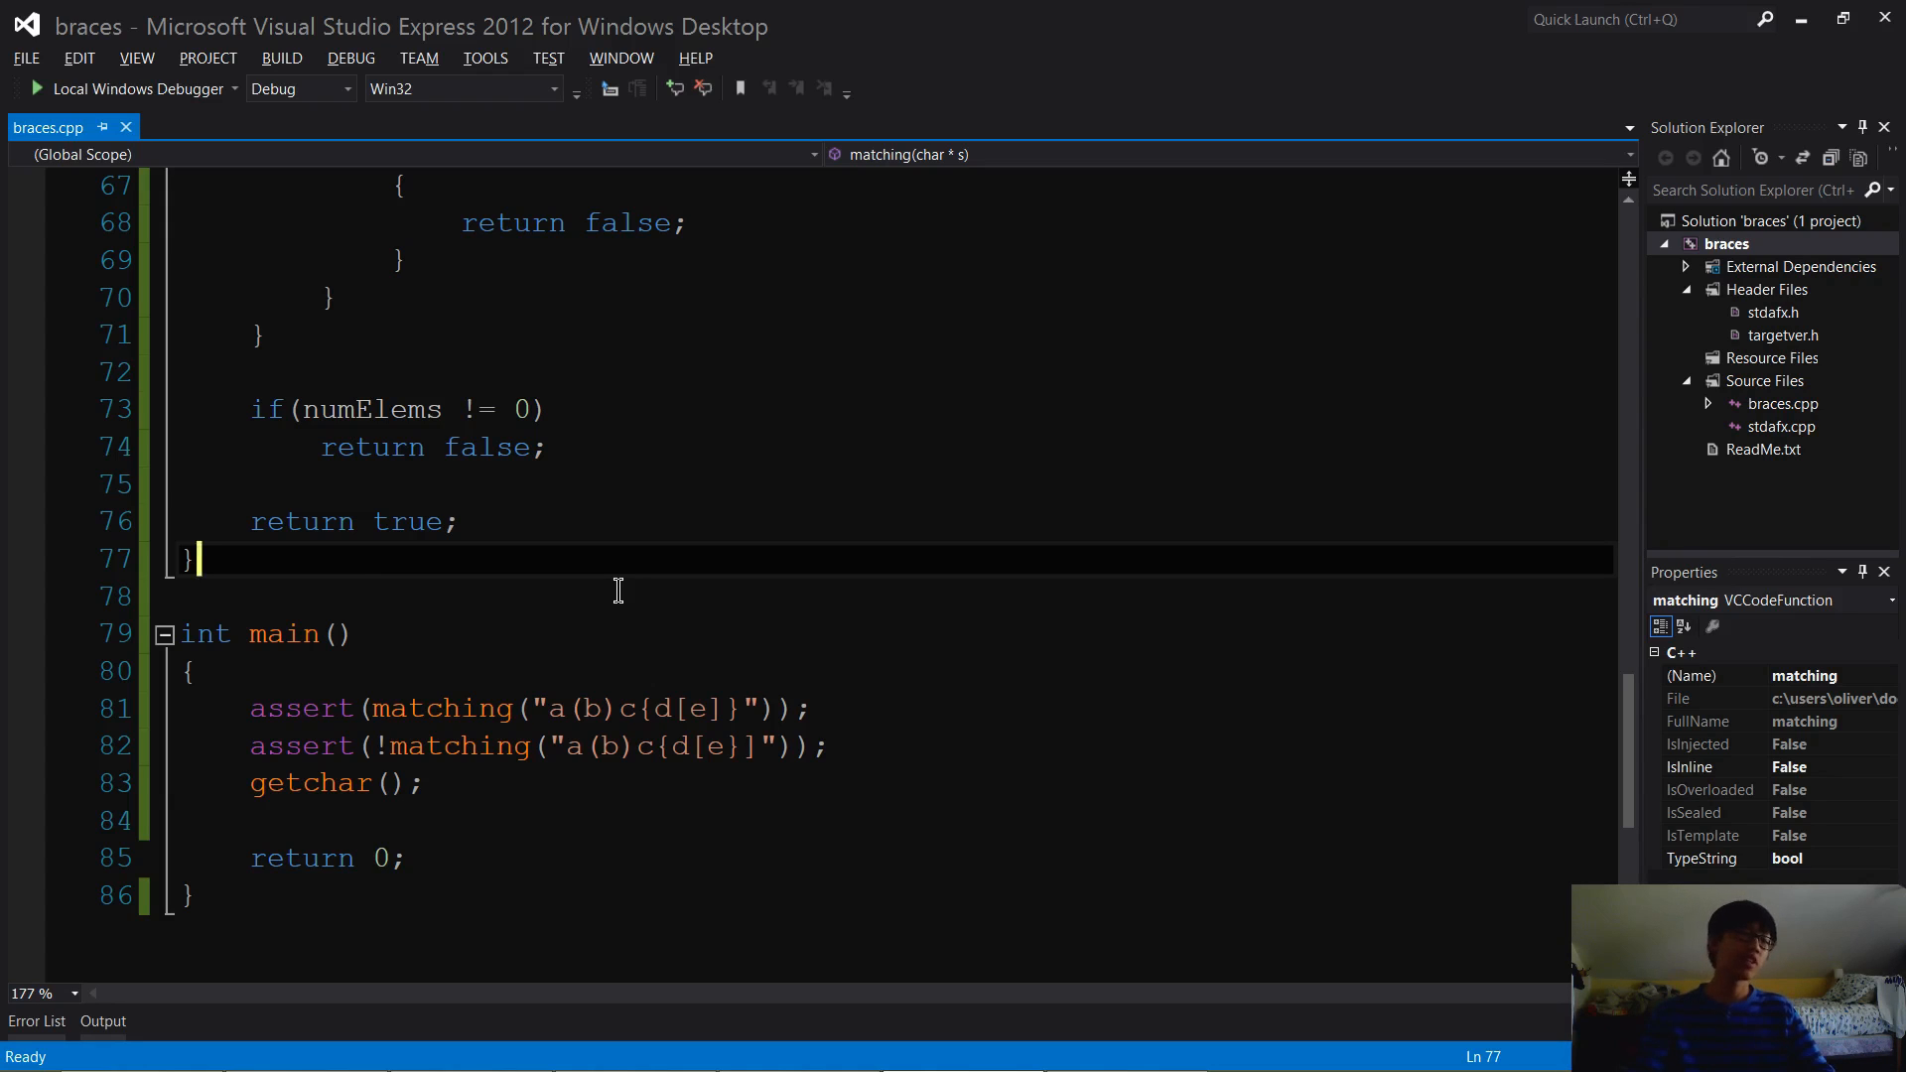
{"action": "mouse_move", "coordinate": [548, 607]}
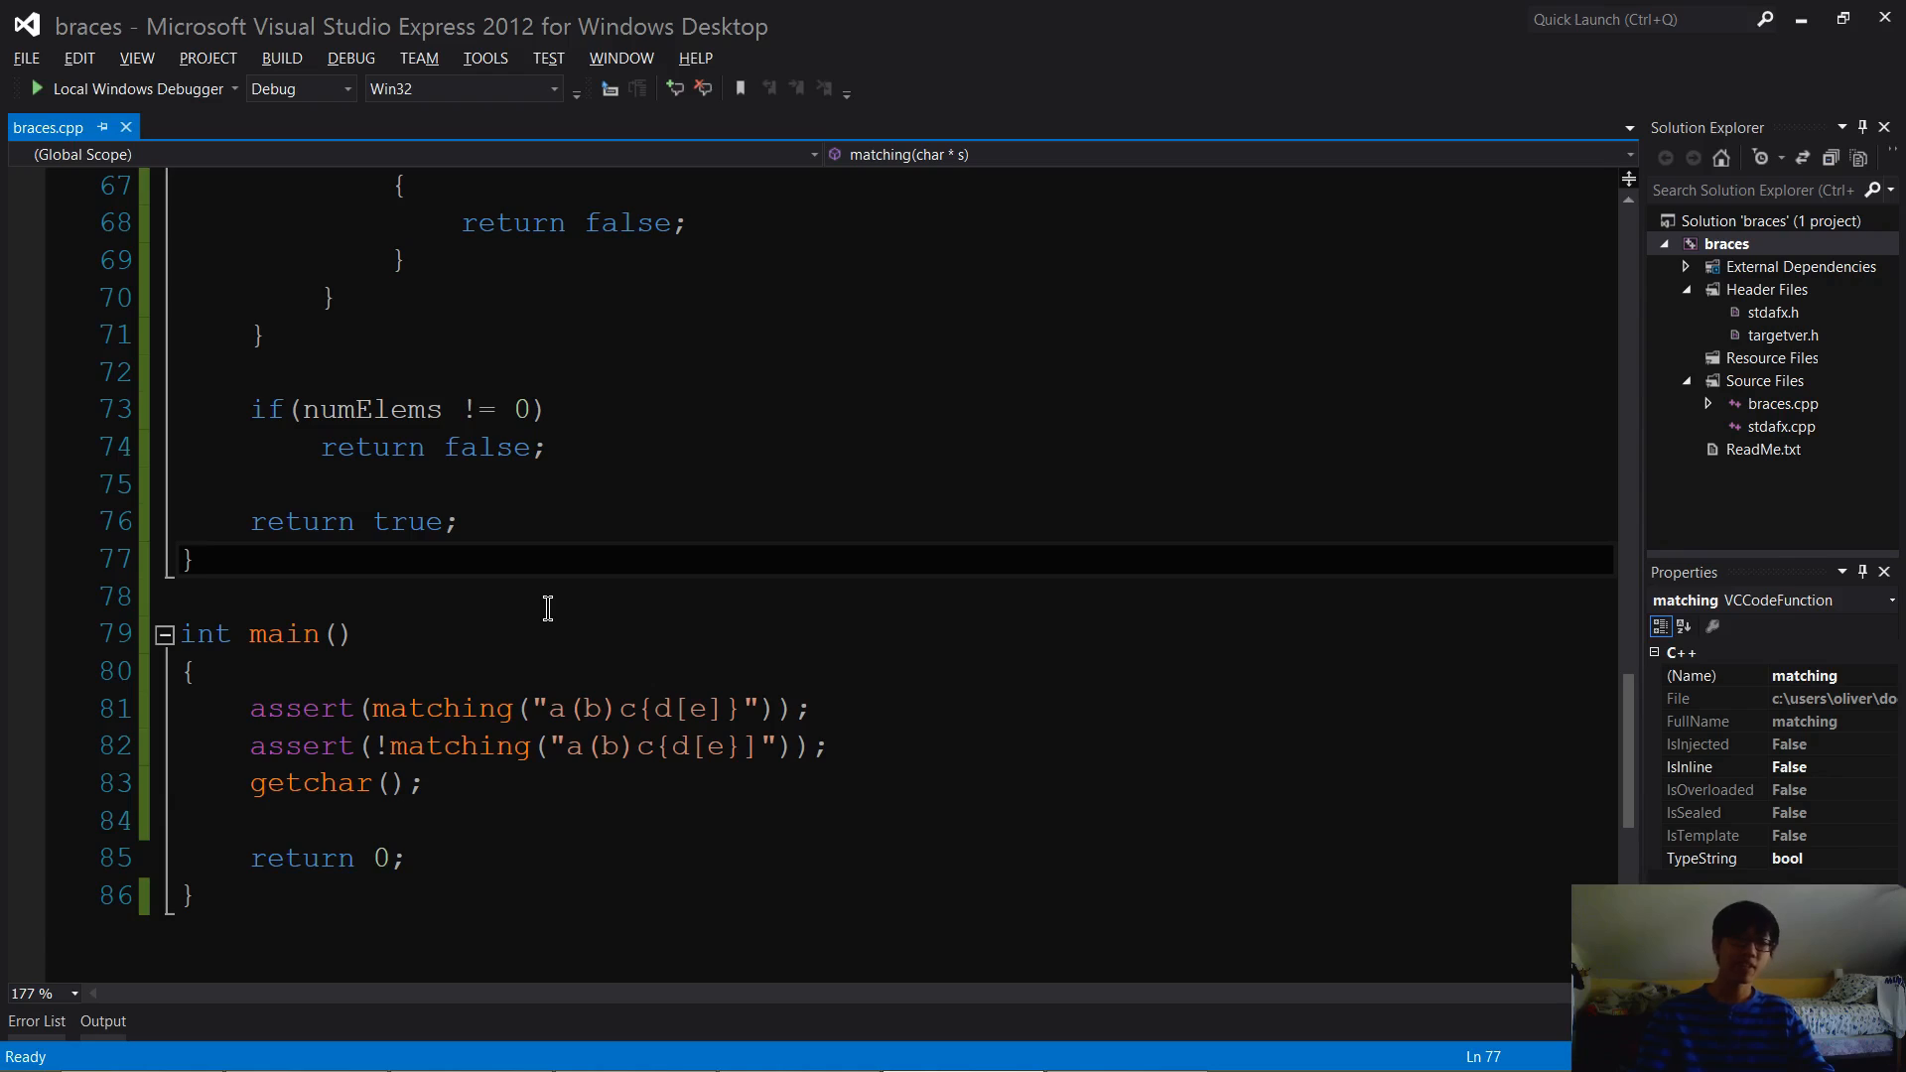